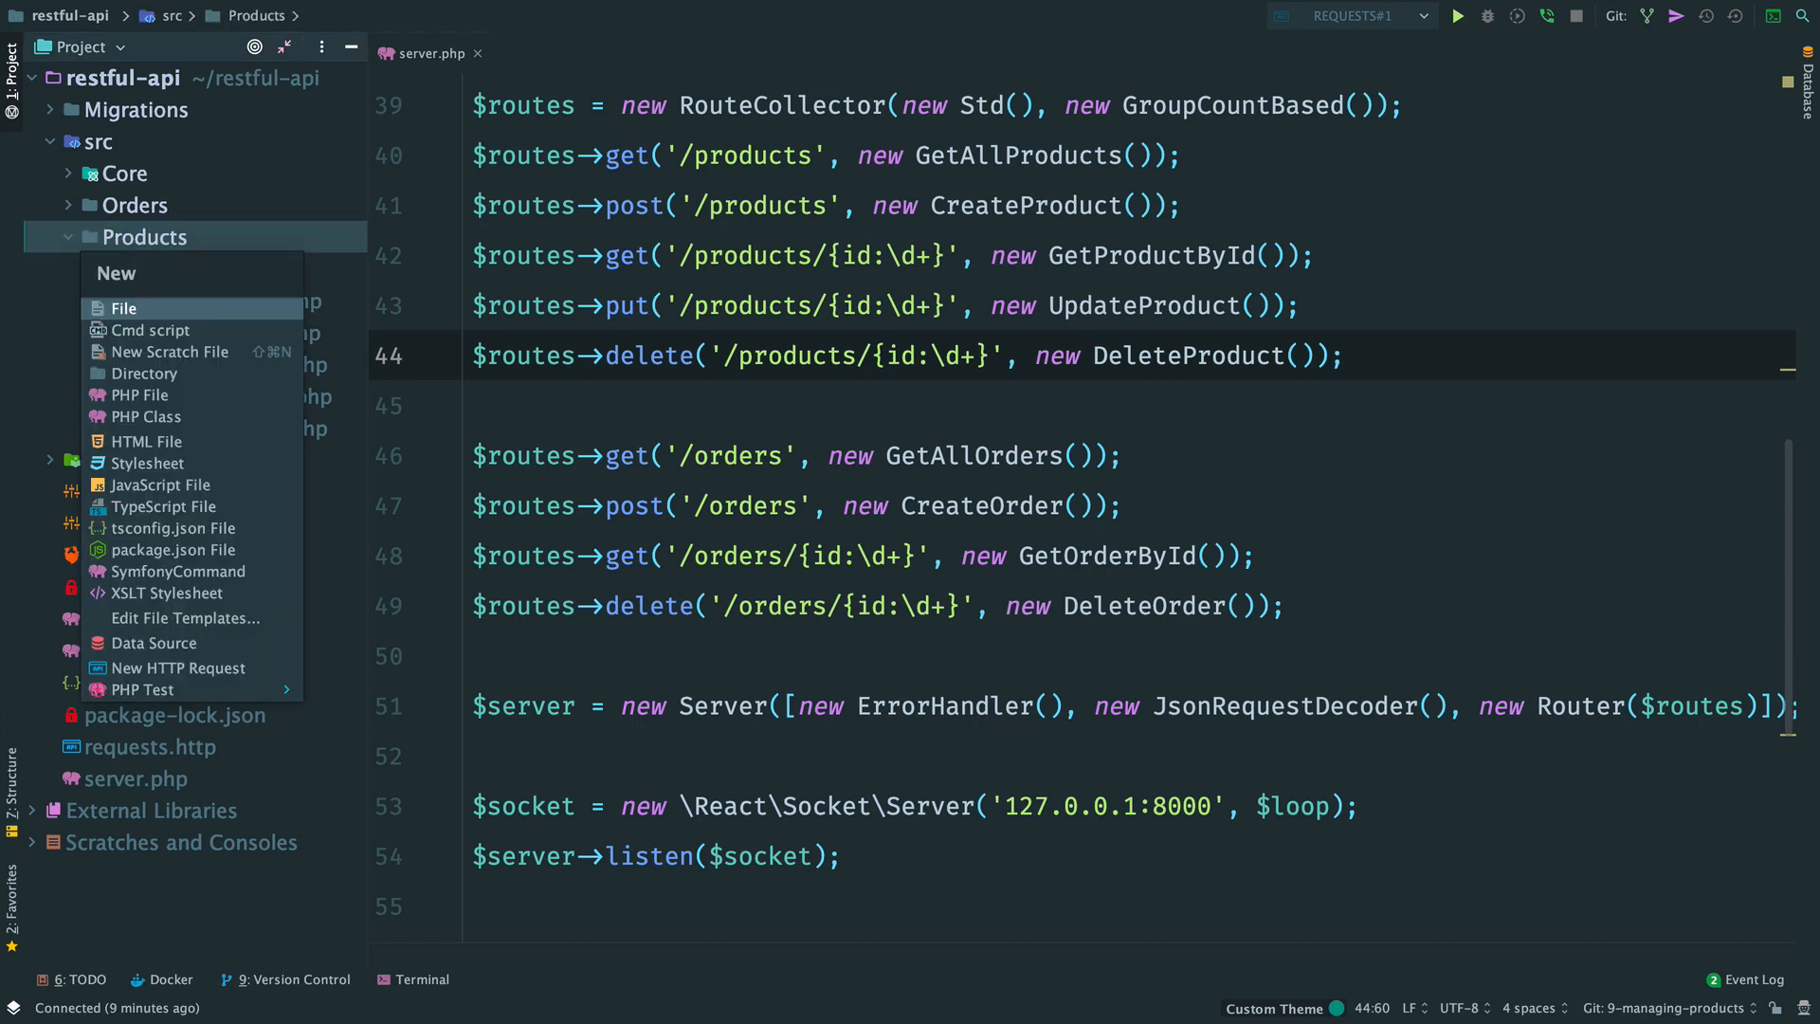
# Step: Create the Product class in Products with public $id, $name and $price properties
pyautogui.click(151, 415)
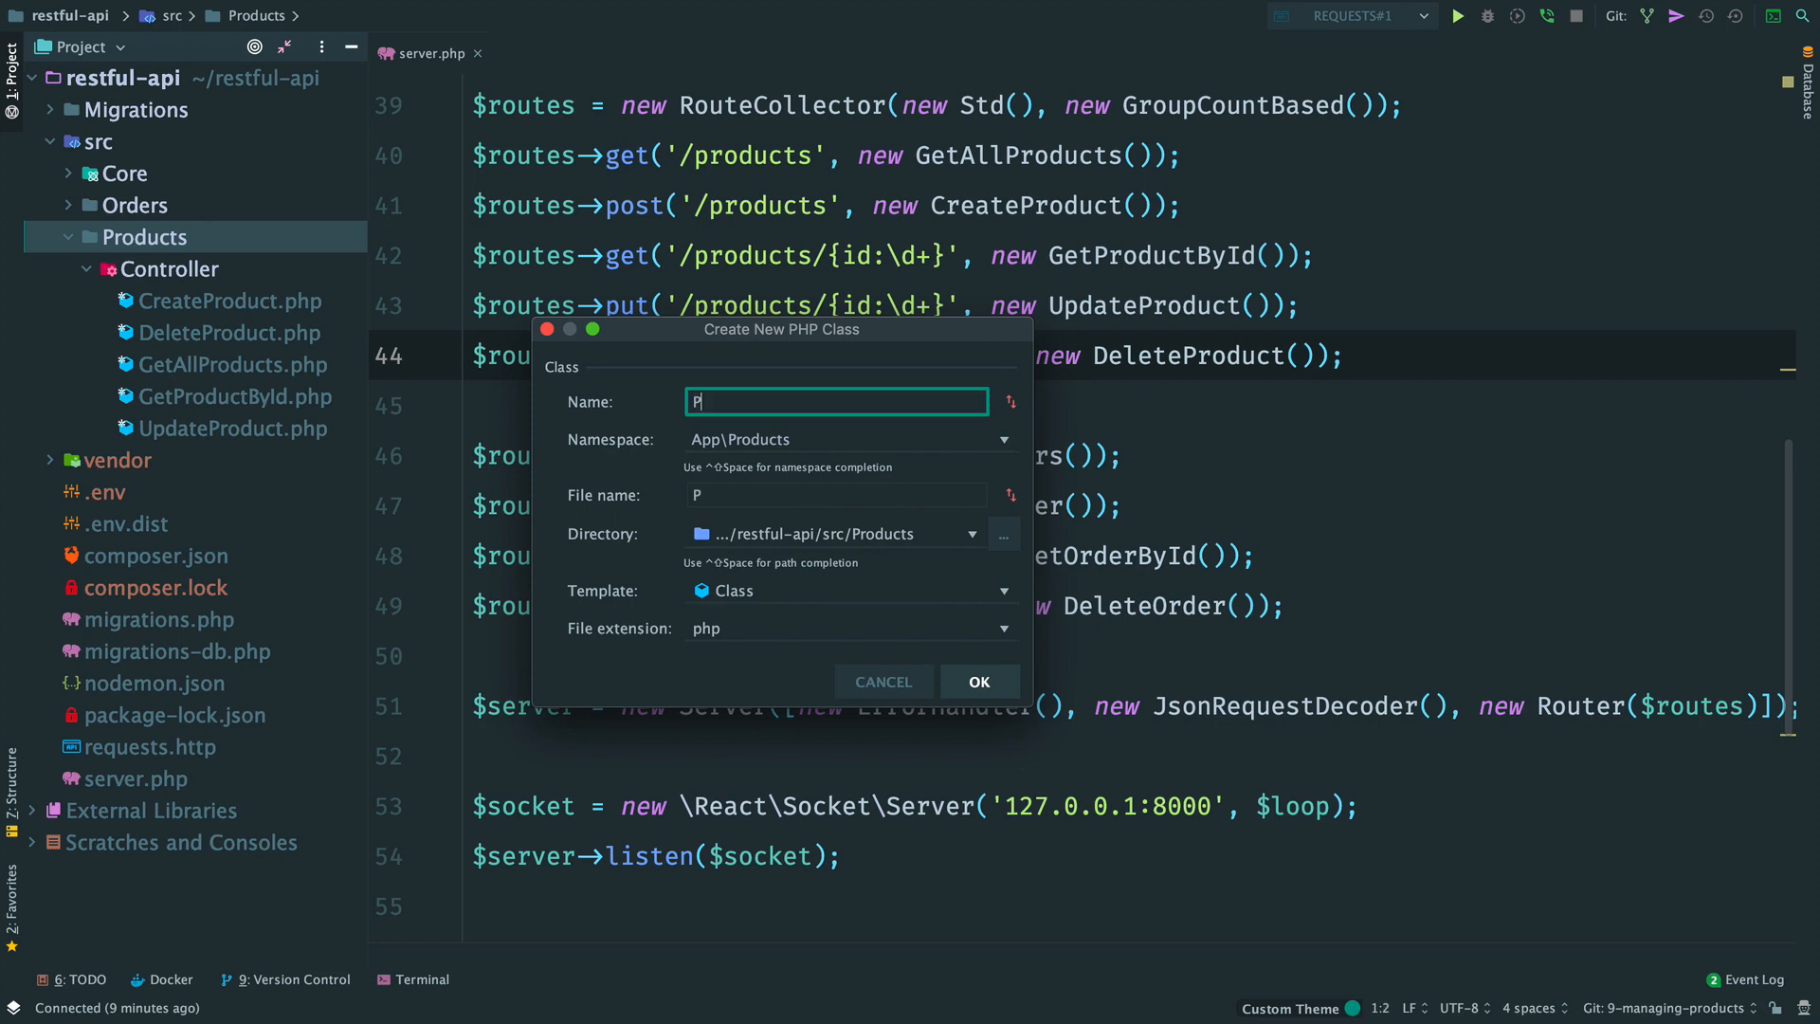
pyautogui.click(978, 682)
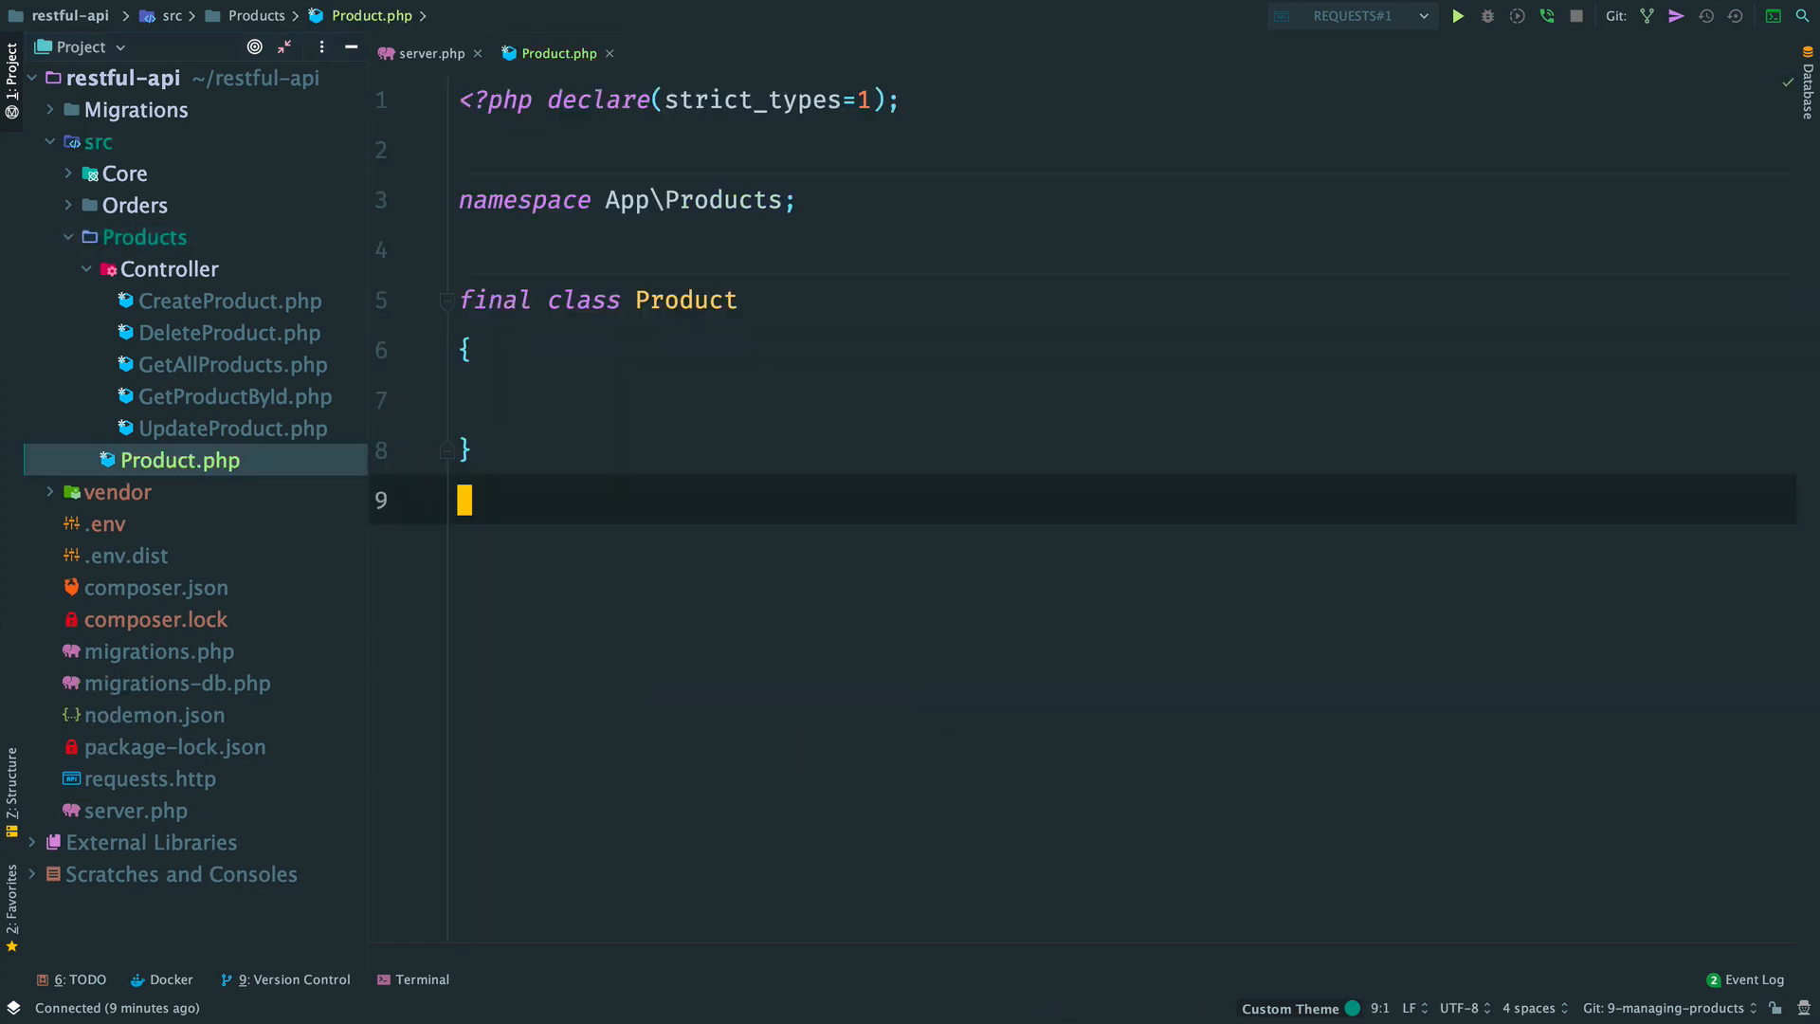
pyautogui.click(475, 399)
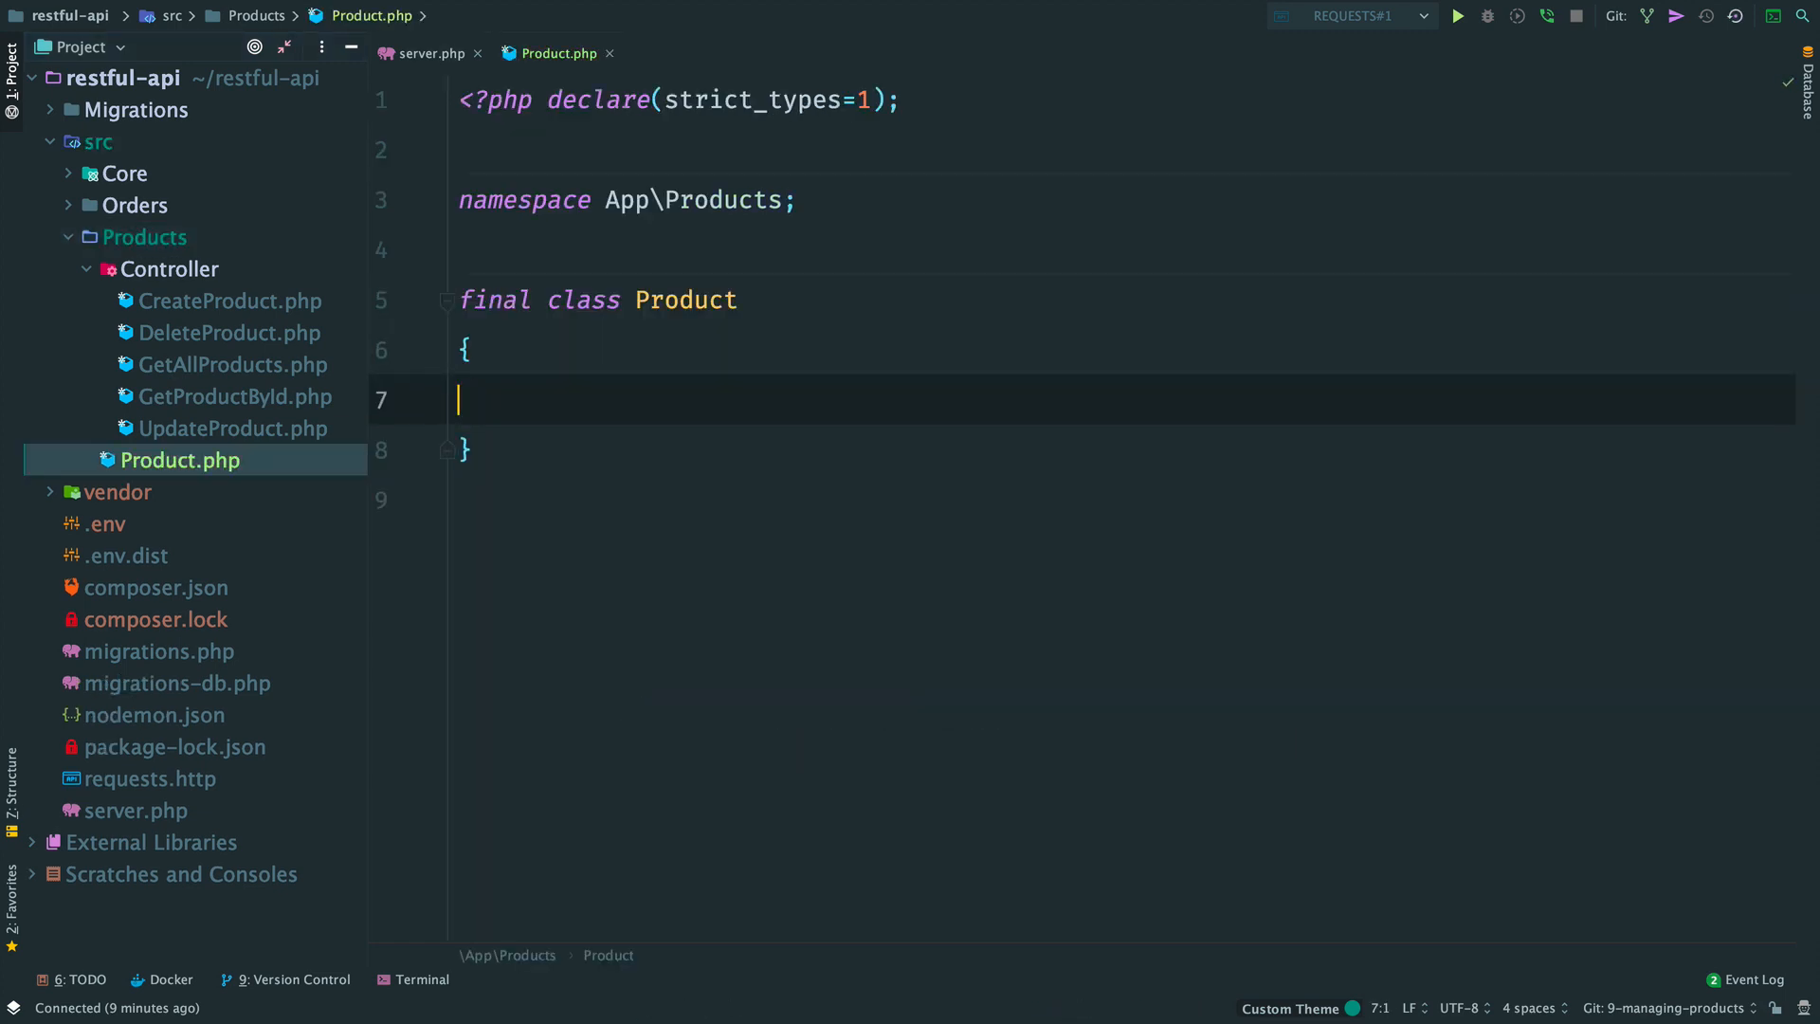
pyautogui.write('public $id;')
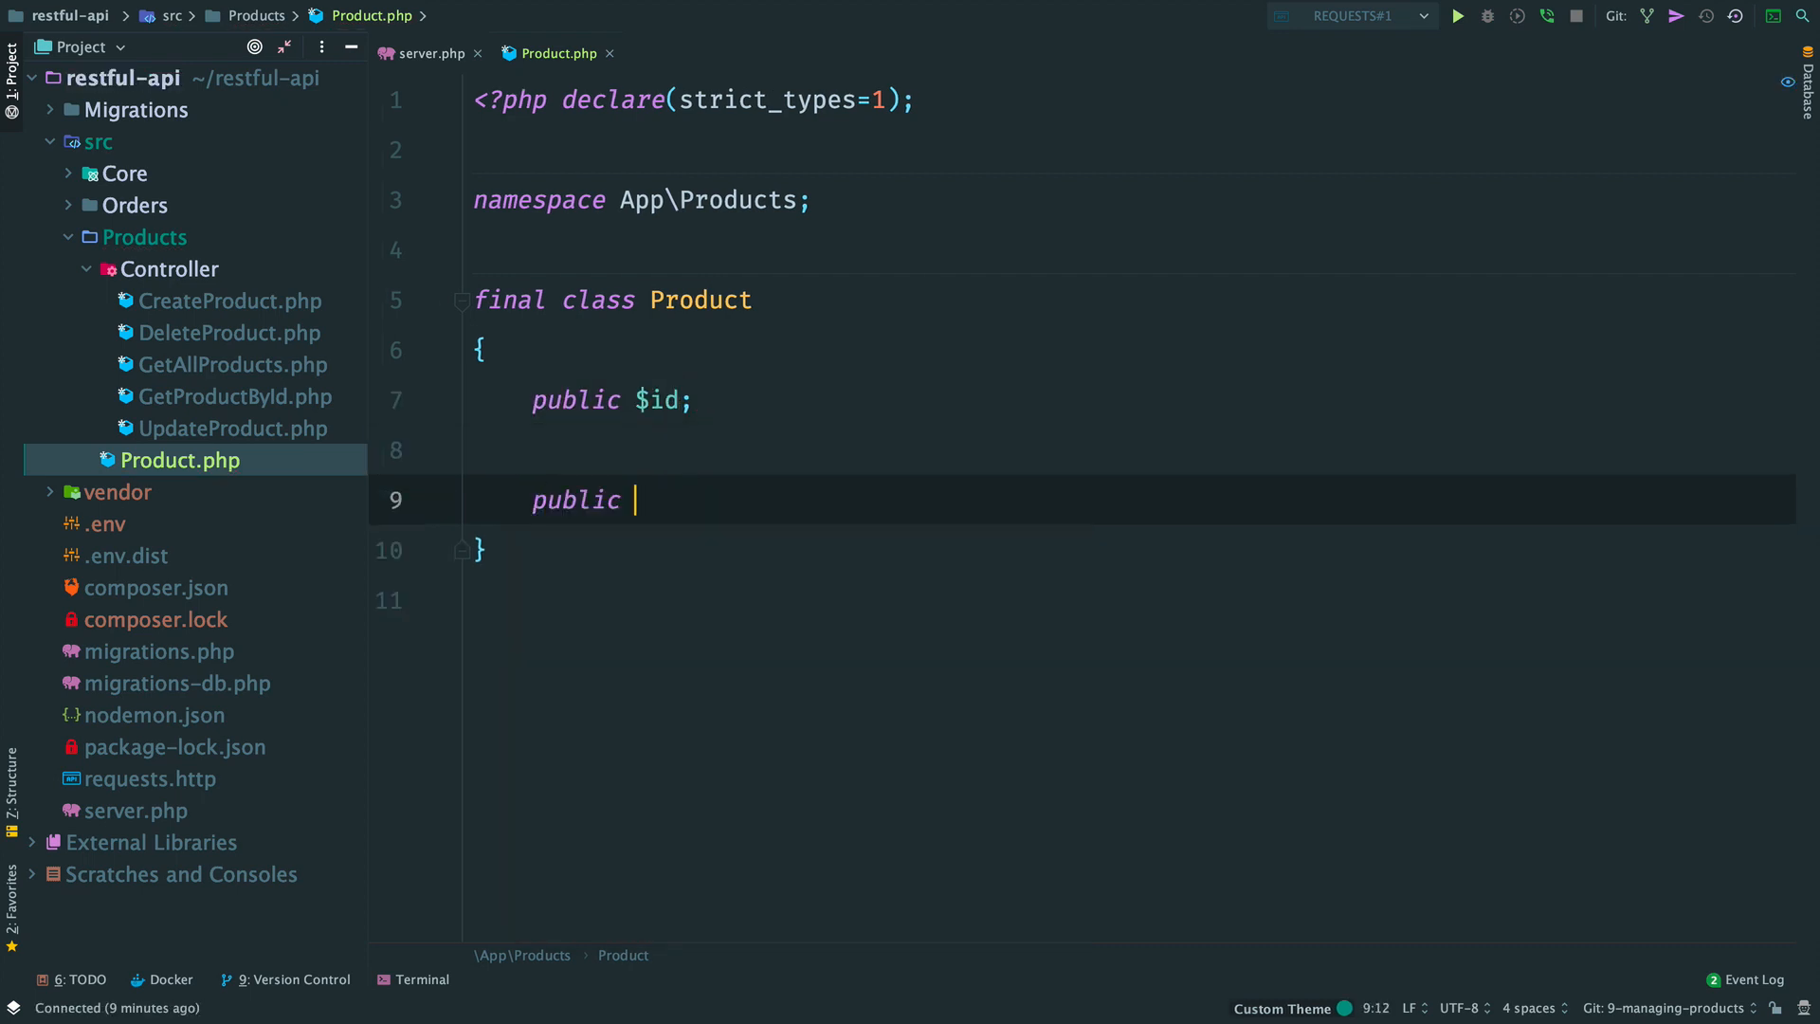
pyautogui.write('$name;')
pyautogui.click(1135, 601)
pyautogui.write('public')
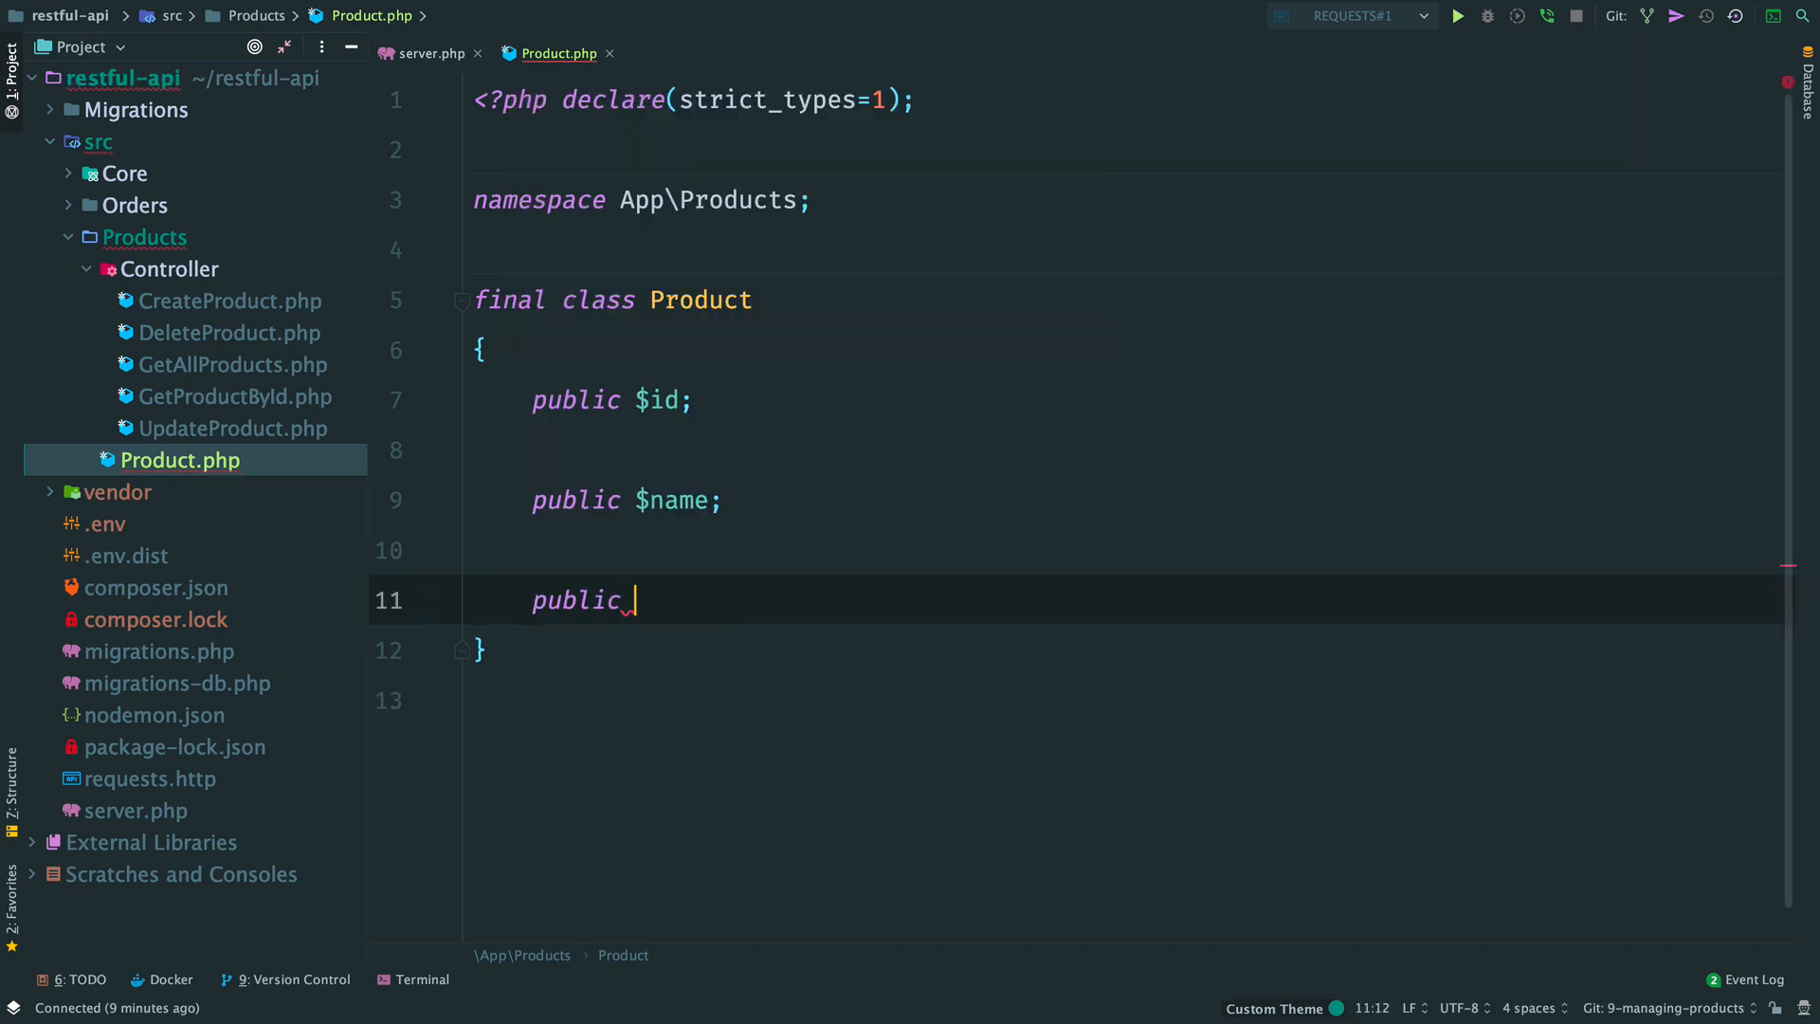
pyautogui.write('$price;')
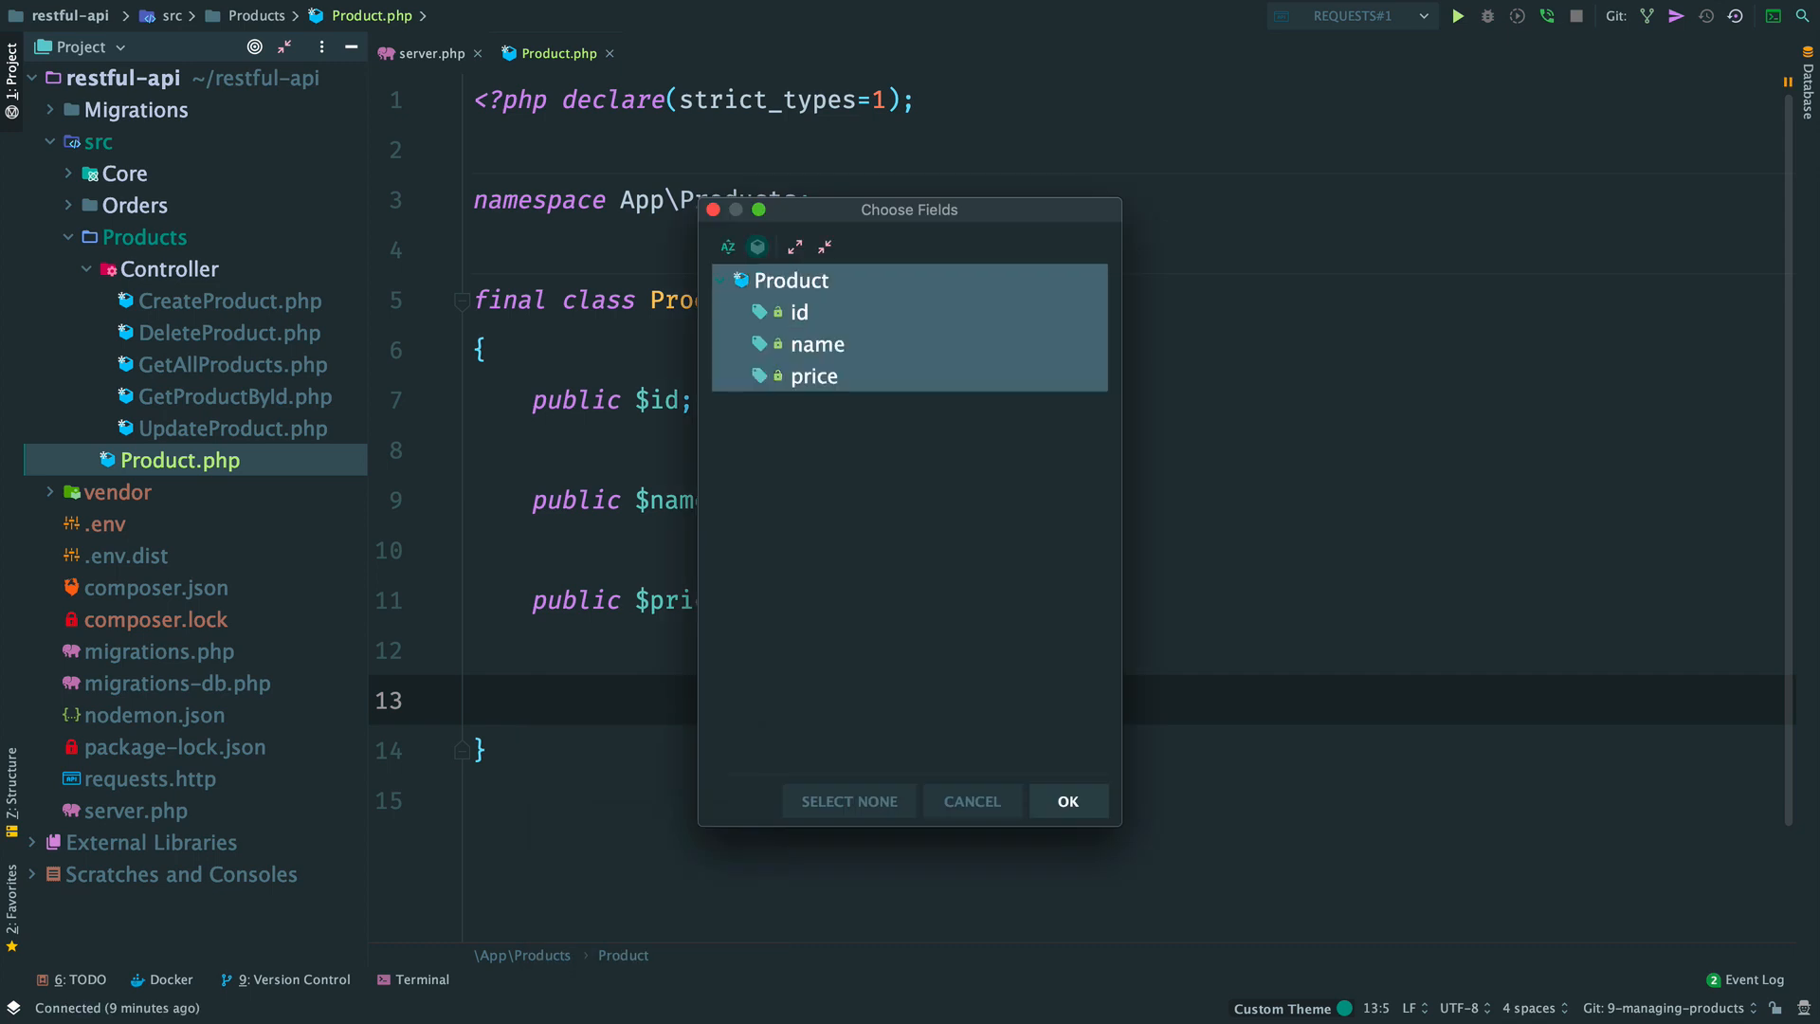
# Step: Generate Product's constructor typed int id, string name, float price, plus PHPDoc blocks
pyautogui.click(1065, 801)
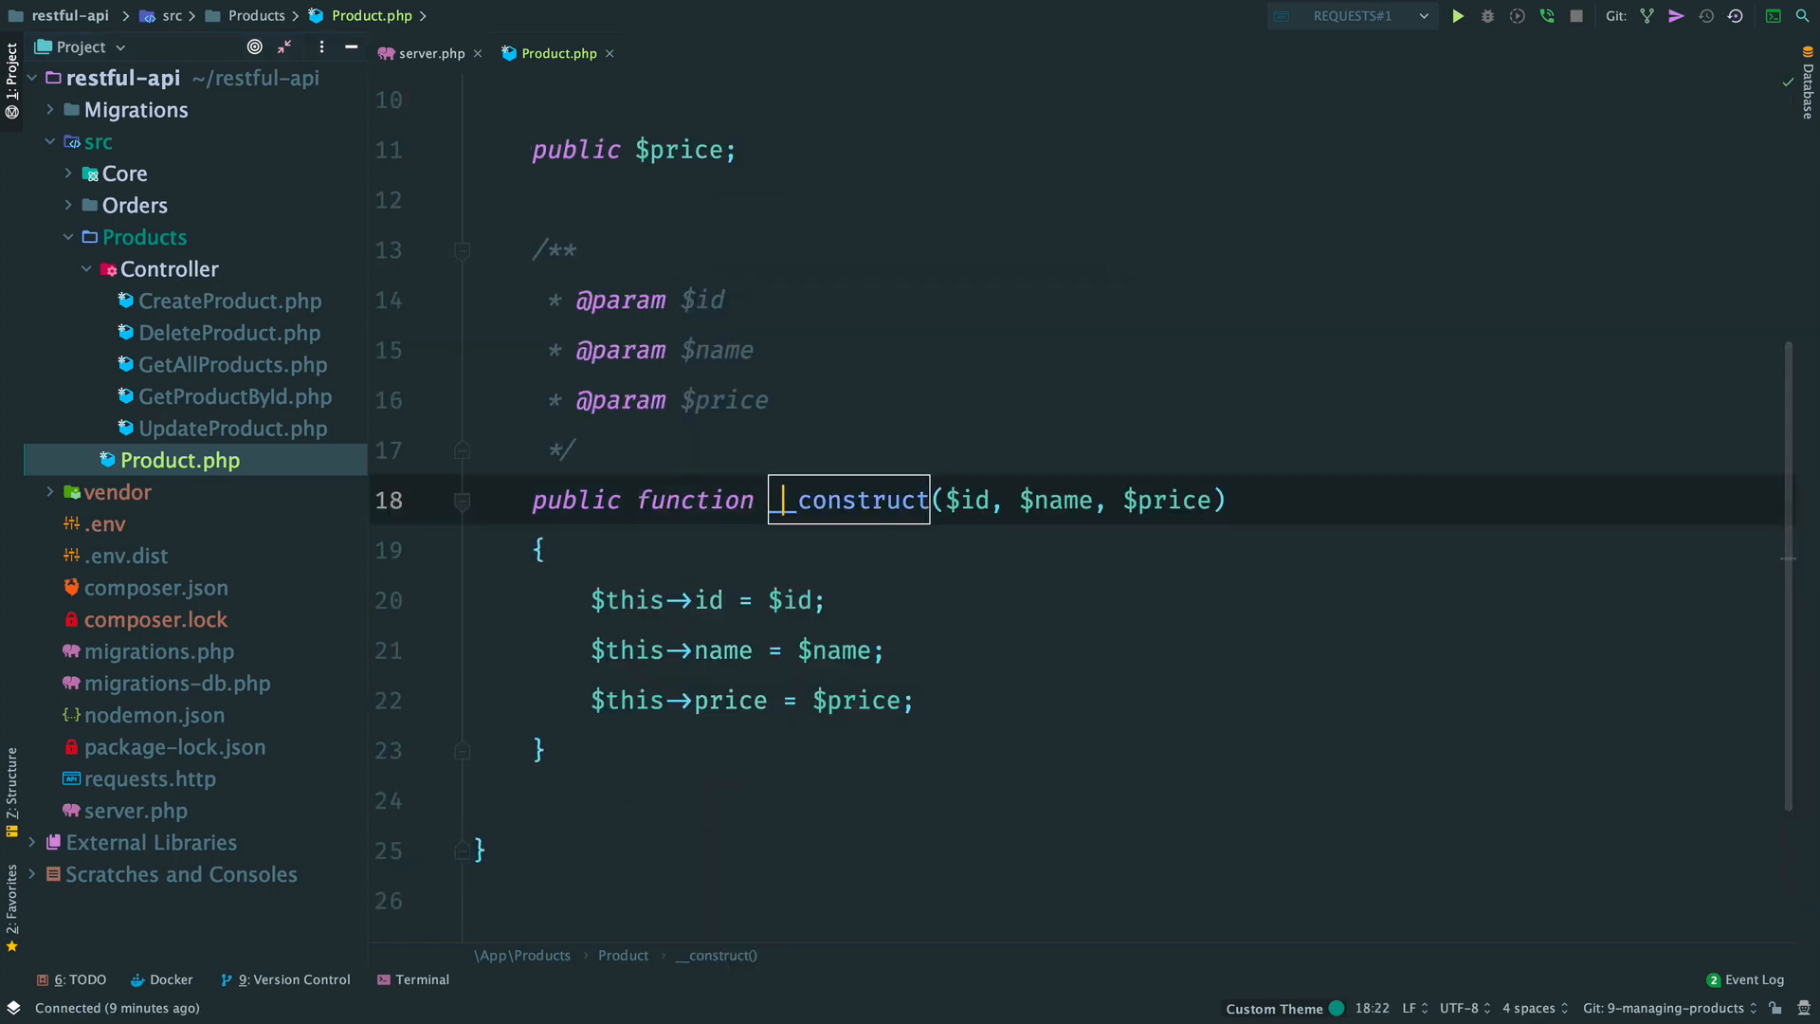
pyautogui.click(982, 499)
pyautogui.write('int ')
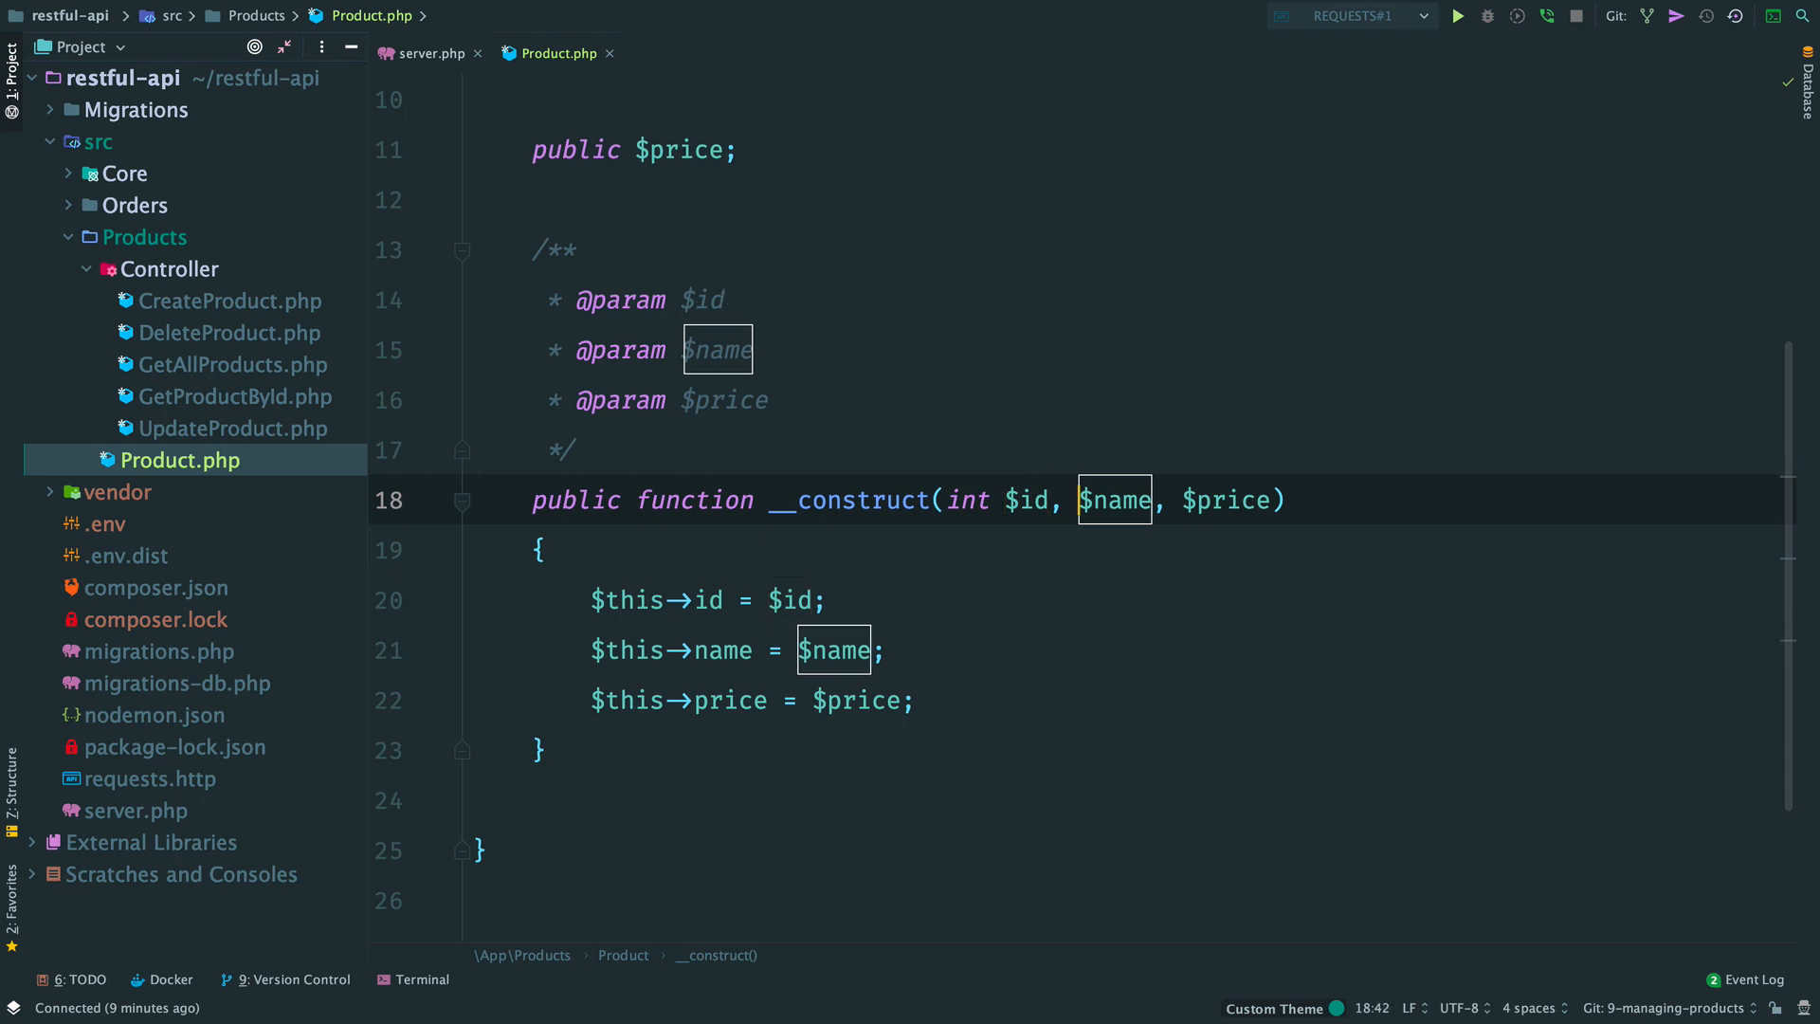
pyautogui.write('string')
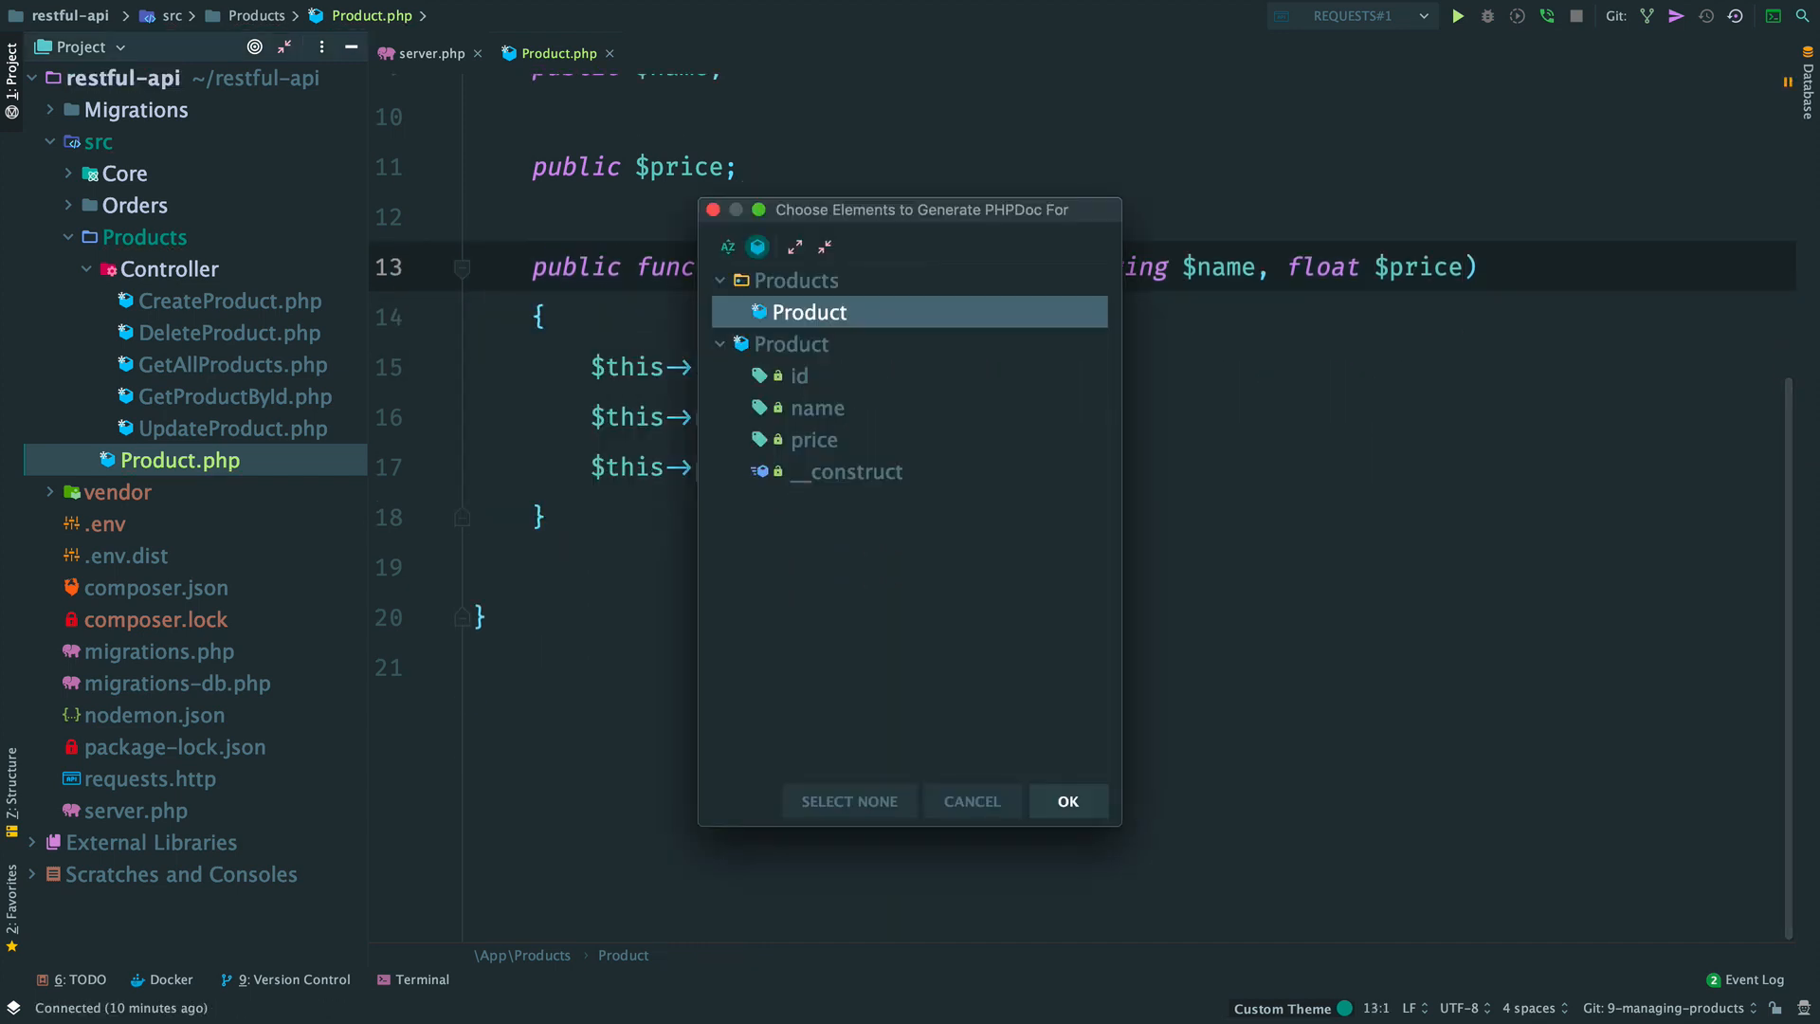
pyautogui.click(1065, 801)
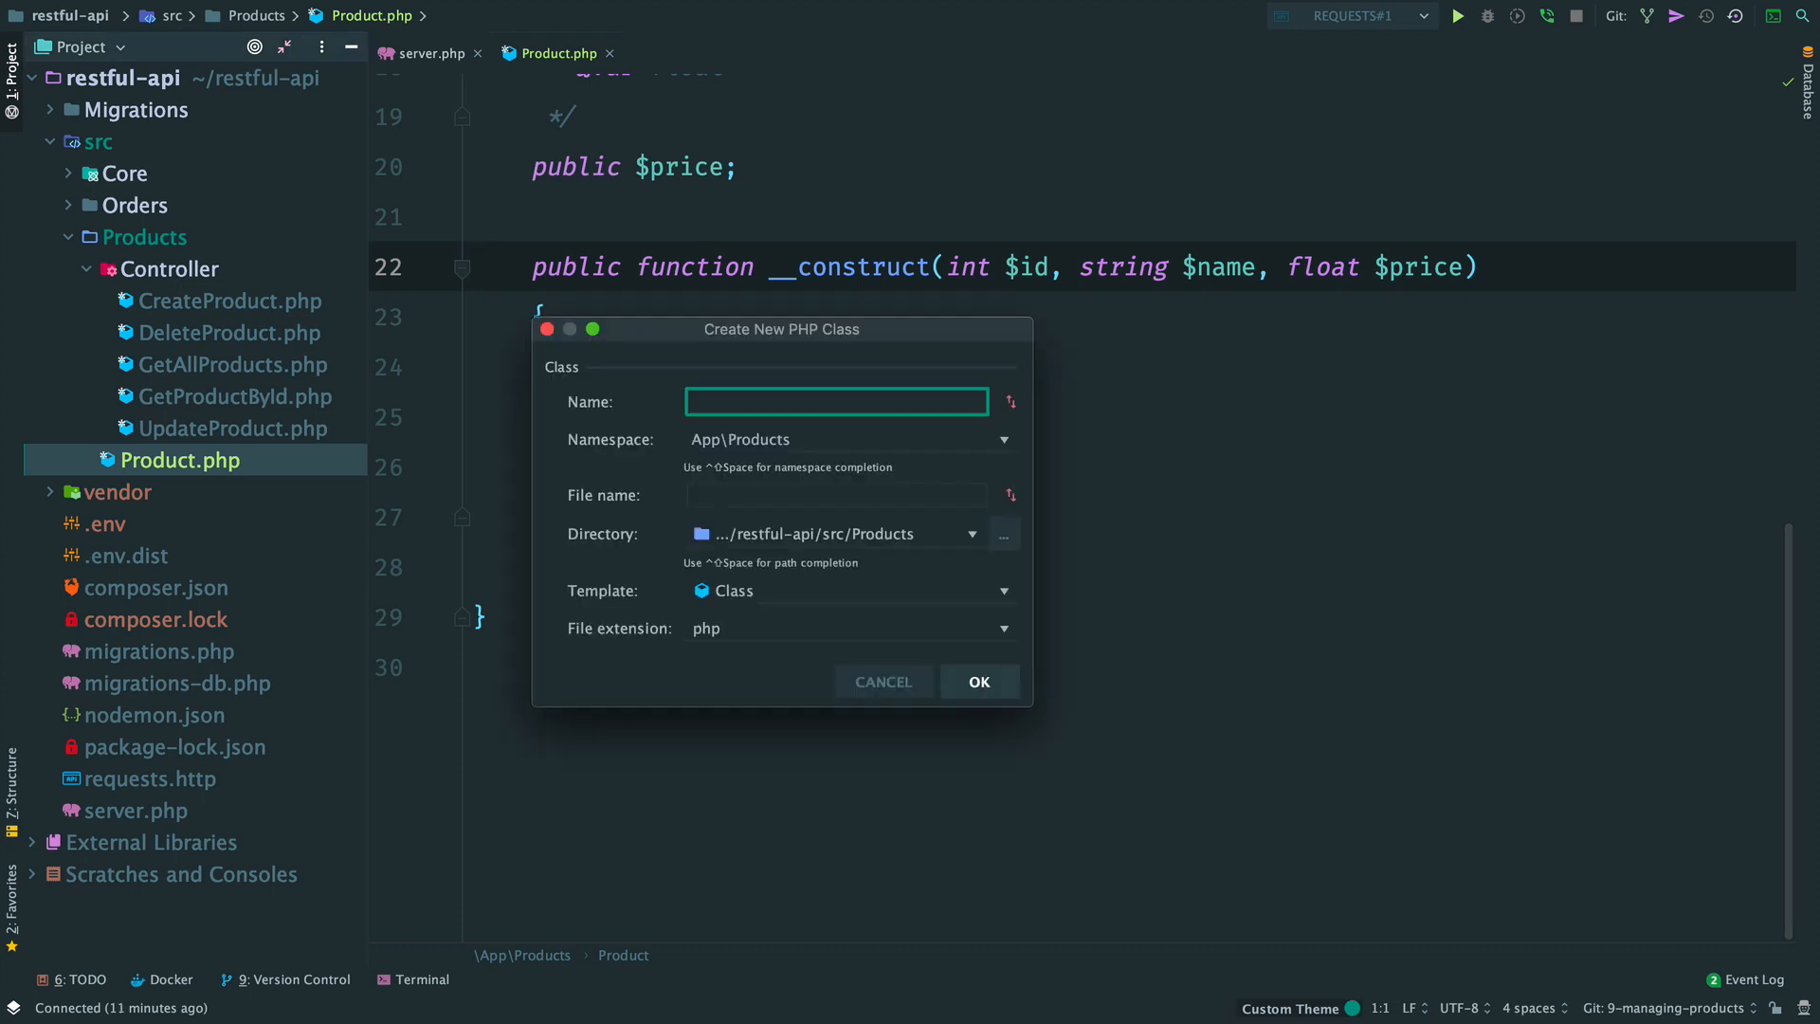
# Step: Create a Storage class whose constructor takes a React MySQL ConnectionInterface $connection
pyautogui.write('Storag')
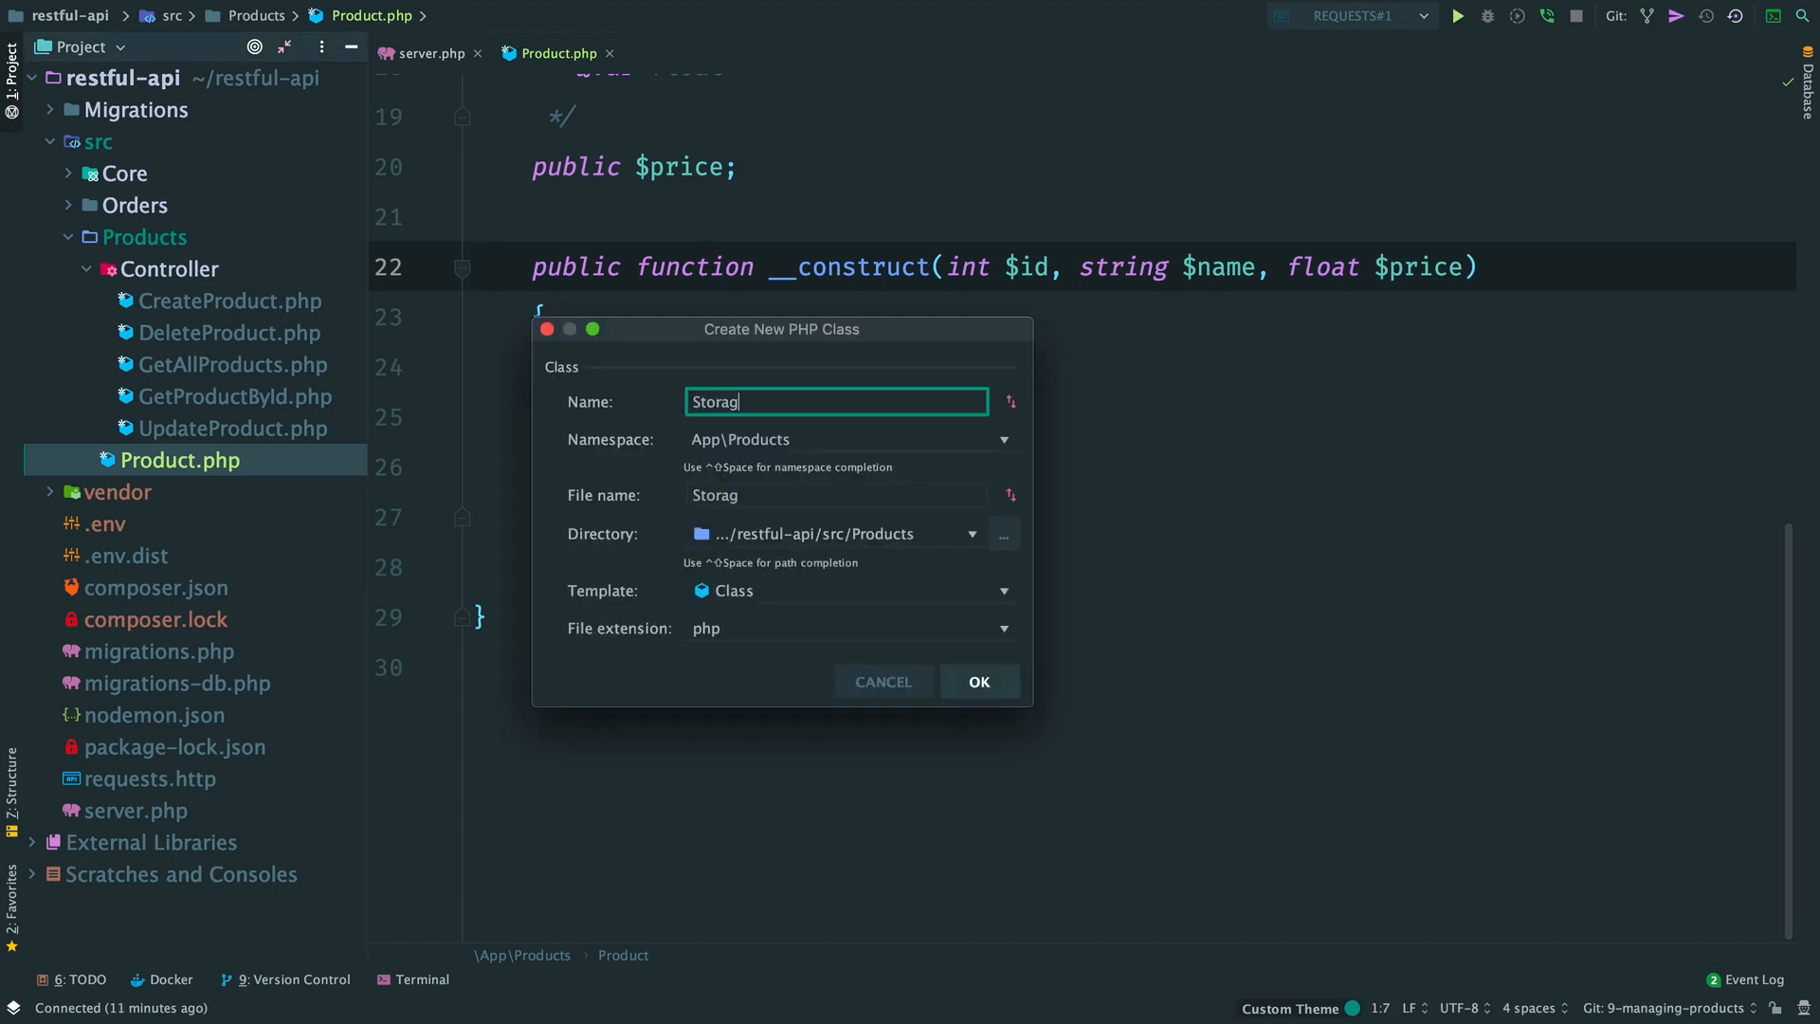
pyautogui.click(978, 682)
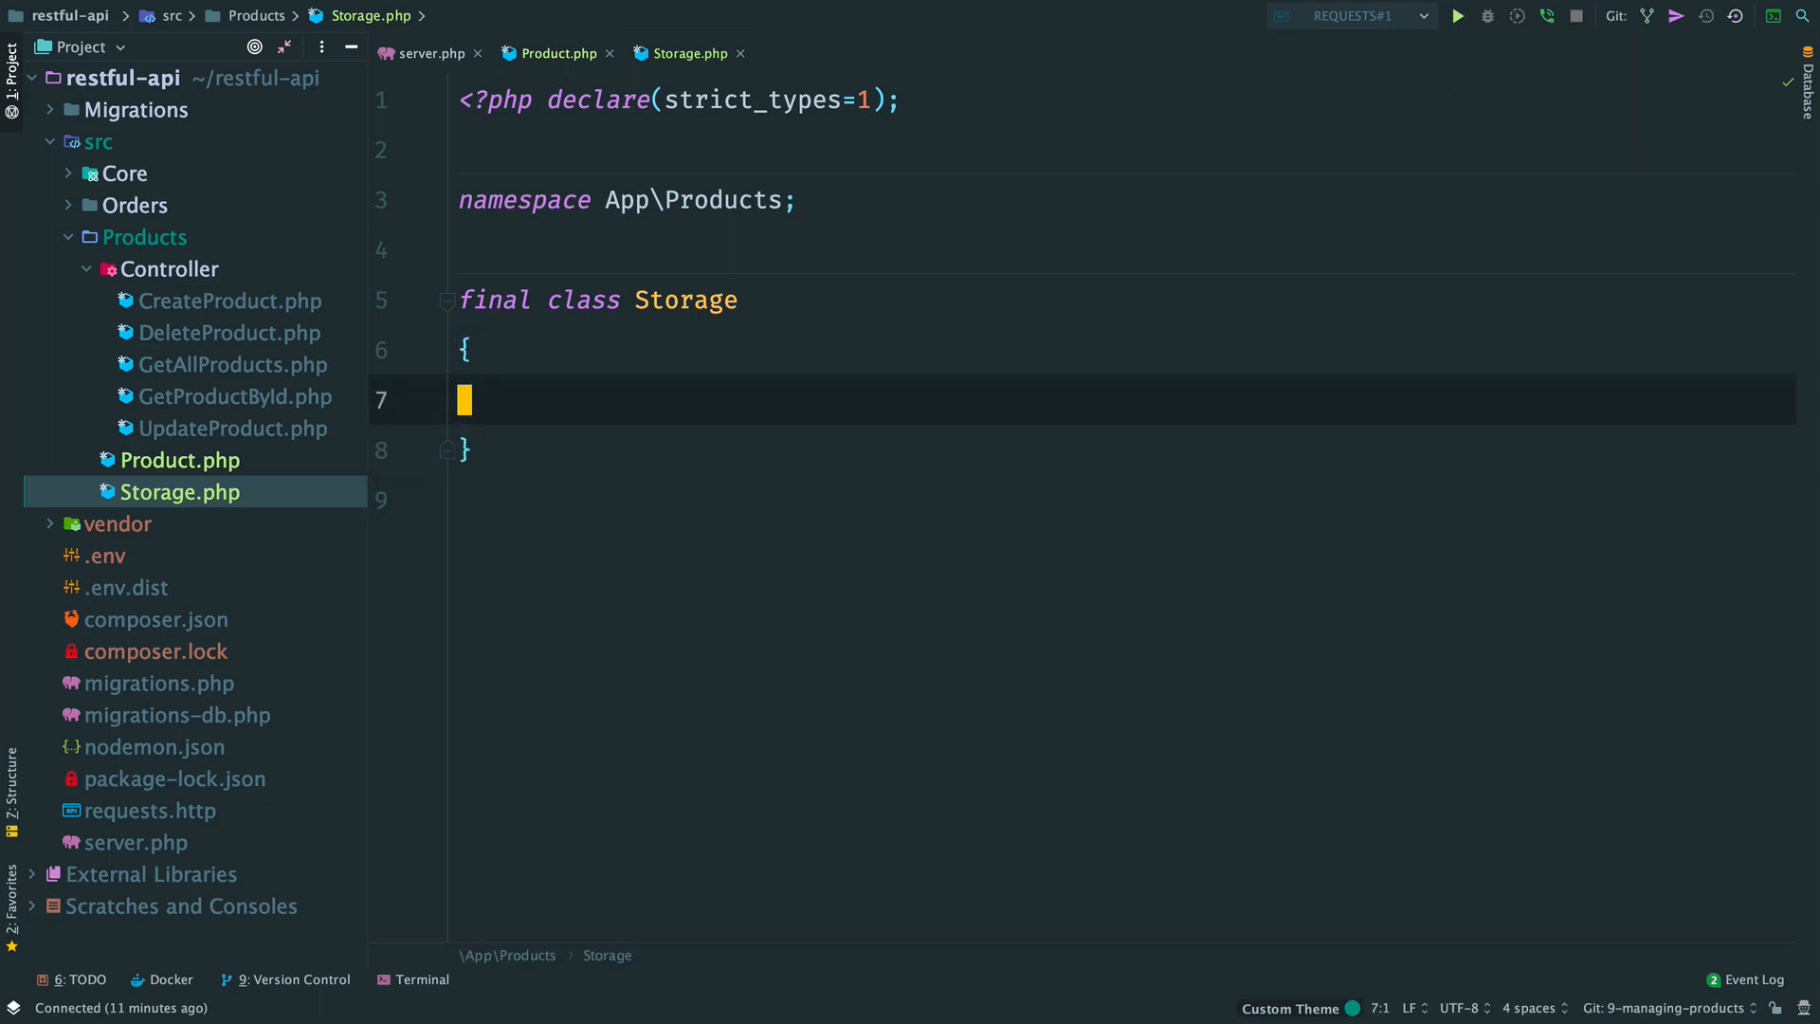
pyautogui.write('public function __construct()')
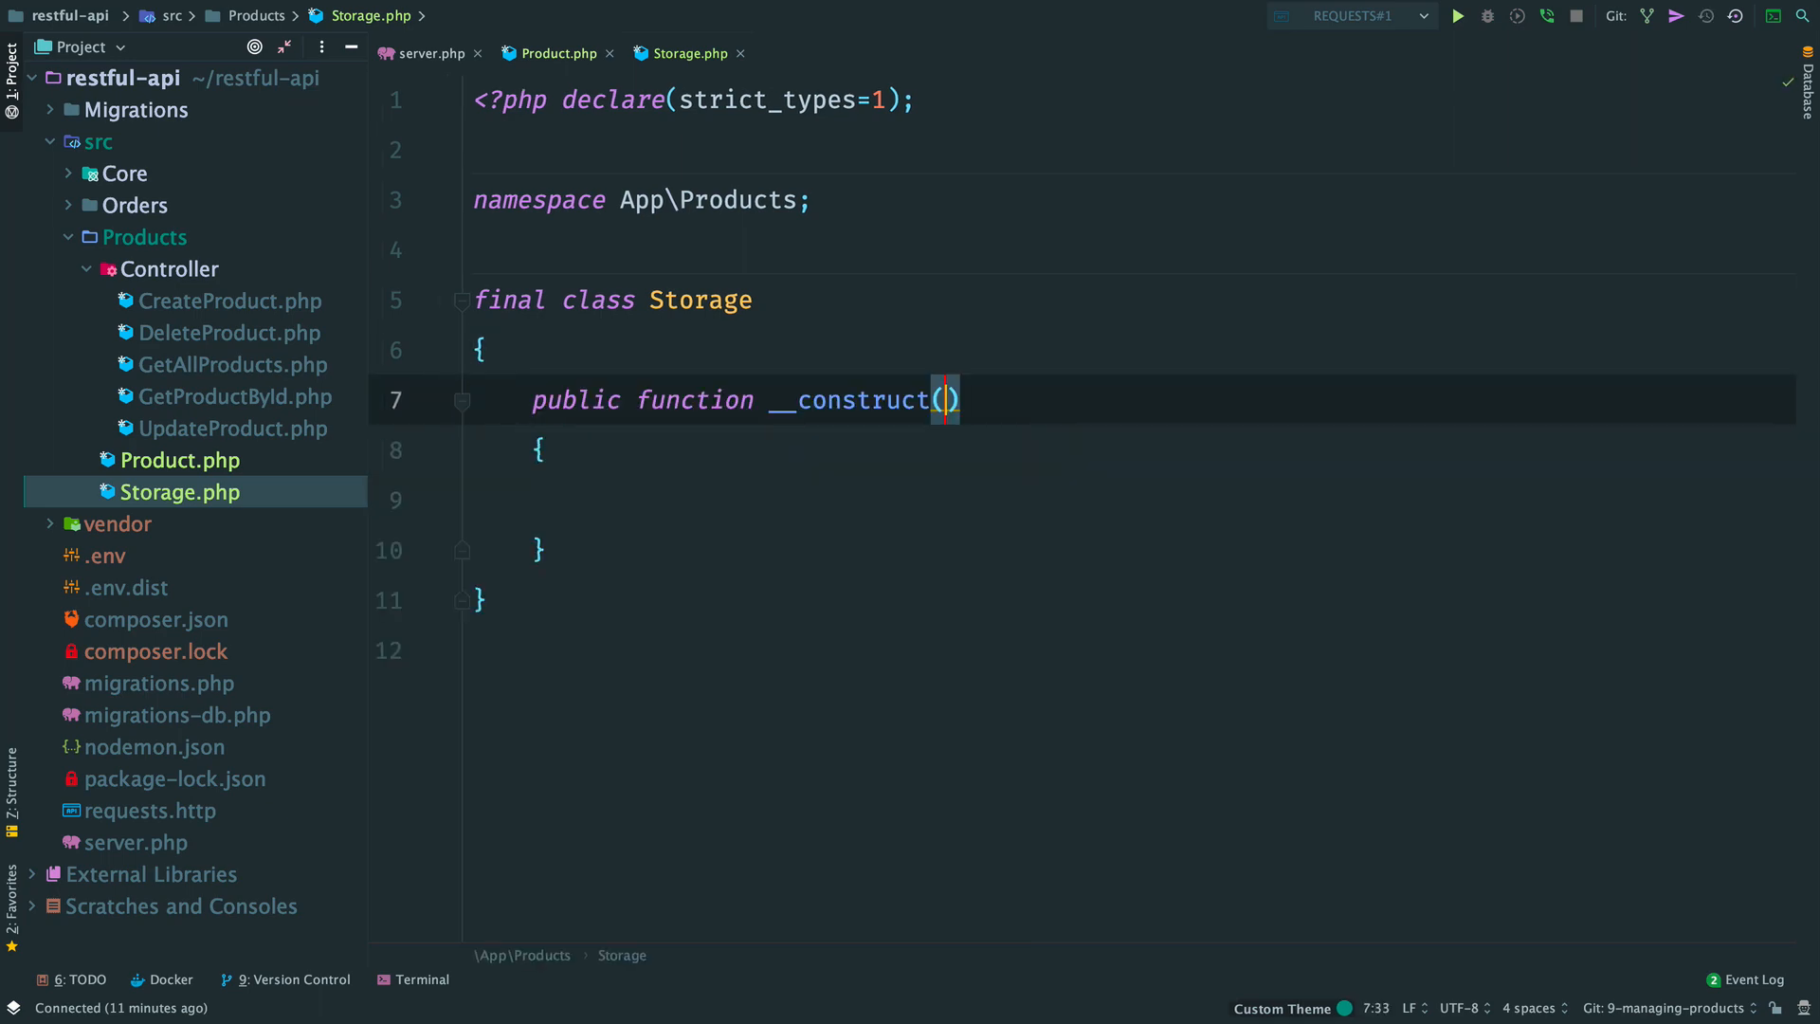
pyautogui.write('Connec')
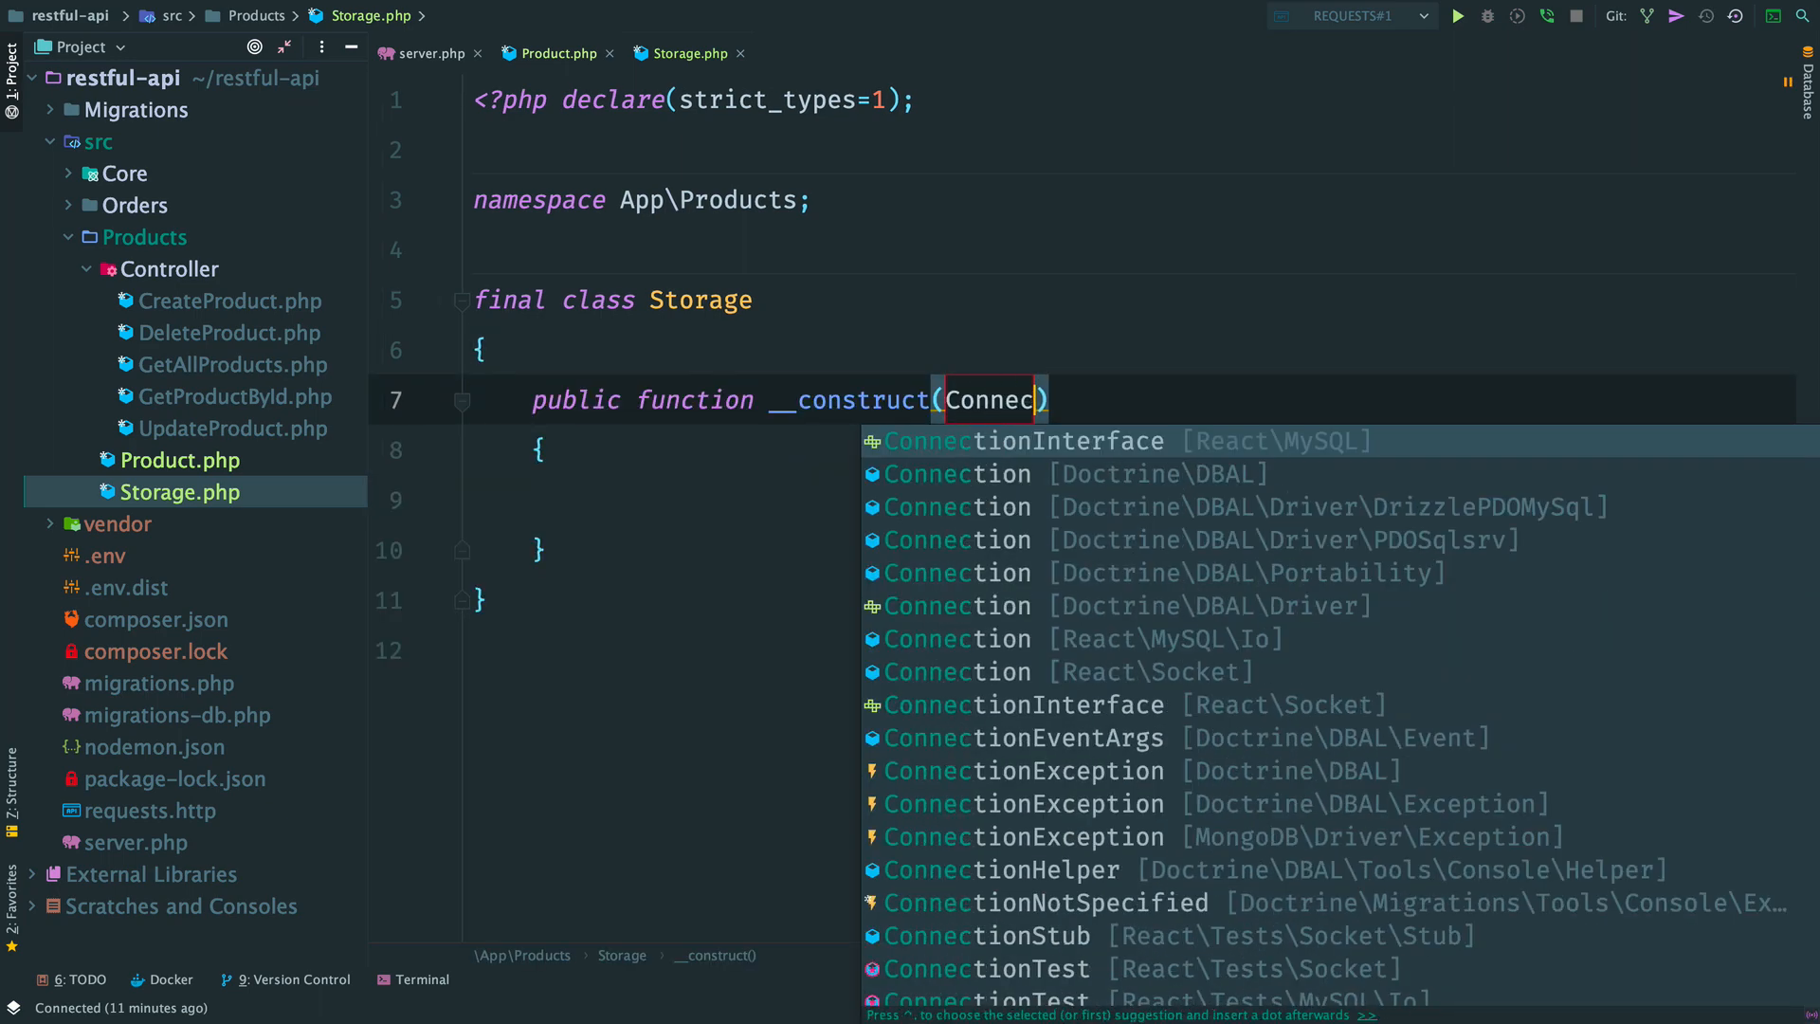
pyautogui.click(1019, 440)
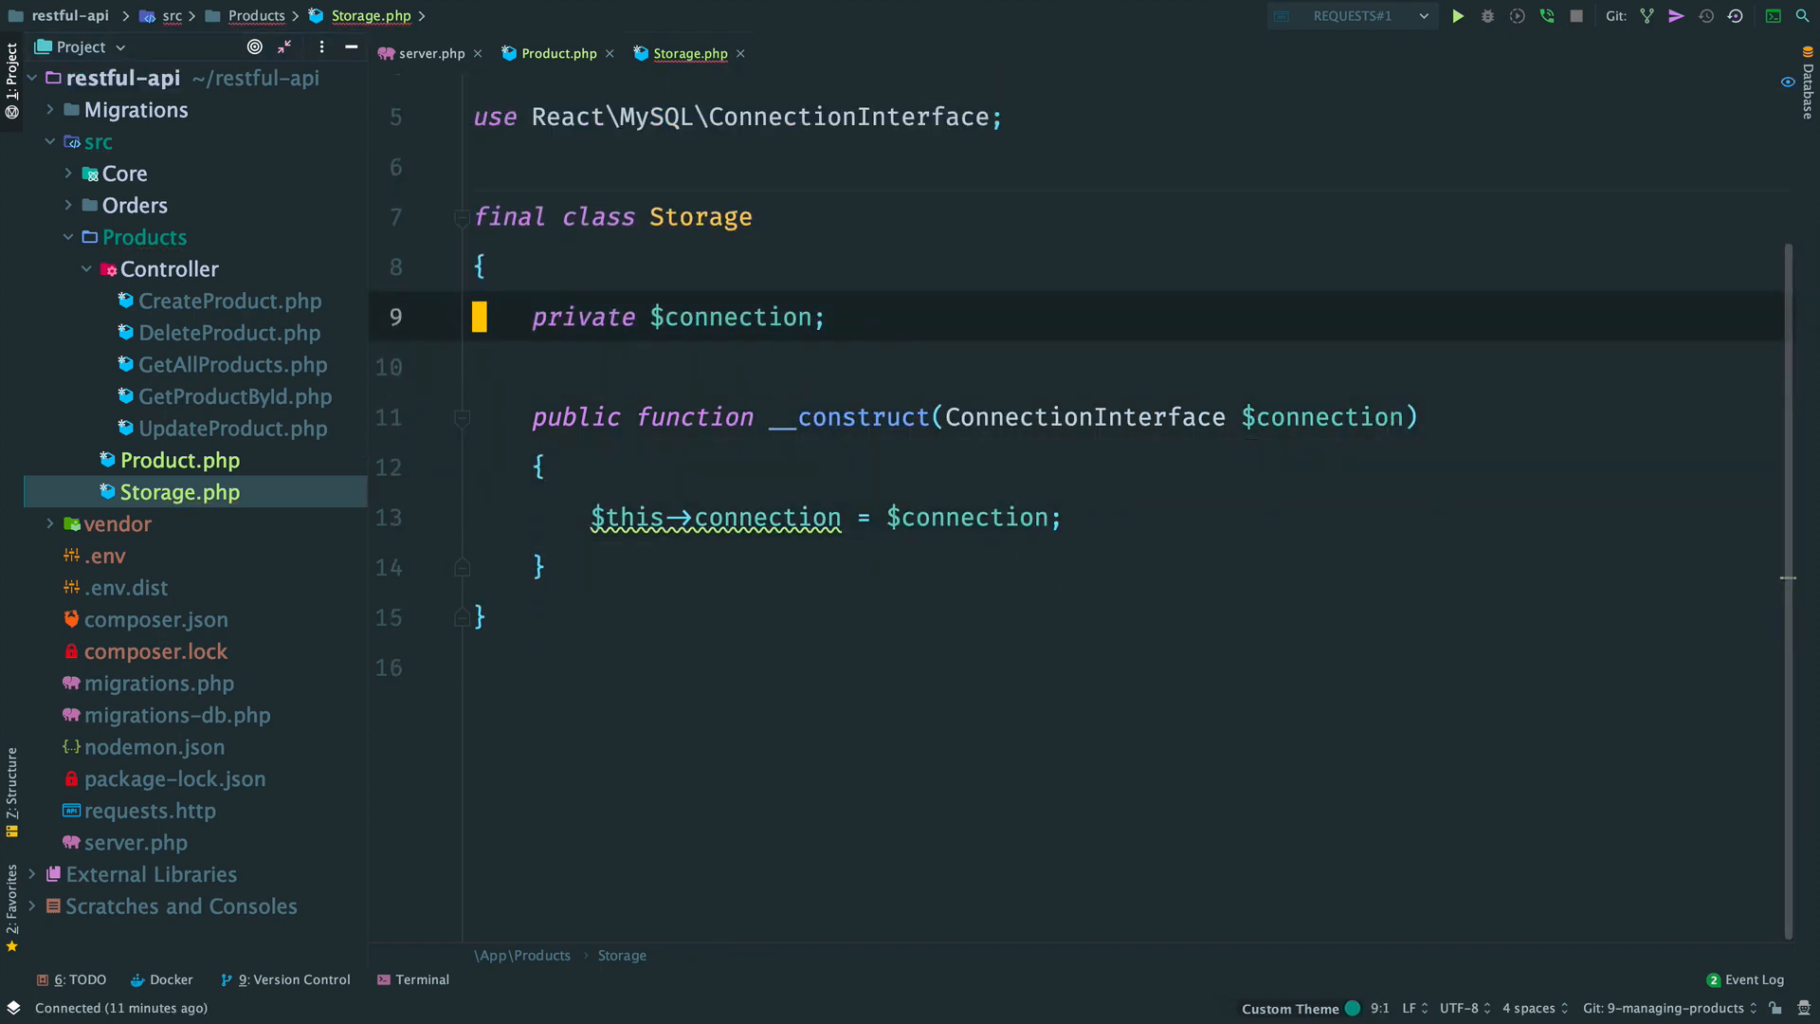
# Step: Add create(string $name, float $price): PromiseInterface returning an INSERT INTO products (name, price) query
pyautogui.press('enter')
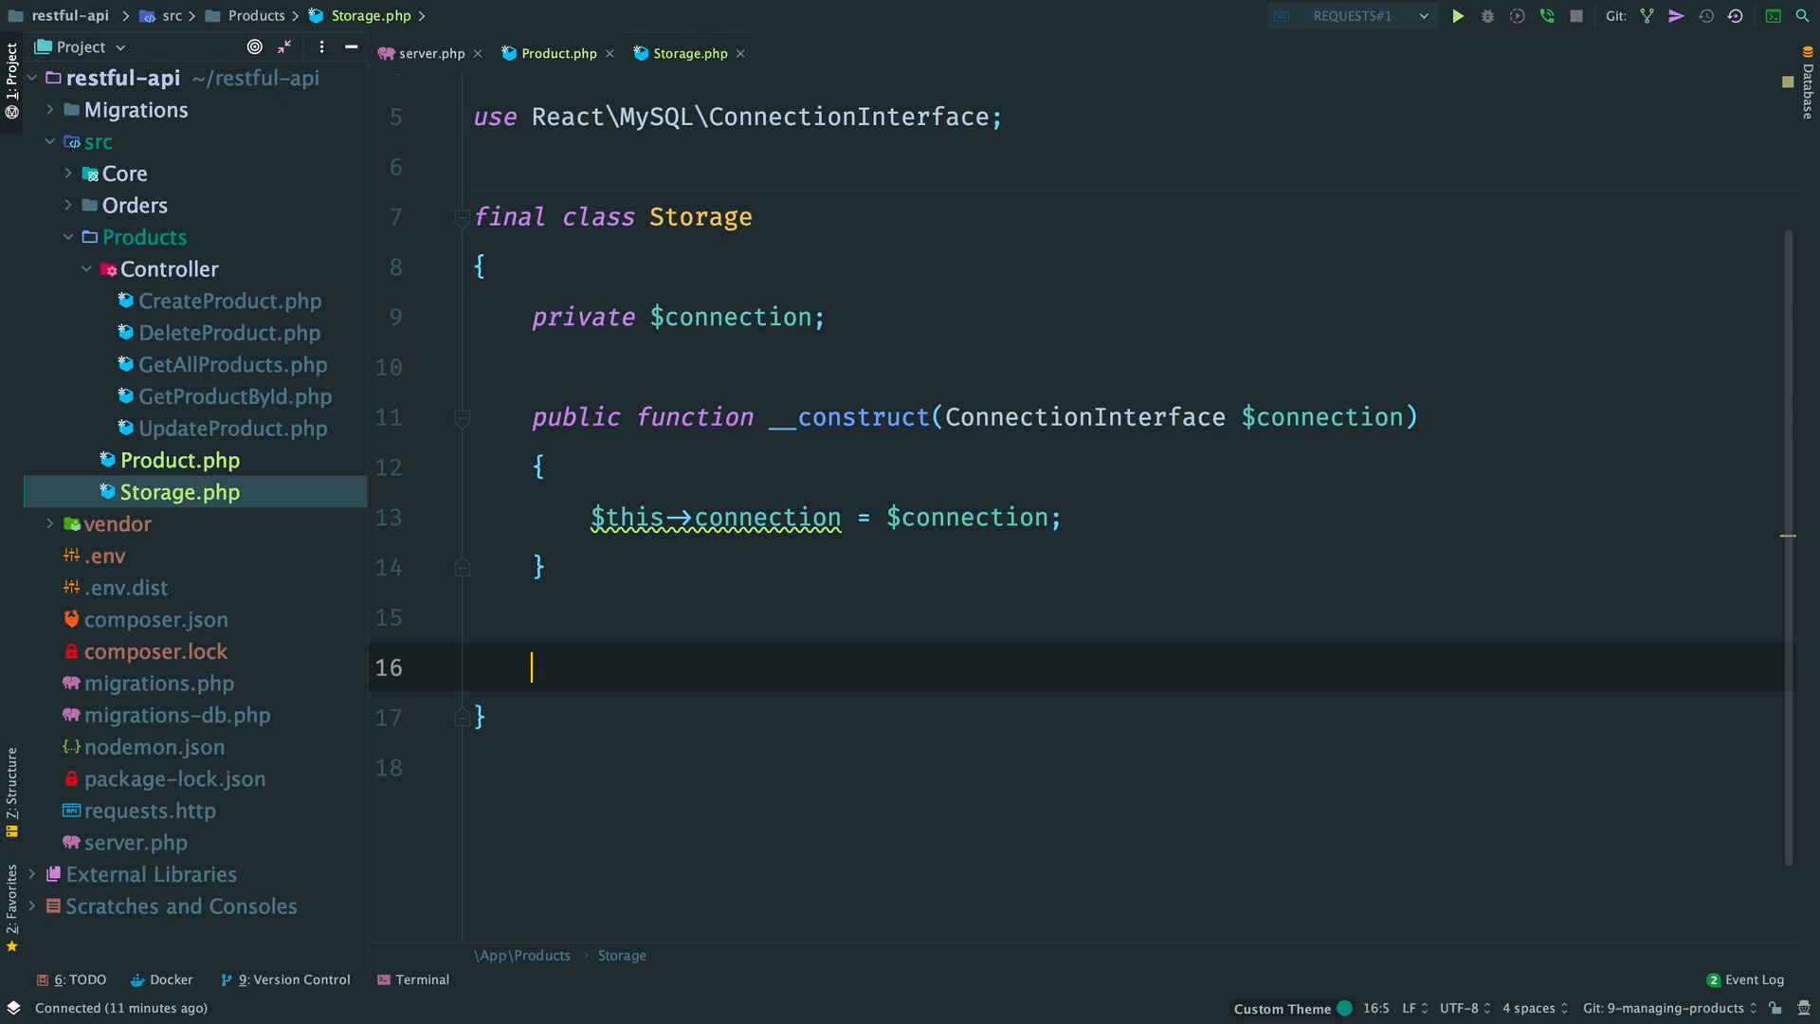
pyautogui.write('public function create():')
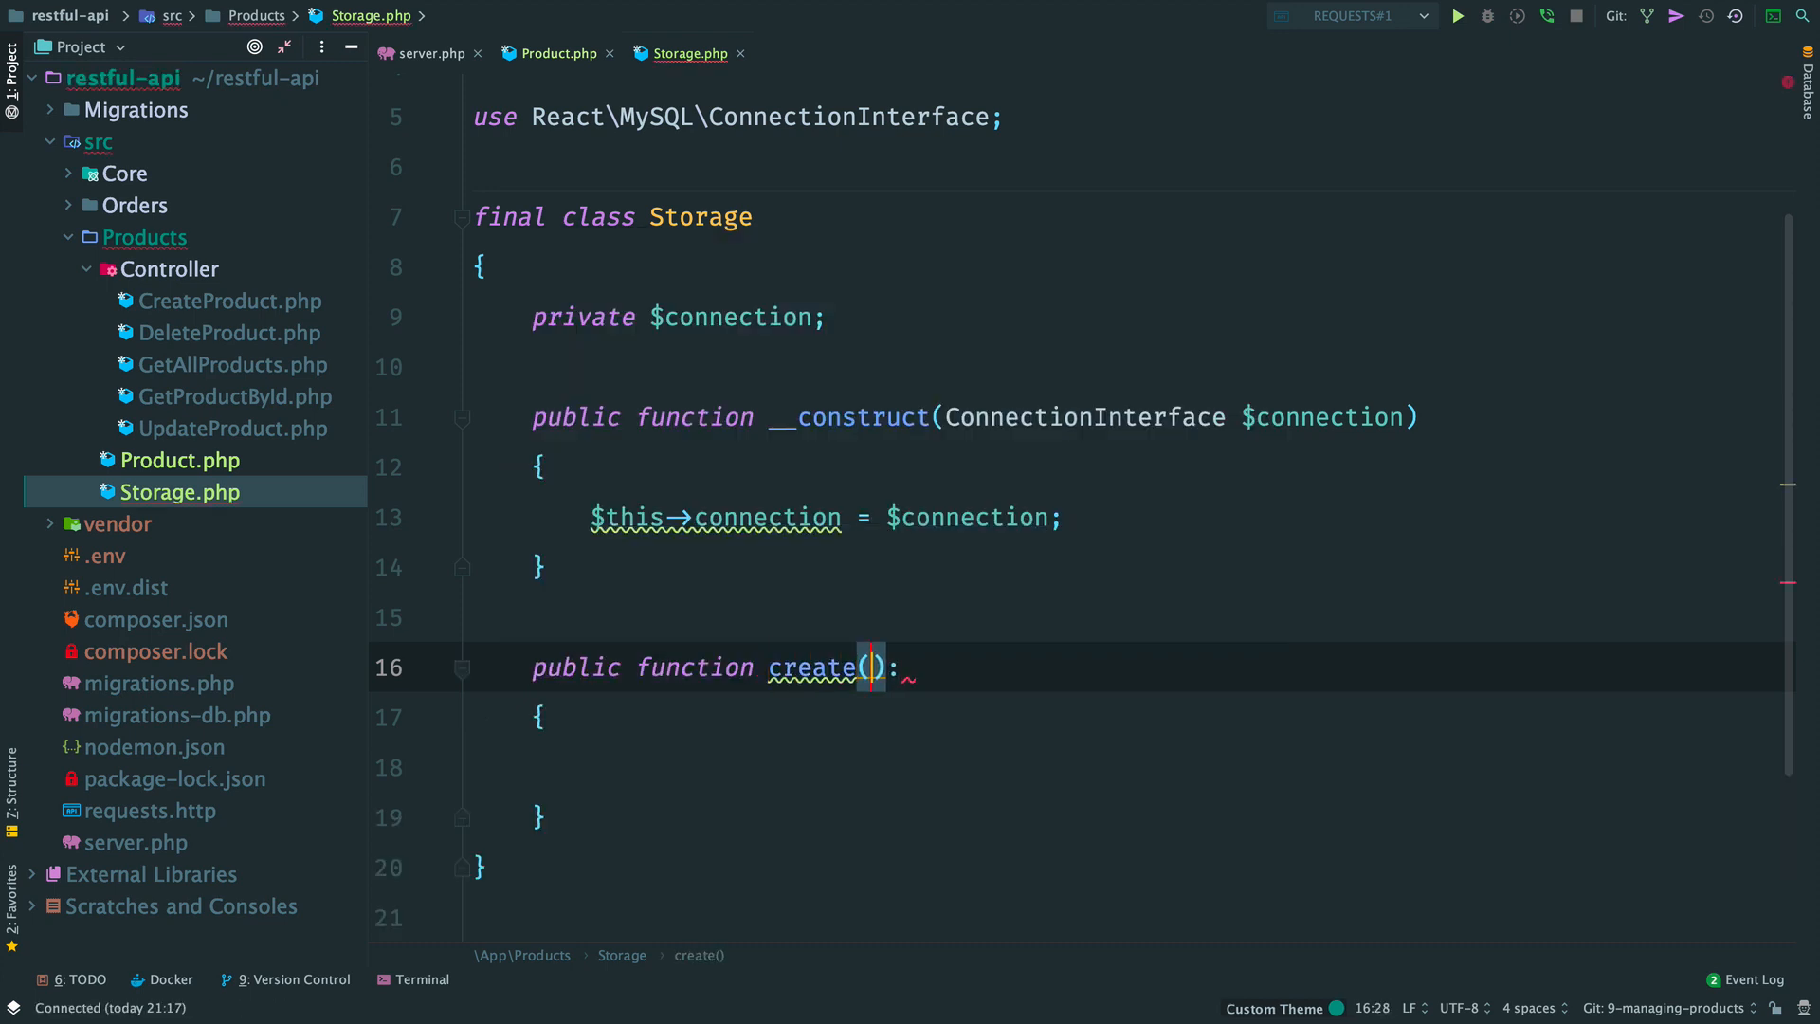
pyautogui.write('string $name,')
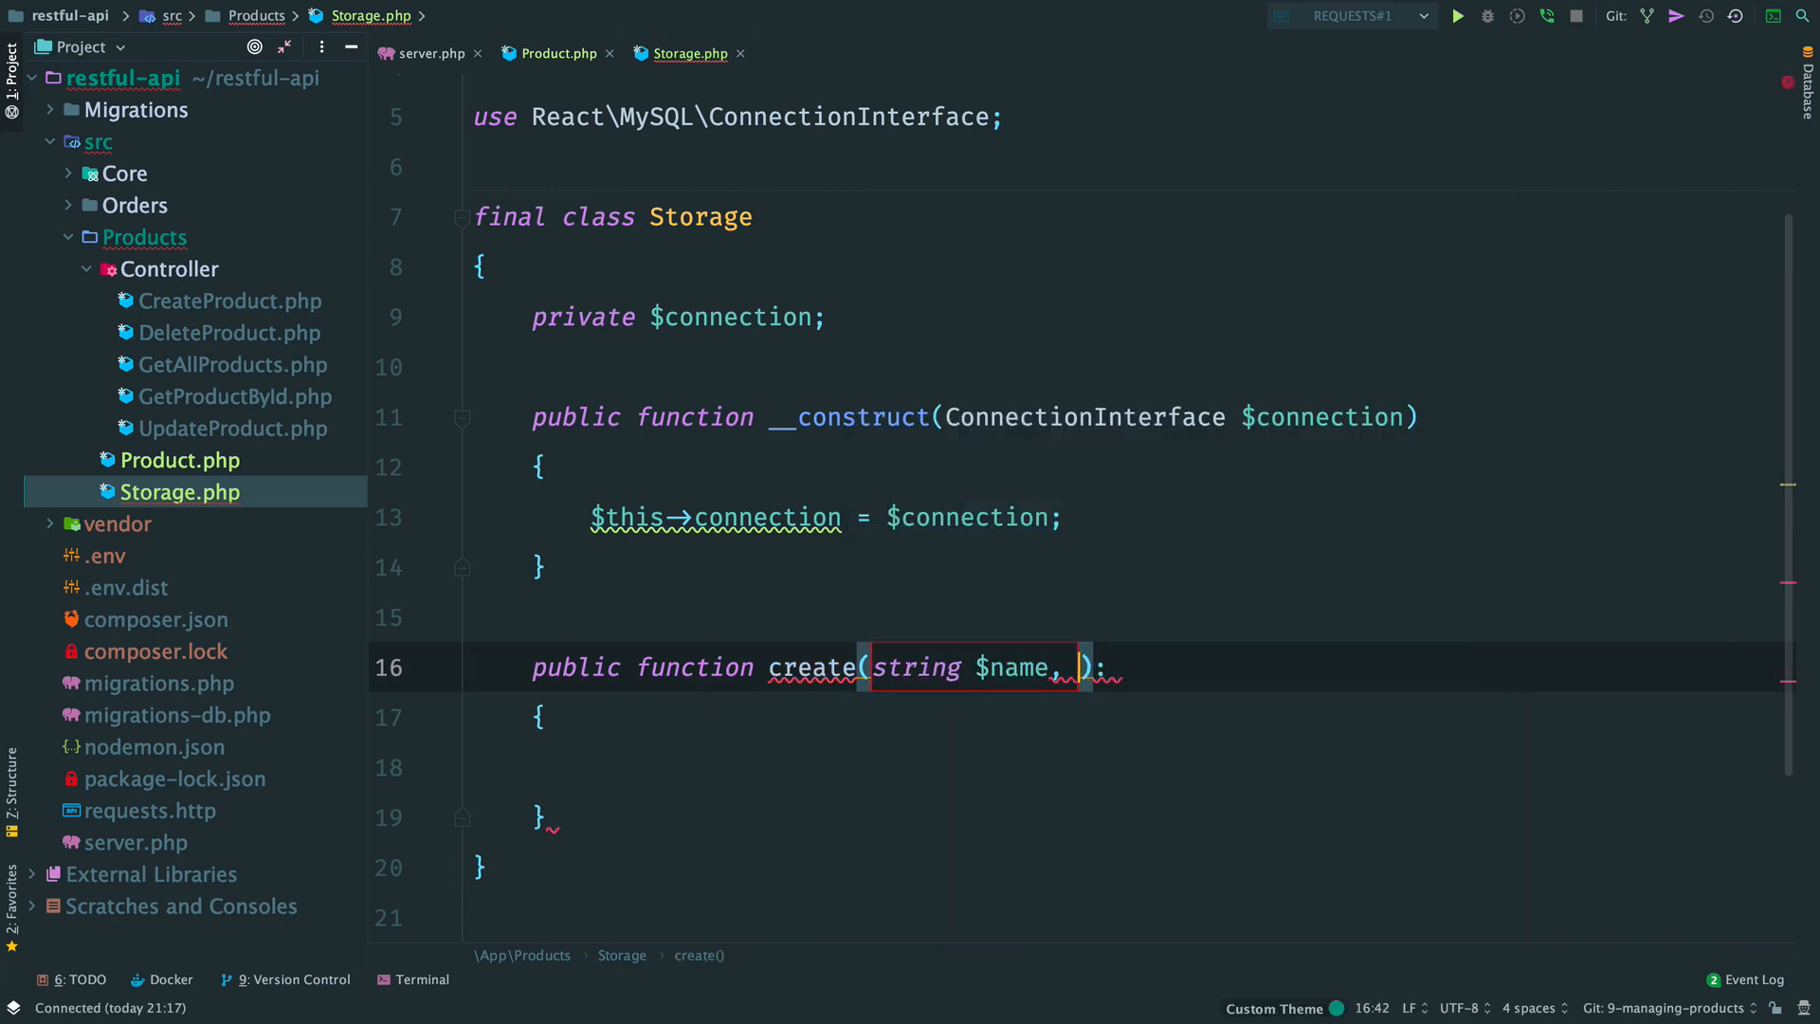
pyautogui.write('float $pric')
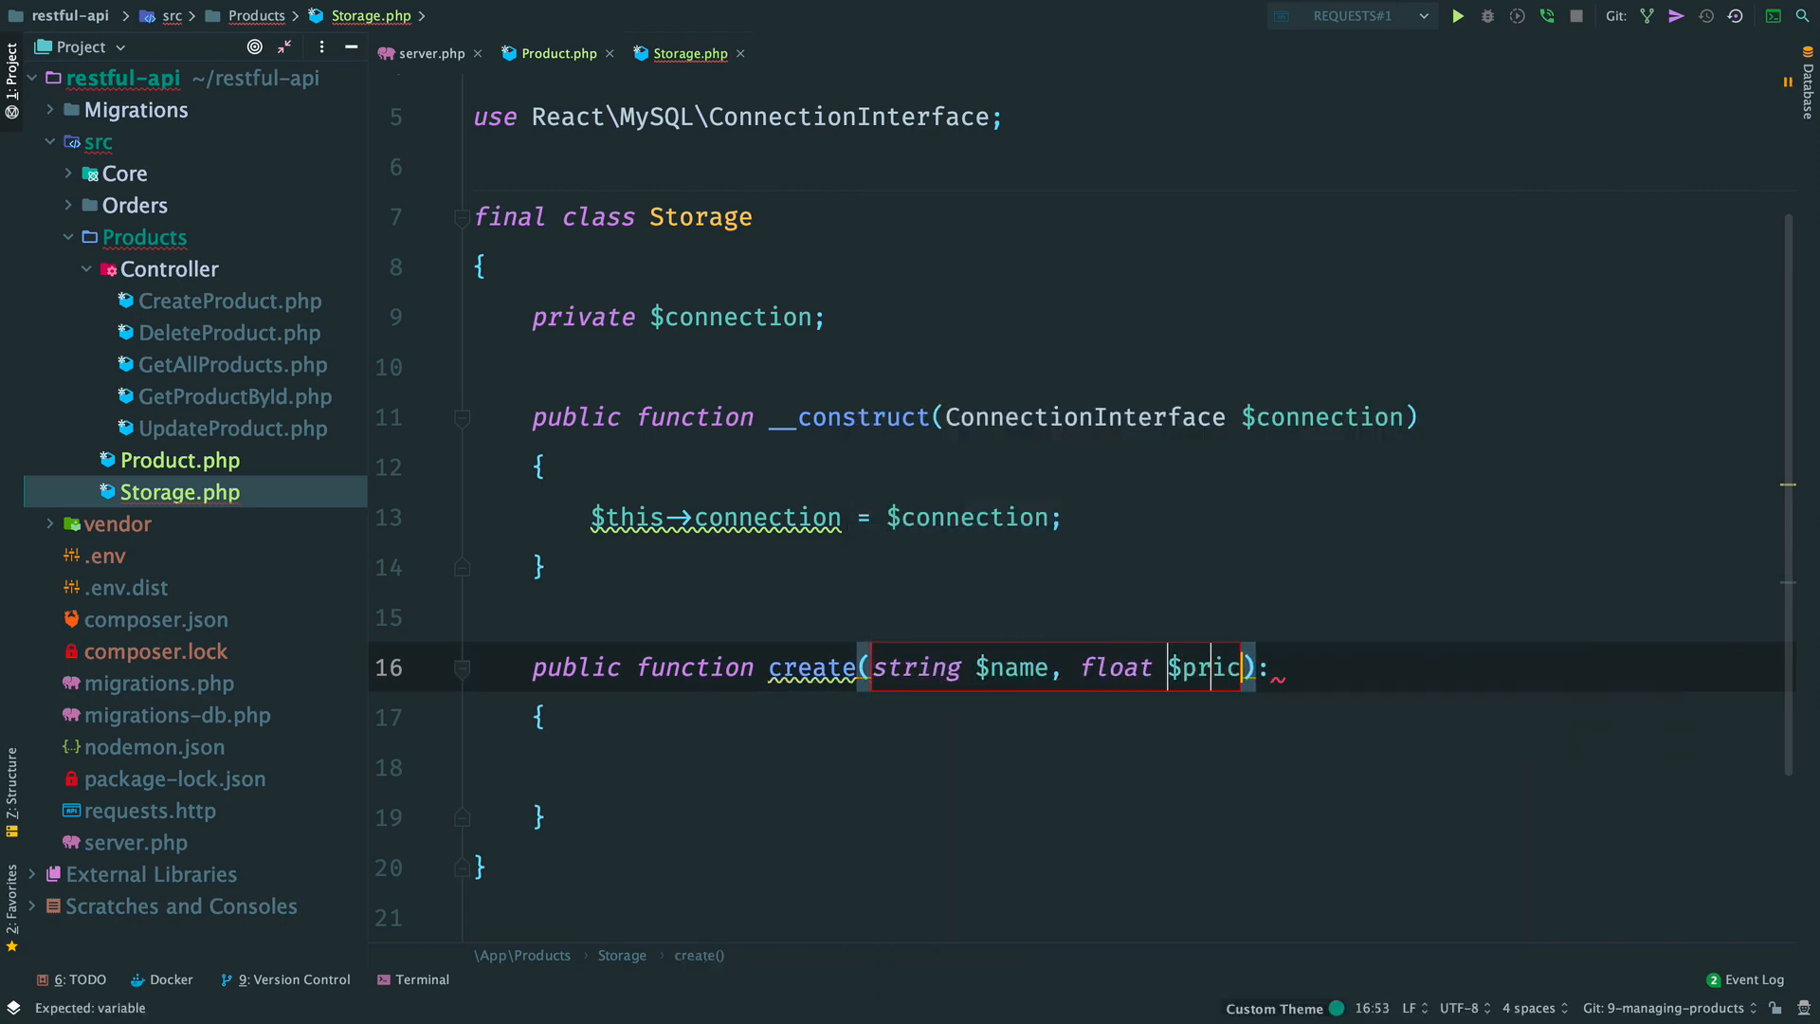
pyautogui.write(': PromiseInterface')
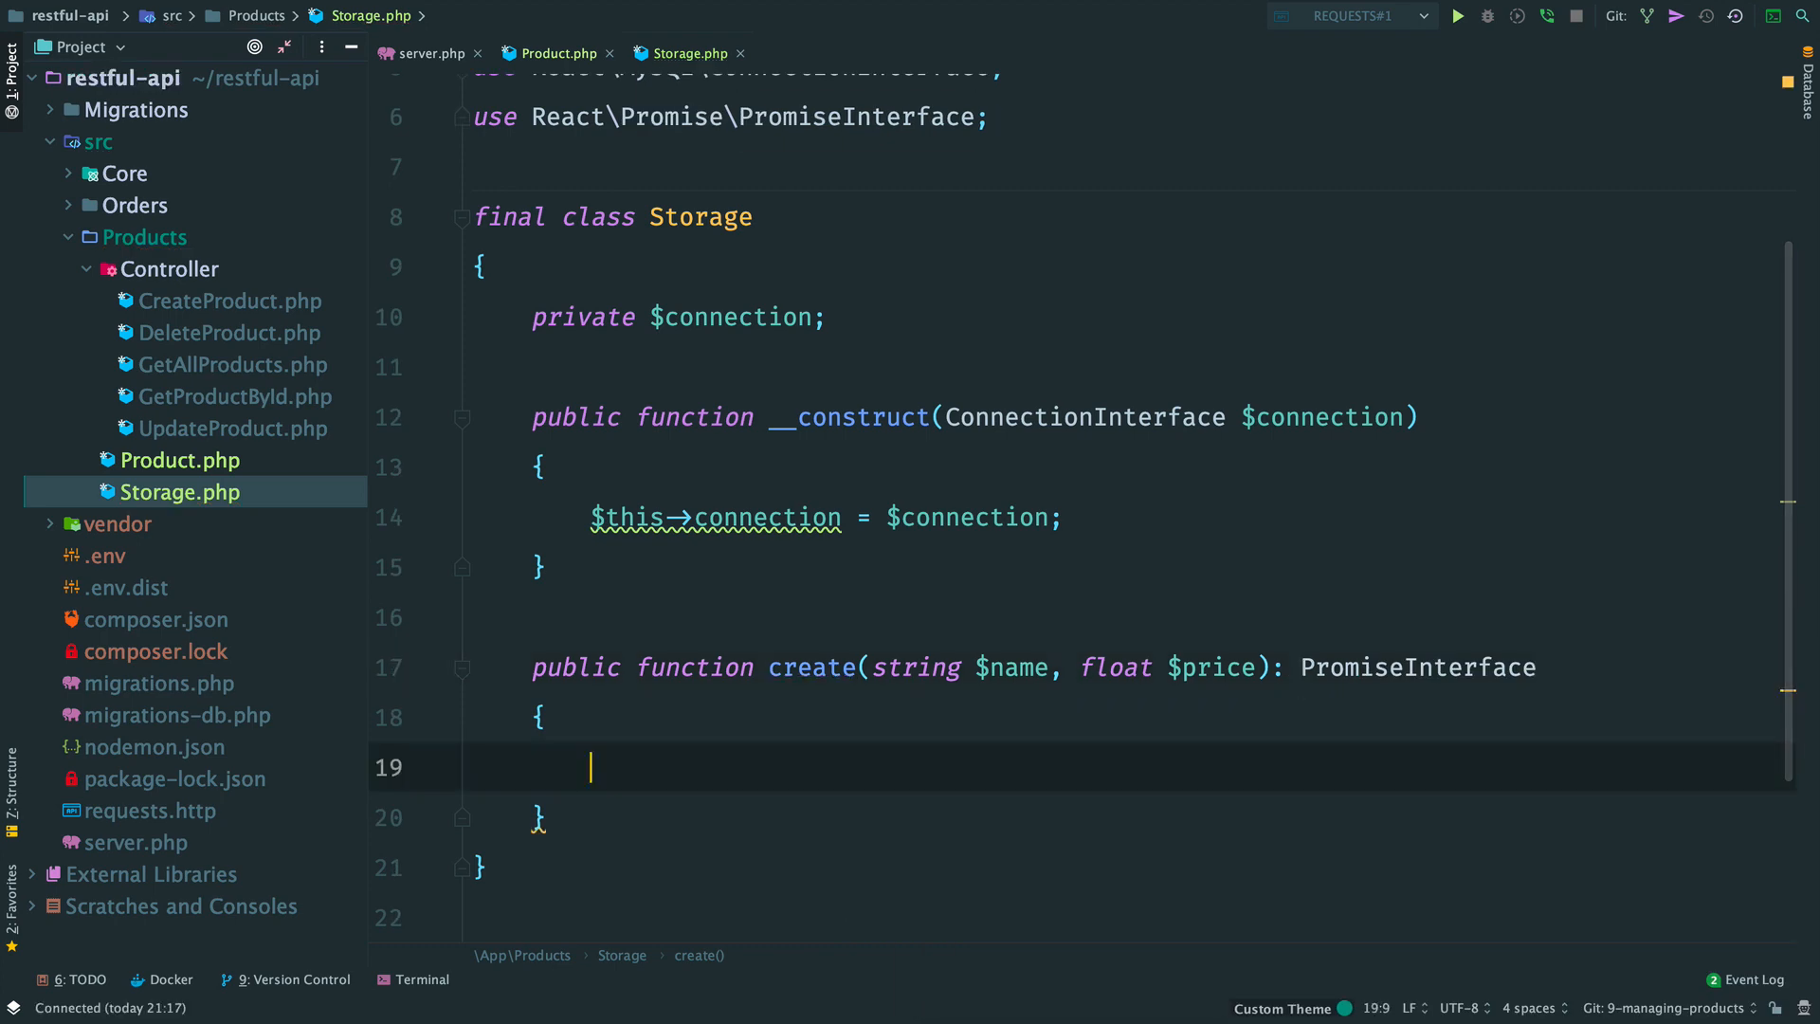
pyautogui.write('return $this->connection')
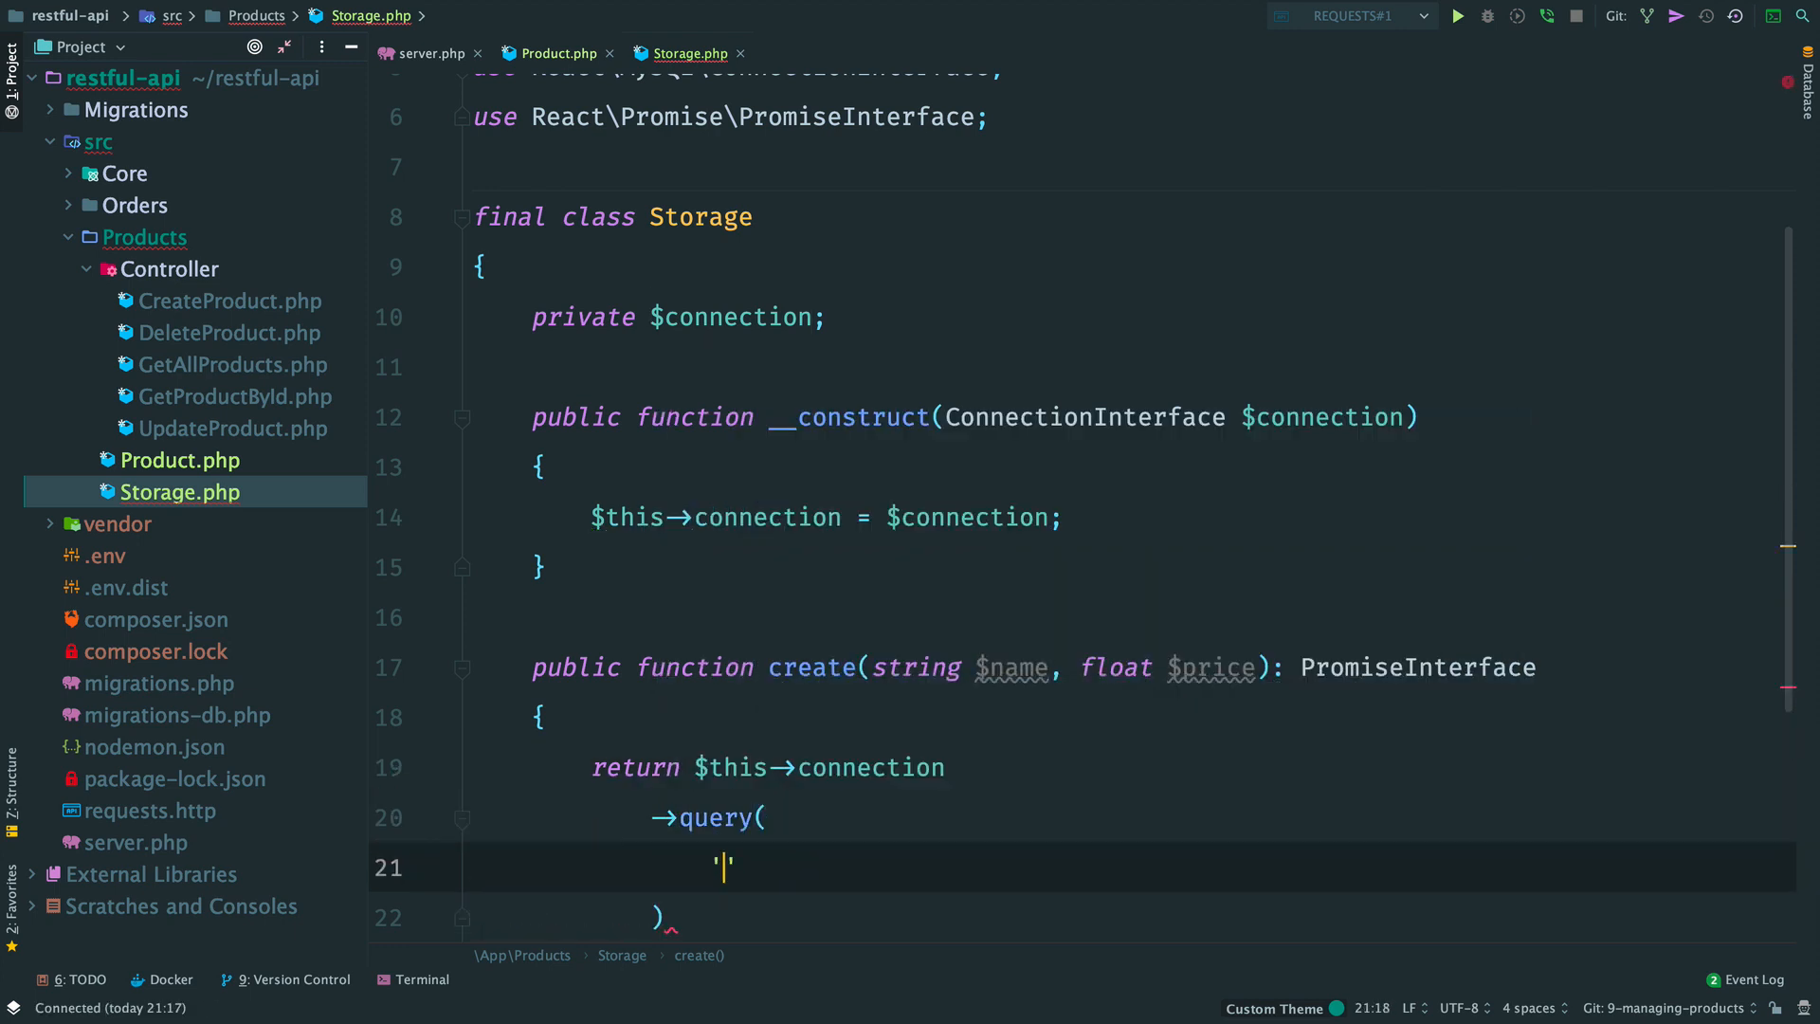
pyautogui.write('INSERT')
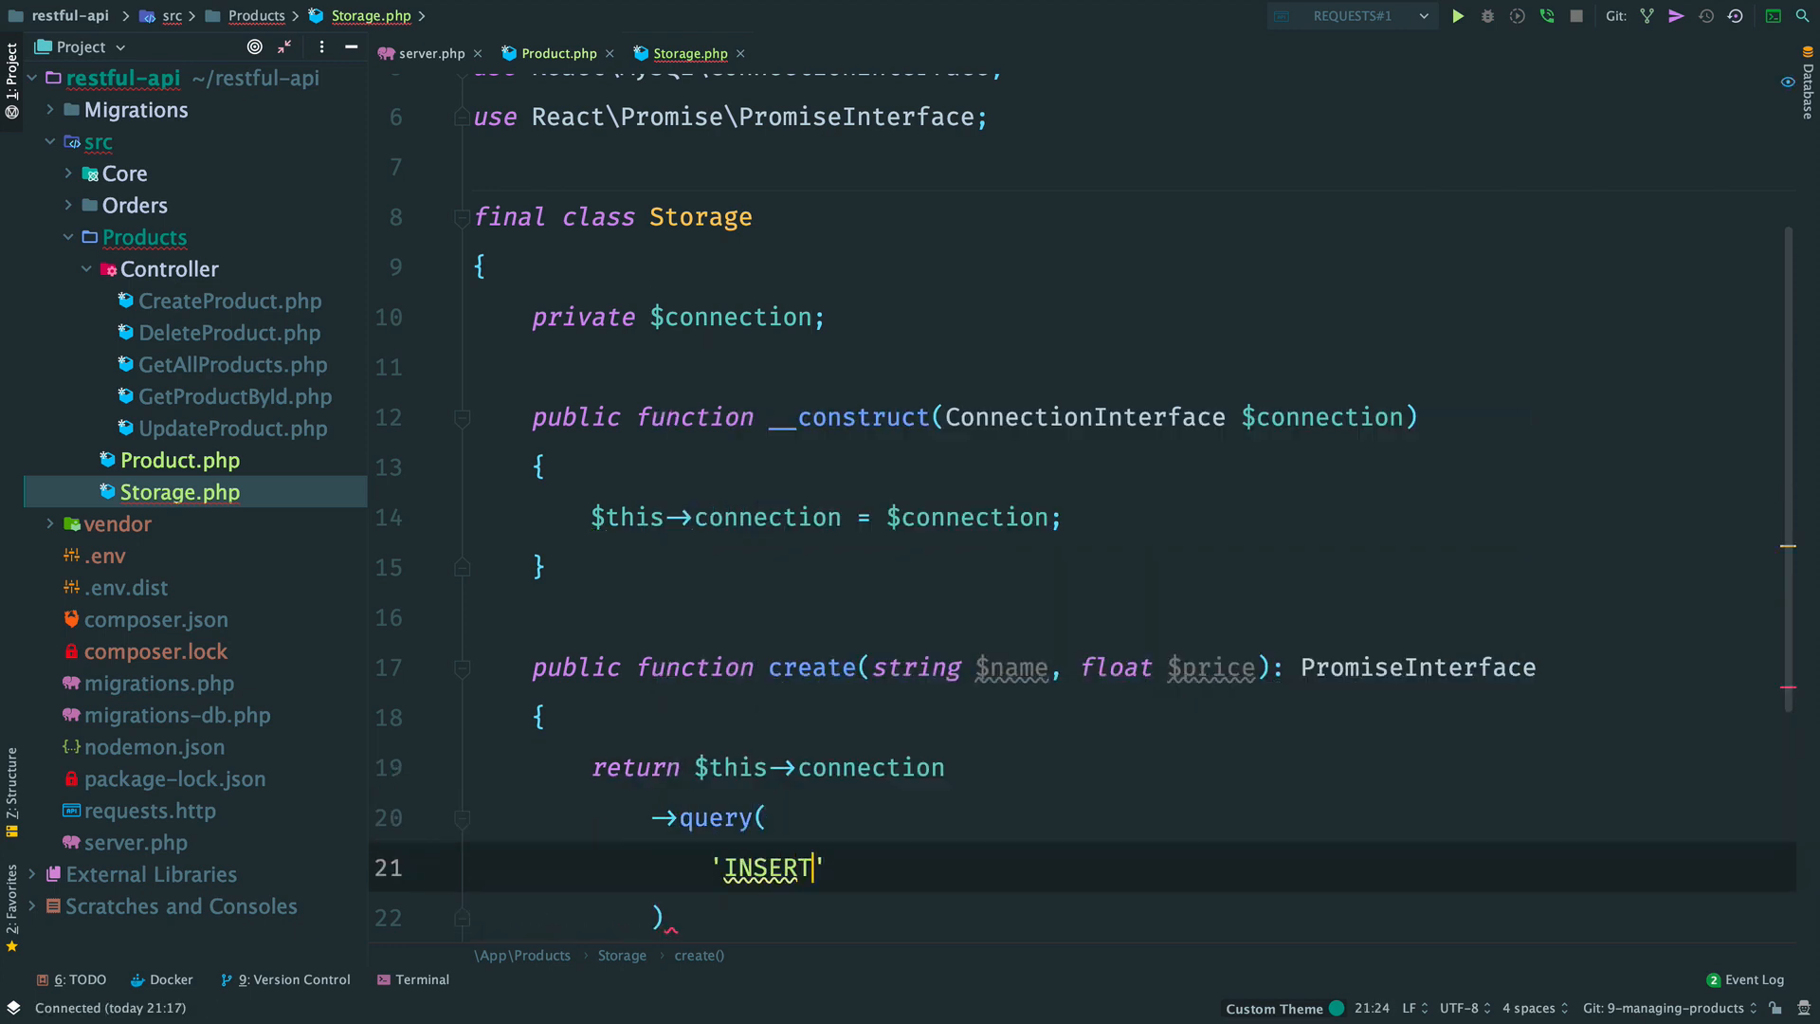
pyautogui.write('INTO products (')
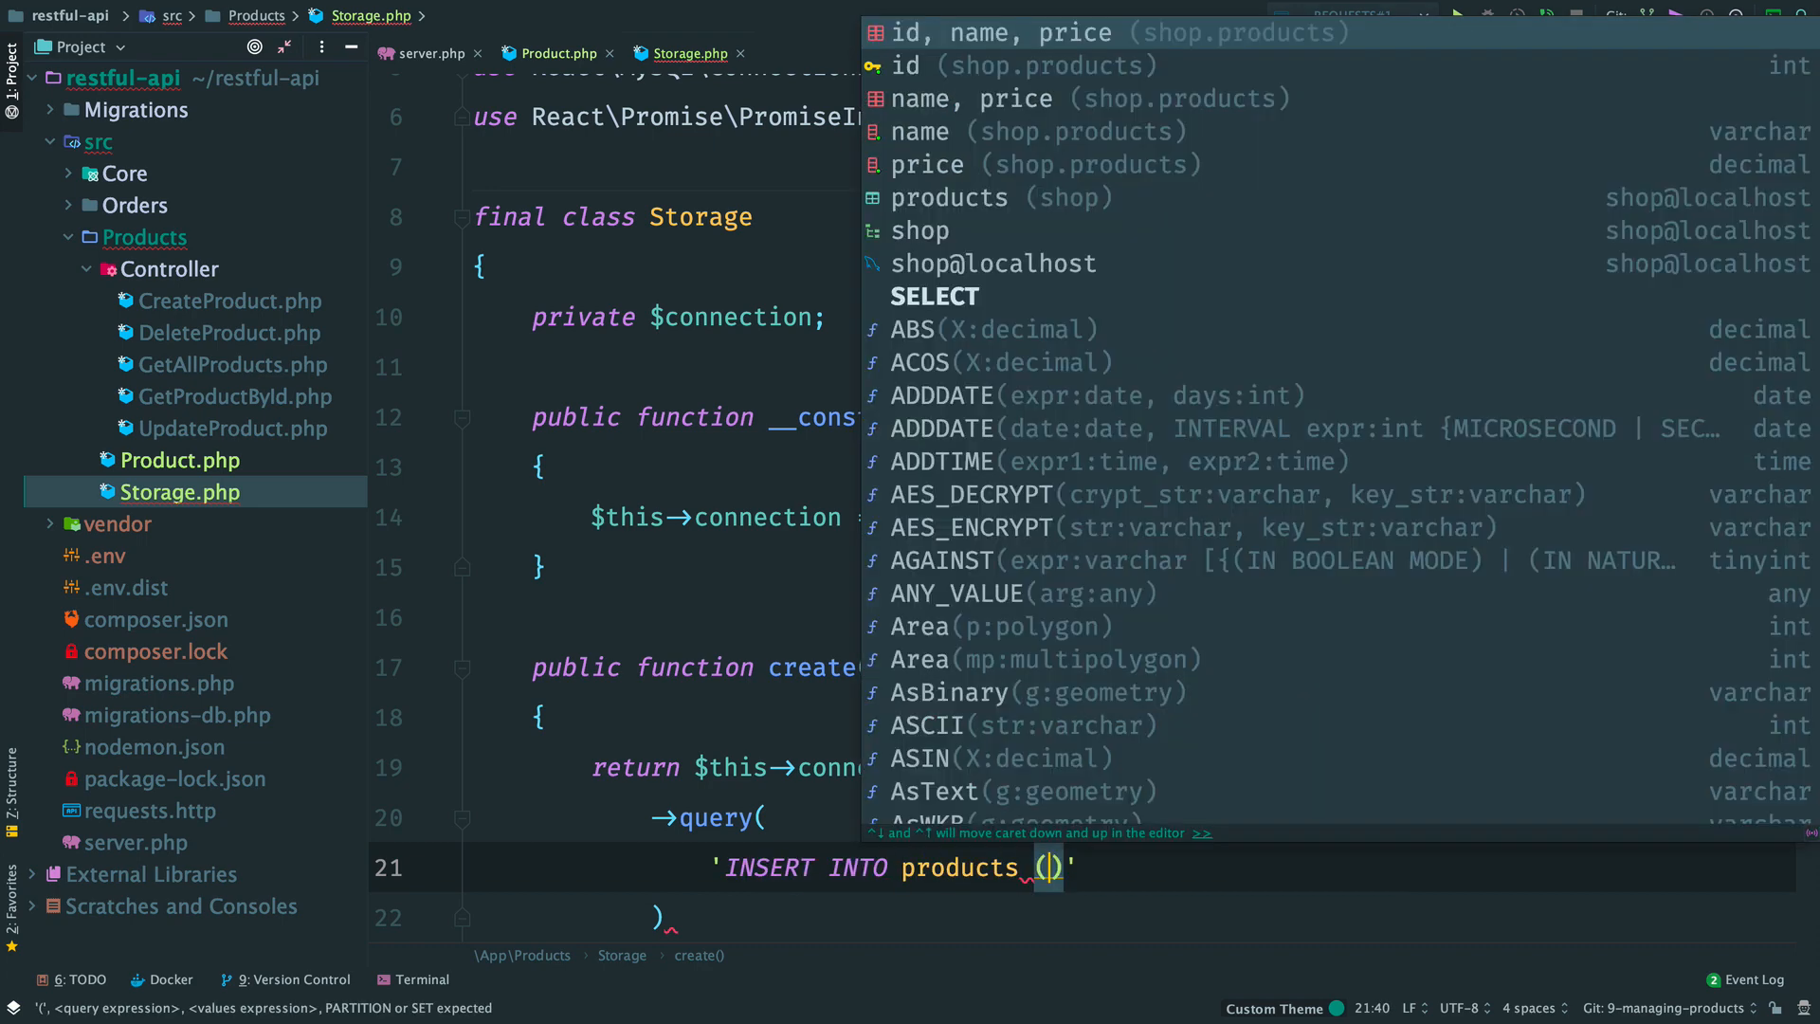
pyautogui.write('name, price) VALUES (?, ?')
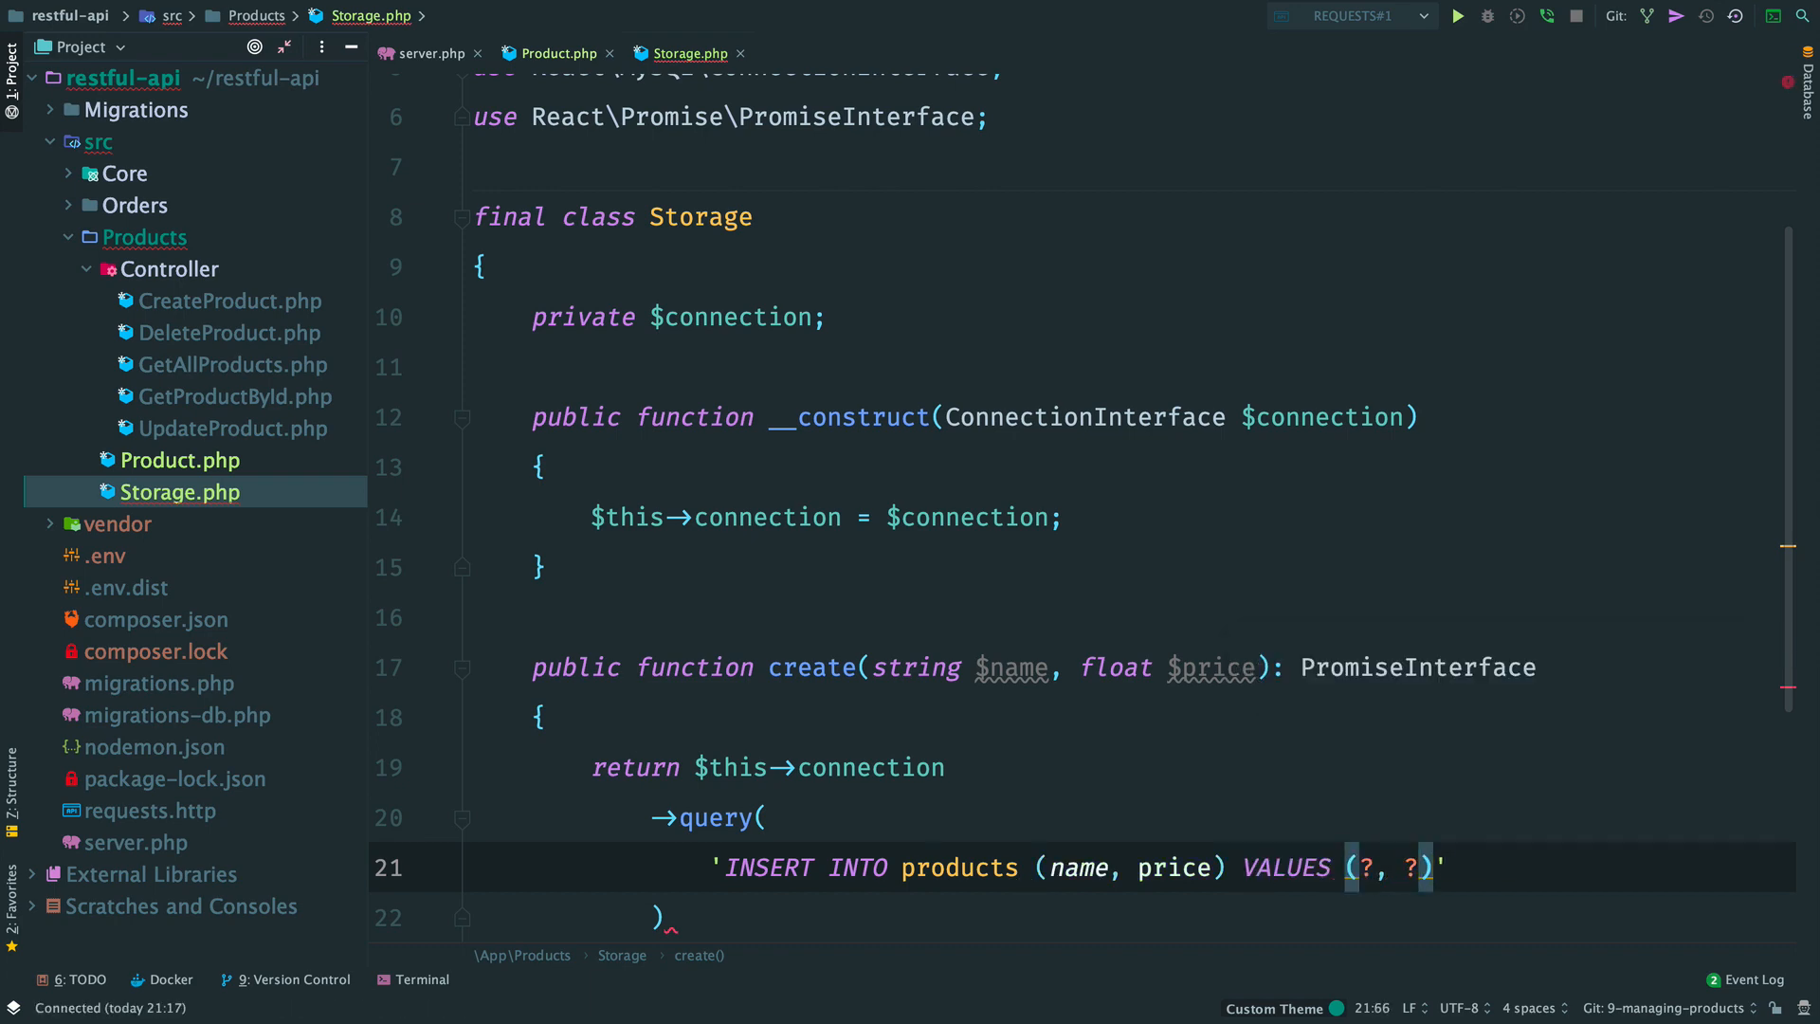
pyautogui.write('[$name, $price')
pyautogui.write('->then(')
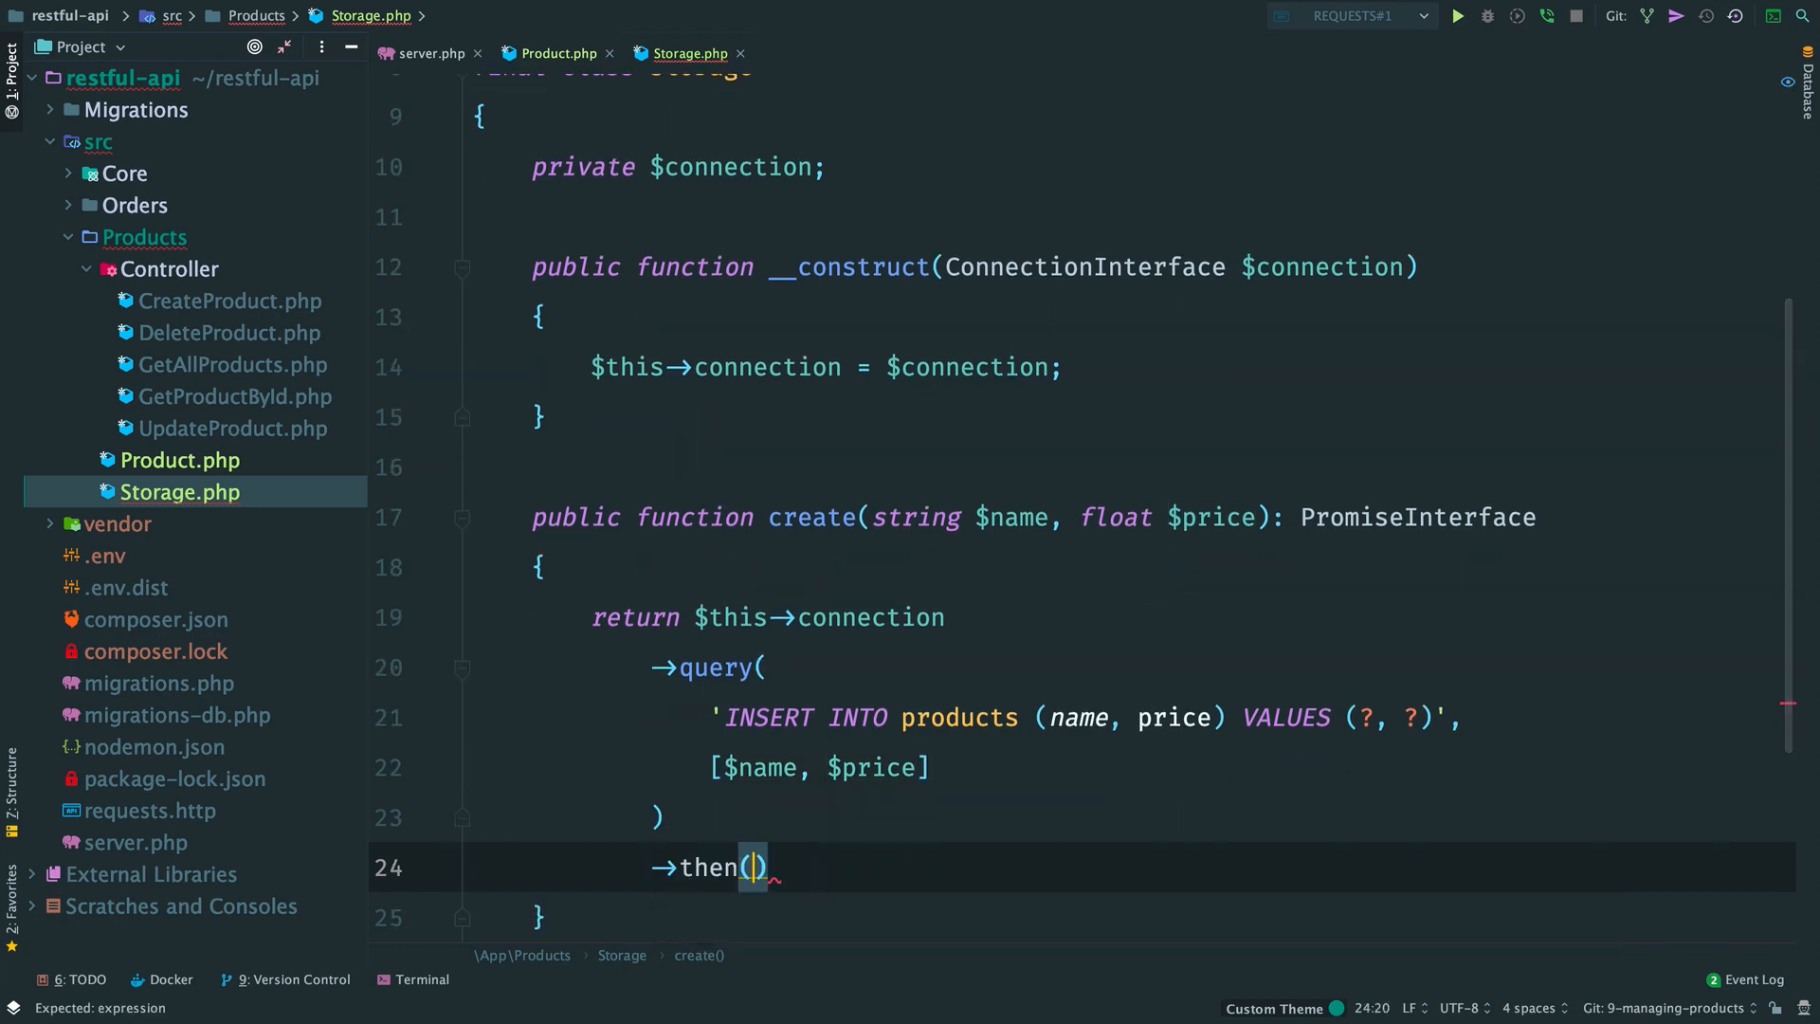
# Step: In create()'s then closure, use $name and $price to return new Product from insertId
pyautogui.write('function (')
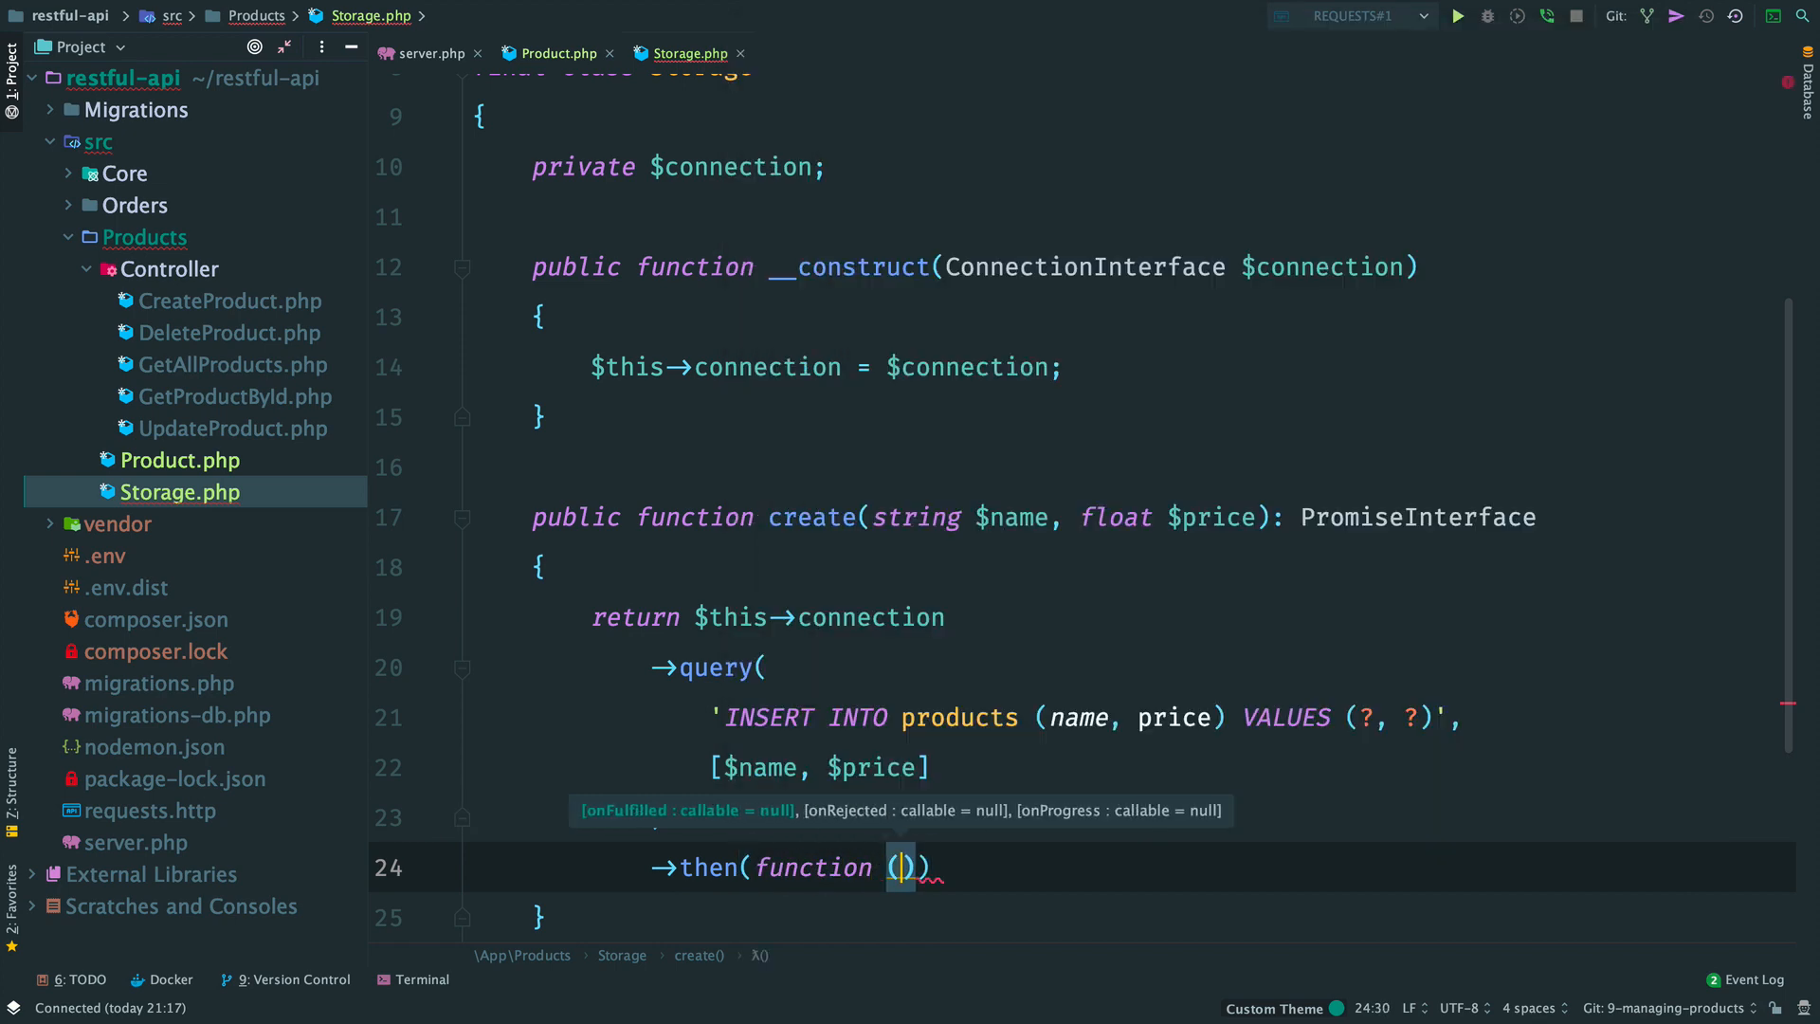
pyautogui.write('QueryResult')
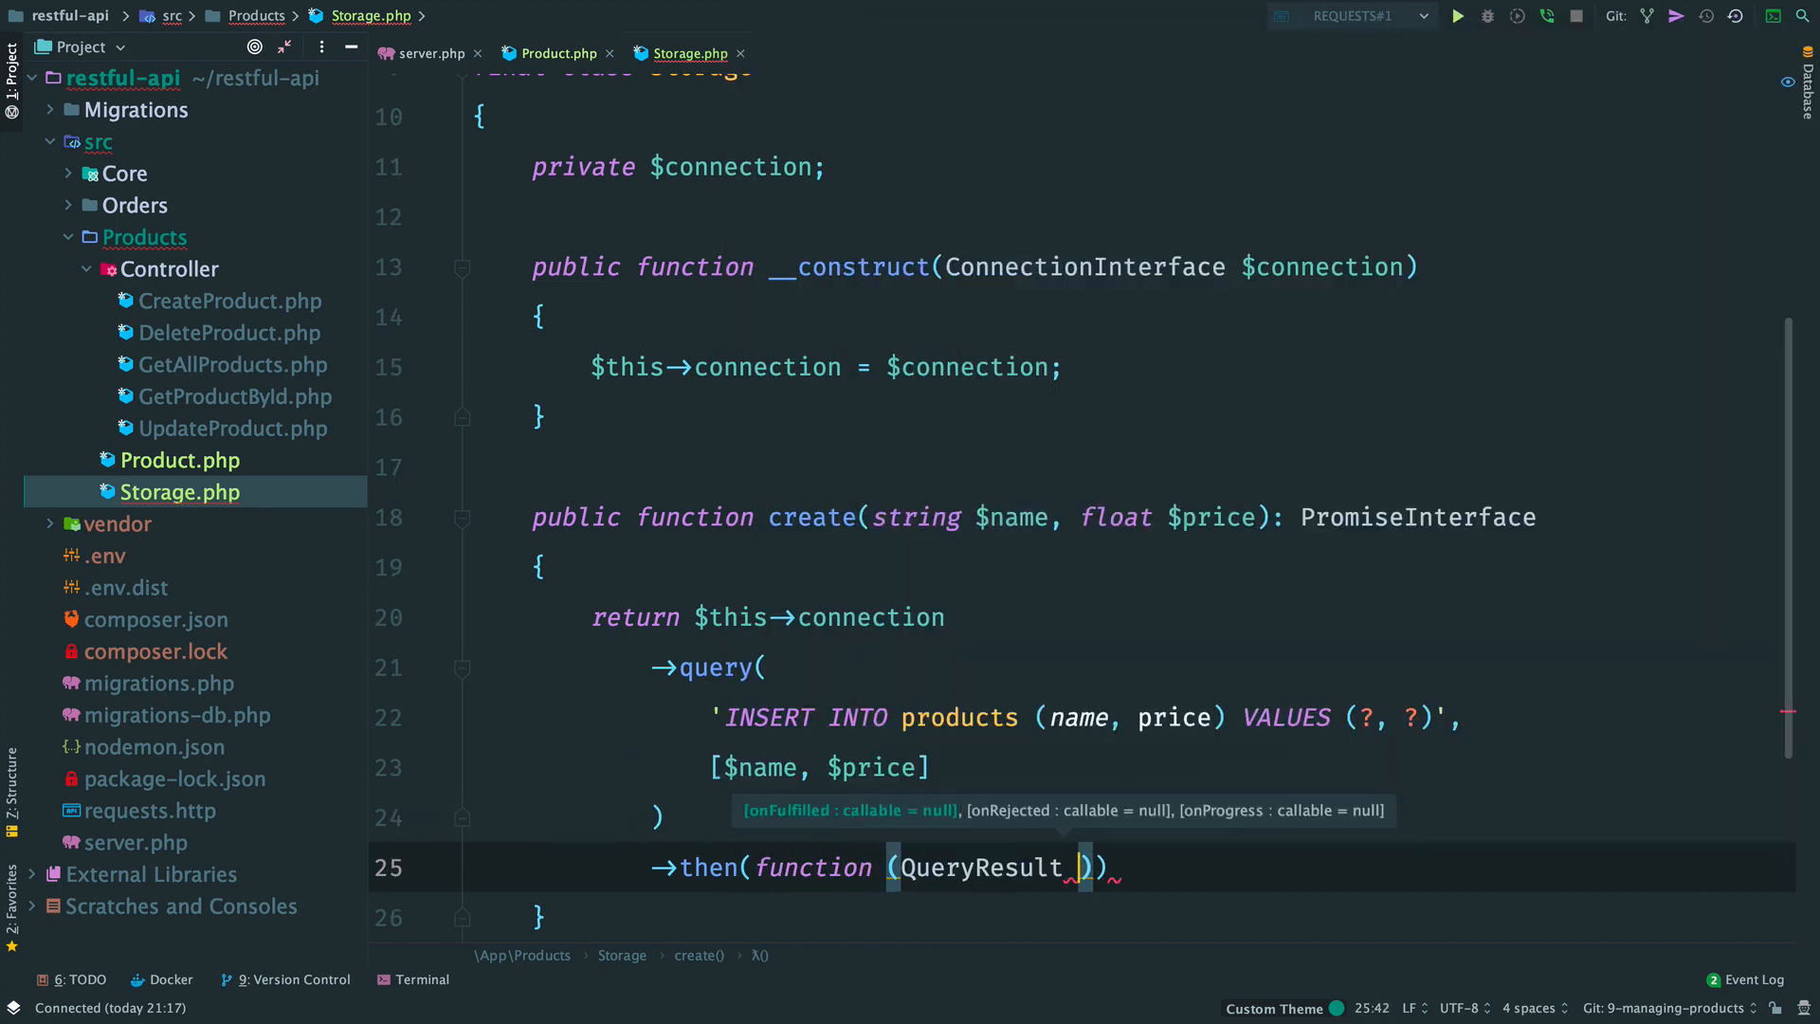
pyautogui.write('$result')
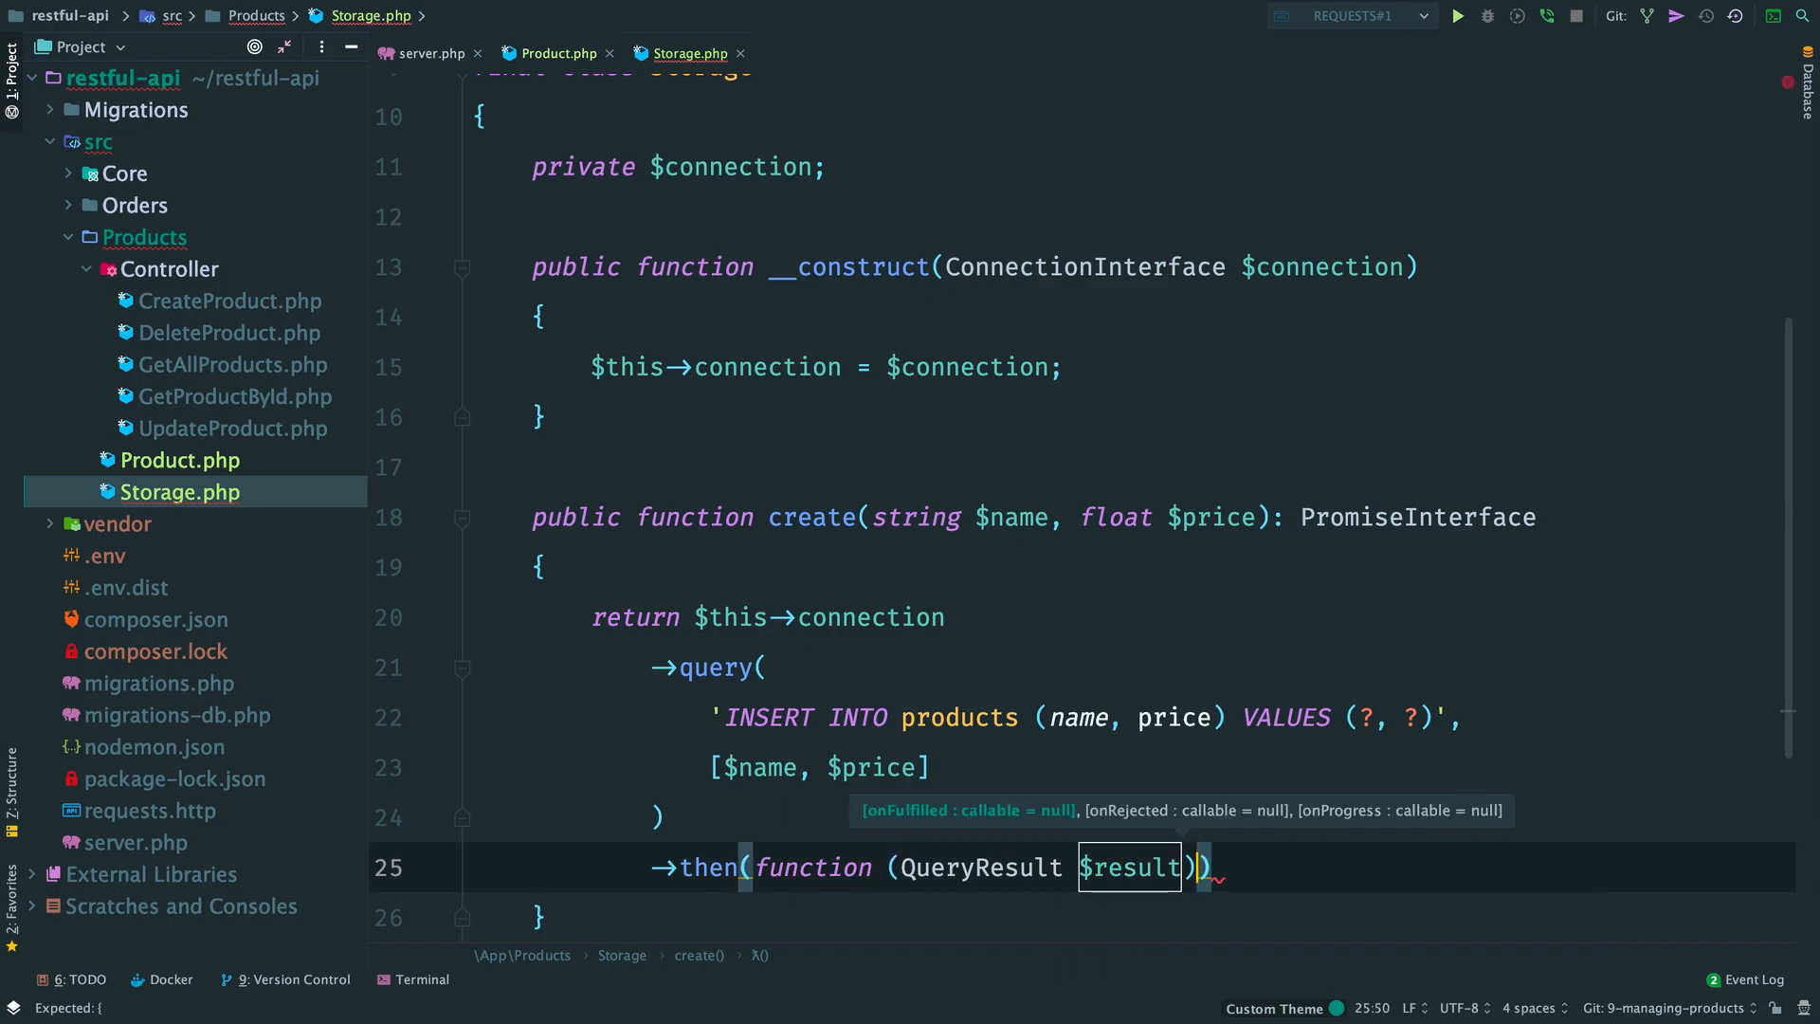
pyautogui.write('re')
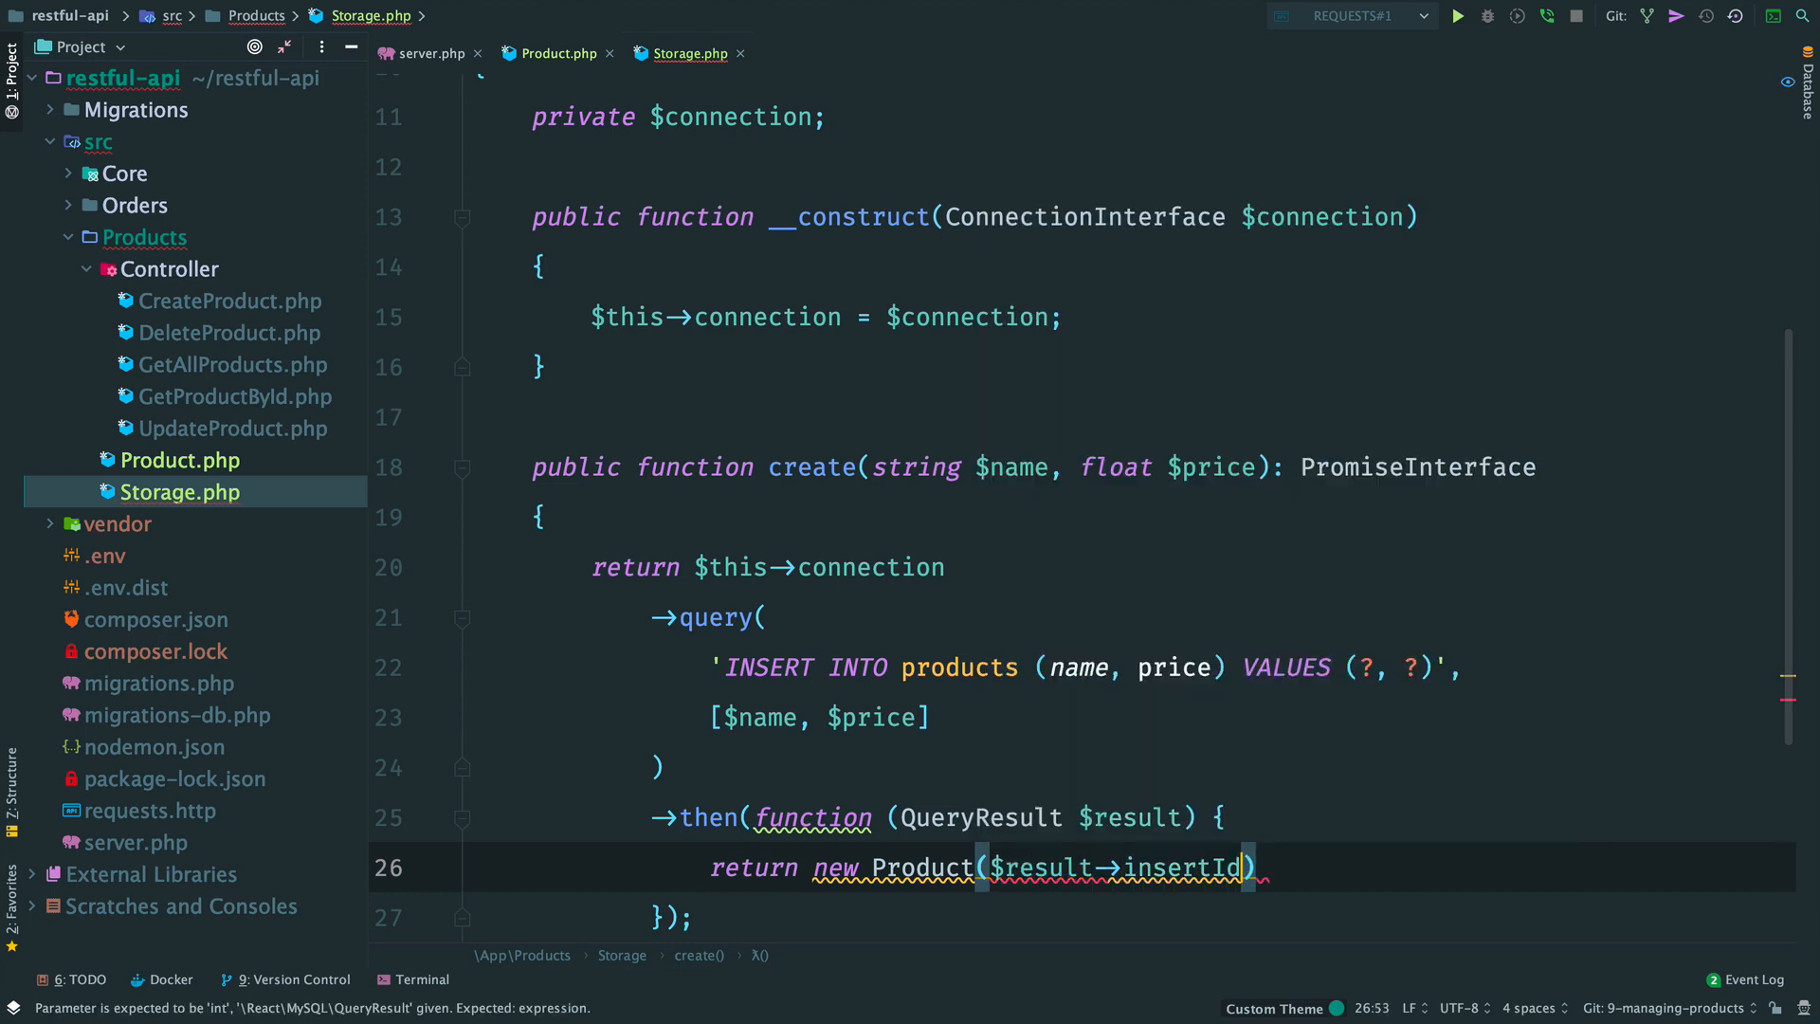
pyautogui.write('use ({')
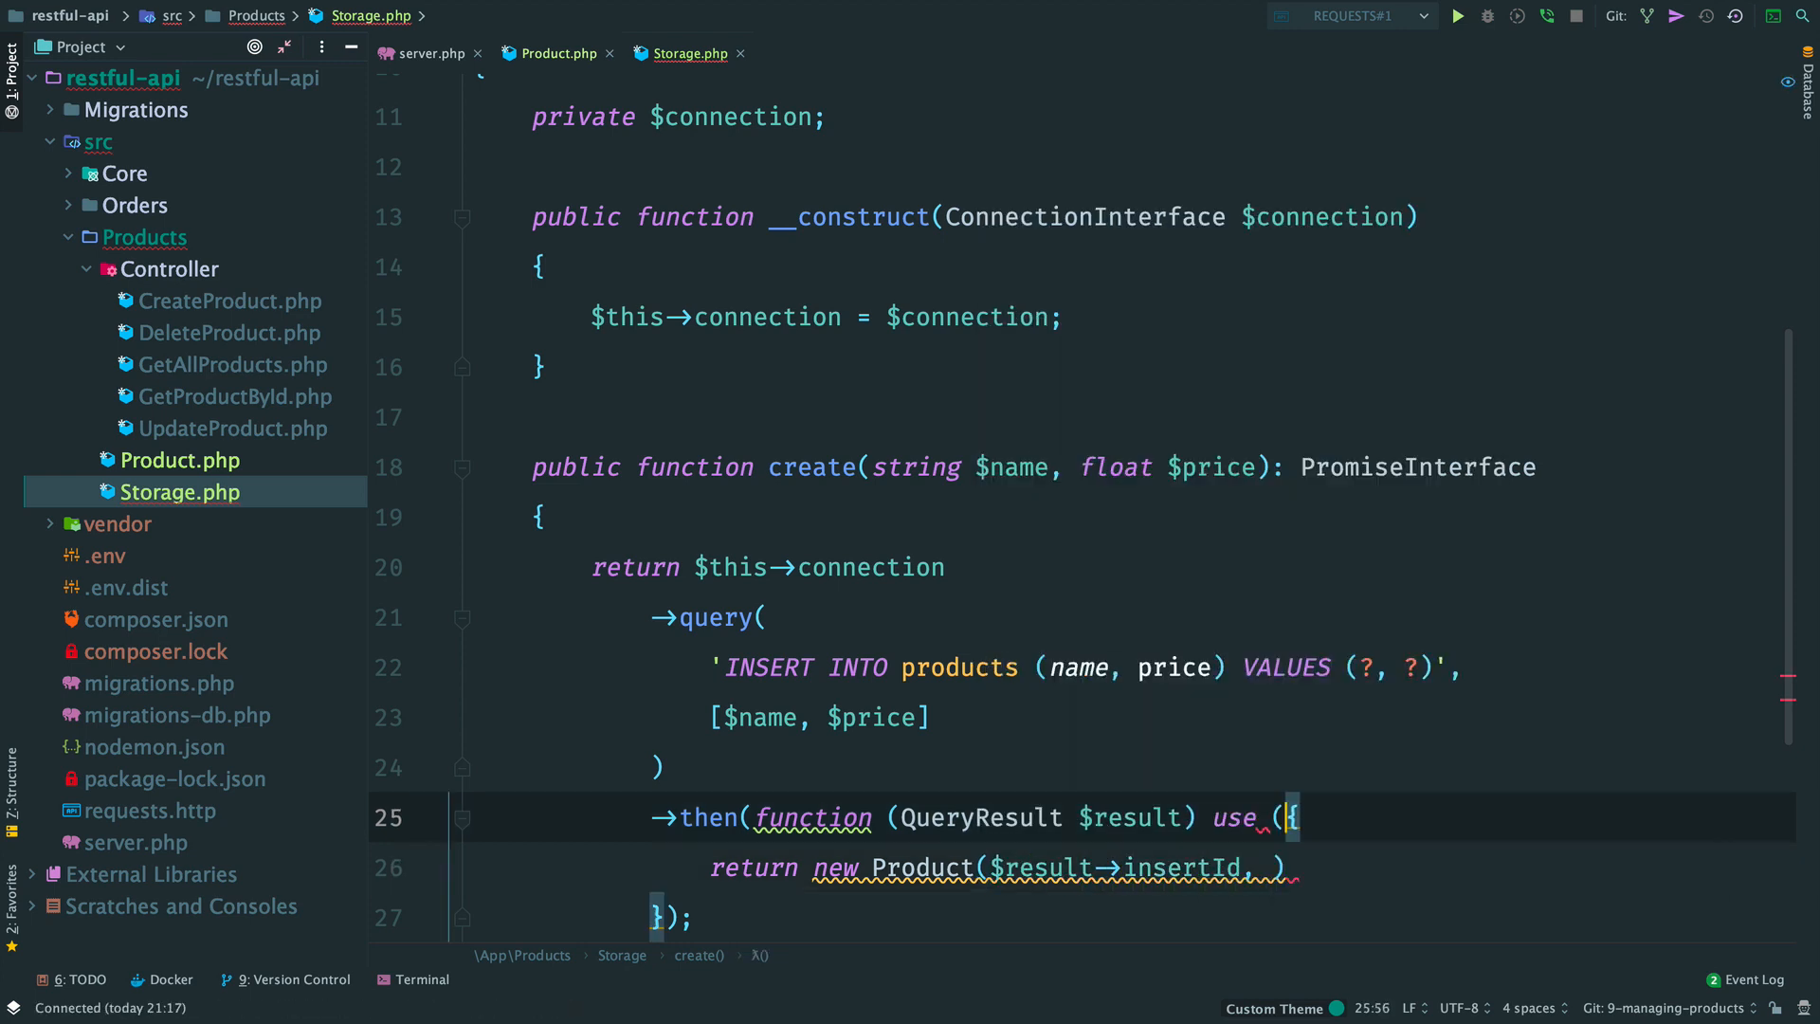
pyautogui.write('$name, $price)')
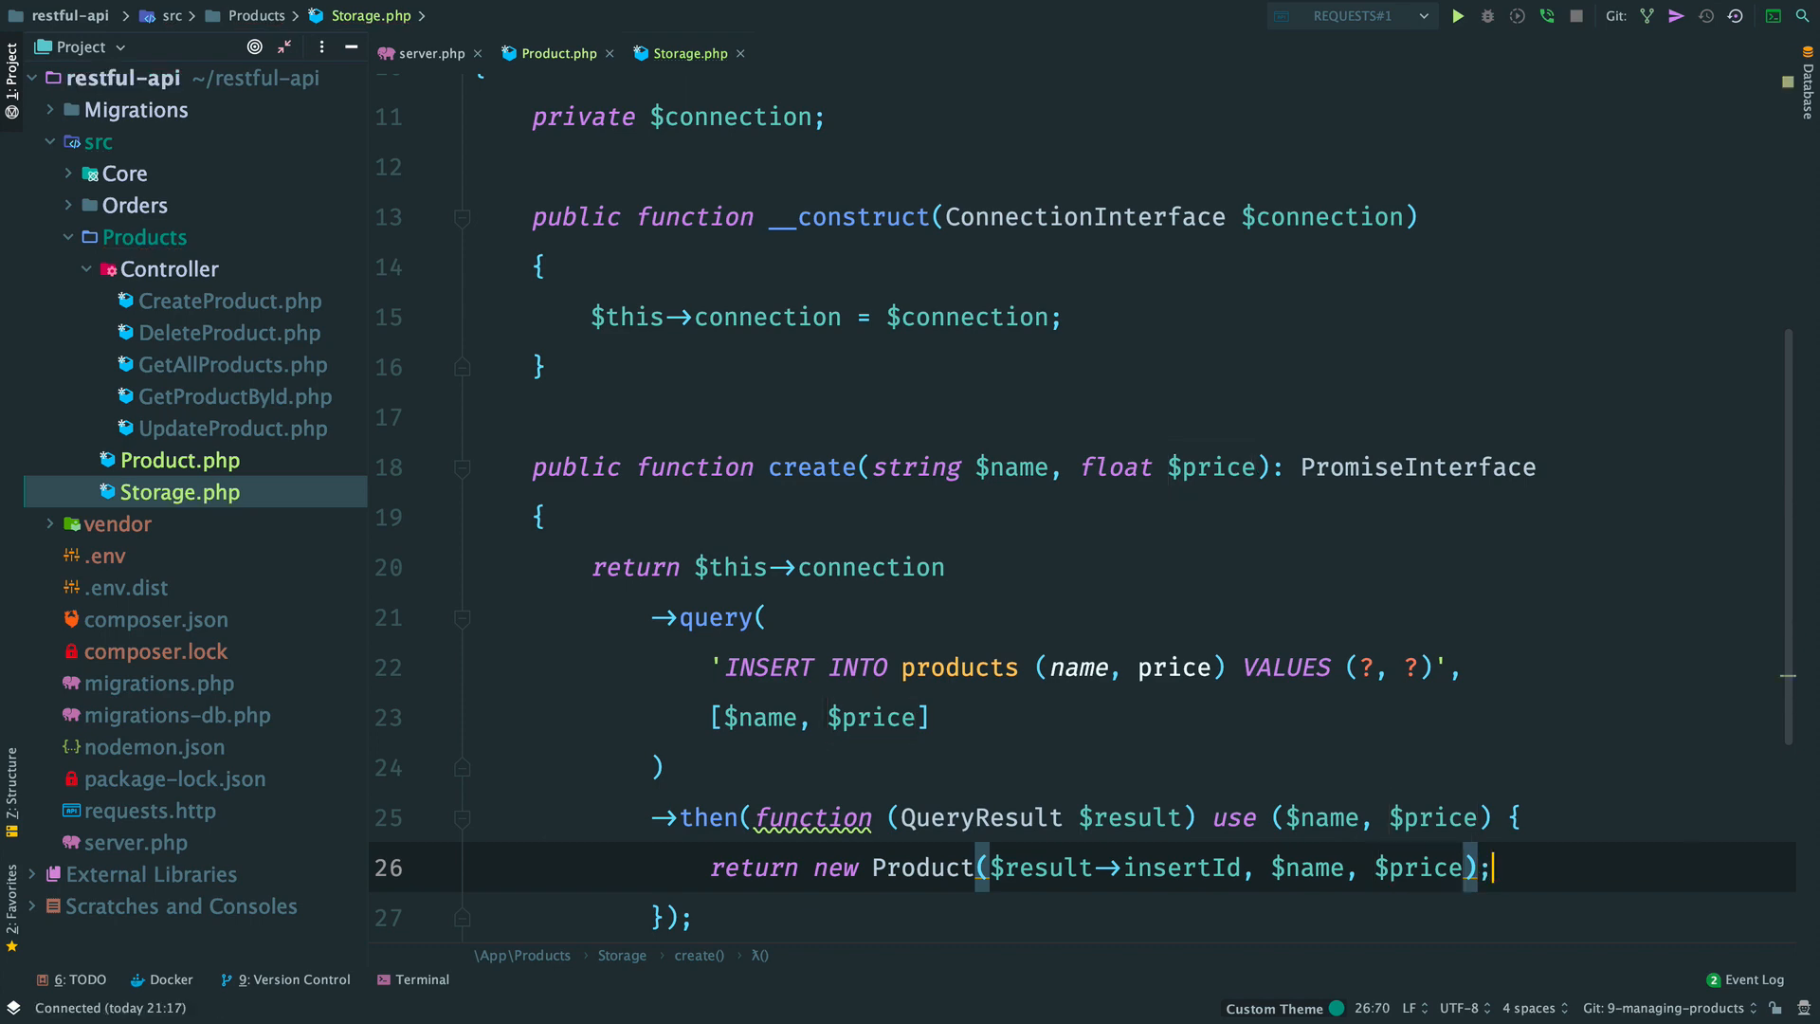
pyautogui.write('Crea')
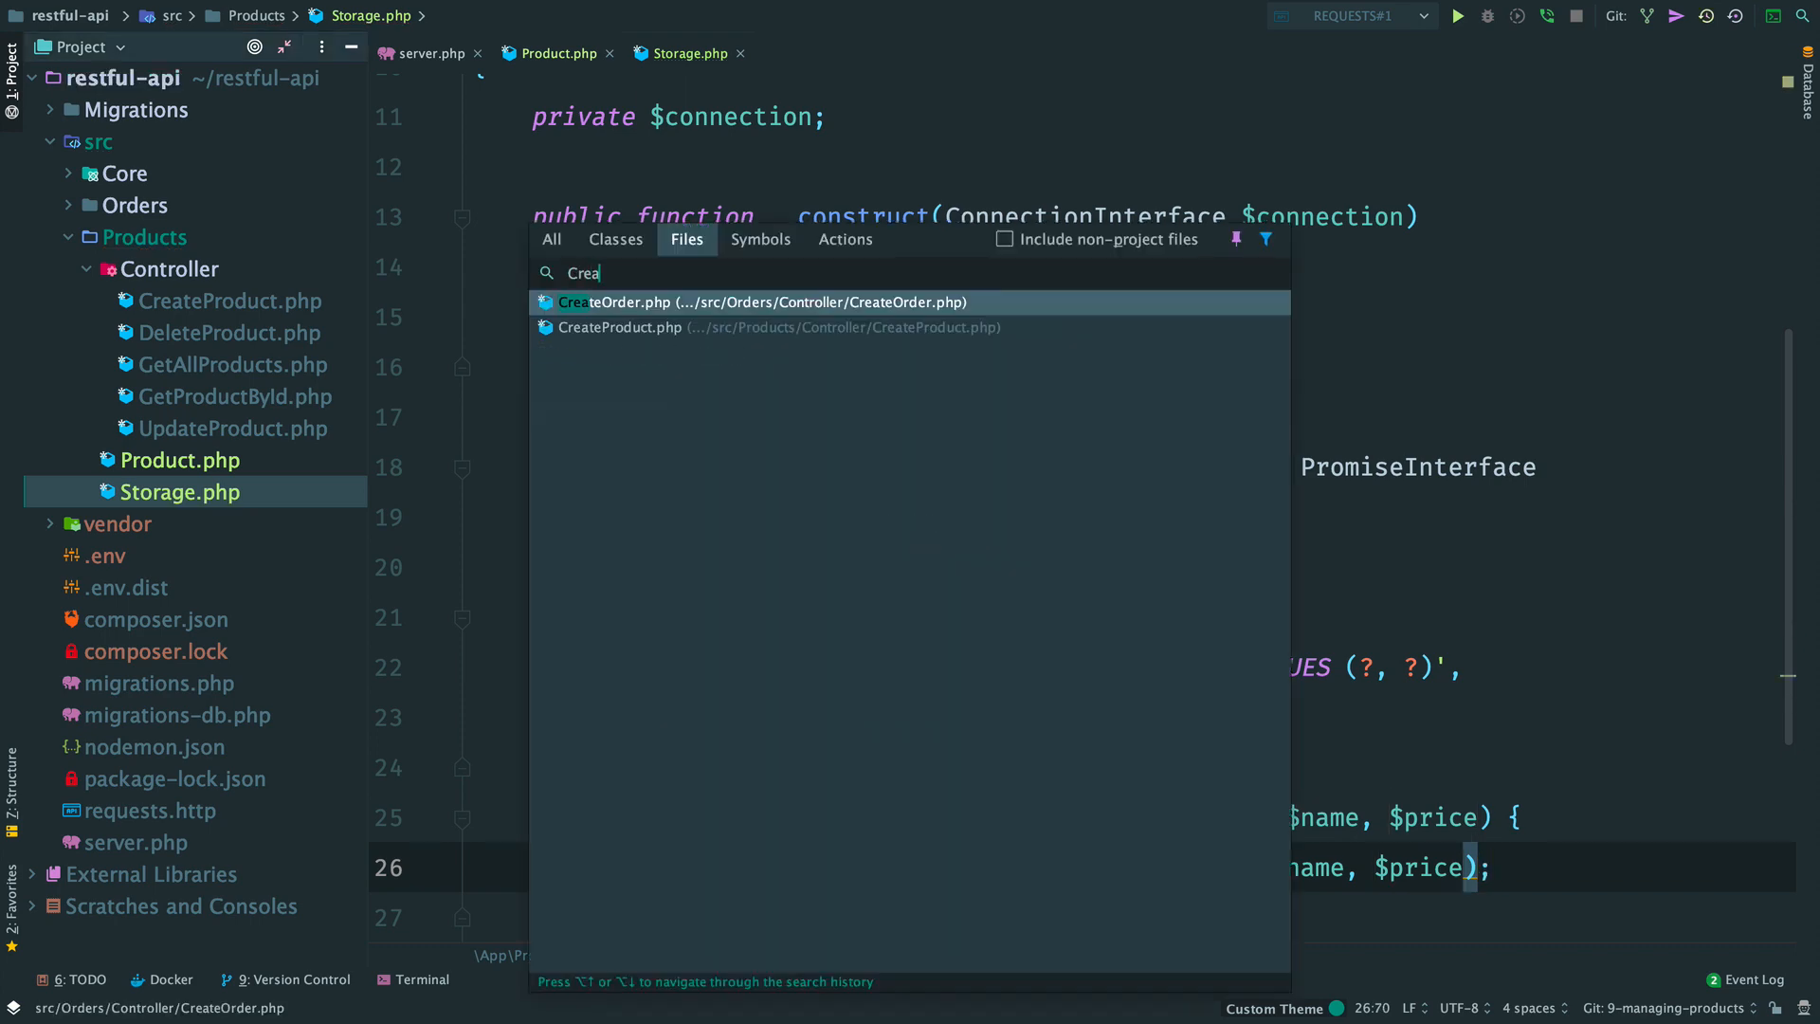
# Step: Inject Storage $storage into CreateProduct's constructor and read name and price into variables
pyautogui.click(620, 326)
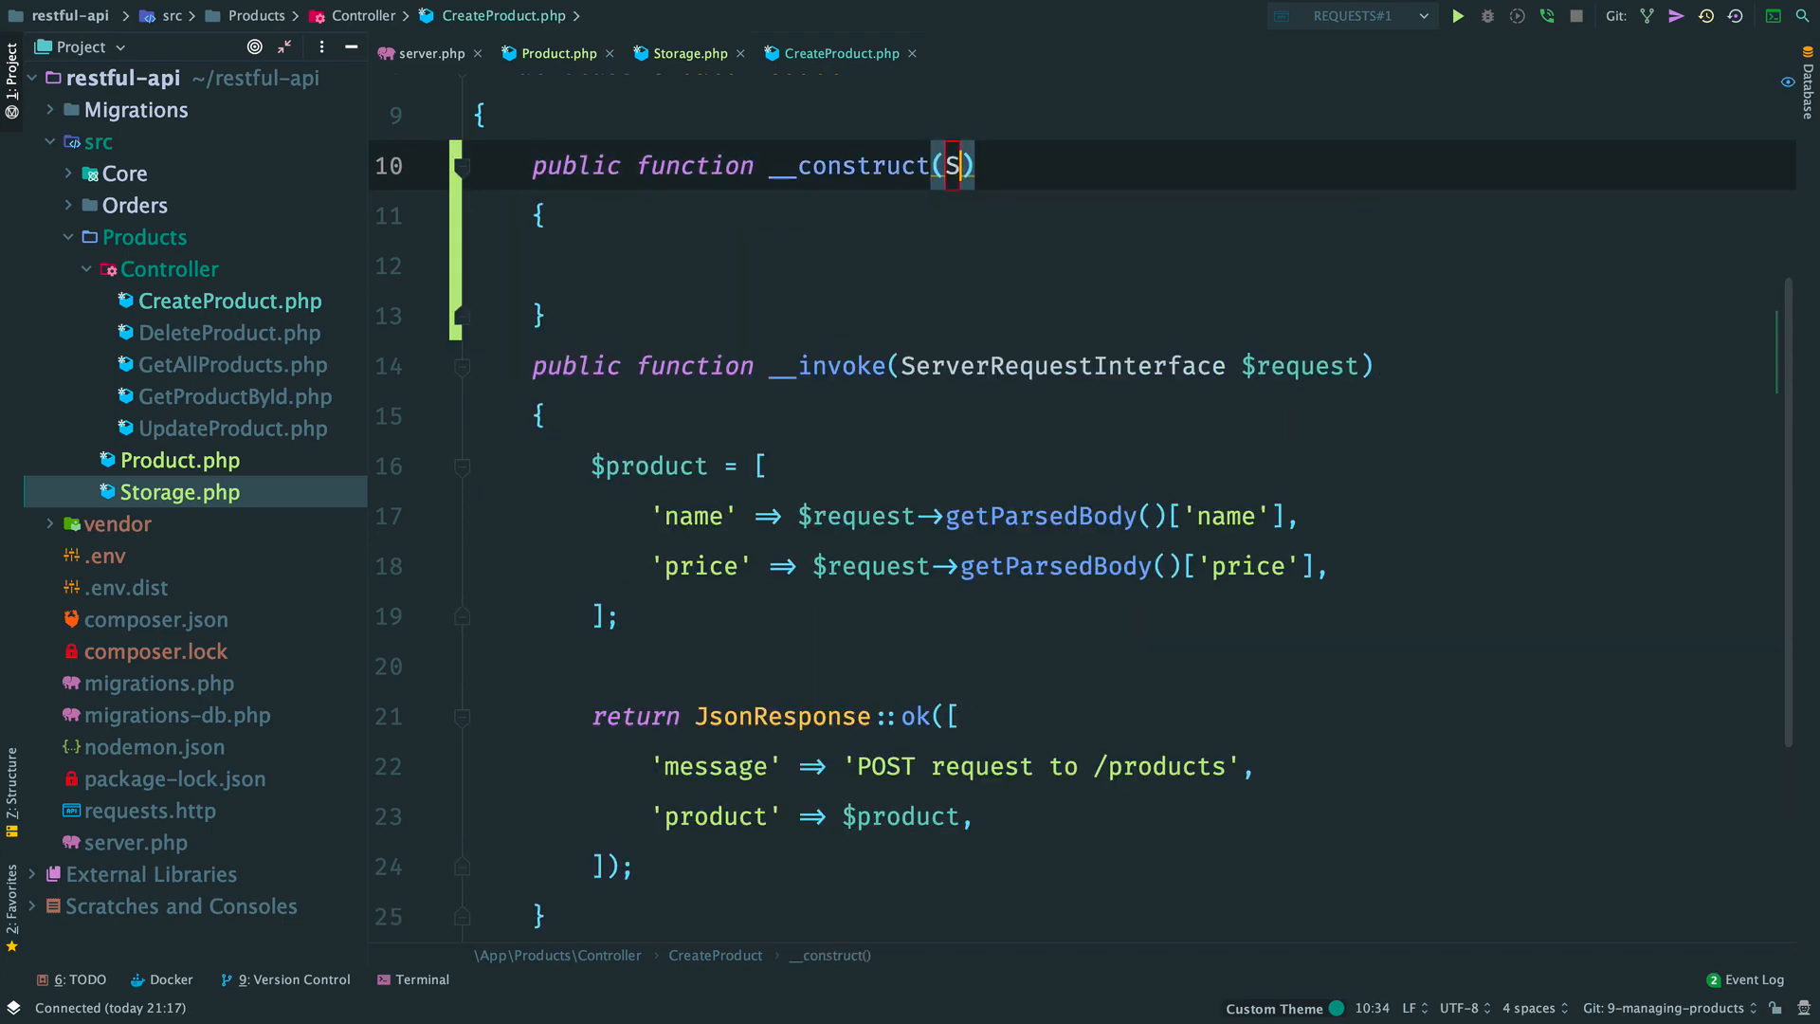
pyautogui.write('Storage $storage')
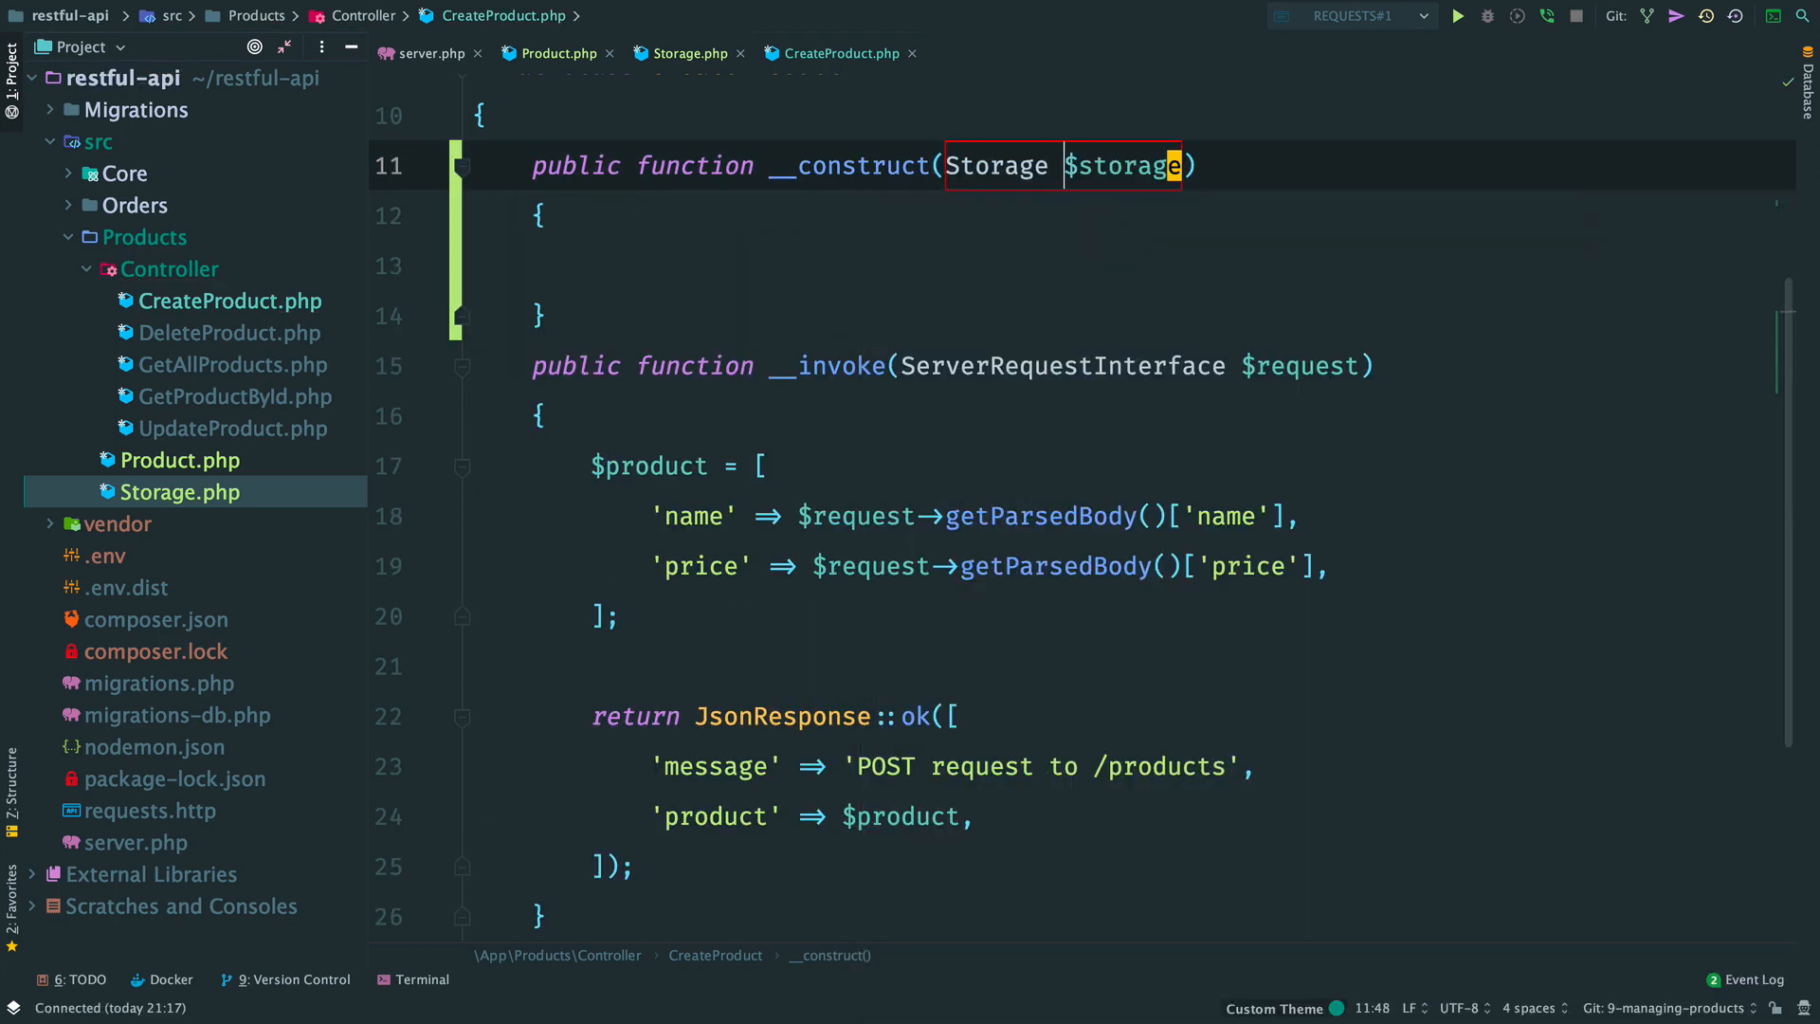
pyautogui.write('$this->storage = $storage;')
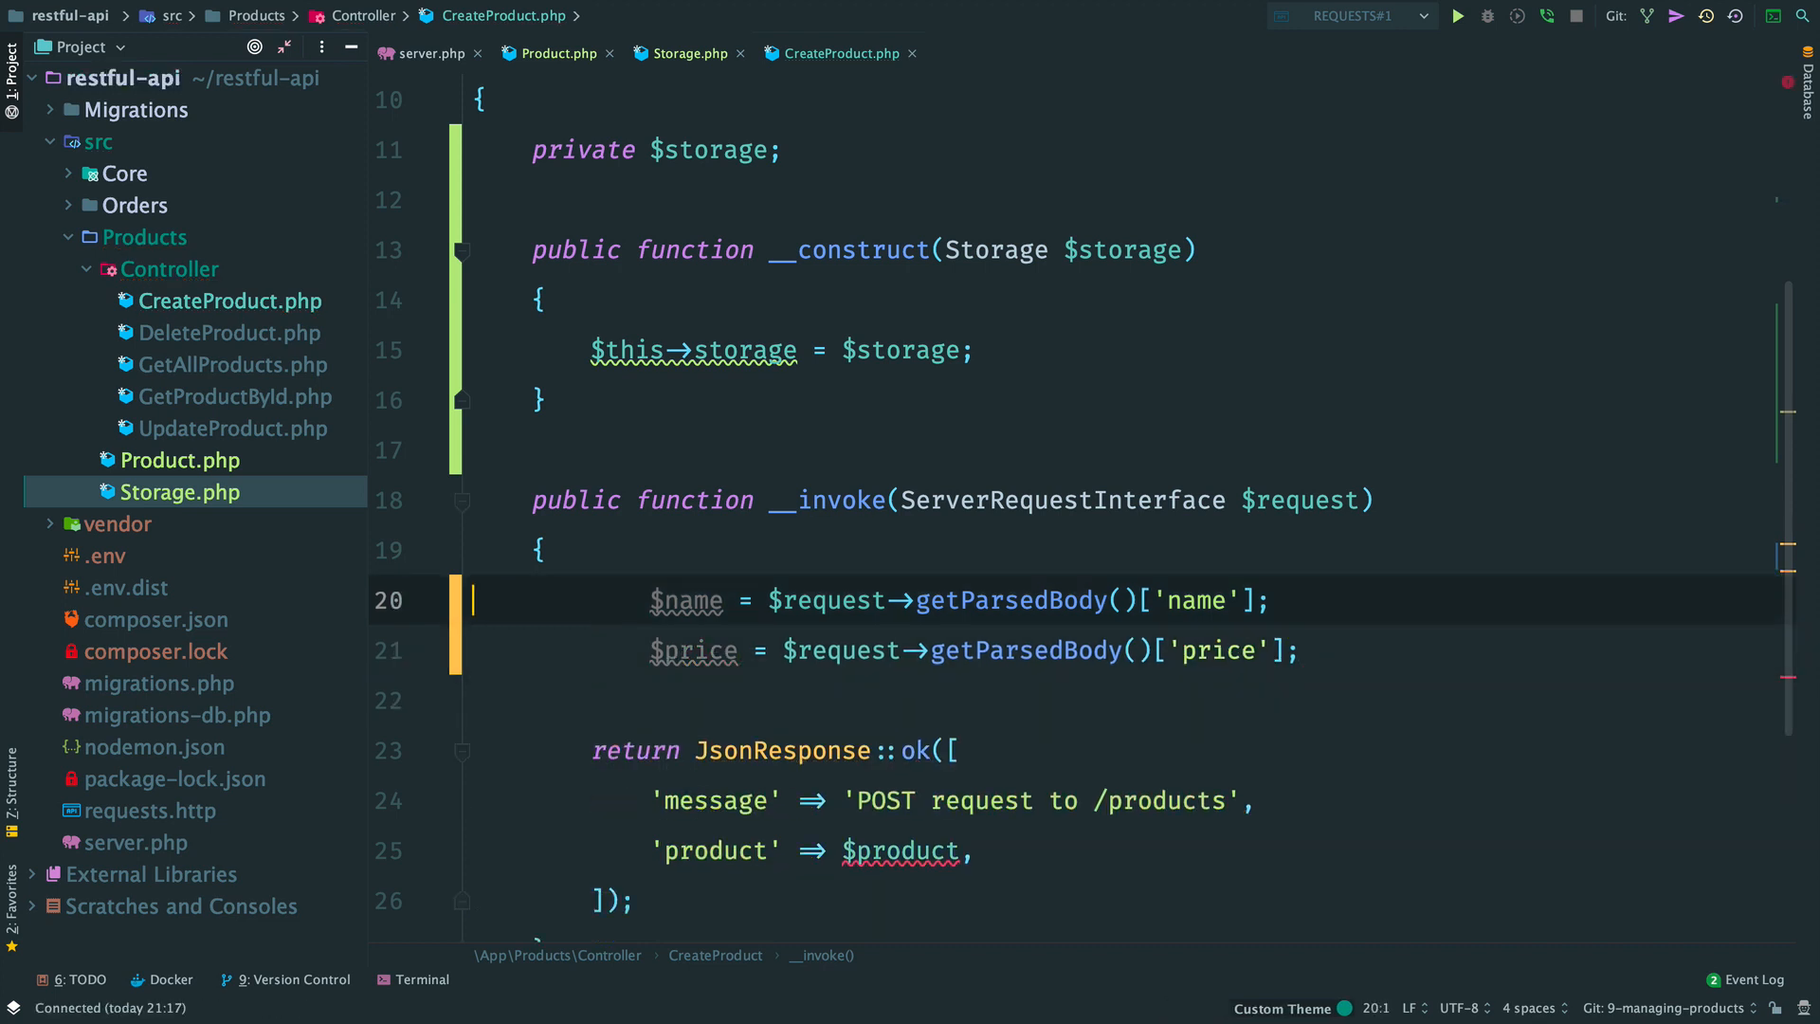
pyautogui.write('$this->storage->create(')
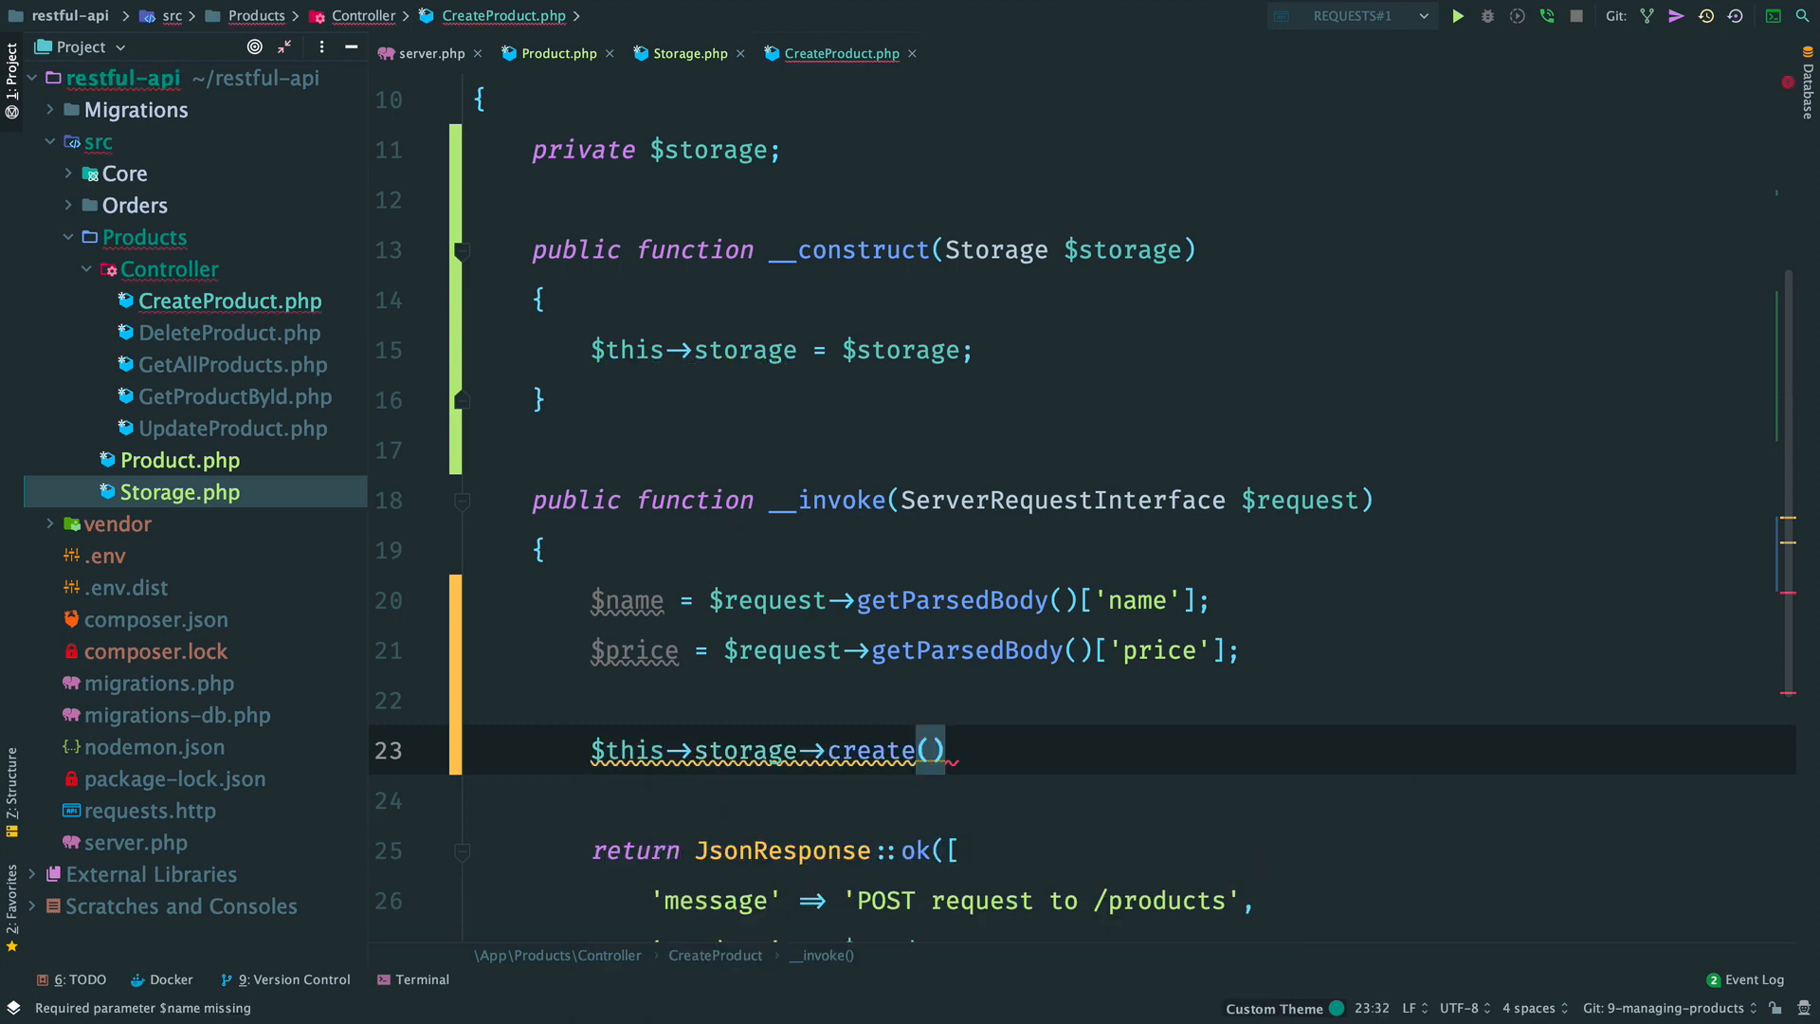
# Step: Call storage create() with $name and (float)$price, returning JsonResponse::ok($product) in then()
pyautogui.write('$name, (float')
pyautogui.click(1131, 801)
pyautogui.write('->then(function ')
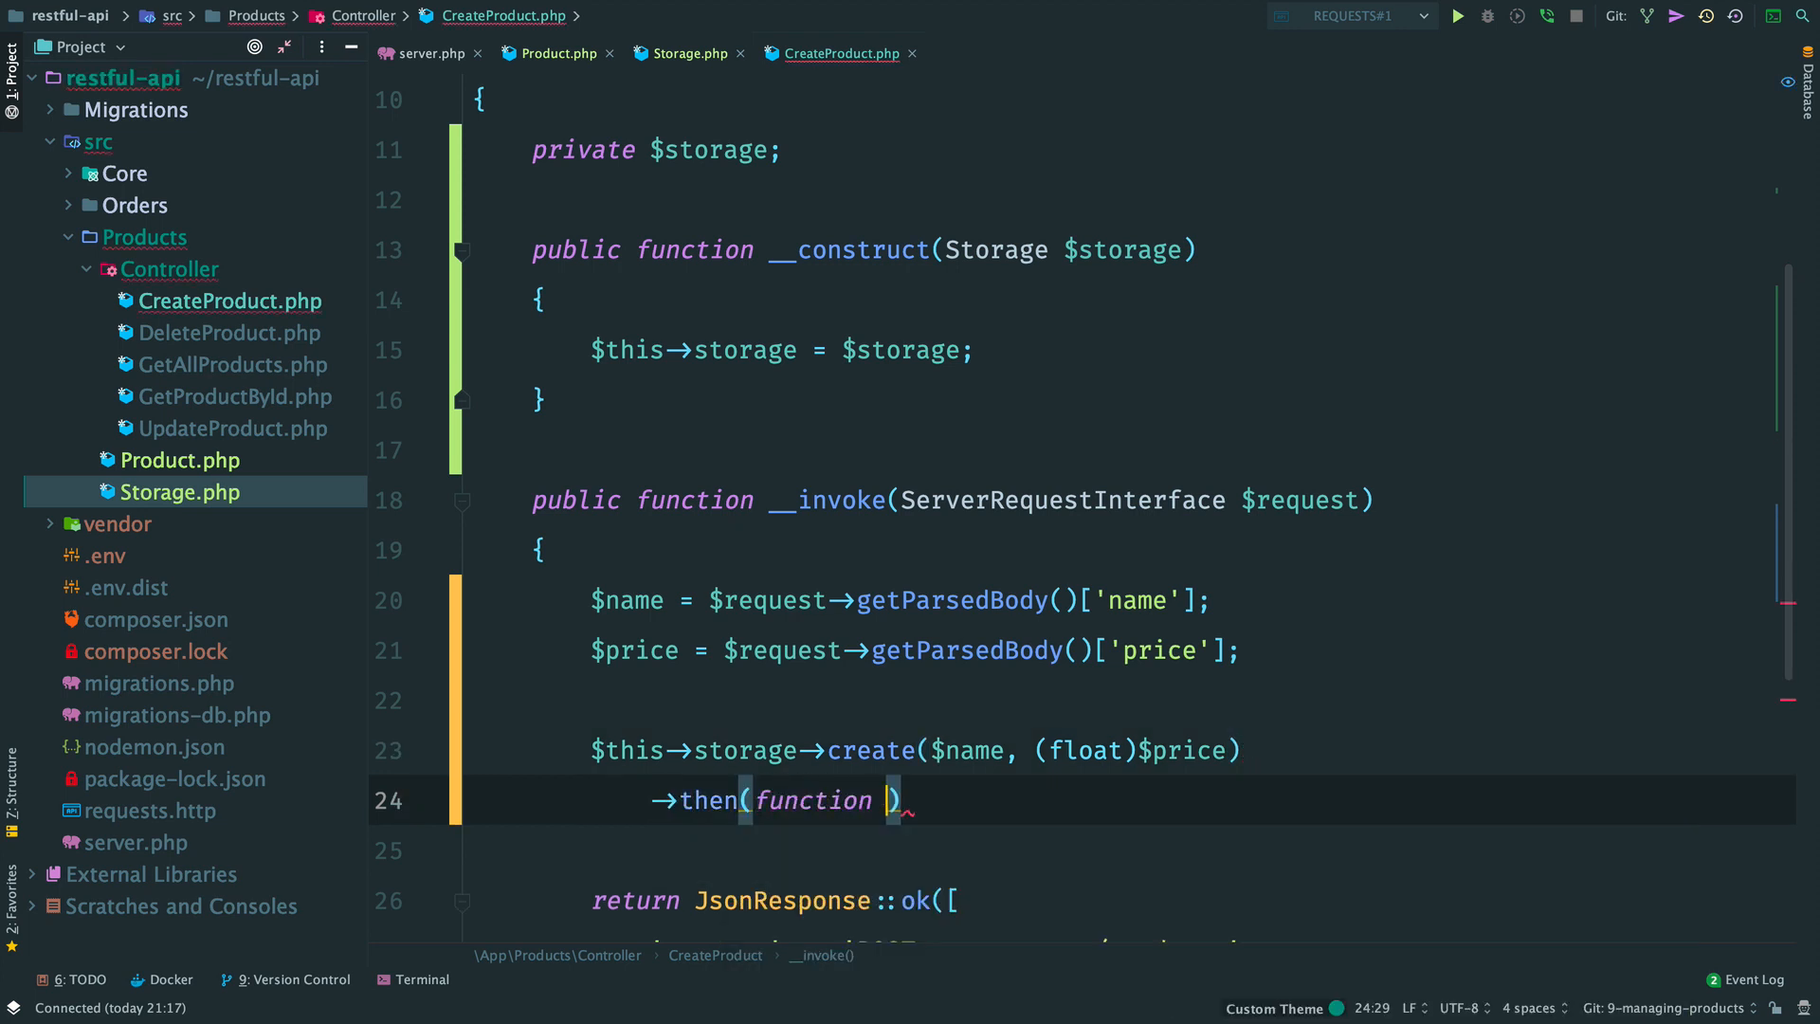
pyautogui.write('Product')
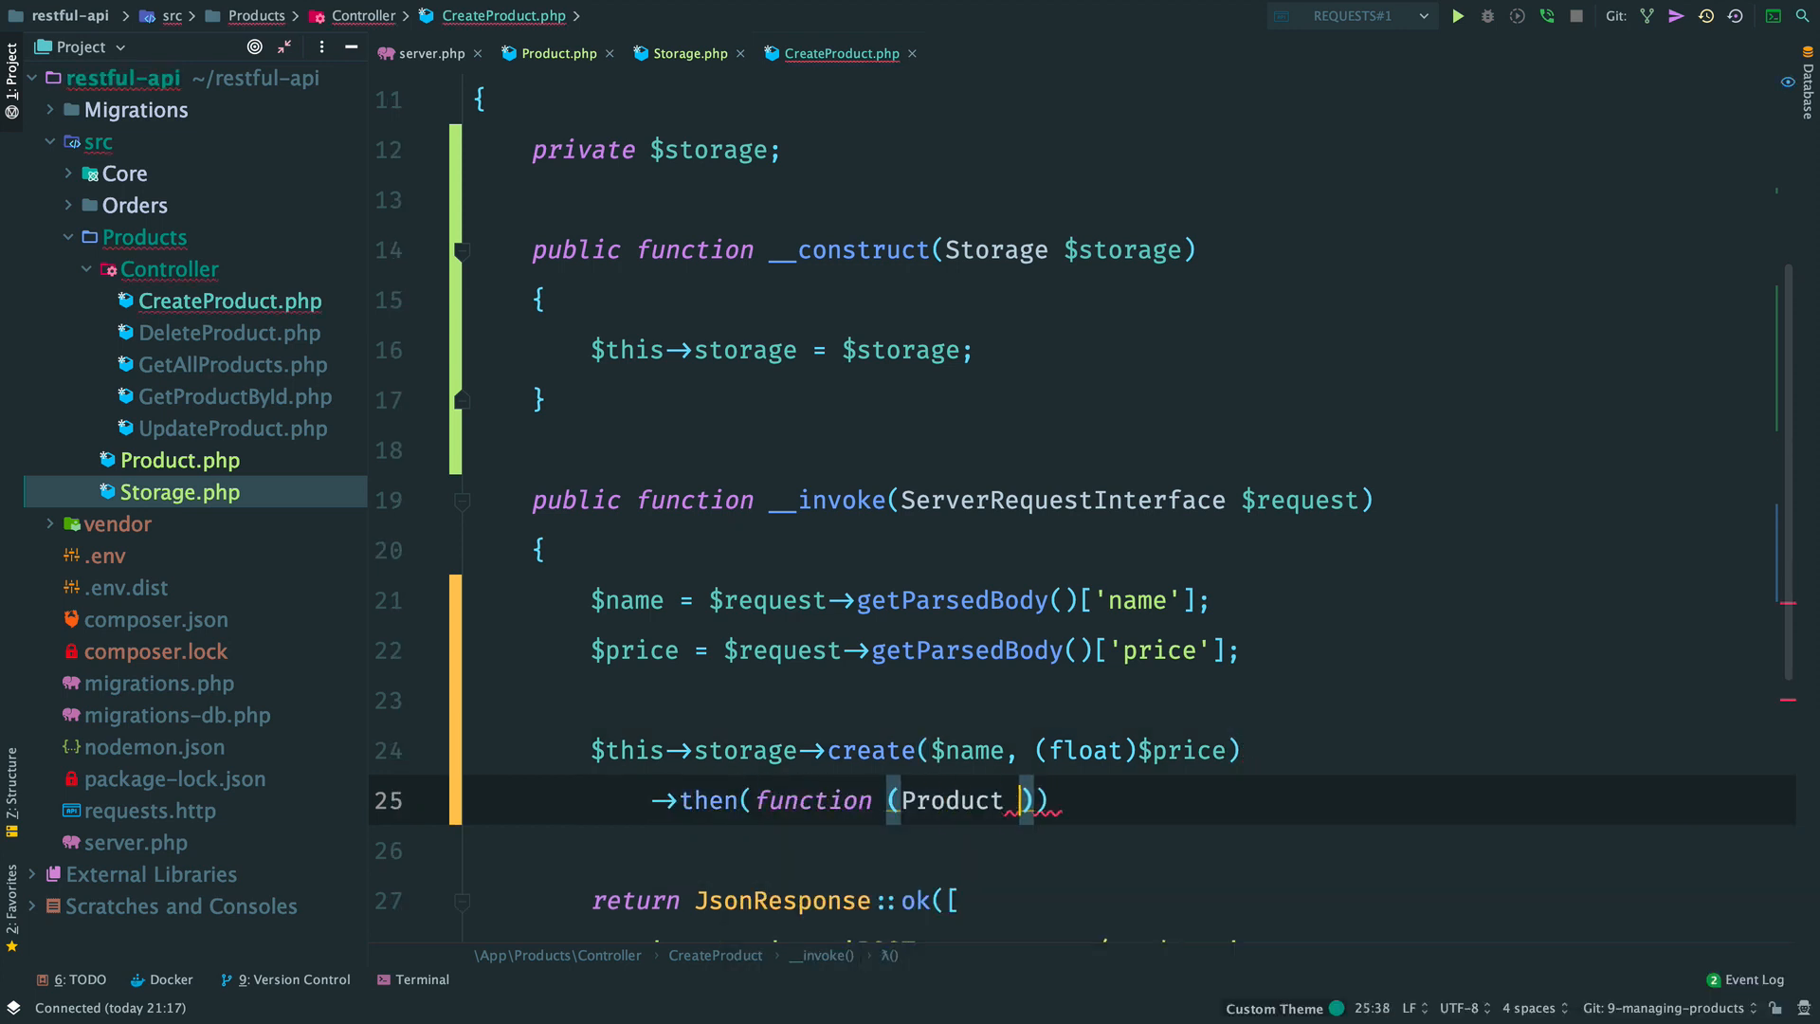
pyautogui.write('$product')
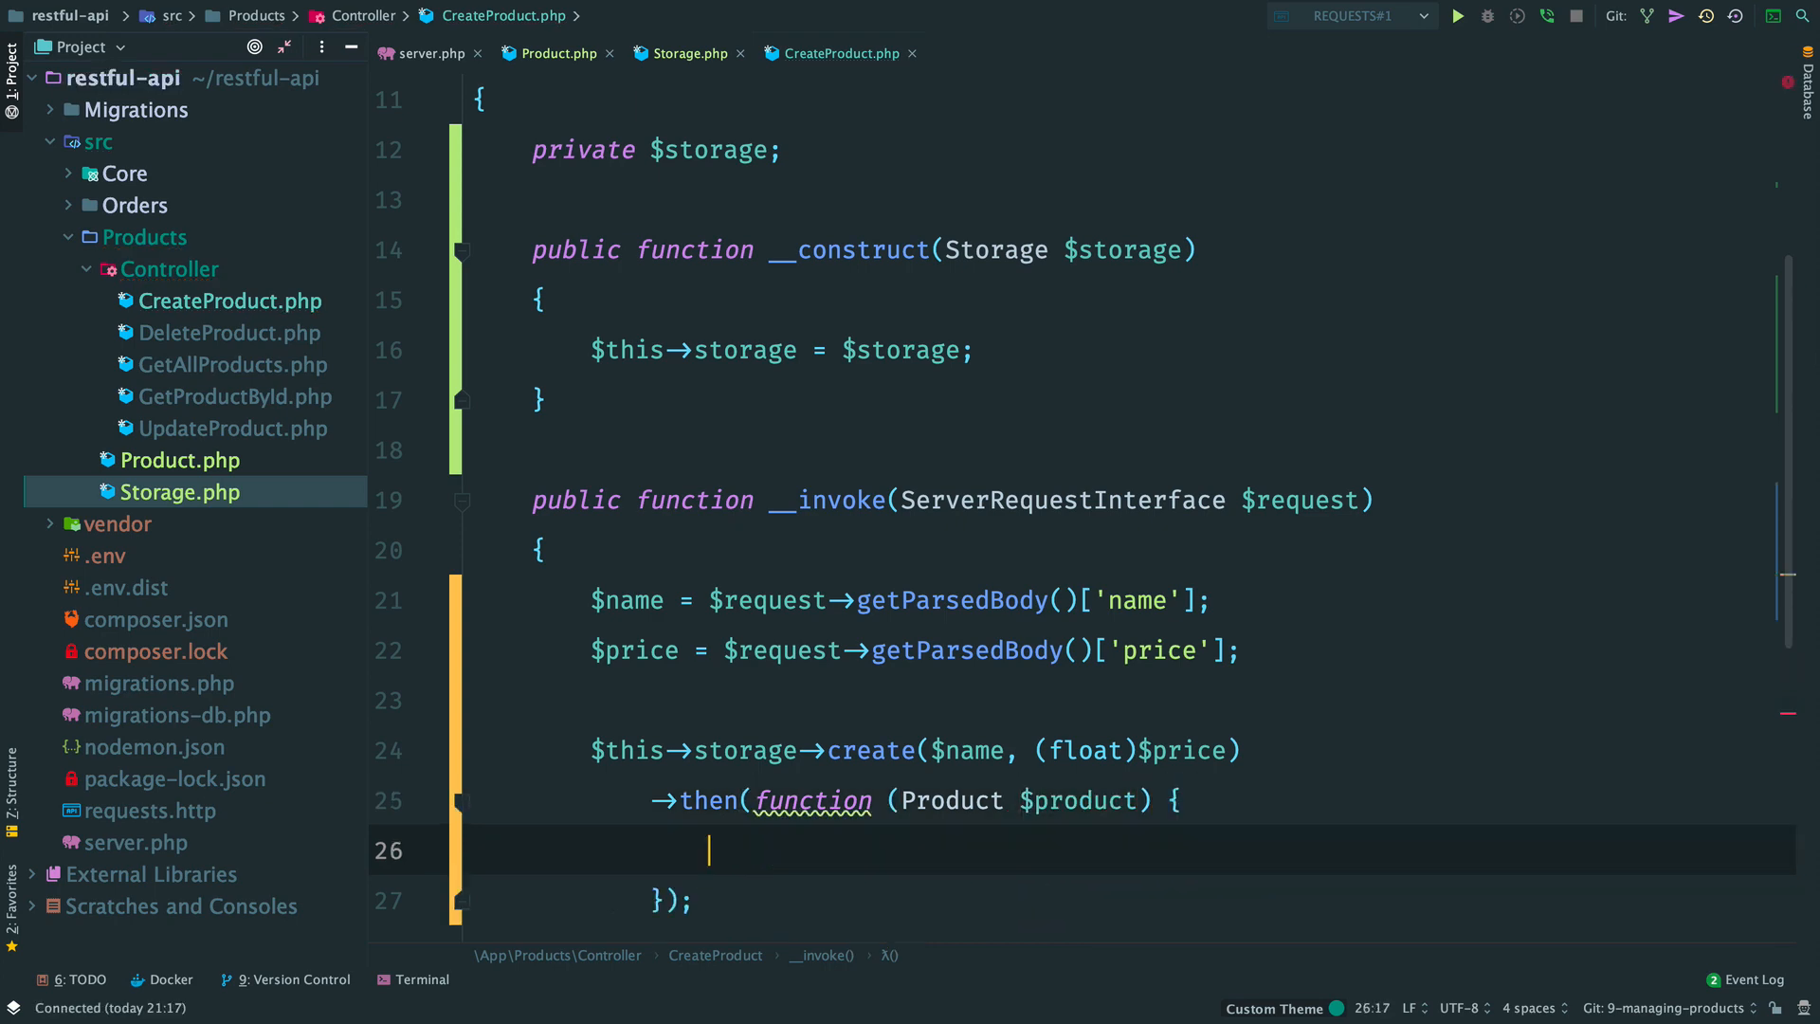
pyautogui.write('return')
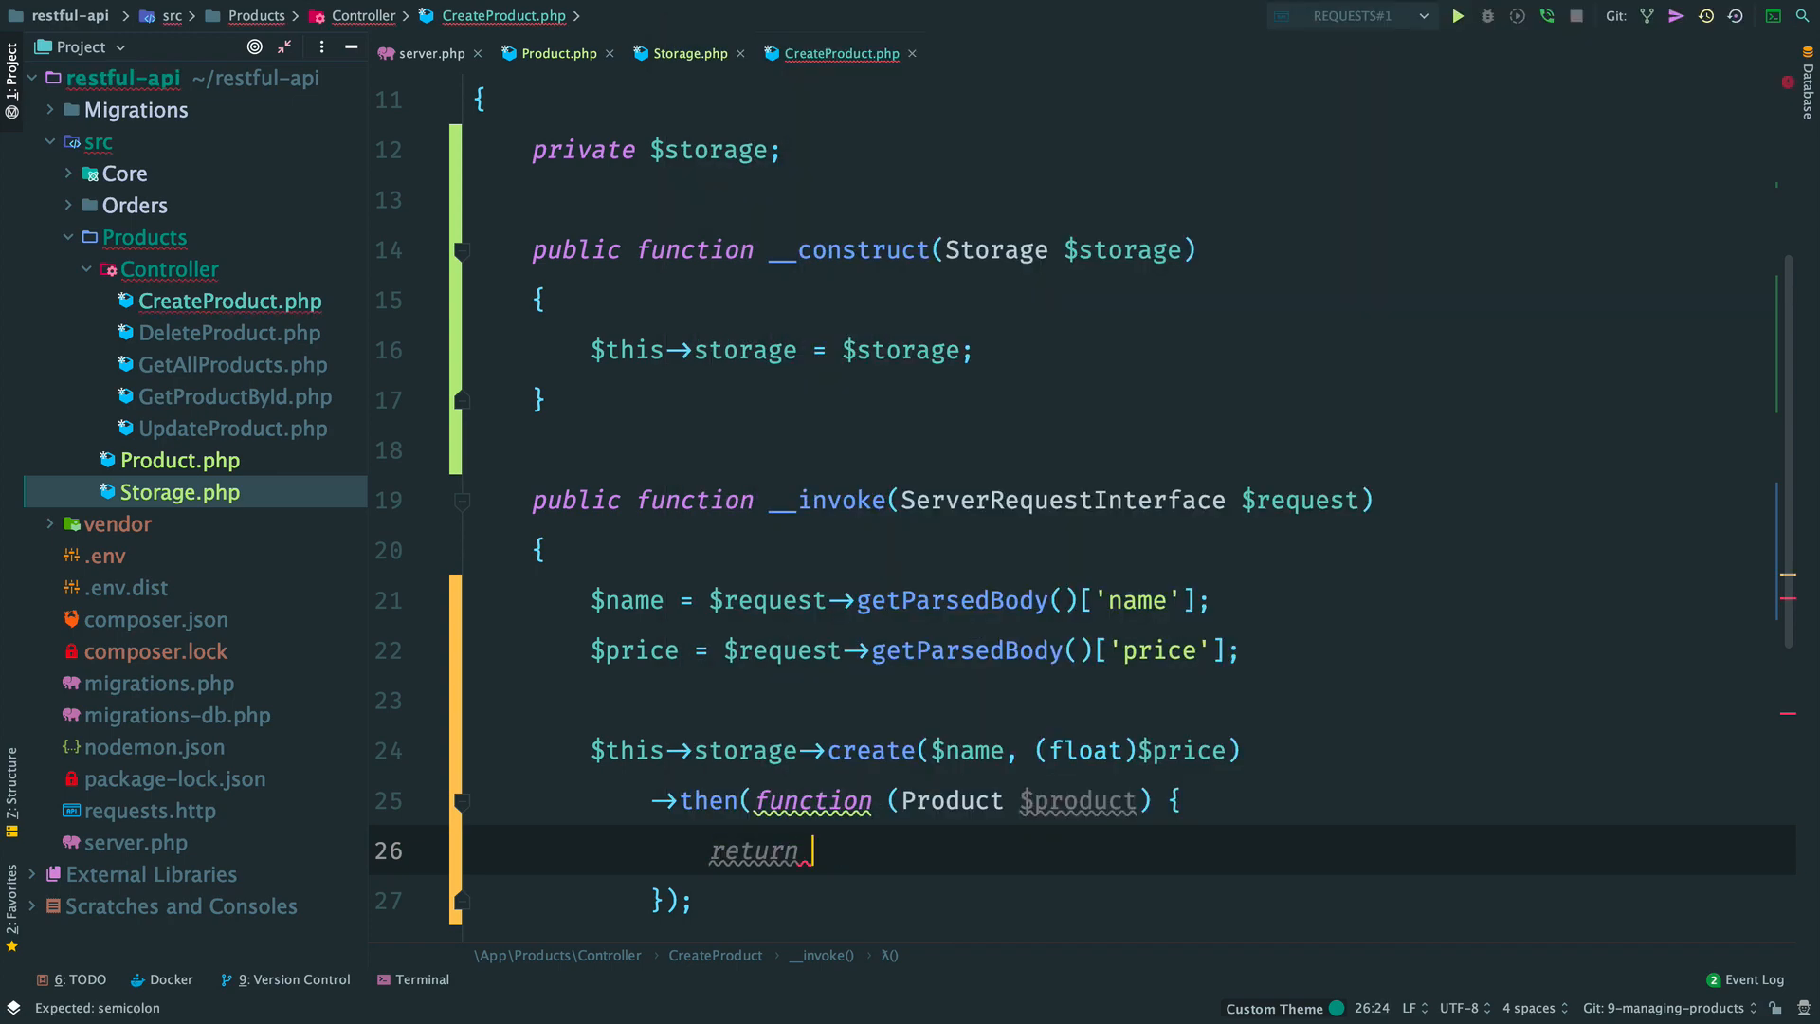
pyautogui.write('JsonResponse::')
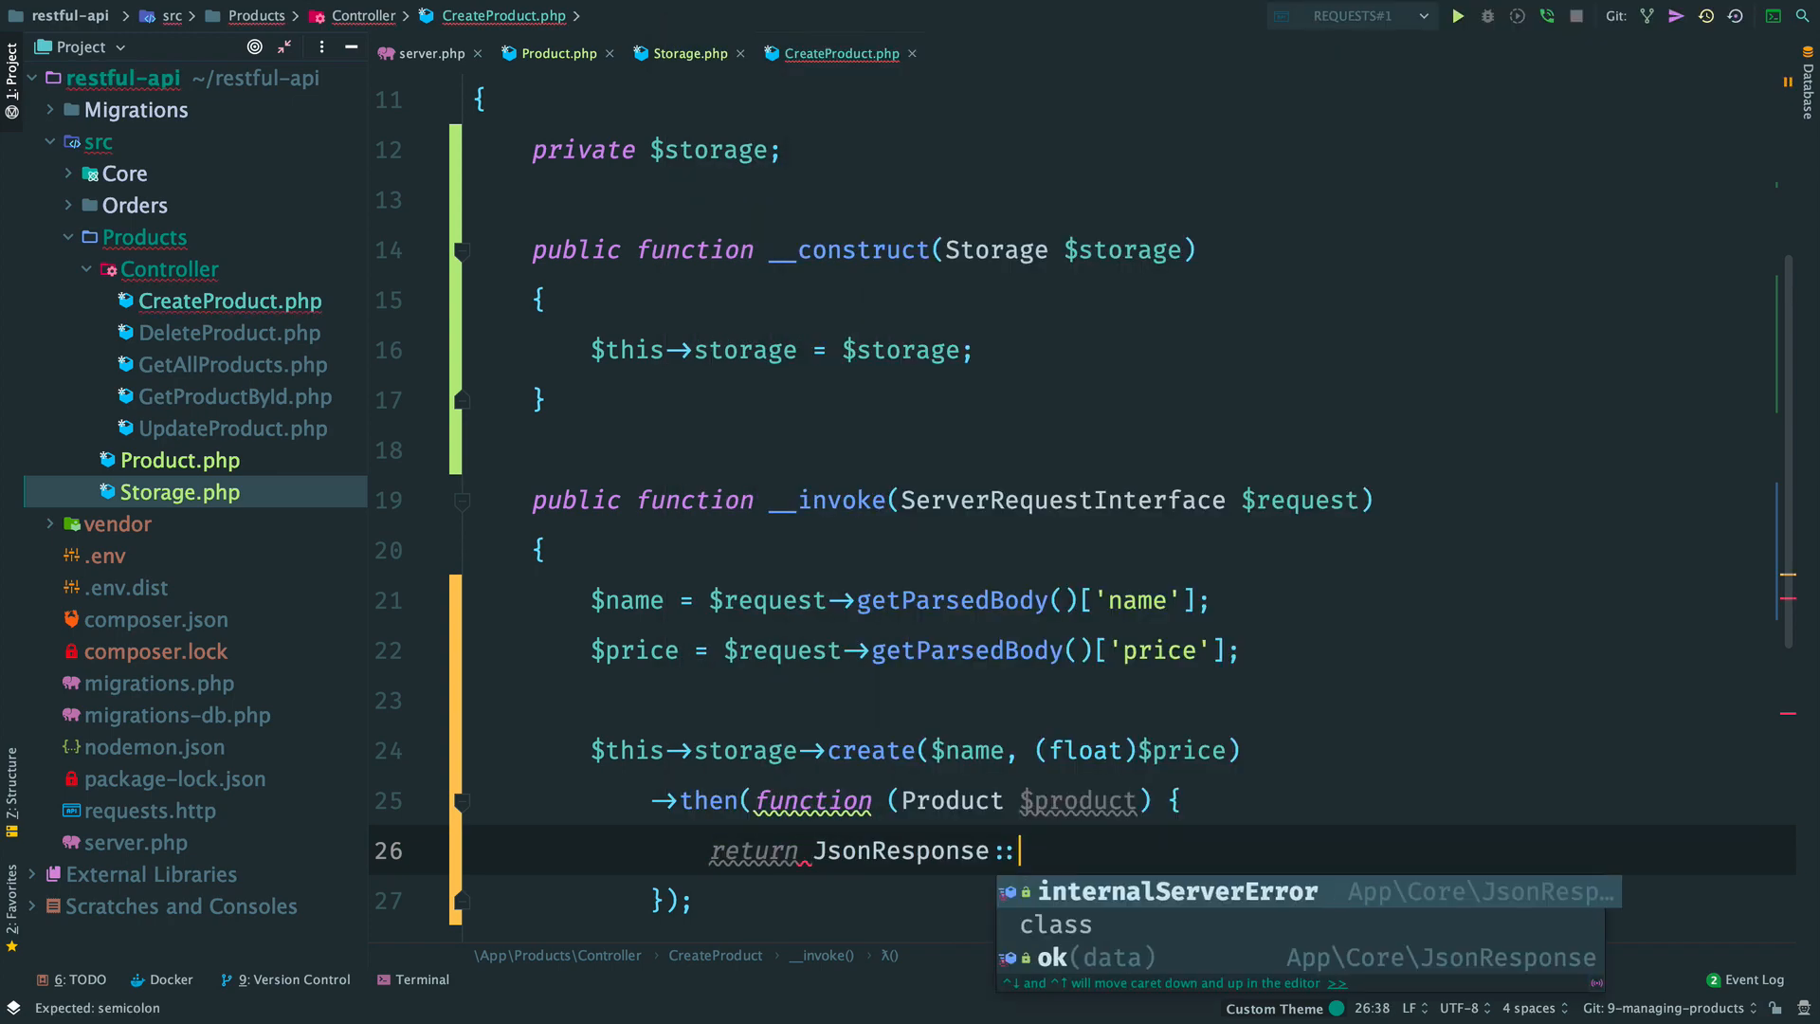
pyautogui.click(1055, 957)
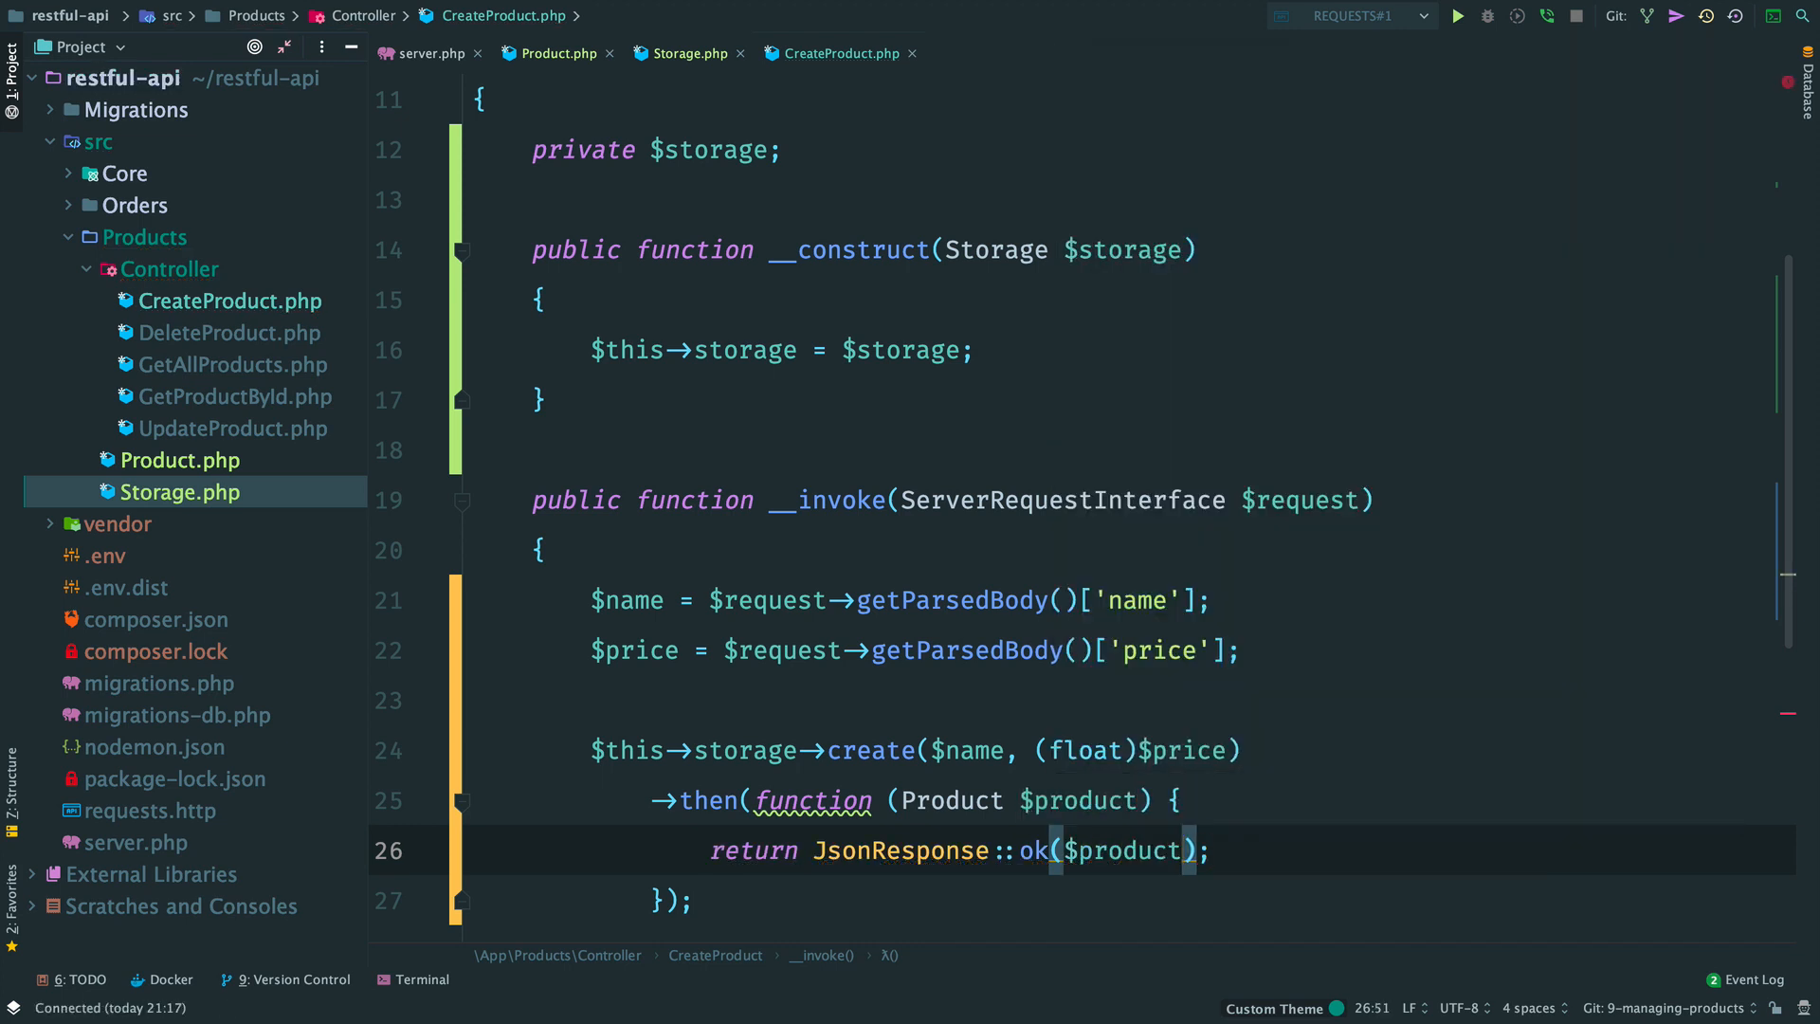
pyautogui.press('ctrl+e')
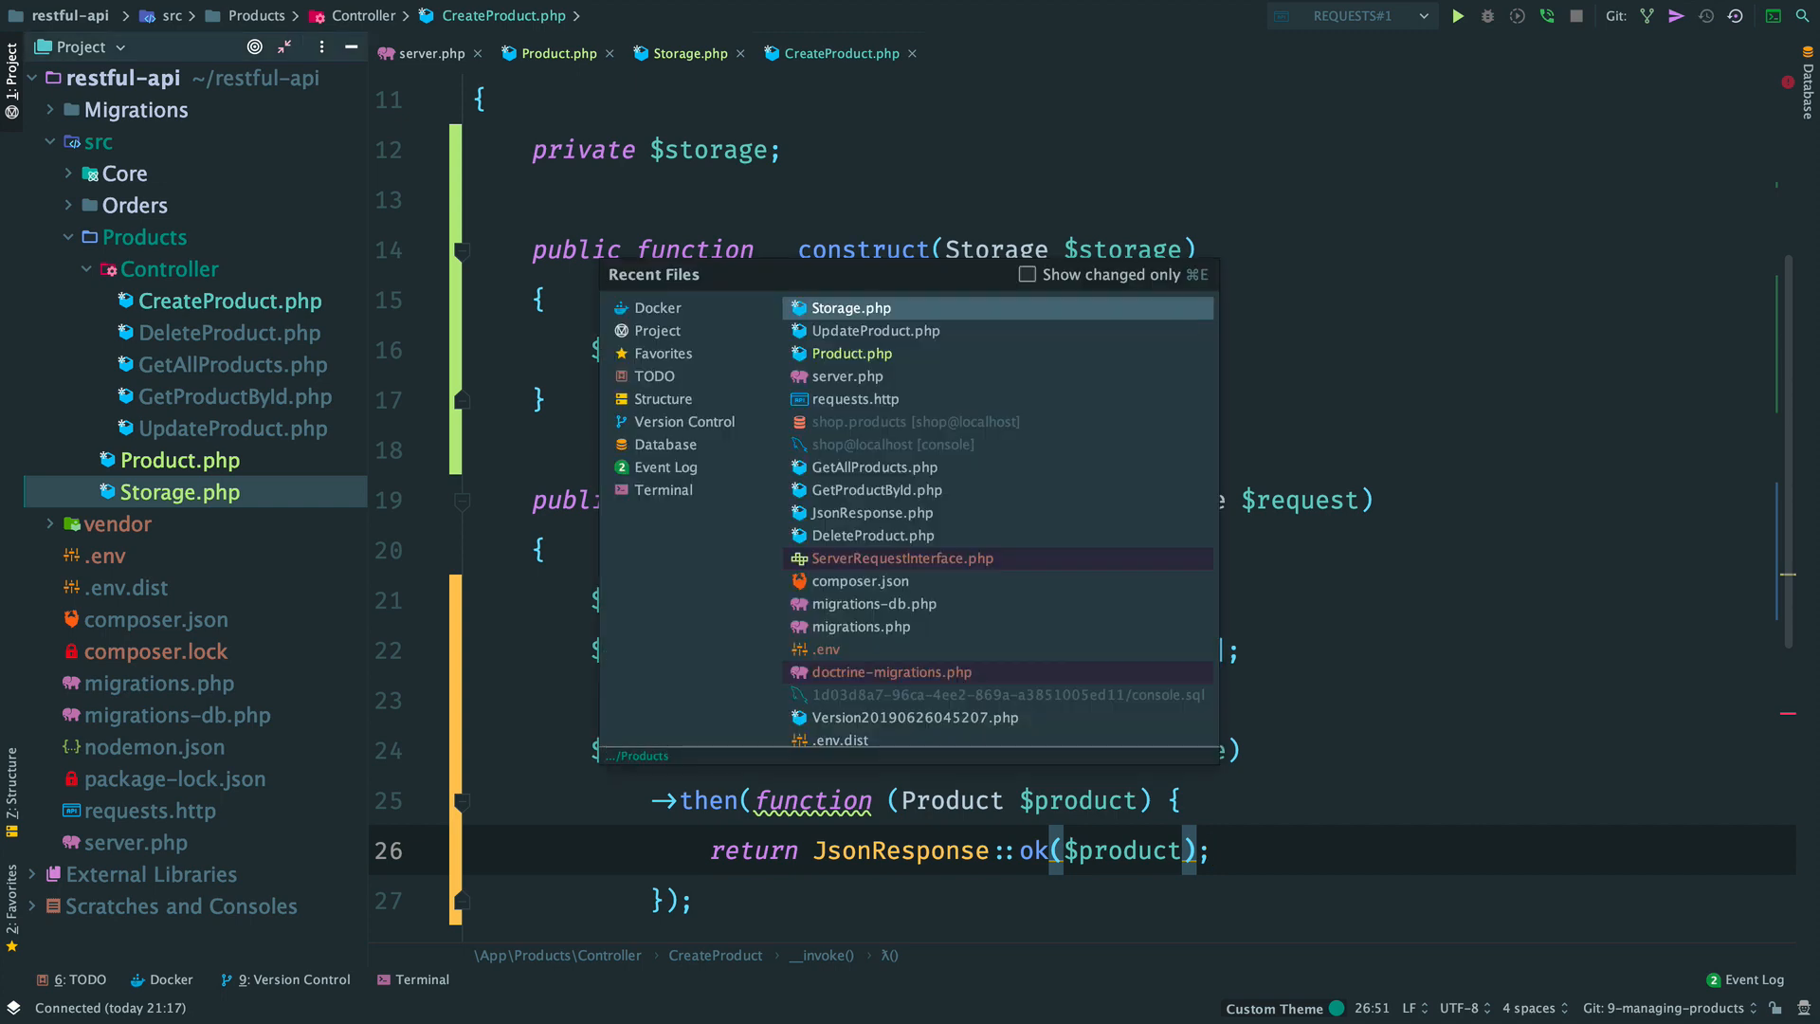
# Step: Add toArray(): array to Product returning ['id', 'name', 'price'] from its properties
pyautogui.click(851, 353)
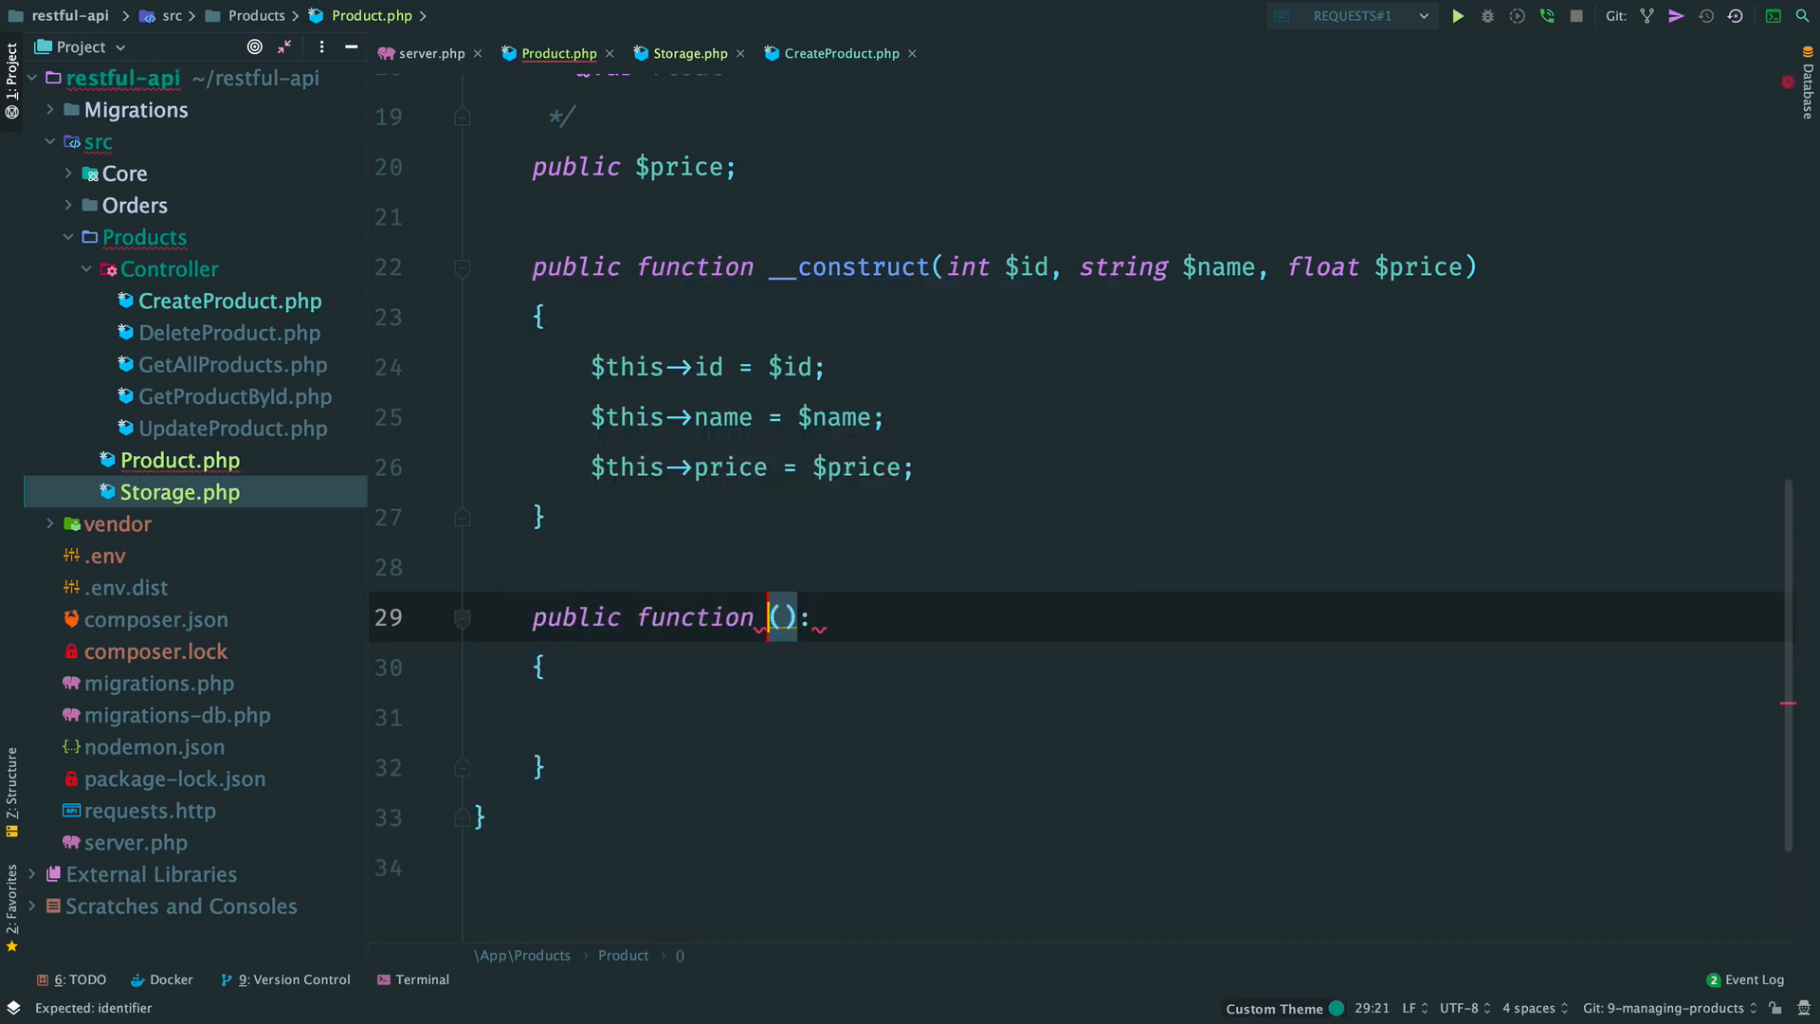
pyautogui.write('toArray')
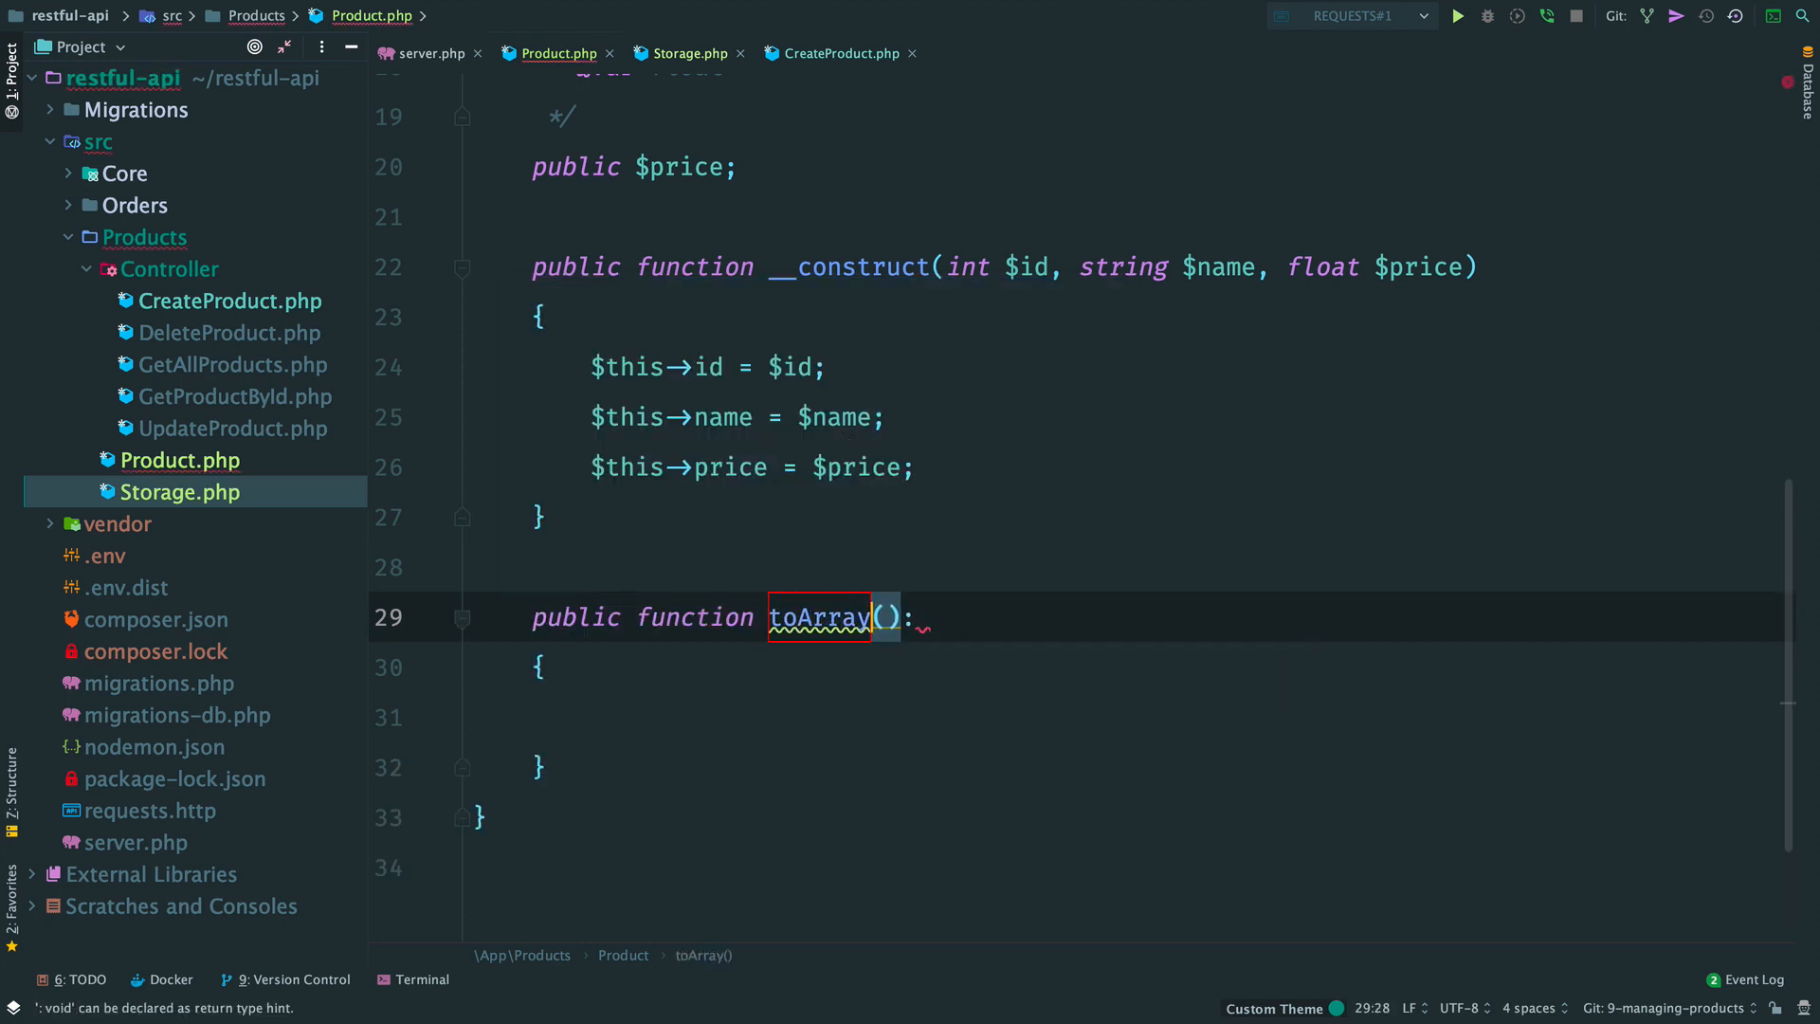
pyautogui.write('array')
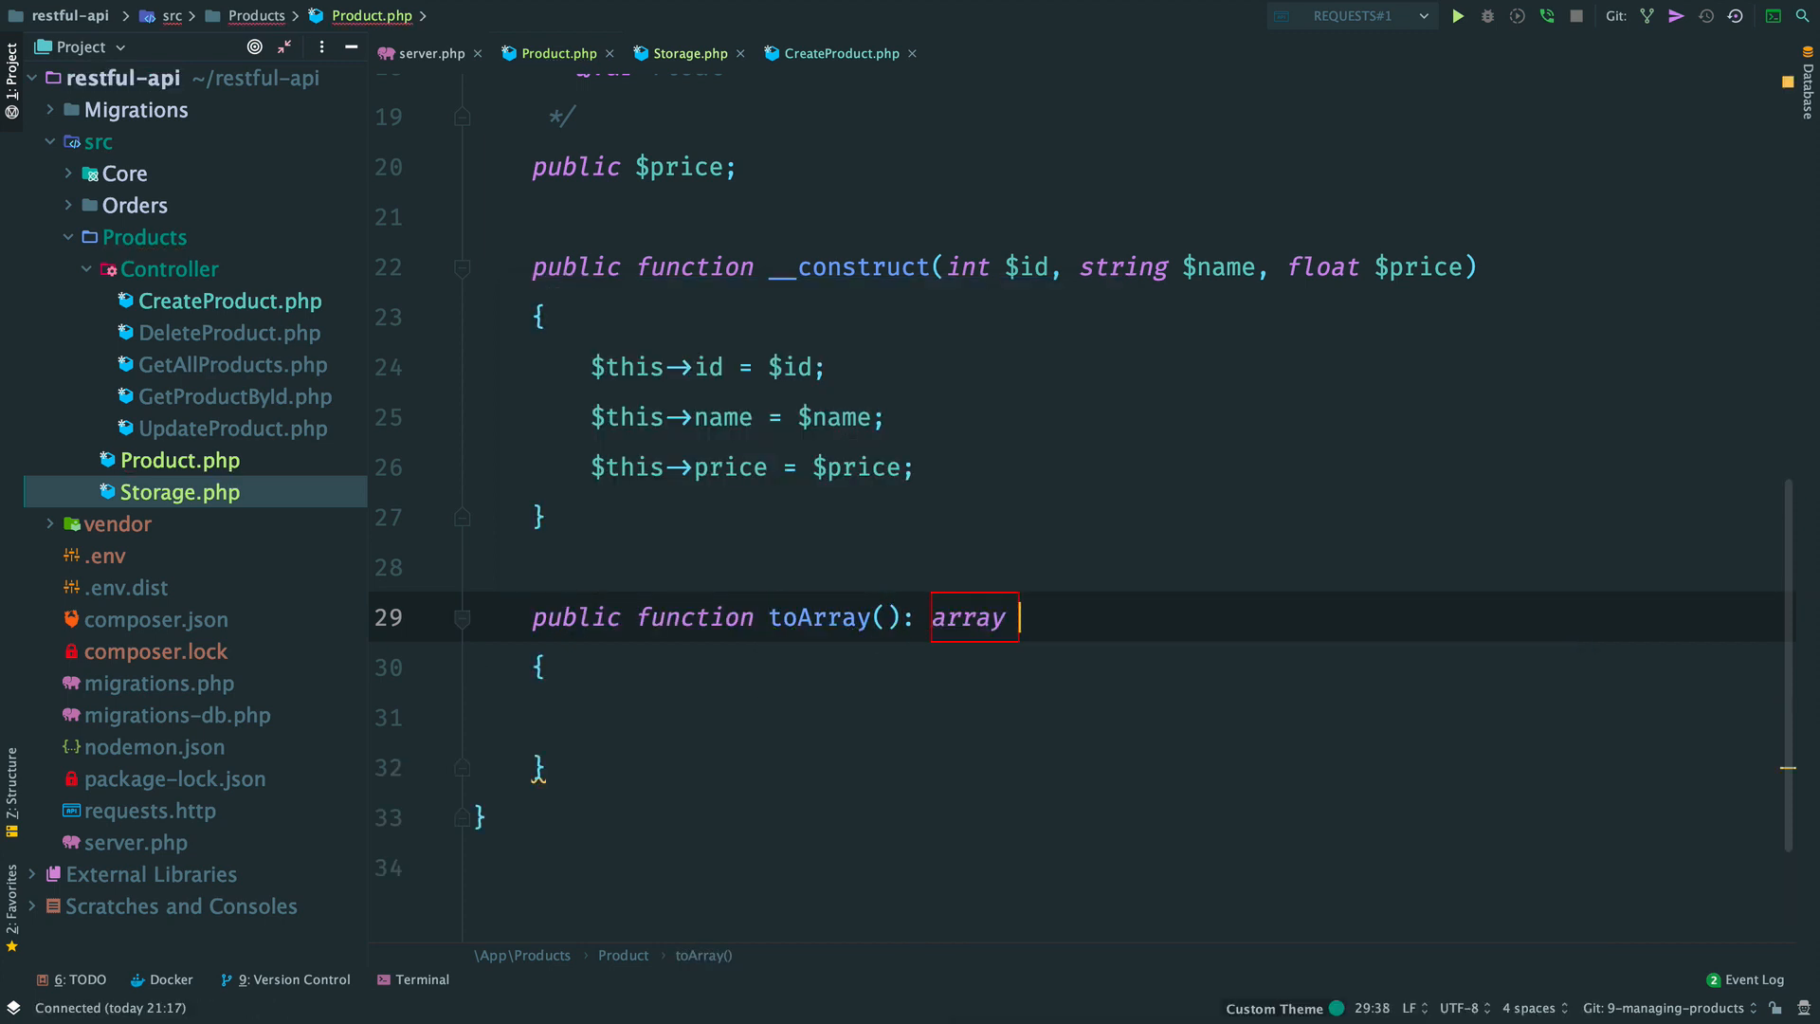
pyautogui.write('return [')
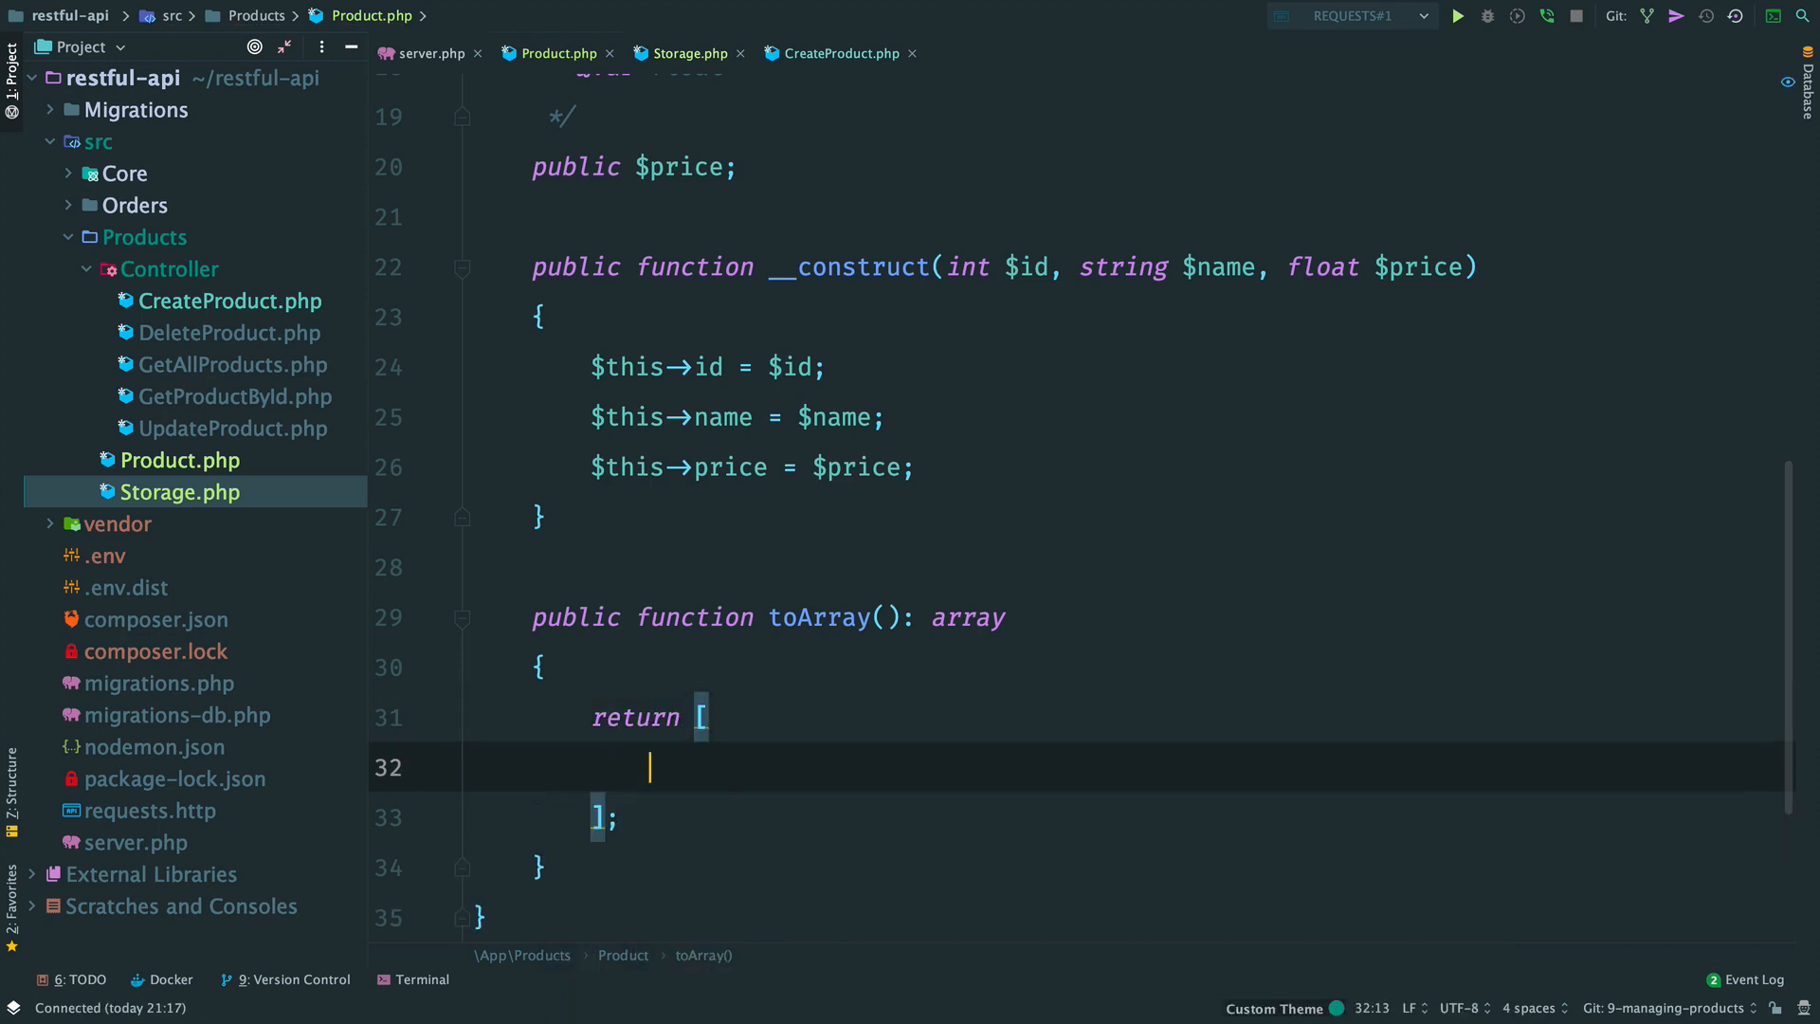
pyautogui.write("'id' => $this->")
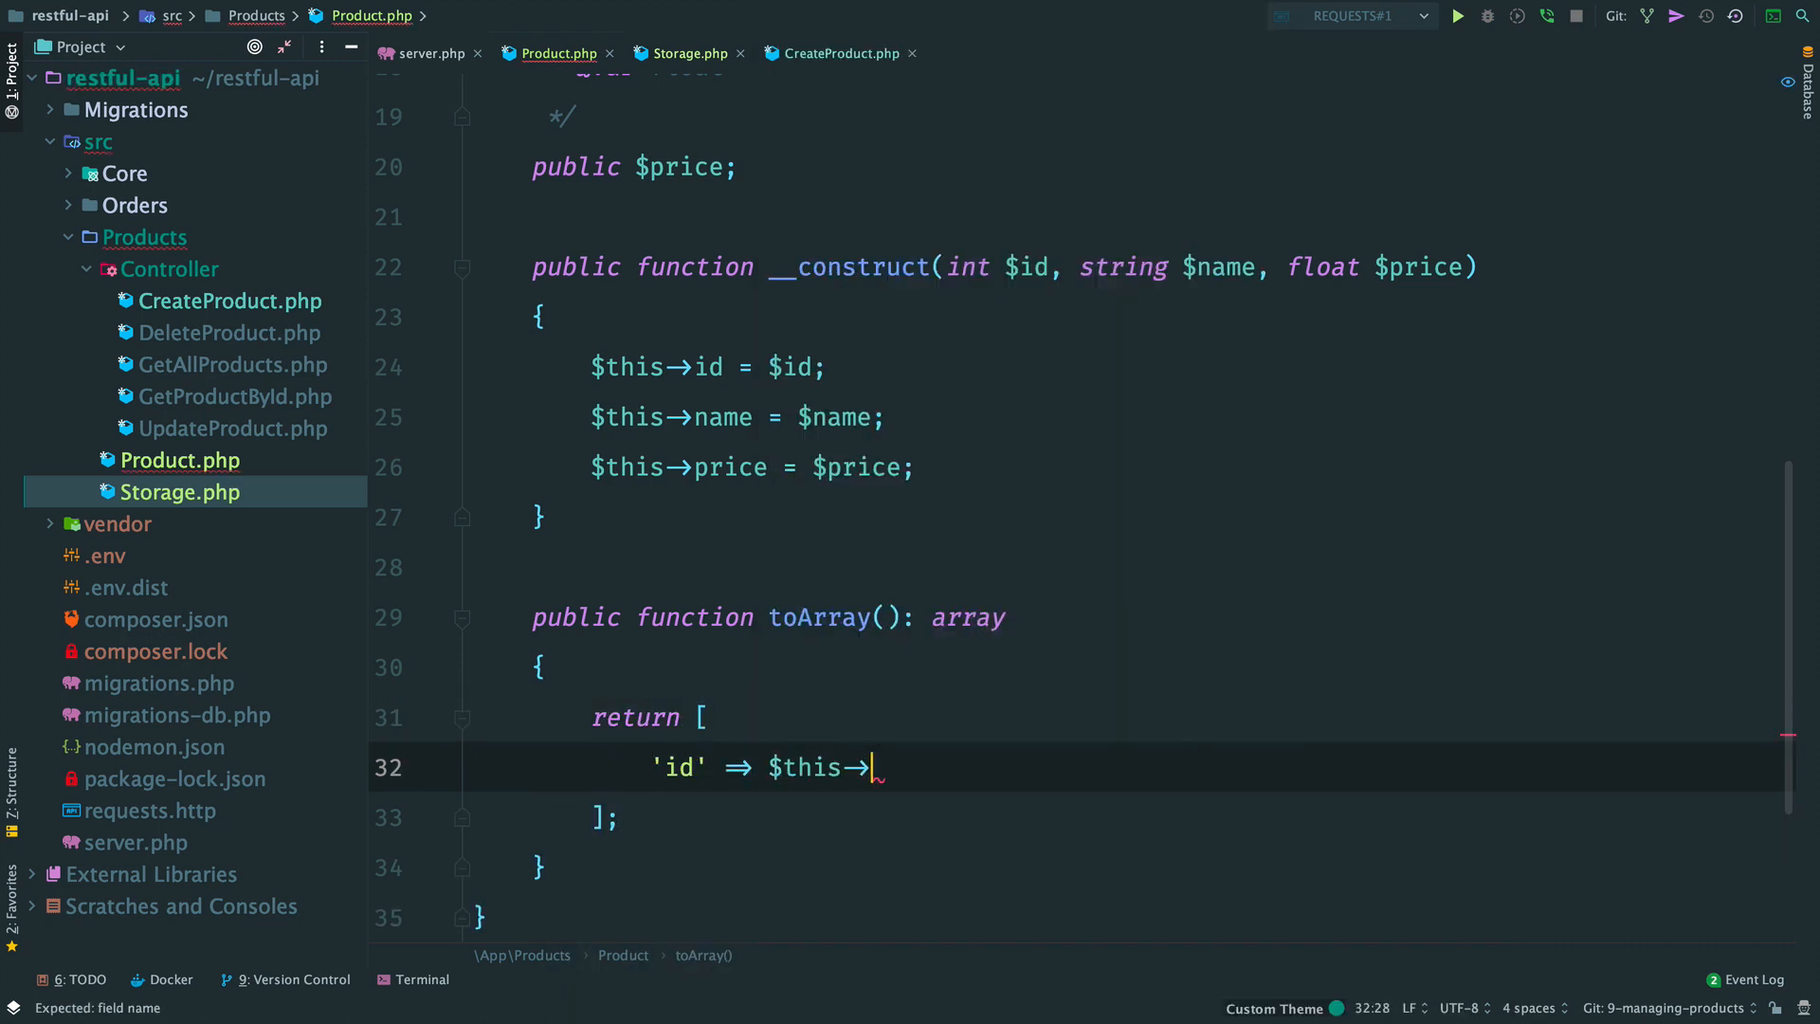
pyautogui.write('id,')
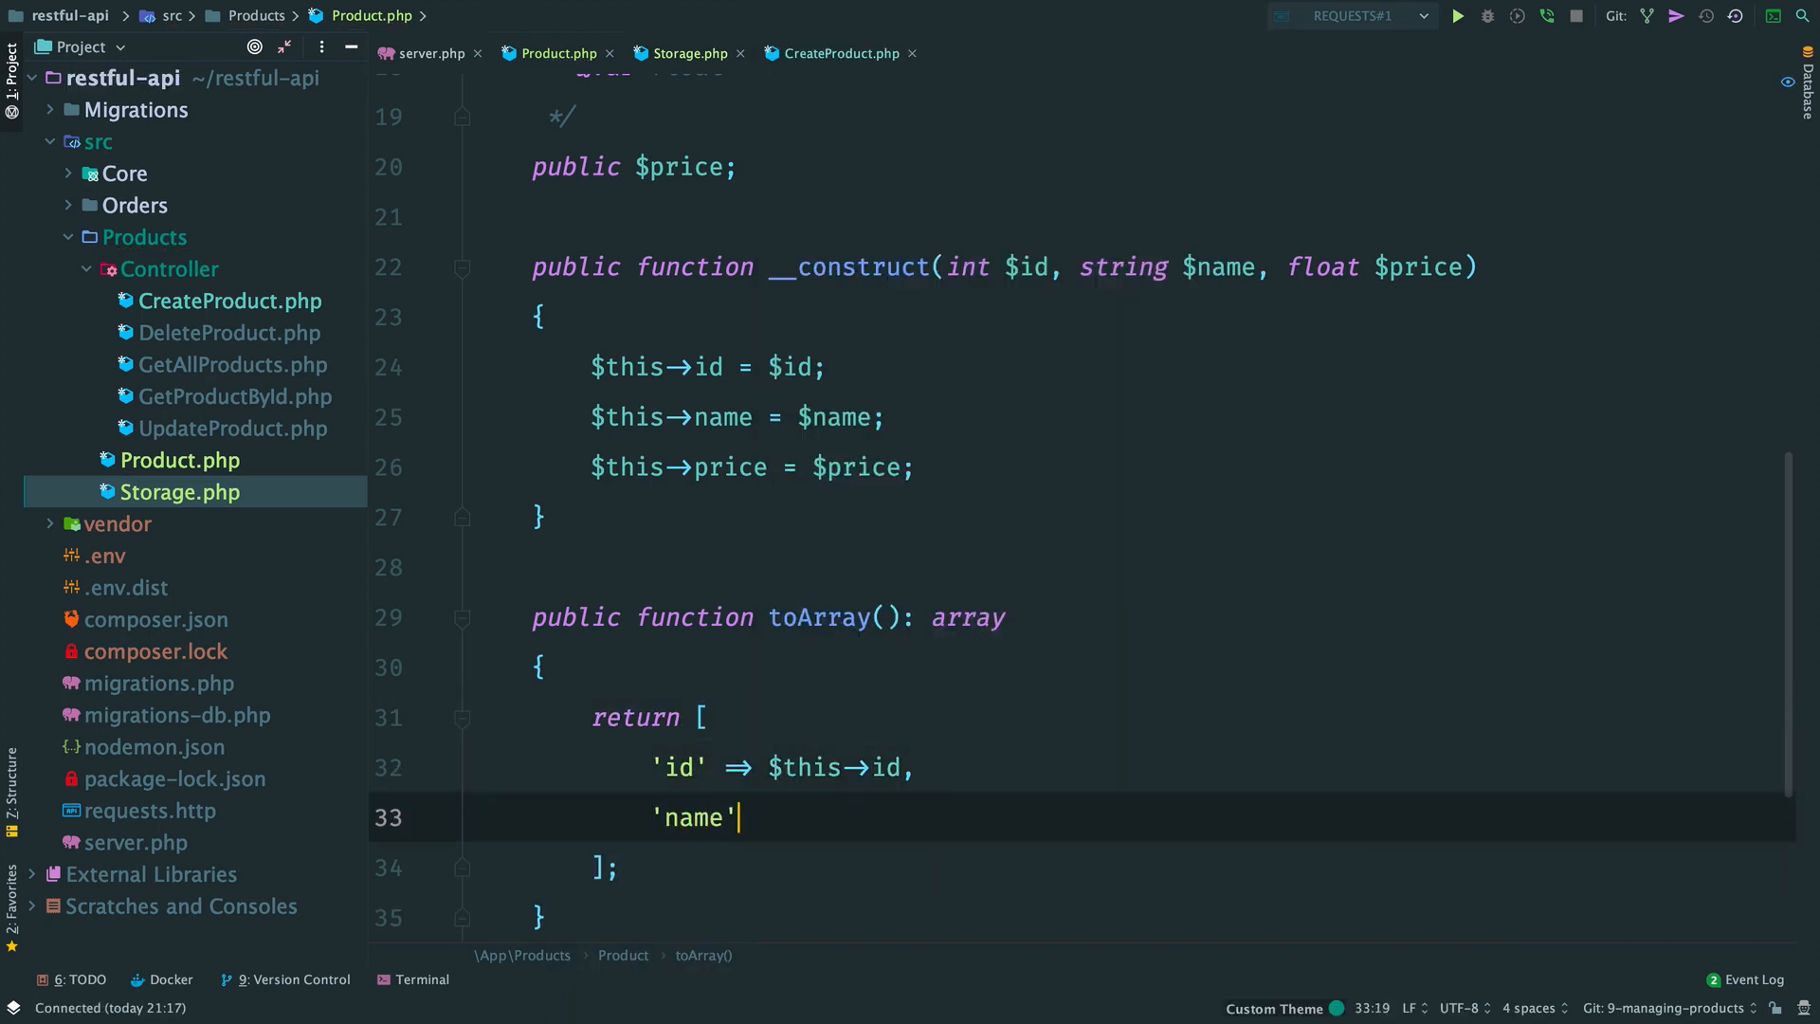
pyautogui.write('=> $this->name,')
pyautogui.write("'price' => $this->price,")
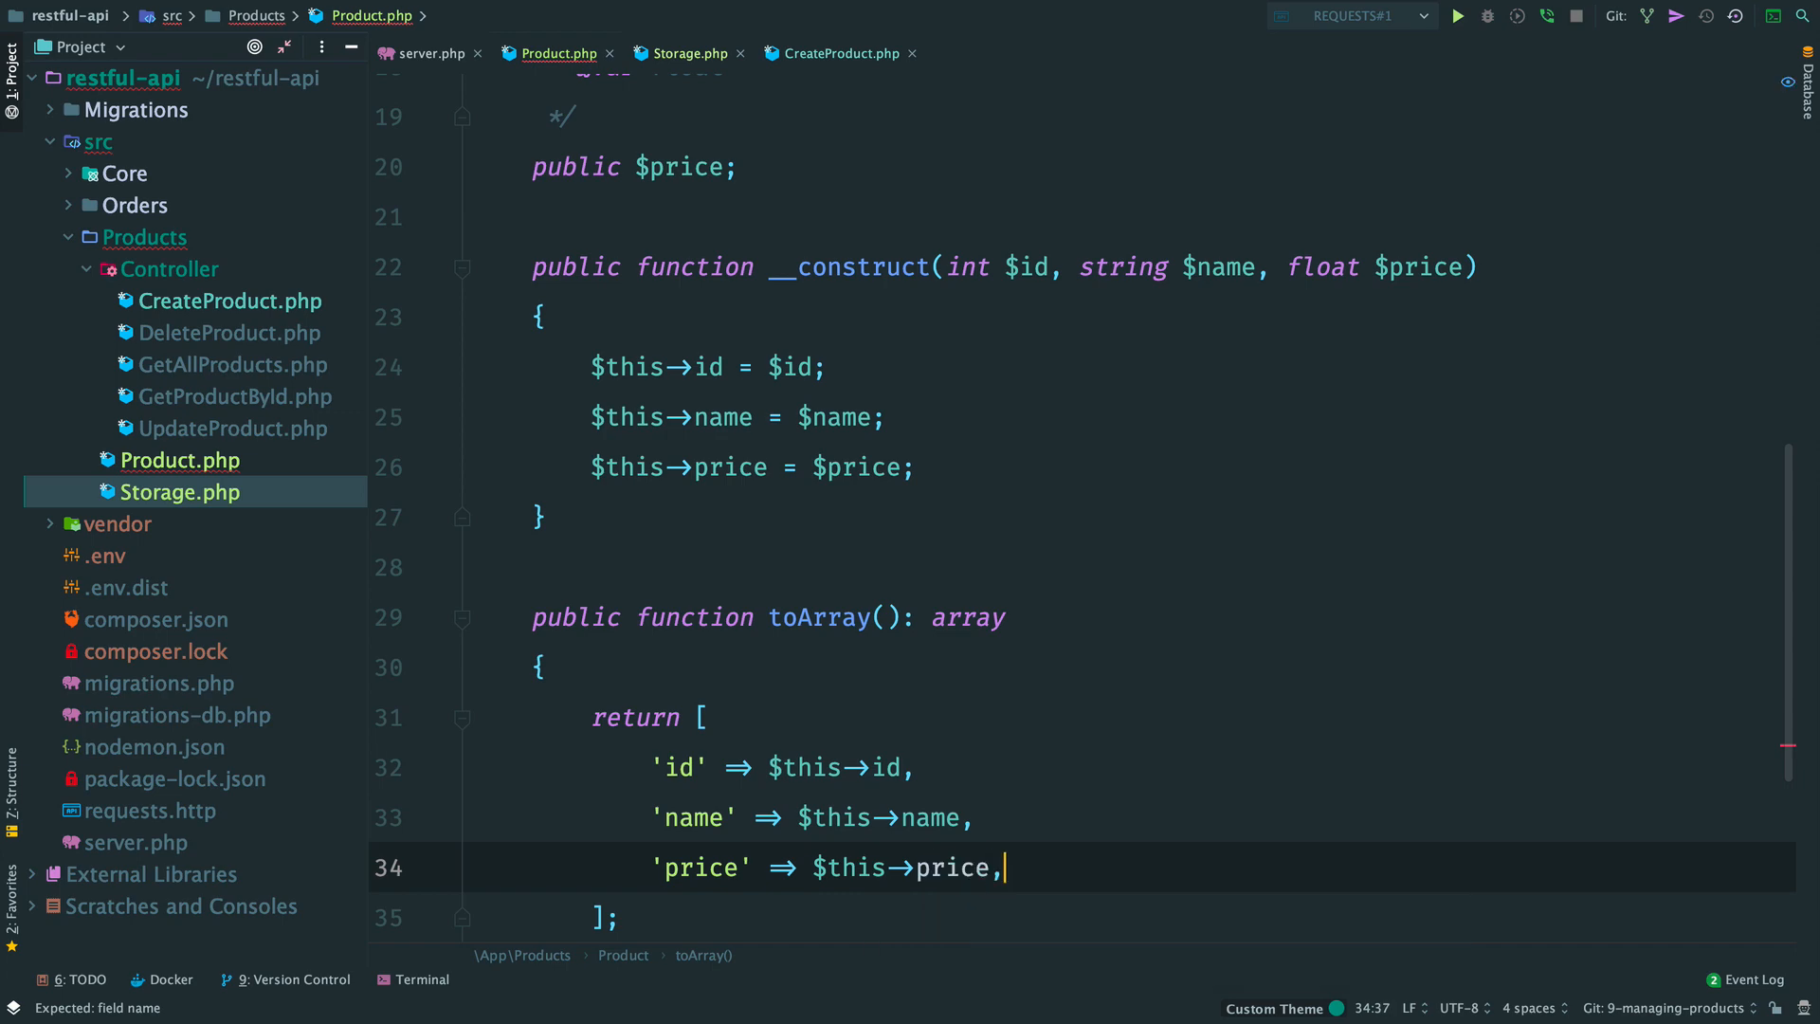
# Step: Respond with $product->toArray(), add an Exception callback returning internalServerError, and return the chain
pyautogui.click(832, 53)
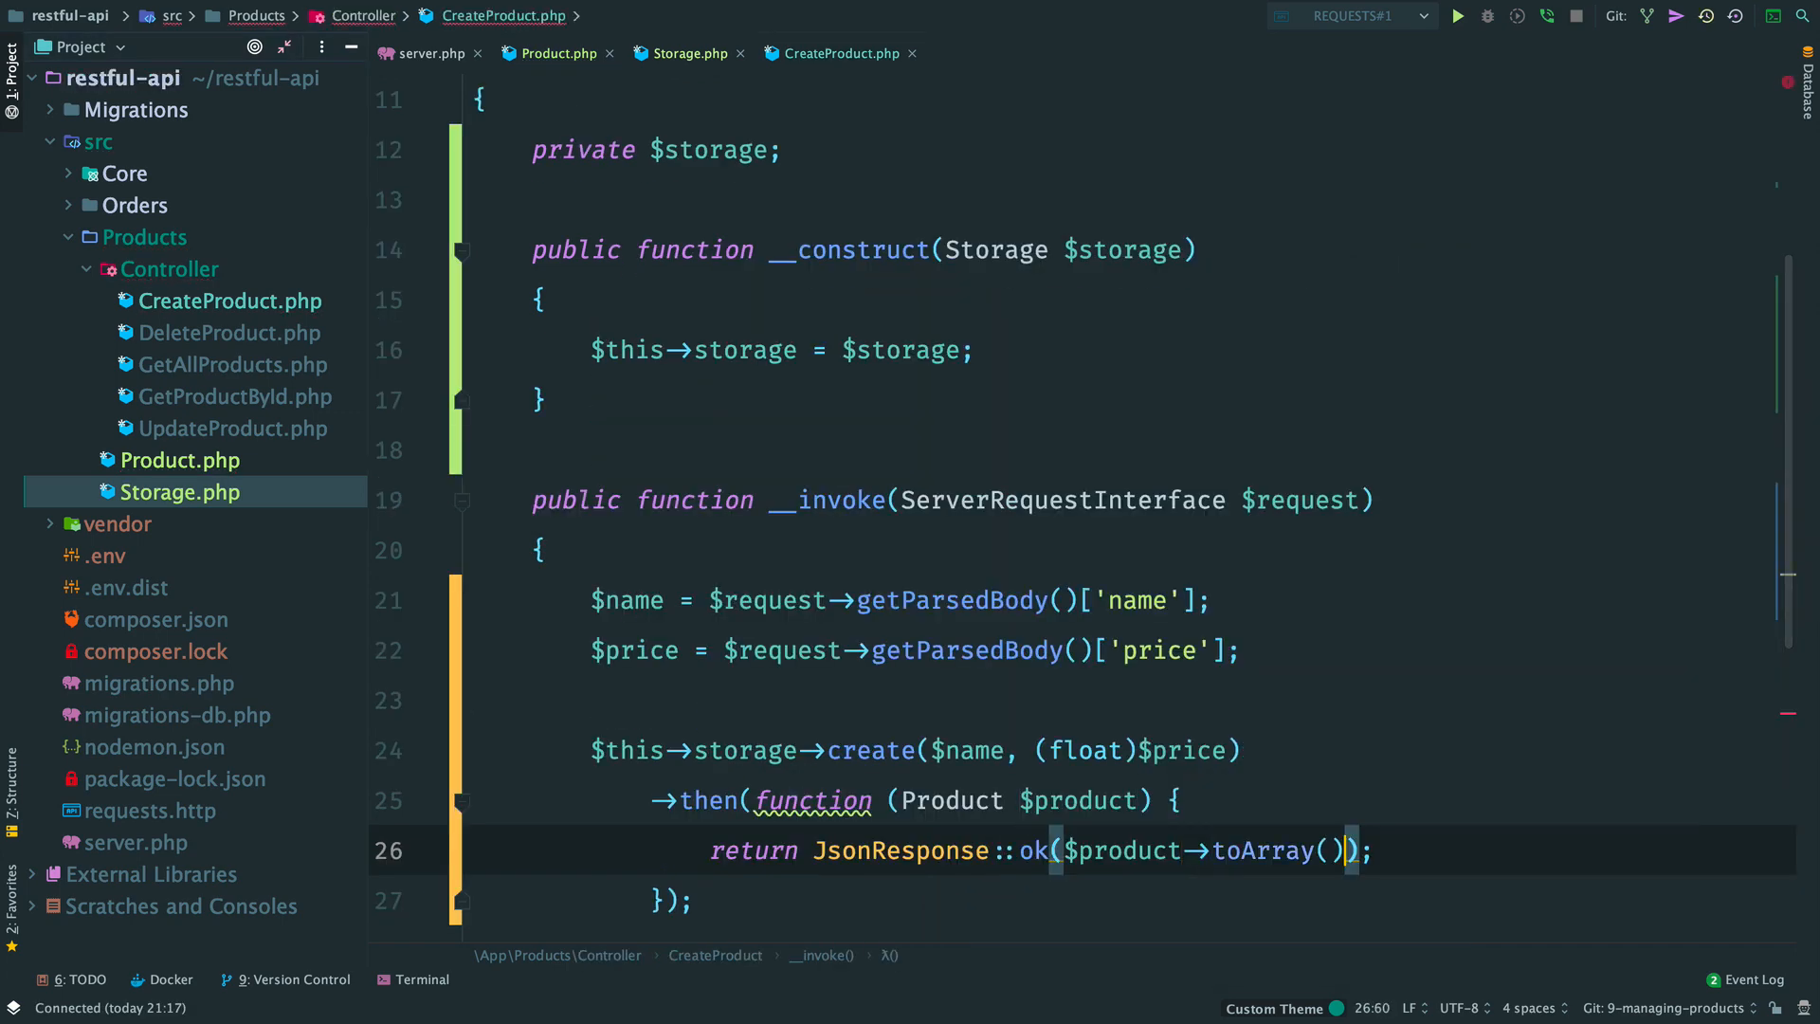
pyautogui.write('Exception $exception)')
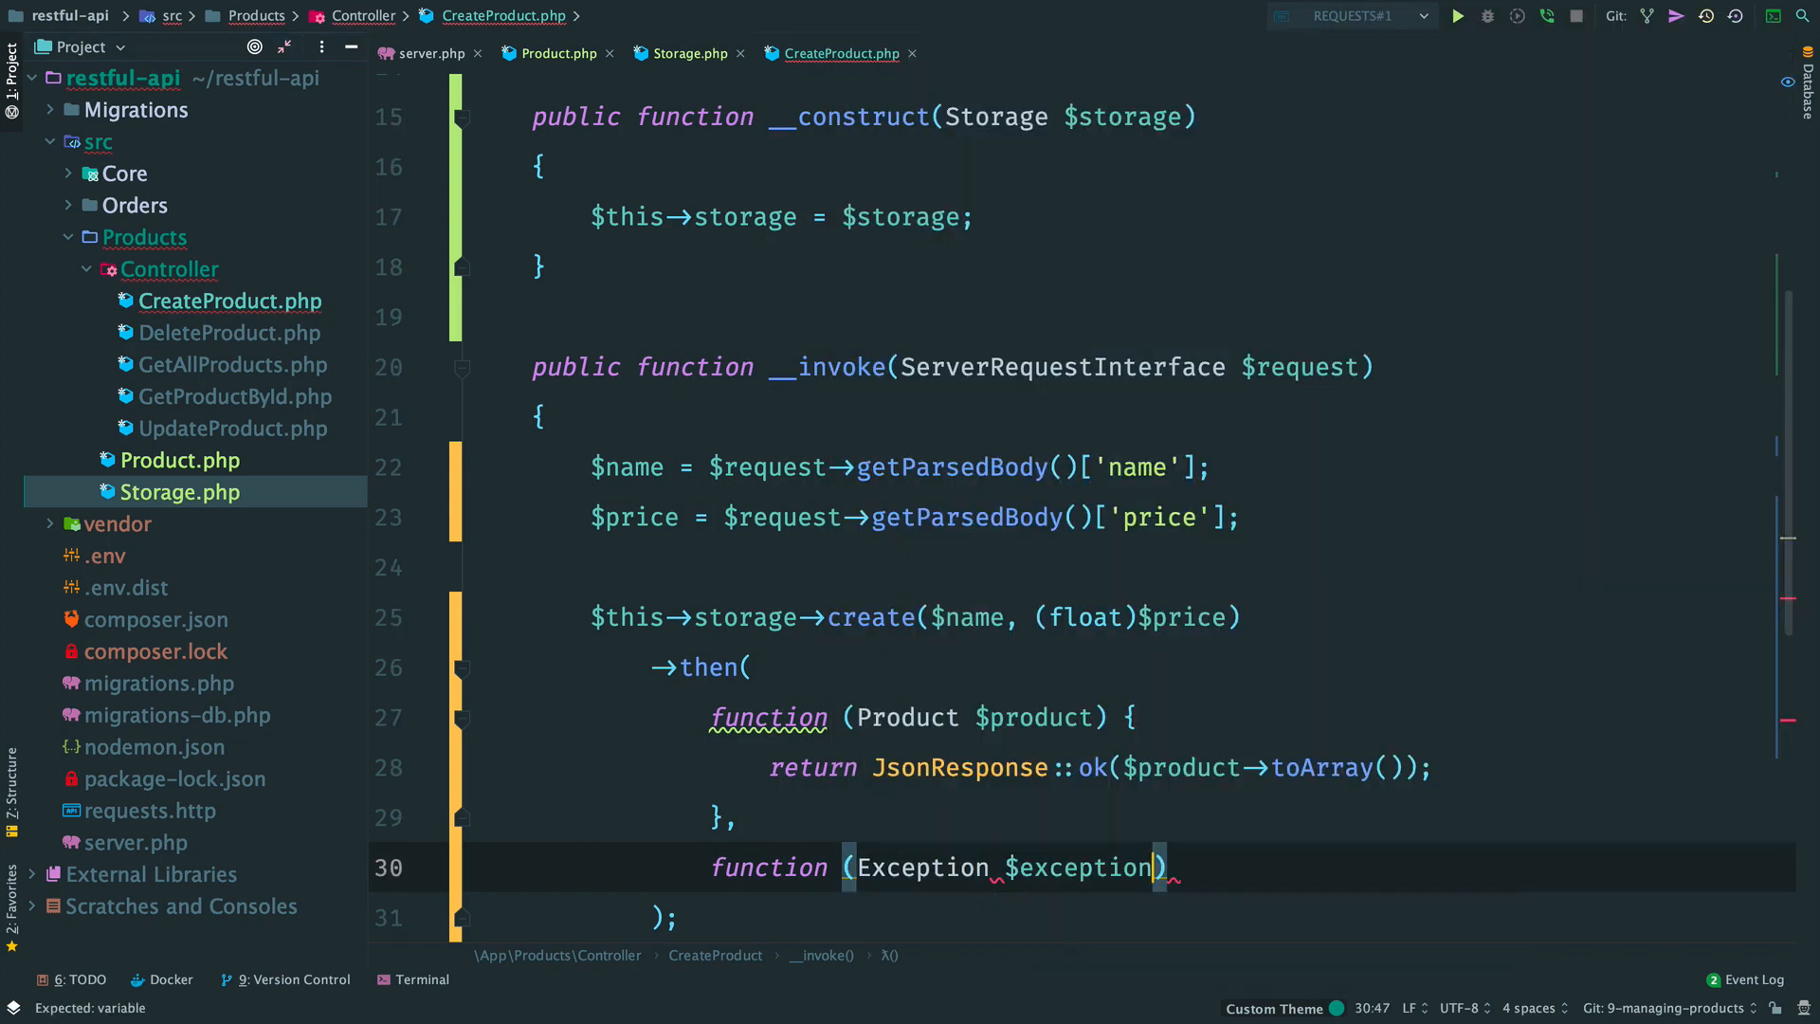
pyautogui.write('return JsonResponse::internalServerError($exception->getMessage());')
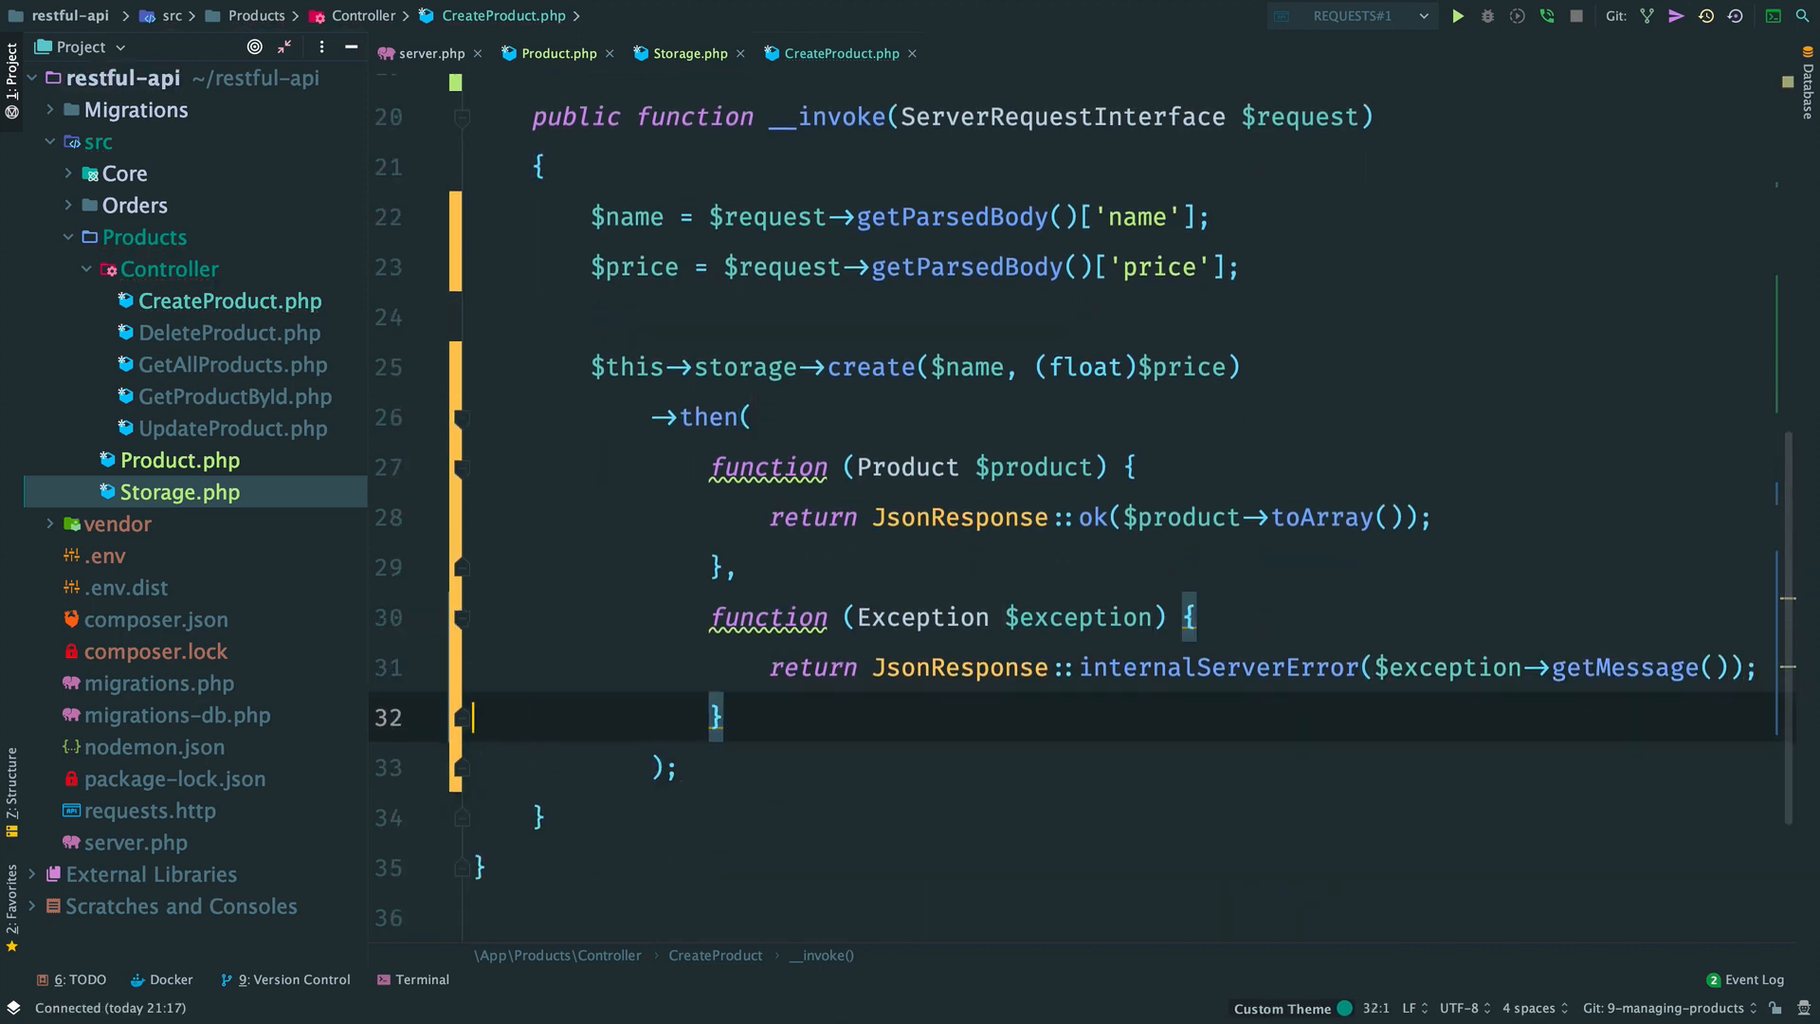
pyautogui.click(626, 367)
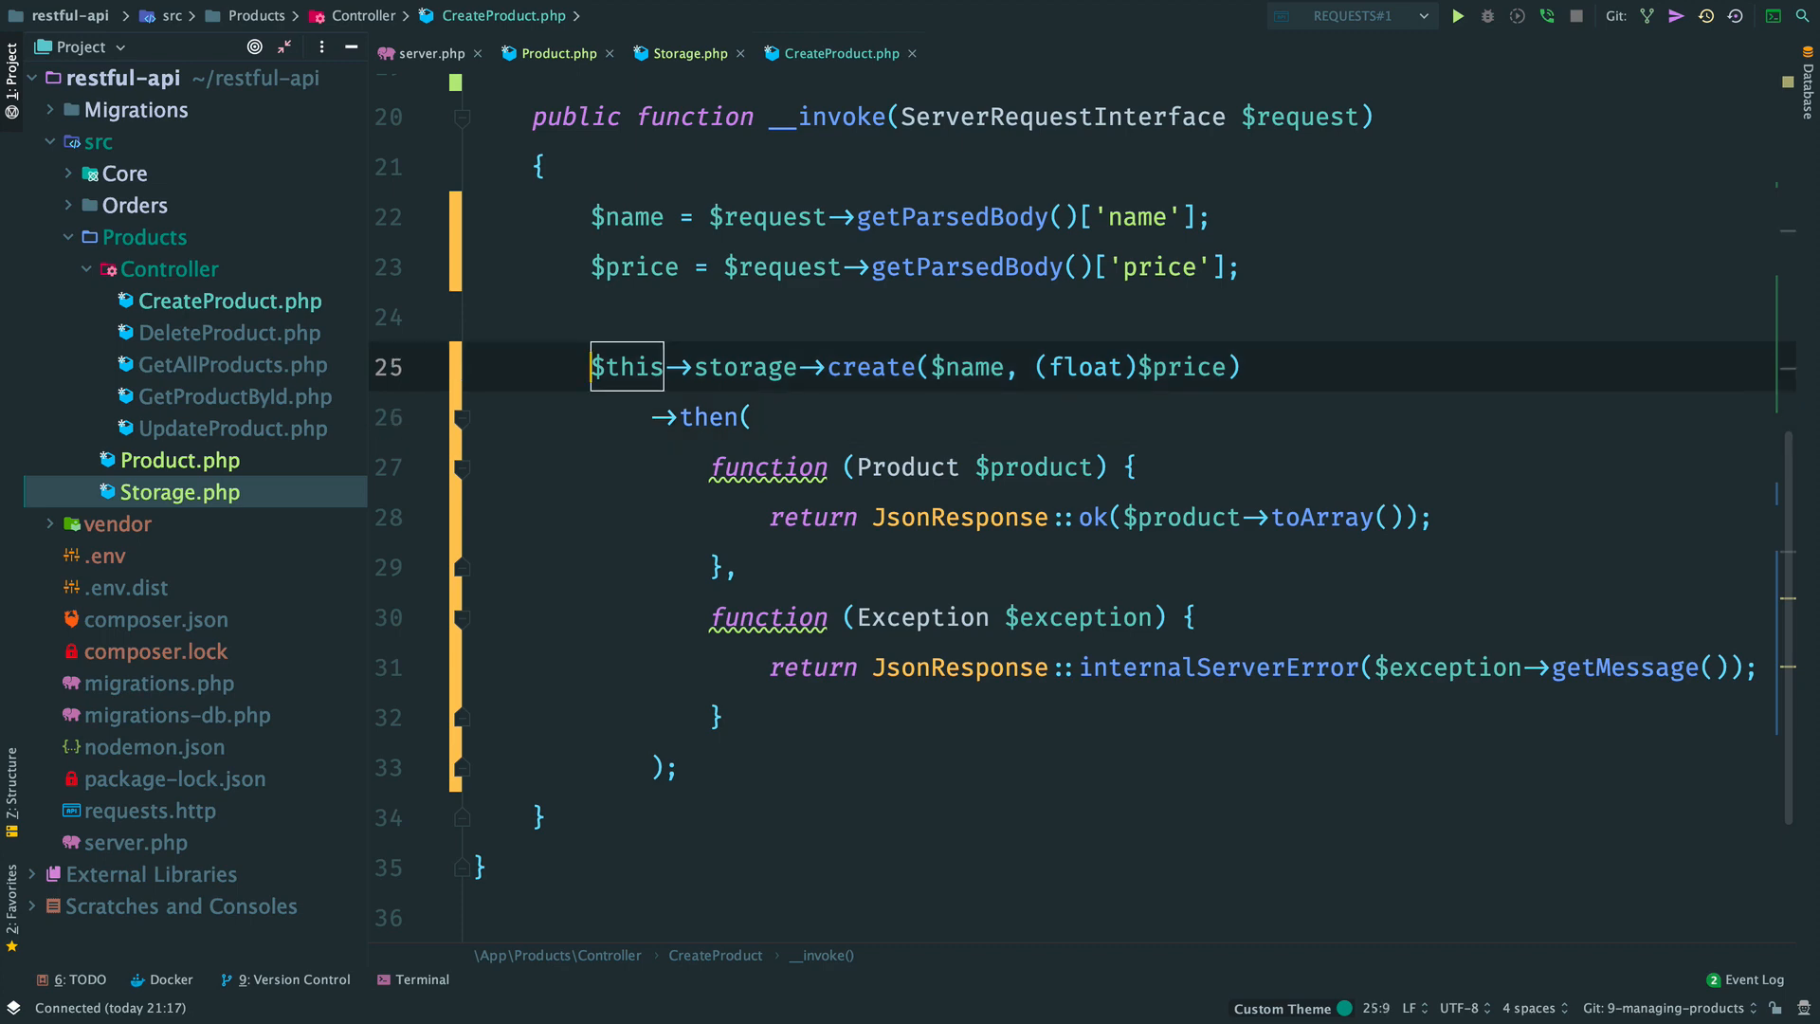
pyautogui.write('return')
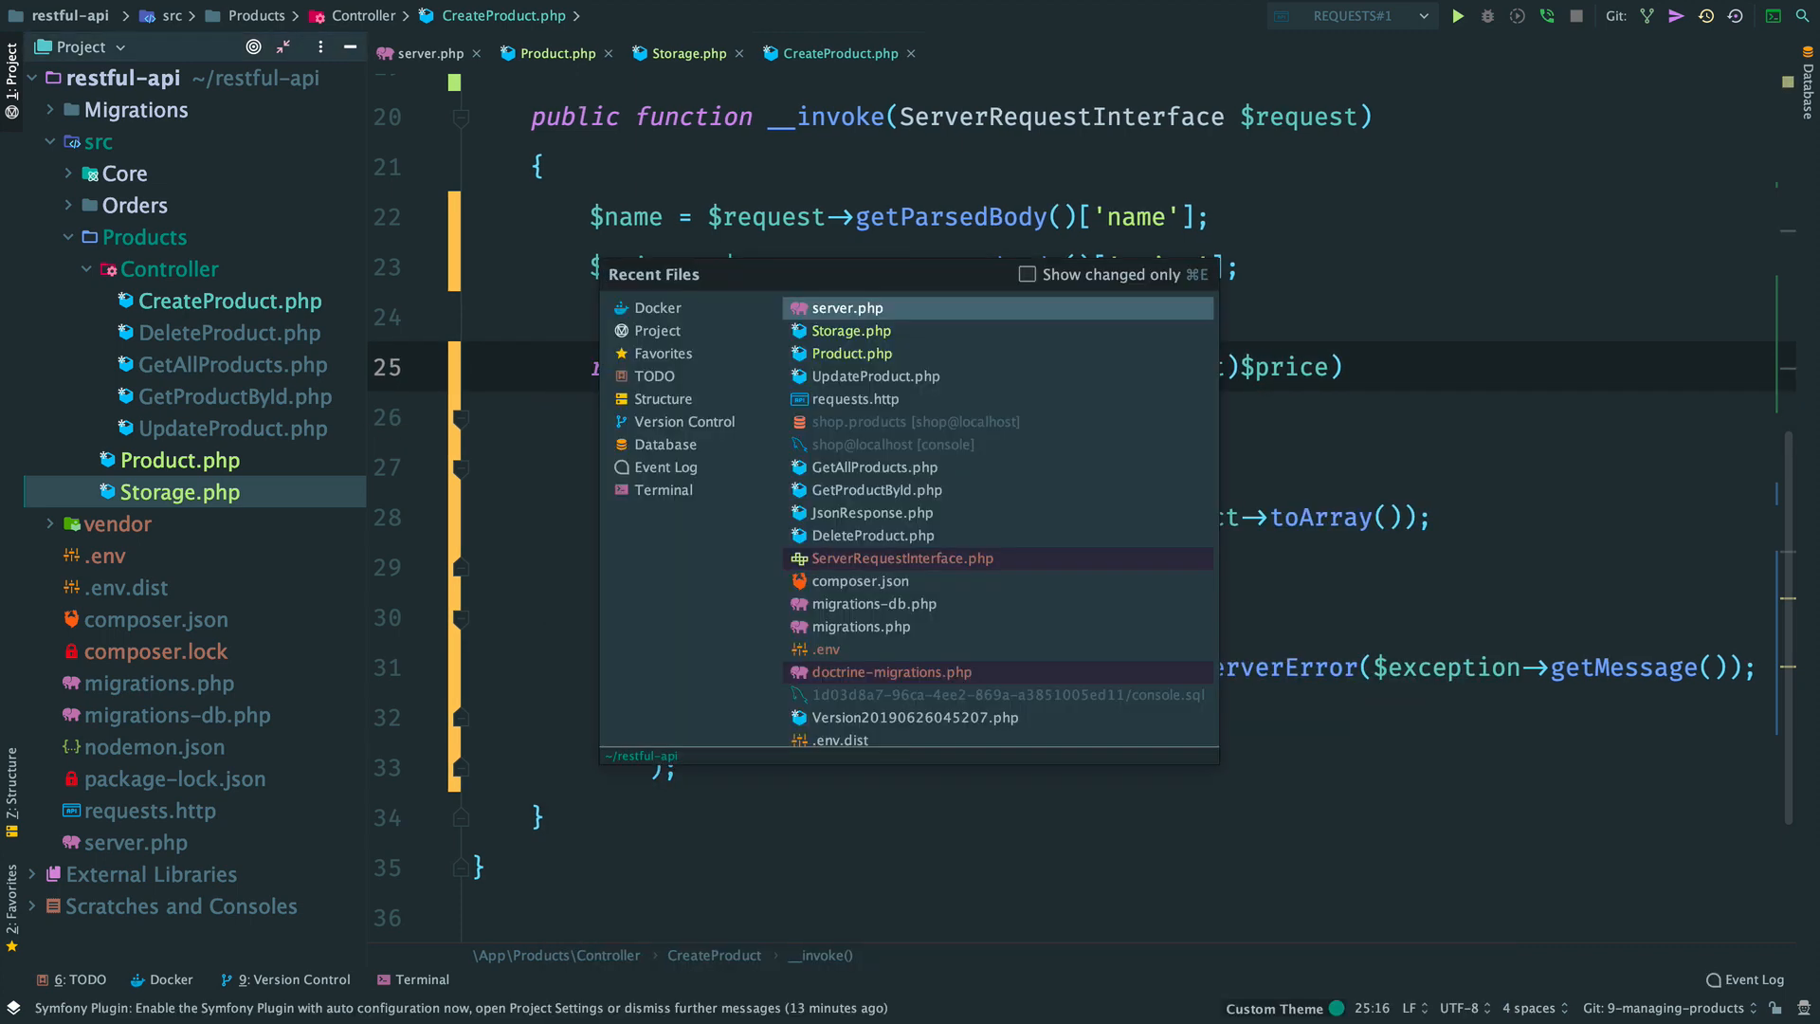
# Step: Import Storage as Products, create $products from $connection, and pass it to the product controllers
pyautogui.click(844, 307)
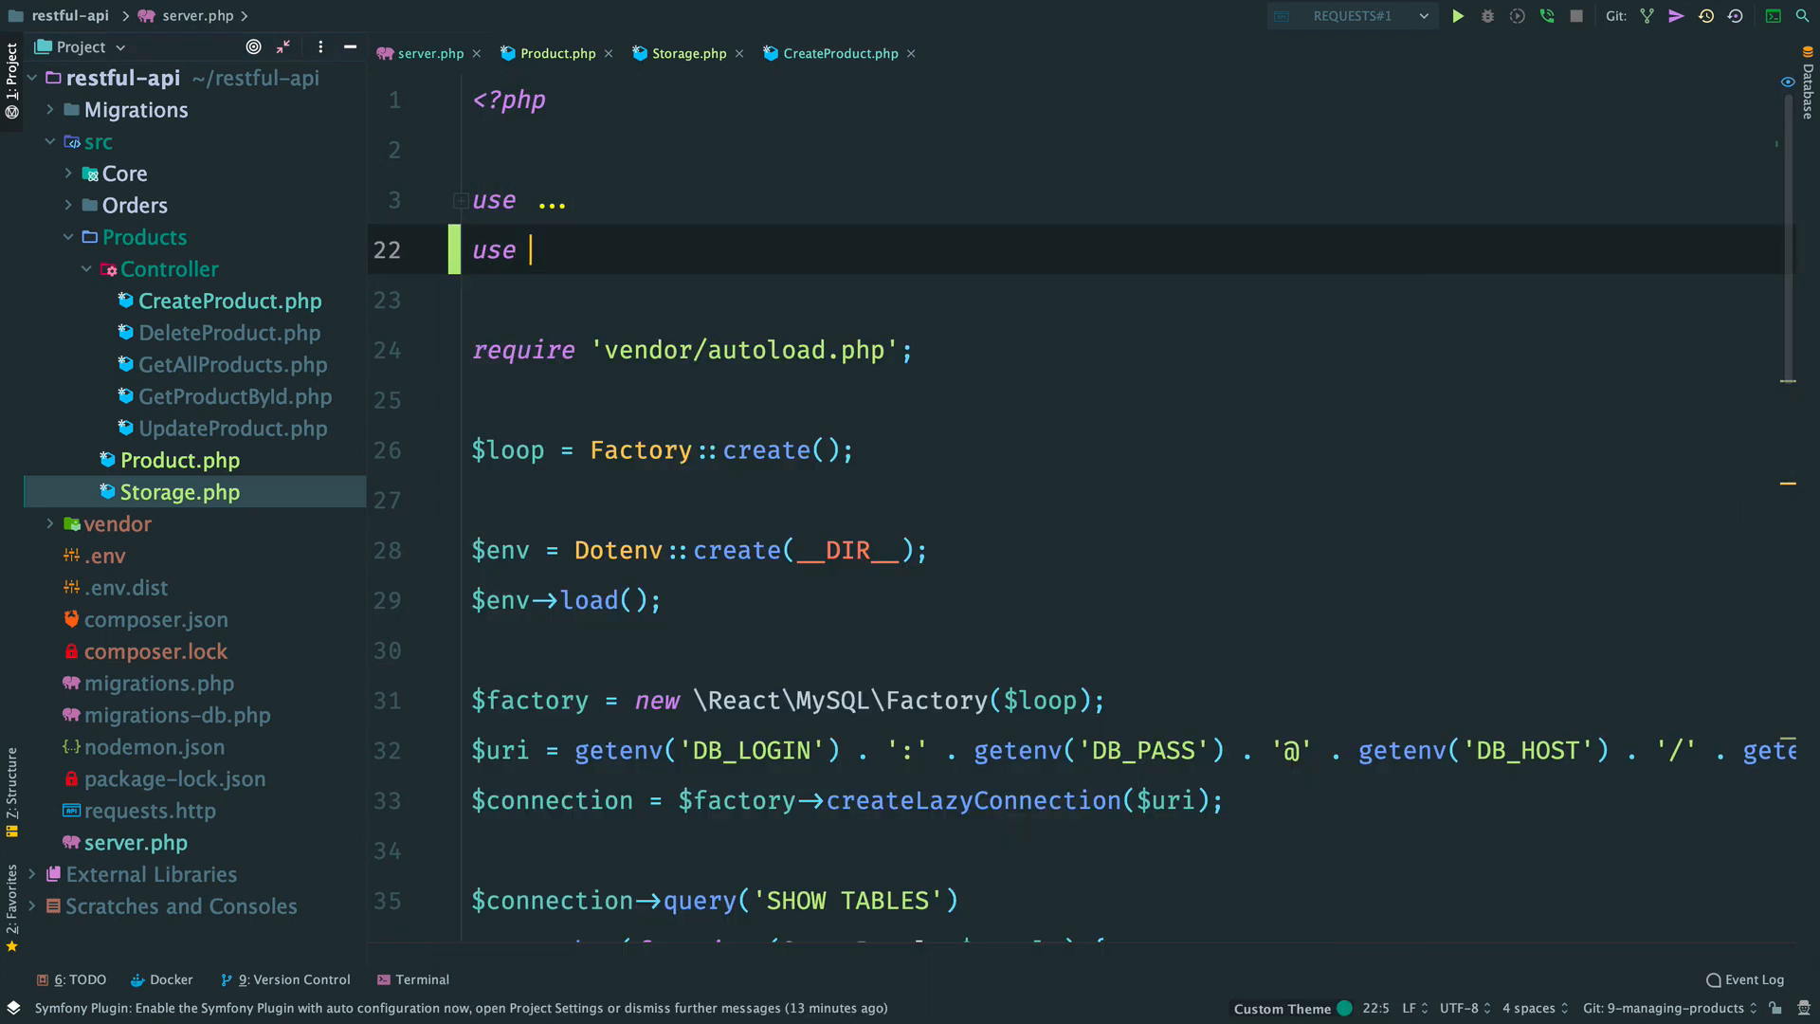
pyautogui.write('App\\Products\\Storage as P')
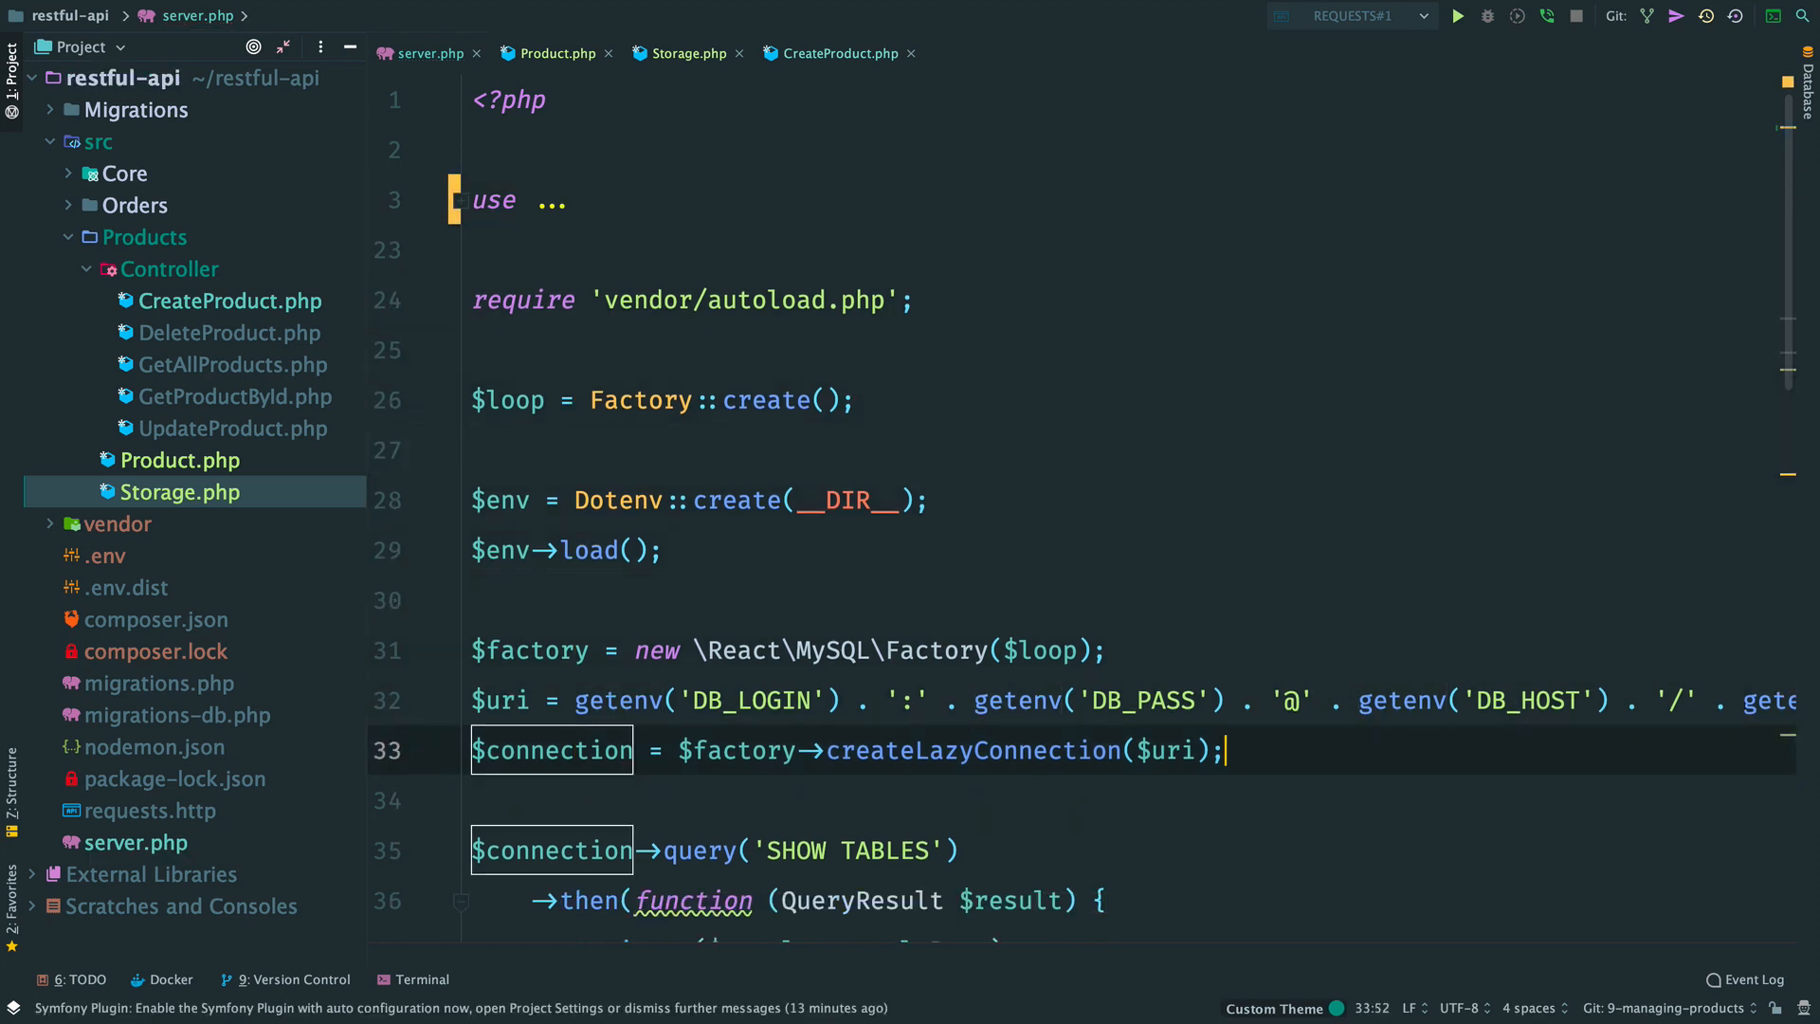
pyautogui.write('$products = new Products($')
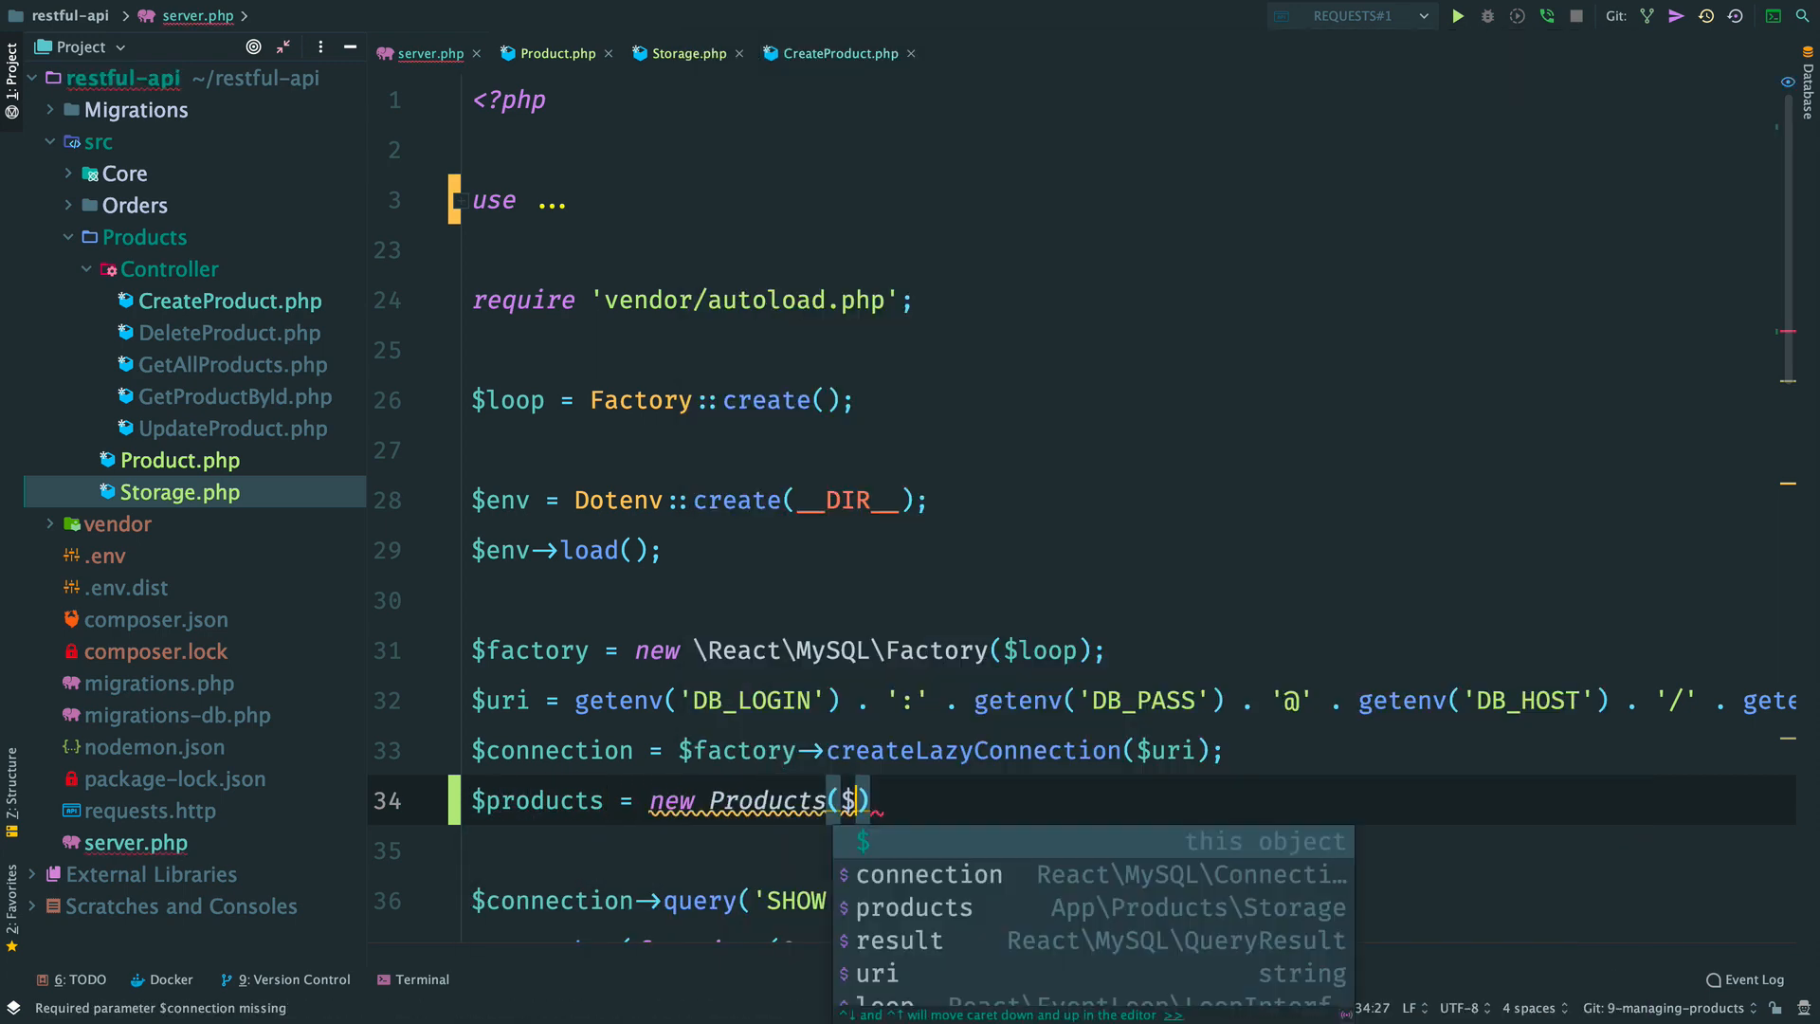
pyautogui.click(929, 874)
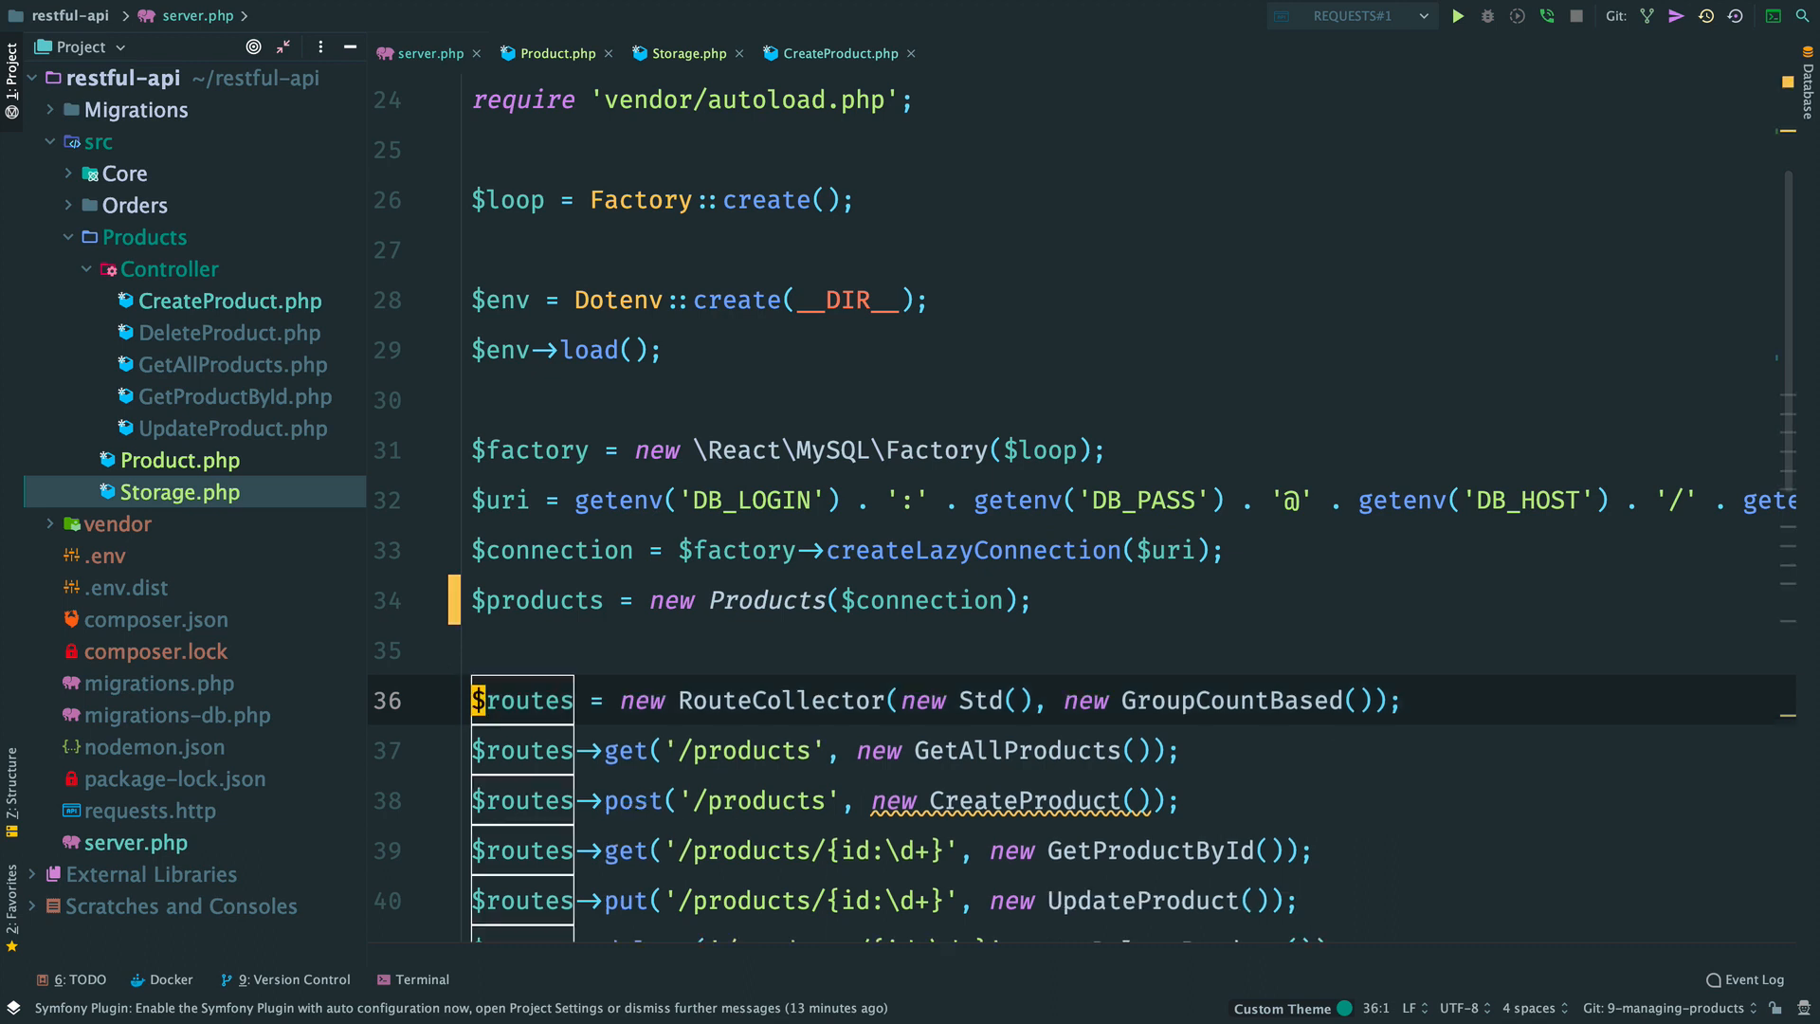
pyautogui.click(1175, 800)
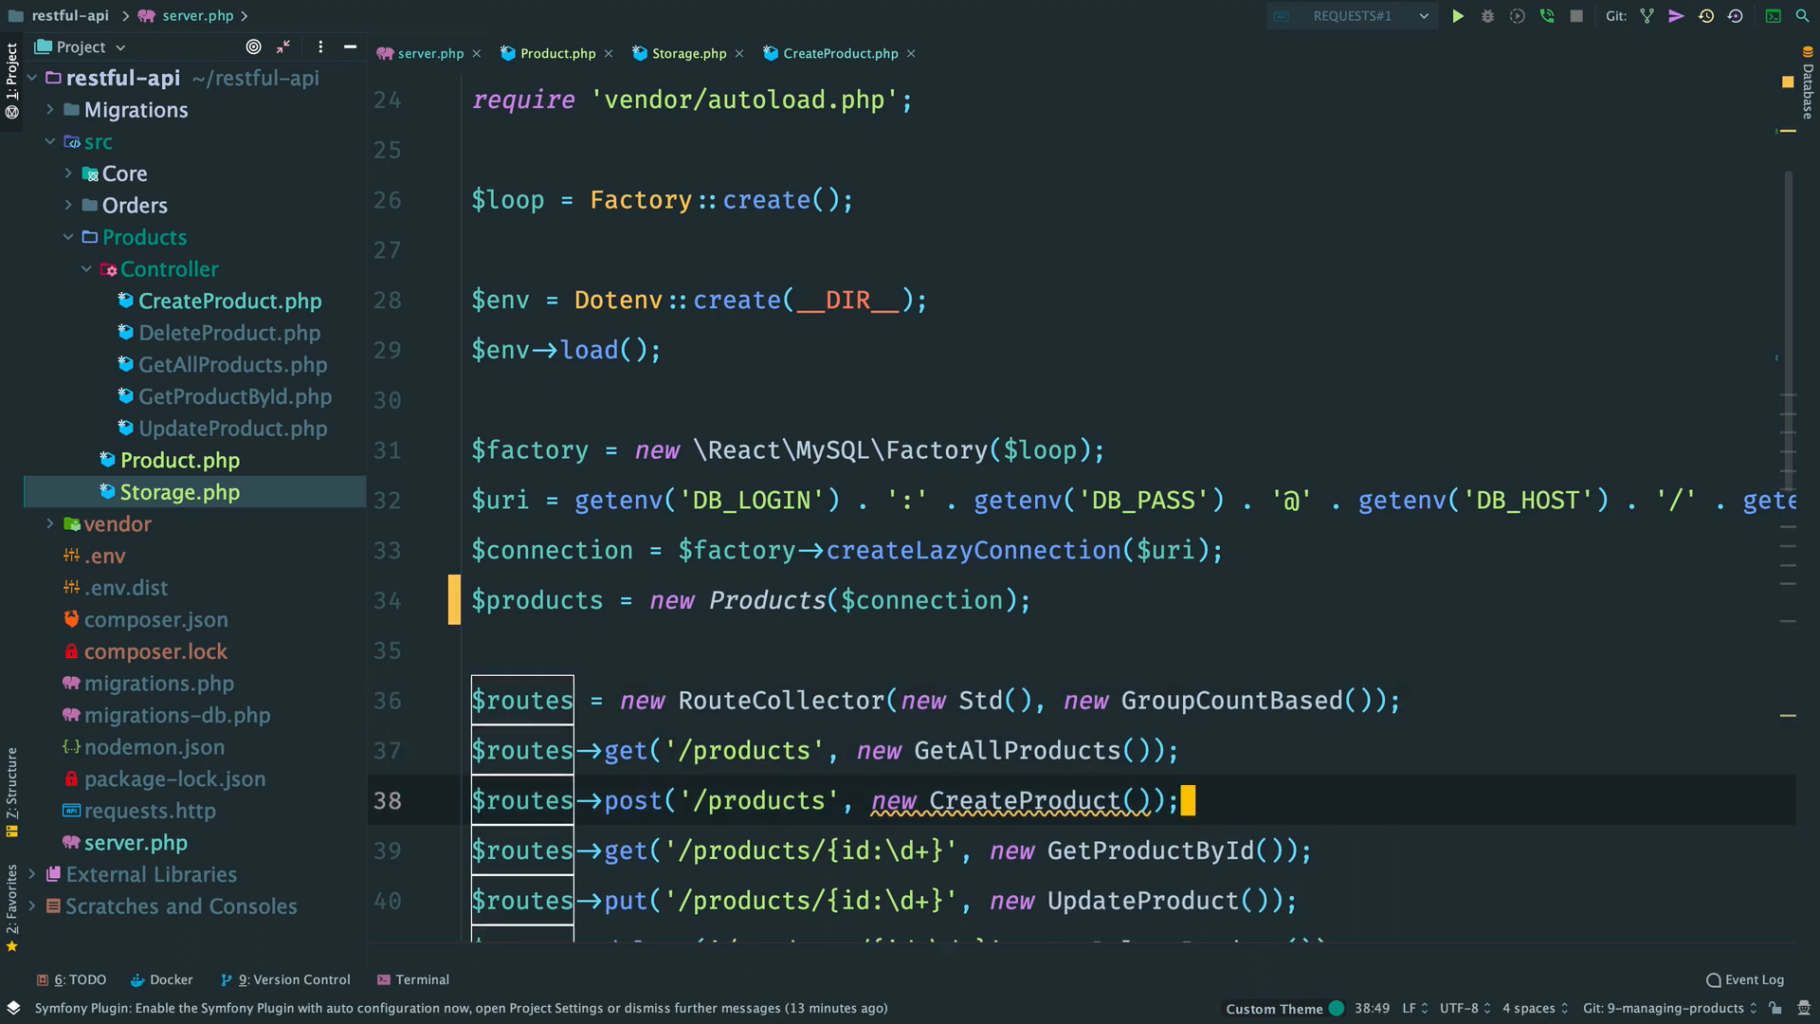
pyautogui.write('$products')
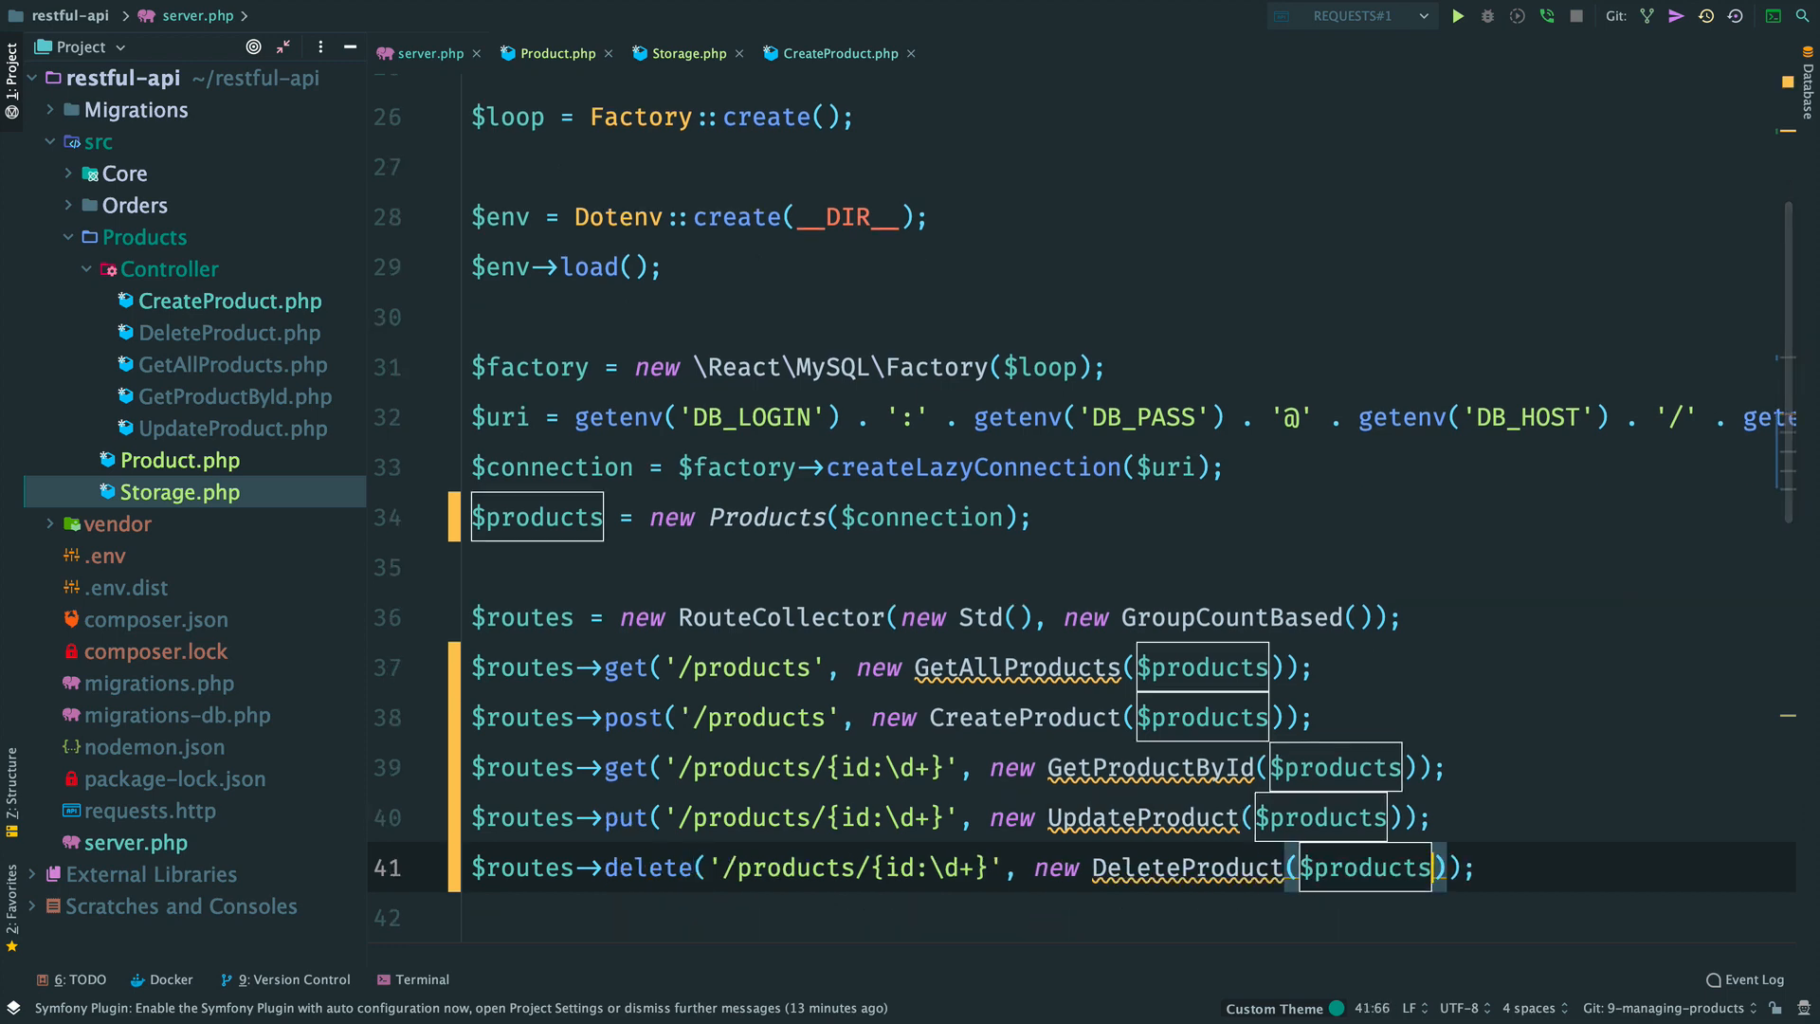
pyautogui.click(420, 979)
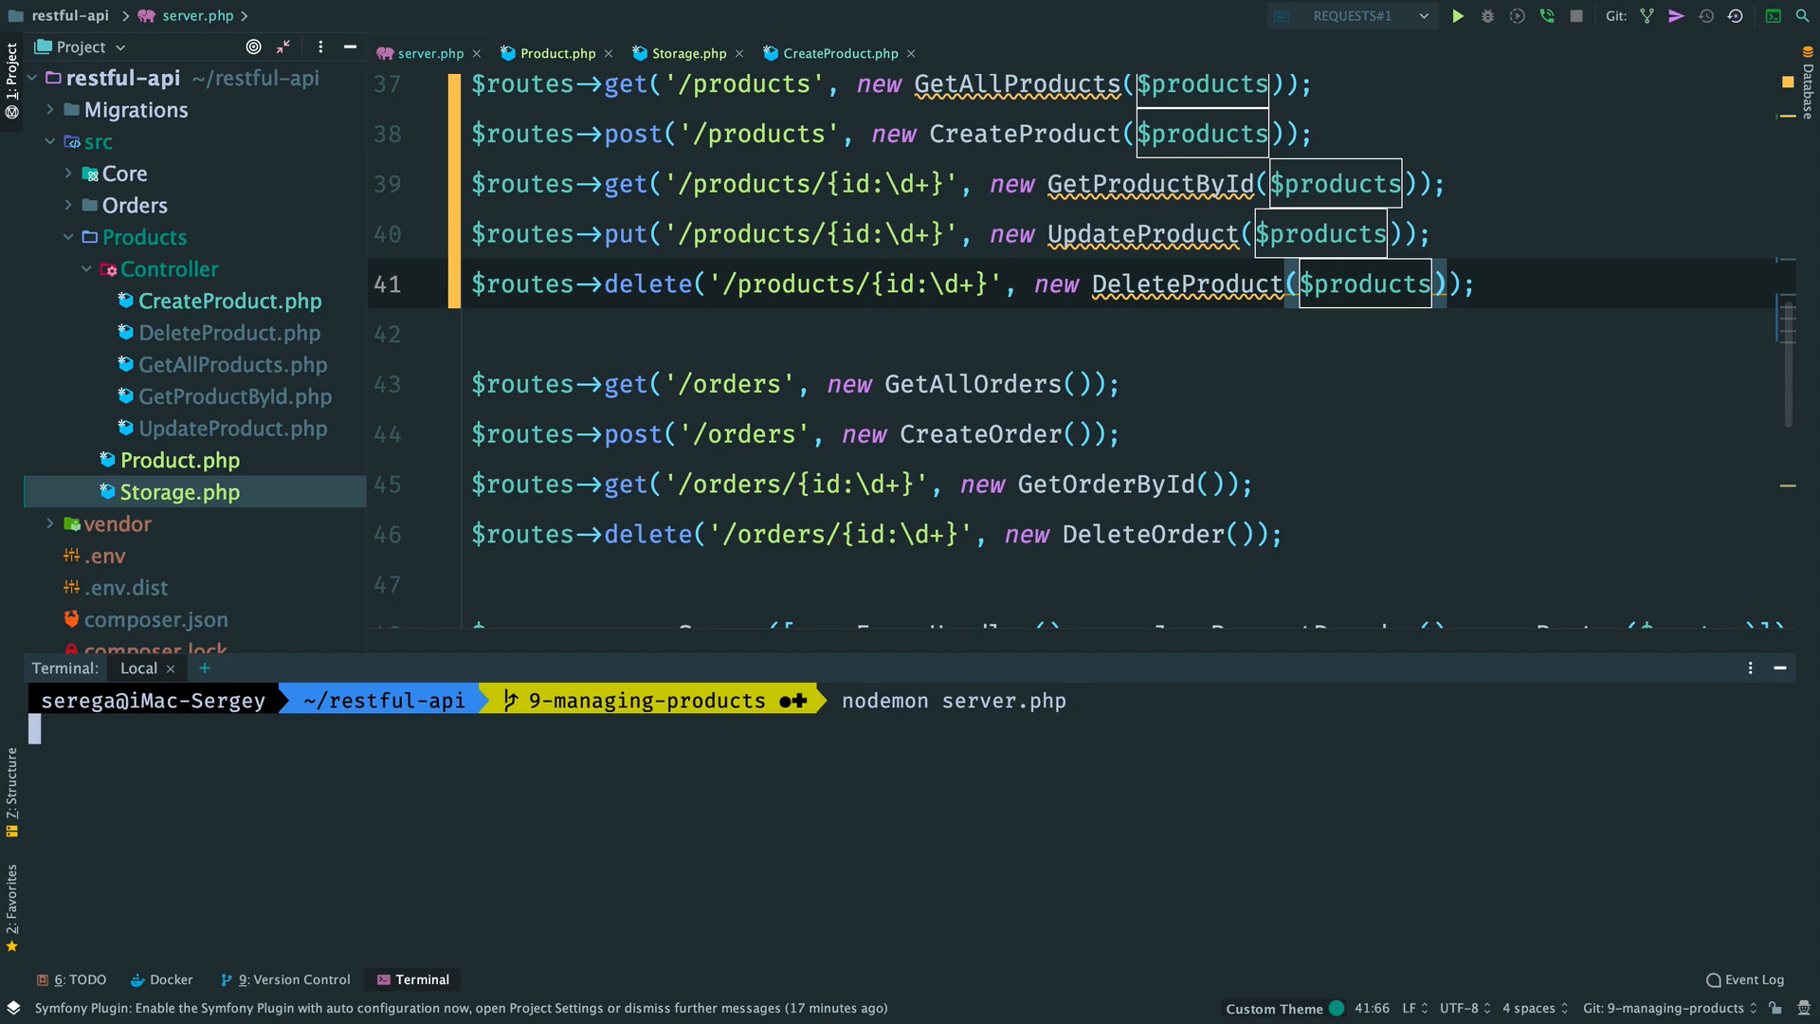
# Step: Start the server with nodemon and send POST /products creating MacBook Pro priced 2800
pyautogui.press('Return')
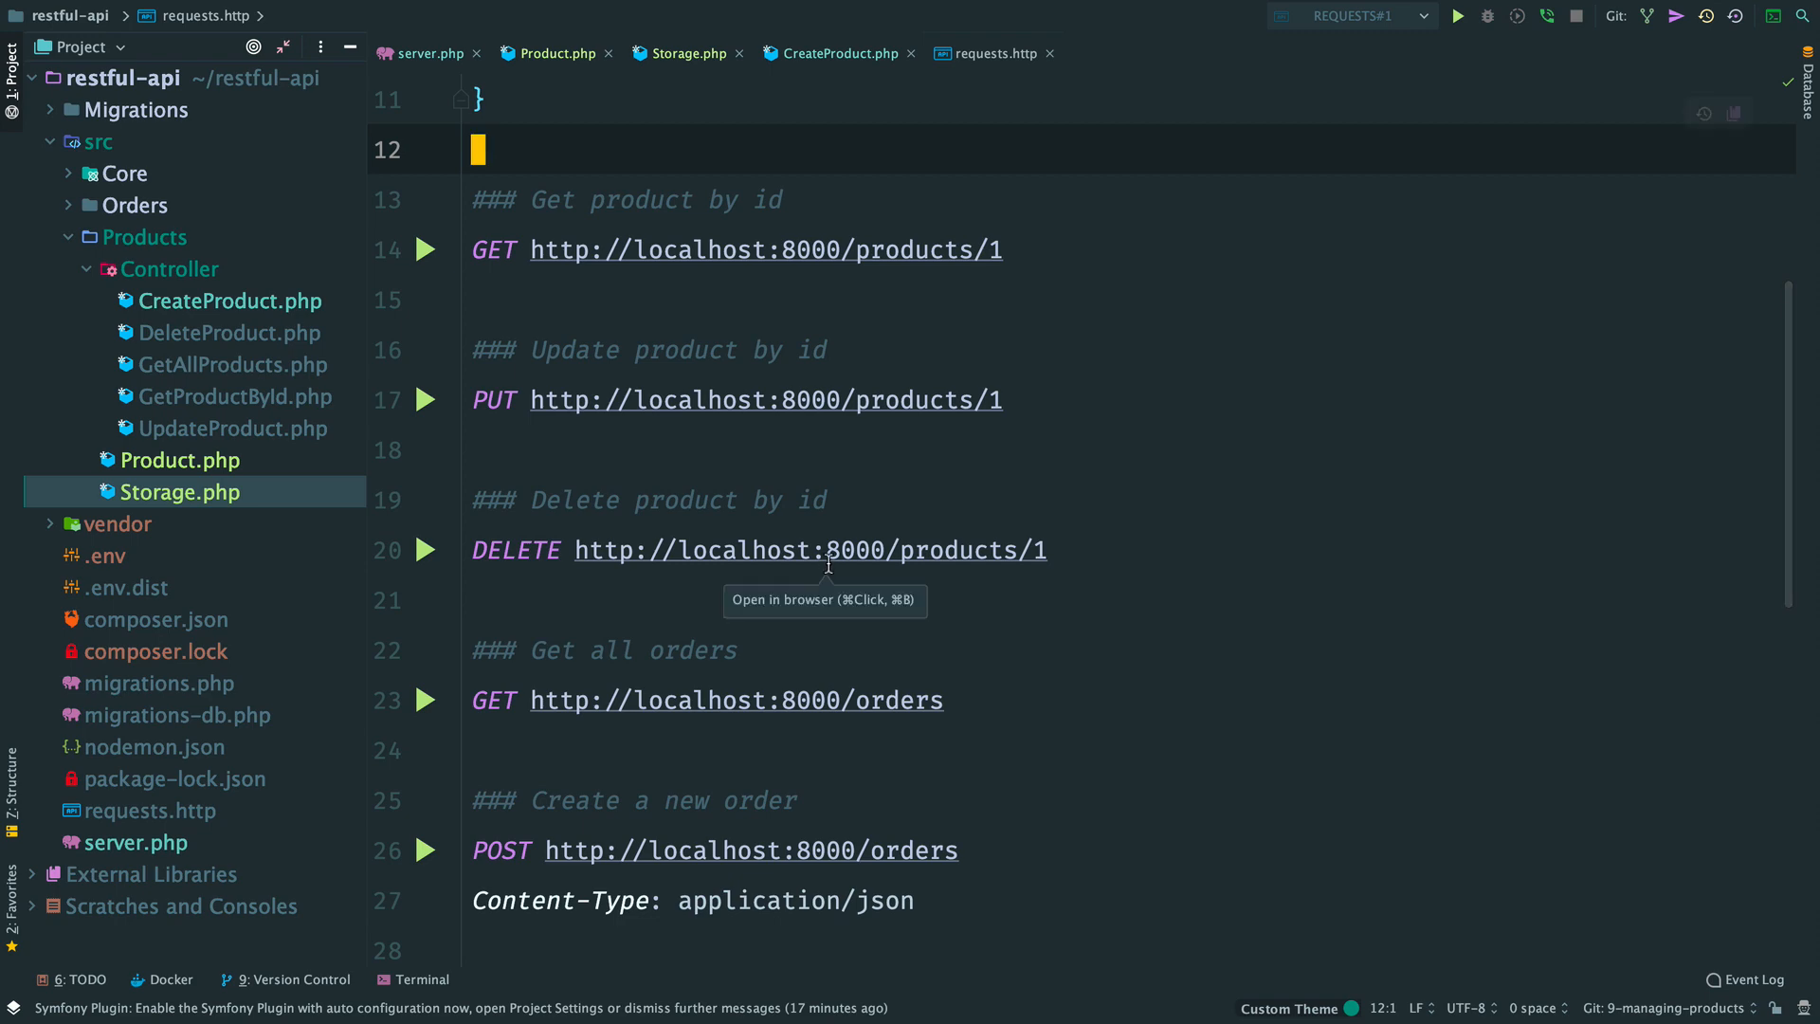
pyautogui.scroll(3)
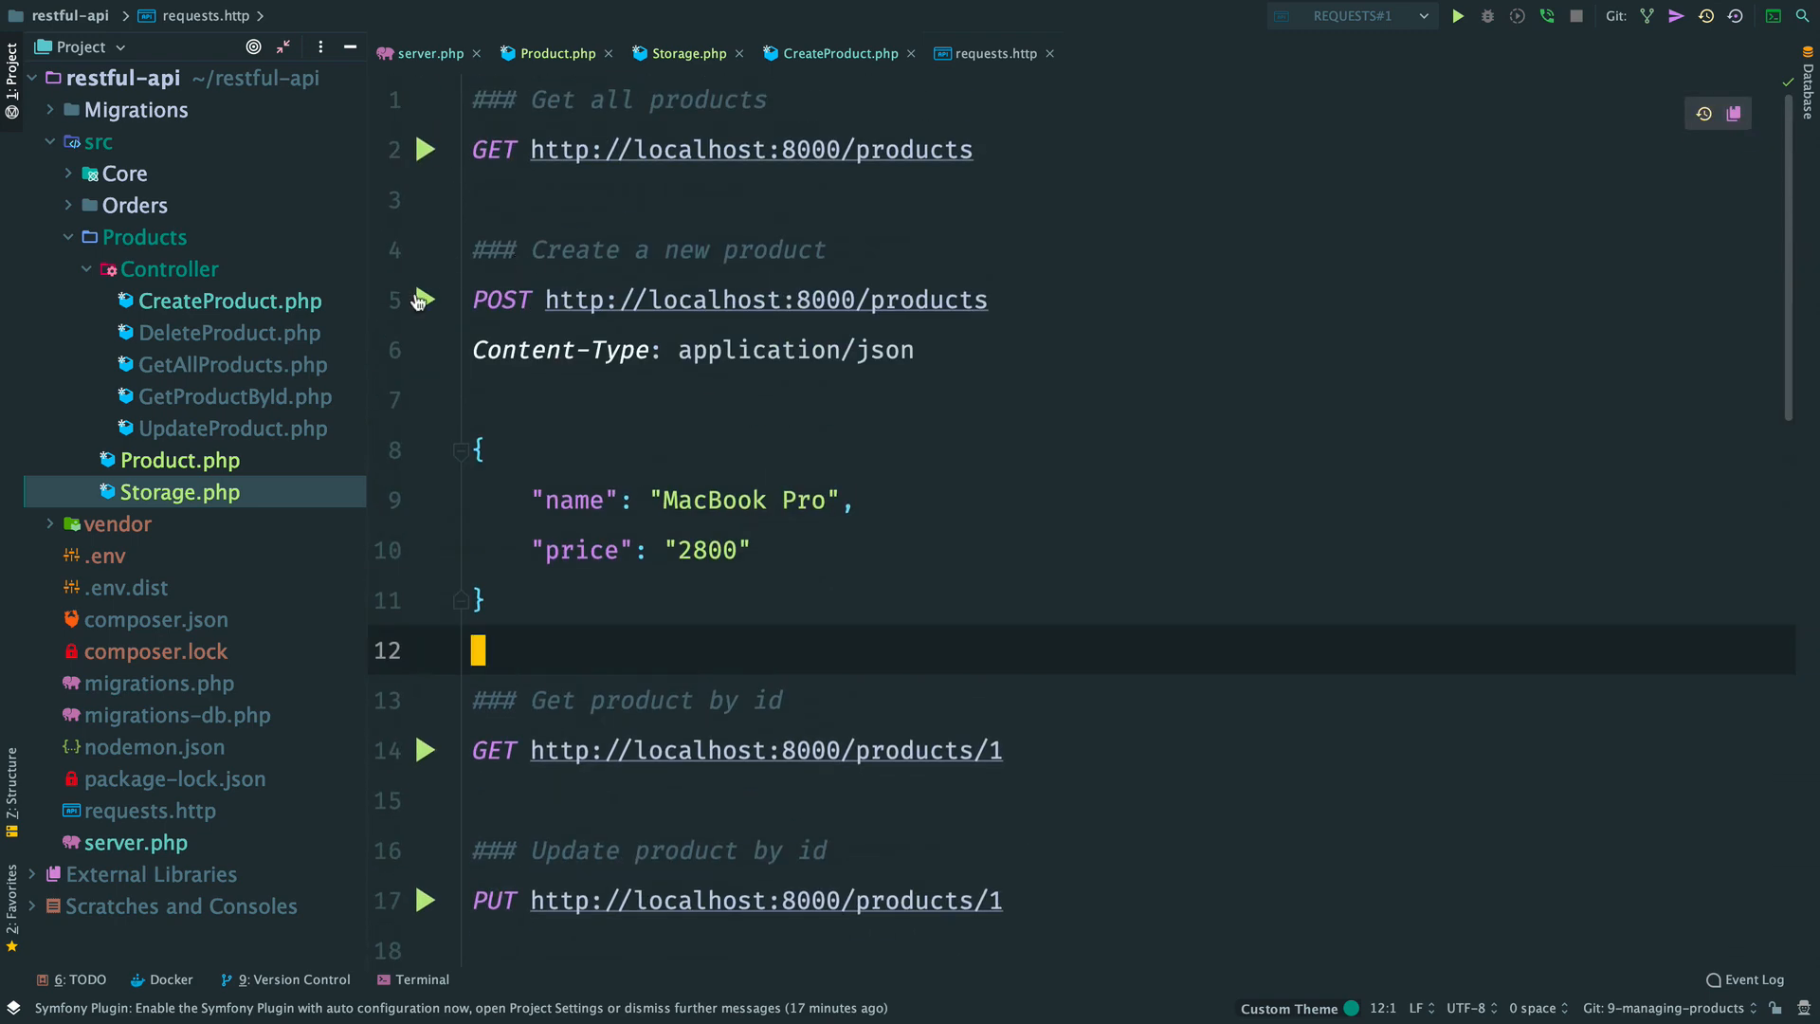
pyautogui.click(425, 300)
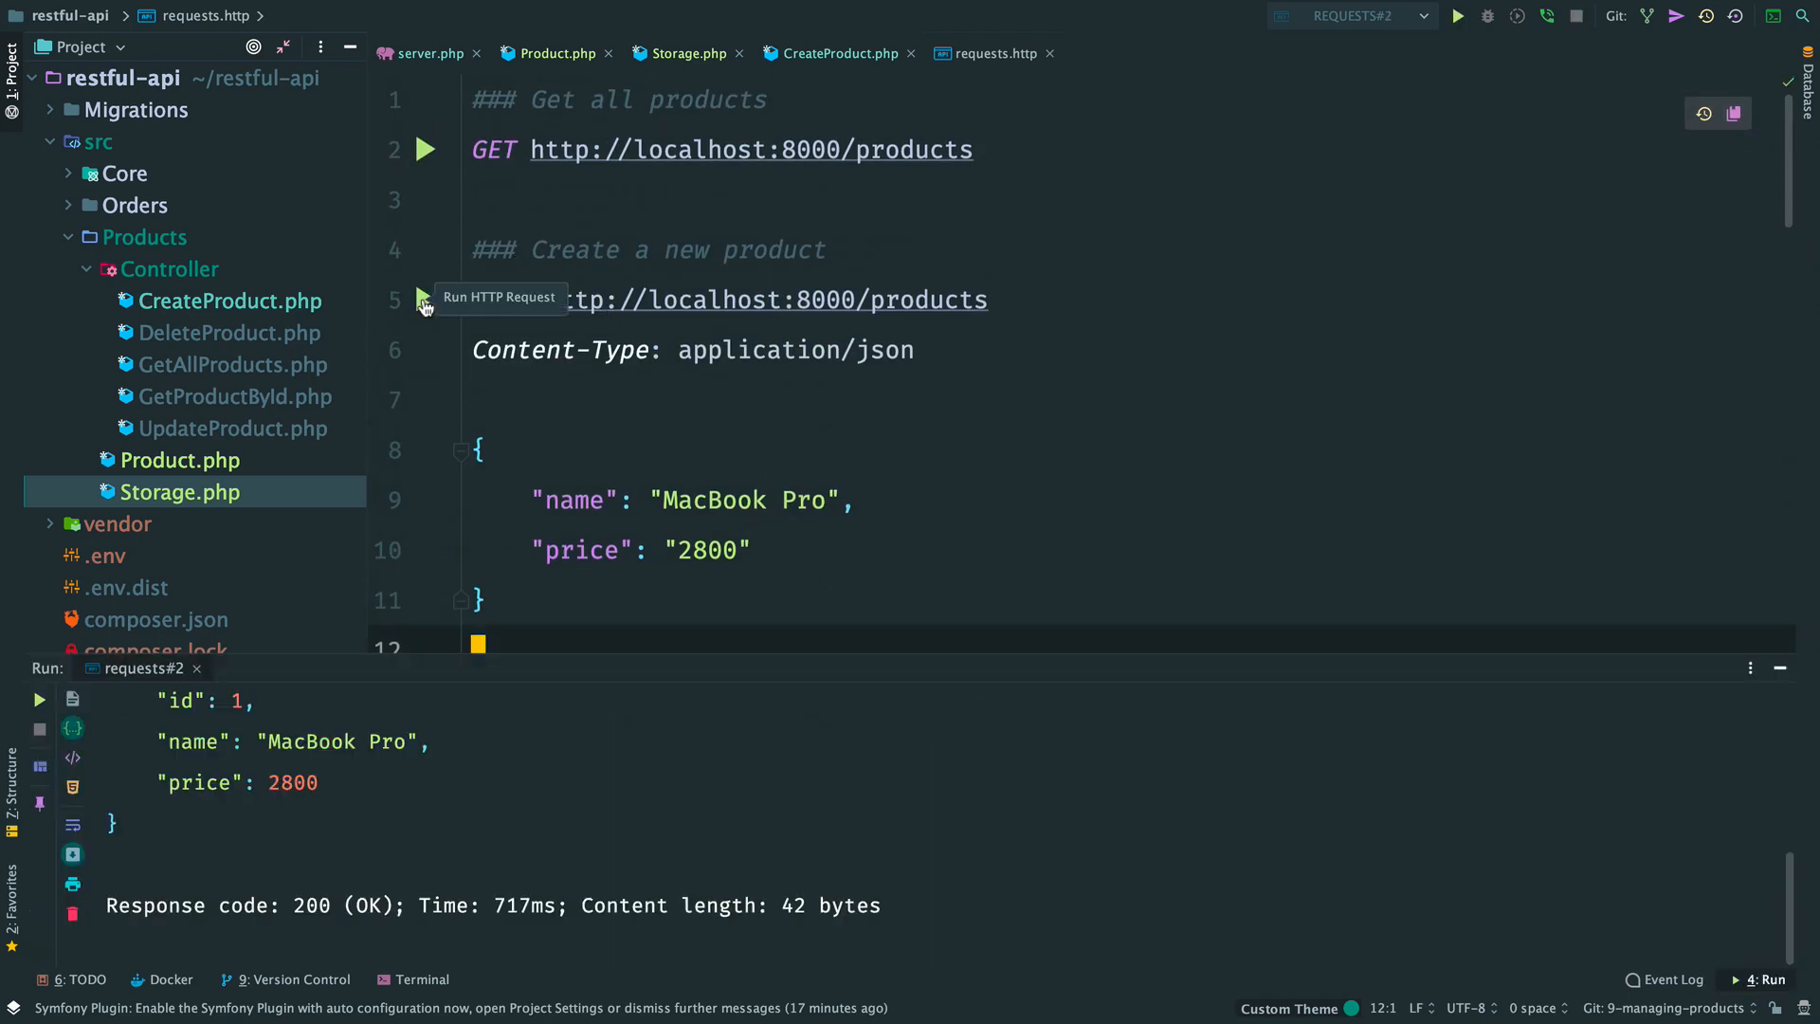
pyautogui.click(425, 300)
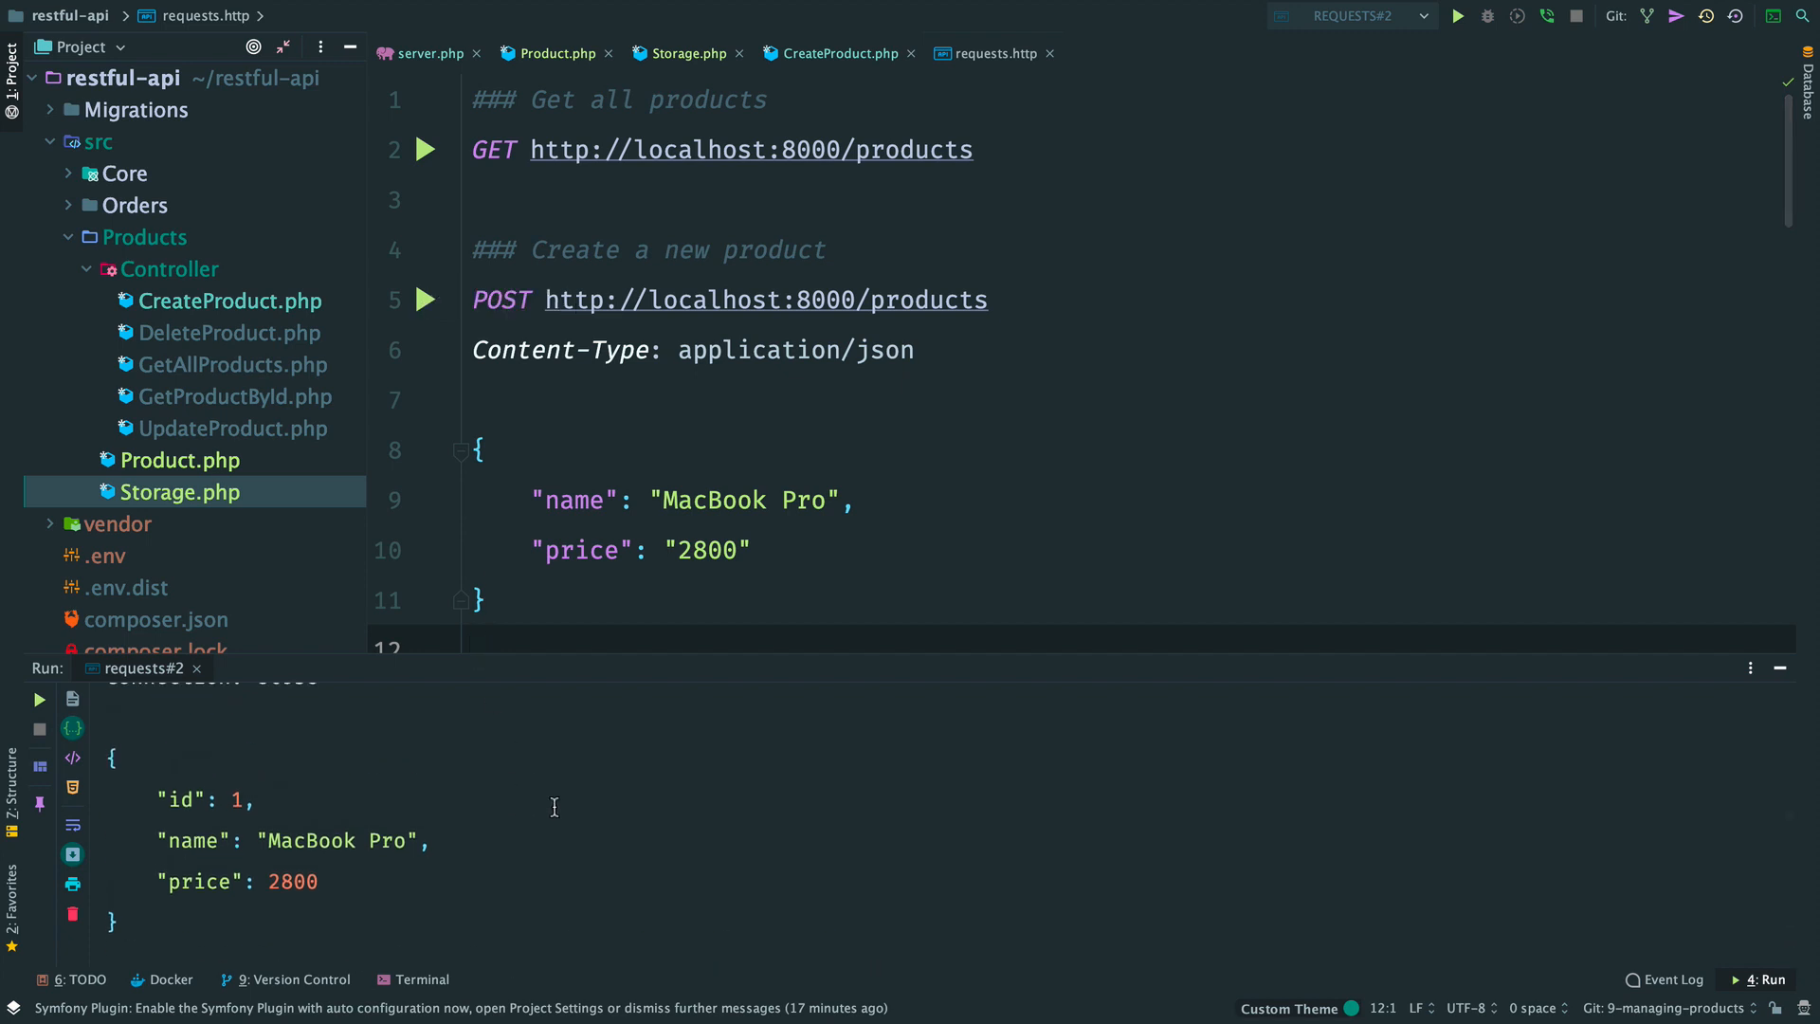
# Step: Check the products table in the database browser for row 1, then hide the browser
pyautogui.click(1806, 57)
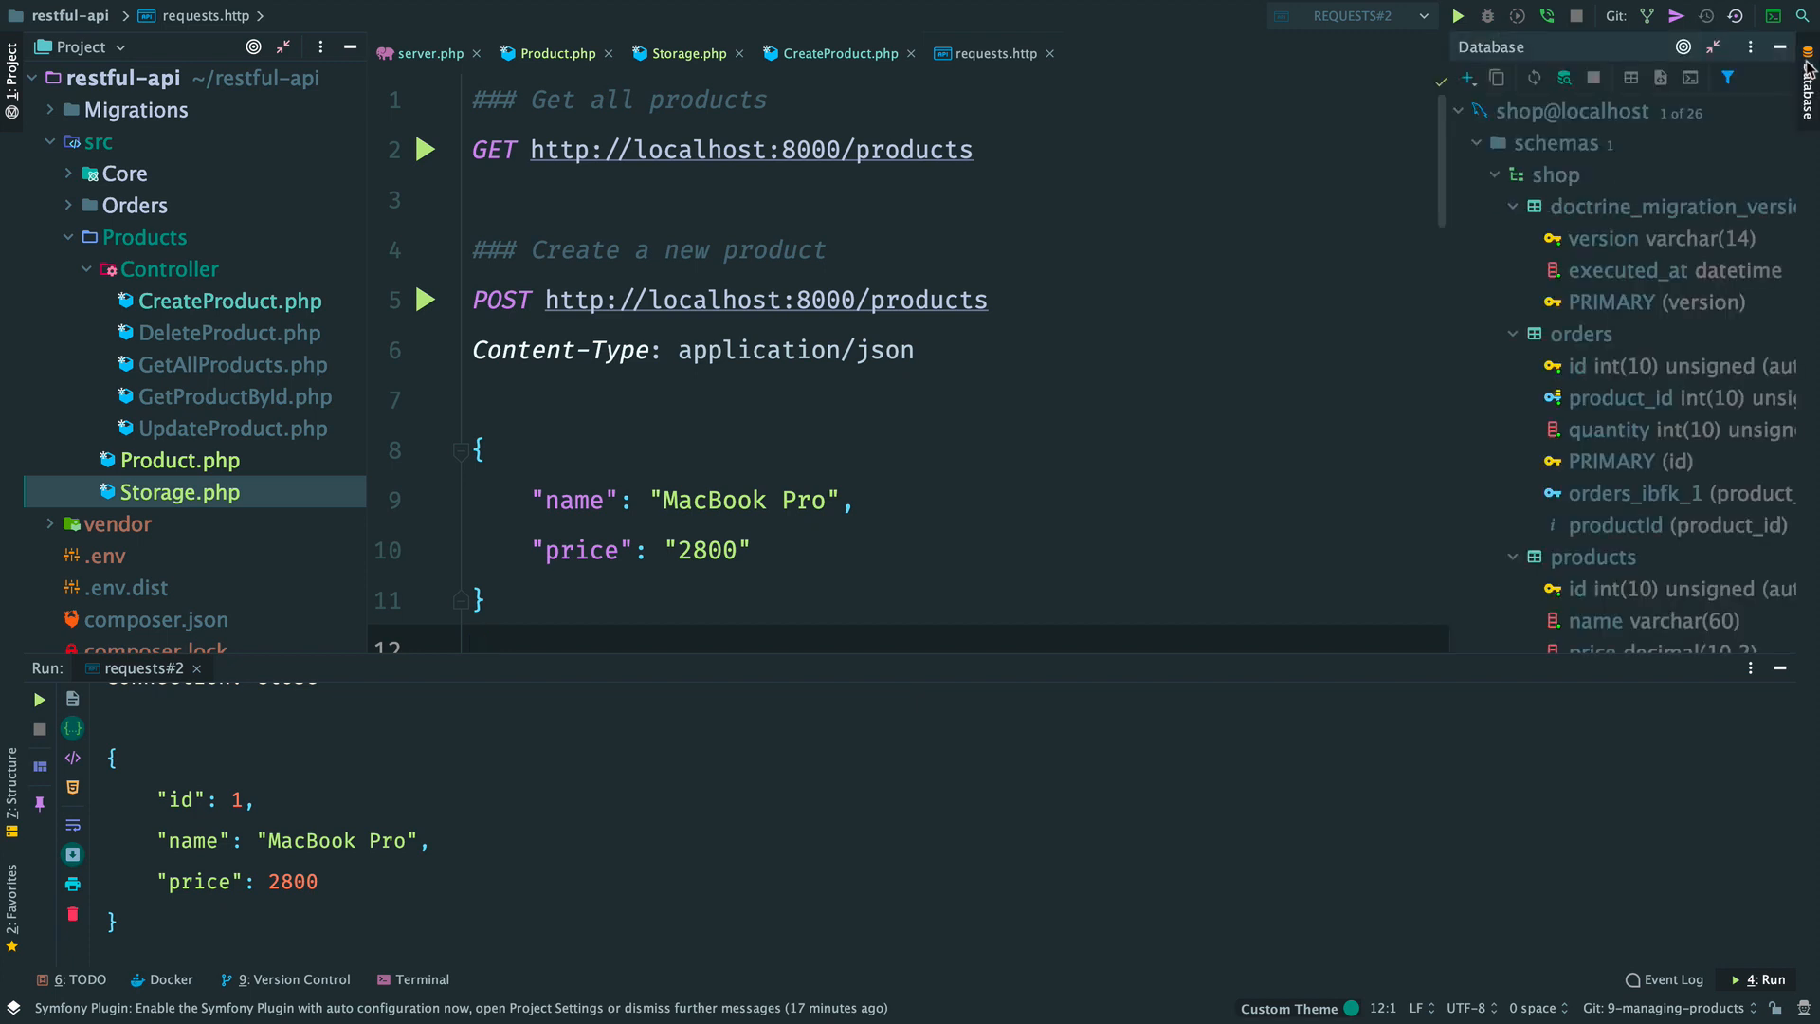
pyautogui.doubleClick(1597, 556)
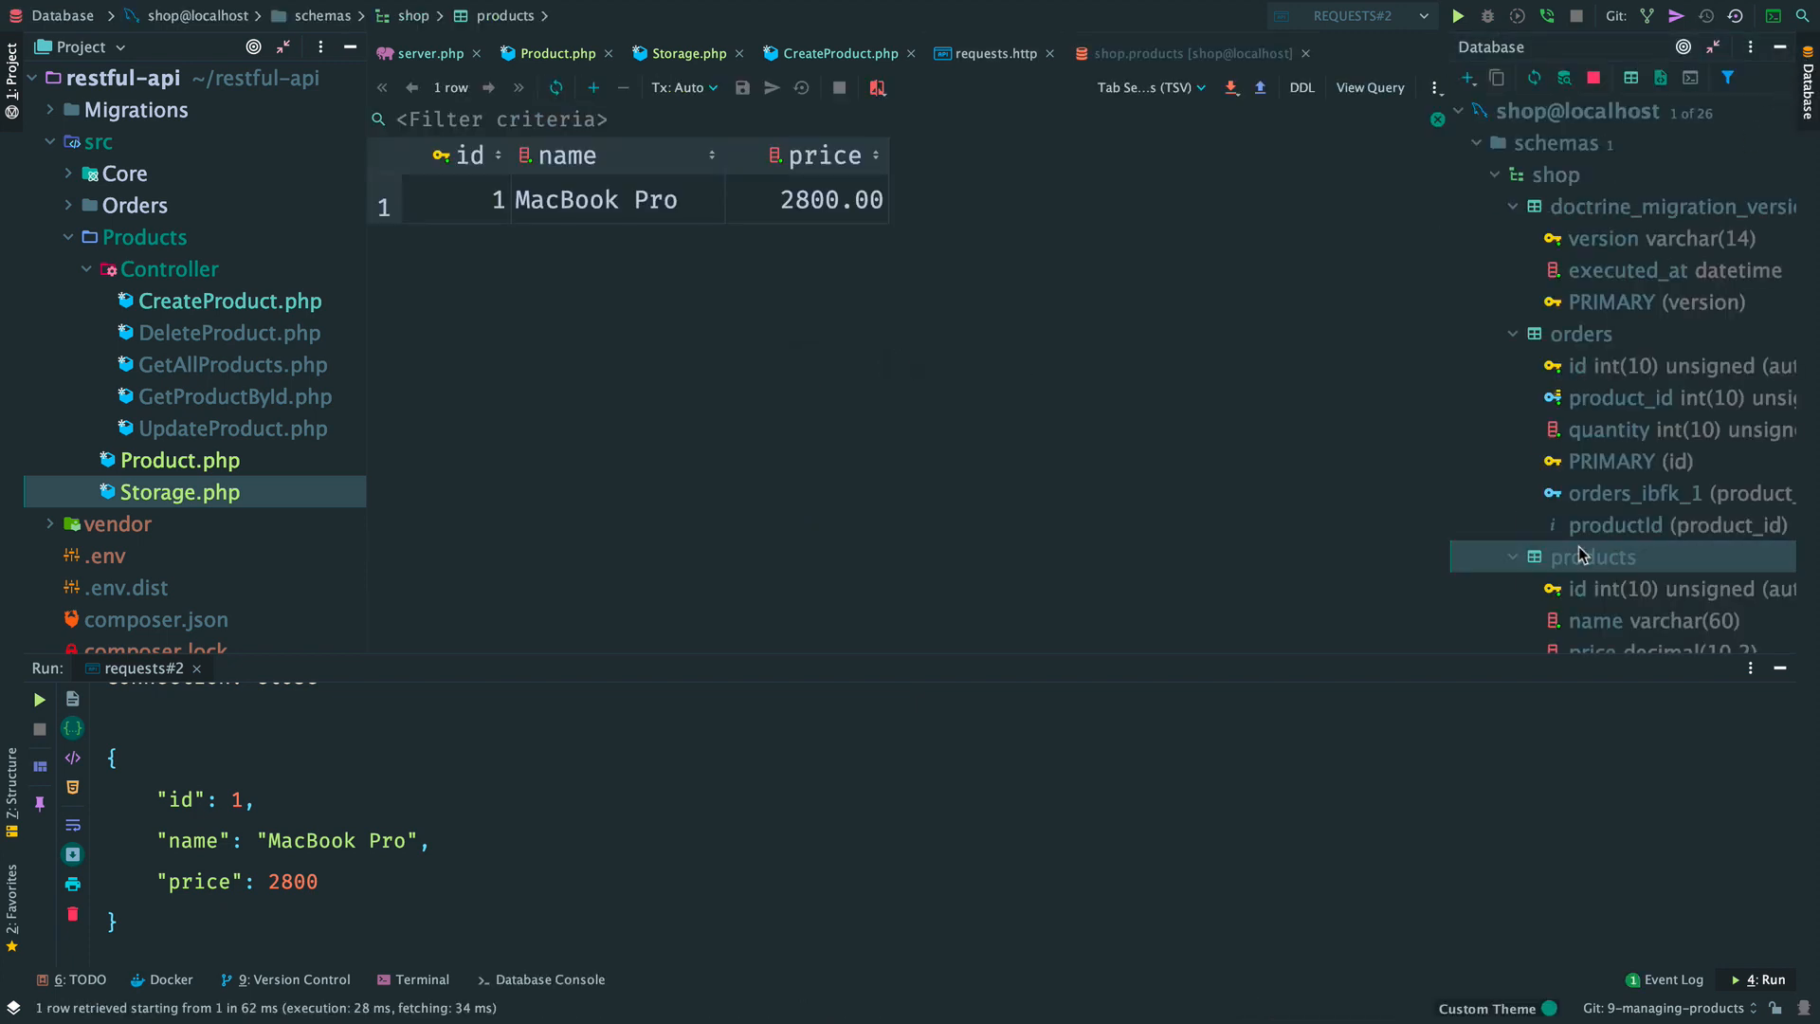
pyautogui.click(991, 53)
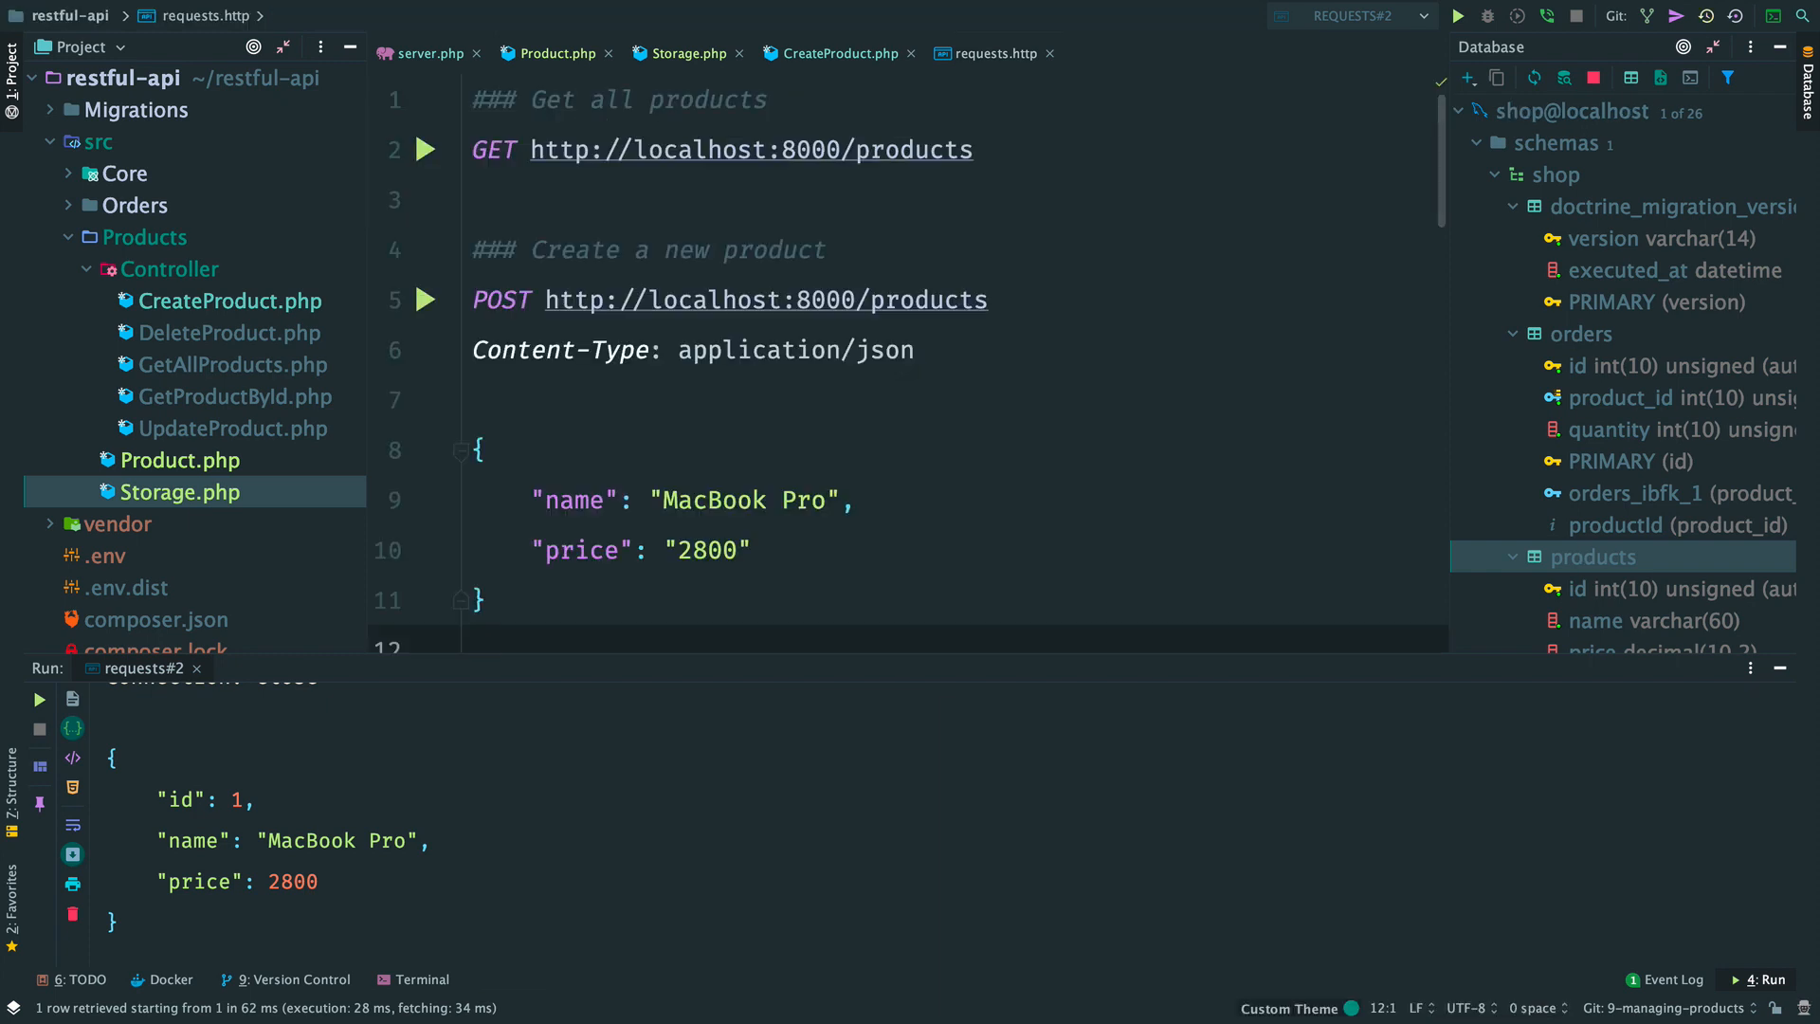
pyautogui.click(831, 53)
pyautogui.write('s')
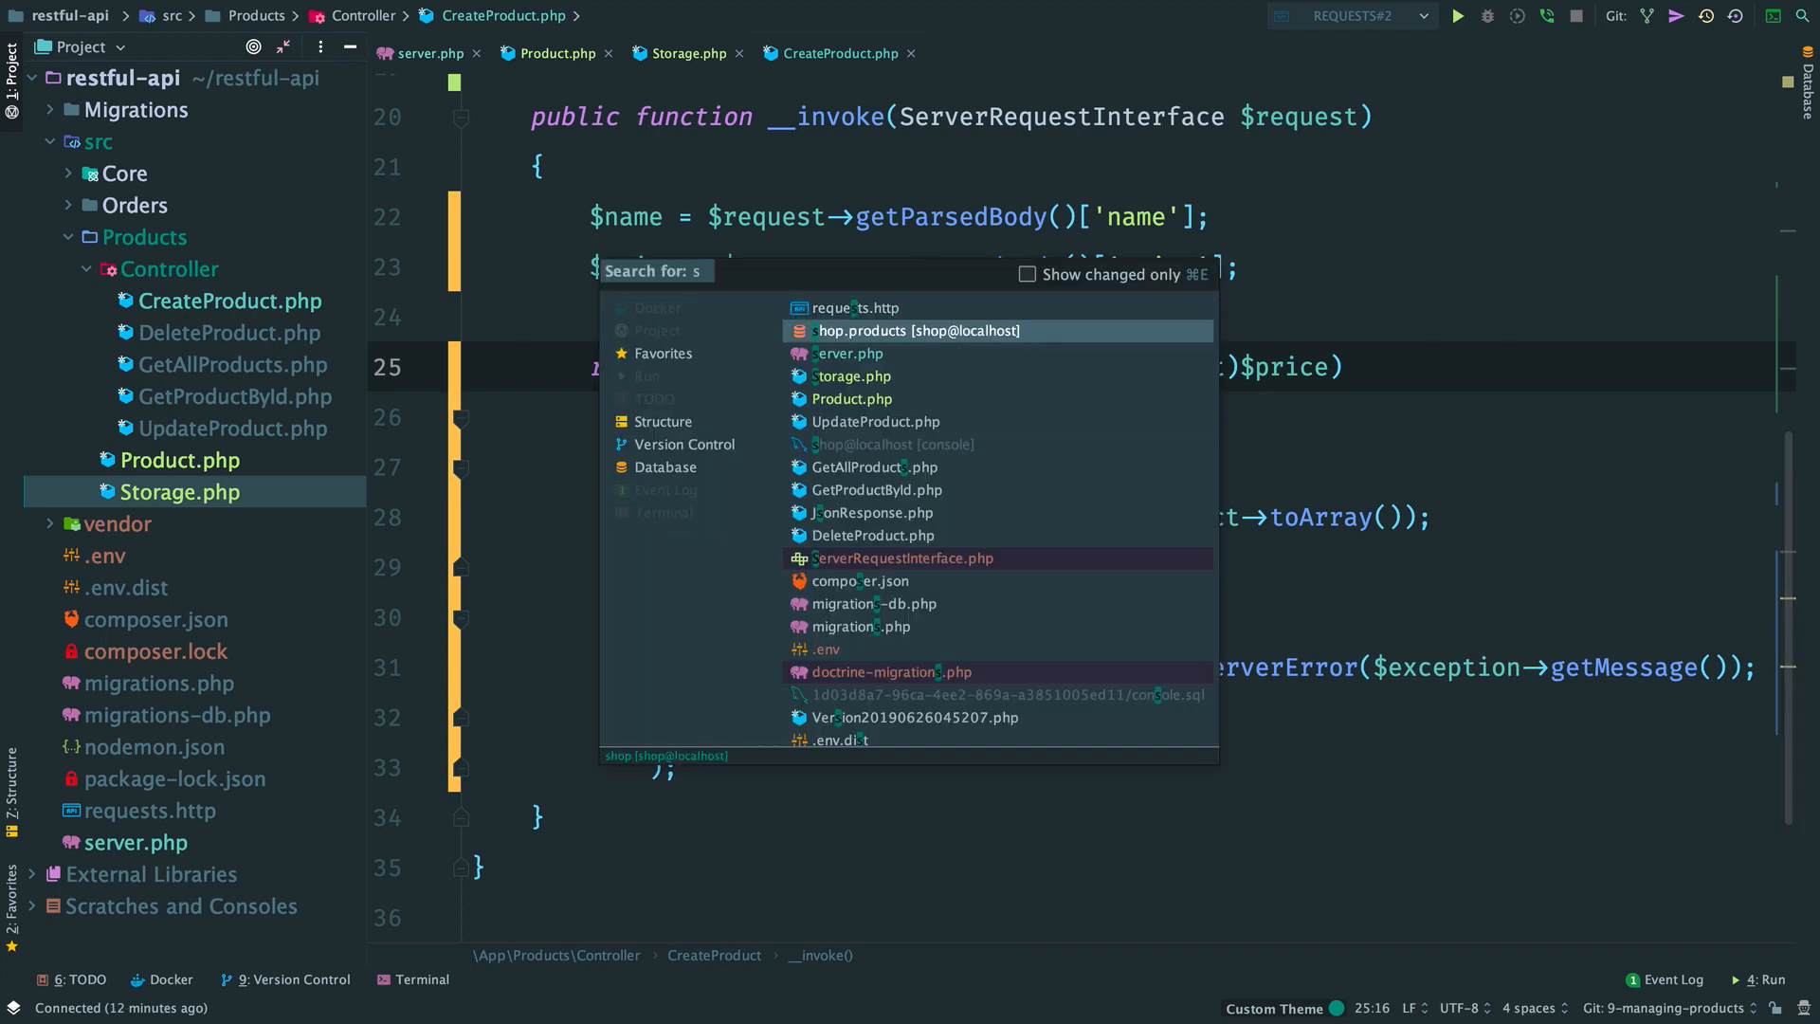
# Step: Begin getById(int $id): PromiseInterface running SELECT id, name, price FROM products WHERE id = ?
pyautogui.click(853, 375)
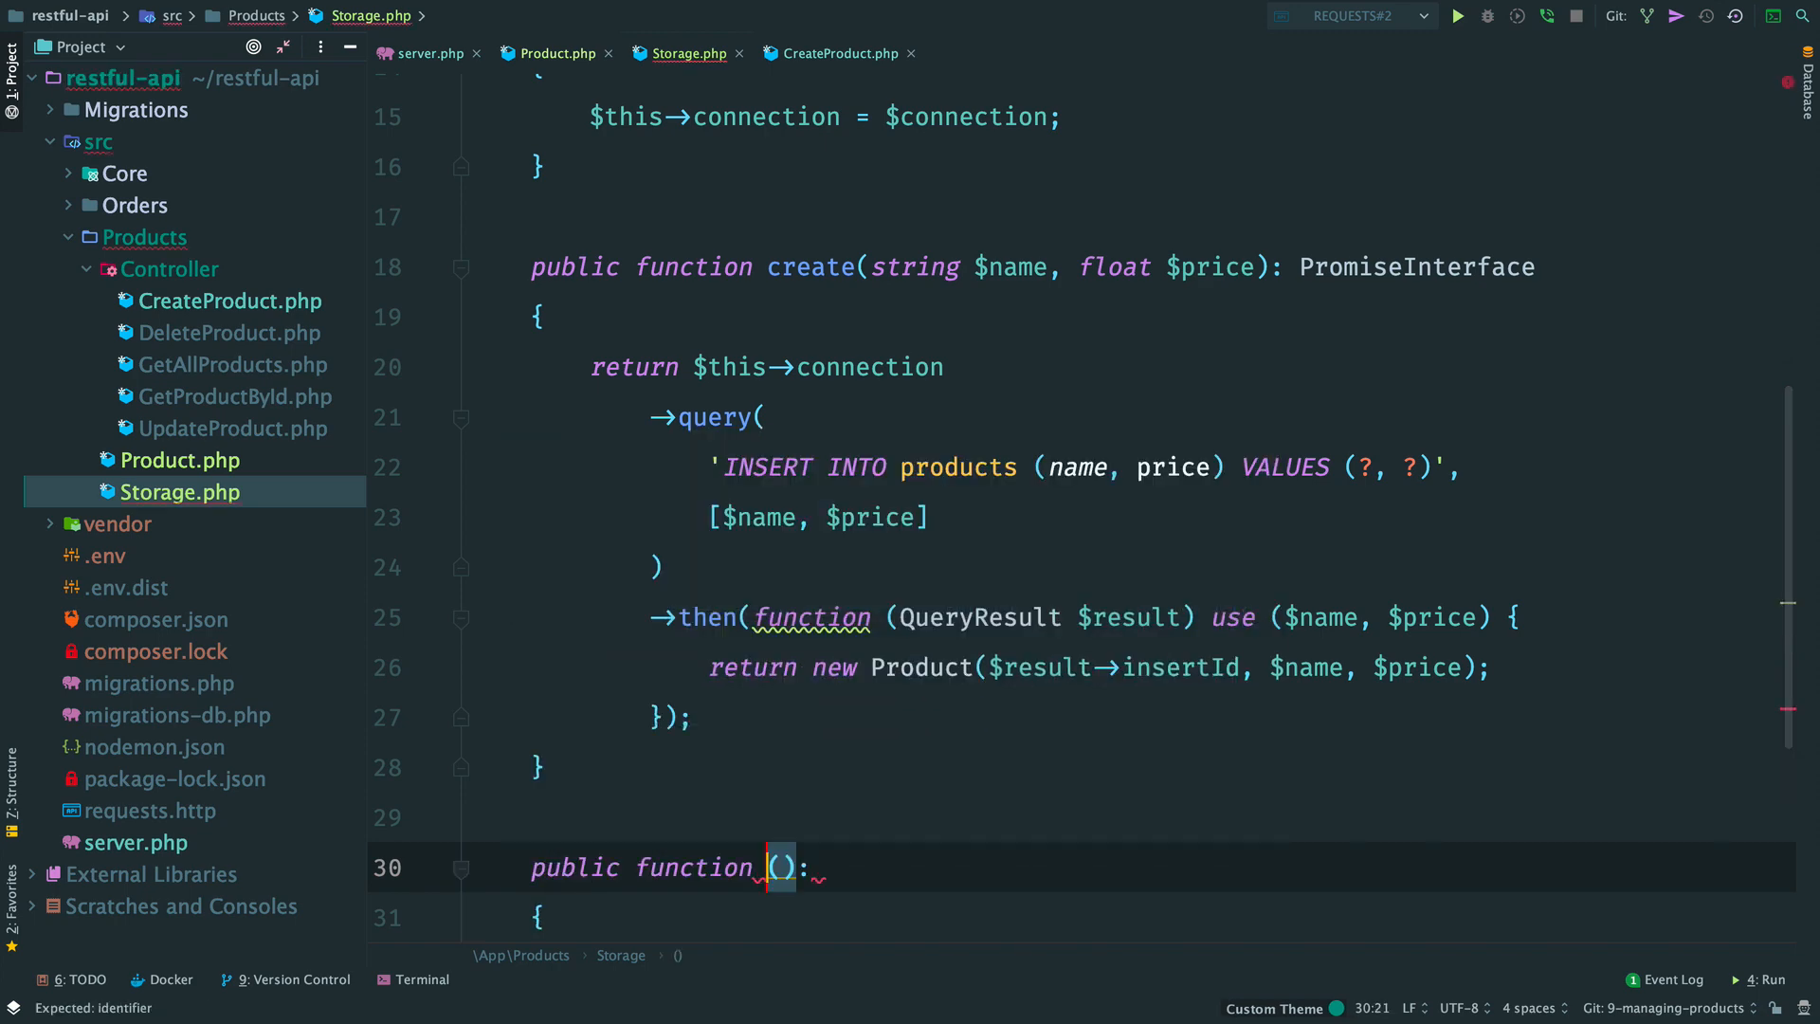
pyautogui.write('getById')
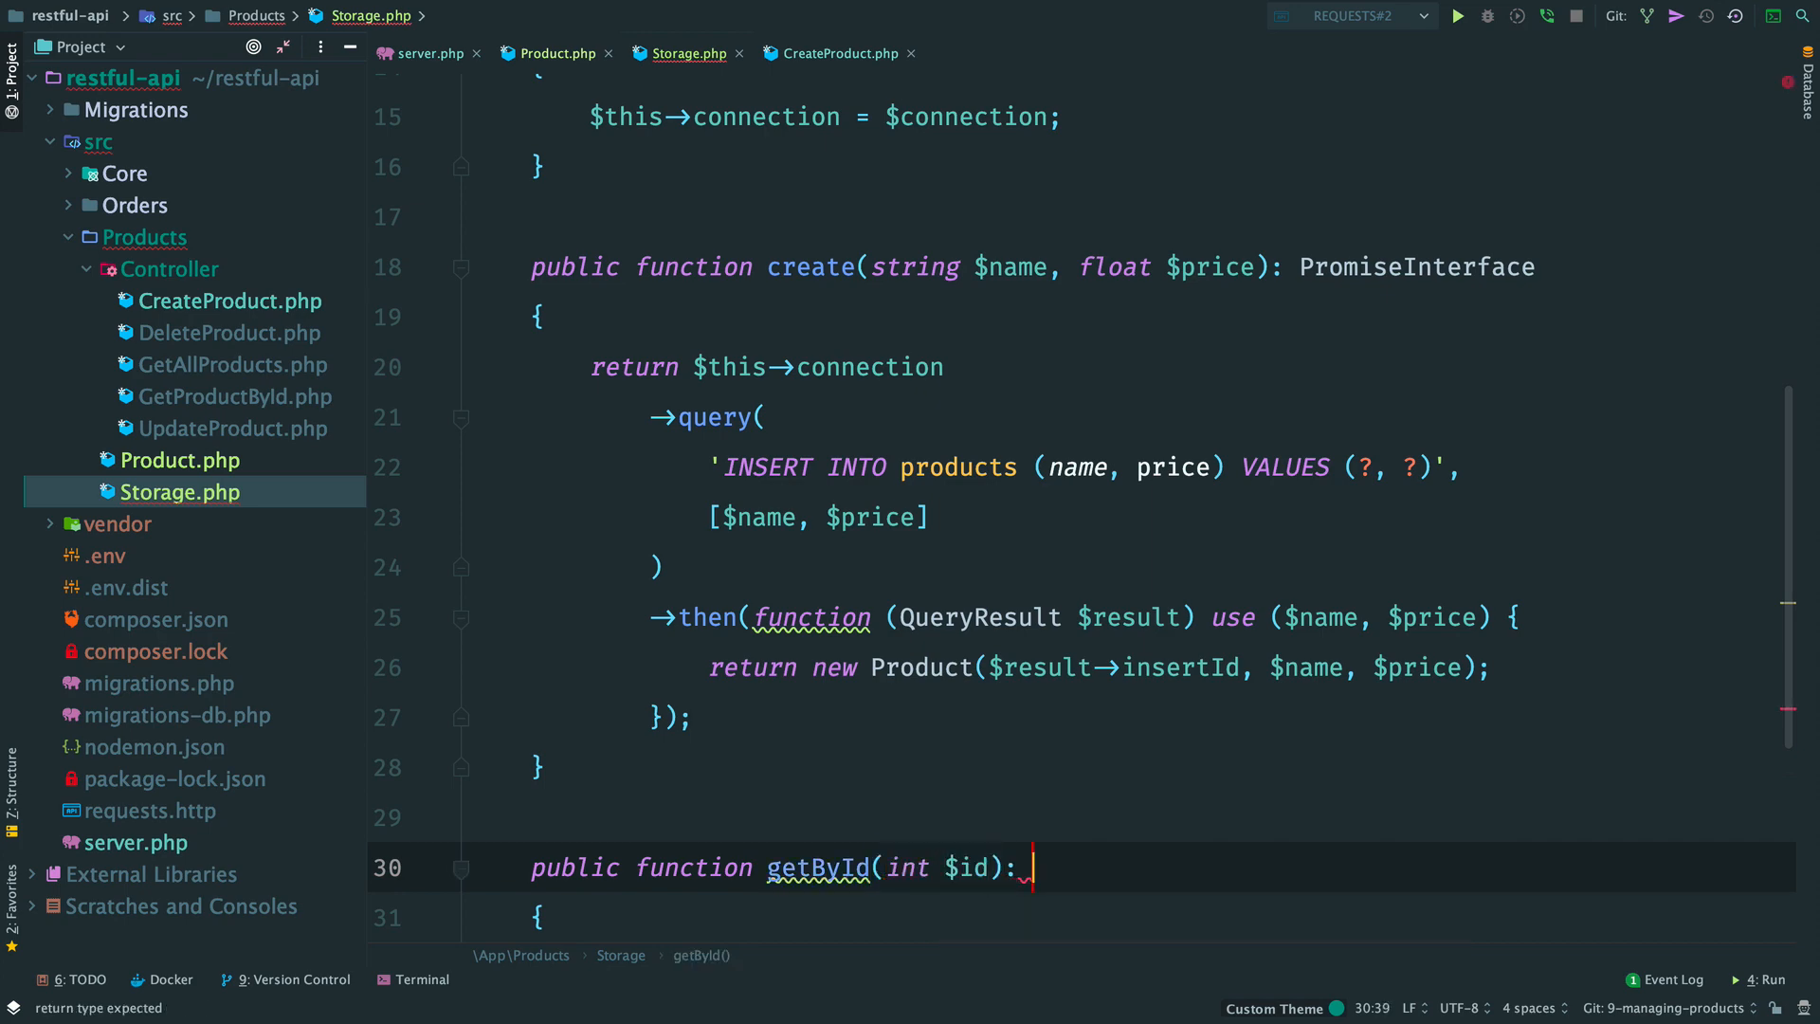
pyautogui.write('PromiseInterface')
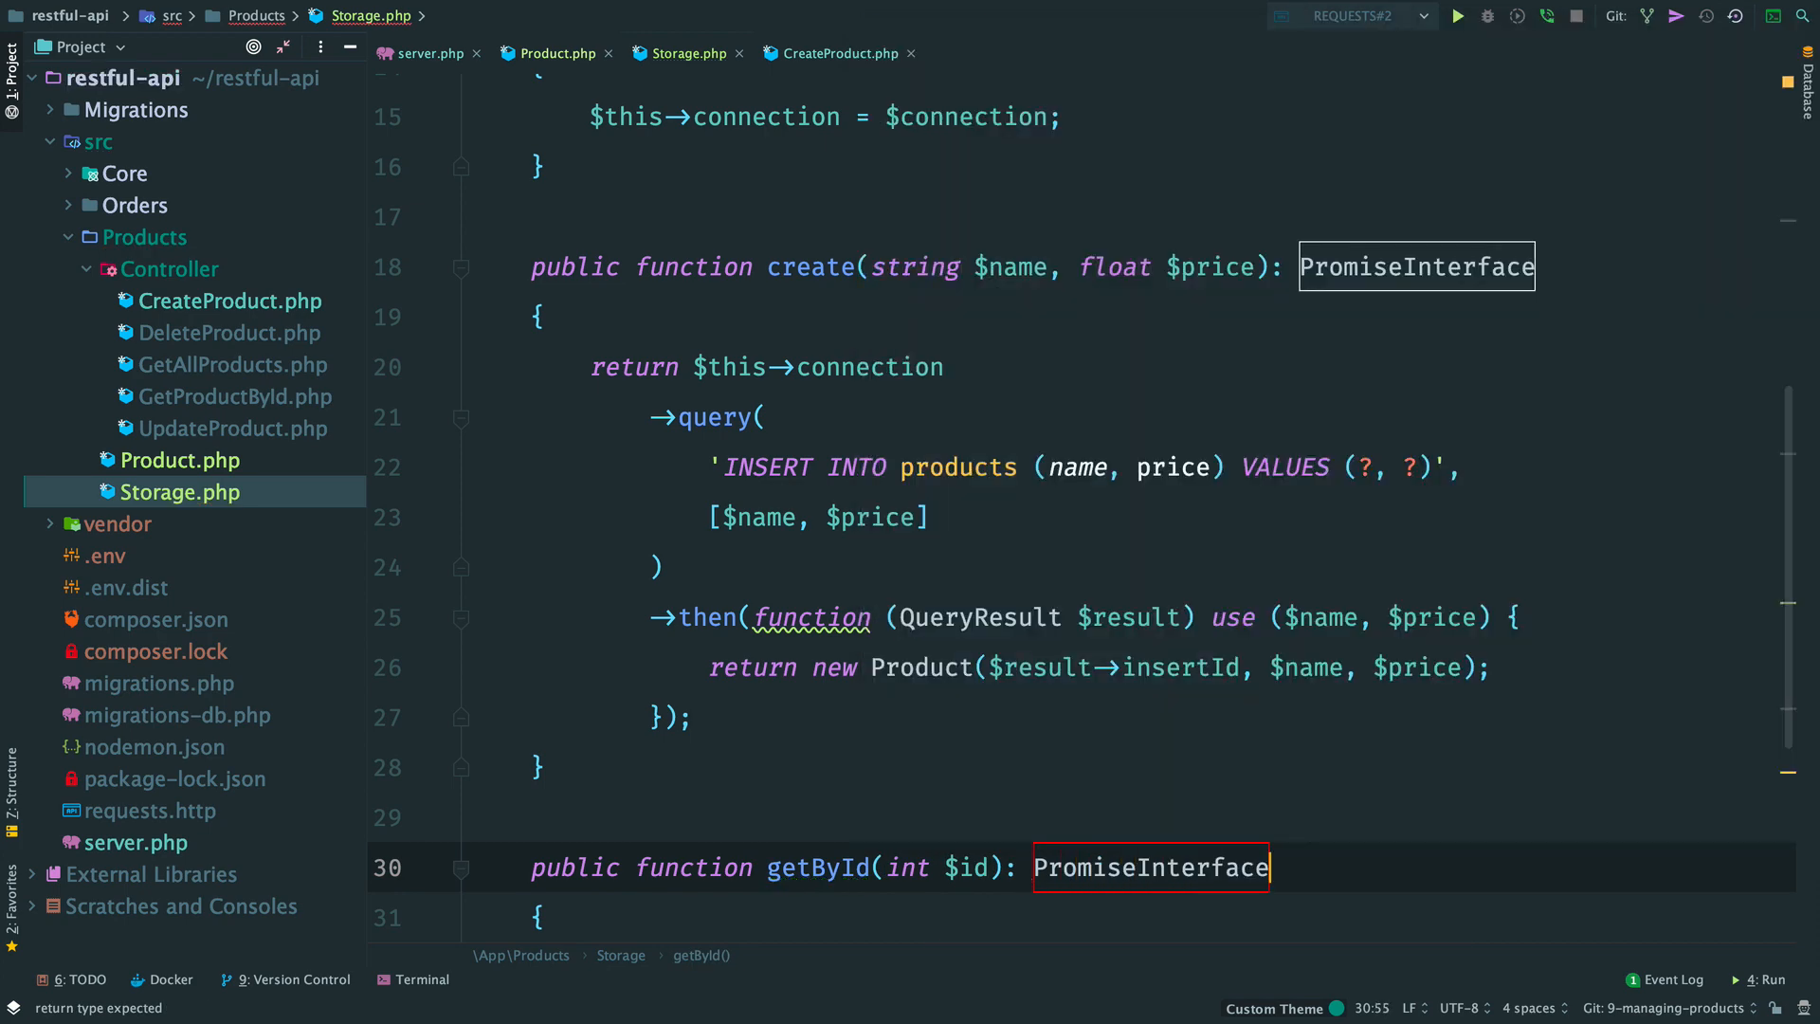
pyautogui.write('return')
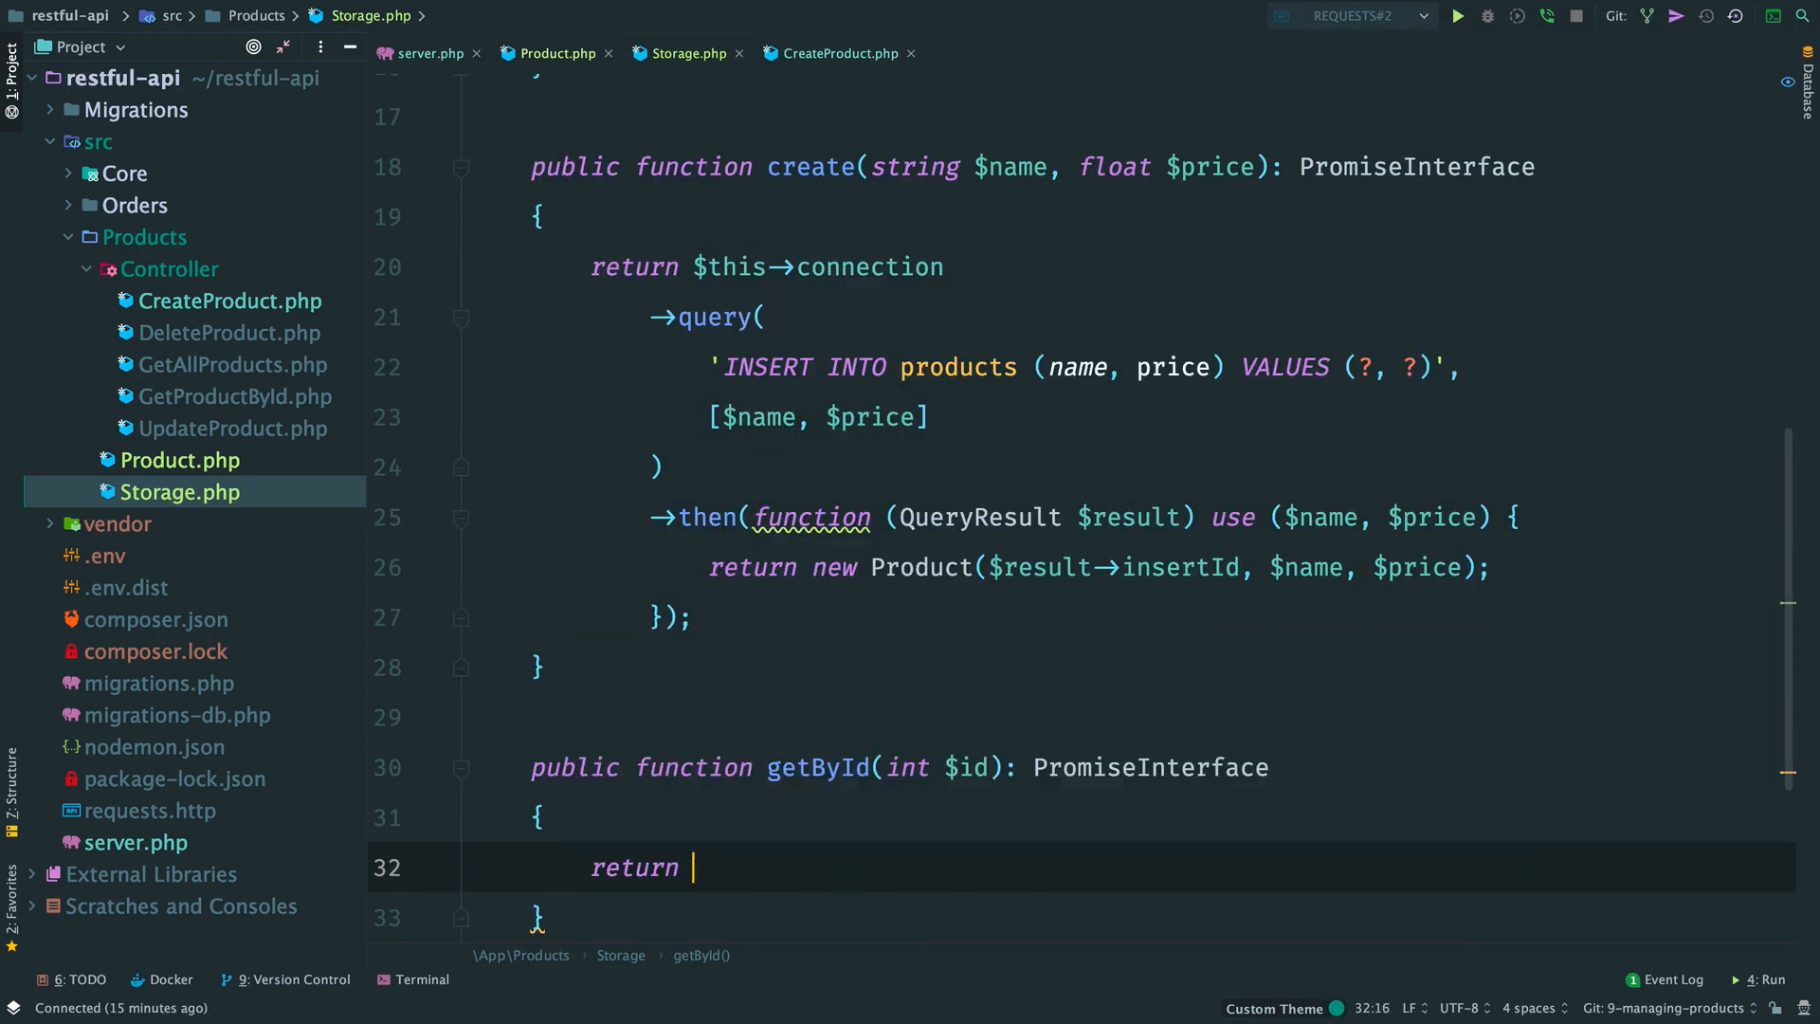
pyautogui.write('$this->connection')
pyautogui.write("->query('")
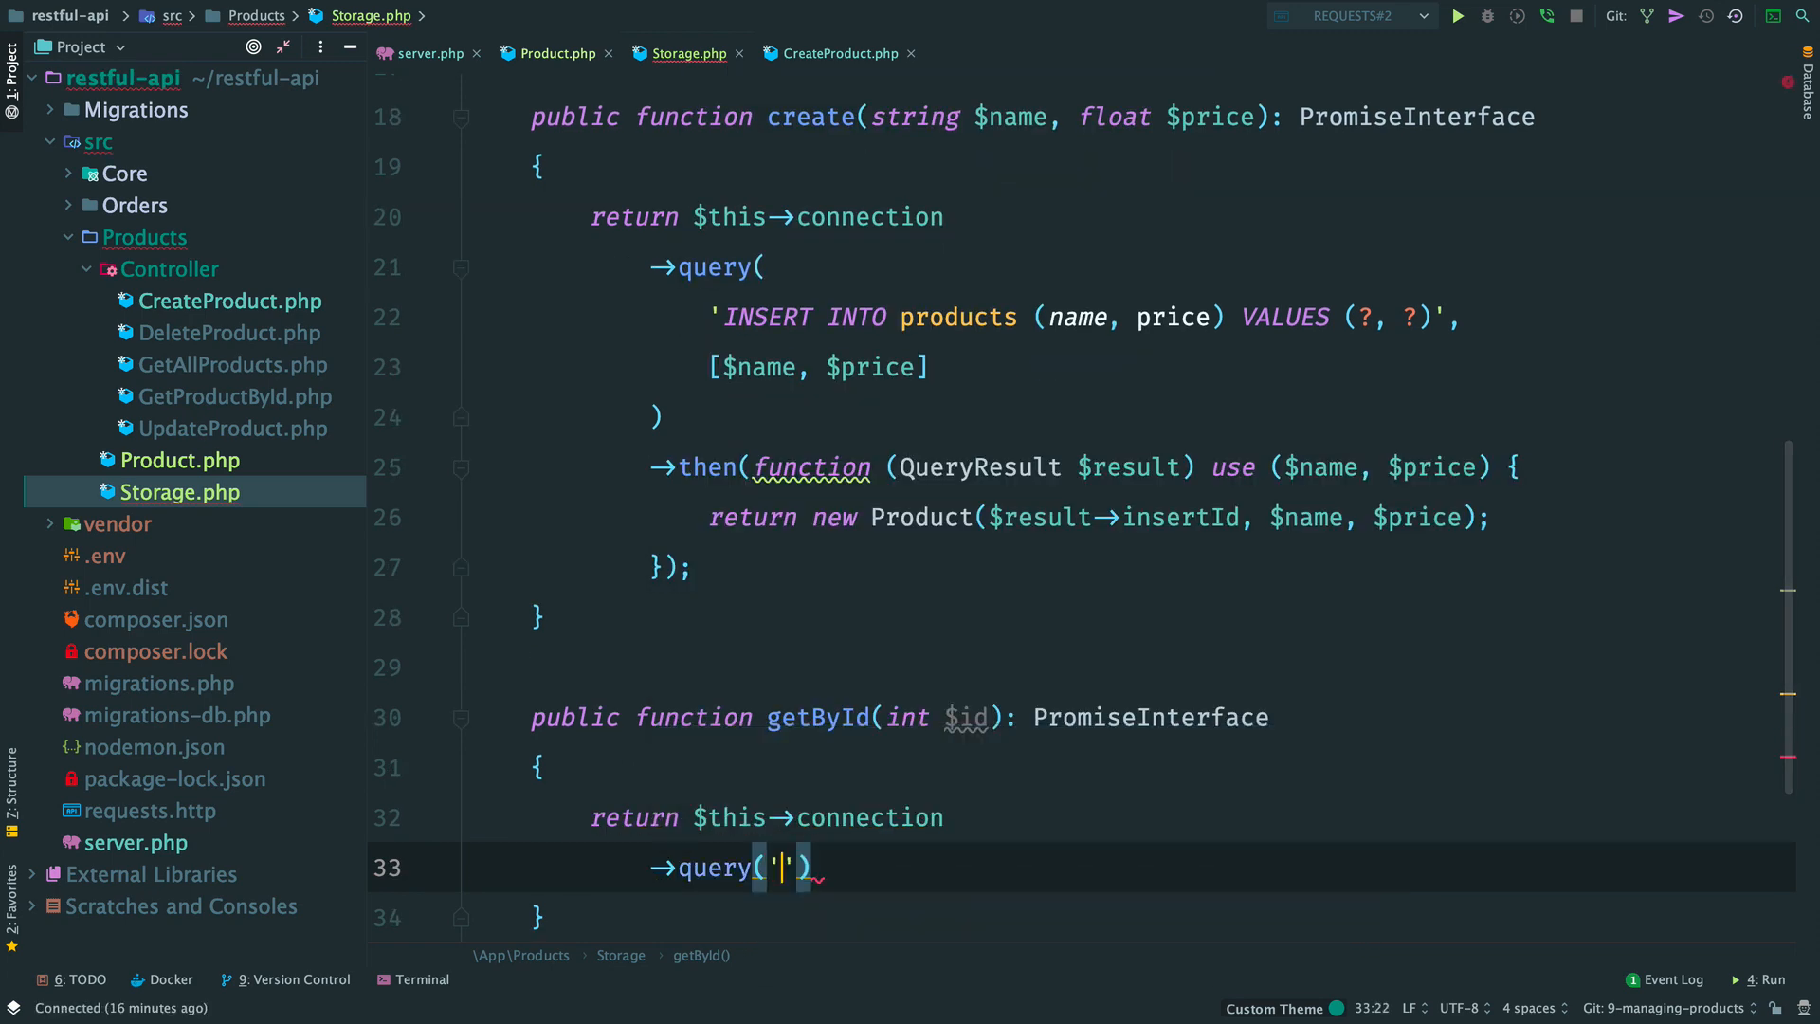
pyautogui.write('SELECT id, n')
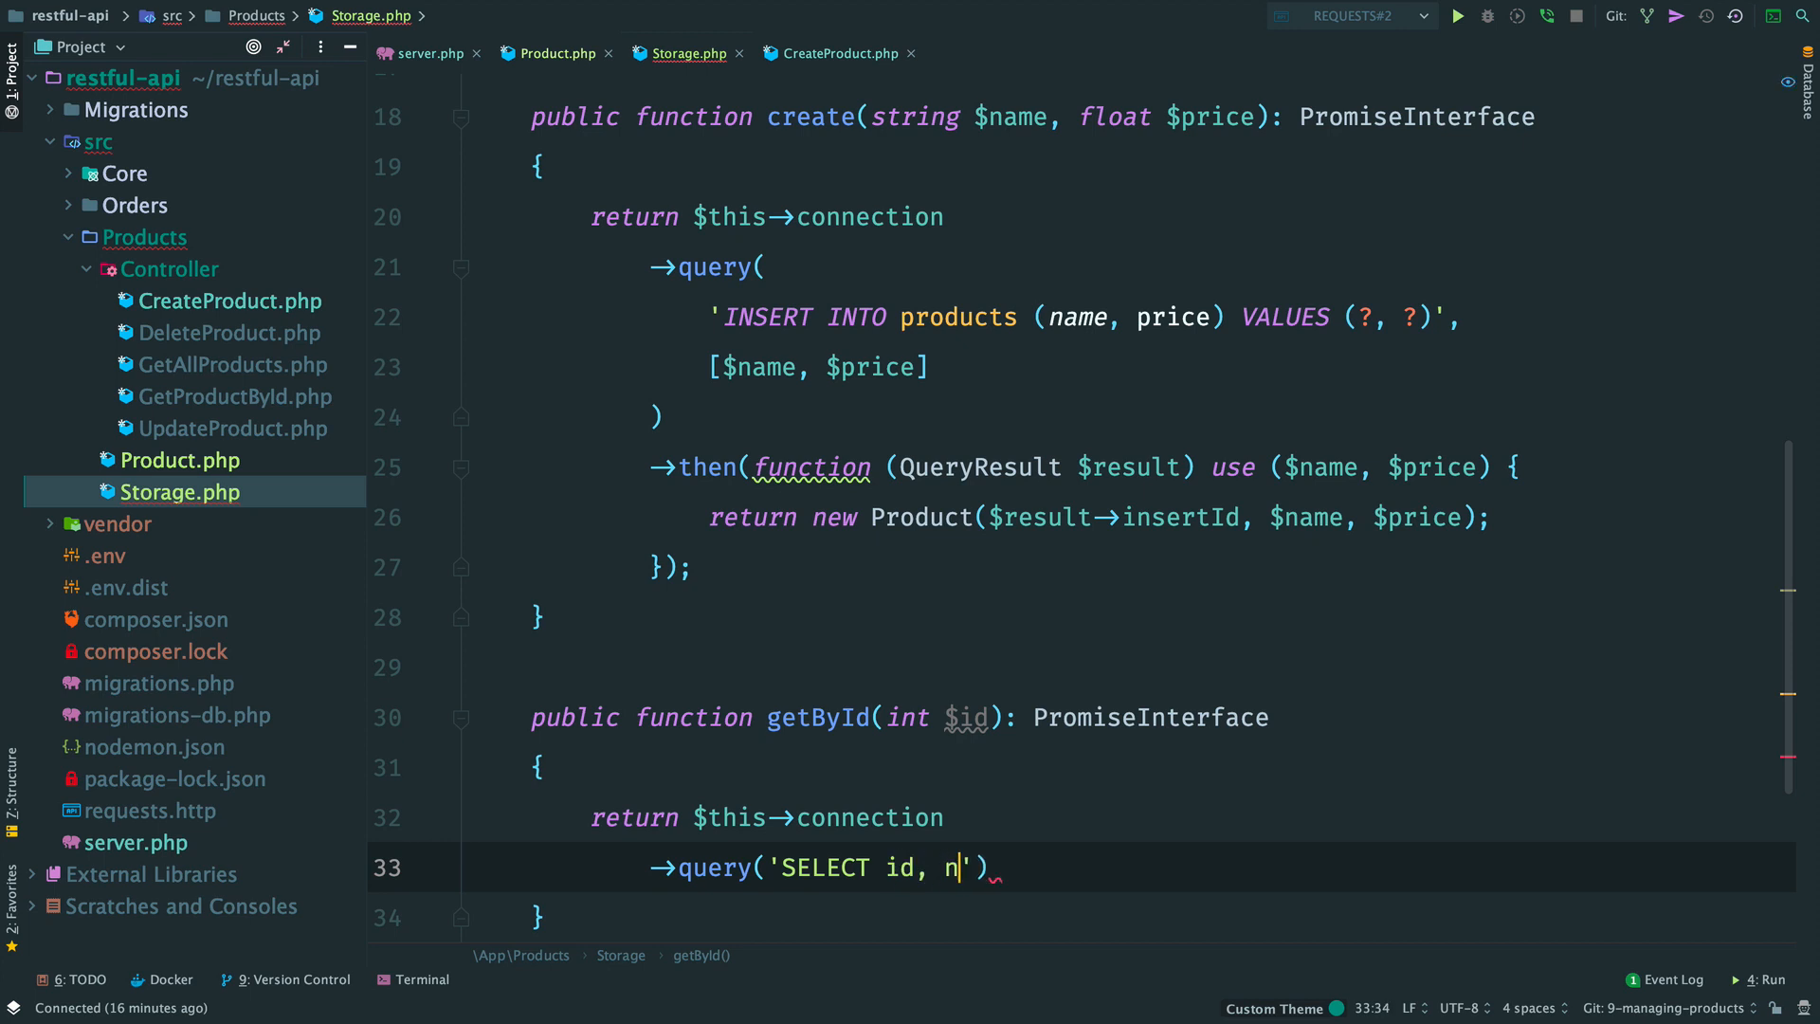
pyautogui.write('ame, price FR')
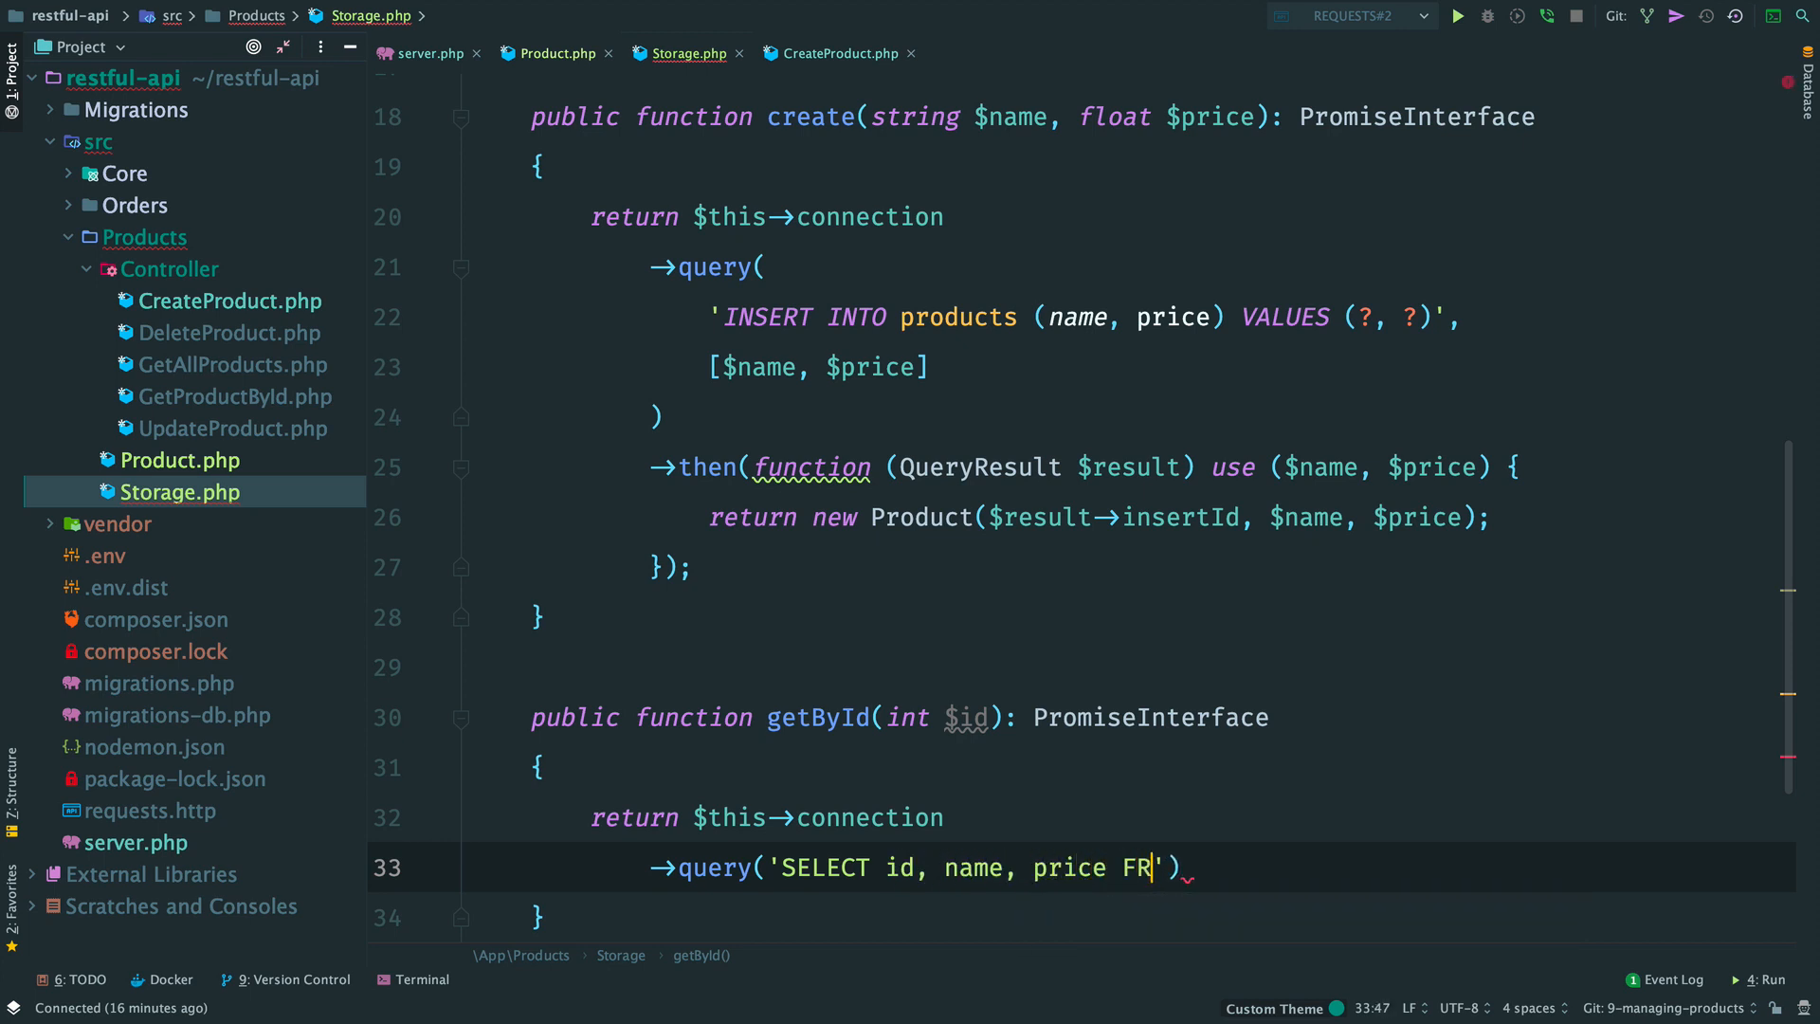
pyautogui.write('OM products WHERE id = ?')
pyautogui.write('->then(function (')
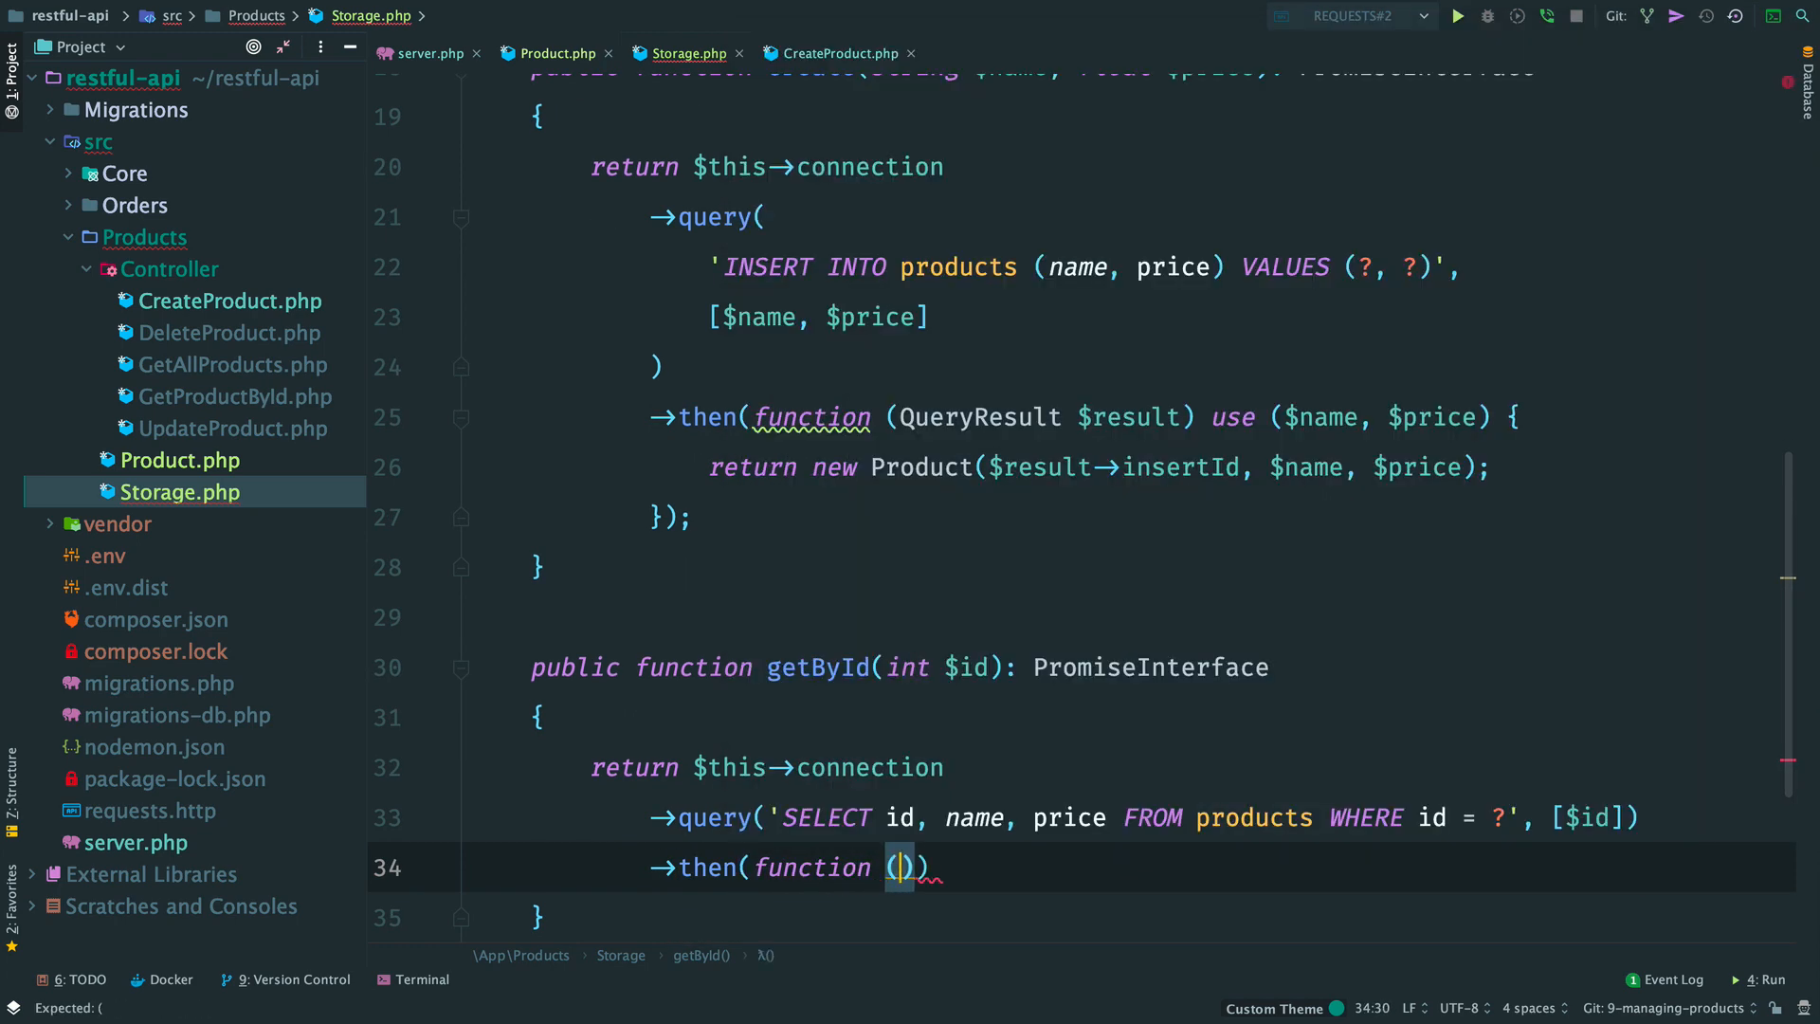
# Step: Map the first result row to a new Product with id, name and float price
pyautogui.write('QueryResult')
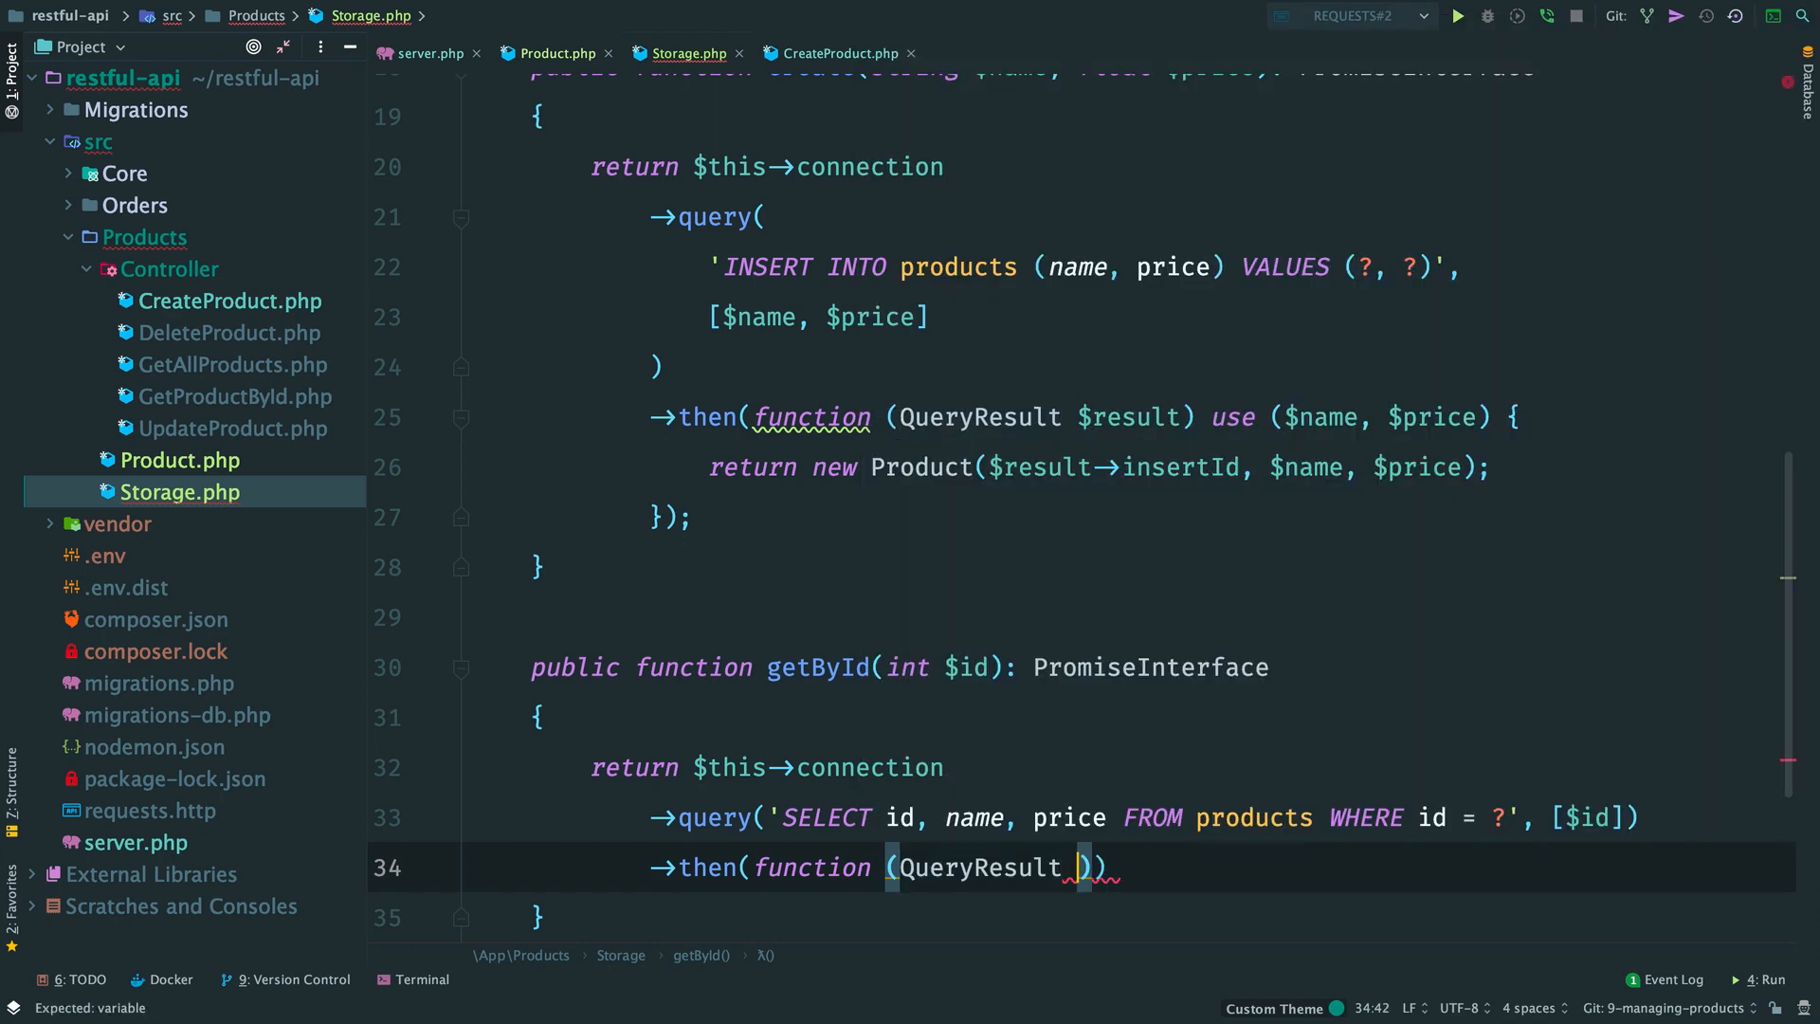
pyautogui.write('$queryResult) {});')
pyautogui.write('$row = $queryResult->resultRows[0];')
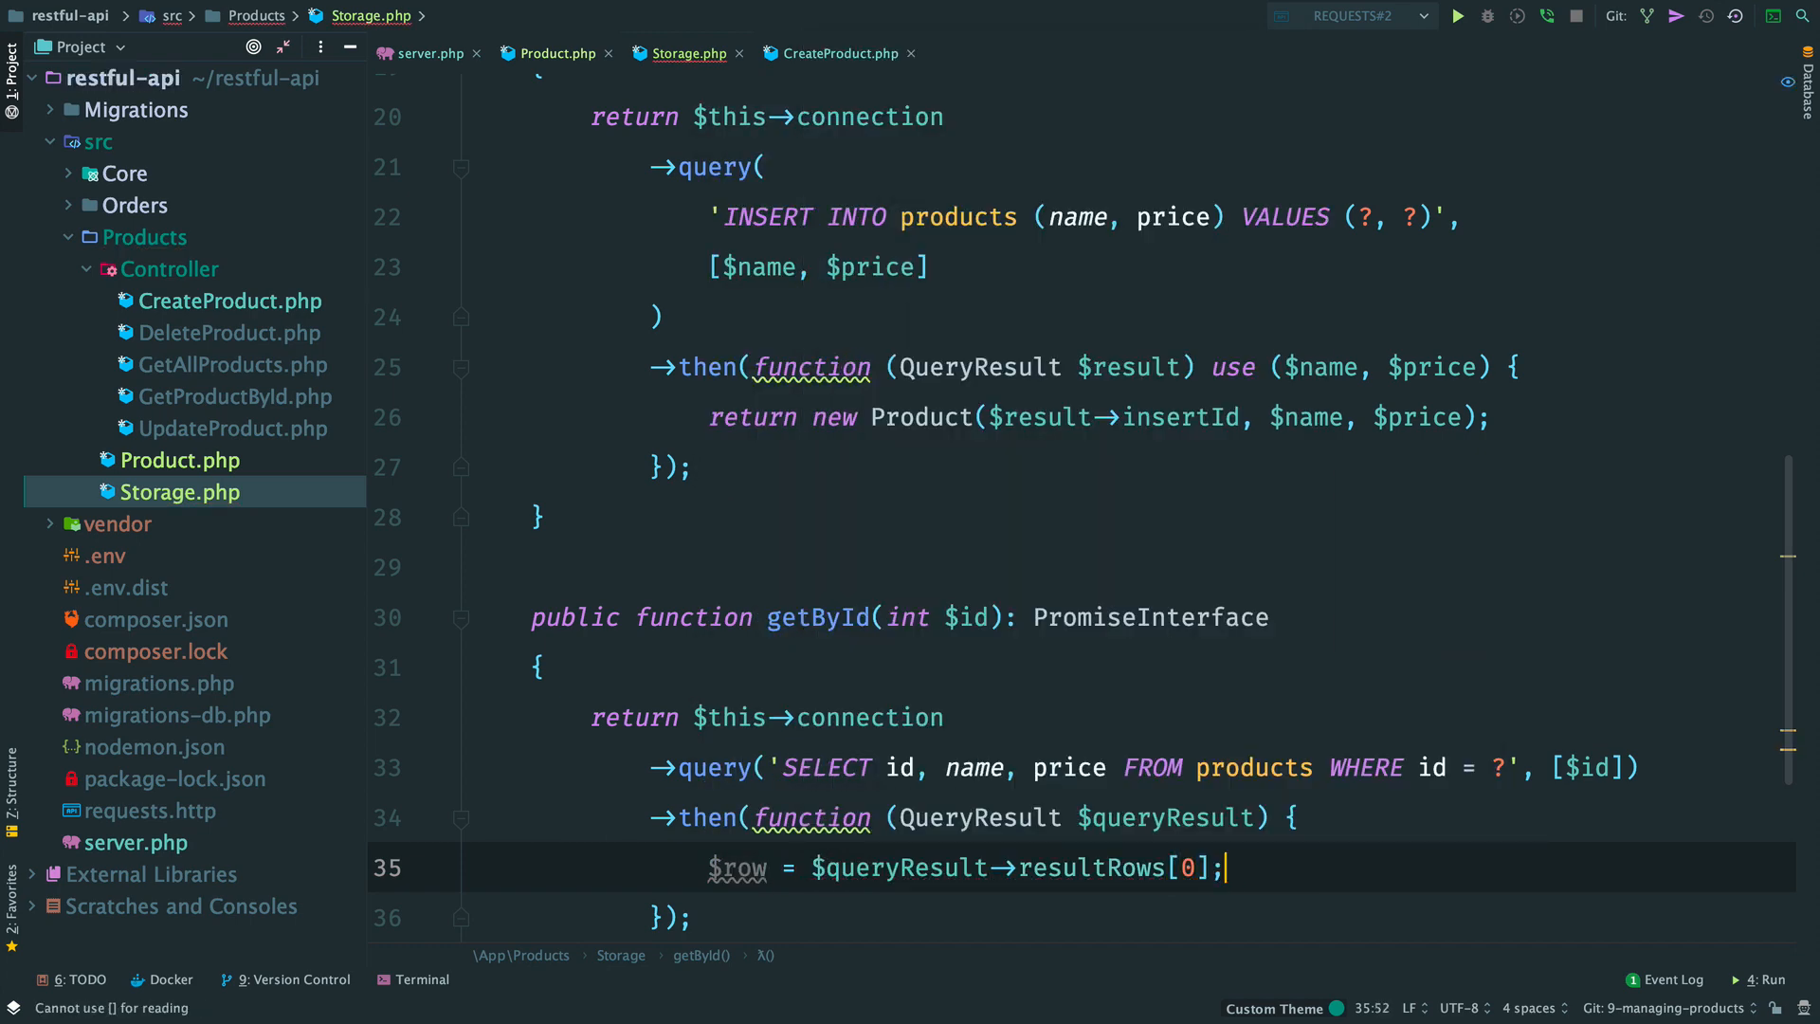
pyautogui.write('return new')
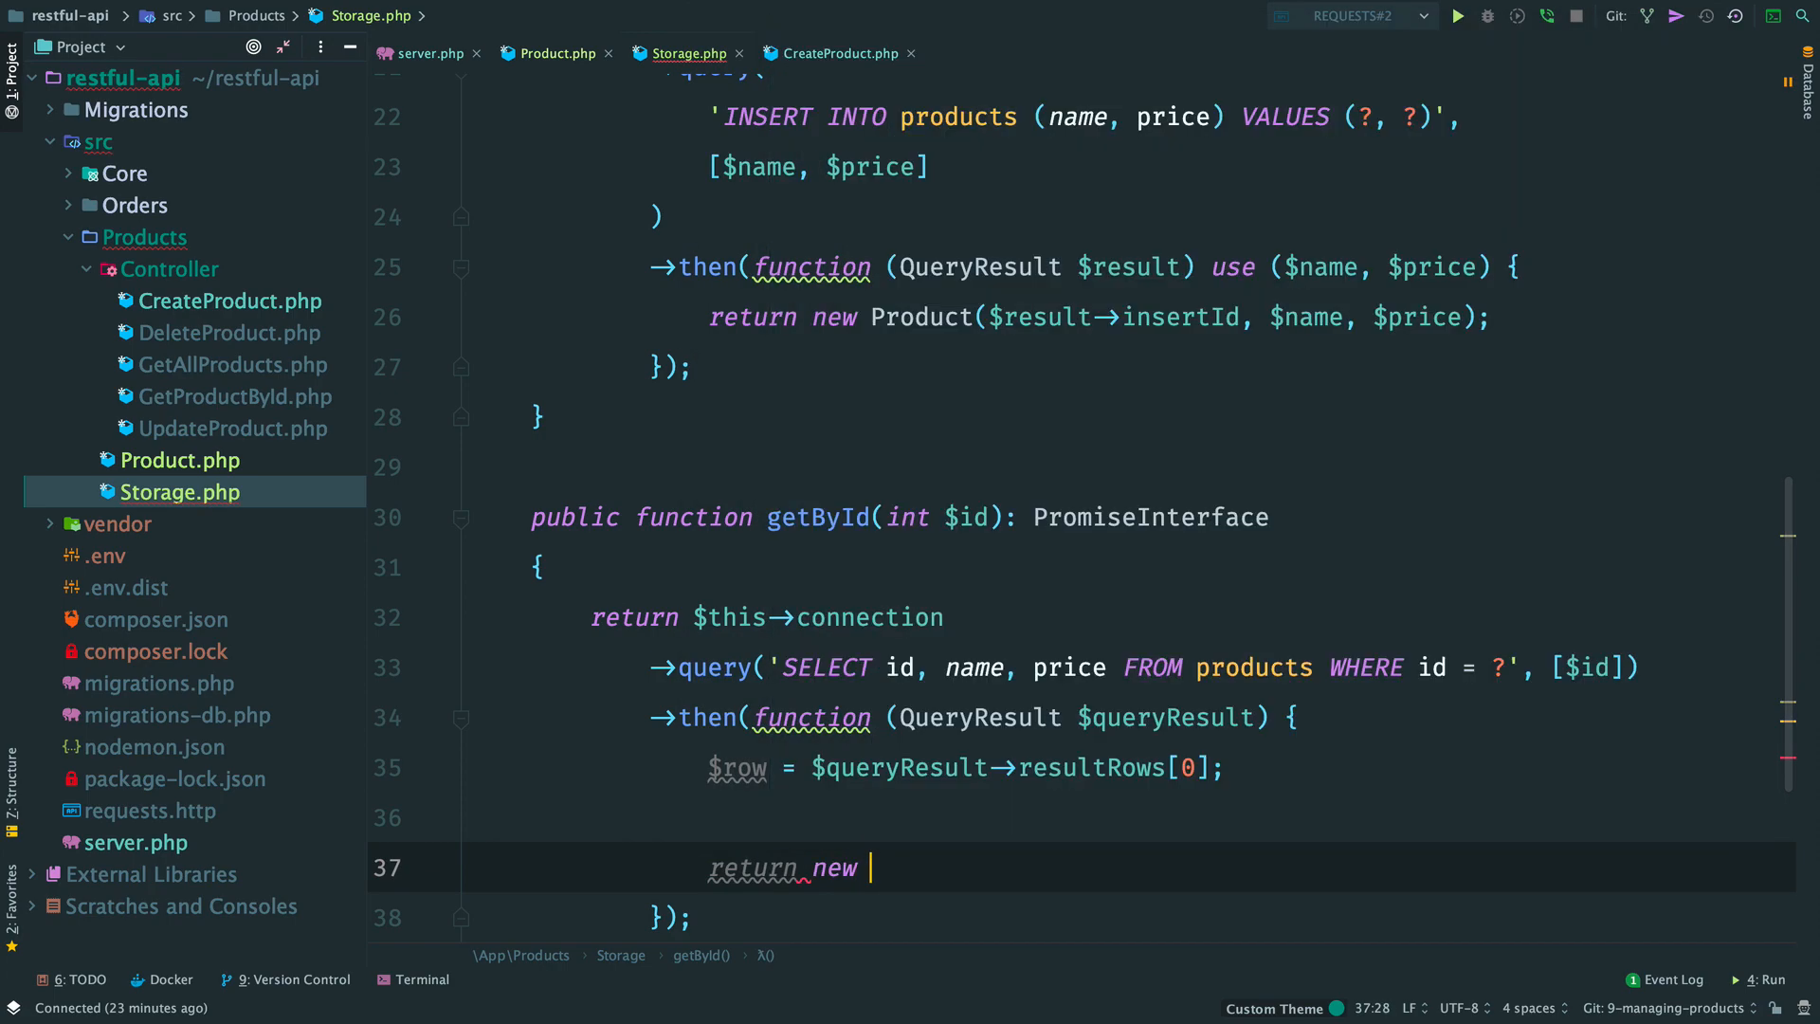
pyautogui.write("Product((int)$row[''])")
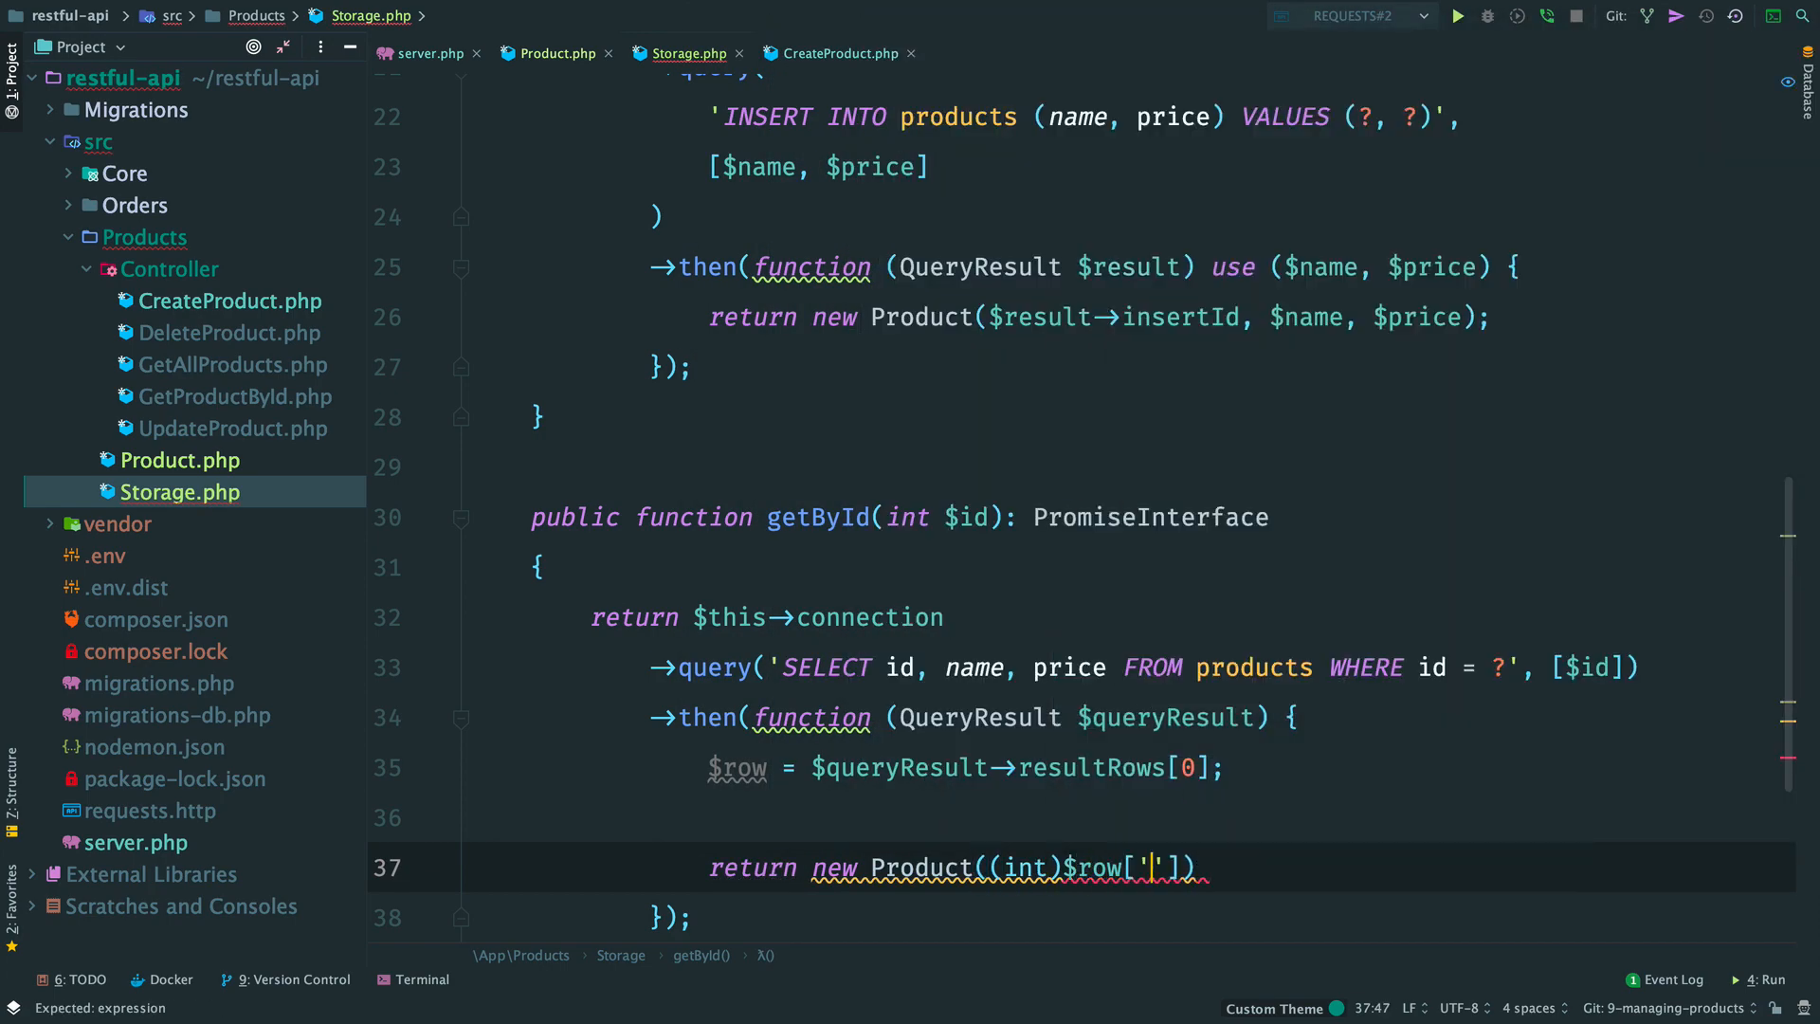
pyautogui.write("id'], $row['name'], (")
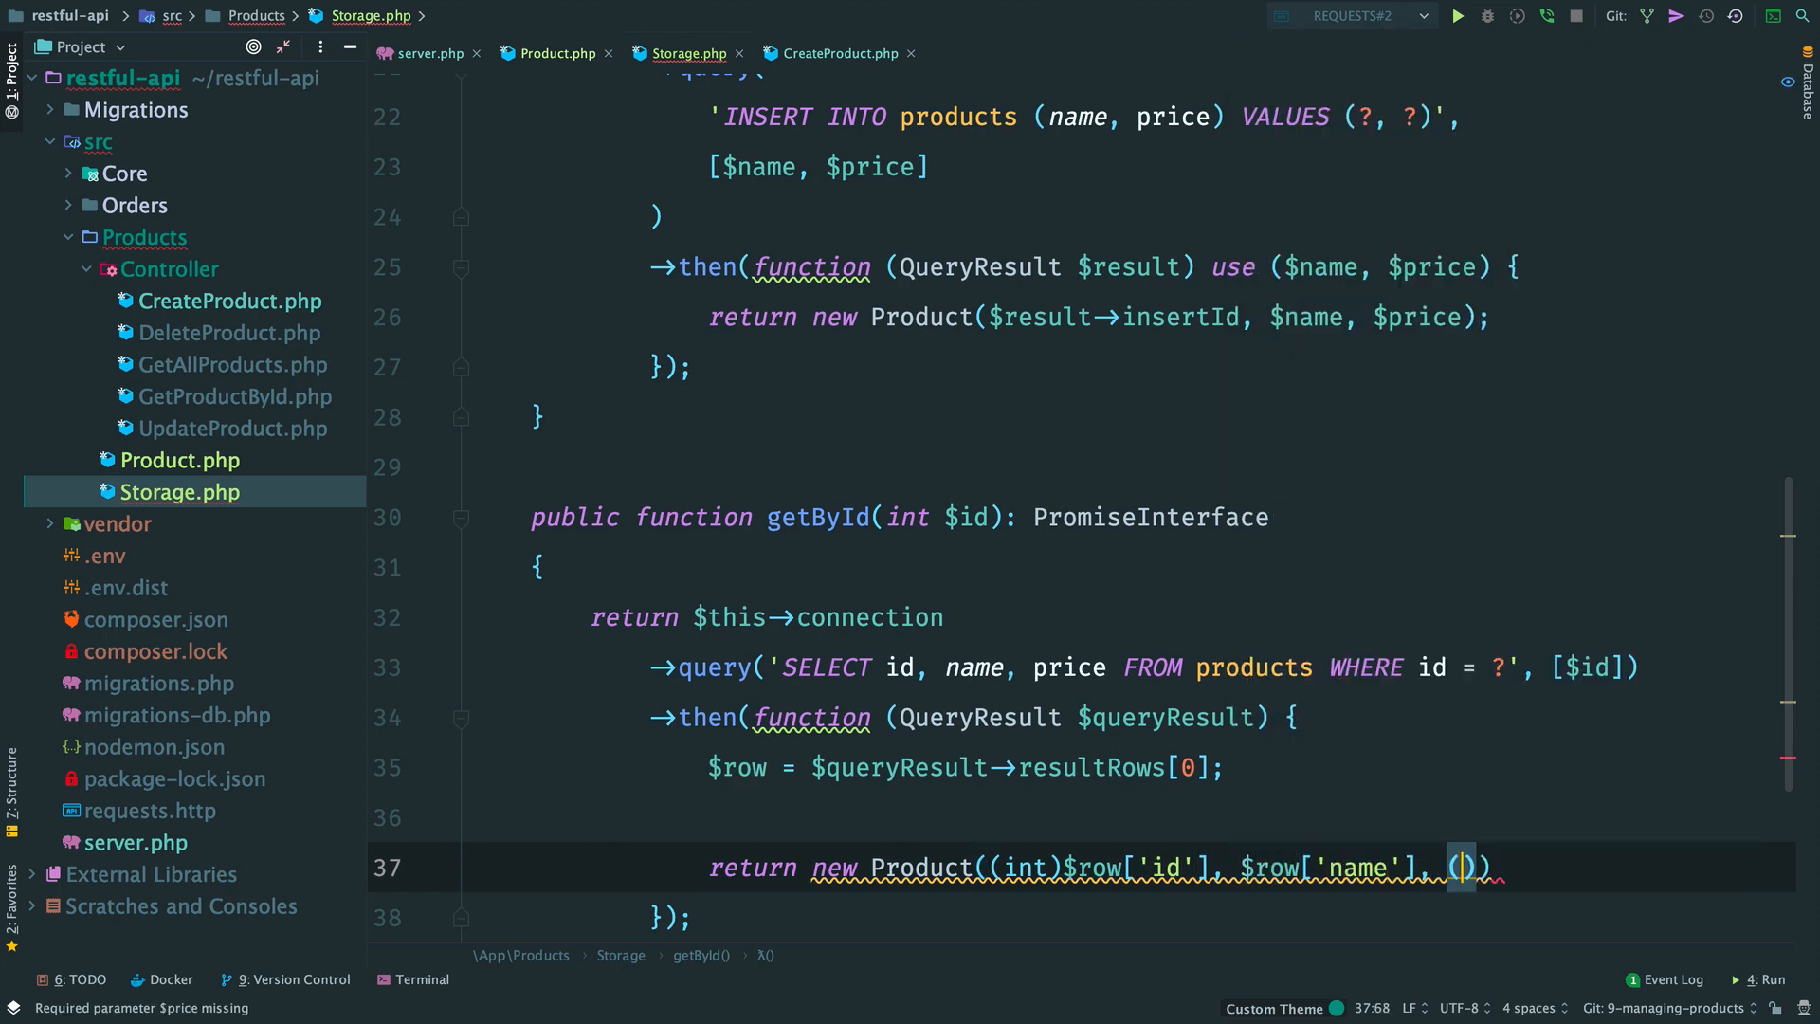
pyautogui.write("float)$row['price']")
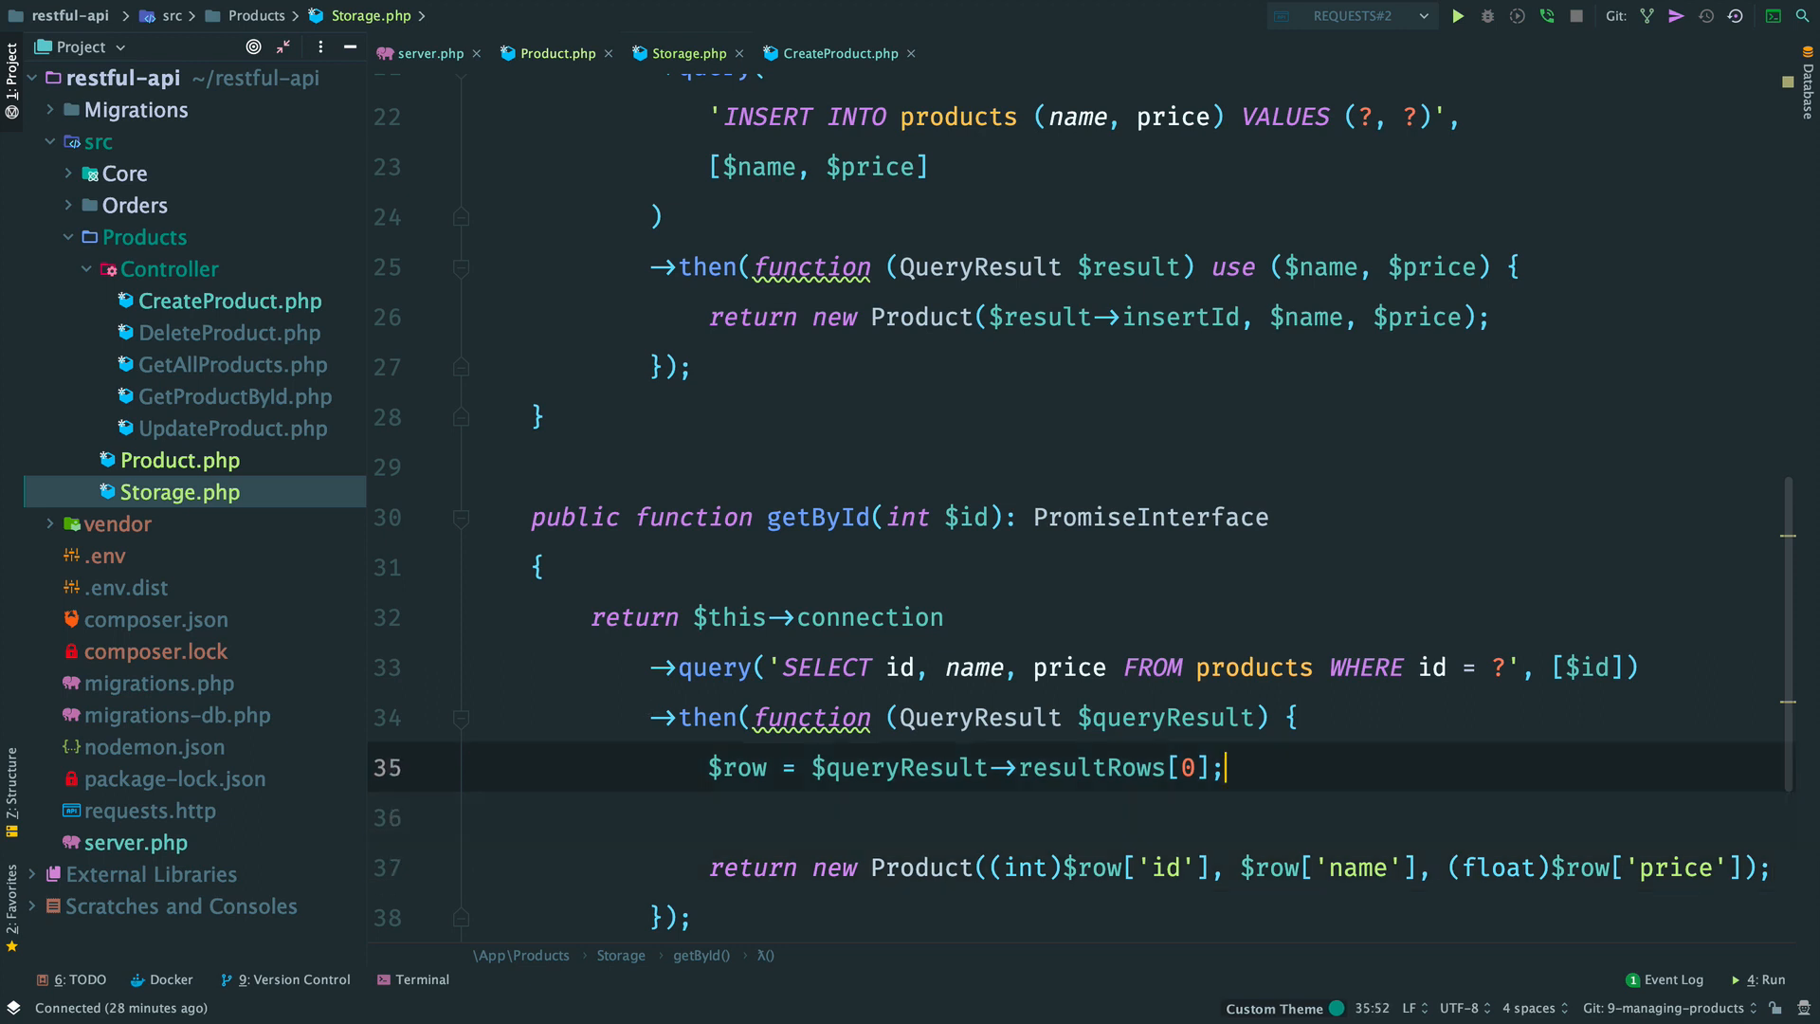
# Step: Add an empty-result check in getById's callback and begin a throw new statement
pyautogui.press('Enter')
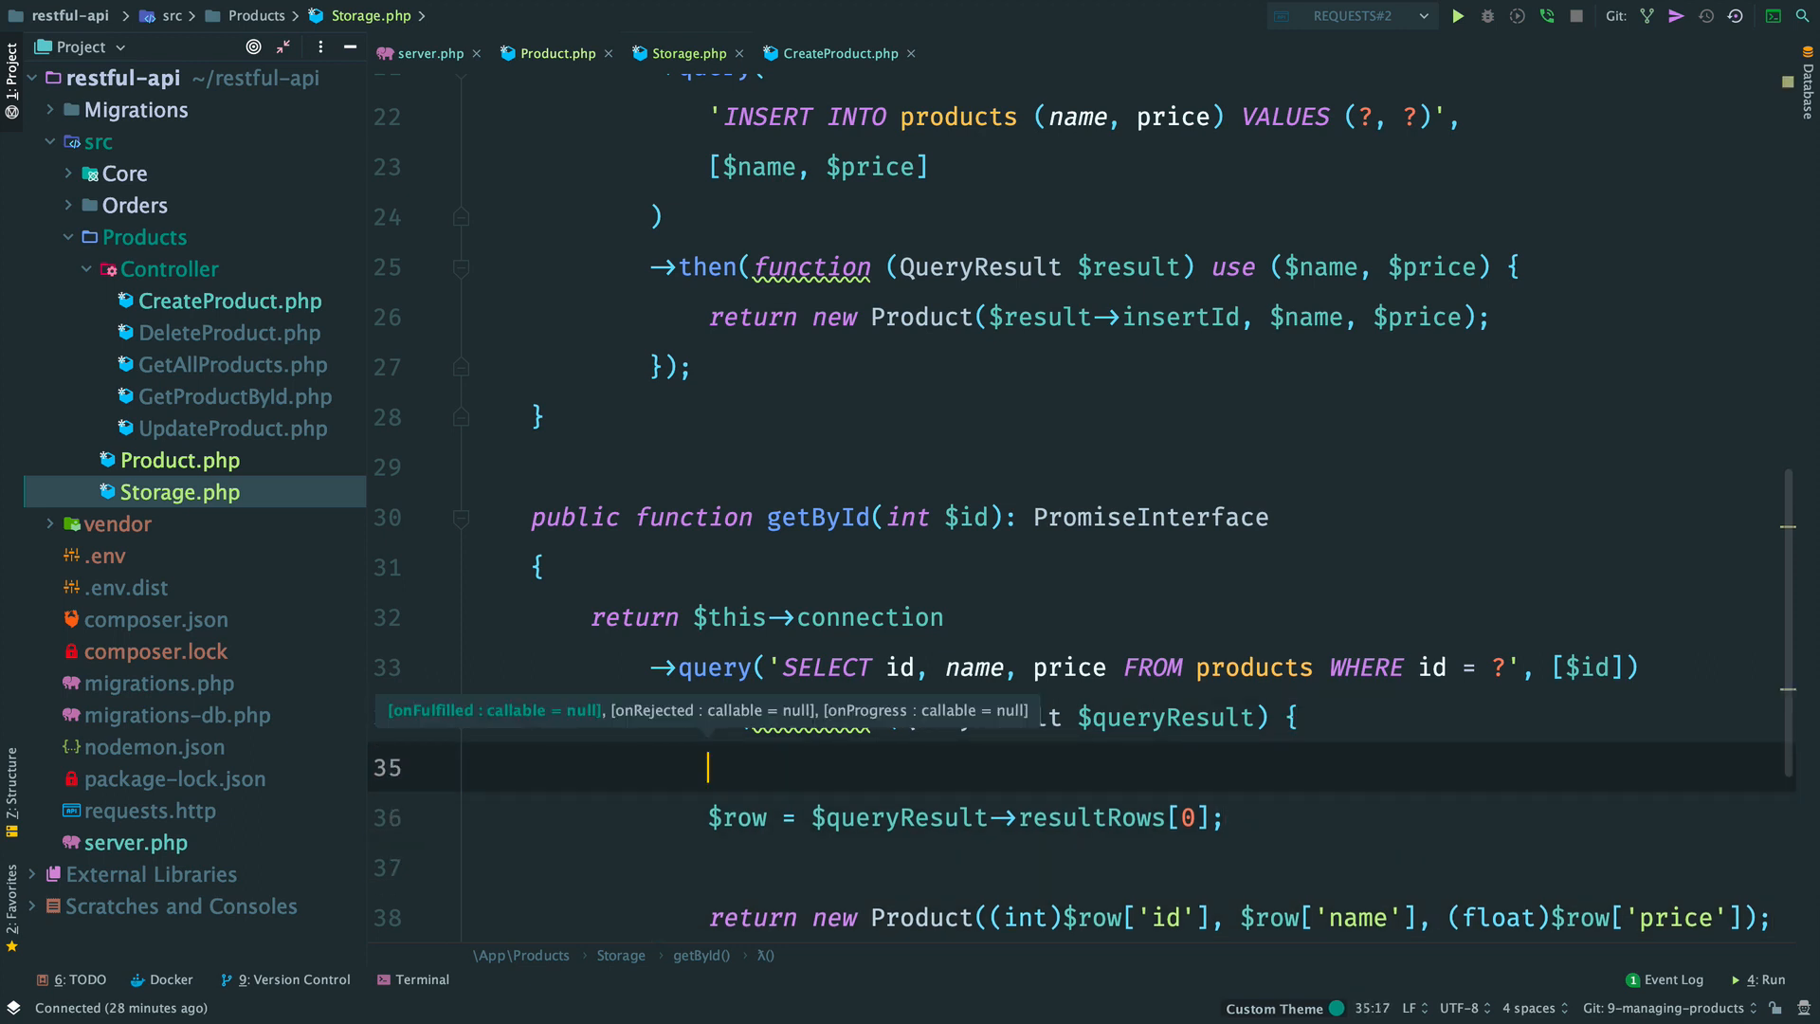
pyautogui.write('if (em')
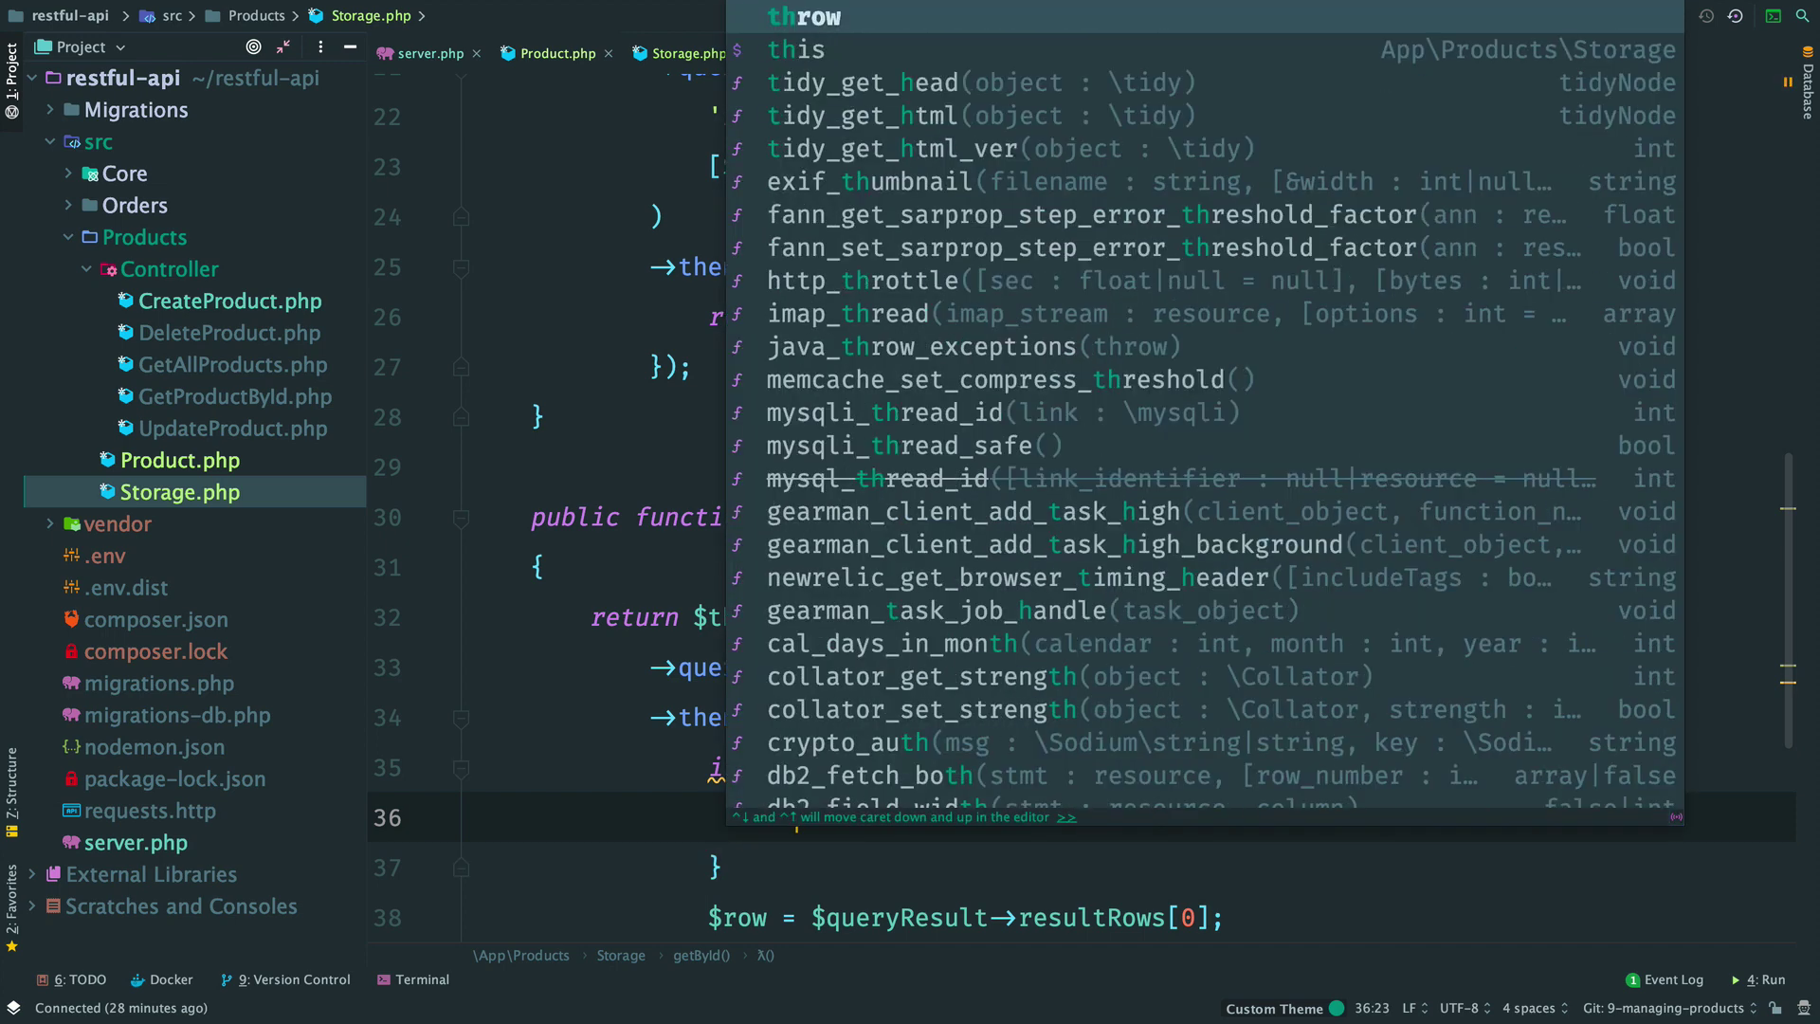
pyautogui.write('new')
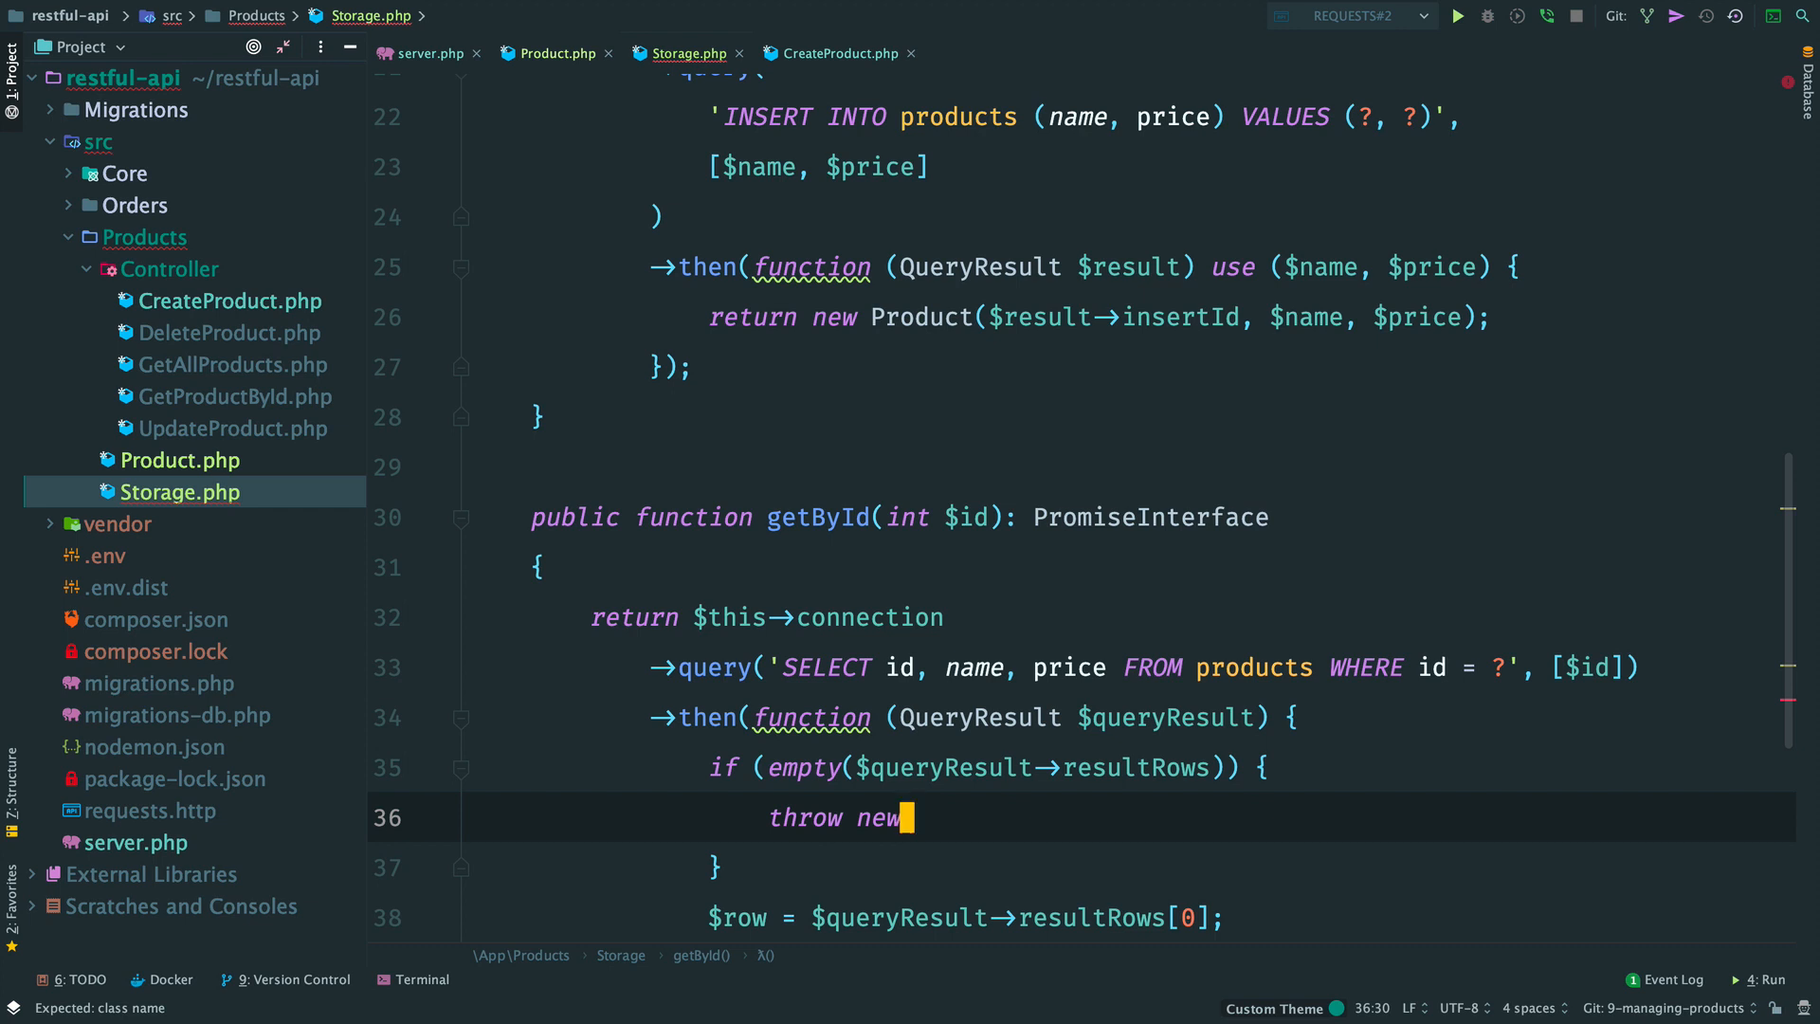
pyautogui.moveTo(909, 817)
pyautogui.write('ProductNotFoun')
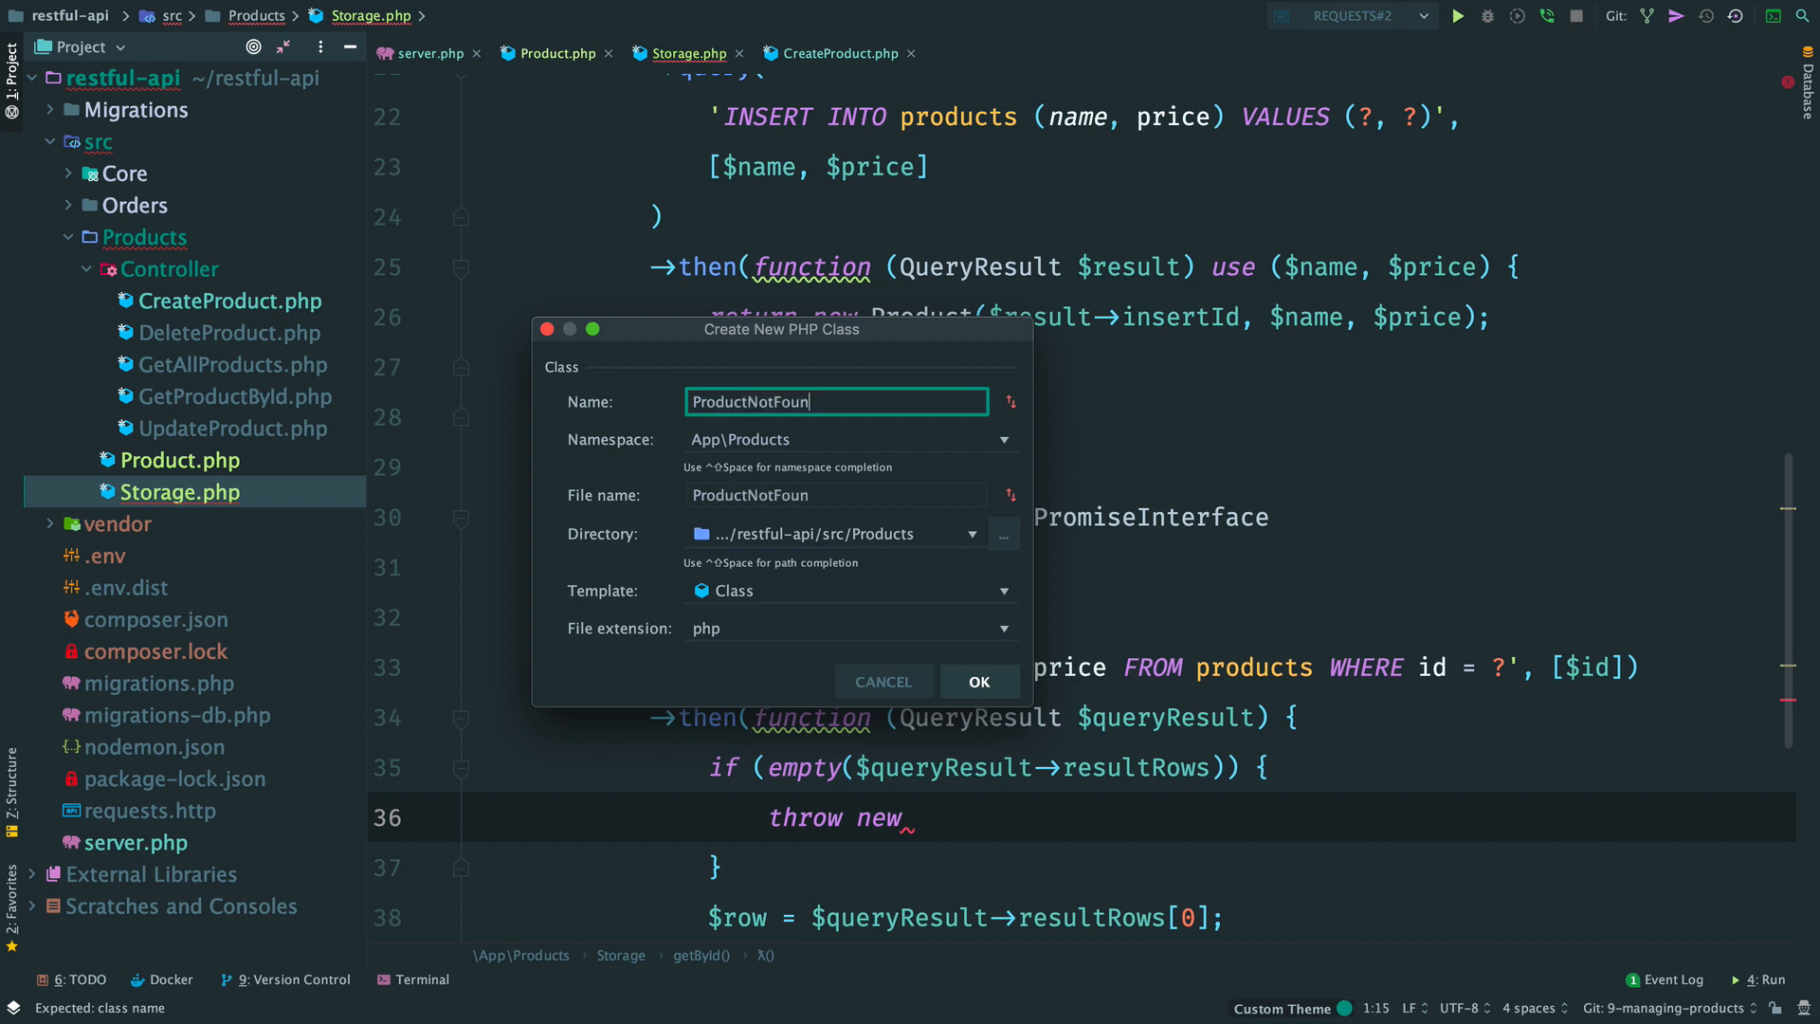
# Step: Create ProductNotFound extending RuntimeException and throw new ProductNotFound() in getById
pyautogui.click(978, 681)
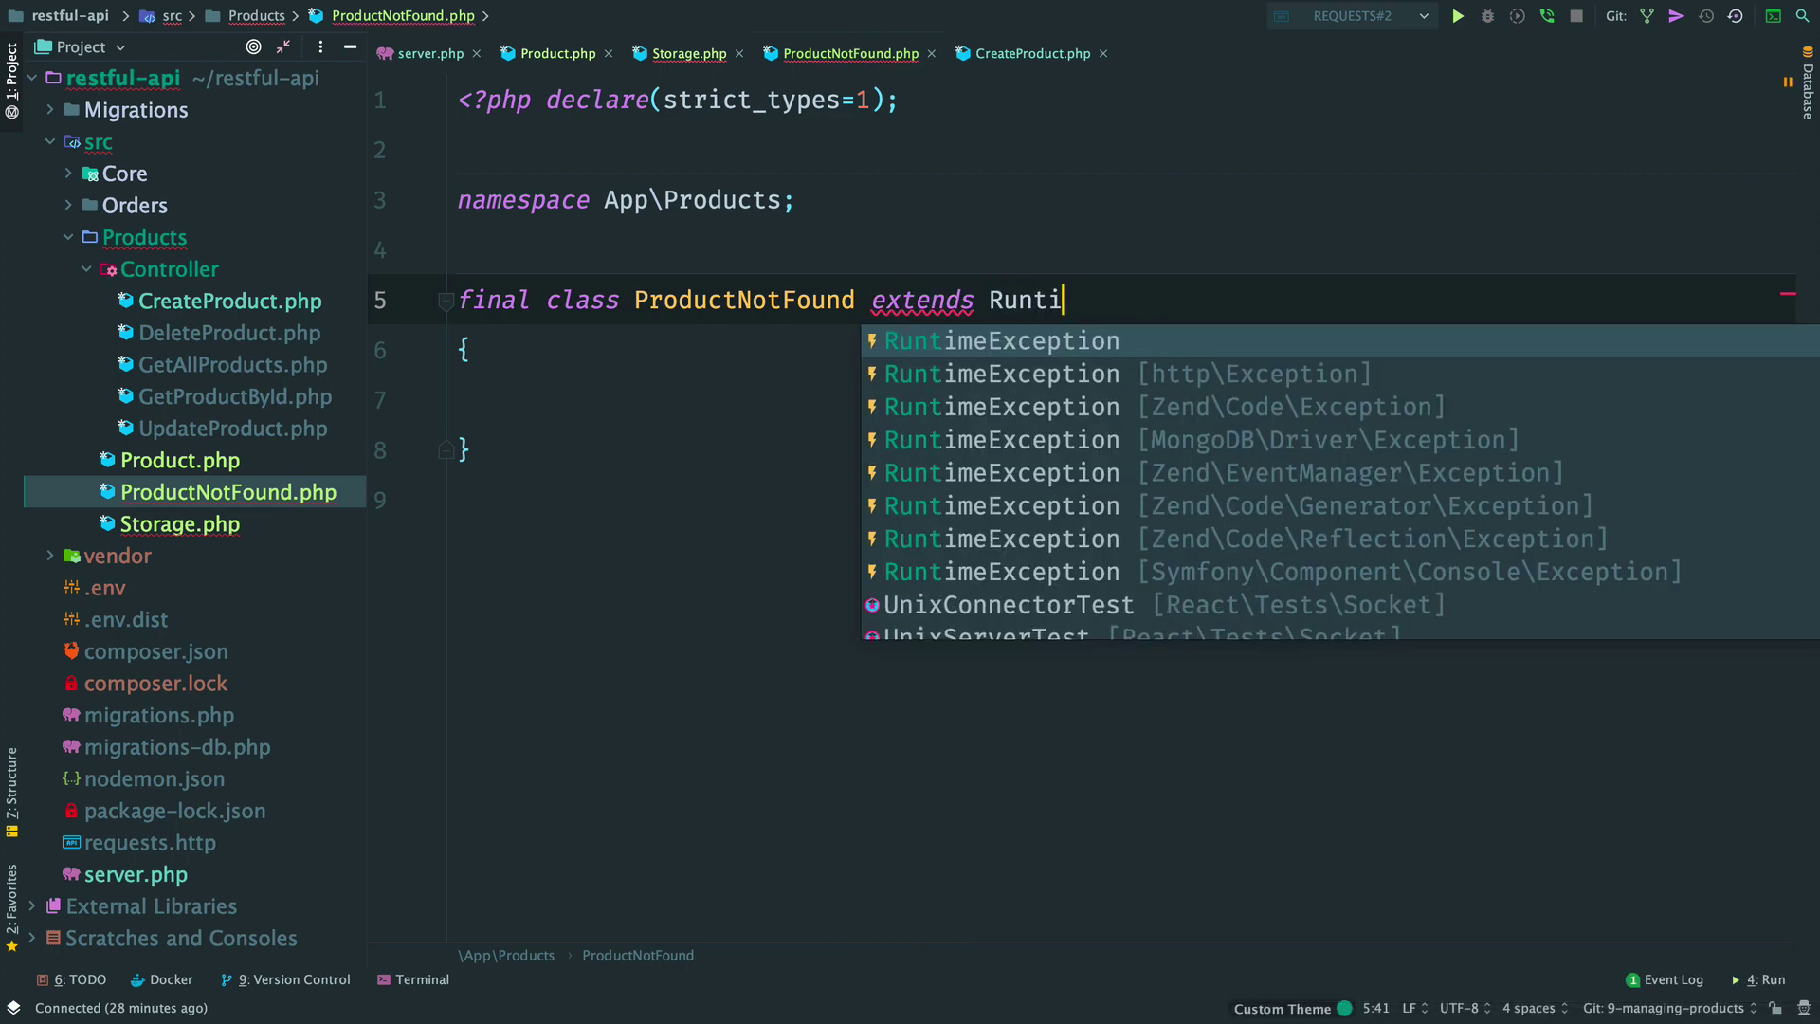
pyautogui.click(1001, 340)
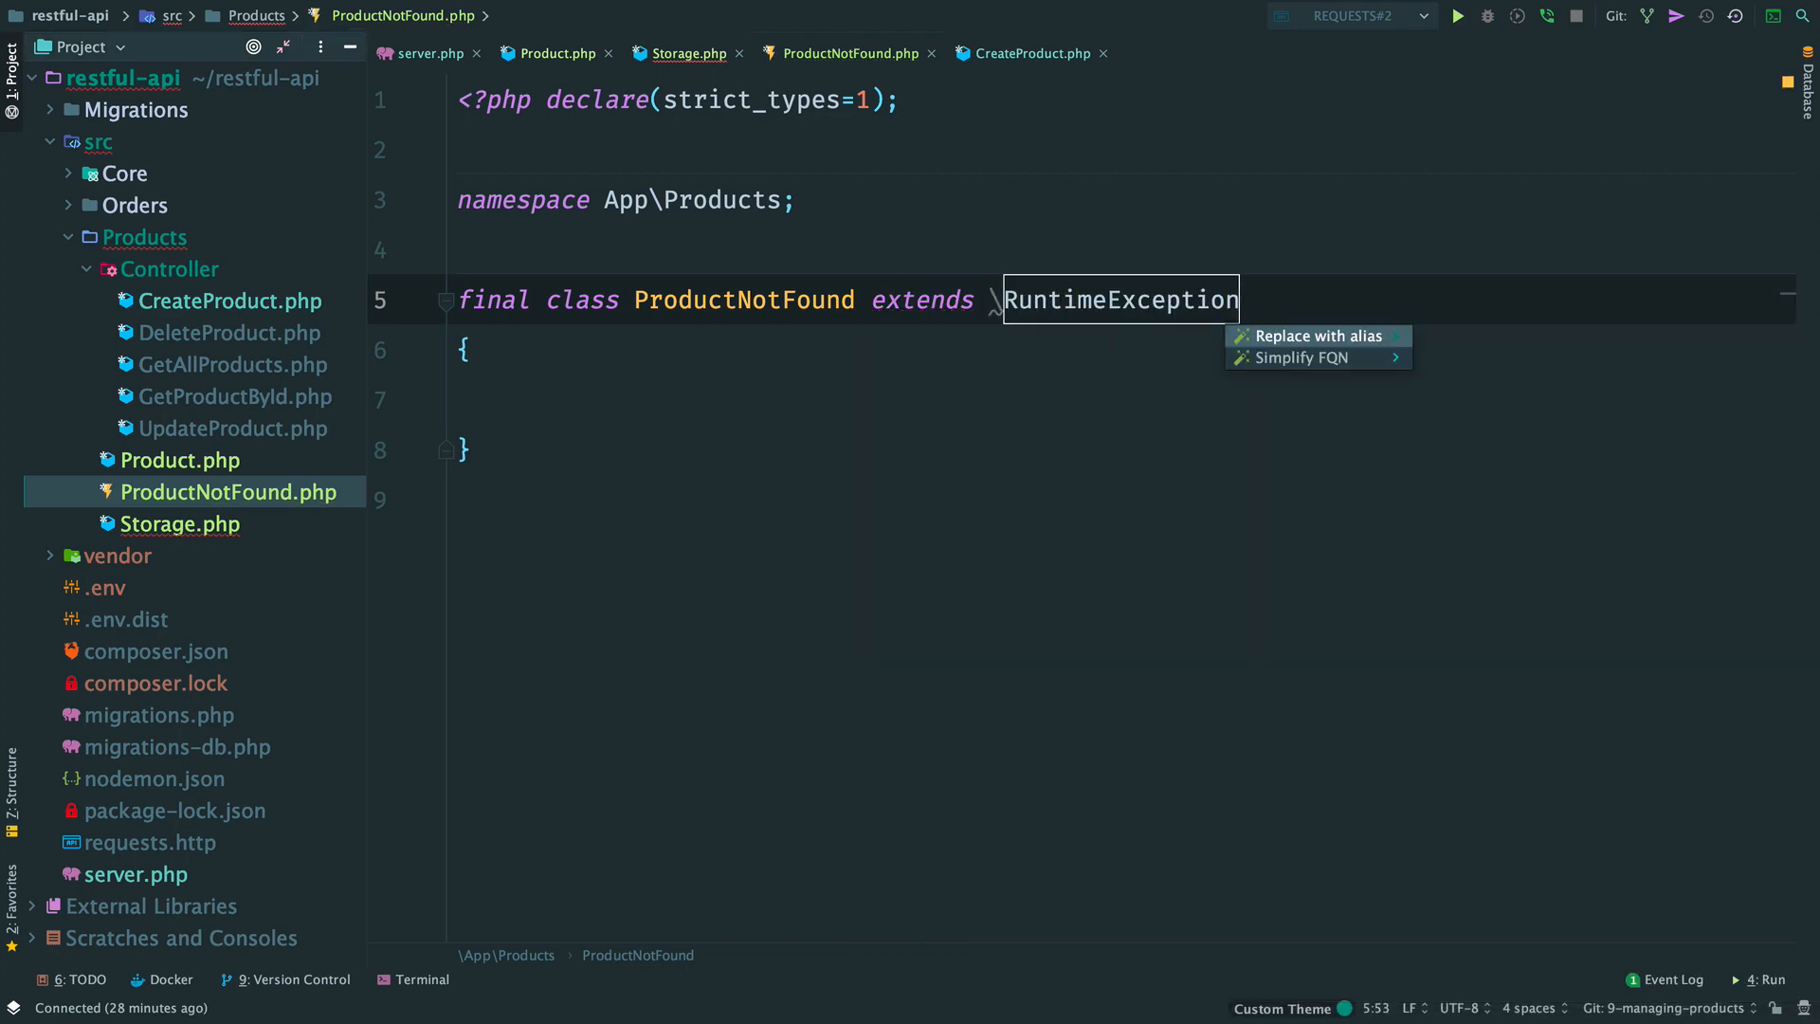
pyautogui.click(682, 53)
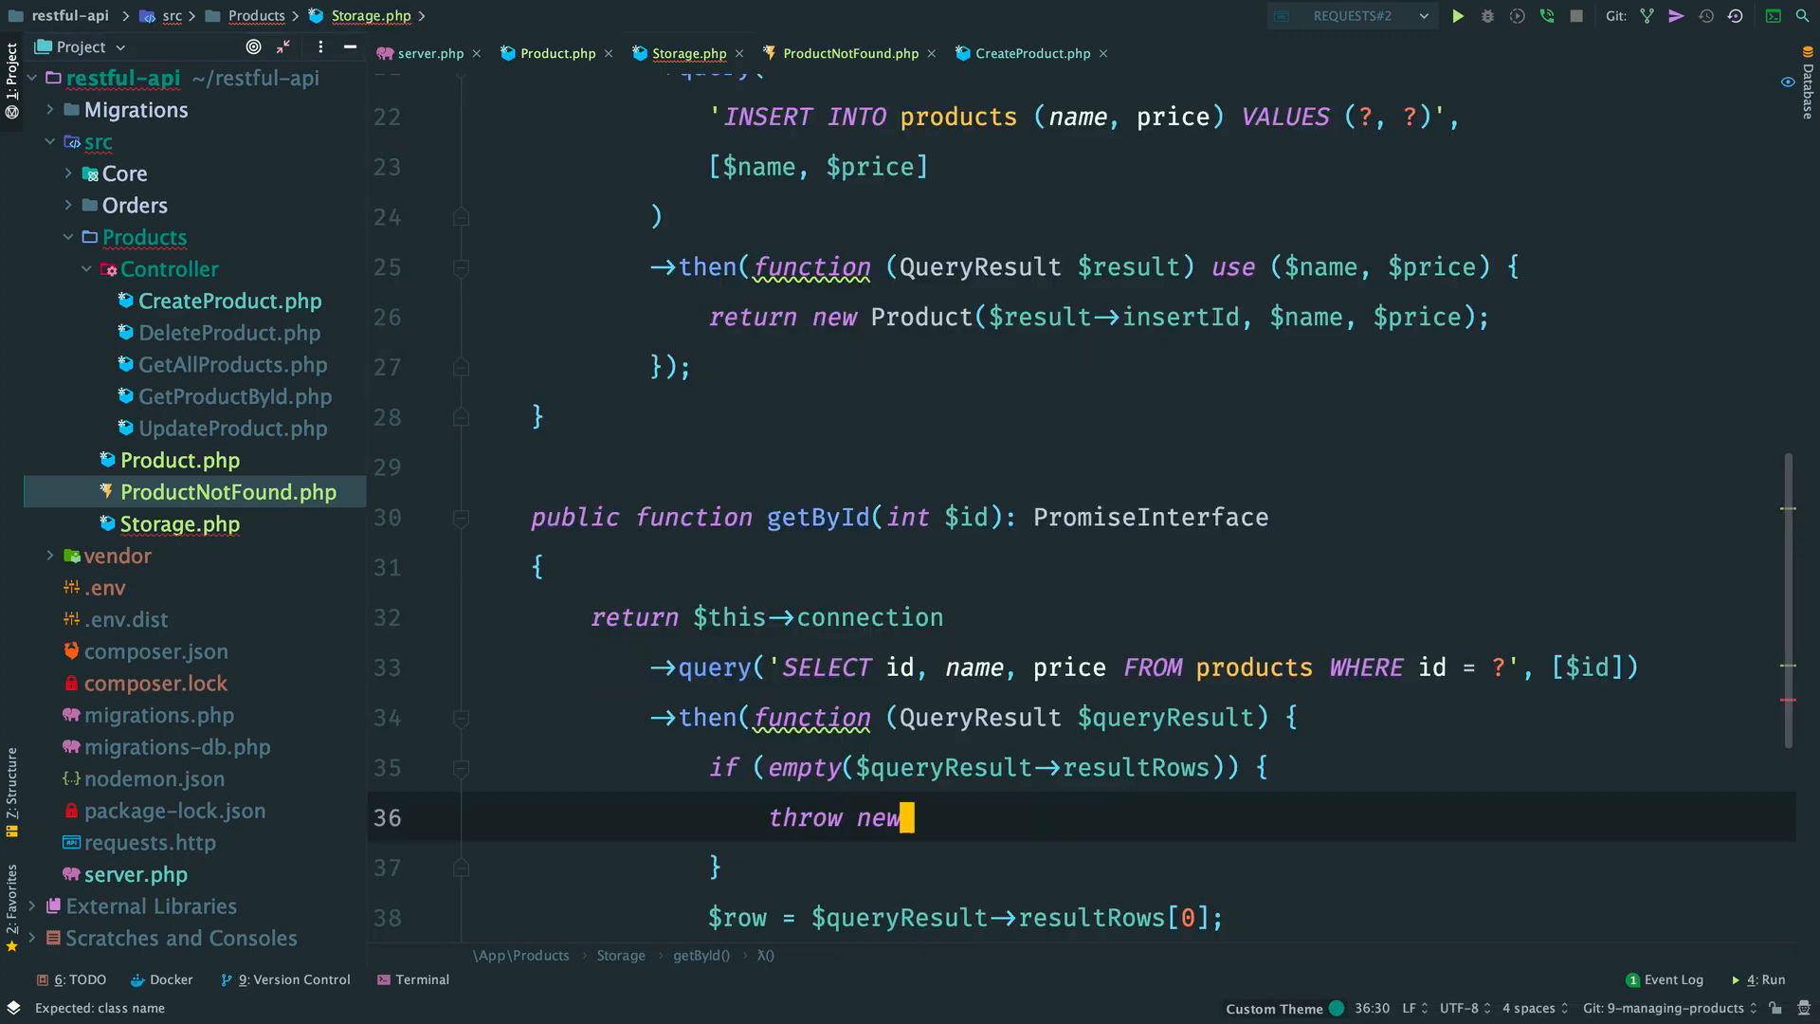
pyautogui.write('ProductNotFound()')
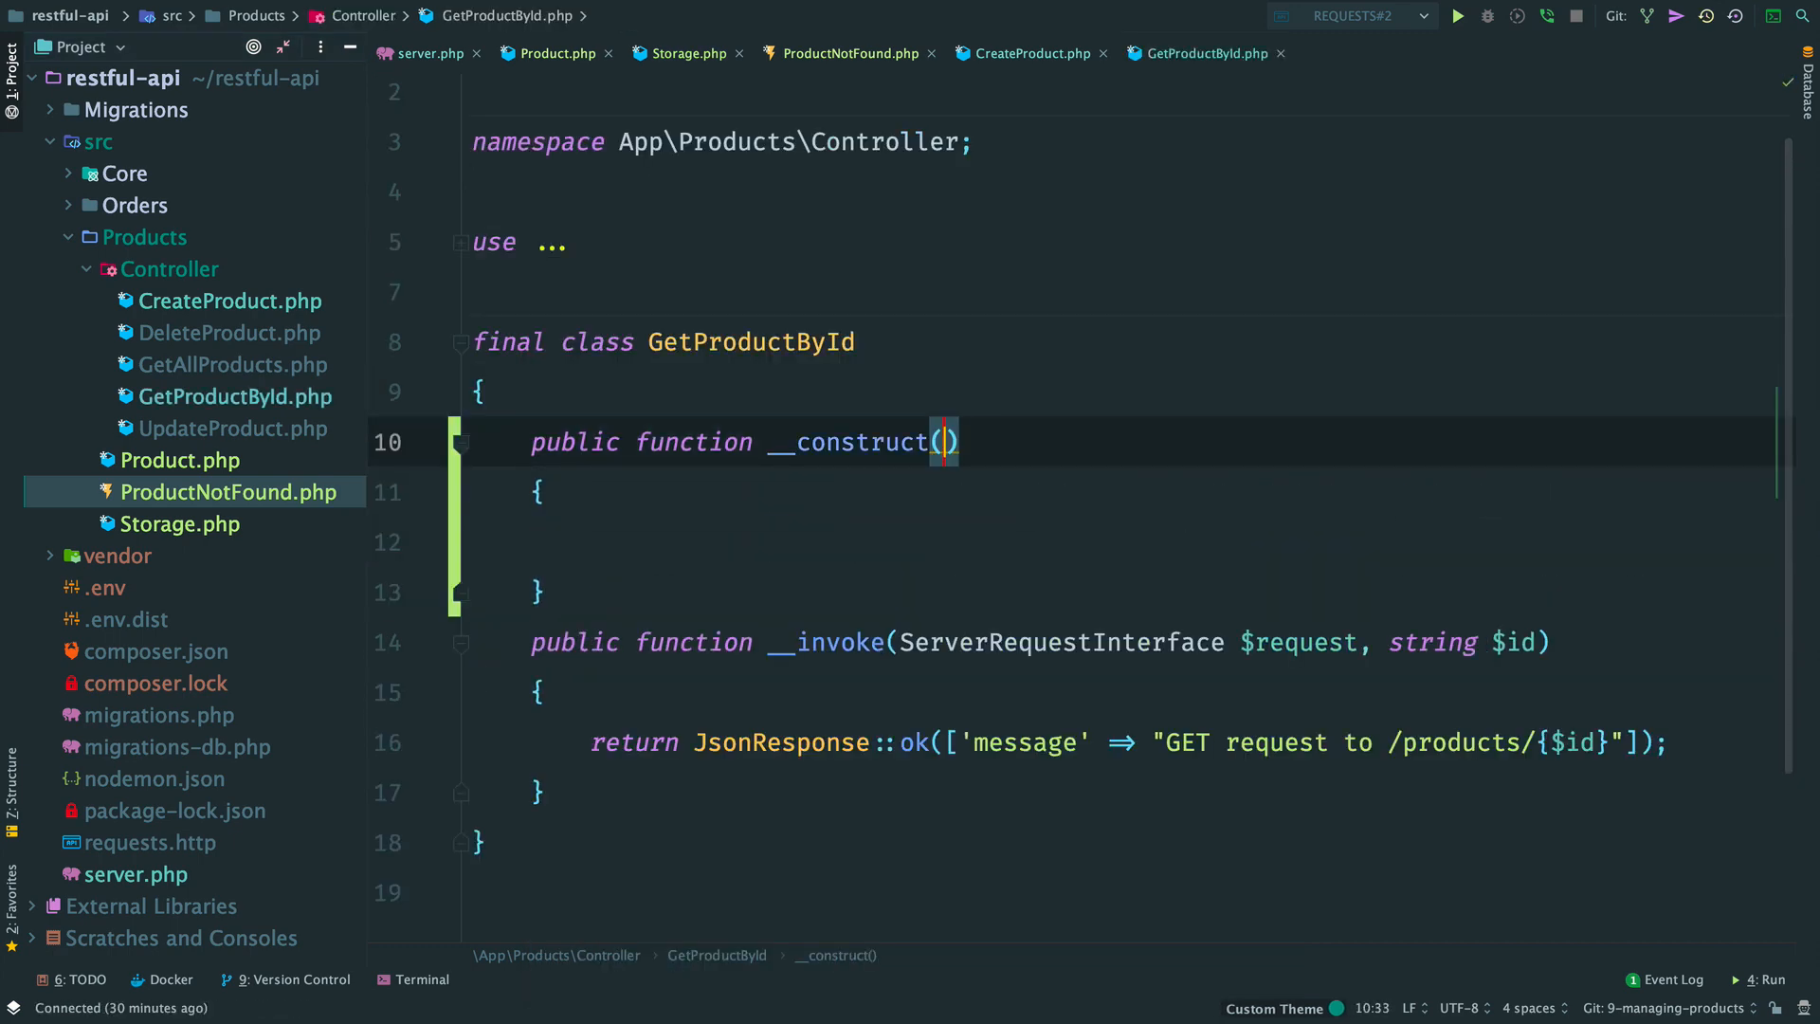
# Step: Inject Storage into GetProductById as a field and call getById with (int)$id
pyautogui.write('Storage $storage')
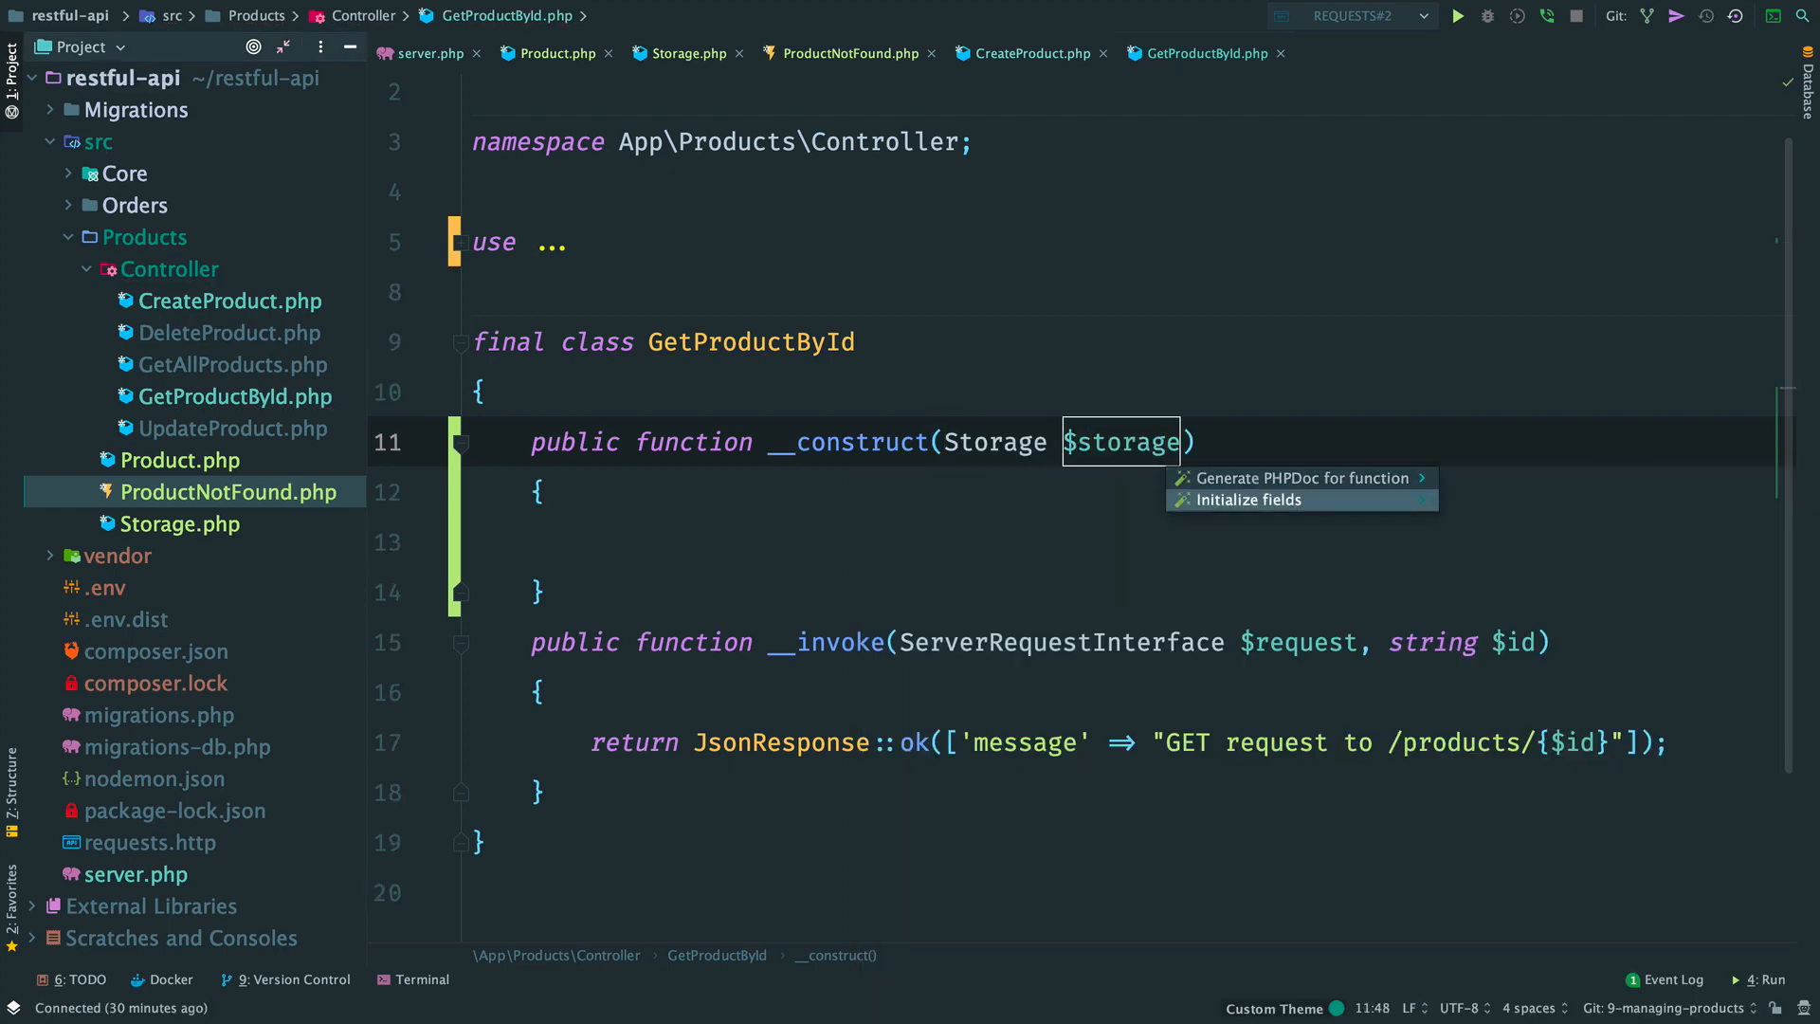
pyautogui.click(1261, 500)
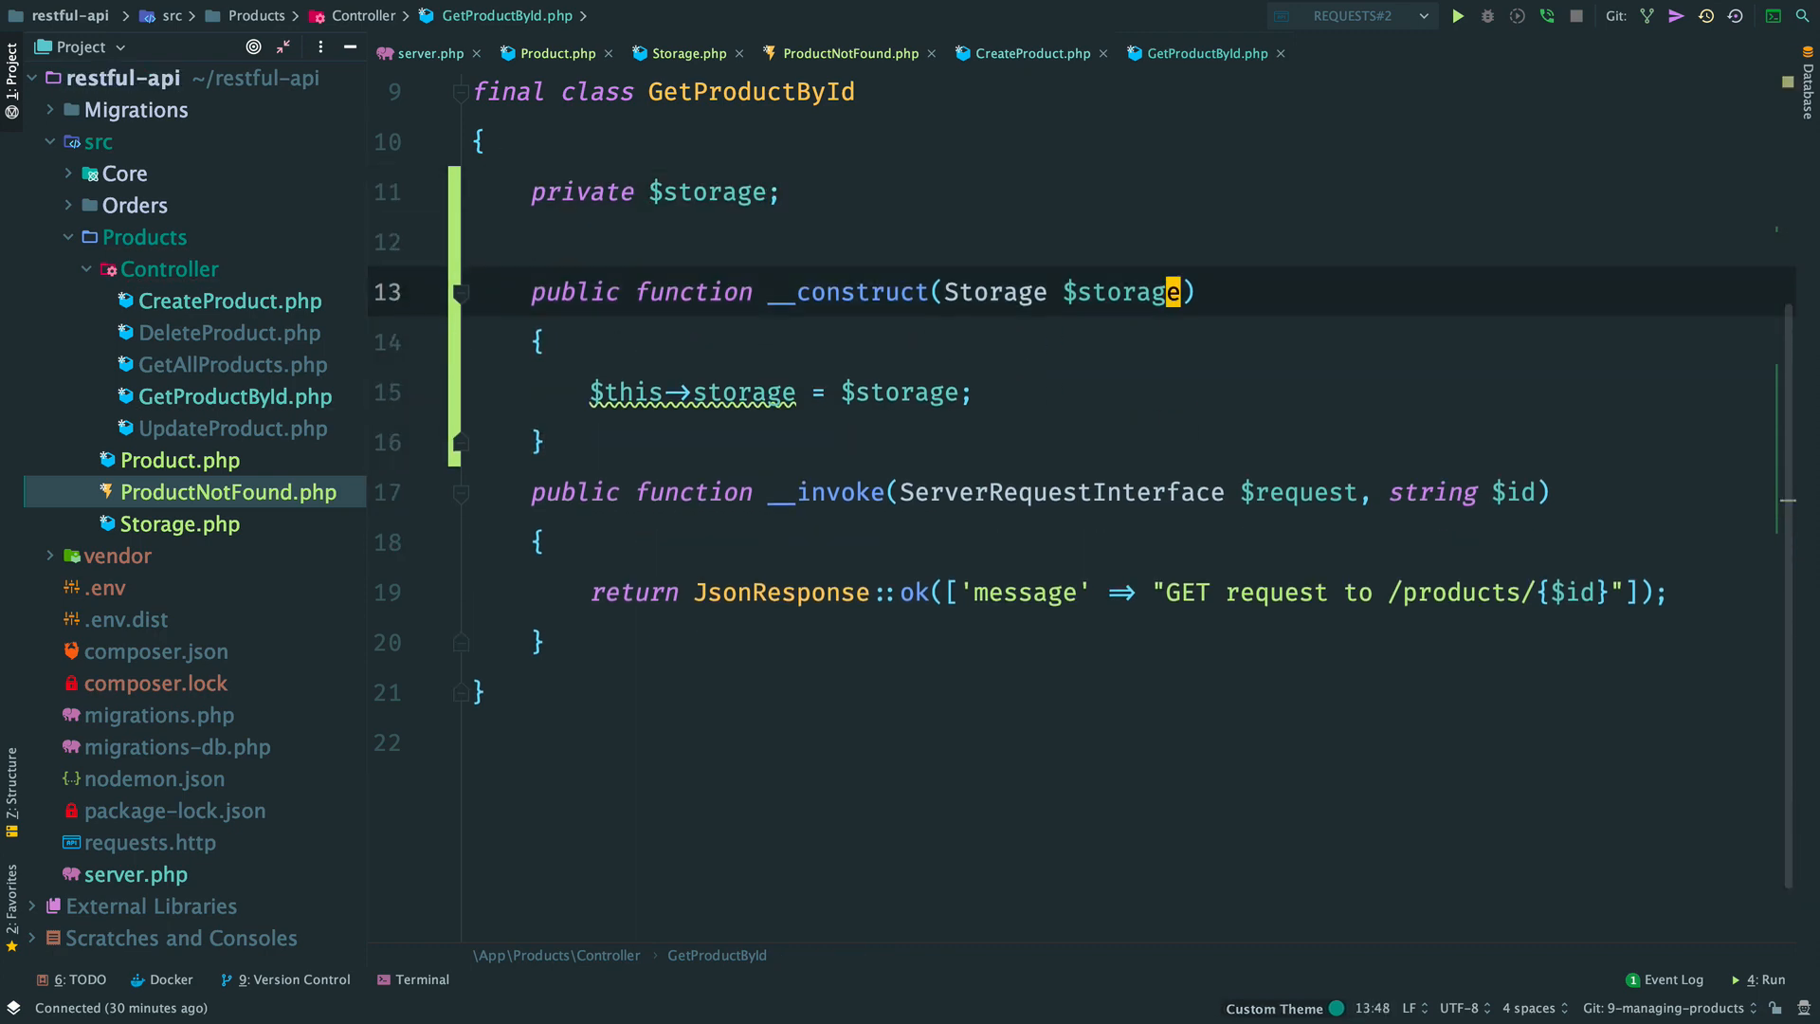
pyautogui.write('return $this->storage')
pyautogui.write('->getById(')
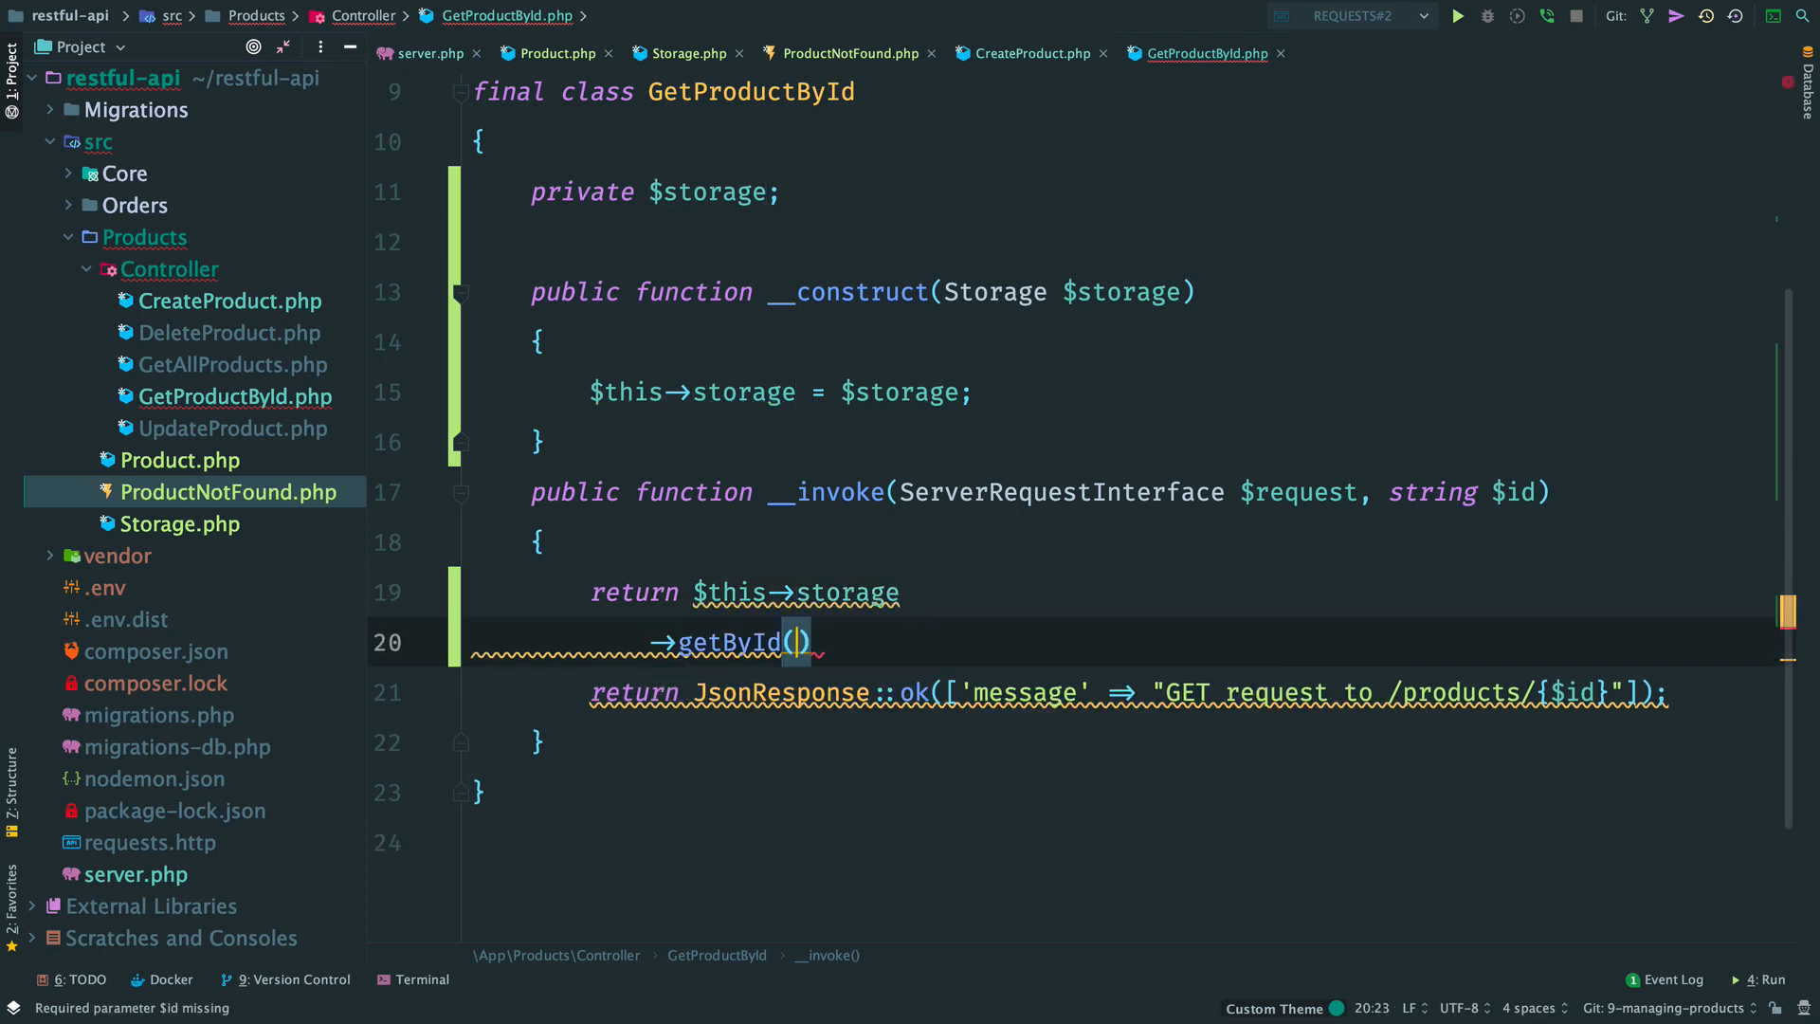
pyautogui.write('(int)$id)')
pyautogui.write('function (Product $product) {')
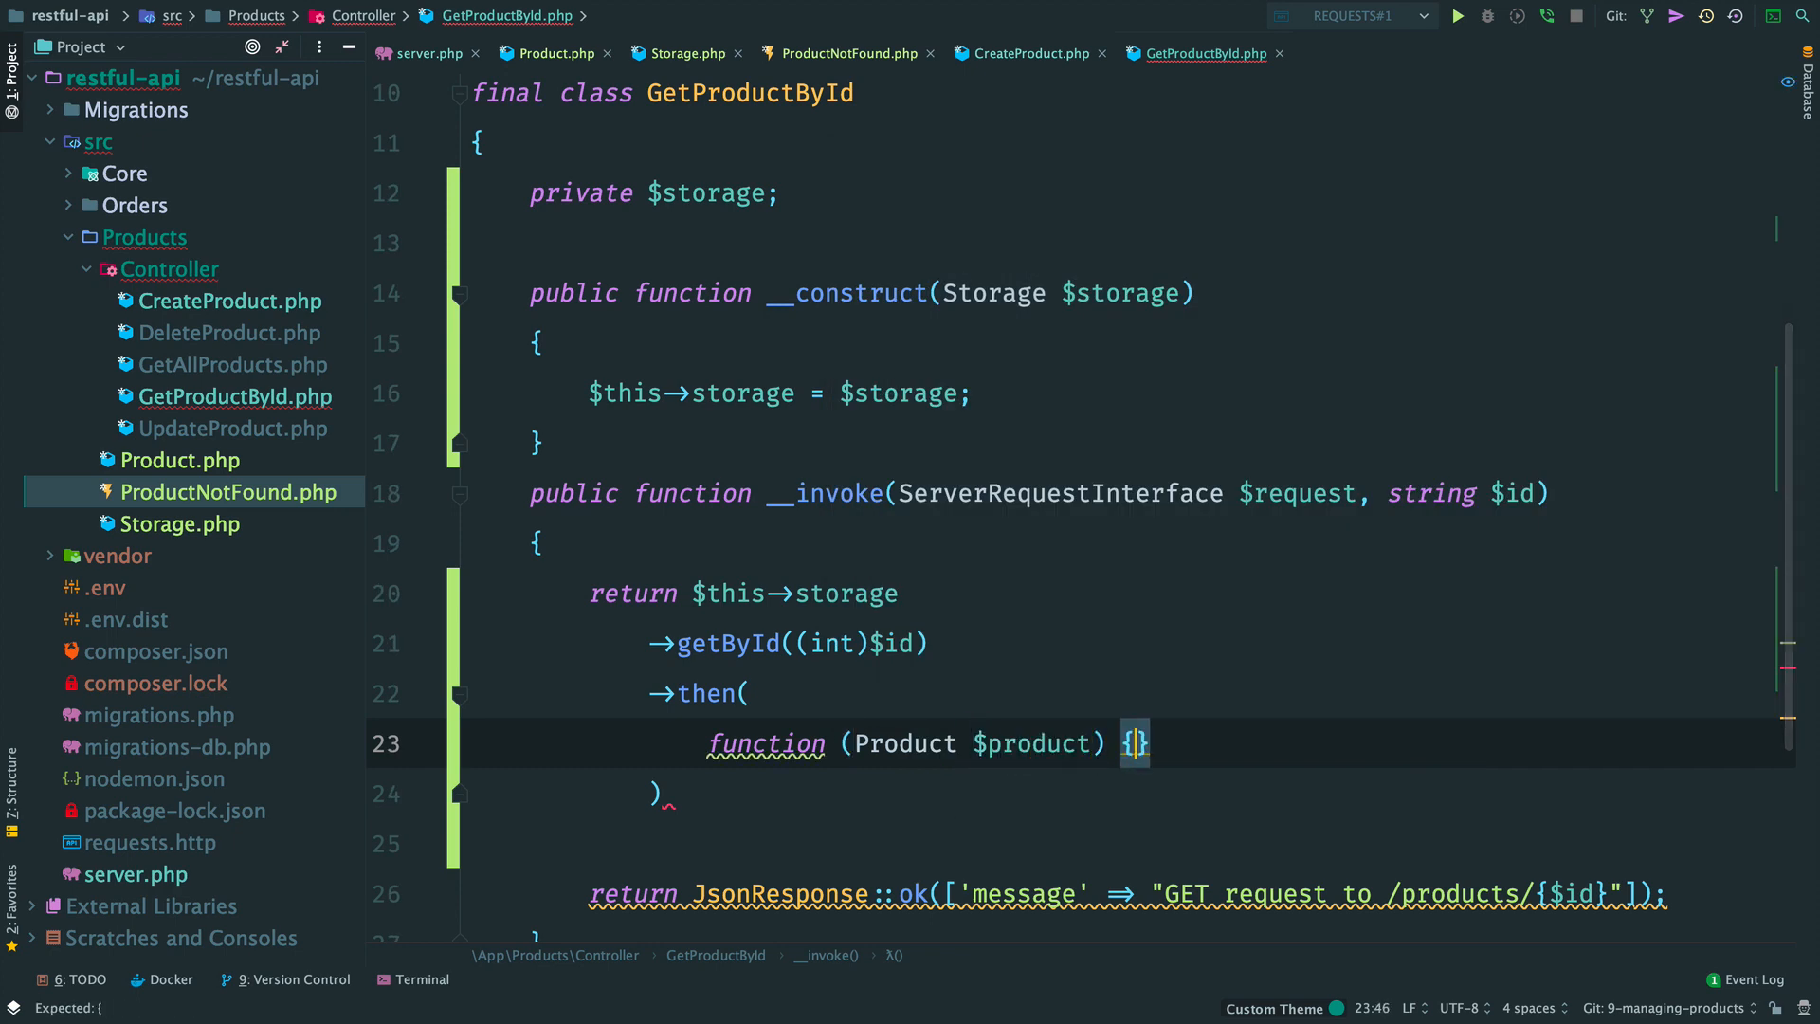
# Step: Return the product via JsonResponse::ok and add a ProductNotFound $error otherwise callback
pyautogui.write('return JsonResponse::')
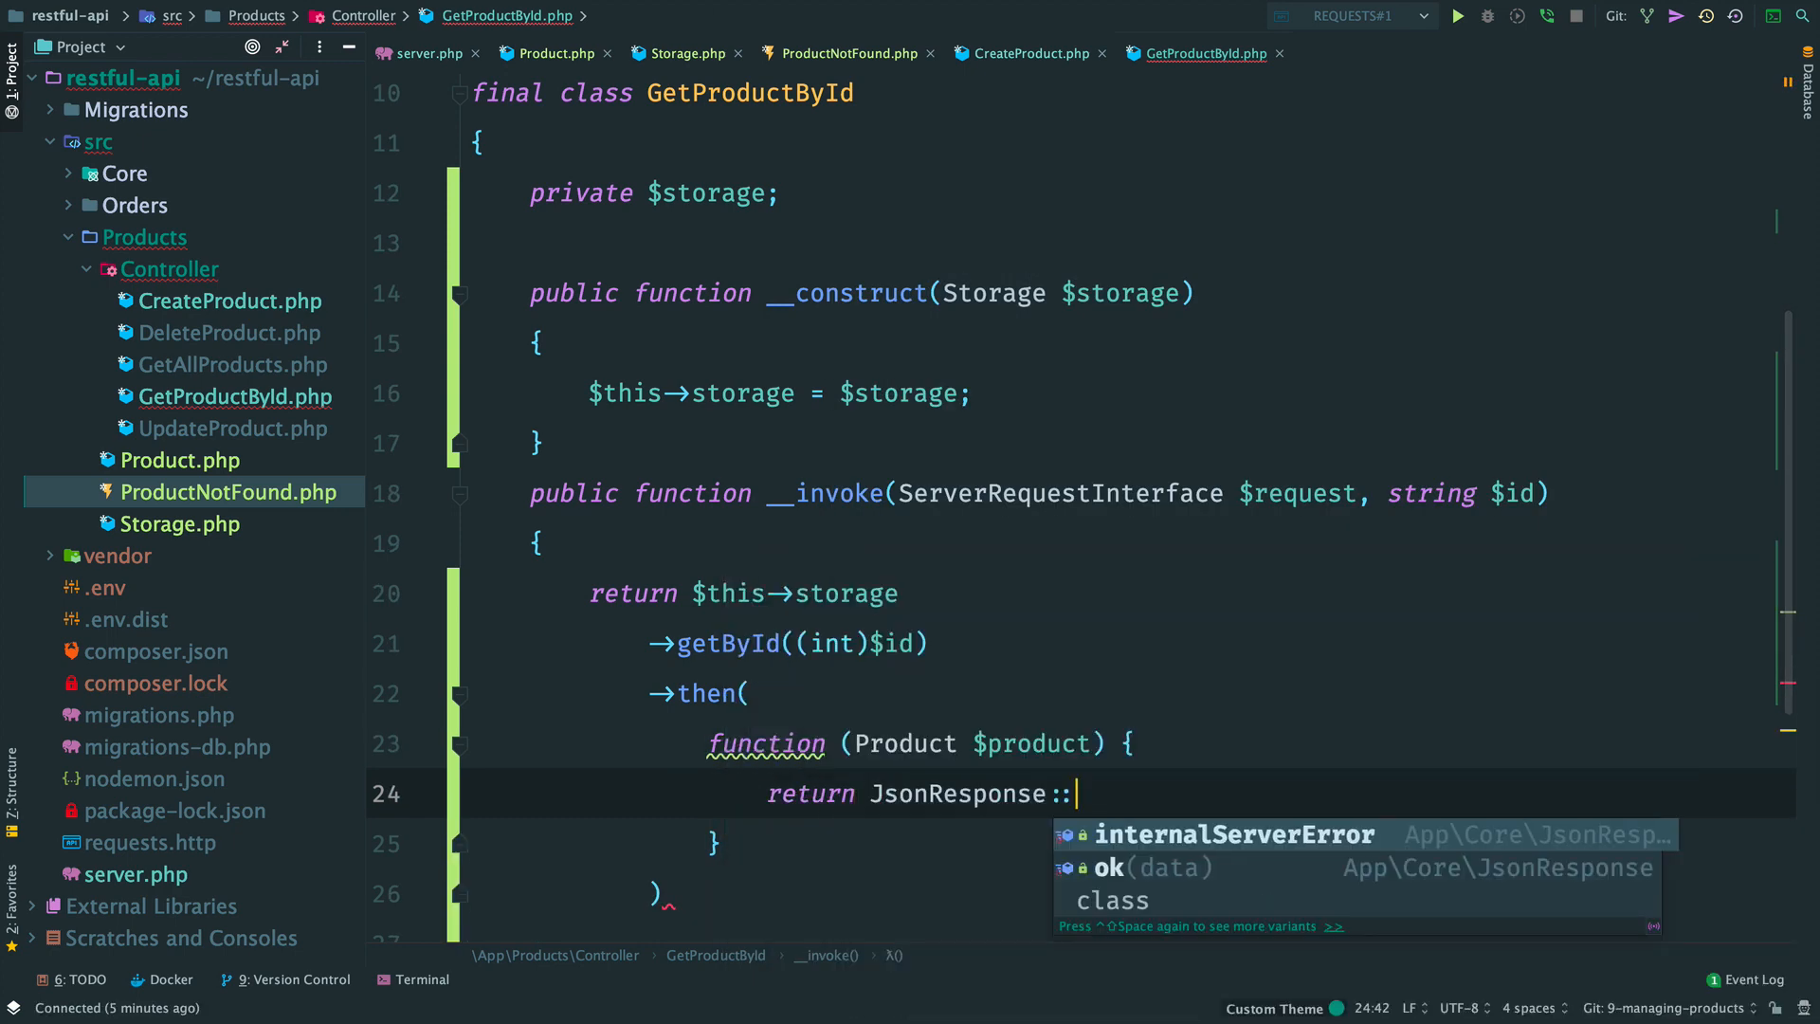
pyautogui.write('ok($product->toArray());')
pyautogui.write('->otherwise(function (ProductNotFound ));')
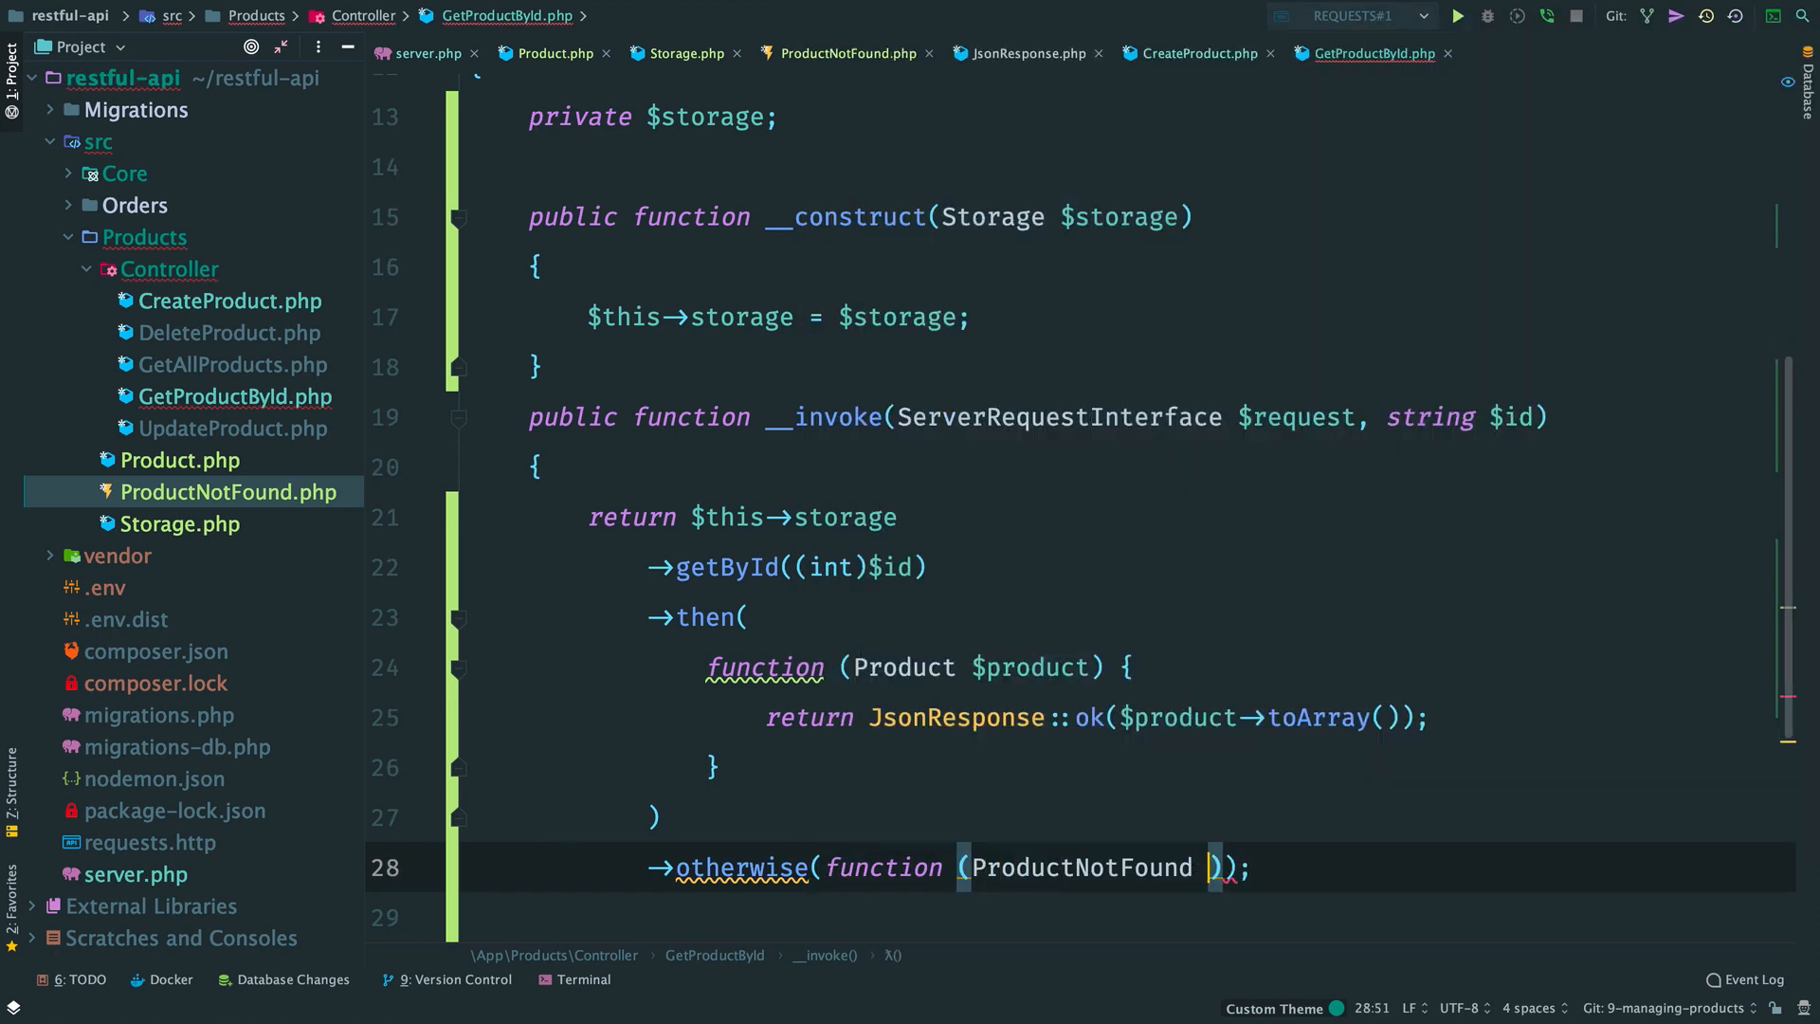
pyautogui.write('$error')
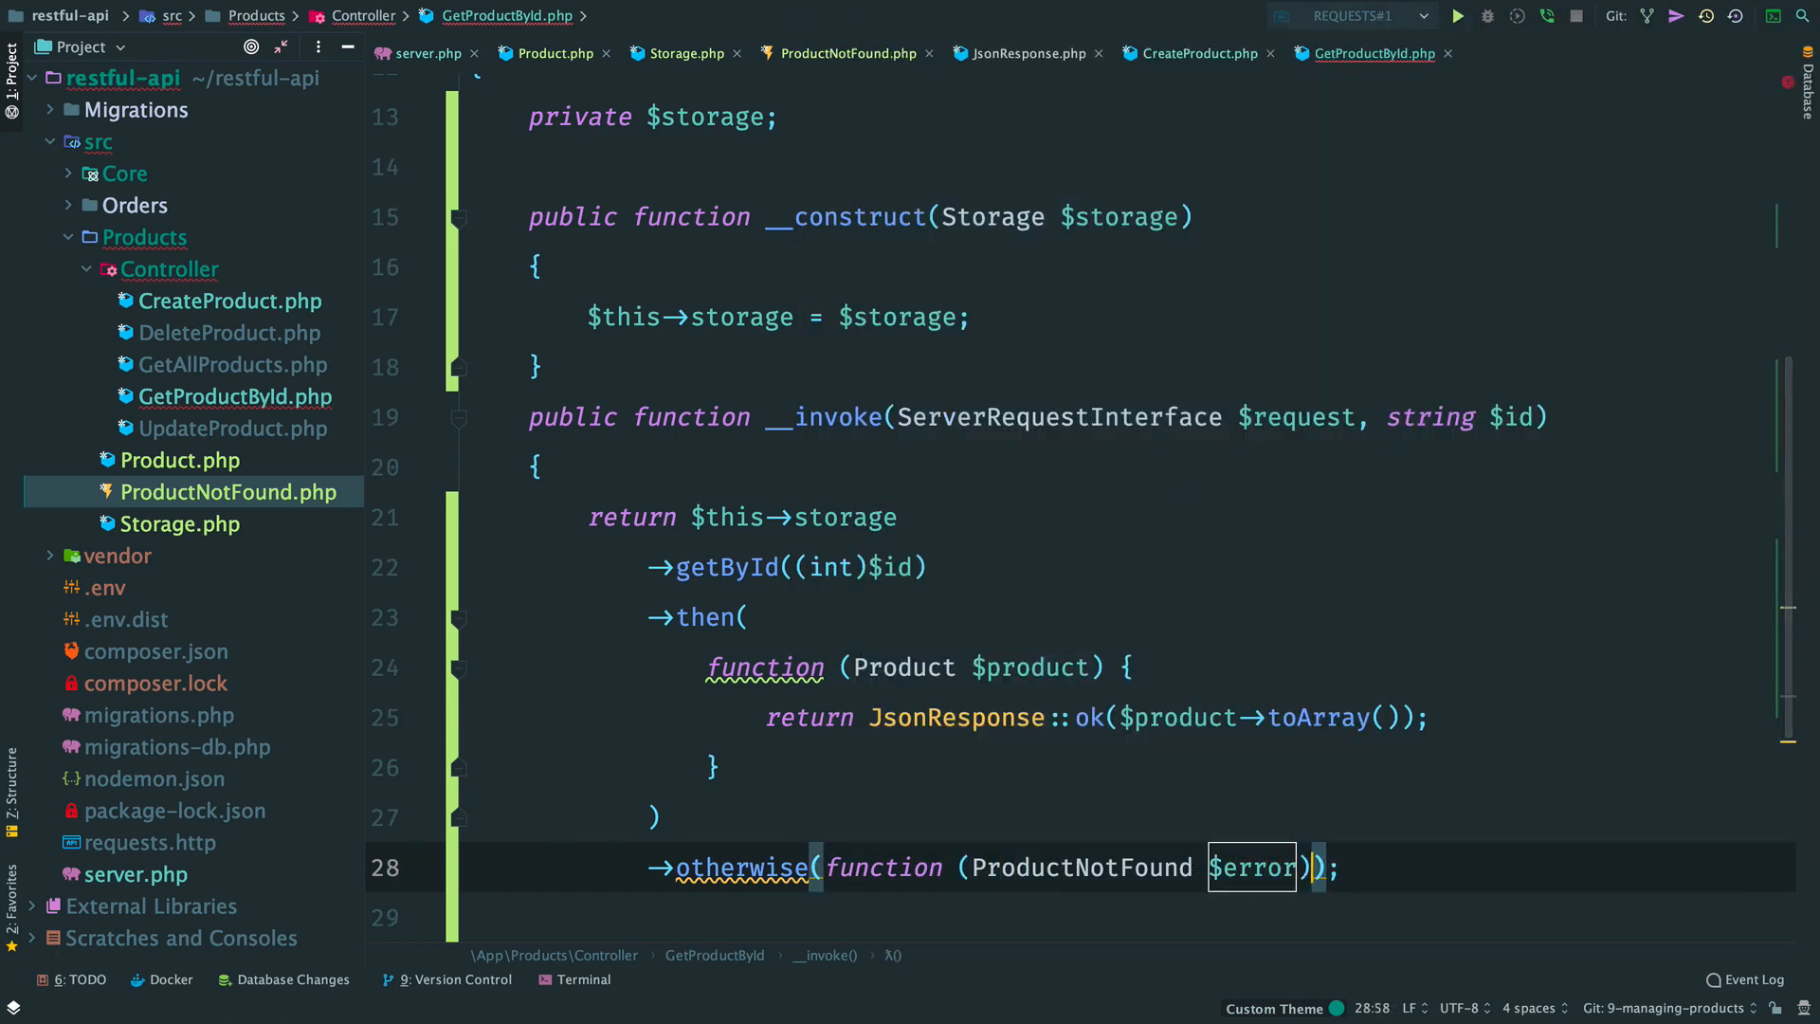
pyautogui.write('ret')
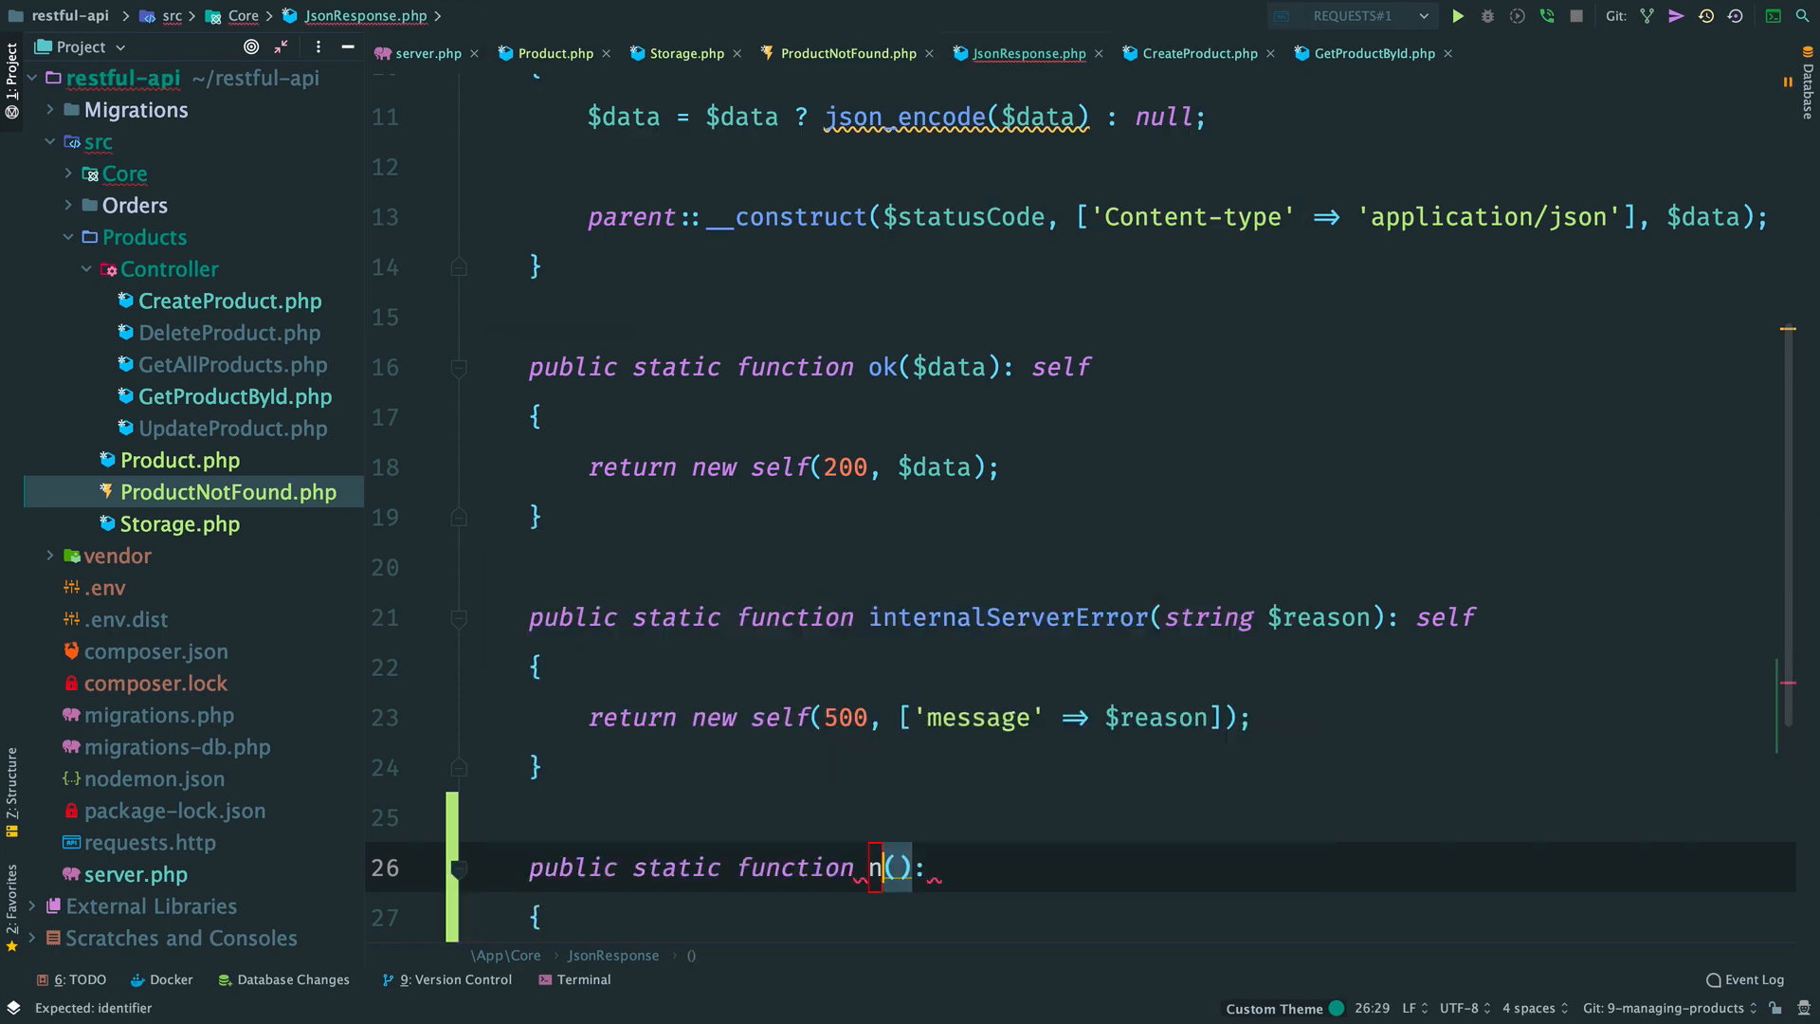
# Step: Add public static notFound() to JsonResponse returning new self(404)
pyautogui.write('otFound')
pyautogui.write('r')
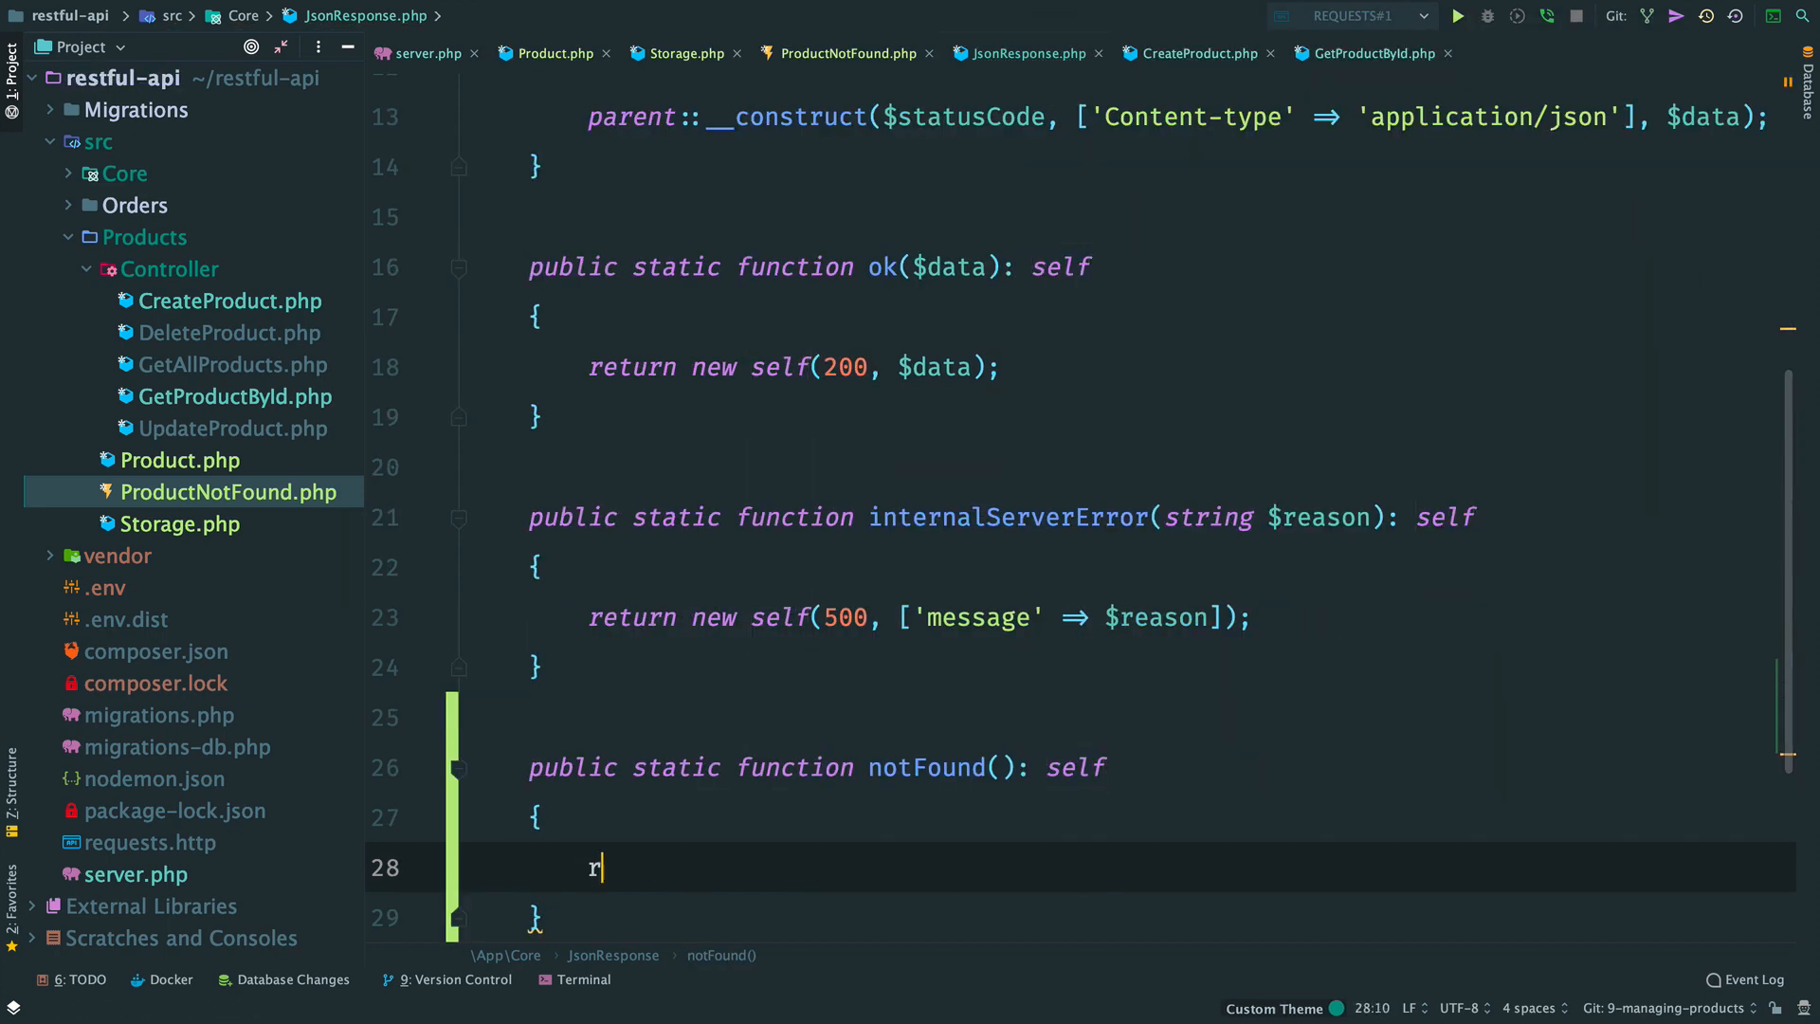
pyautogui.write('eturn new self')
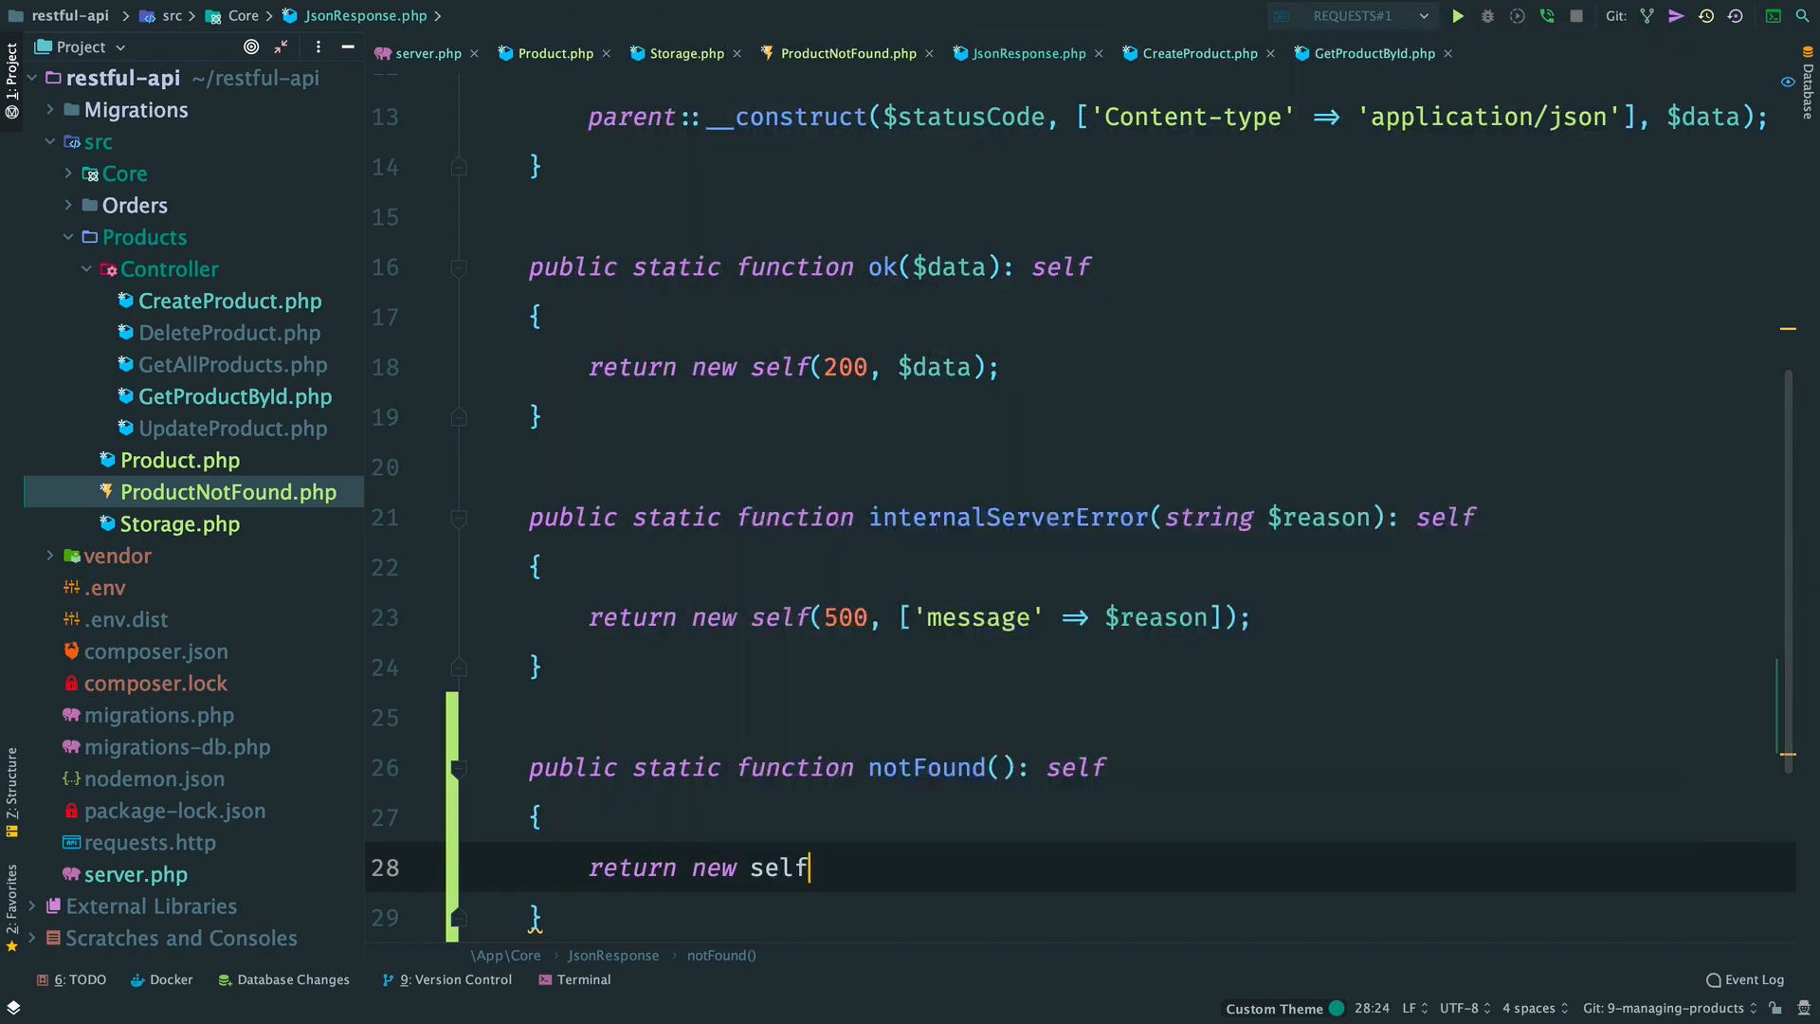
pyautogui.write('(404);')
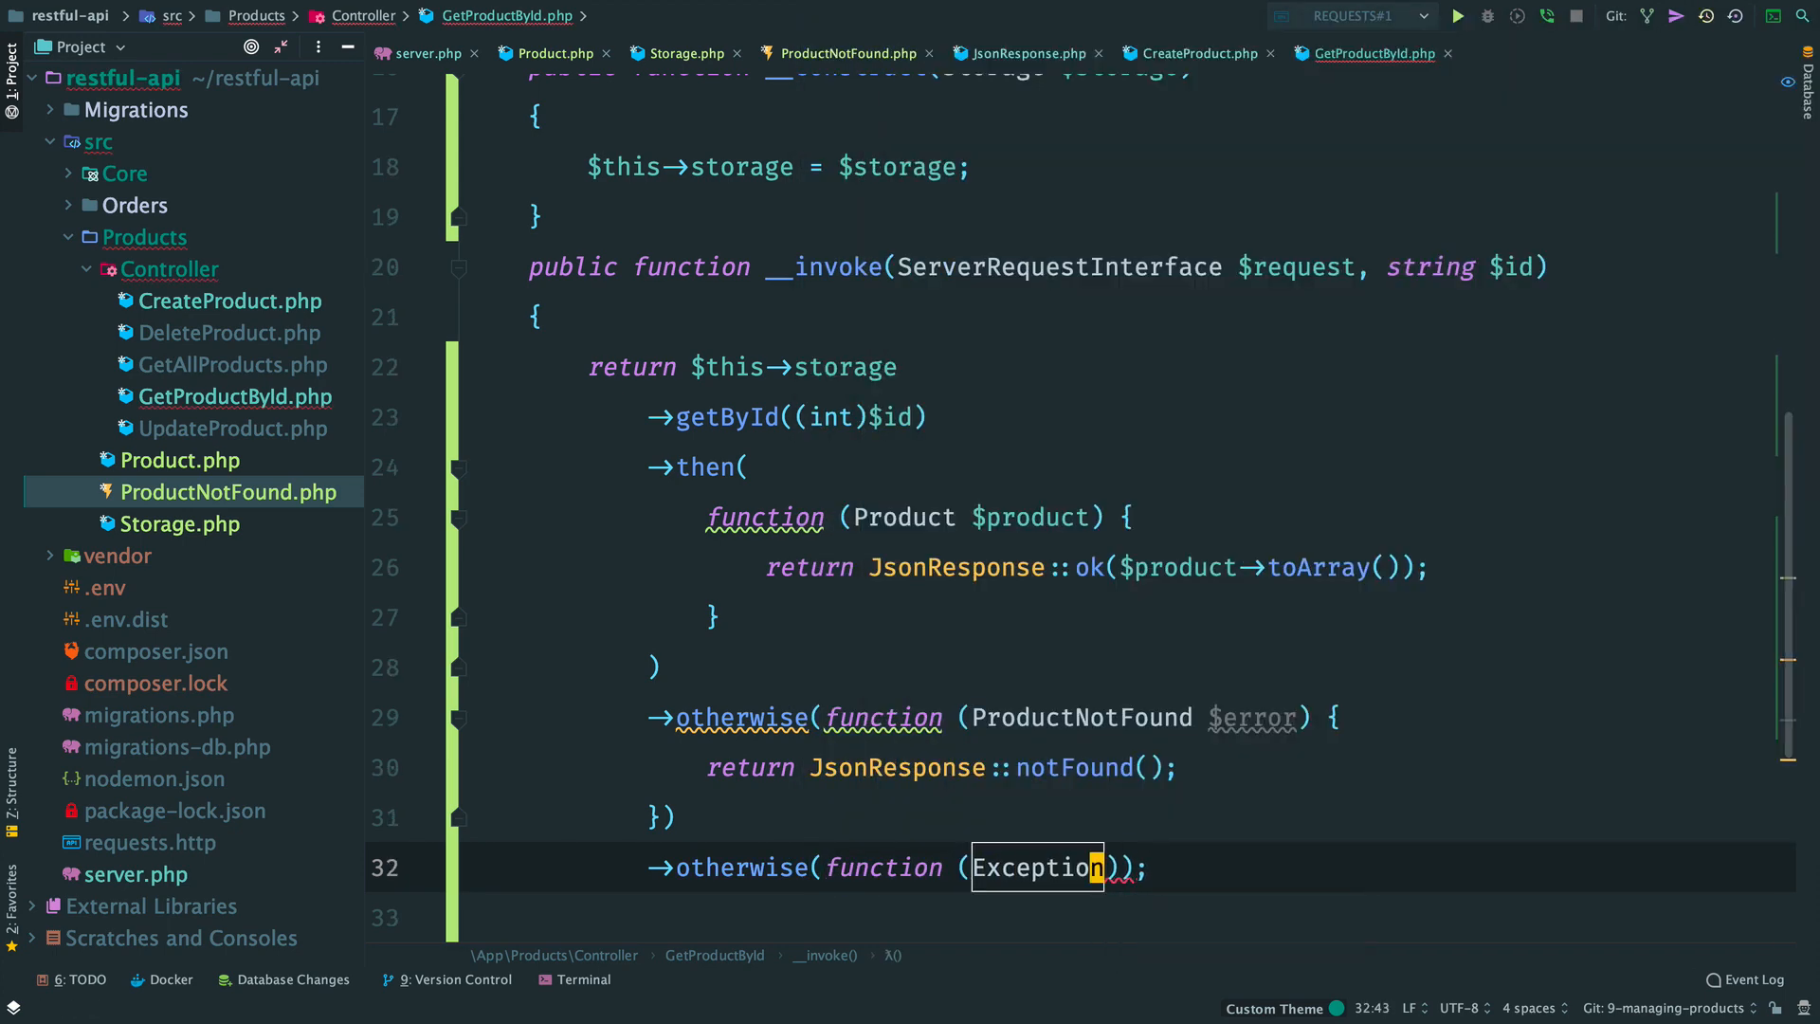
# Step: Return internalServerError with the error message for generic Exceptions, then open the database browser
pyautogui.write('$error')
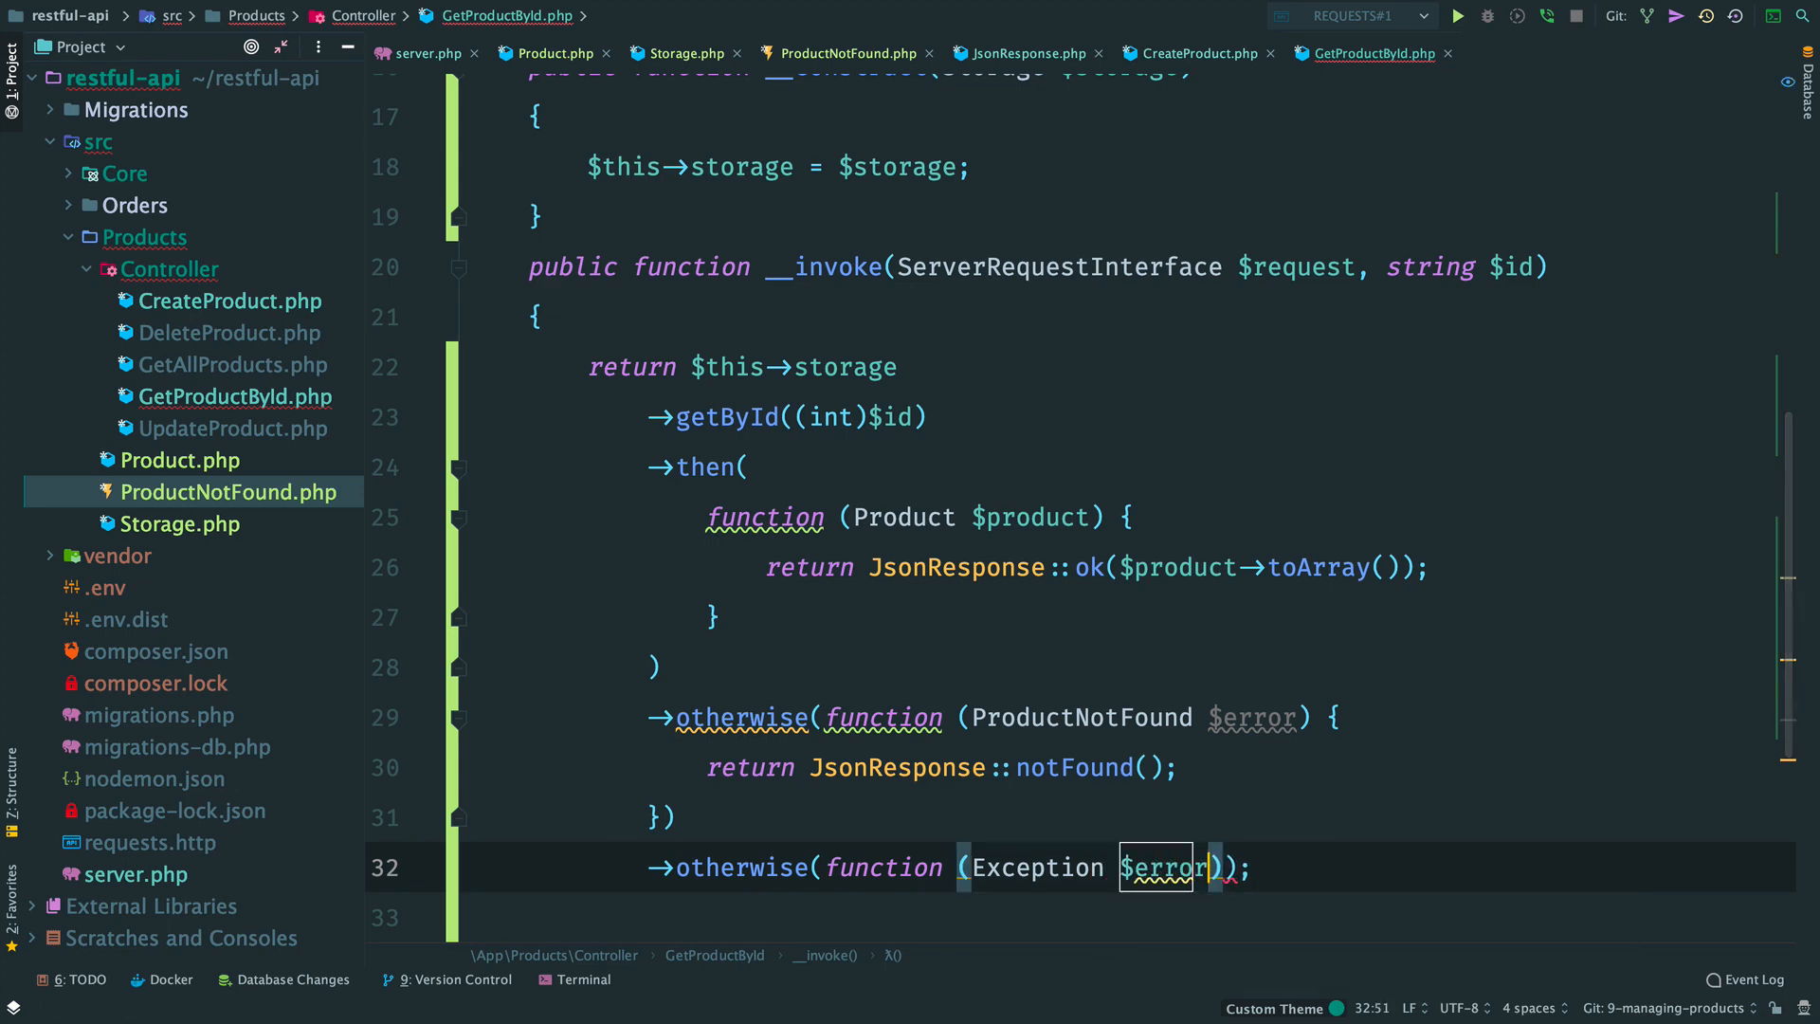
pyautogui.write('return JsonResponse::internalServerError($error->getMessage());')
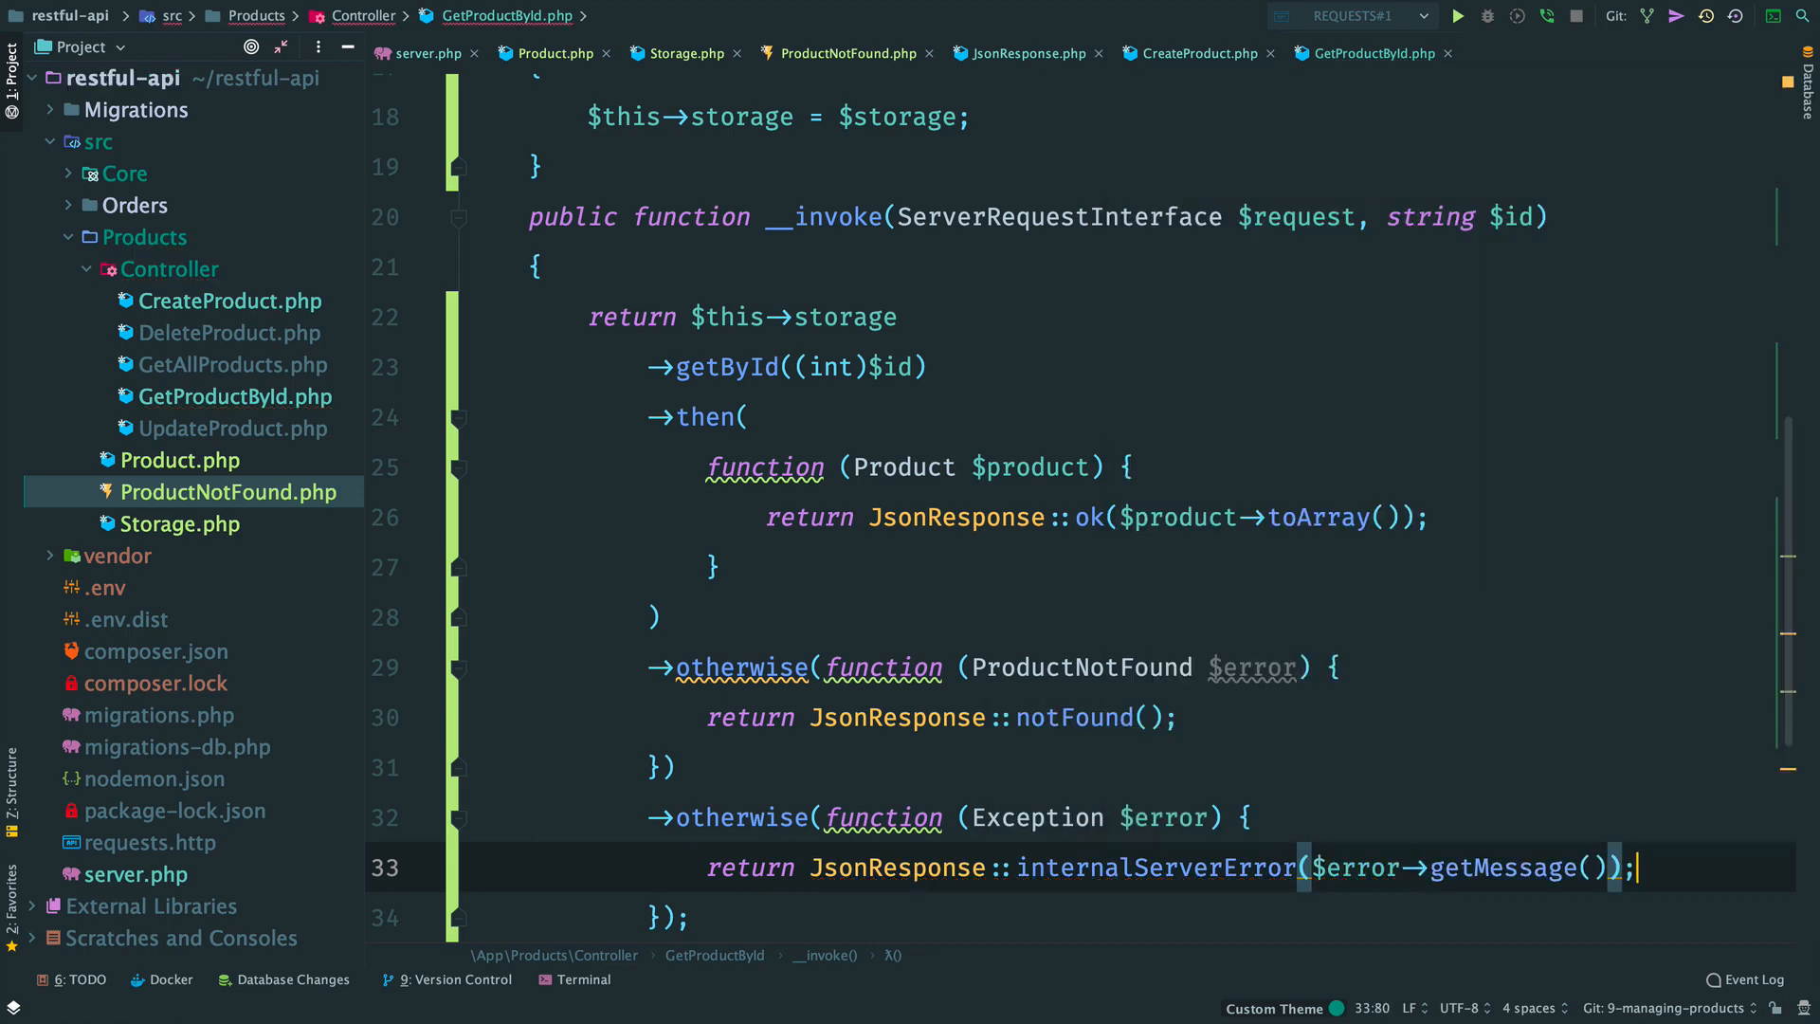
pyautogui.click(1806, 104)
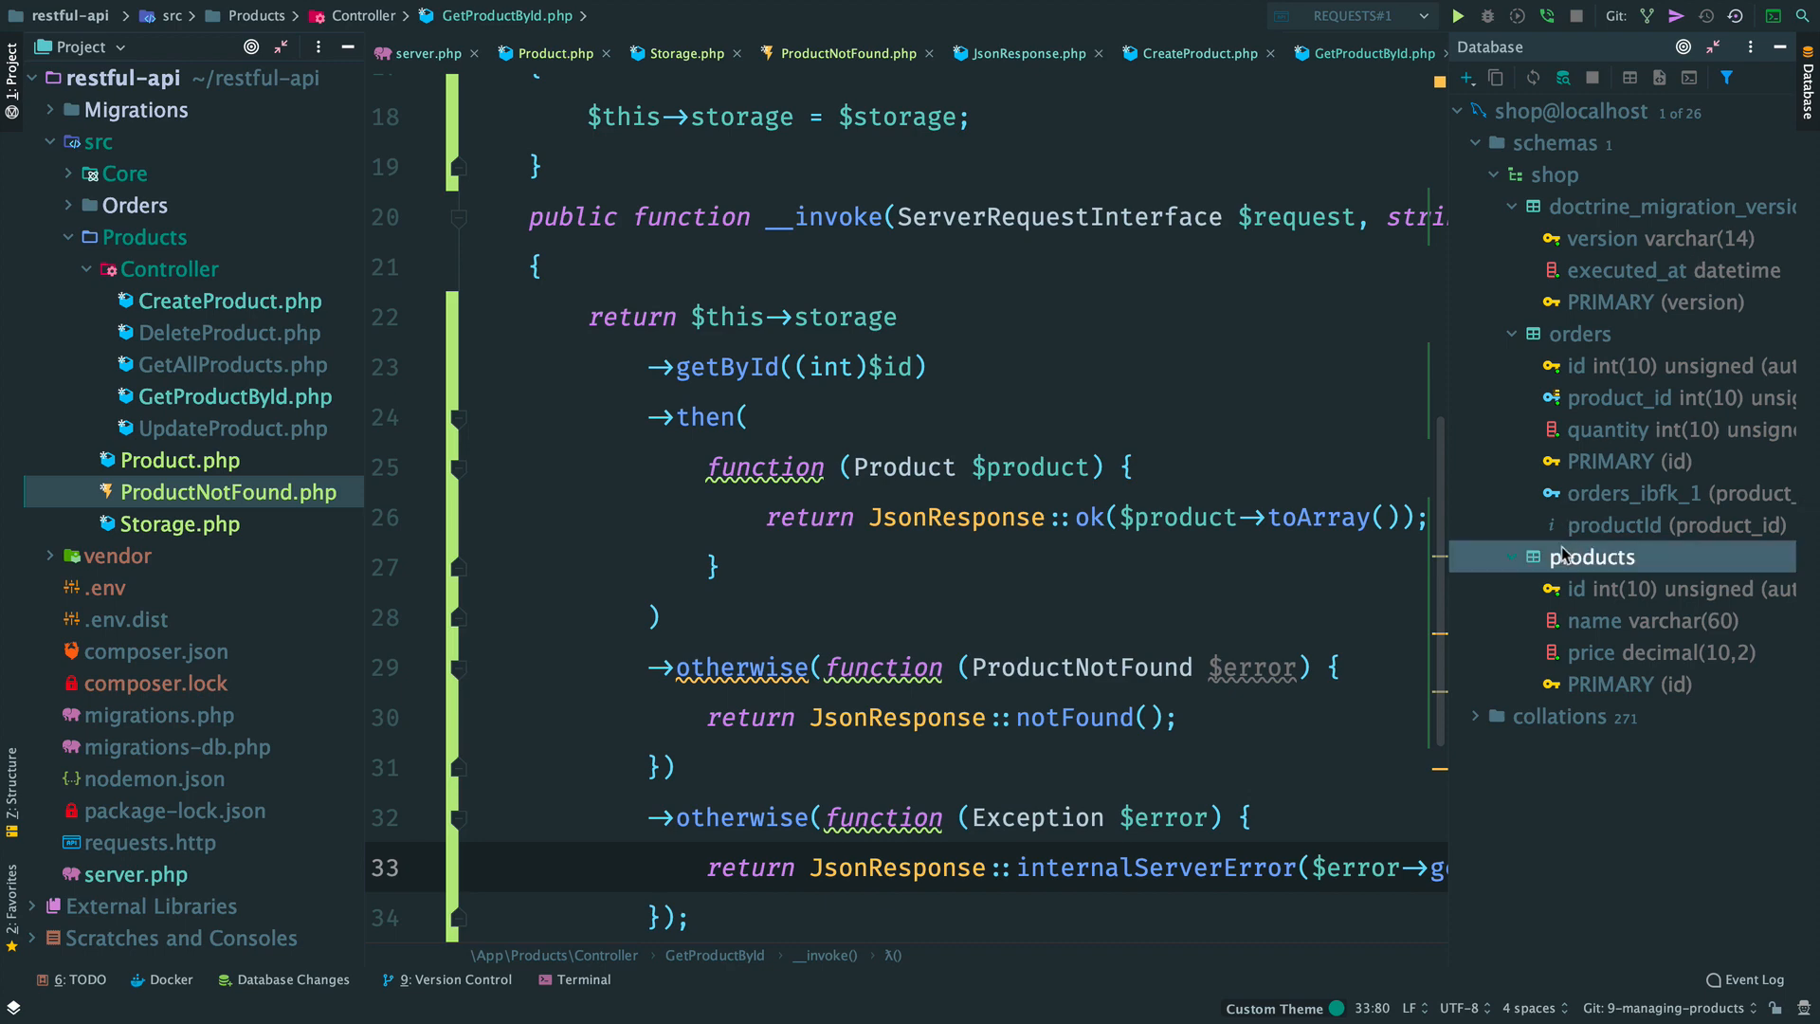
# Step: Send GET /products/1 (200, MacBook Pro, 2800), try id 10, then revert to 1
pyautogui.doubleClick(1593, 556)
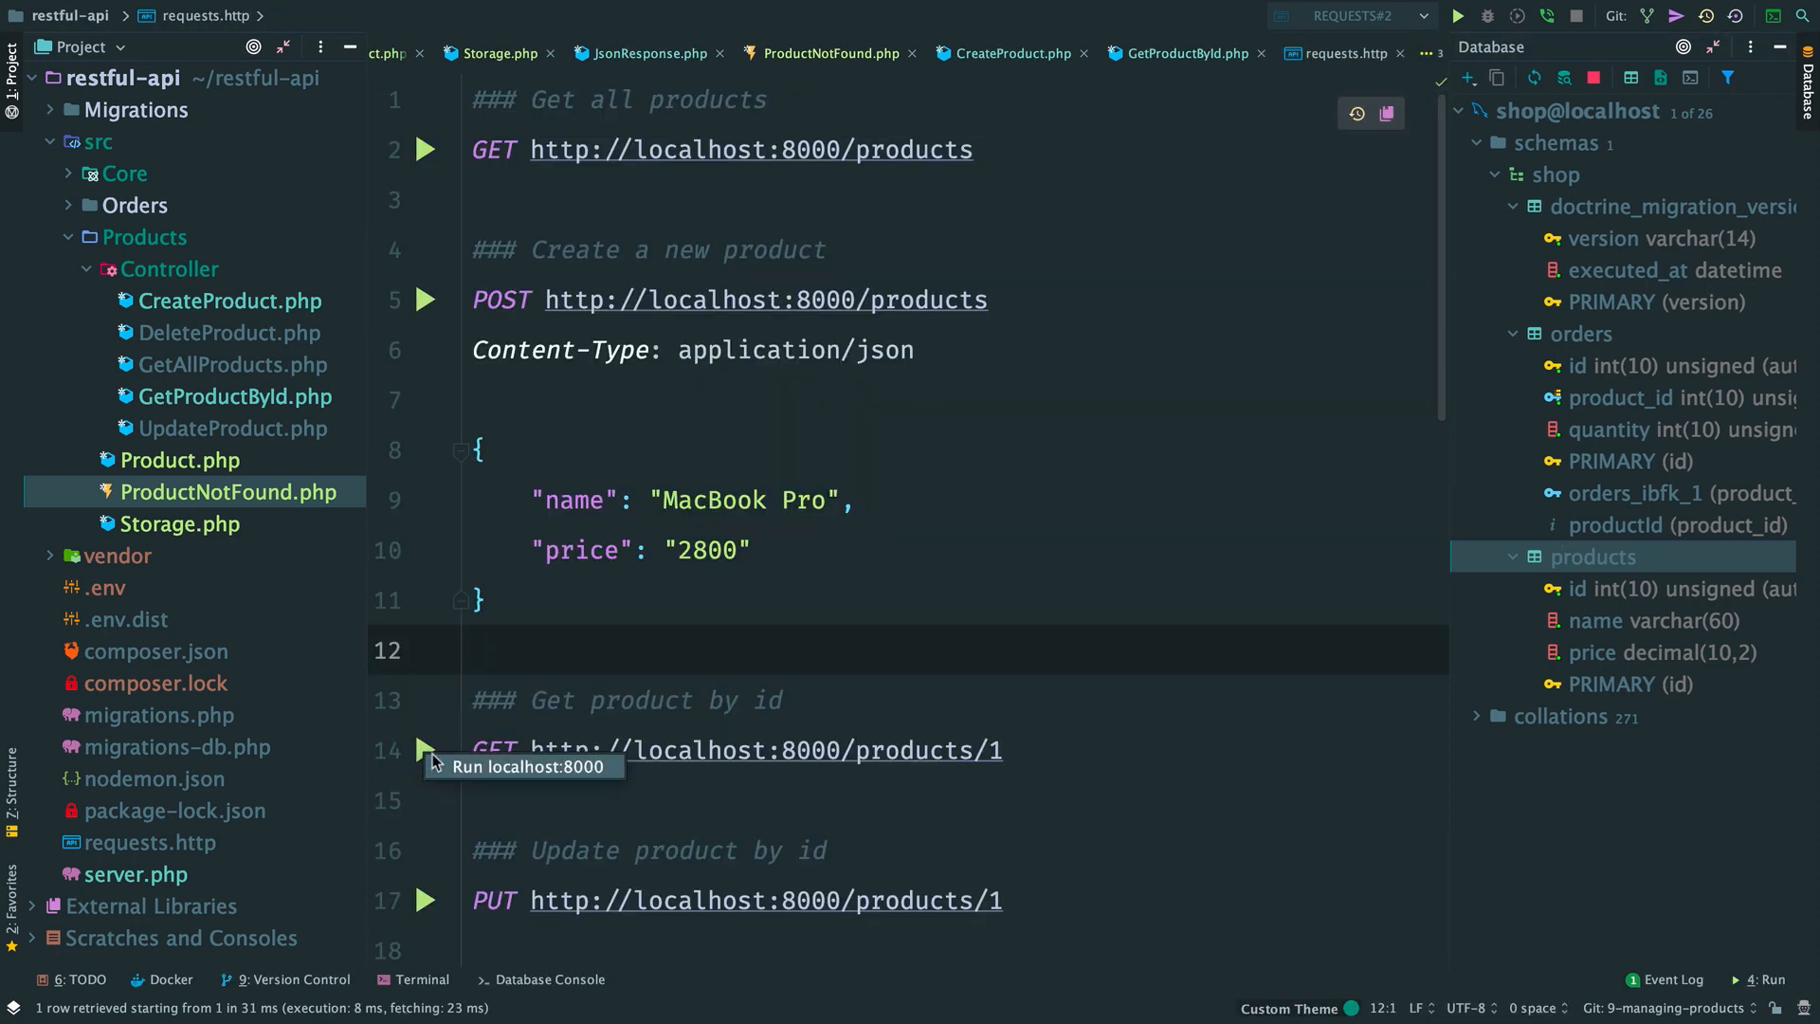
pyautogui.click(425, 749)
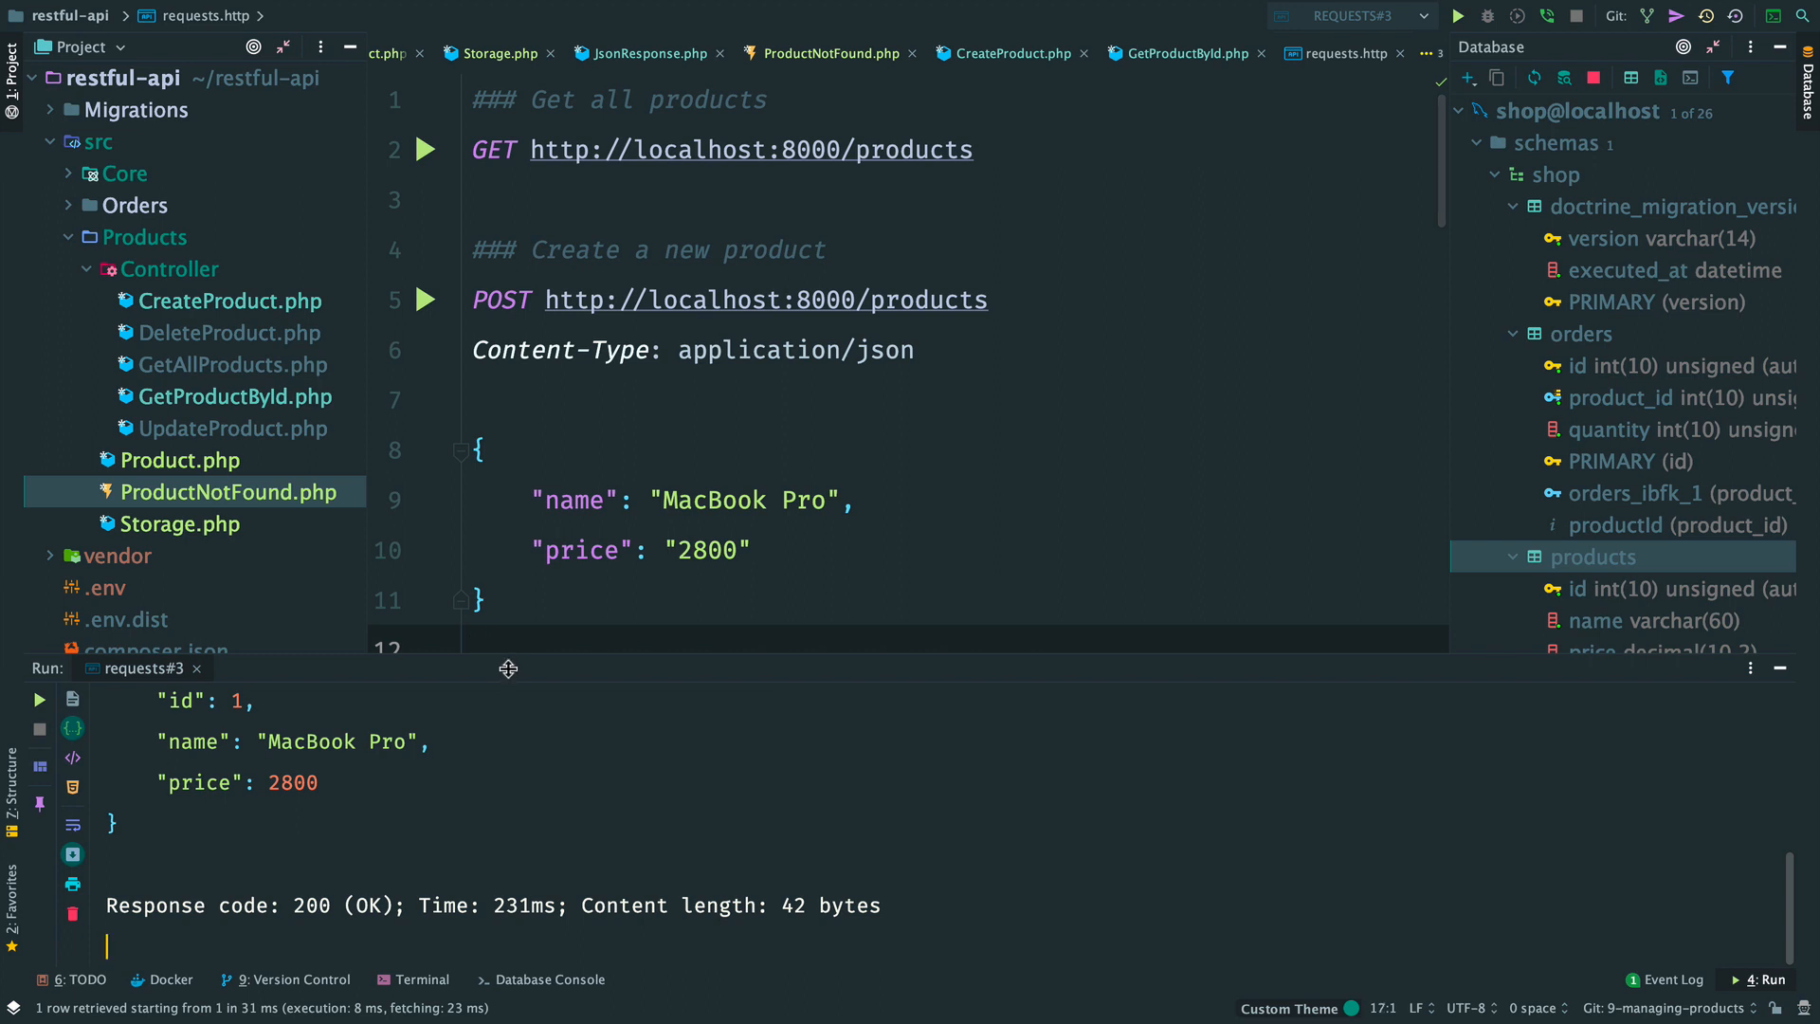
pyautogui.scroll(-3)
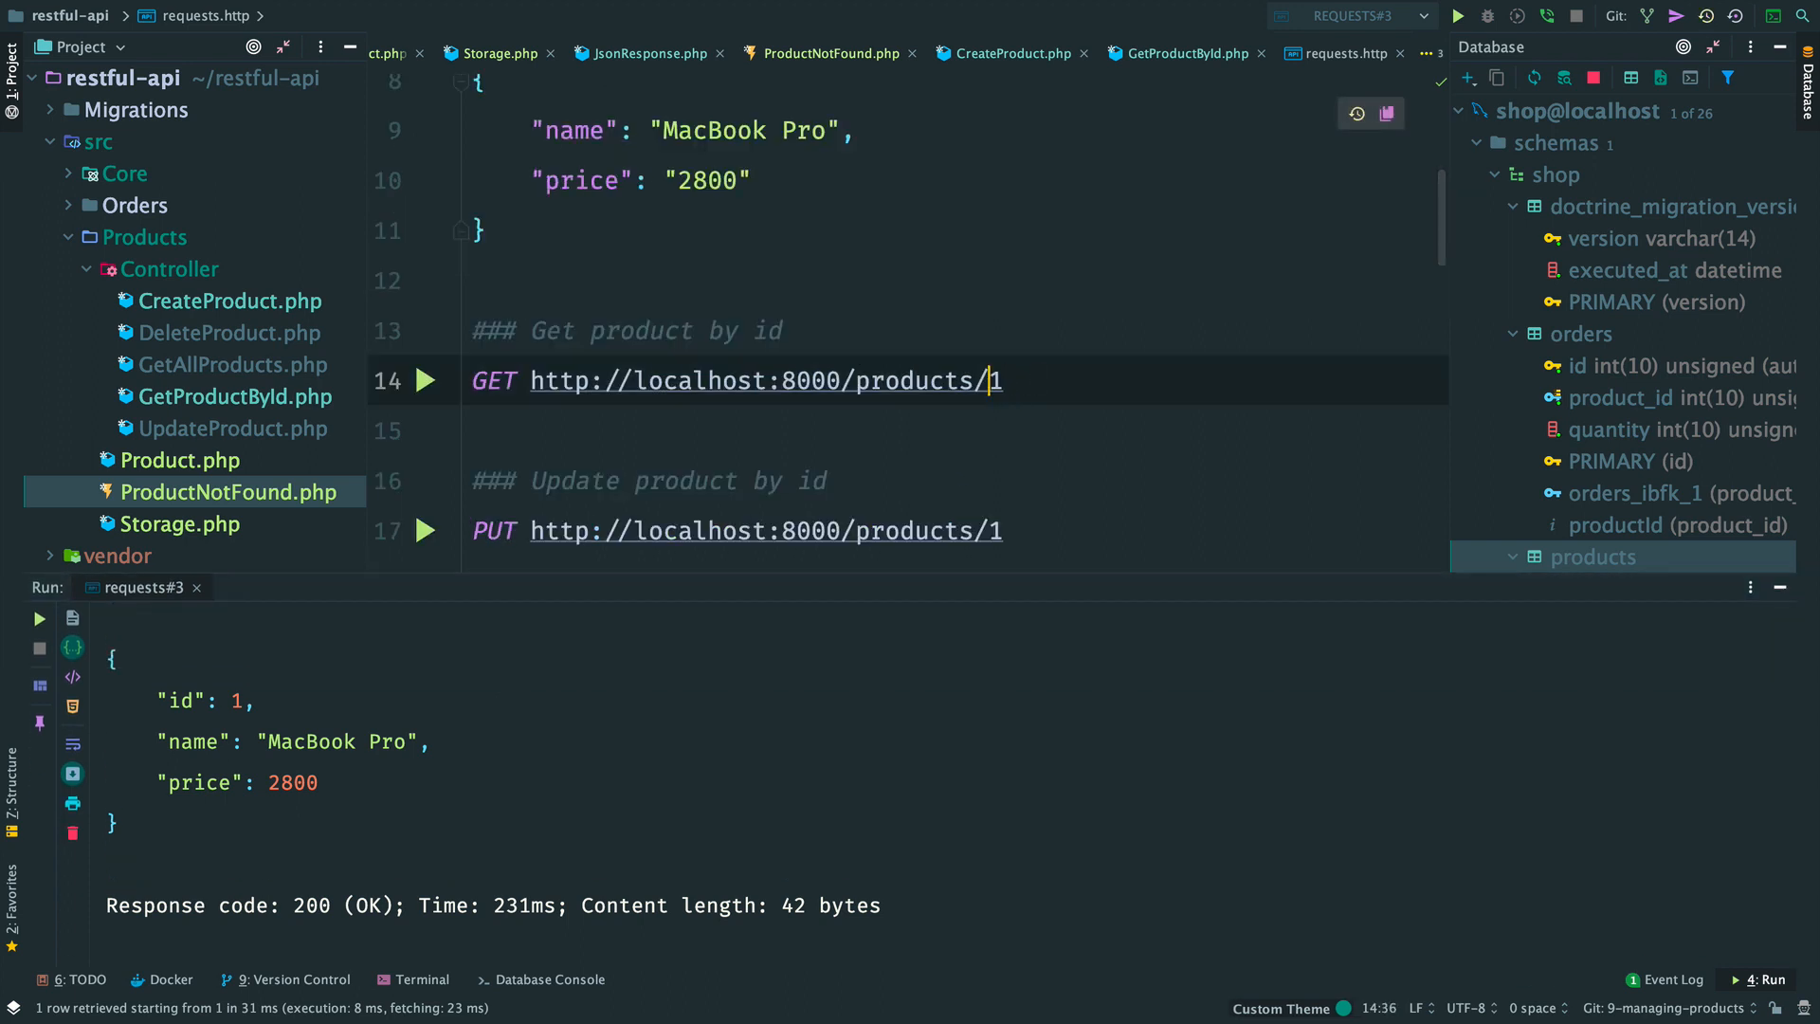
pyautogui.write('0')
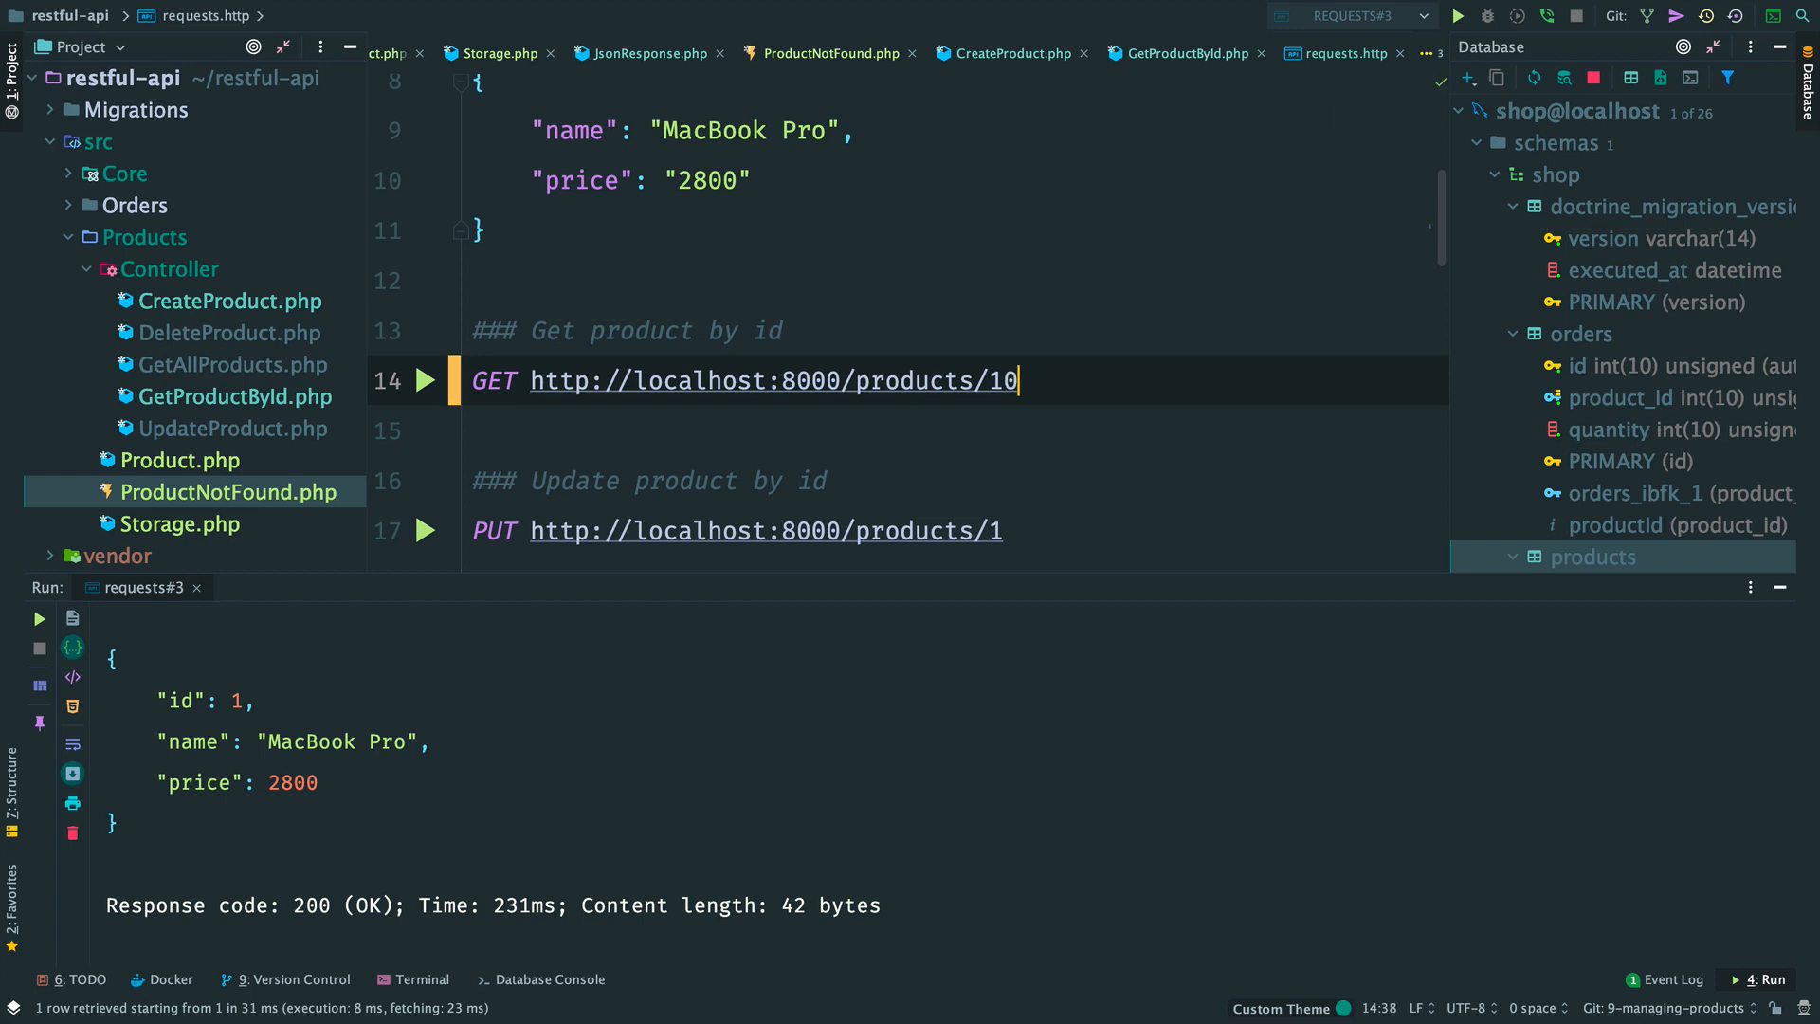
pyautogui.click(425, 381)
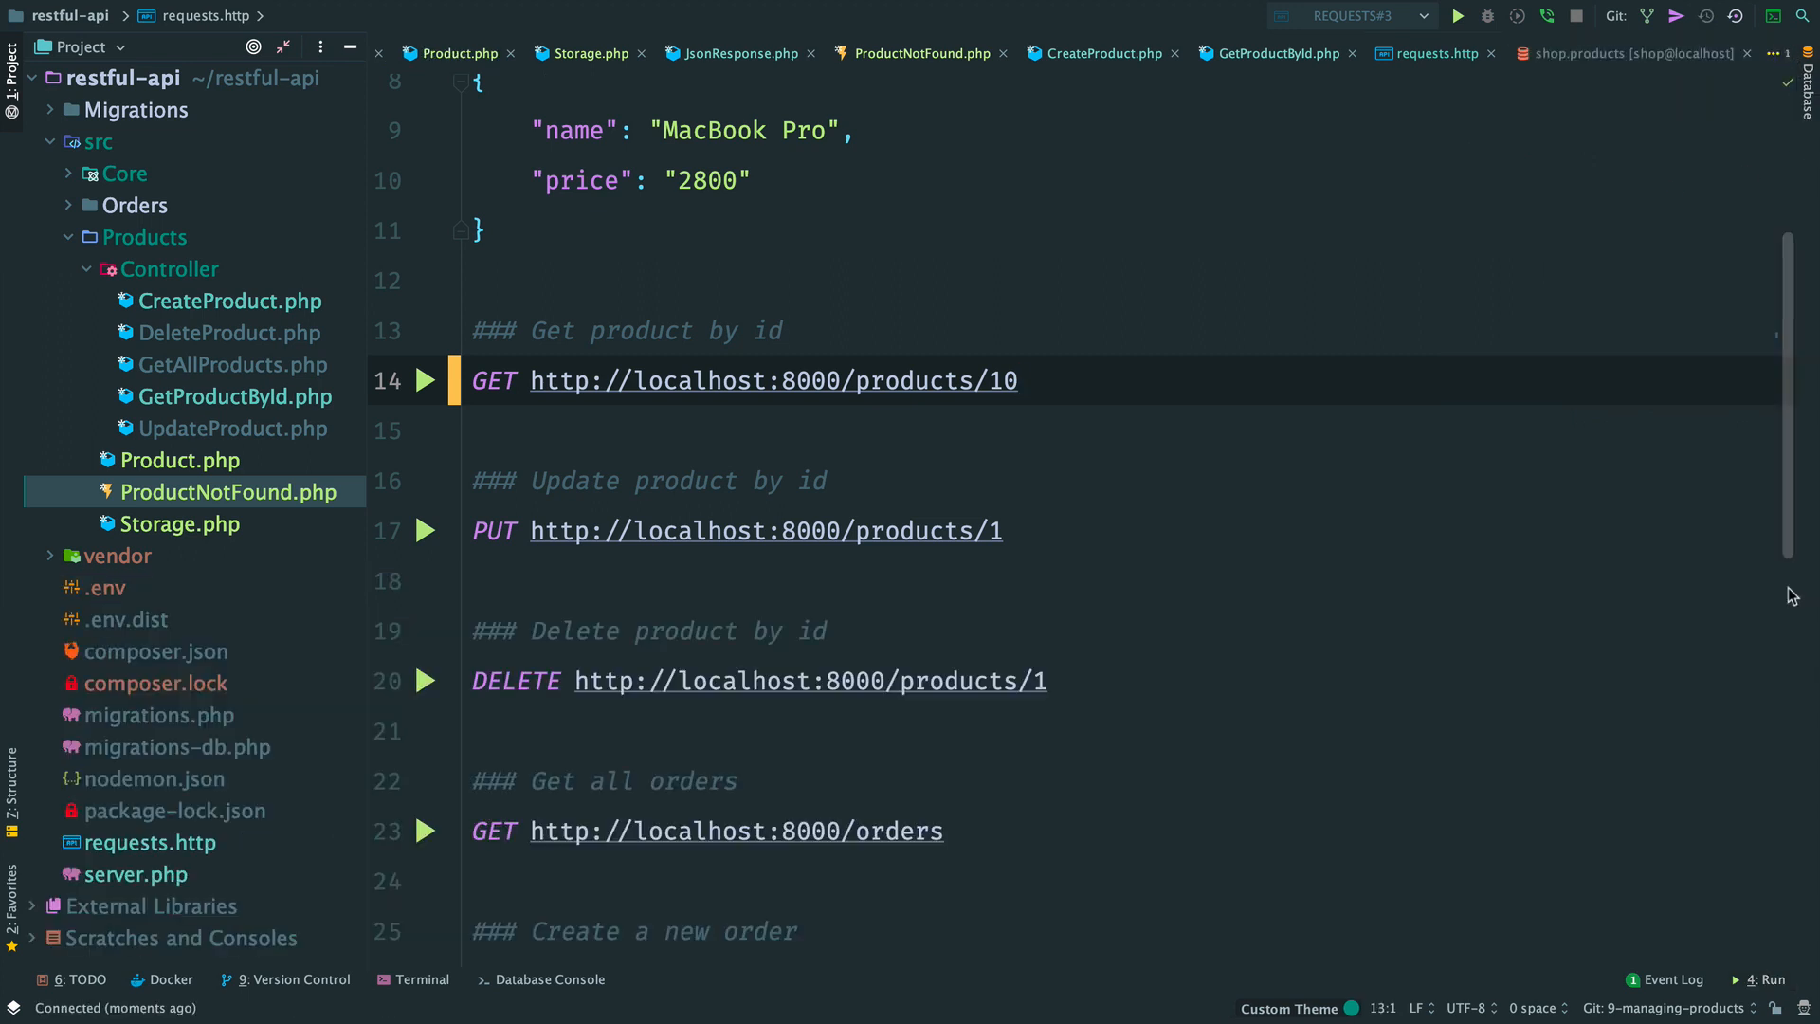
pyautogui.moveTo(1784, 575)
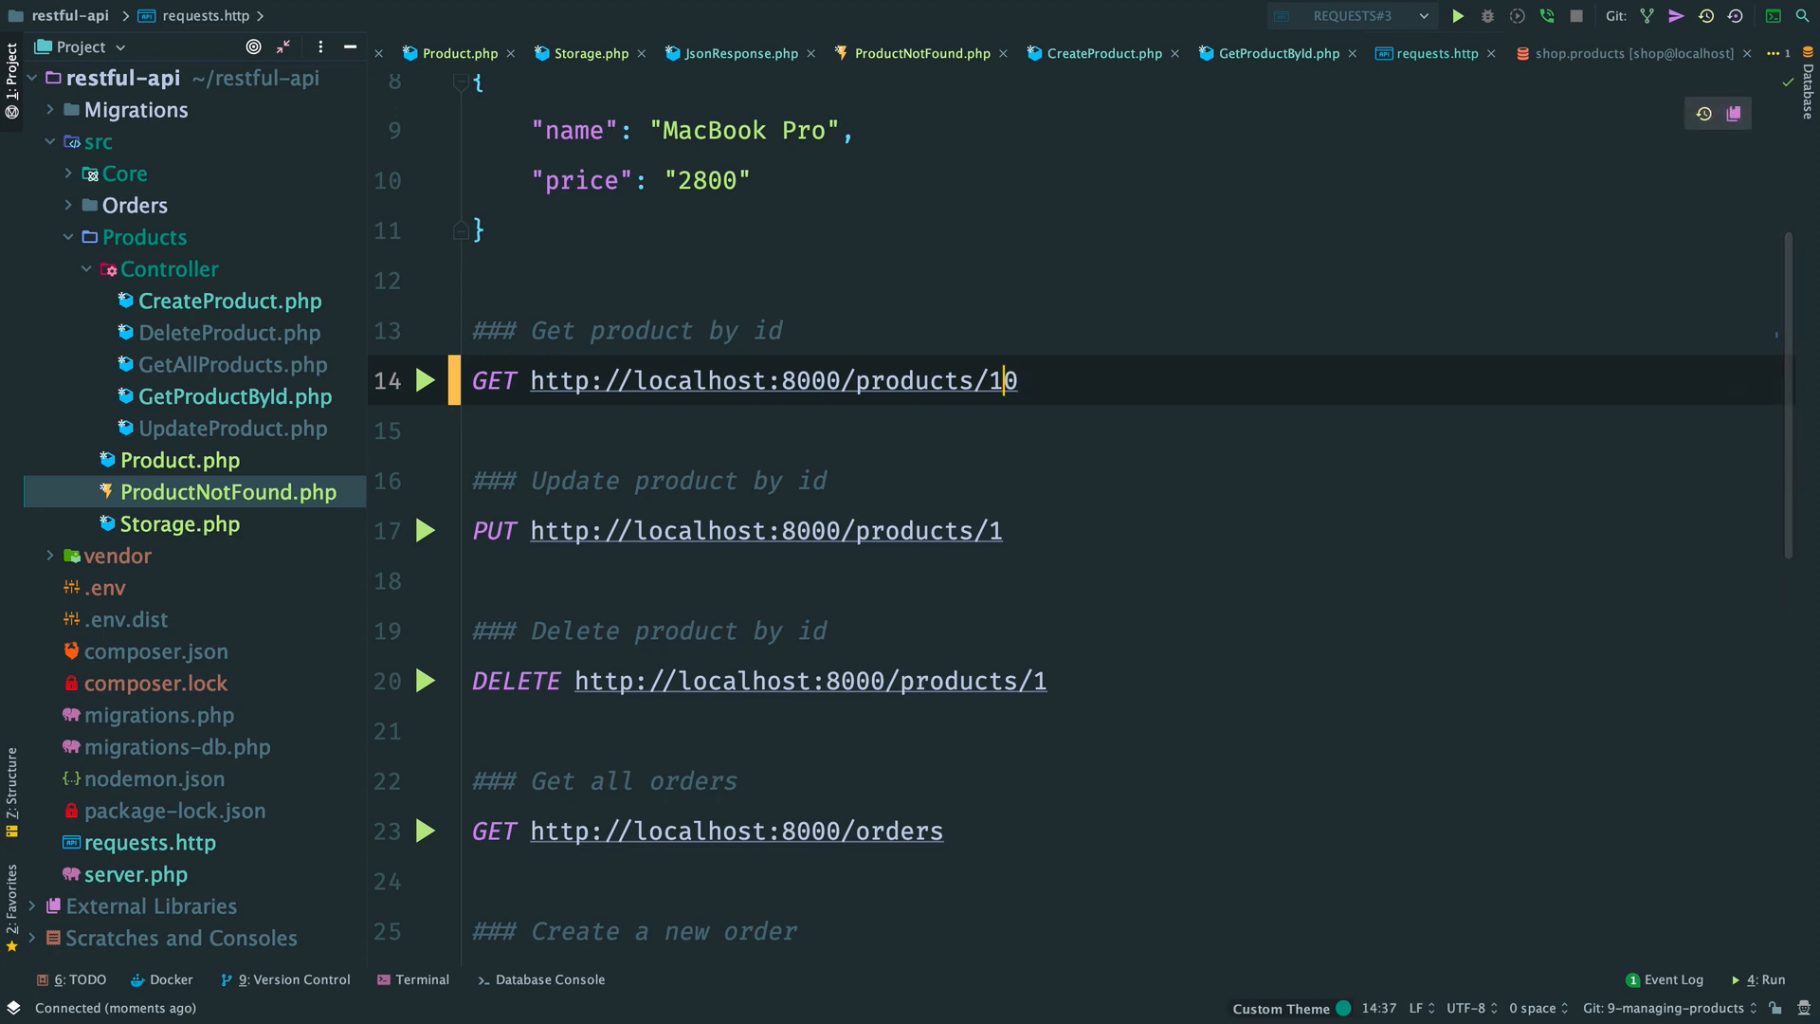
pyautogui.press('Backspace')
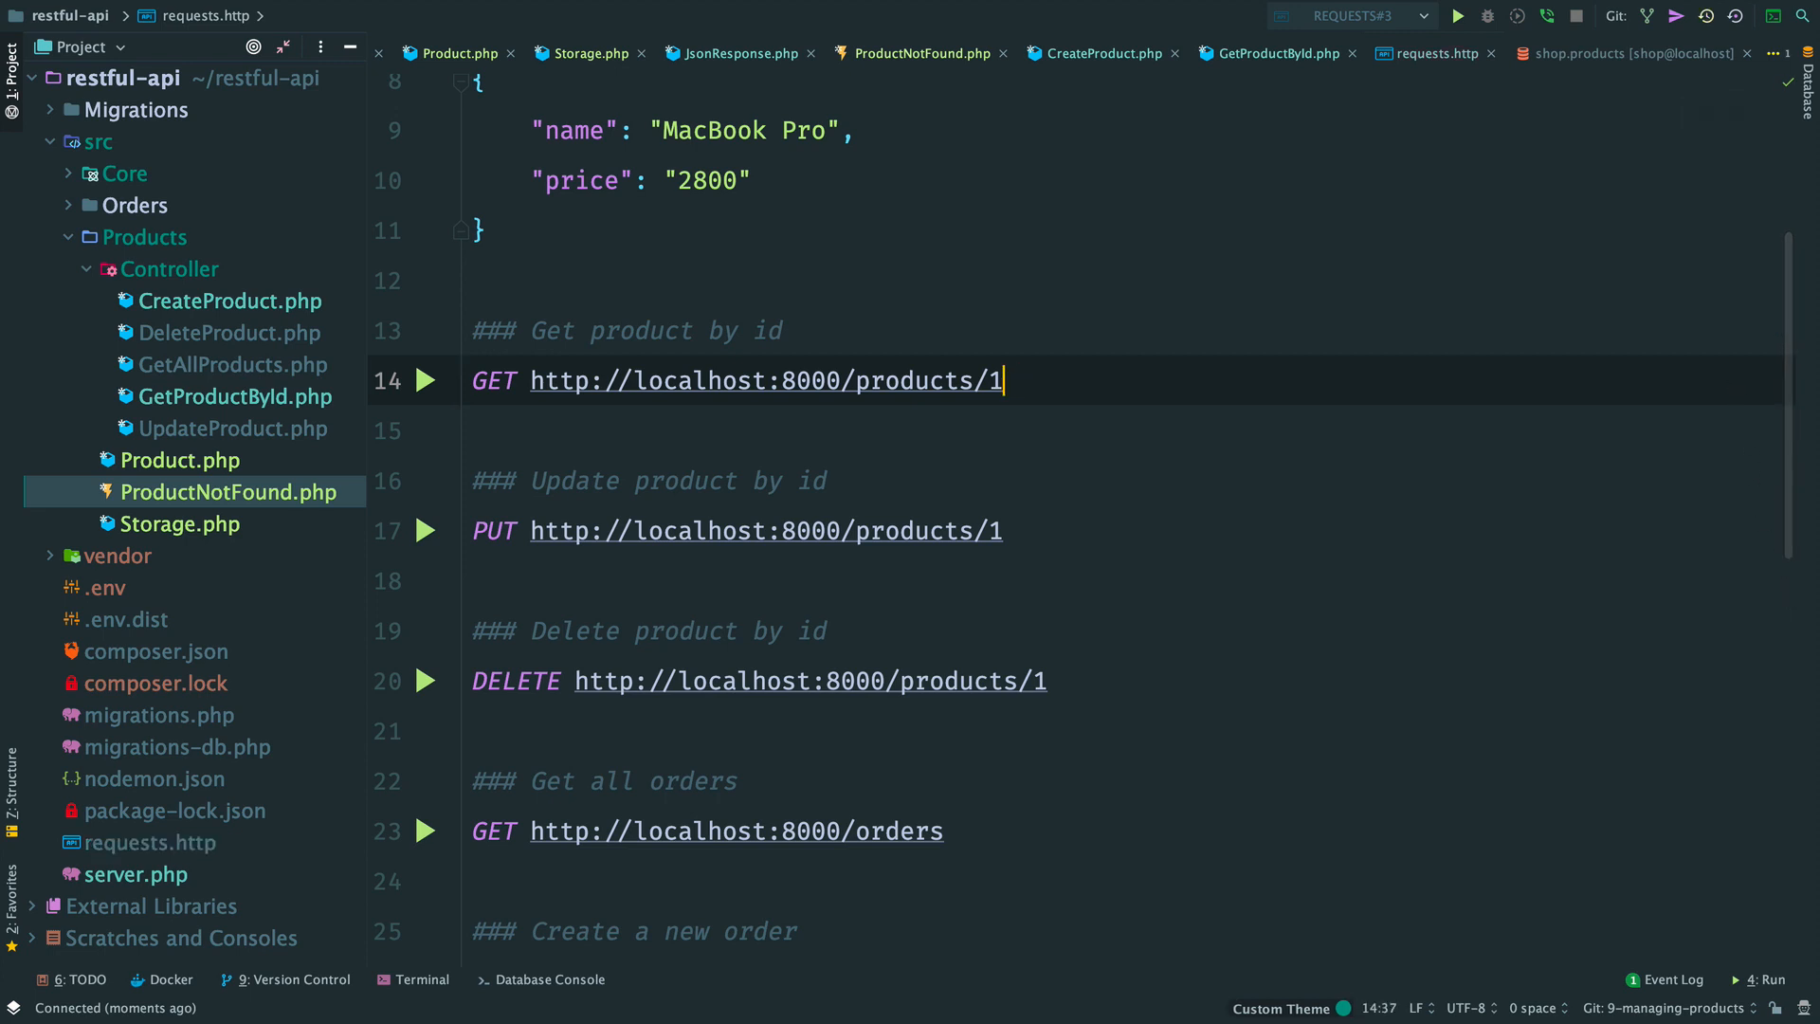
pyautogui.scroll(3)
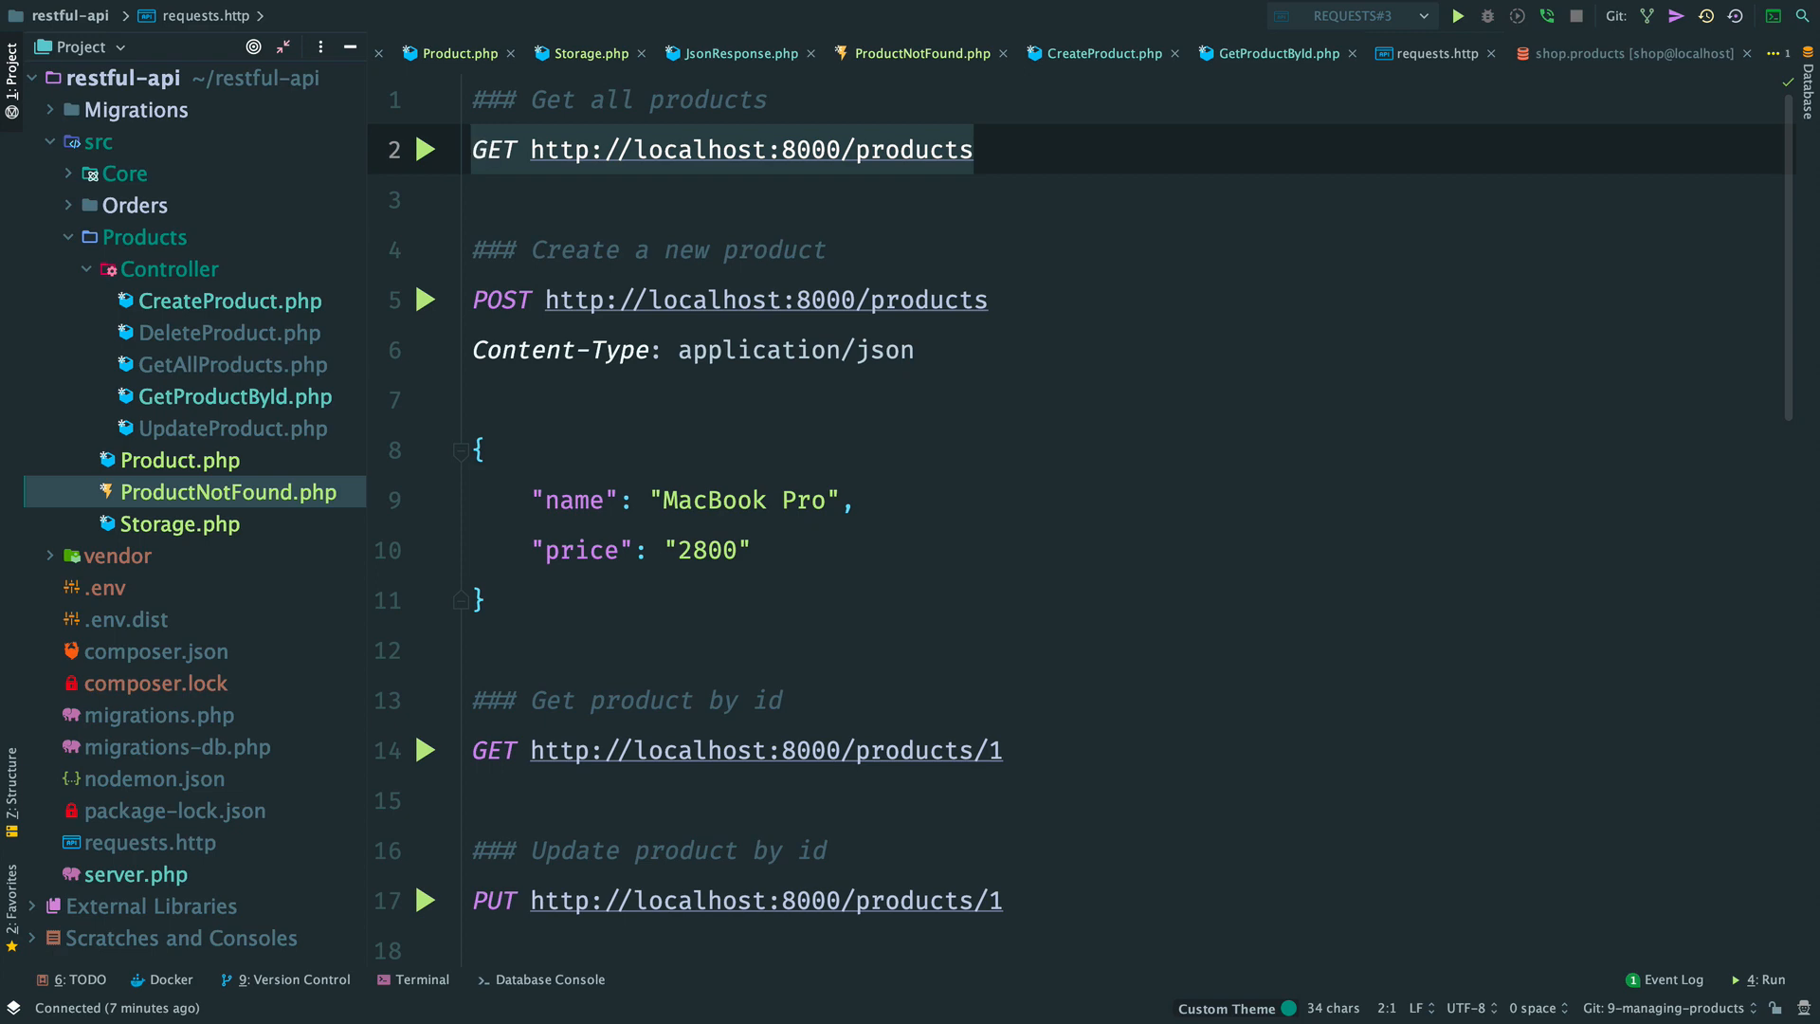
# Step: Start getAll(): PromiseInterface in Storage selecting id, name, price from products
pyautogui.press('ctrl+e')
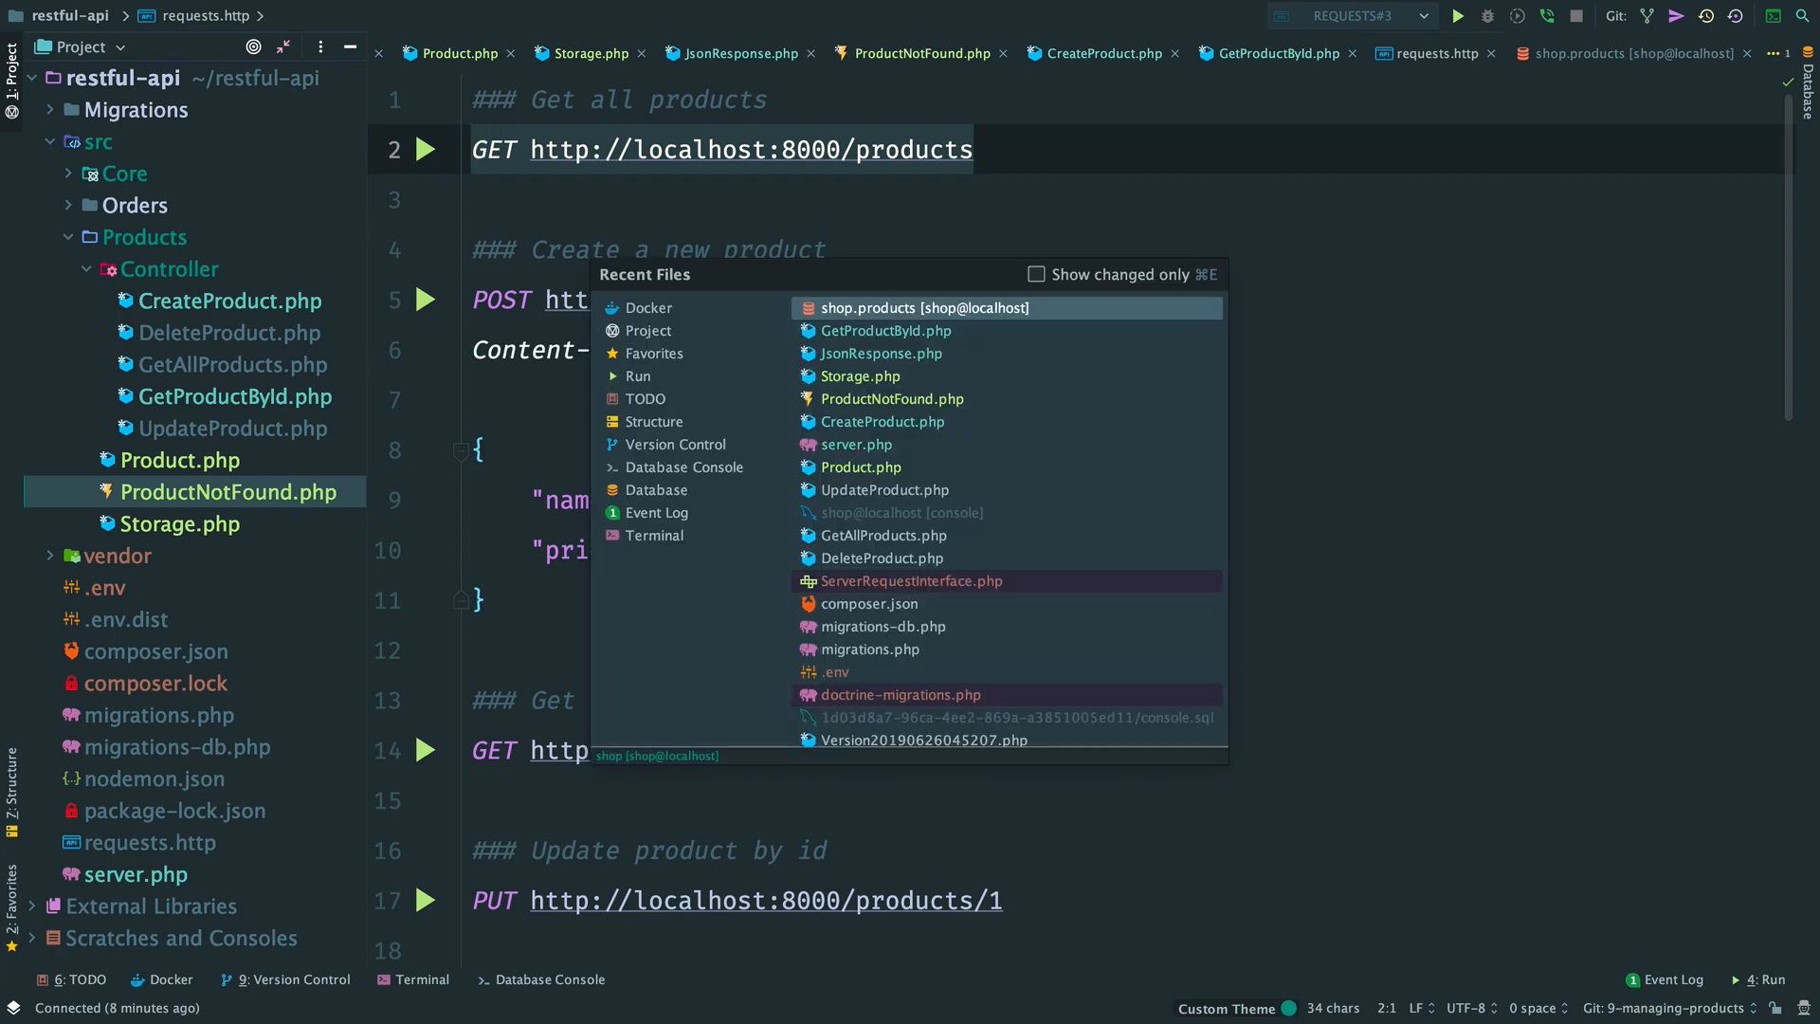
pyautogui.write('sto')
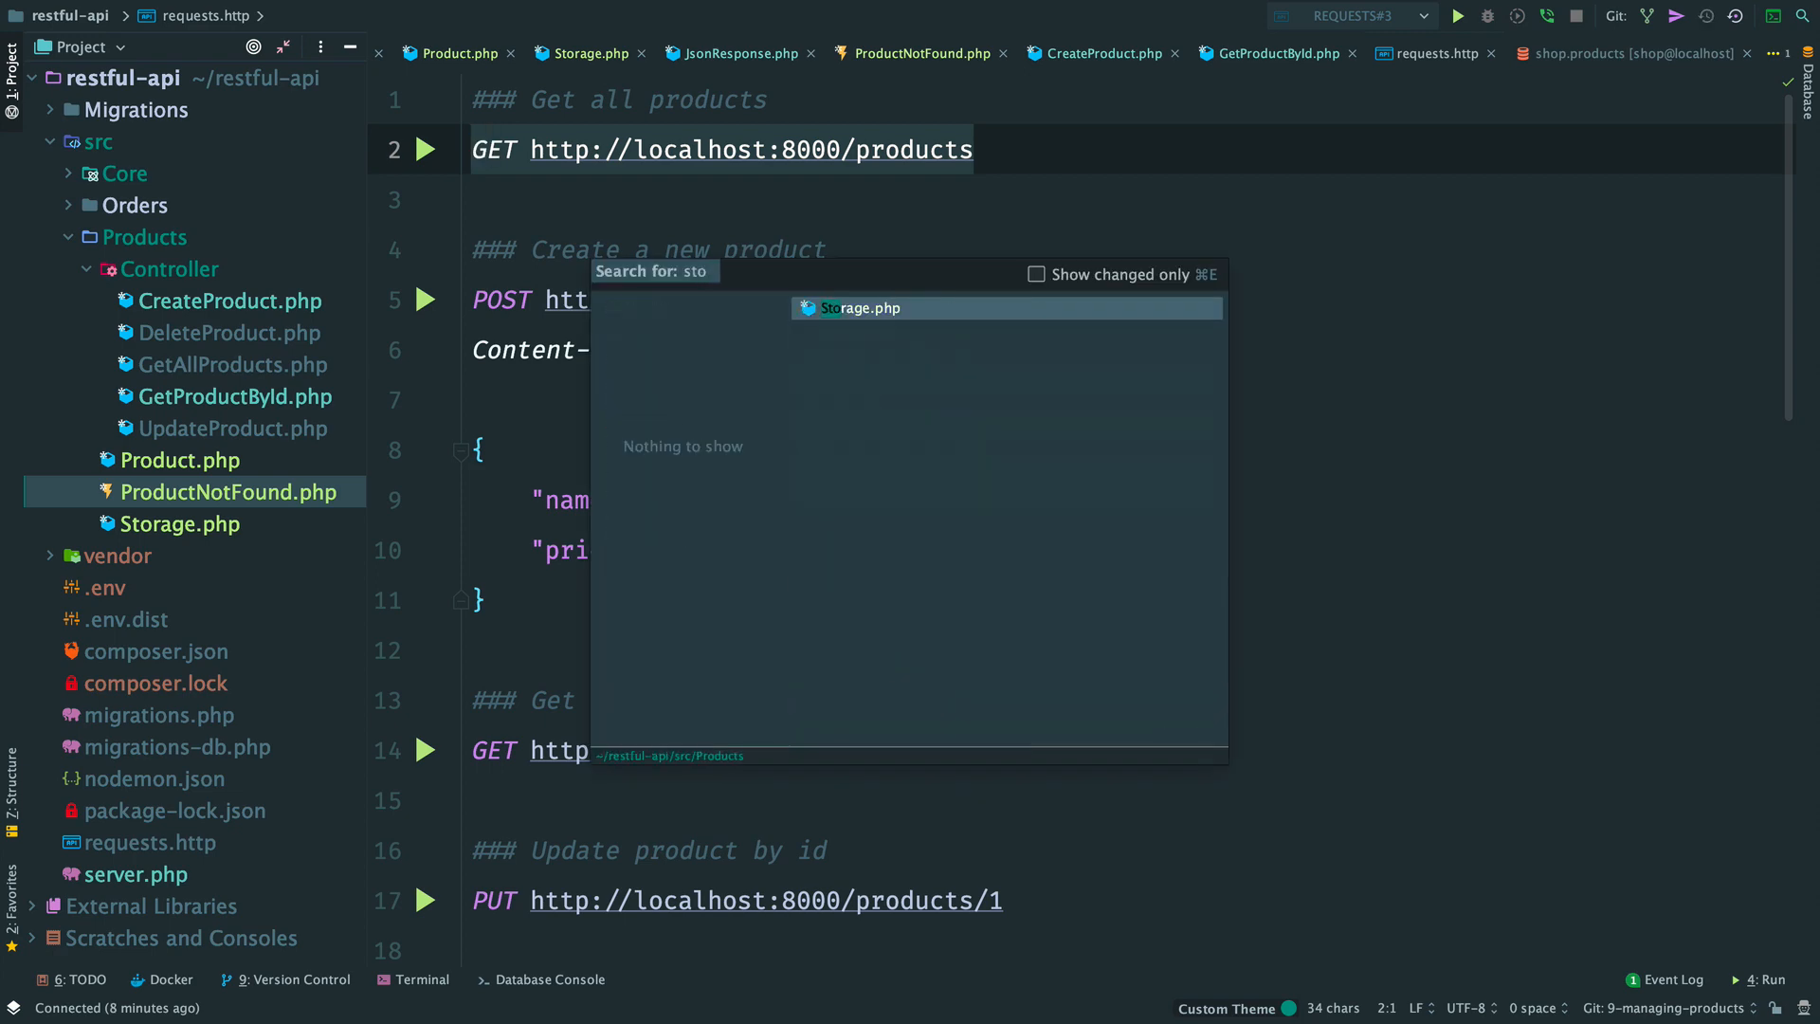
pyautogui.click(860, 307)
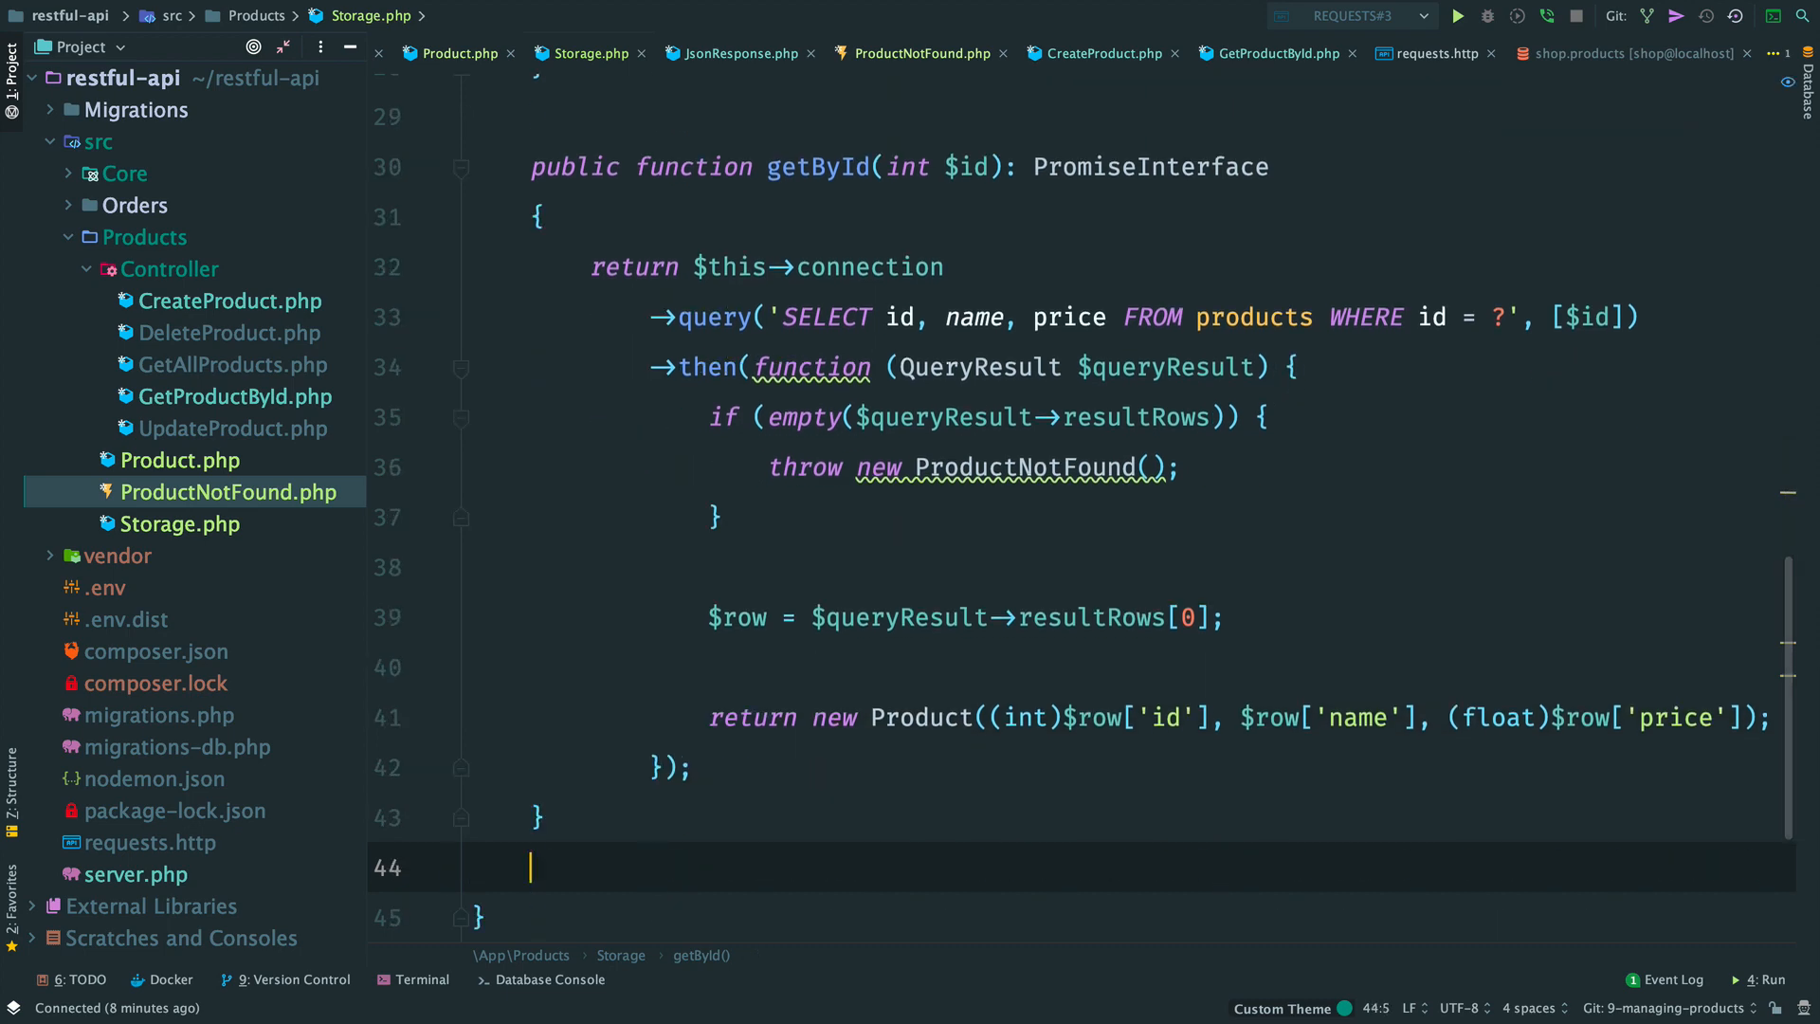
pyautogui.write('public function ():')
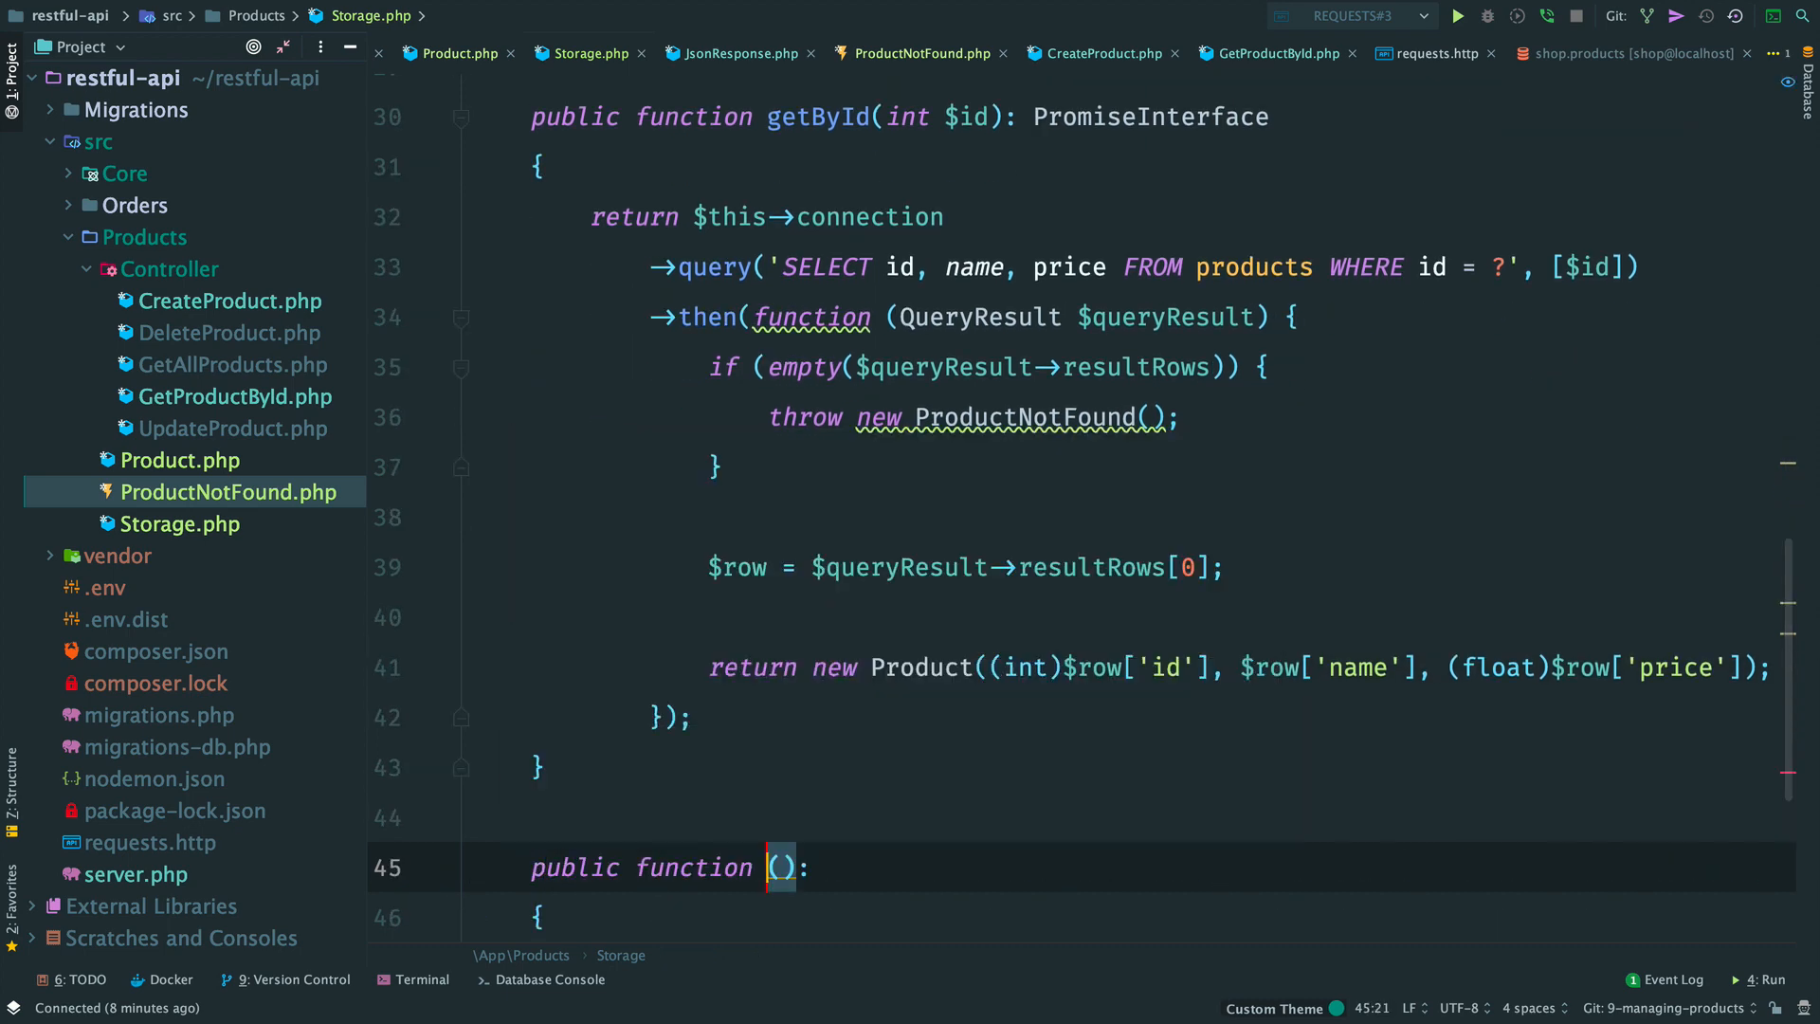
pyautogui.write('getAll(): PromiseInterface')
pyautogui.write("->query('SELECT id, name, ")
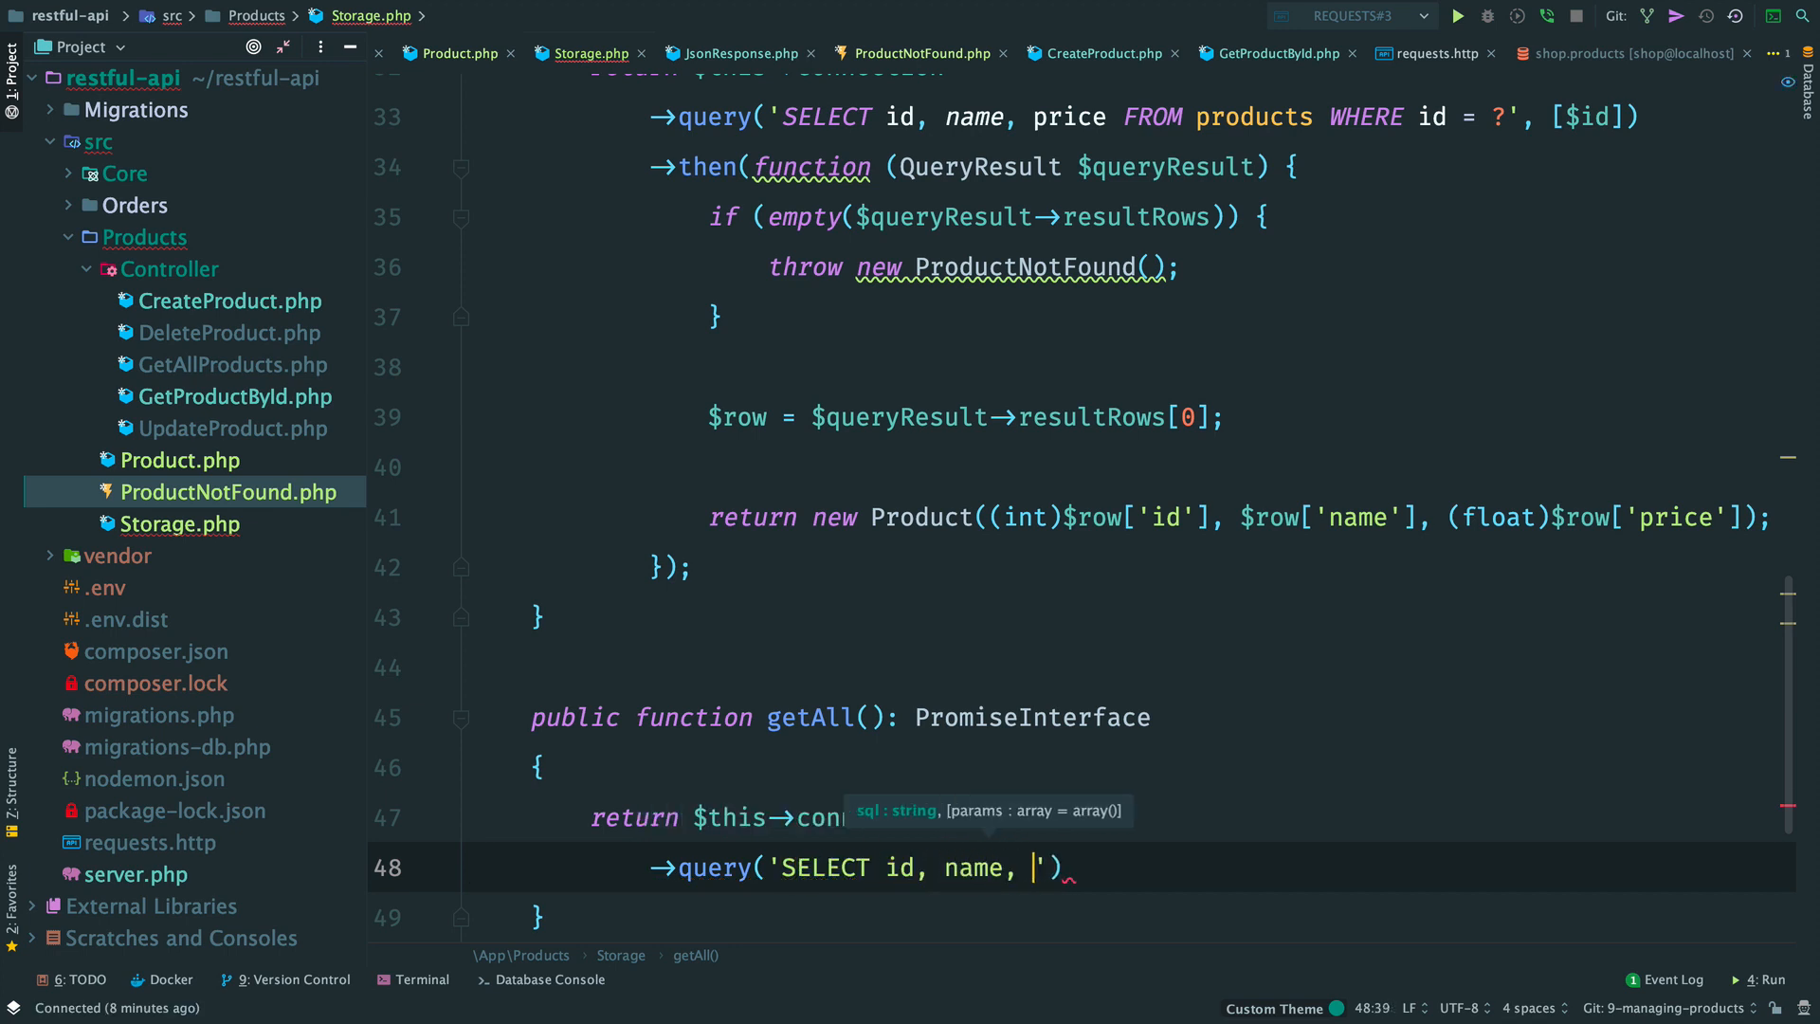
pyautogui.write('price FROM products')
pyautogui.write('->then(function (QueryResult $result) {')
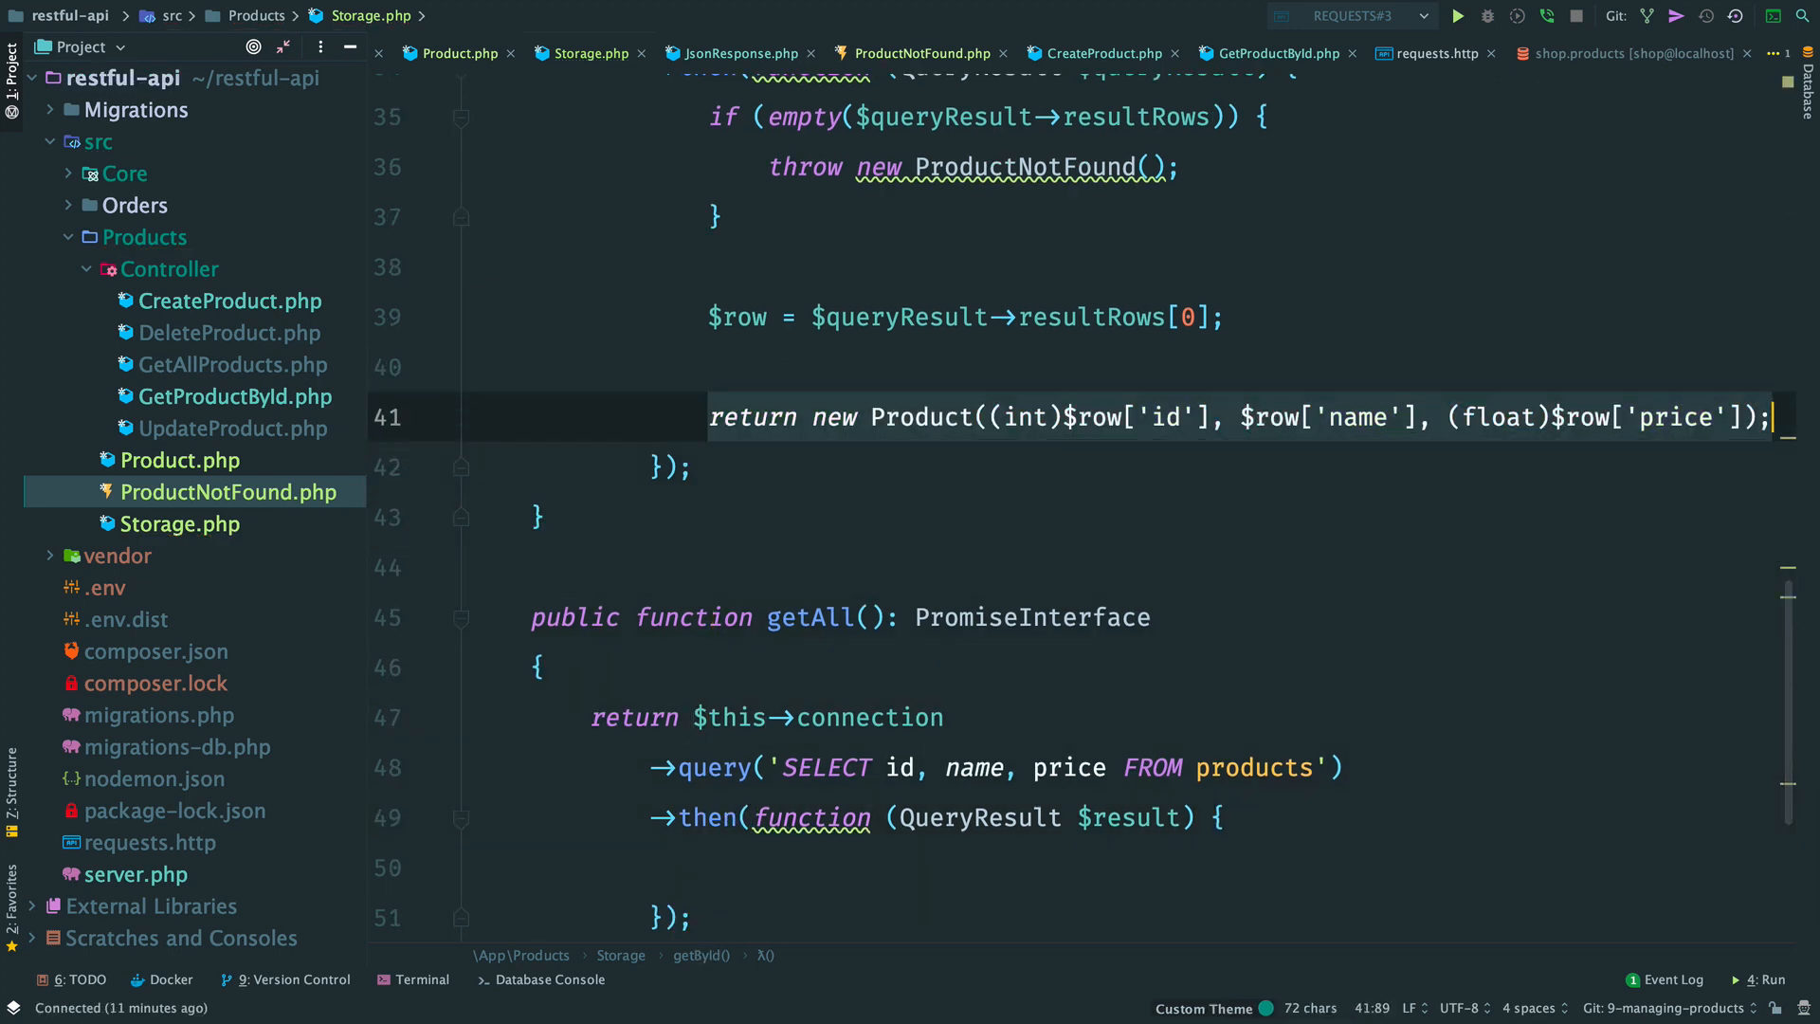
pyautogui.write('return $this->mapProduct($row')
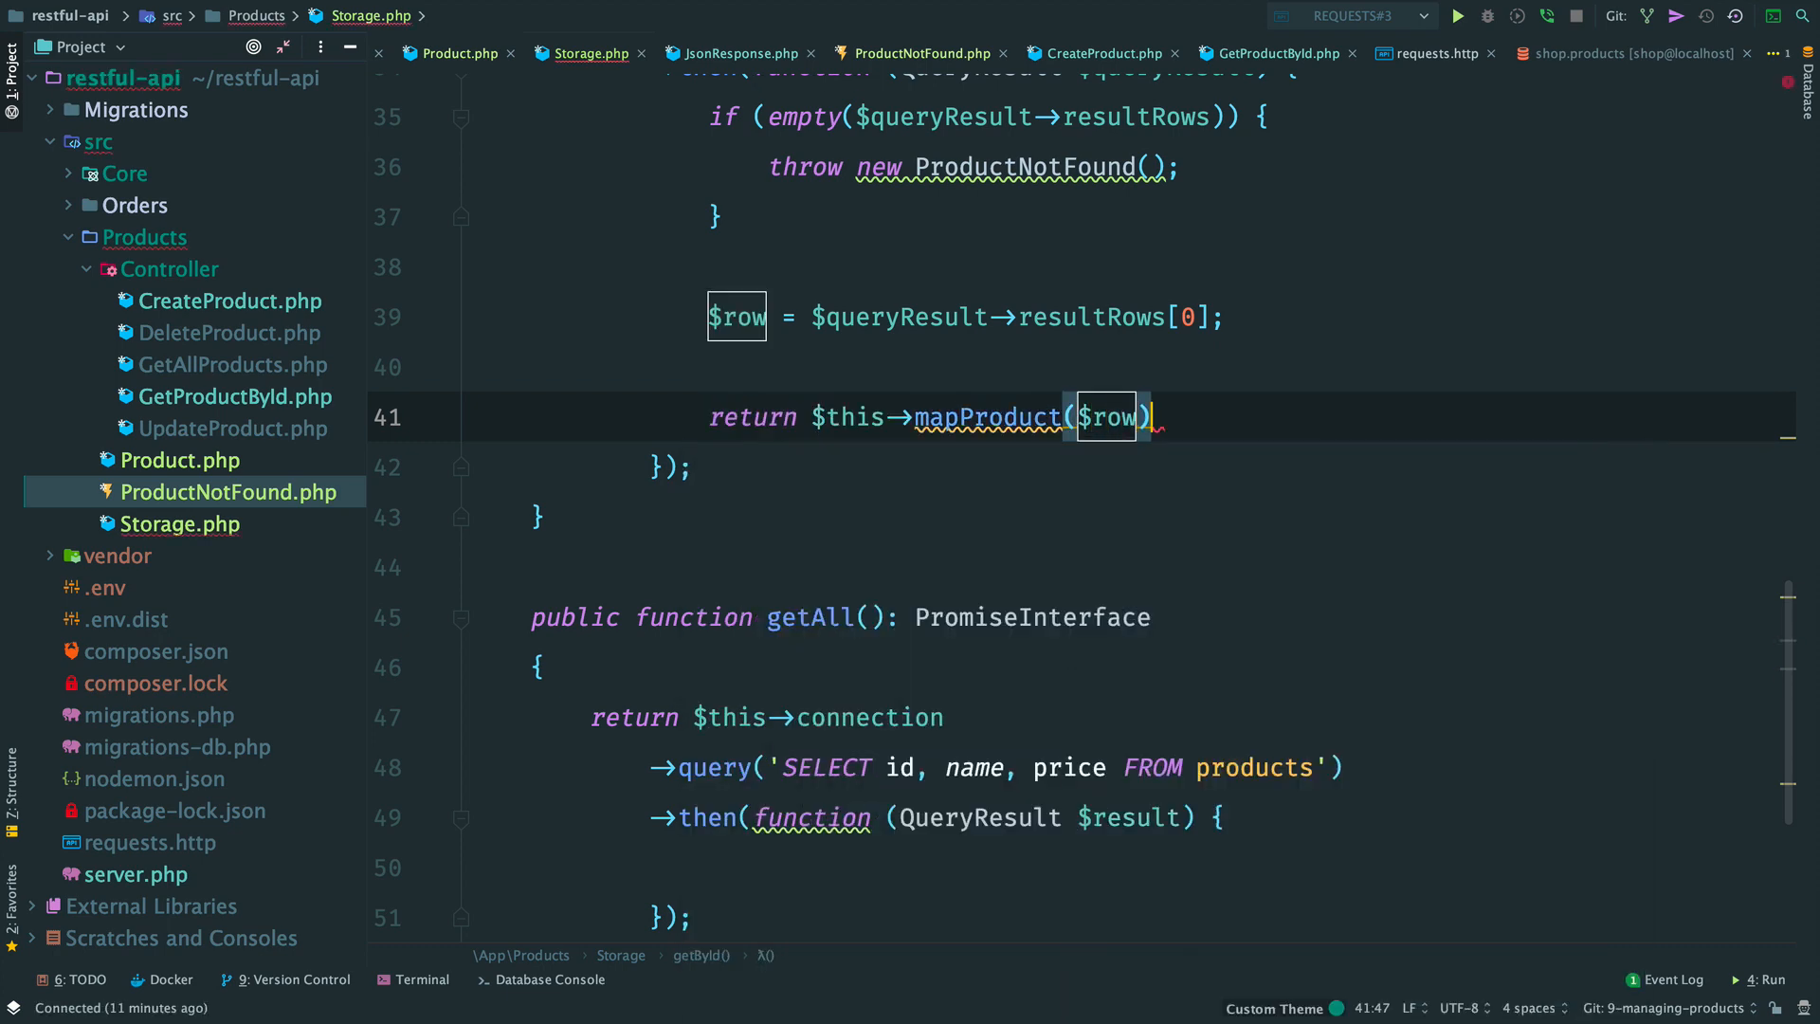
# Step: Extract a private mapProduct(array $row): Product helper and start array_map in getAll
pyautogui.click(738, 316)
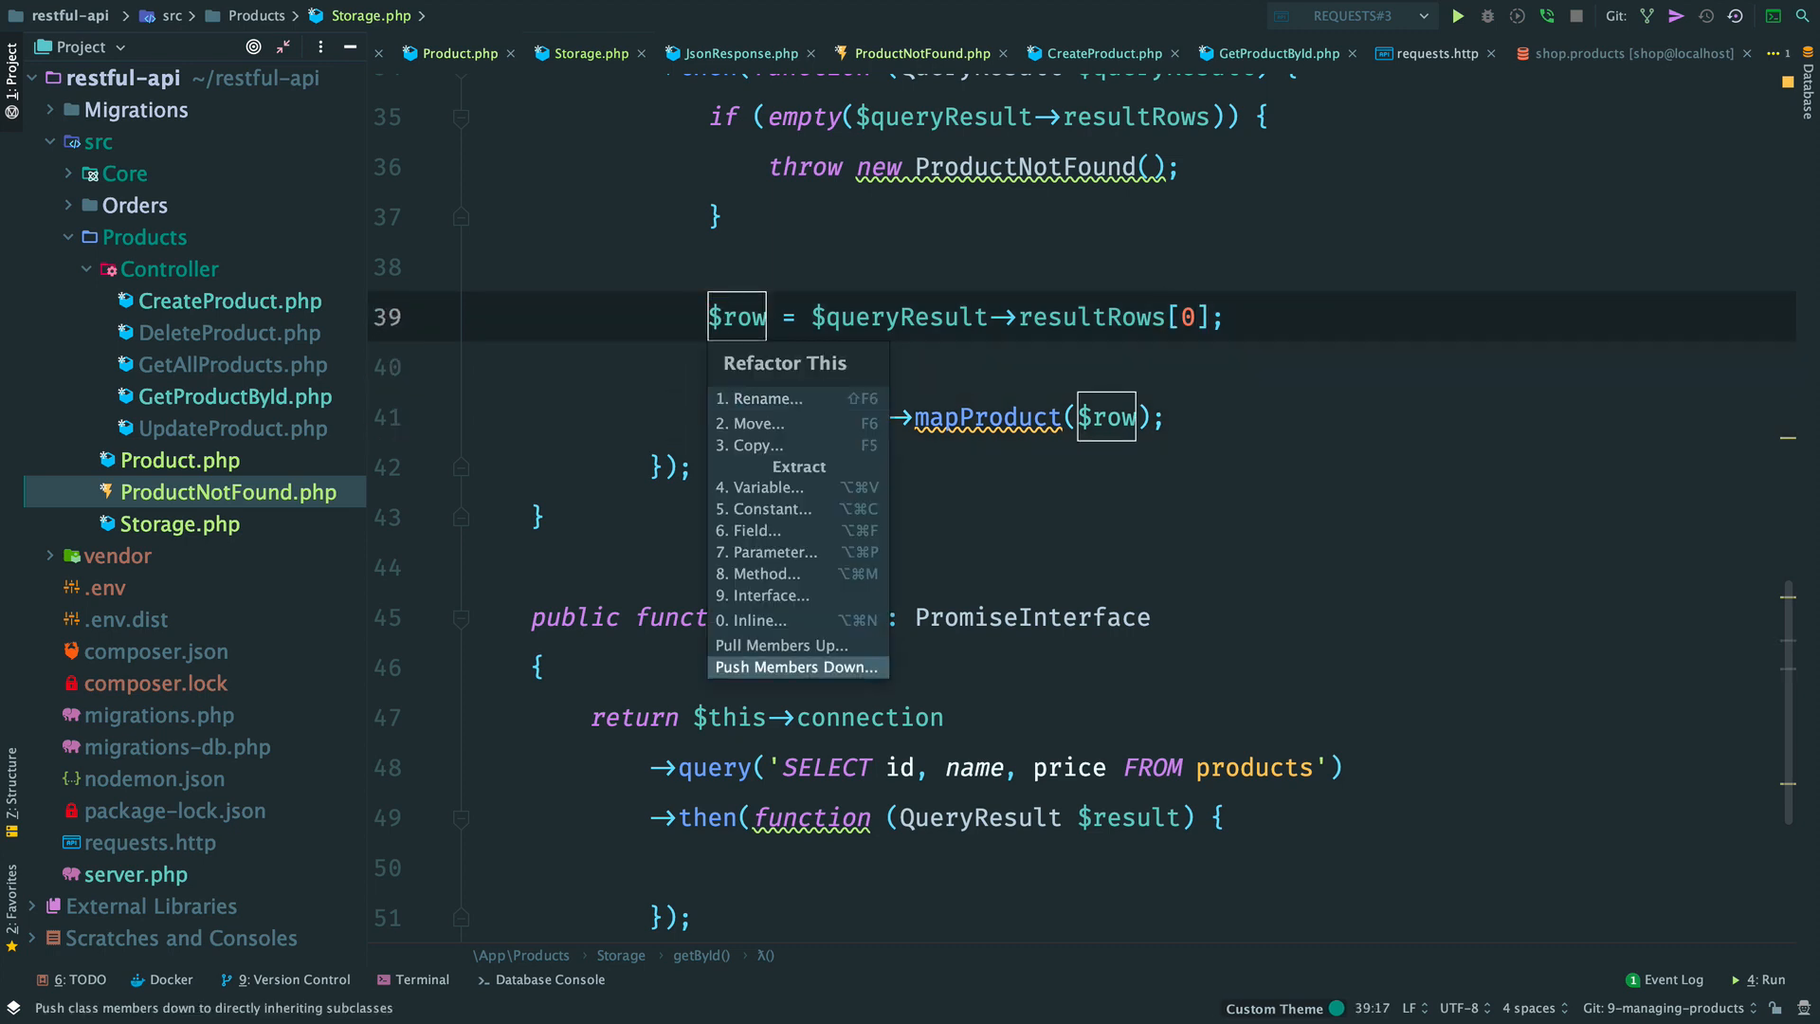
pyautogui.click(755, 619)
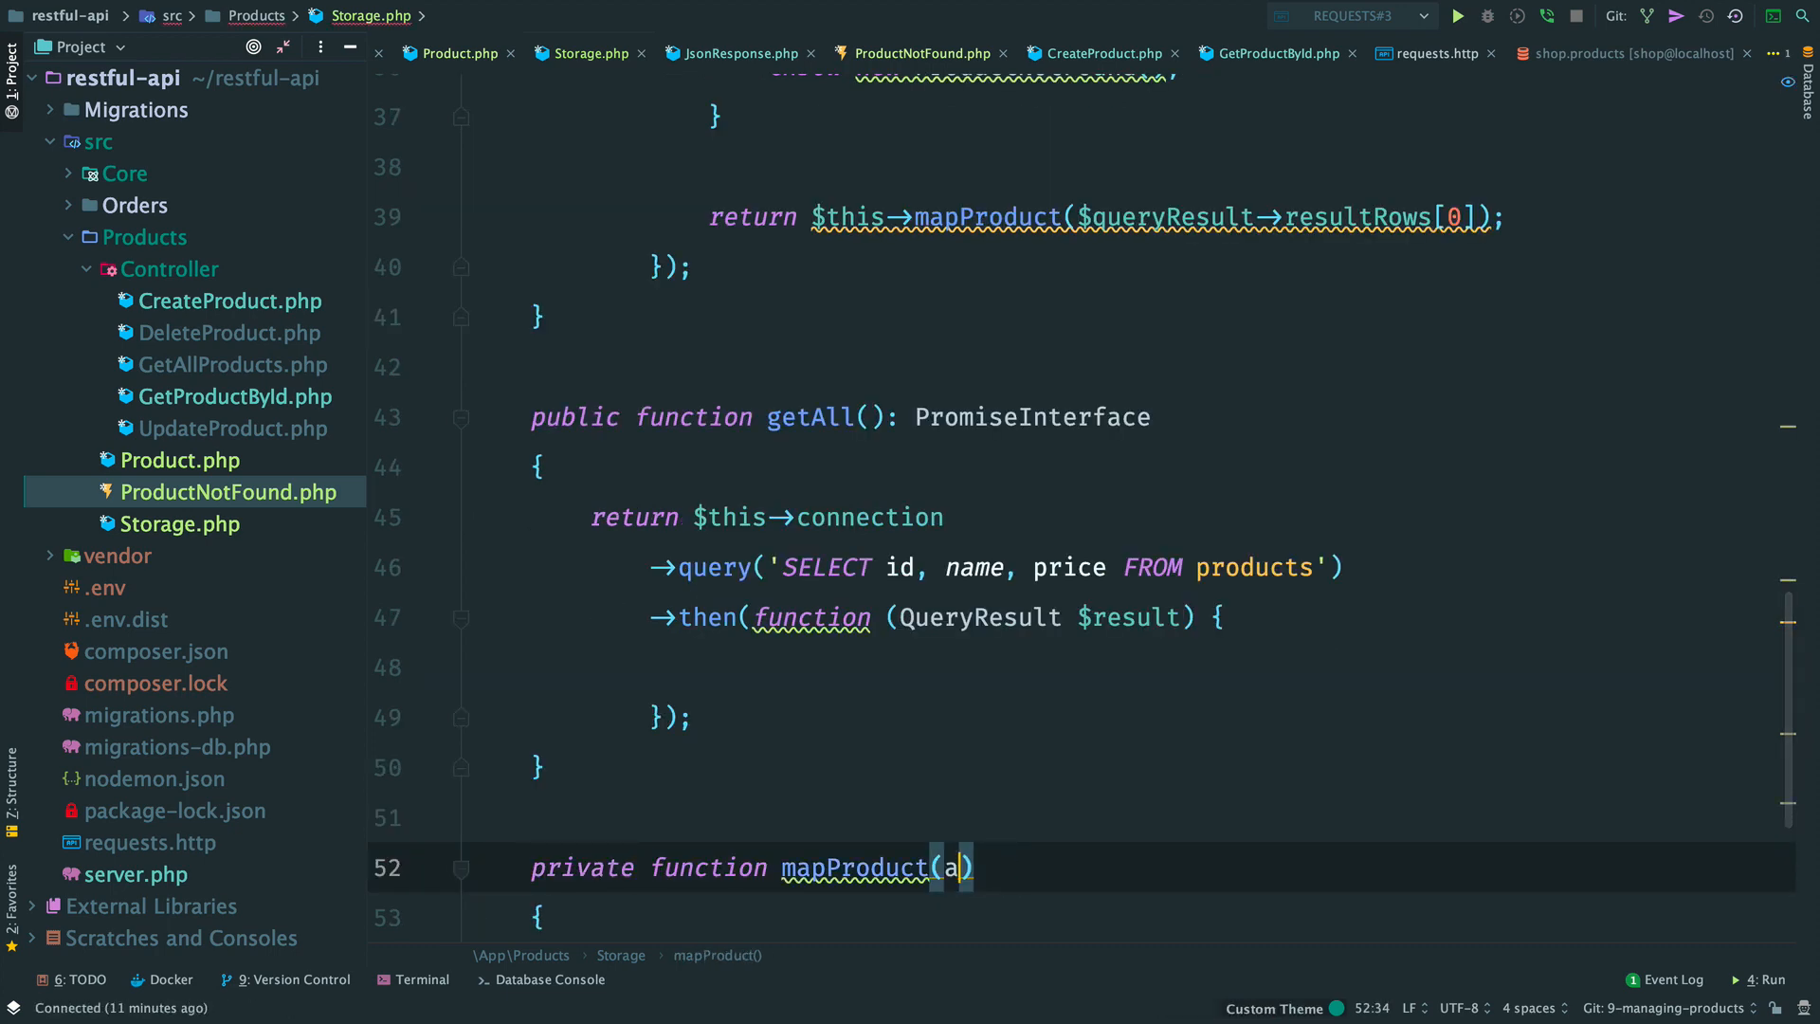
pyautogui.write('rray $row')
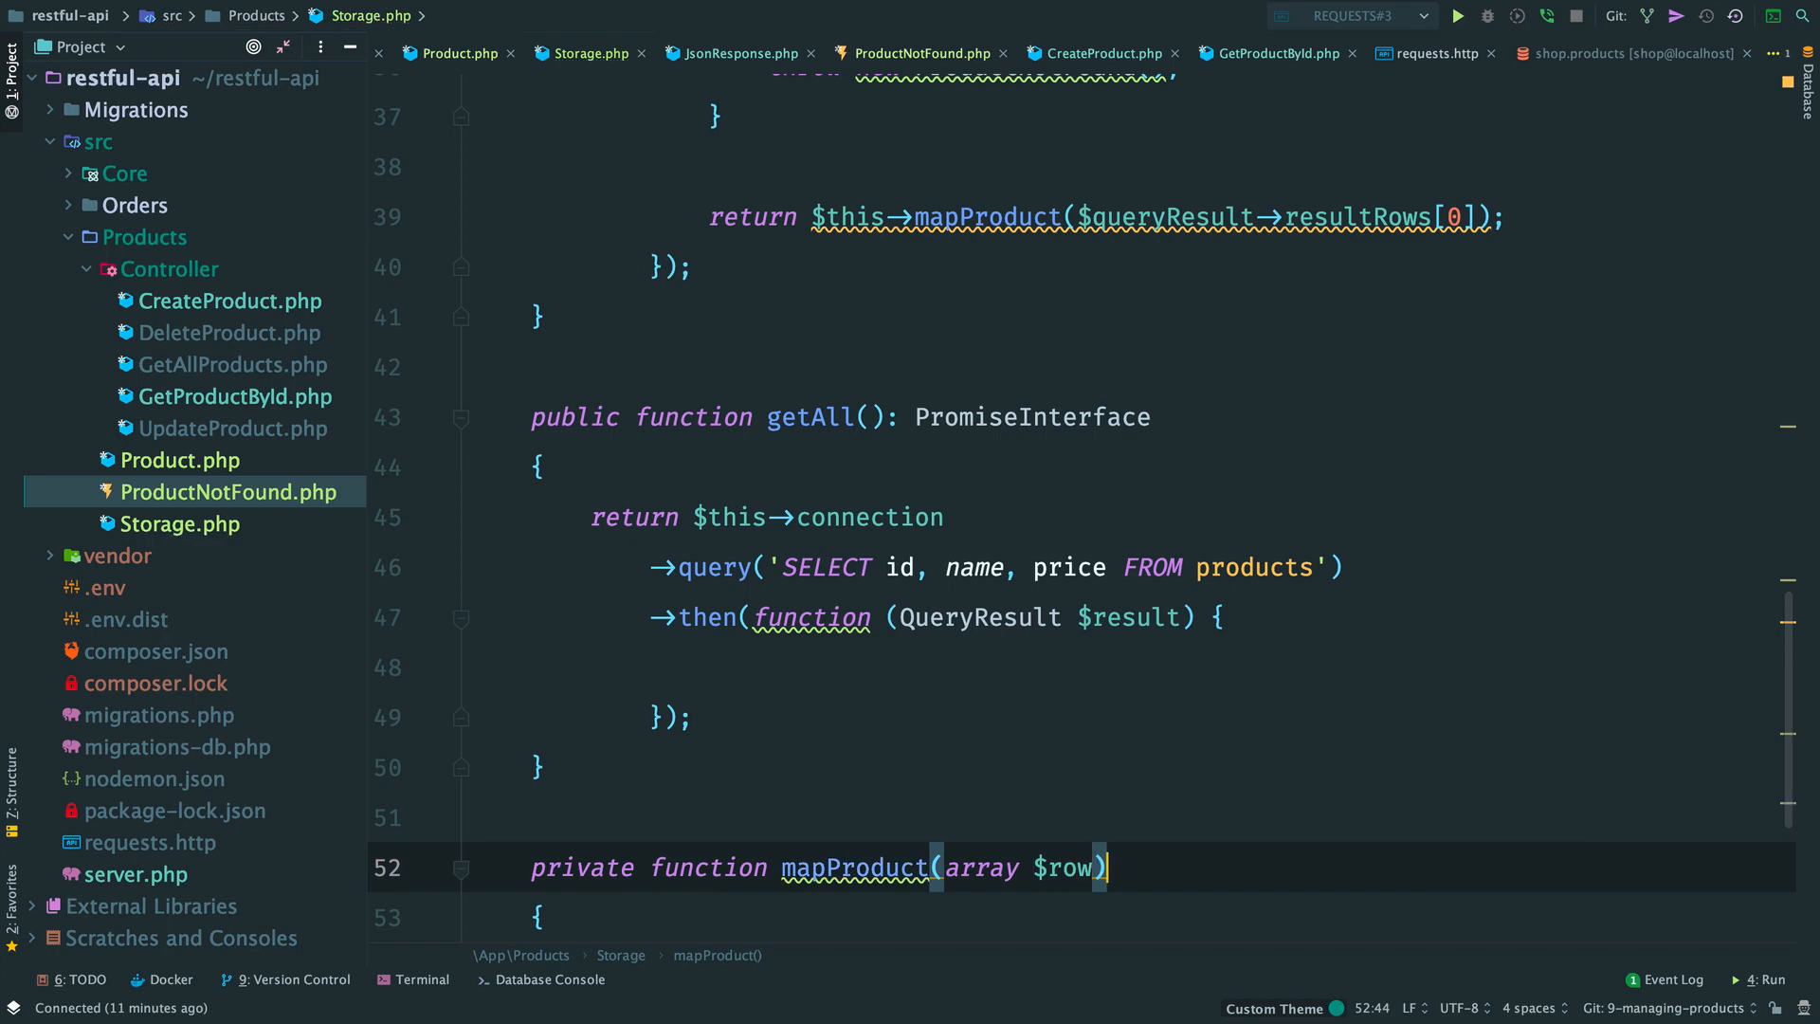
pyautogui.write(': Product')
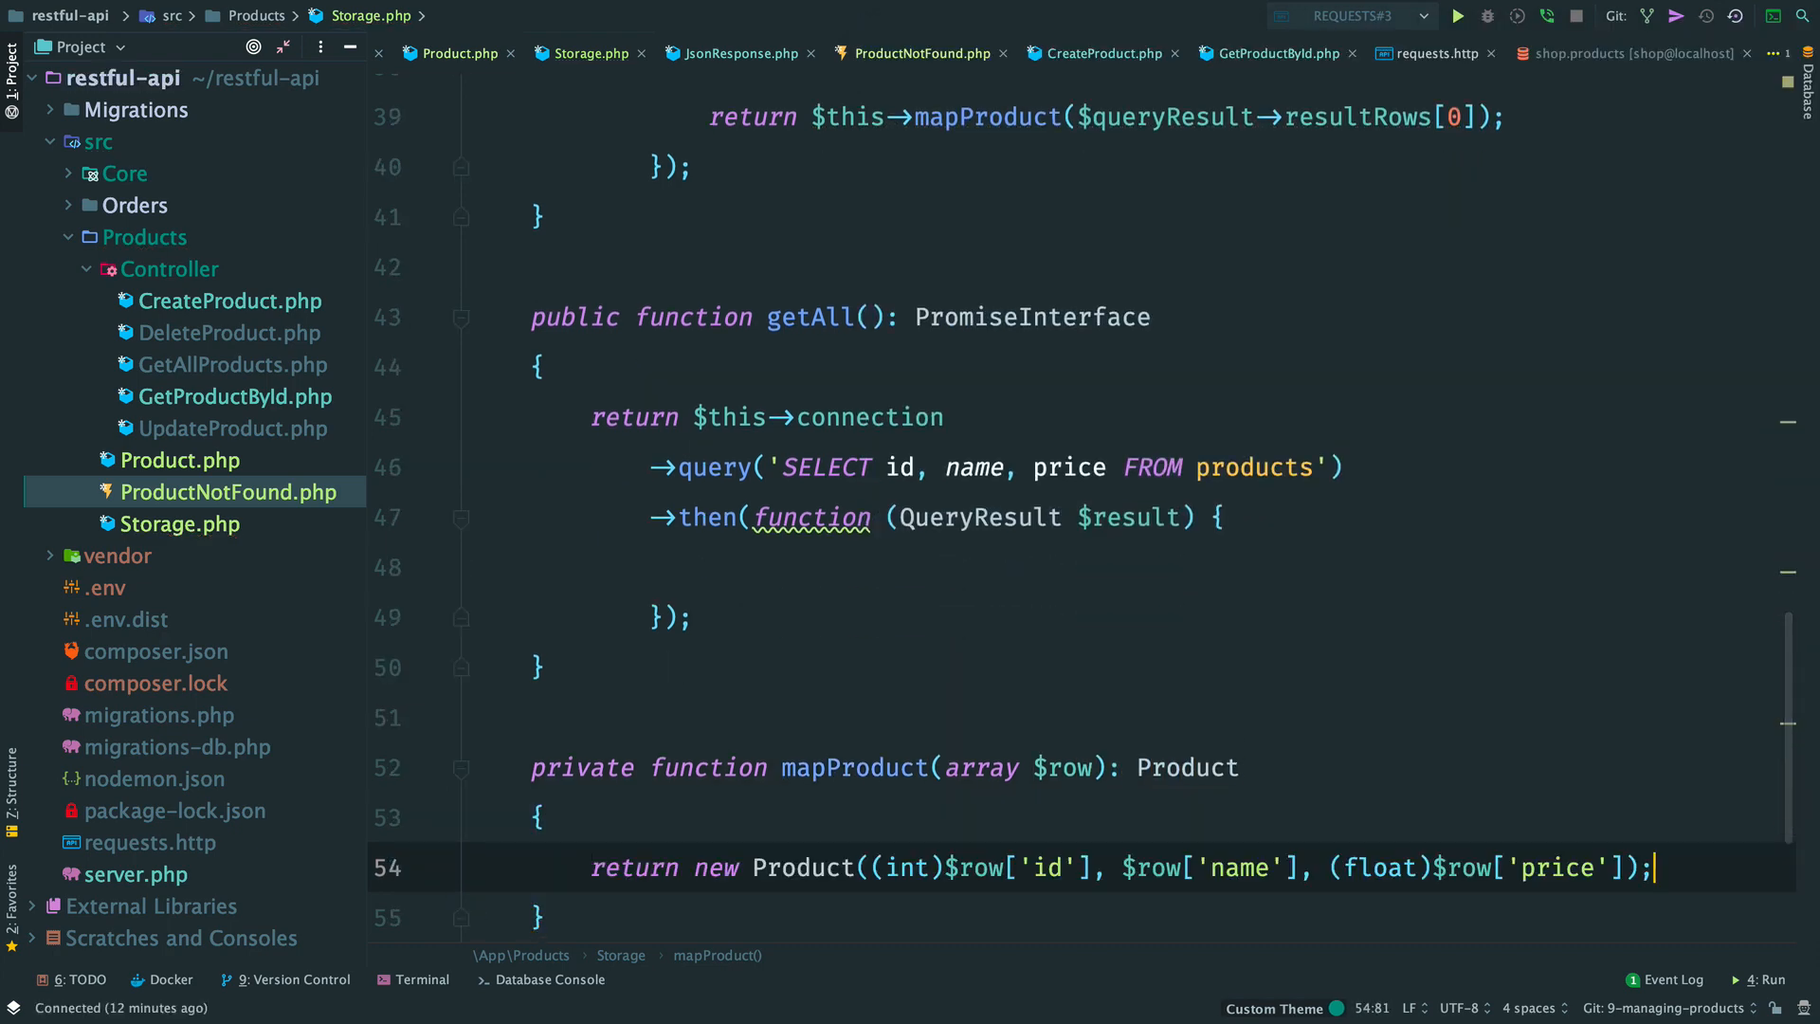
pyautogui.write('return')
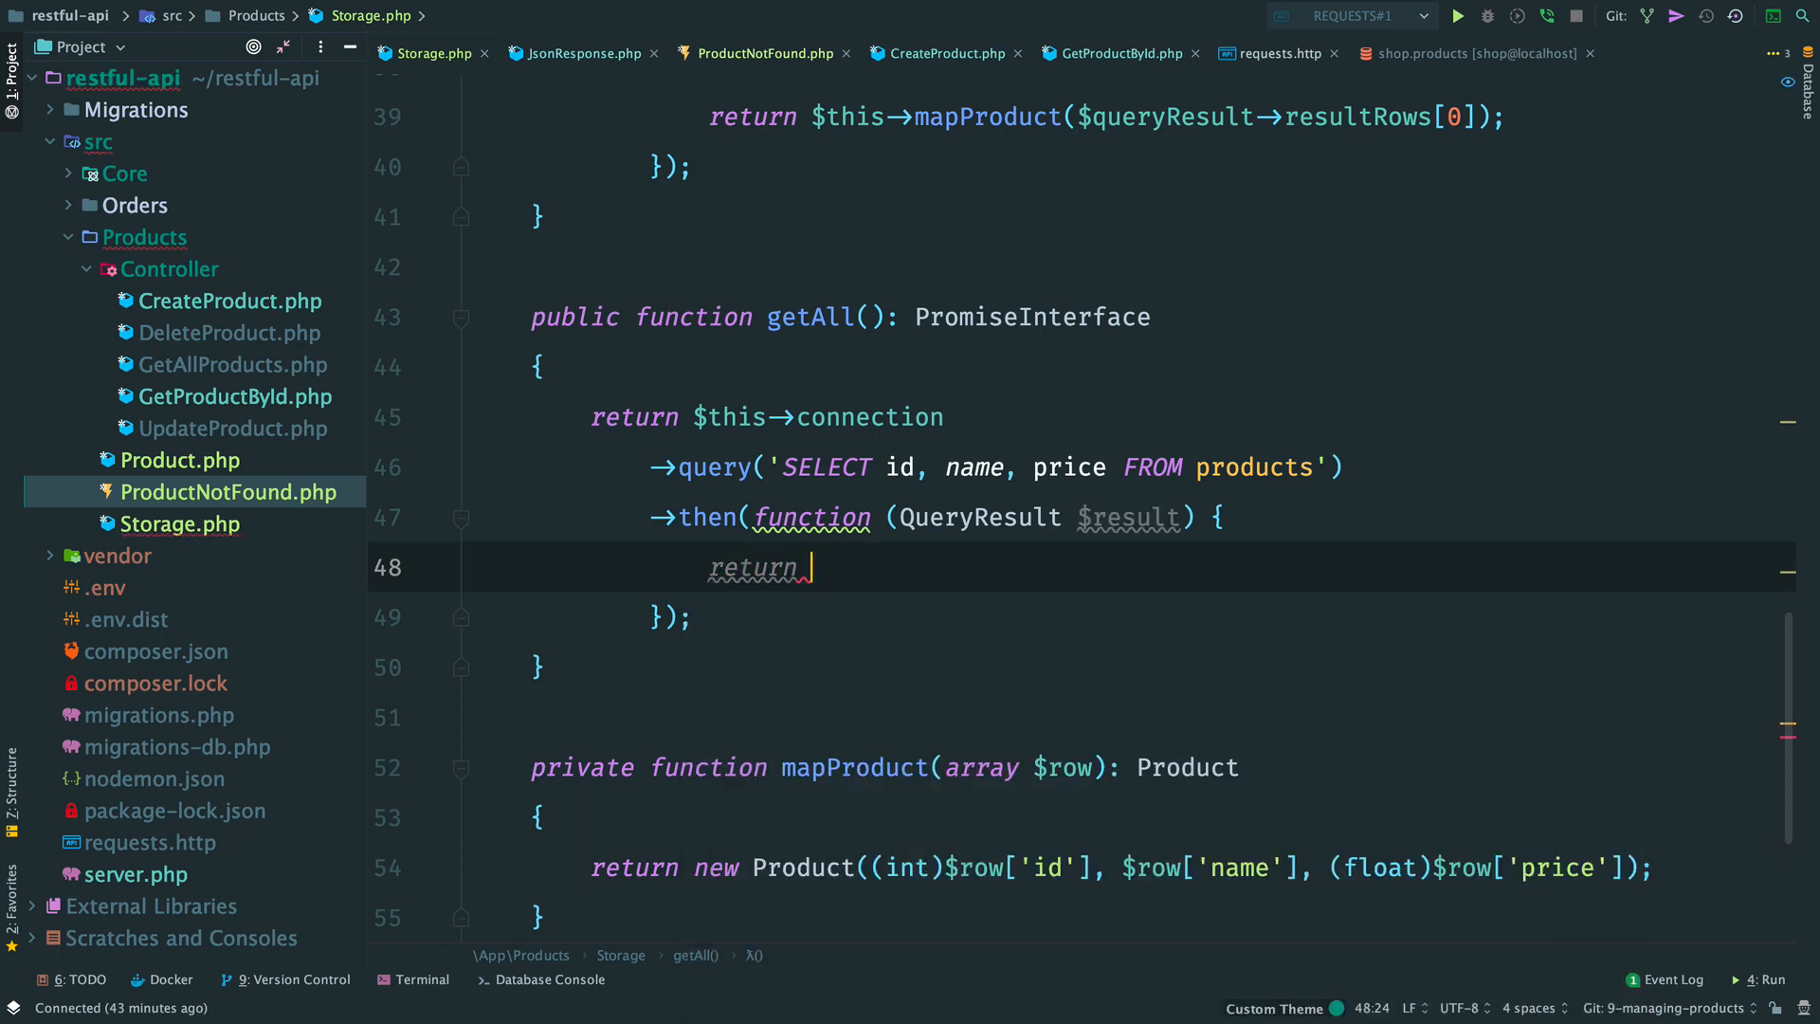
pyautogui.write('array_map(function (array $row) {')
pyautogui.write('}, $result->resultRows);')
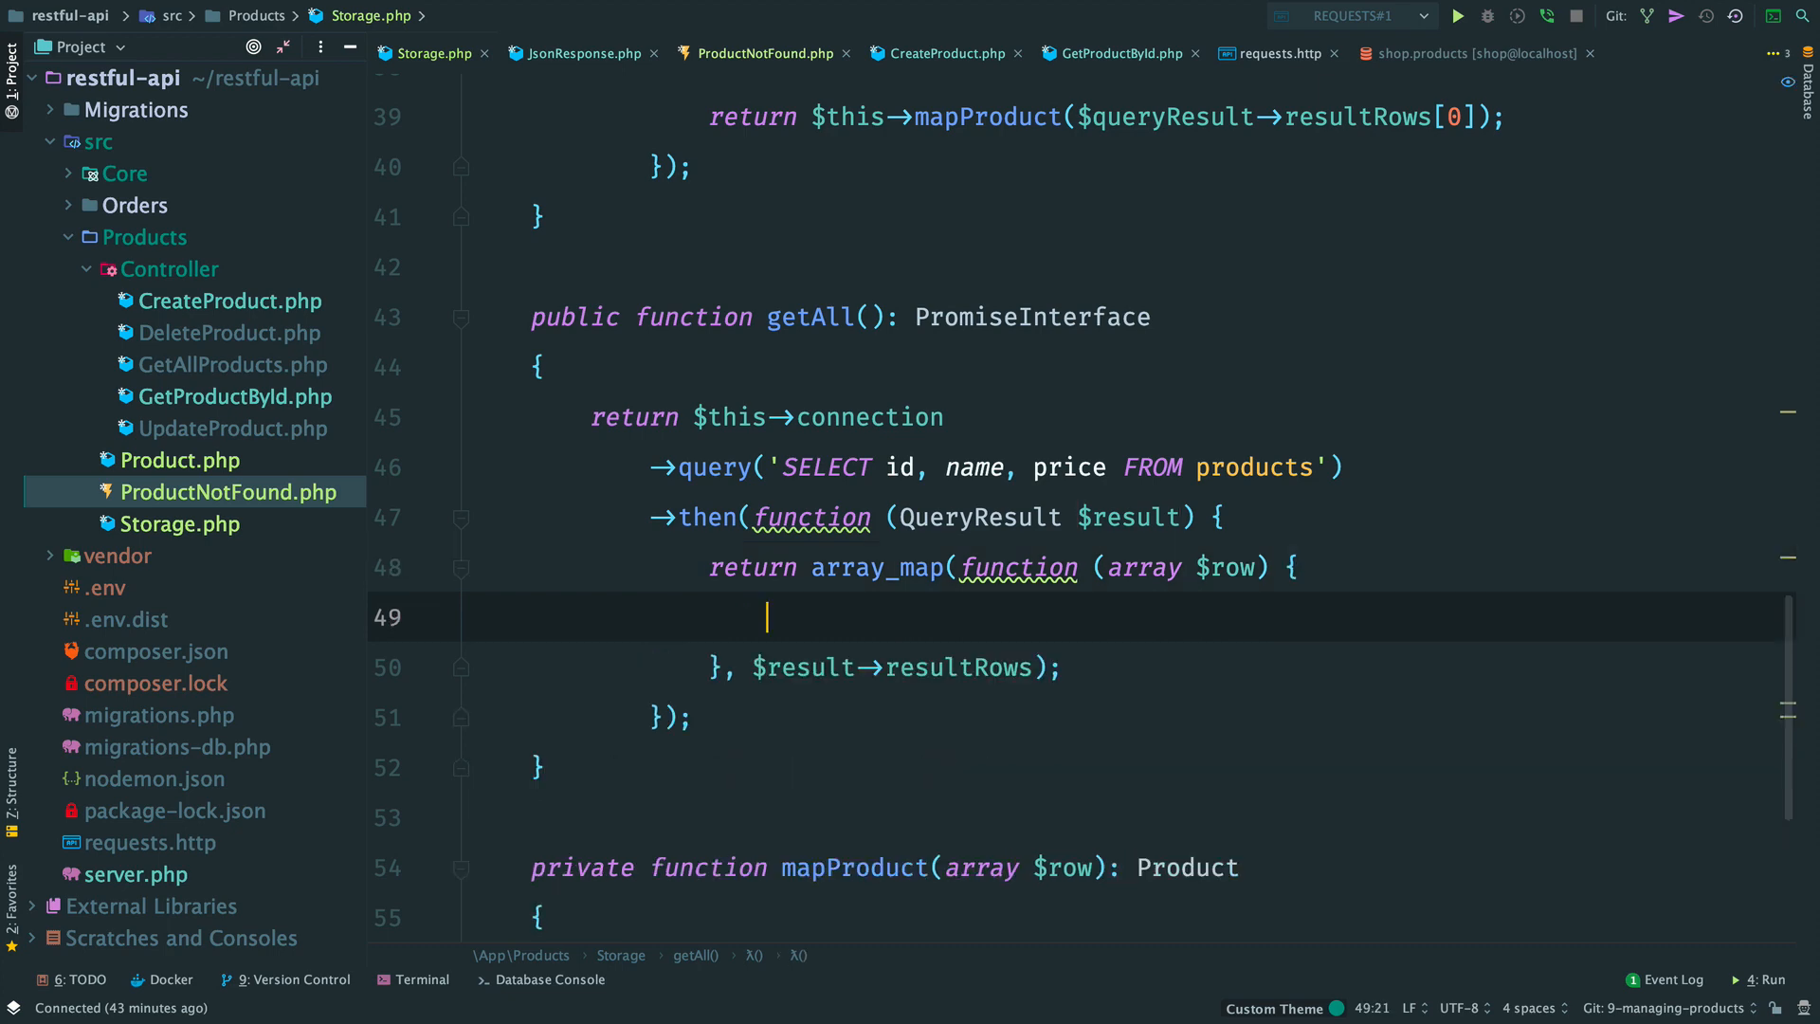
pyautogui.write('return $this->ma')
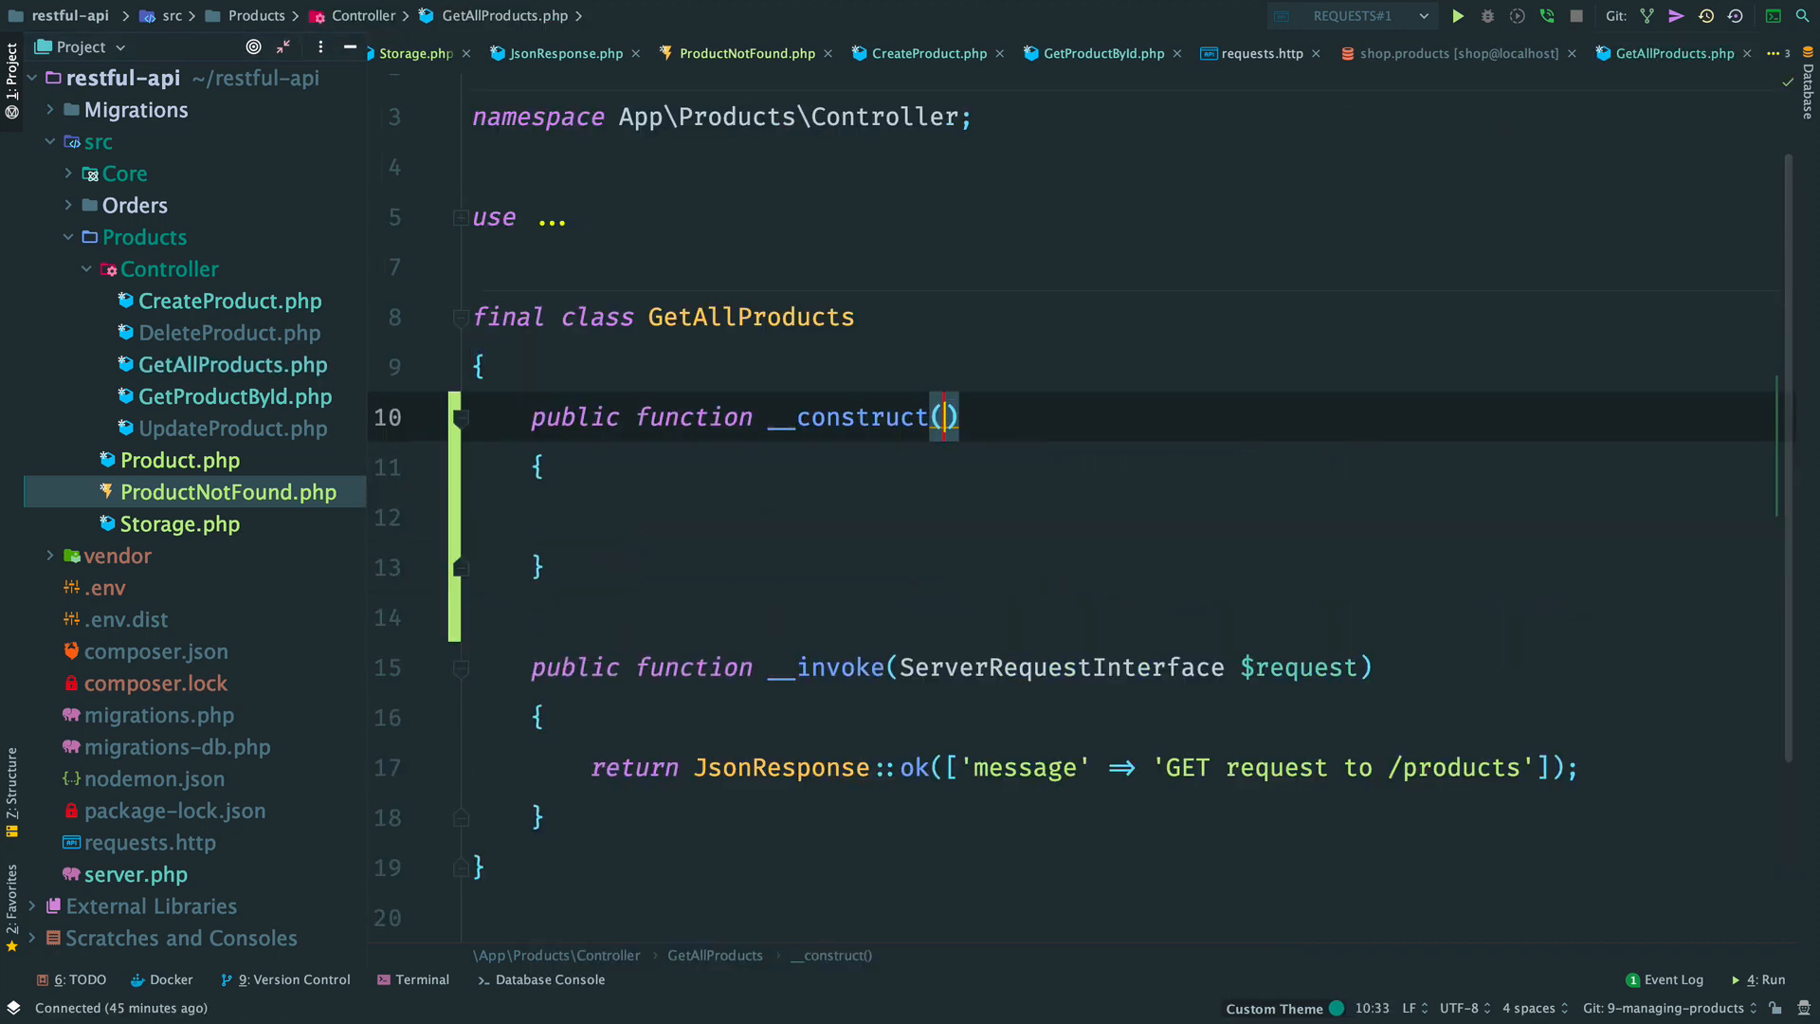
# Step: Inject Storage into GetAllProducts and call getAll()->then with an array $products callback
pyautogui.write('Storage $storage')
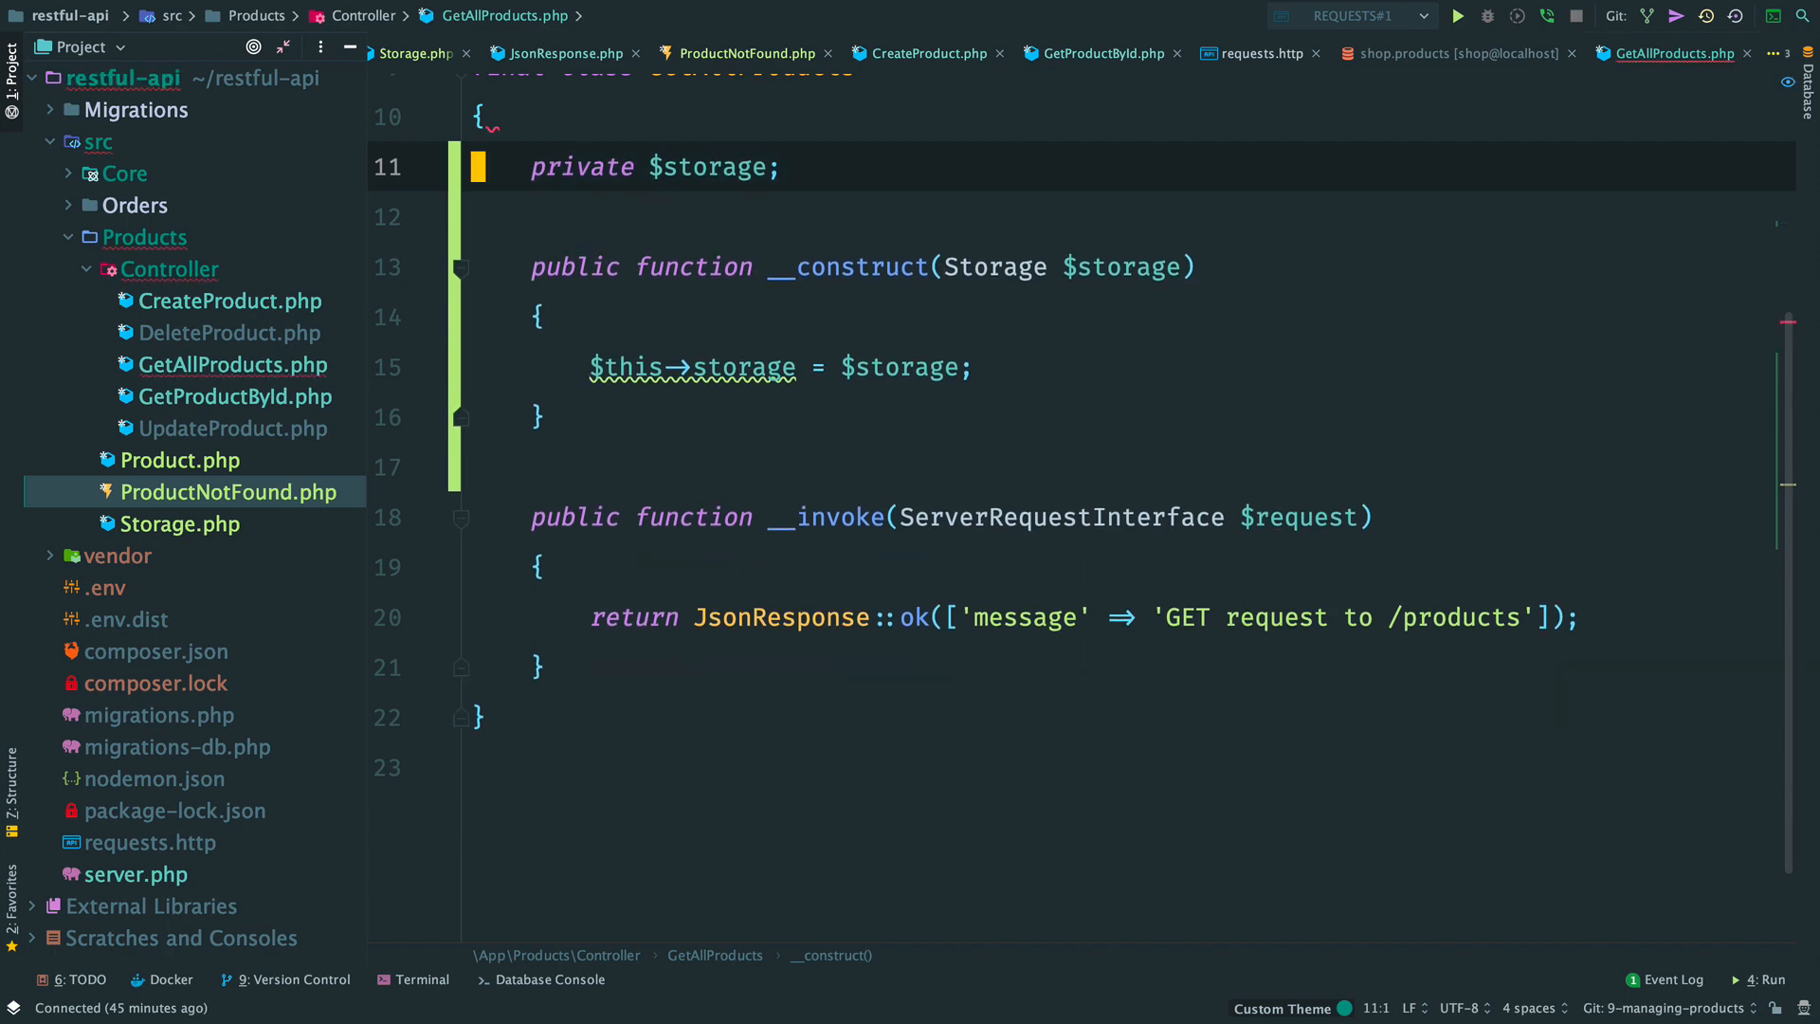
pyautogui.click(1179, 616)
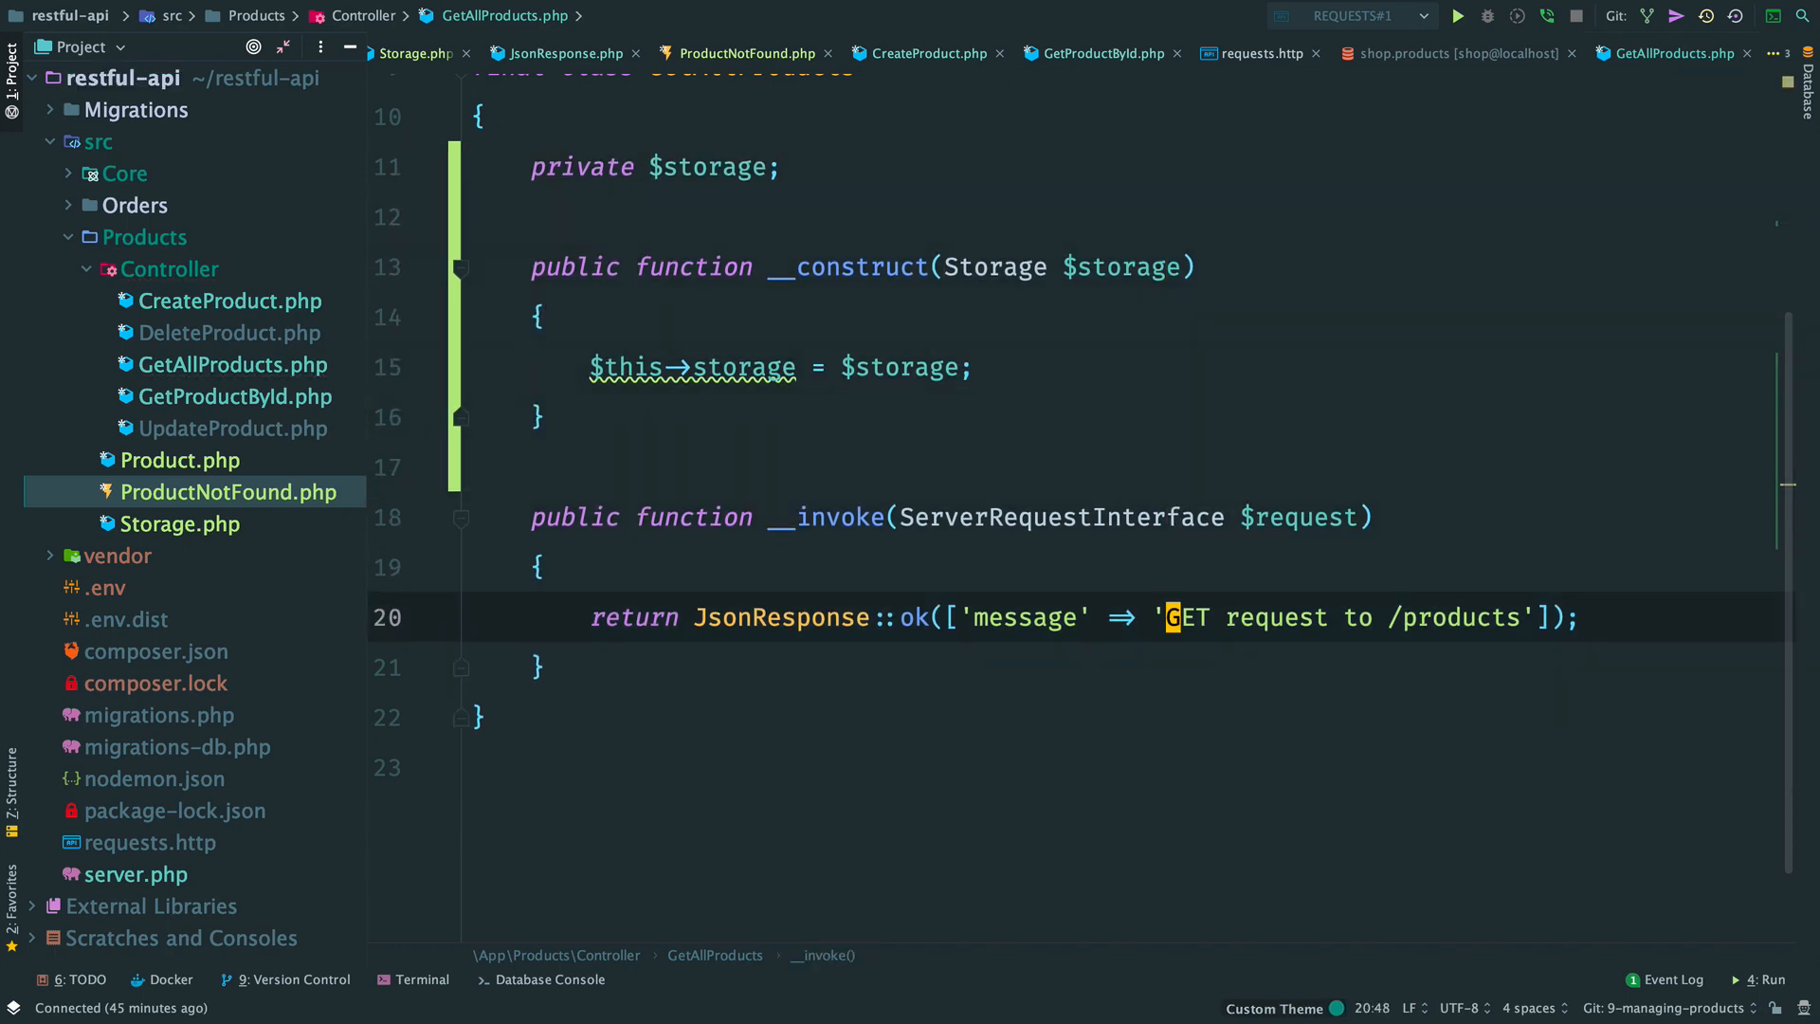
pyautogui.write('$this->storage->getAll(')
pyautogui.write('->then(')
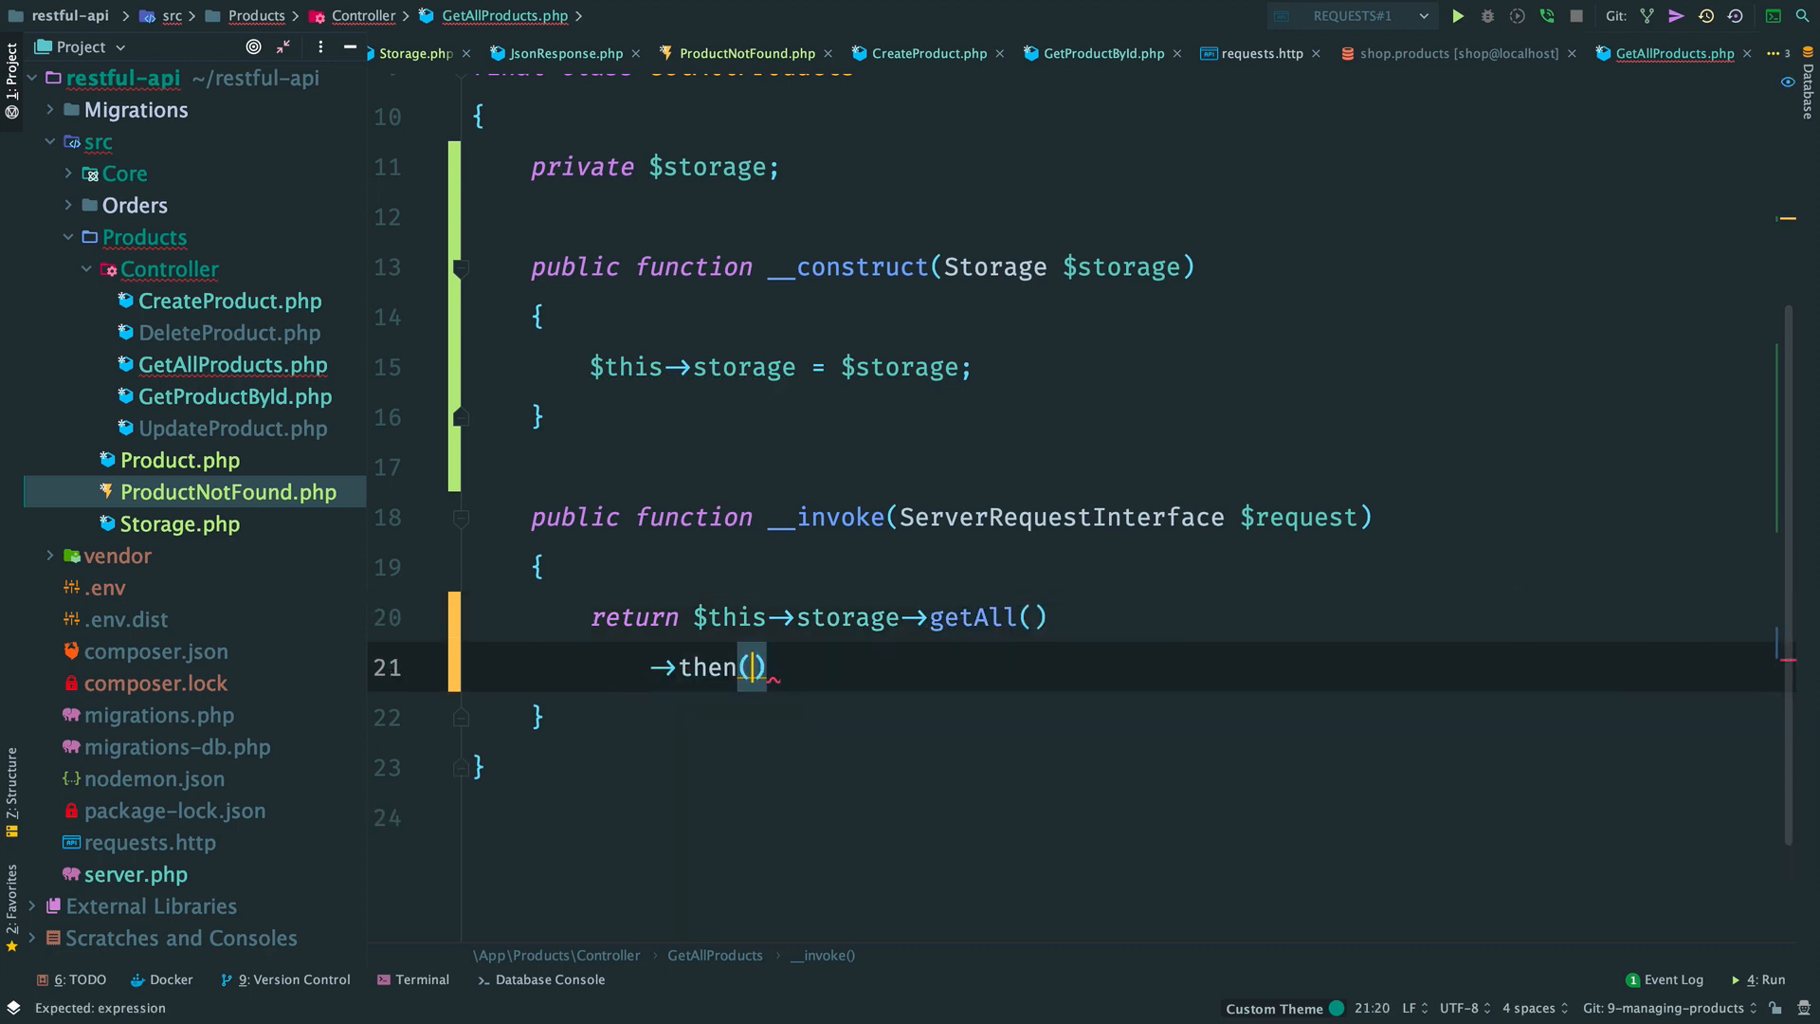
pyautogui.write('function')
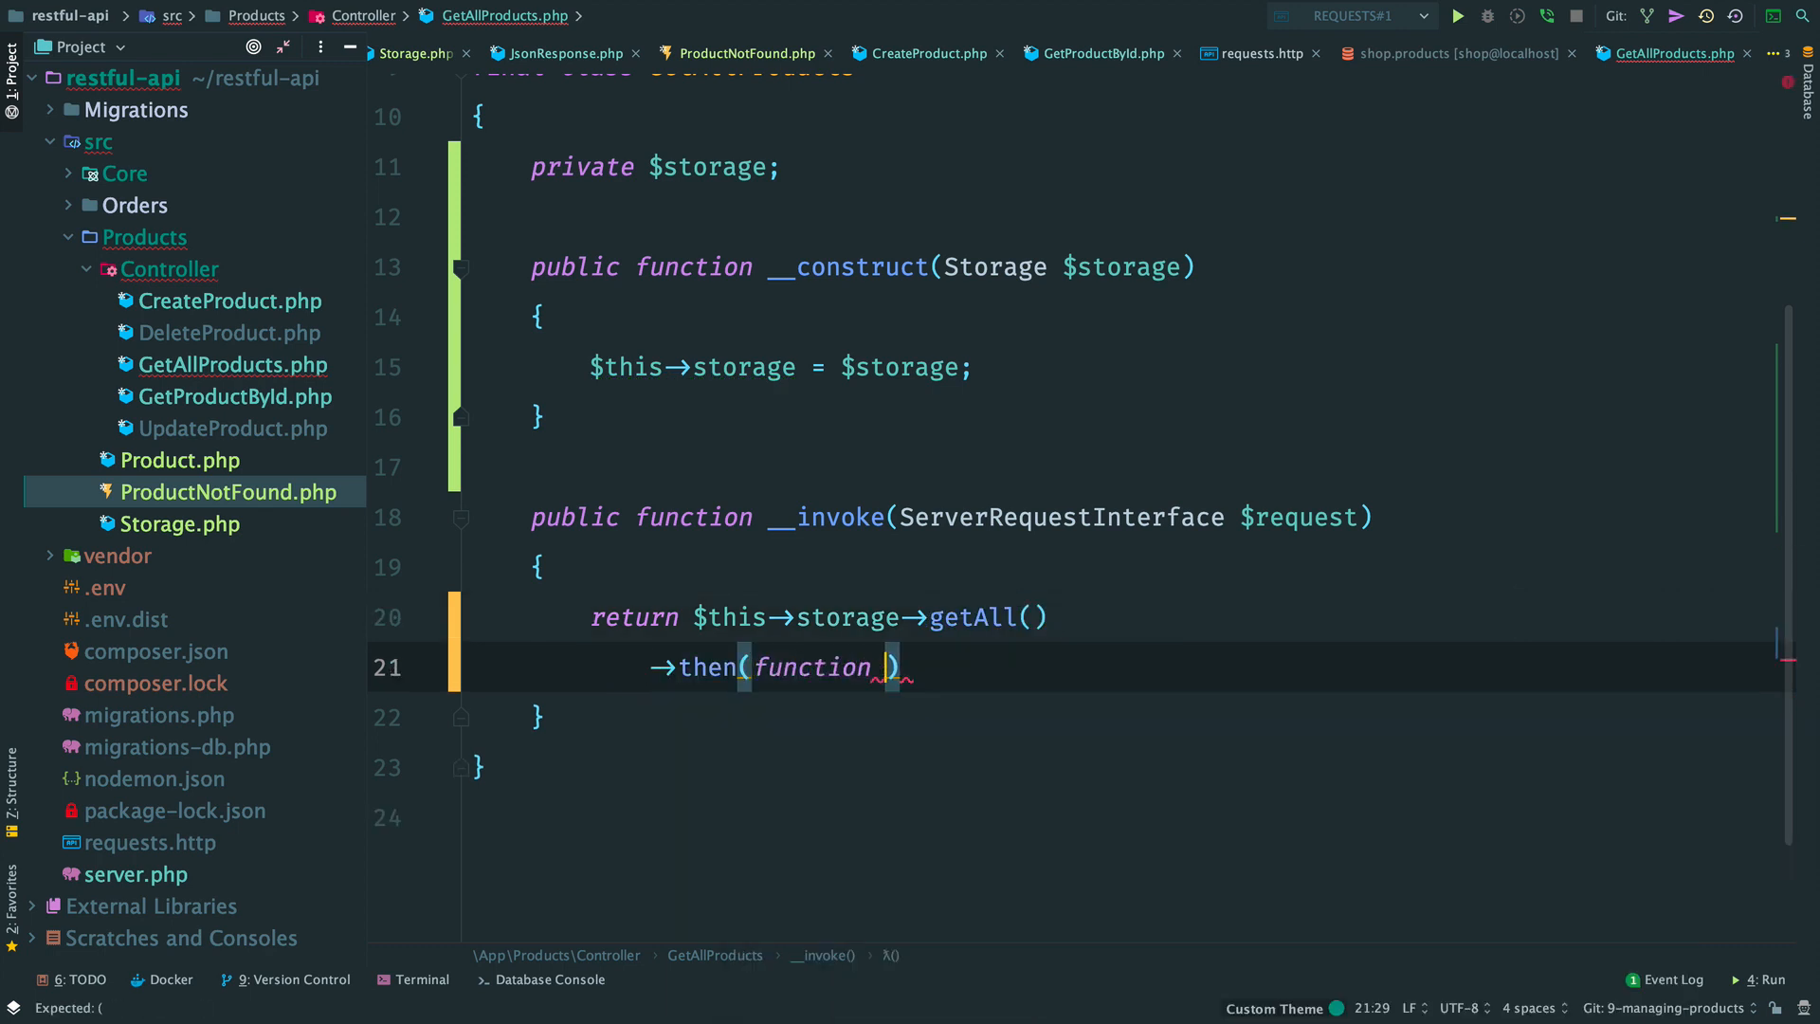
pyautogui.write('array $products')
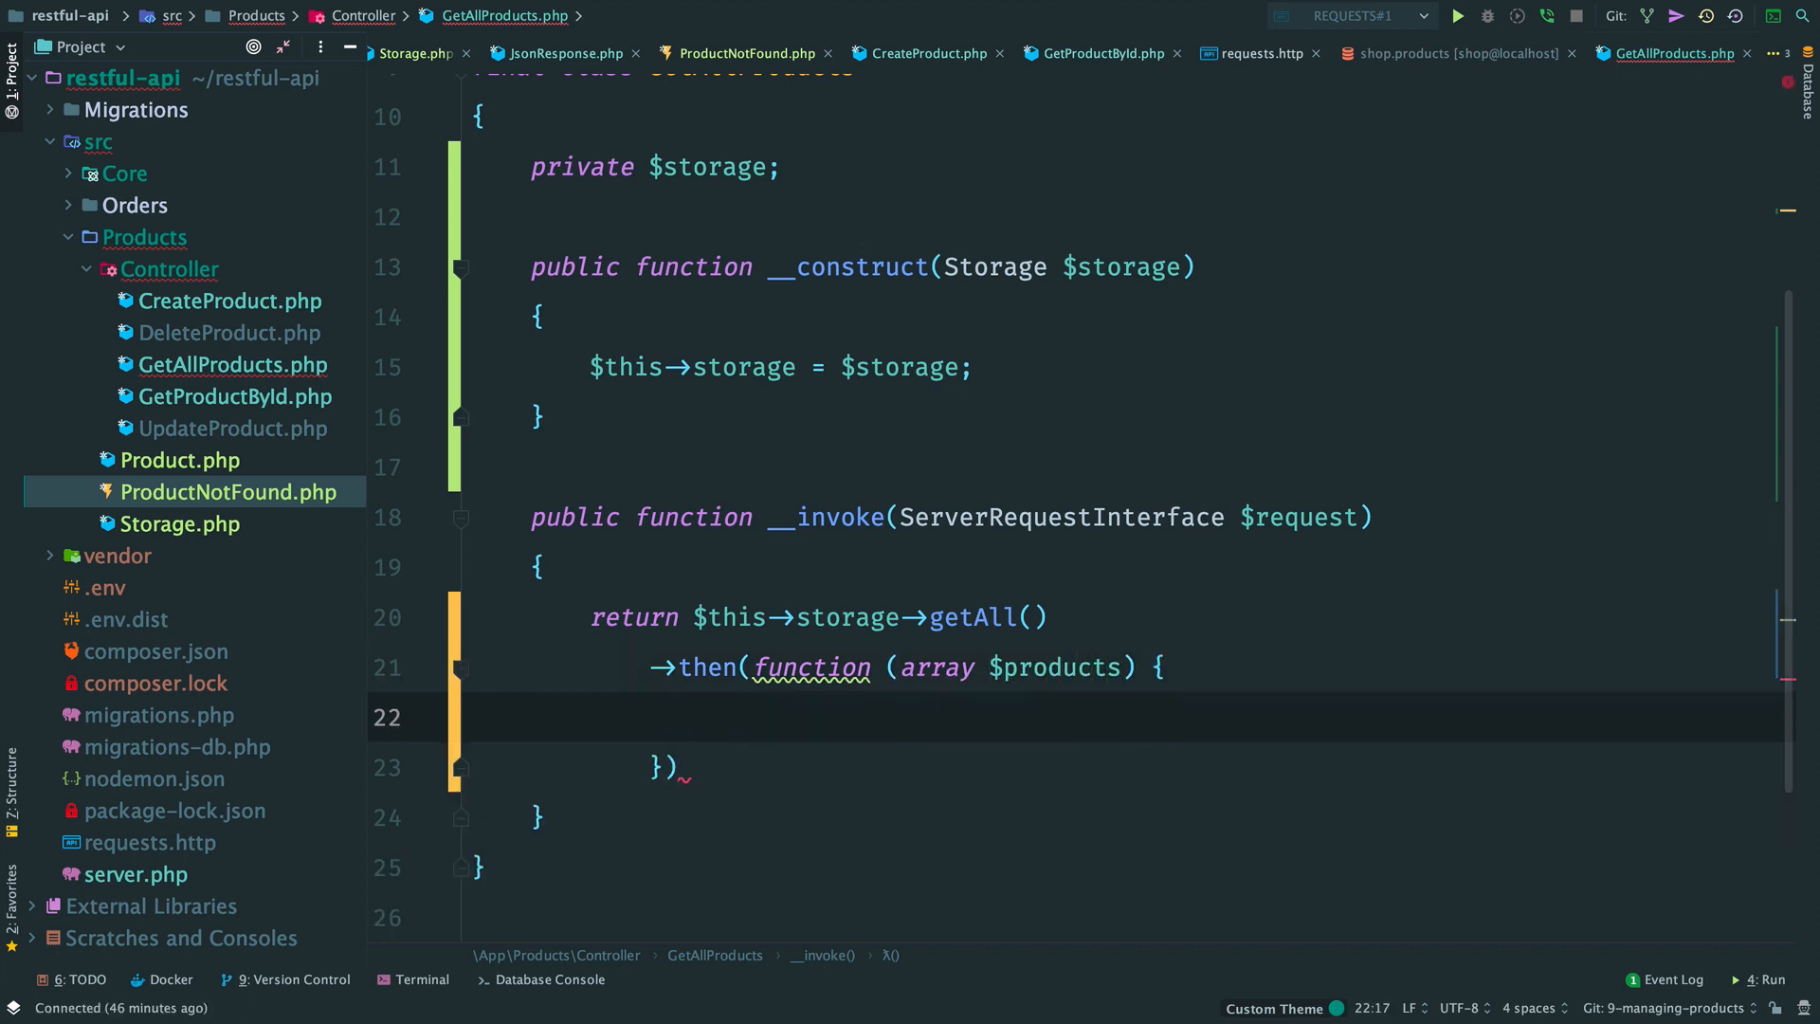
pyautogui.write('$data = arr')
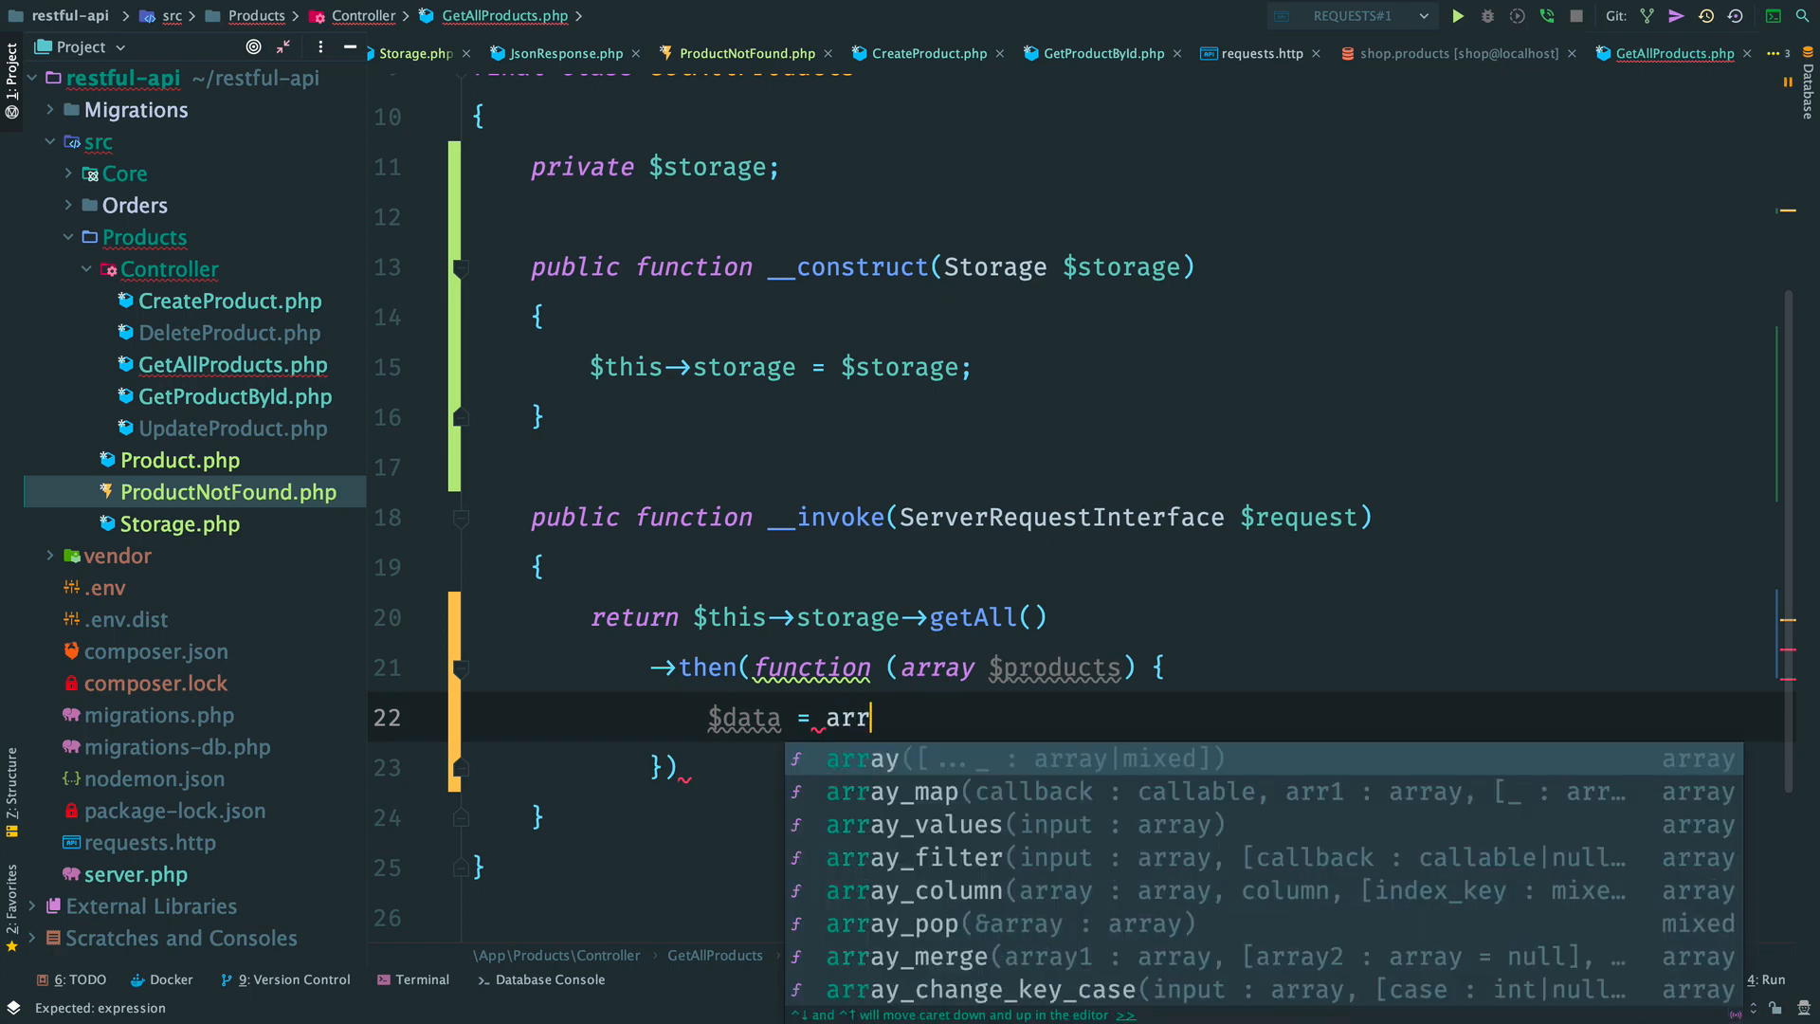
# Step: Map products to arrays, return $data via ok(), and start an Exception callback
pyautogui.click(894, 792)
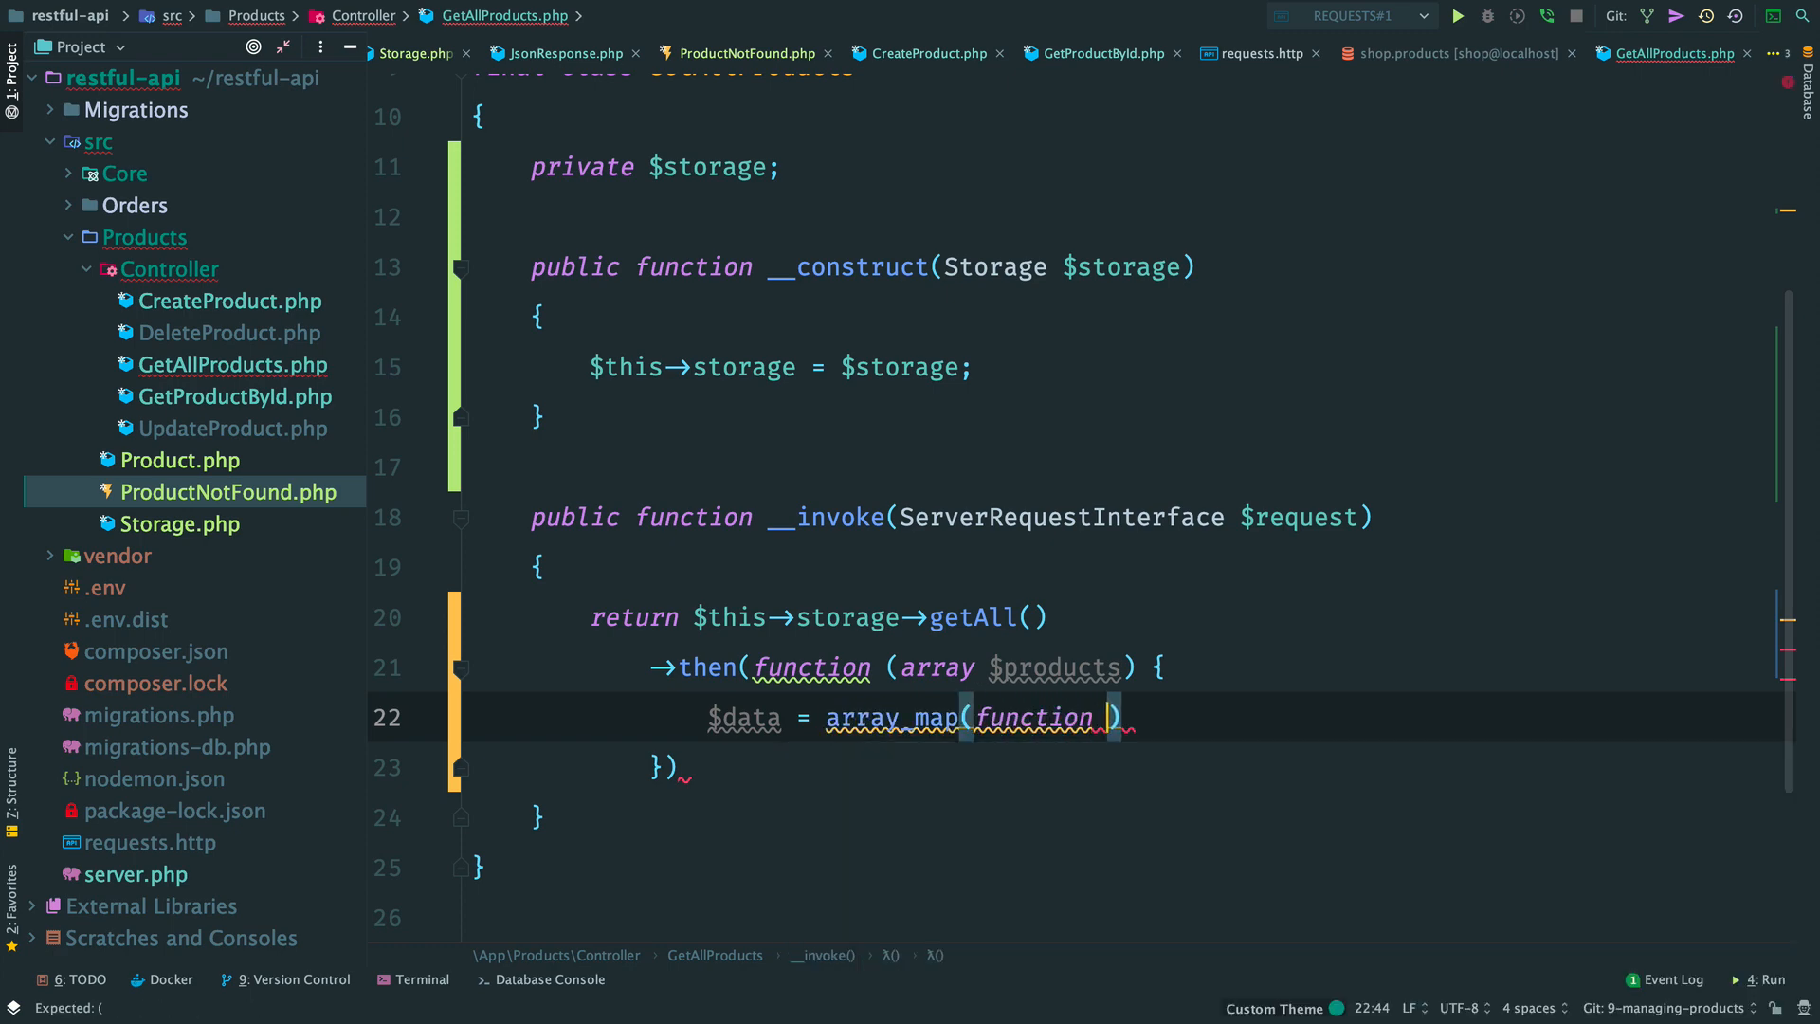
pyautogui.write('Product')
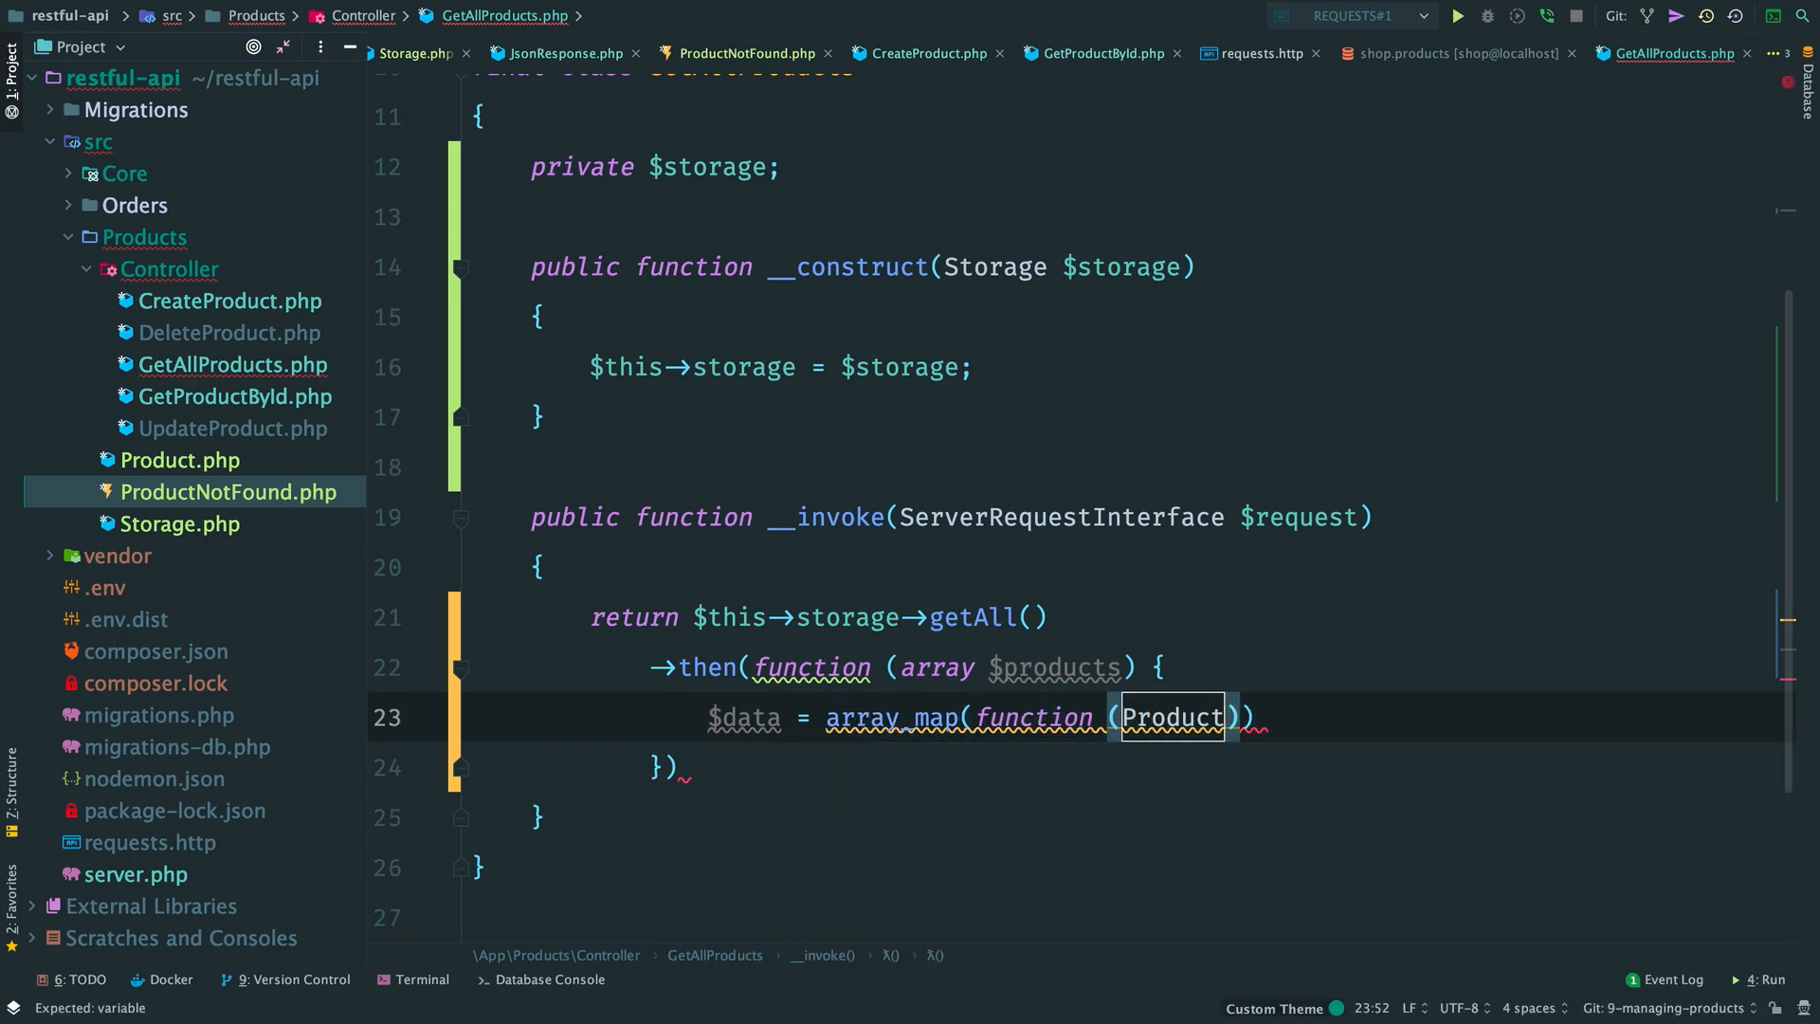
pyautogui.write('$product) {}, $products')
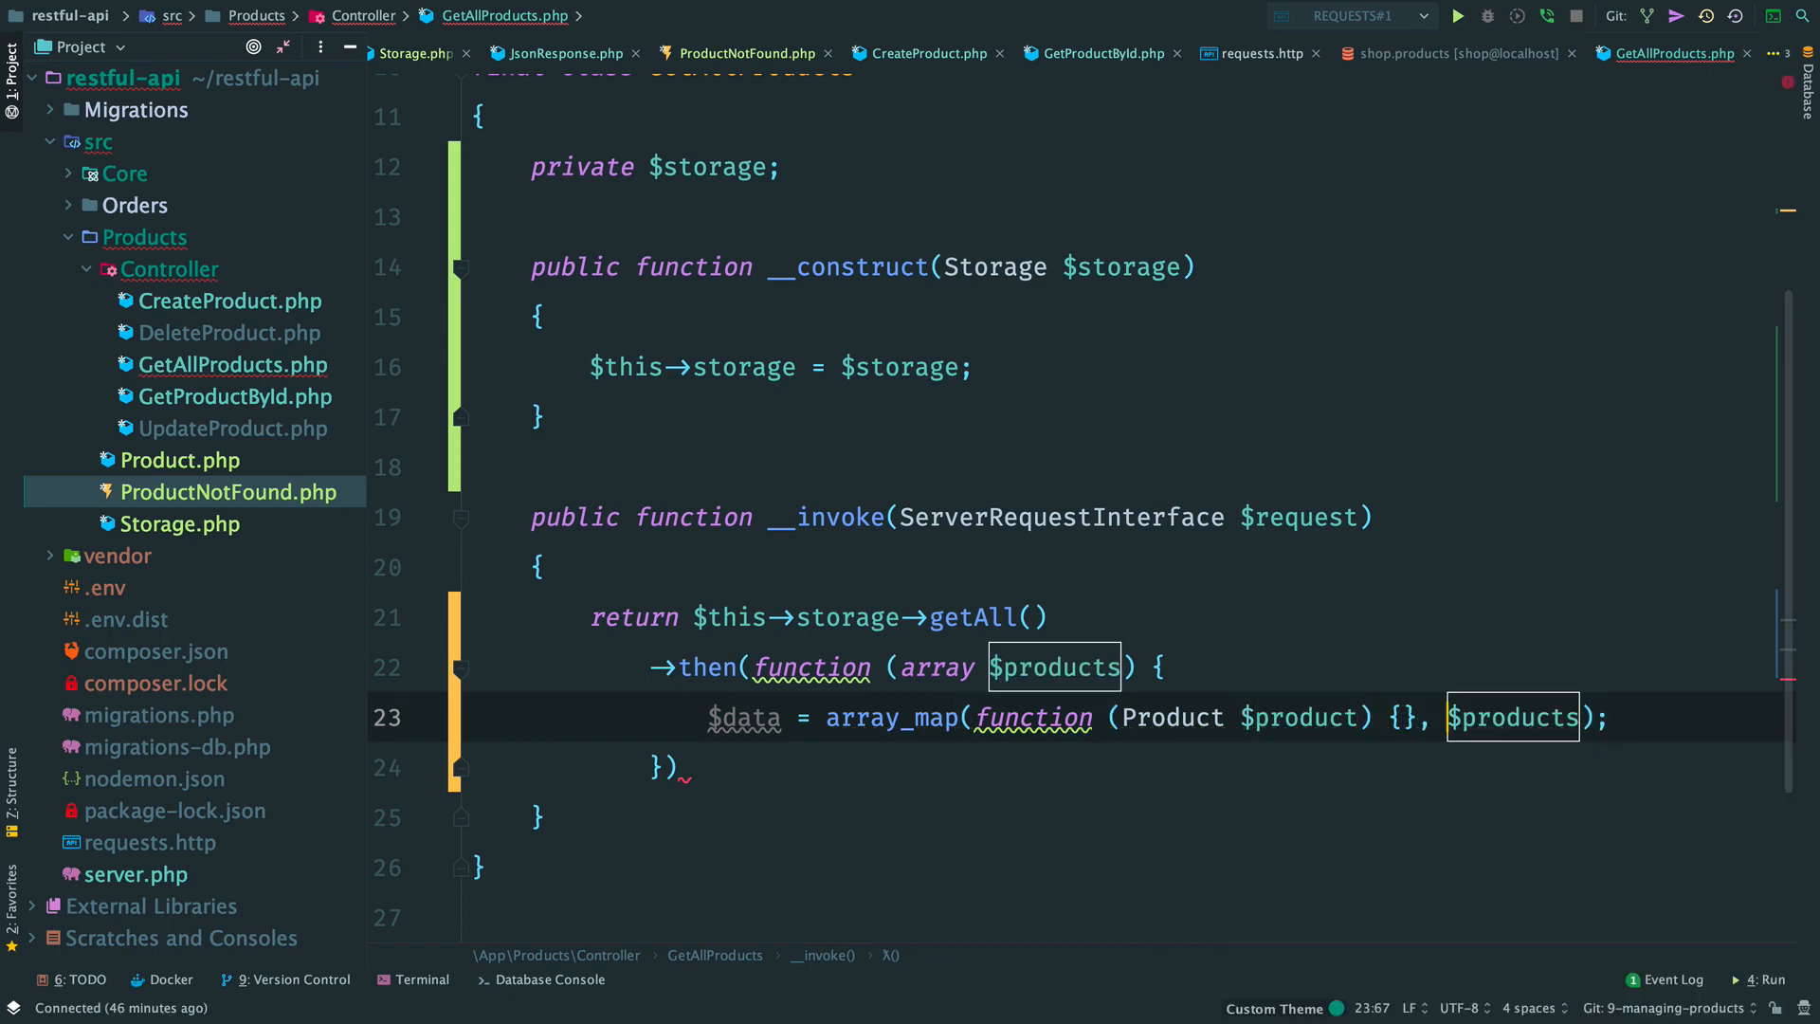
pyautogui.write('return')
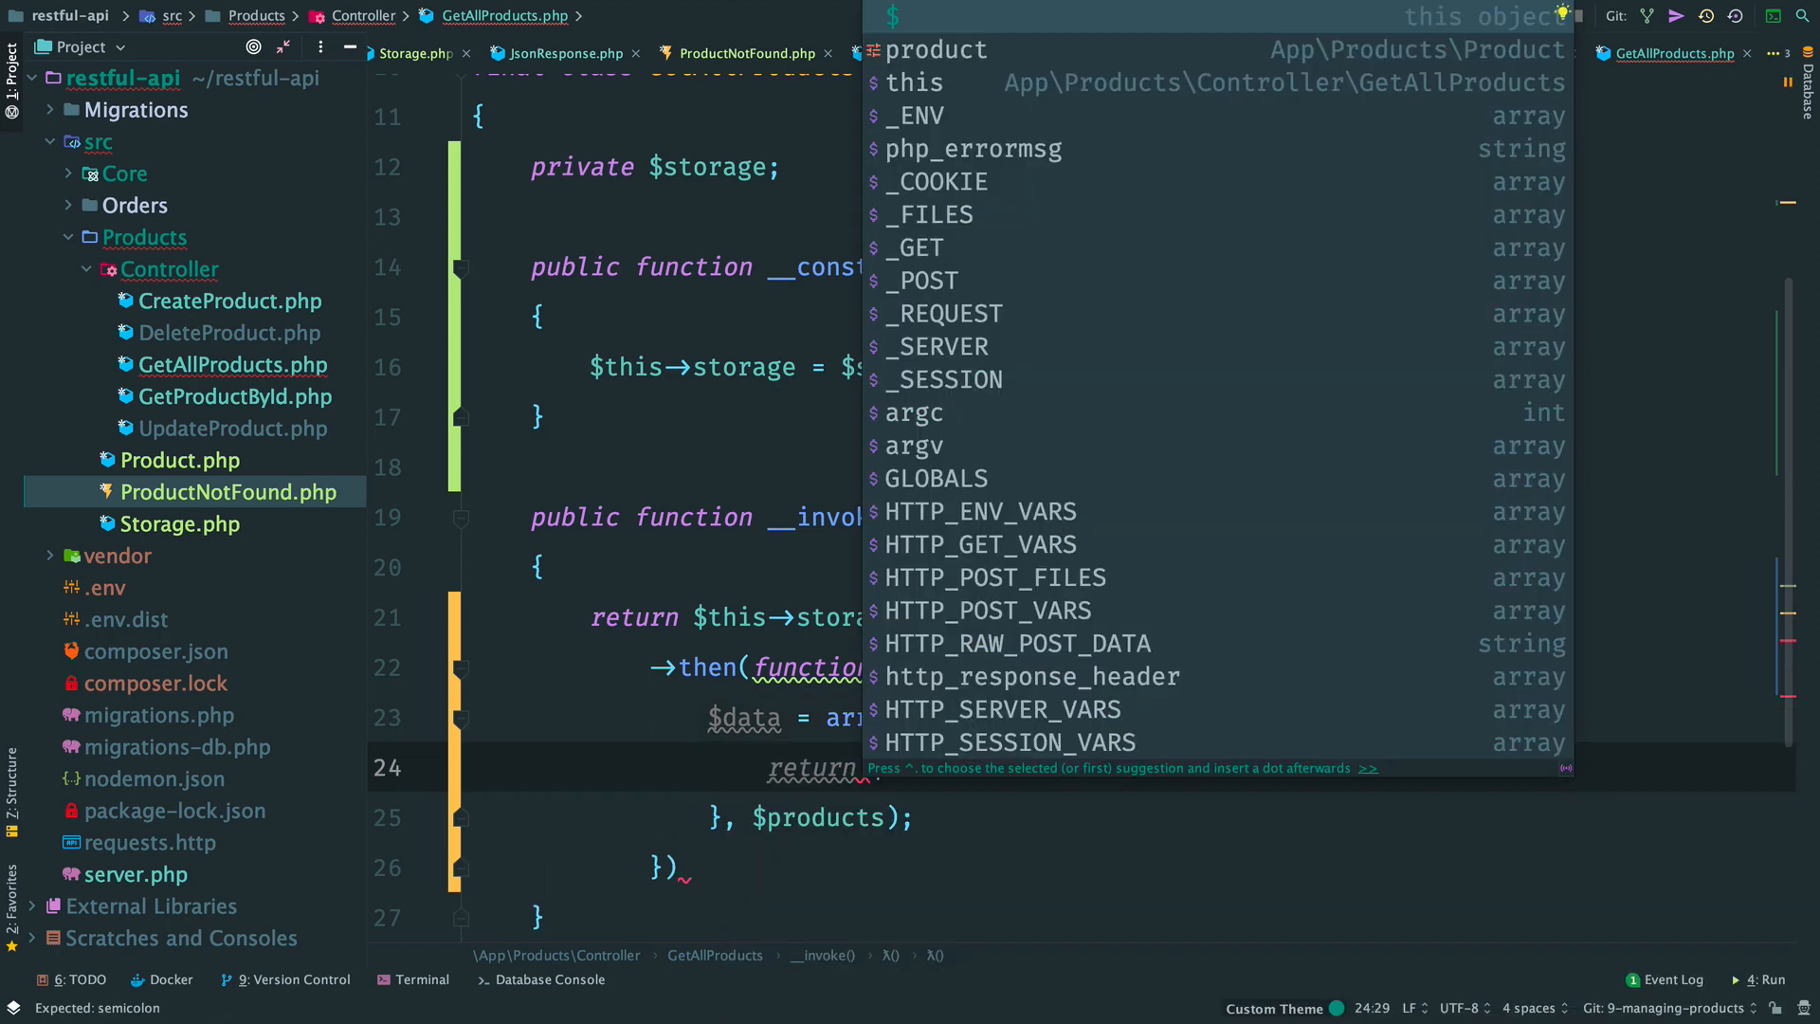
pyautogui.write('roduct->toArray();')
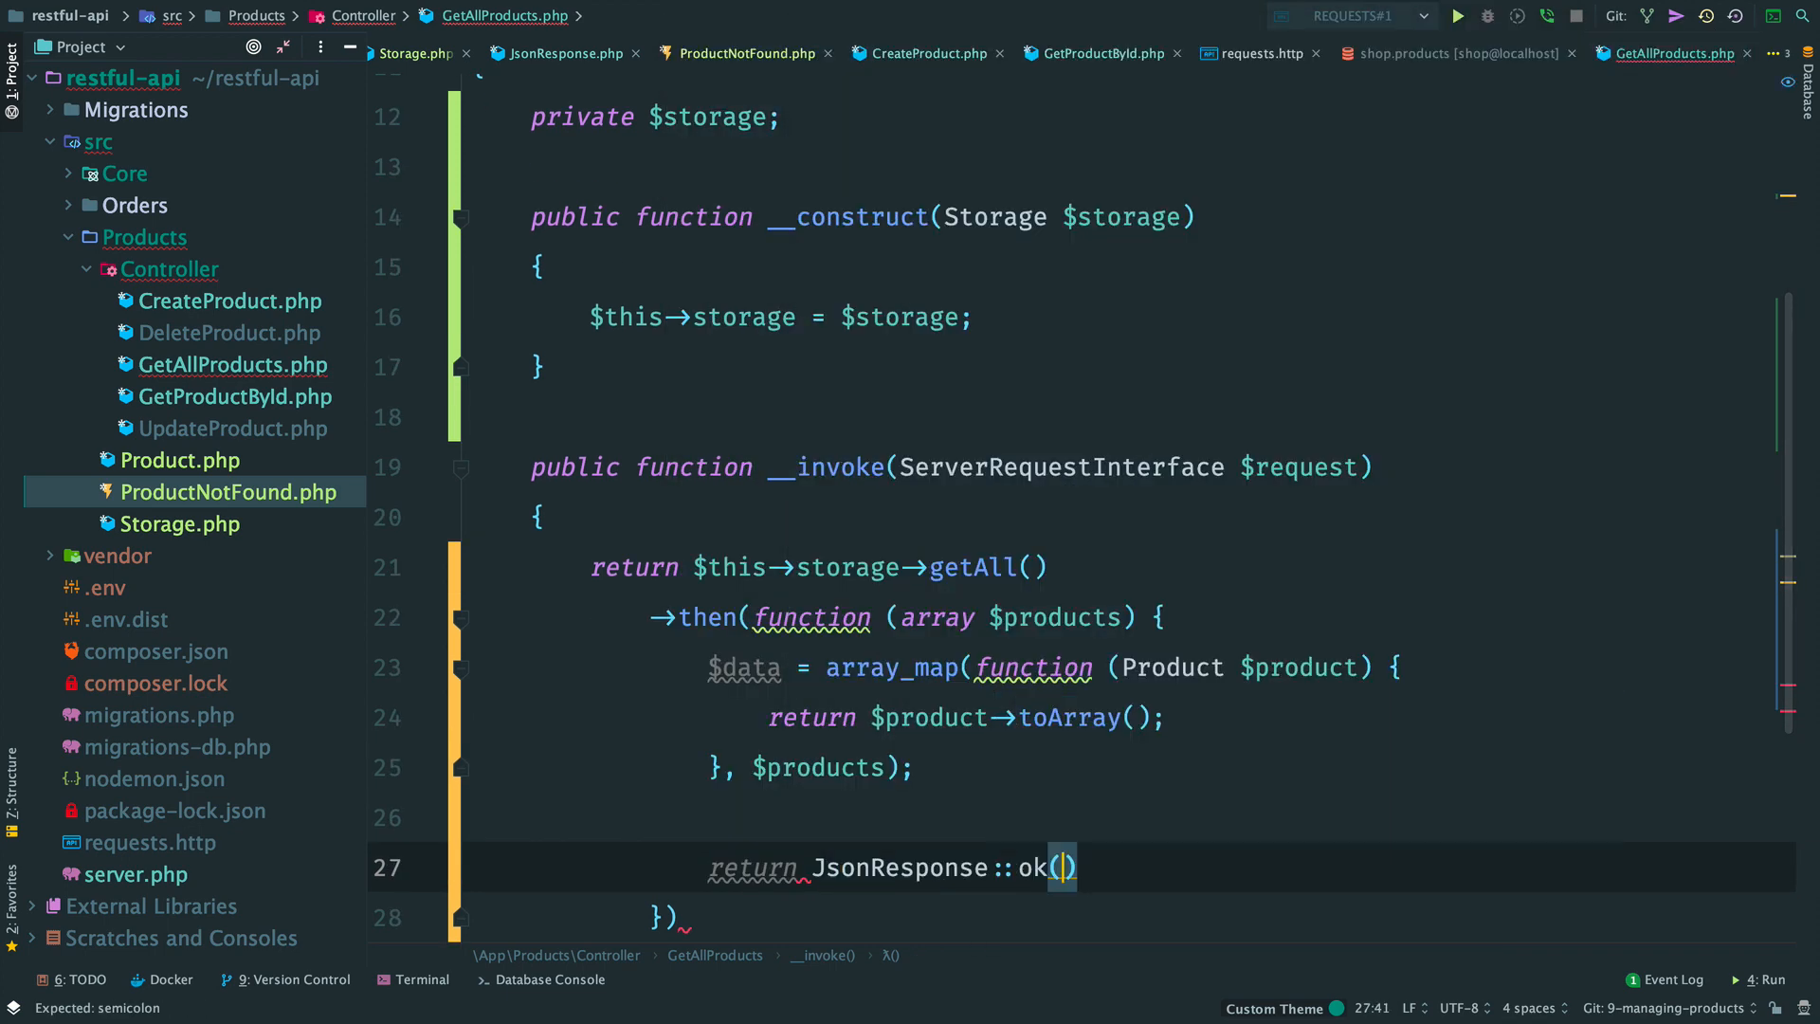
pyautogui.write('$data;')
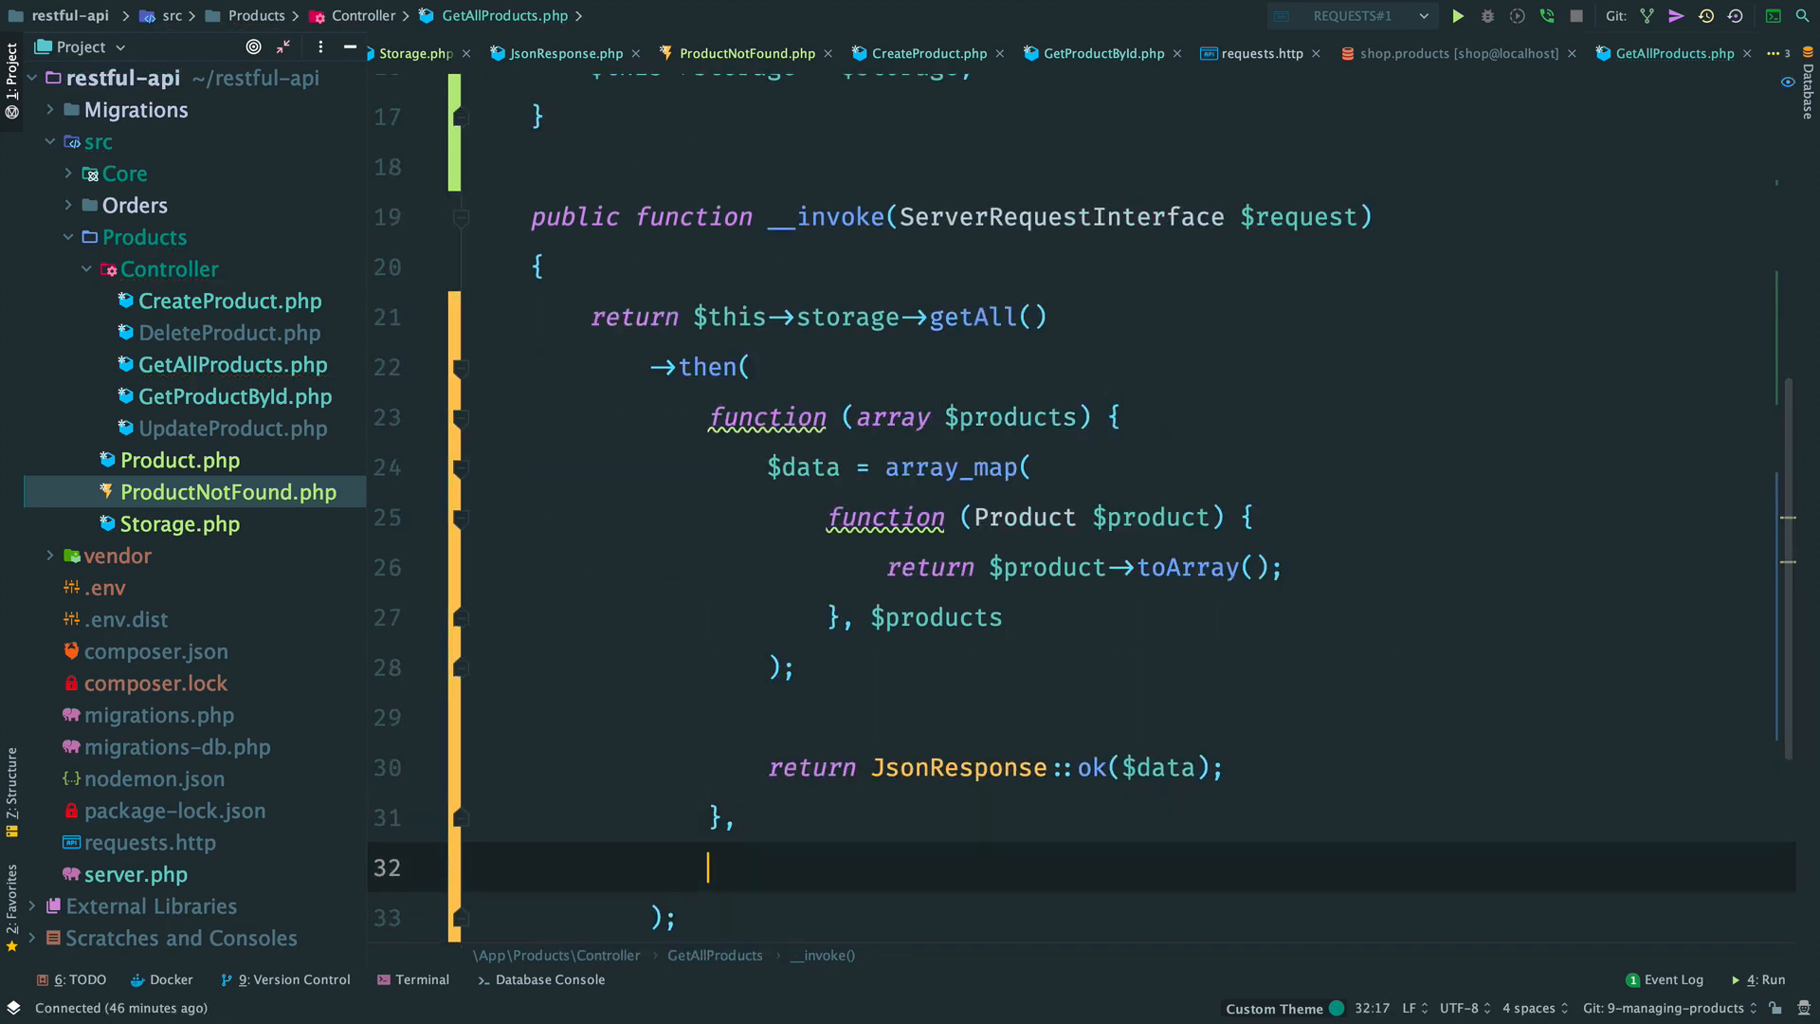
pyautogui.write('function (Exception)')
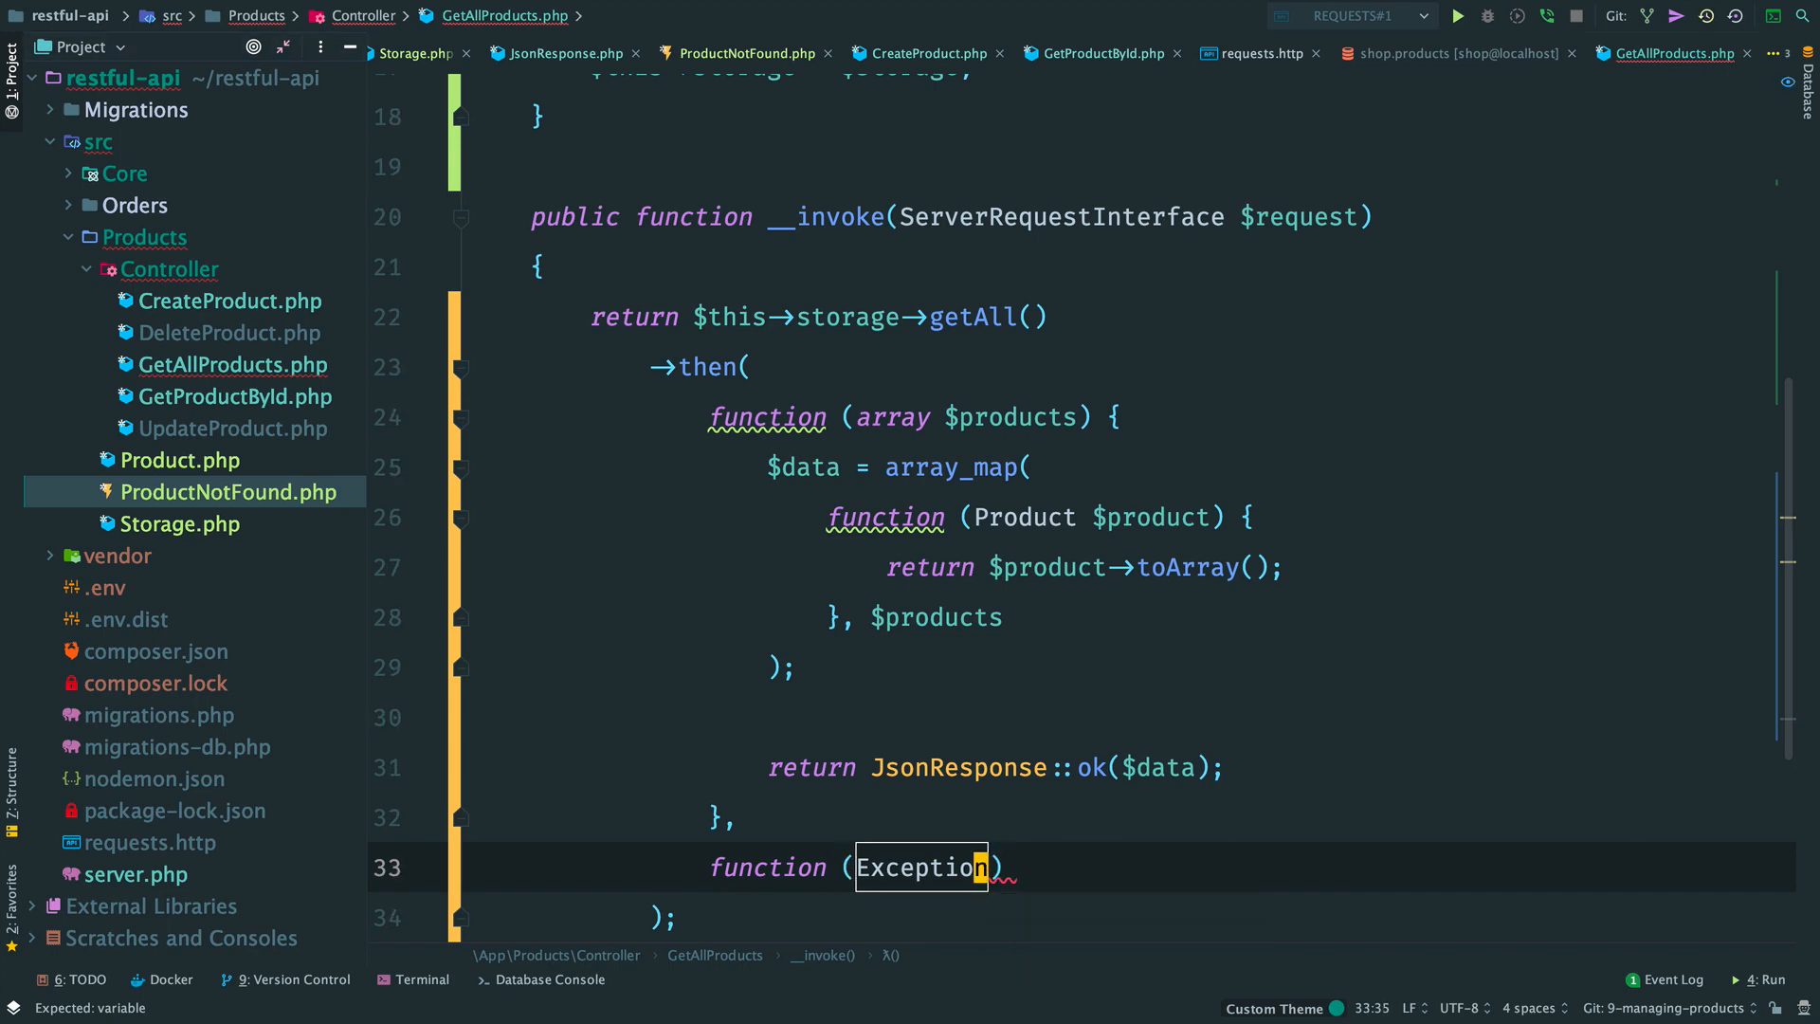
pyautogui.write('$exception')
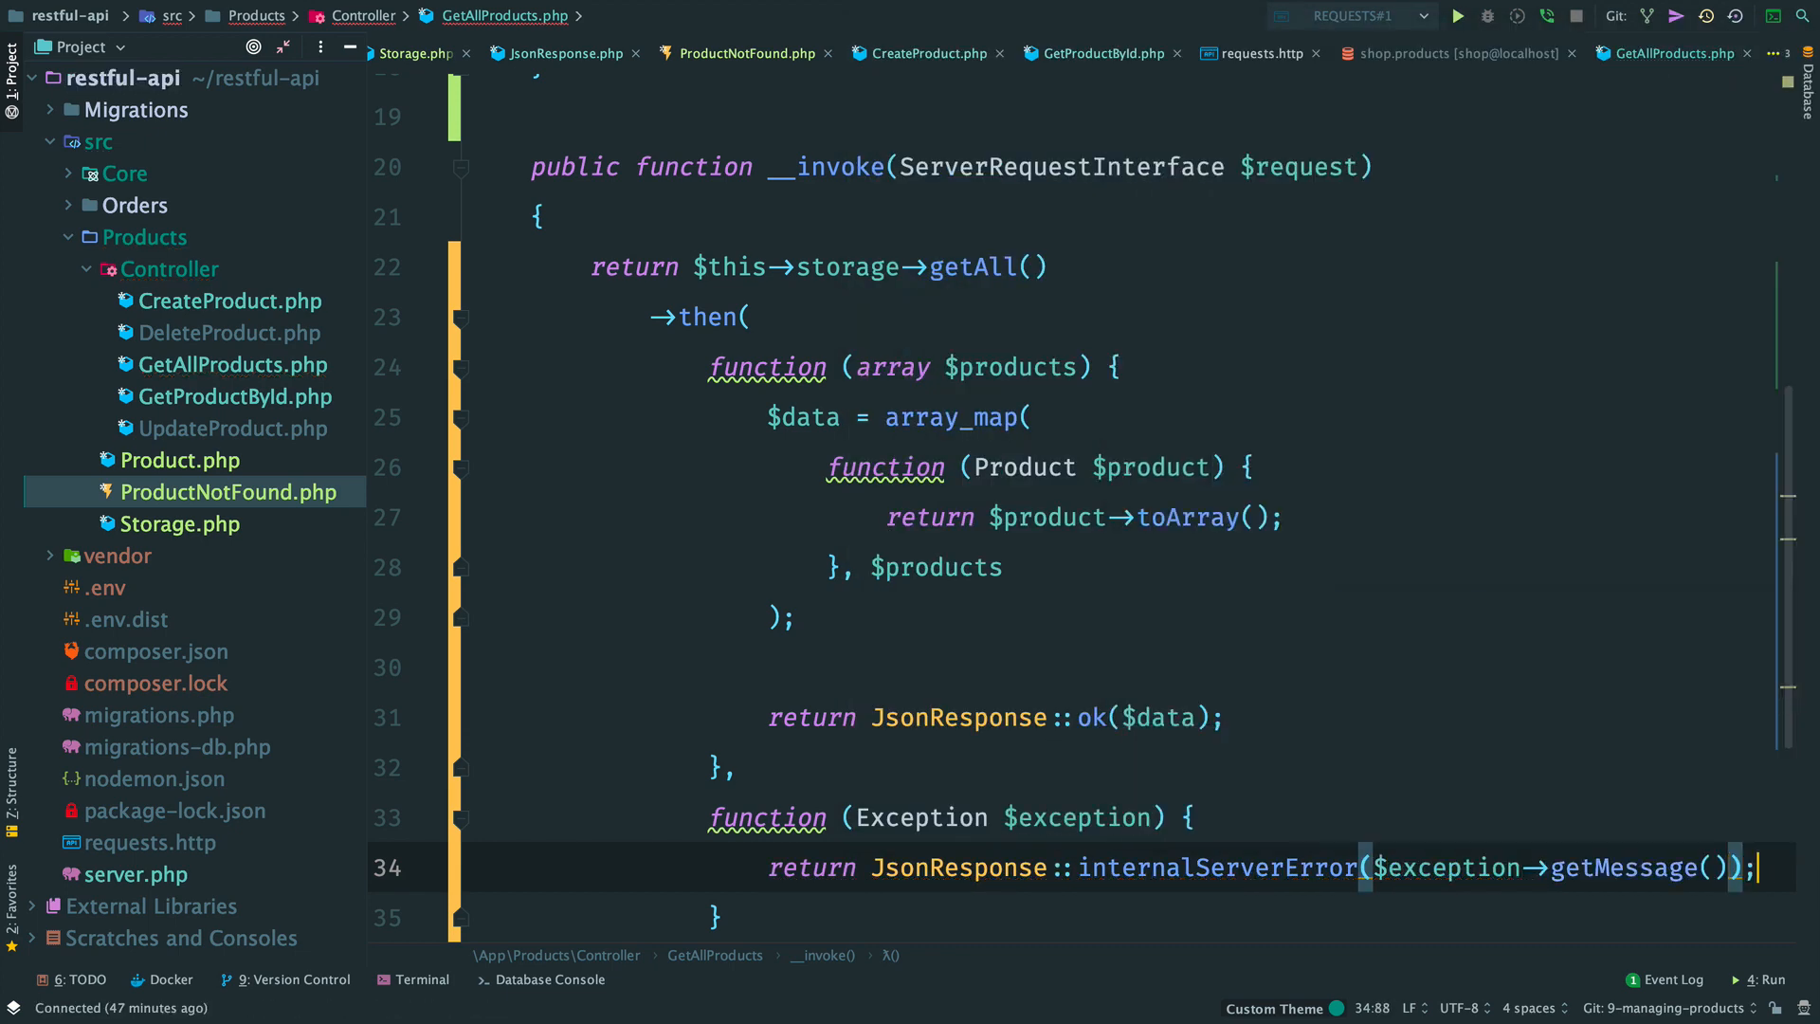
# Step: Move the array_map toArray mapping into private mapProducts(Product ...$products): array and pass its result to JsonResponse::ok
pyautogui.click(738, 467)
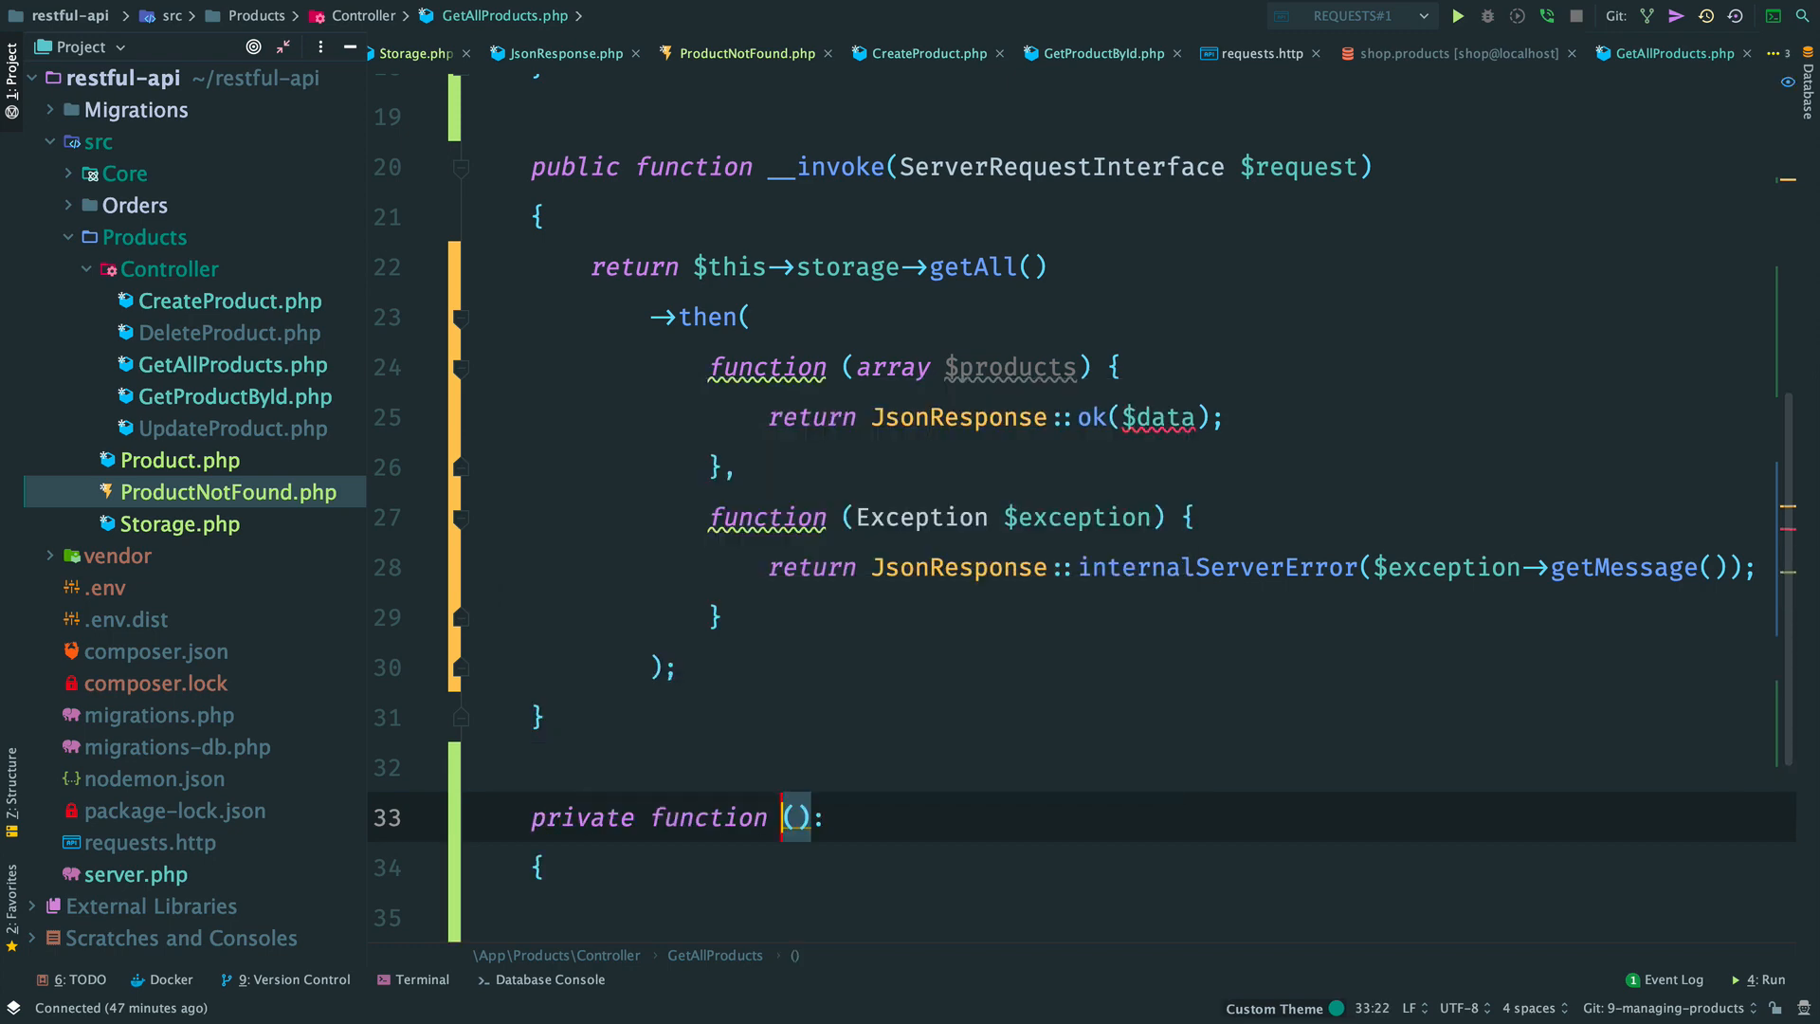
pyautogui.write('mapProducts')
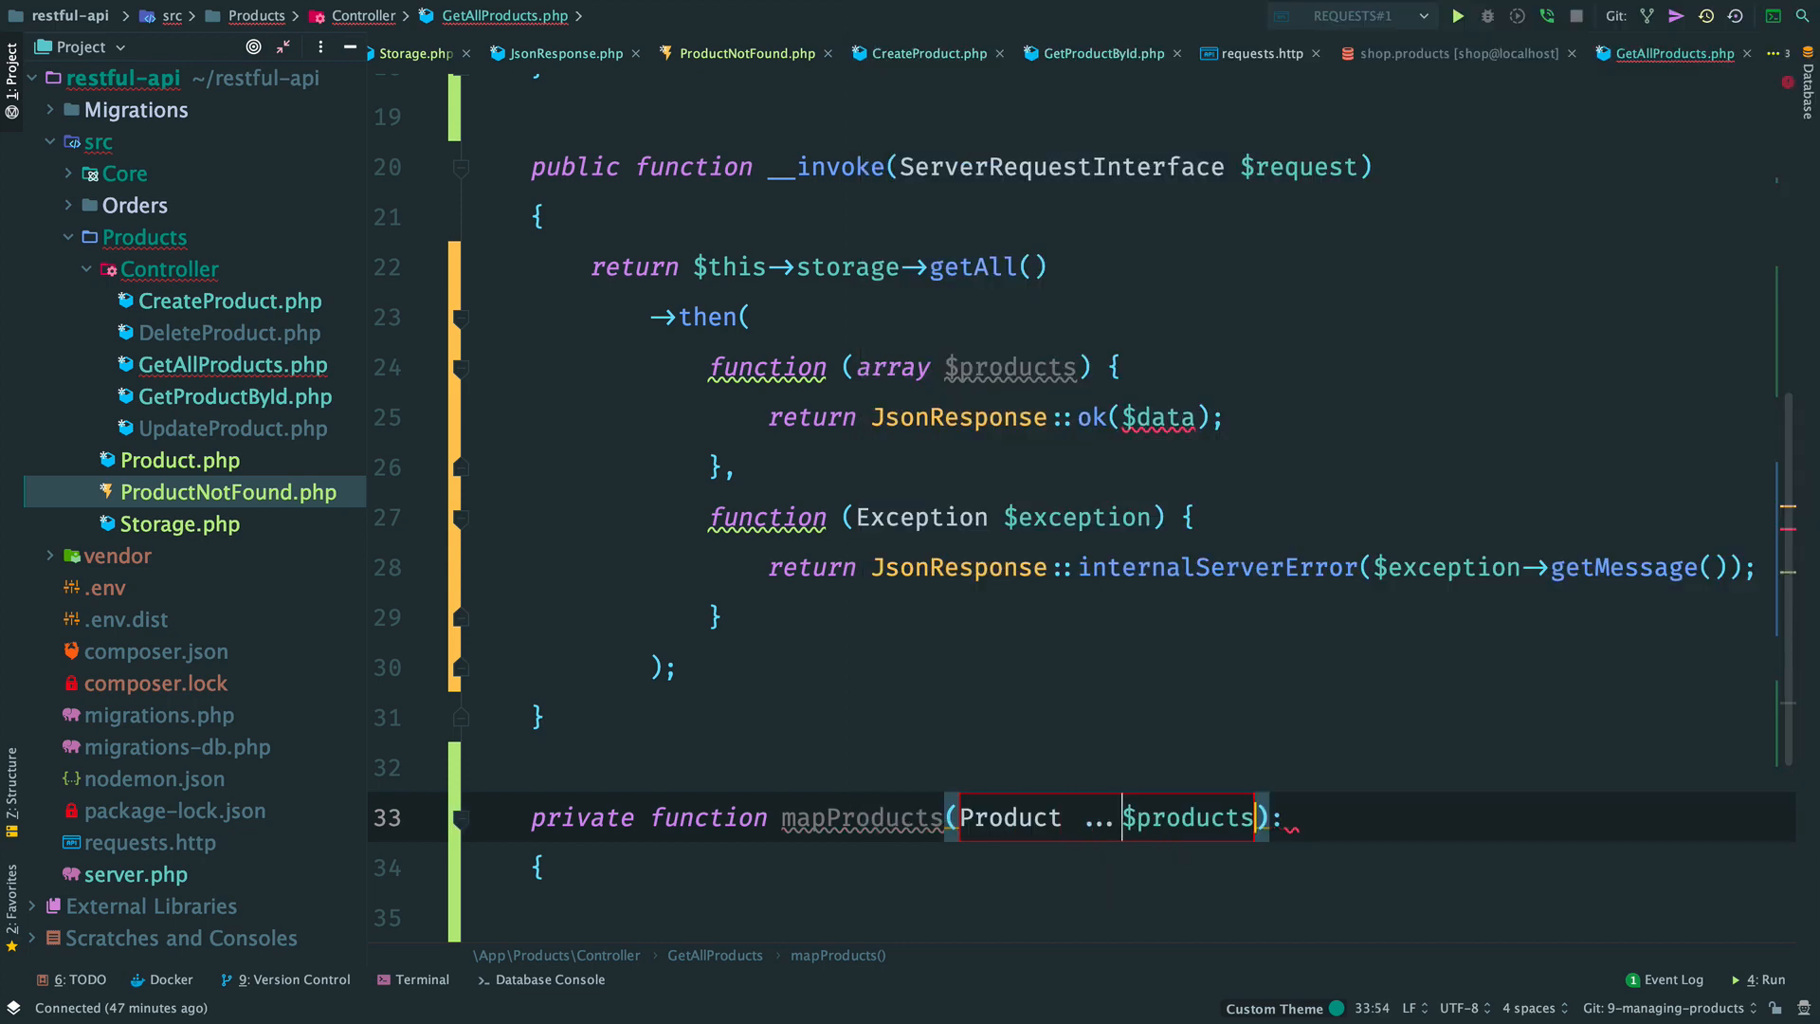
pyautogui.write('ar')
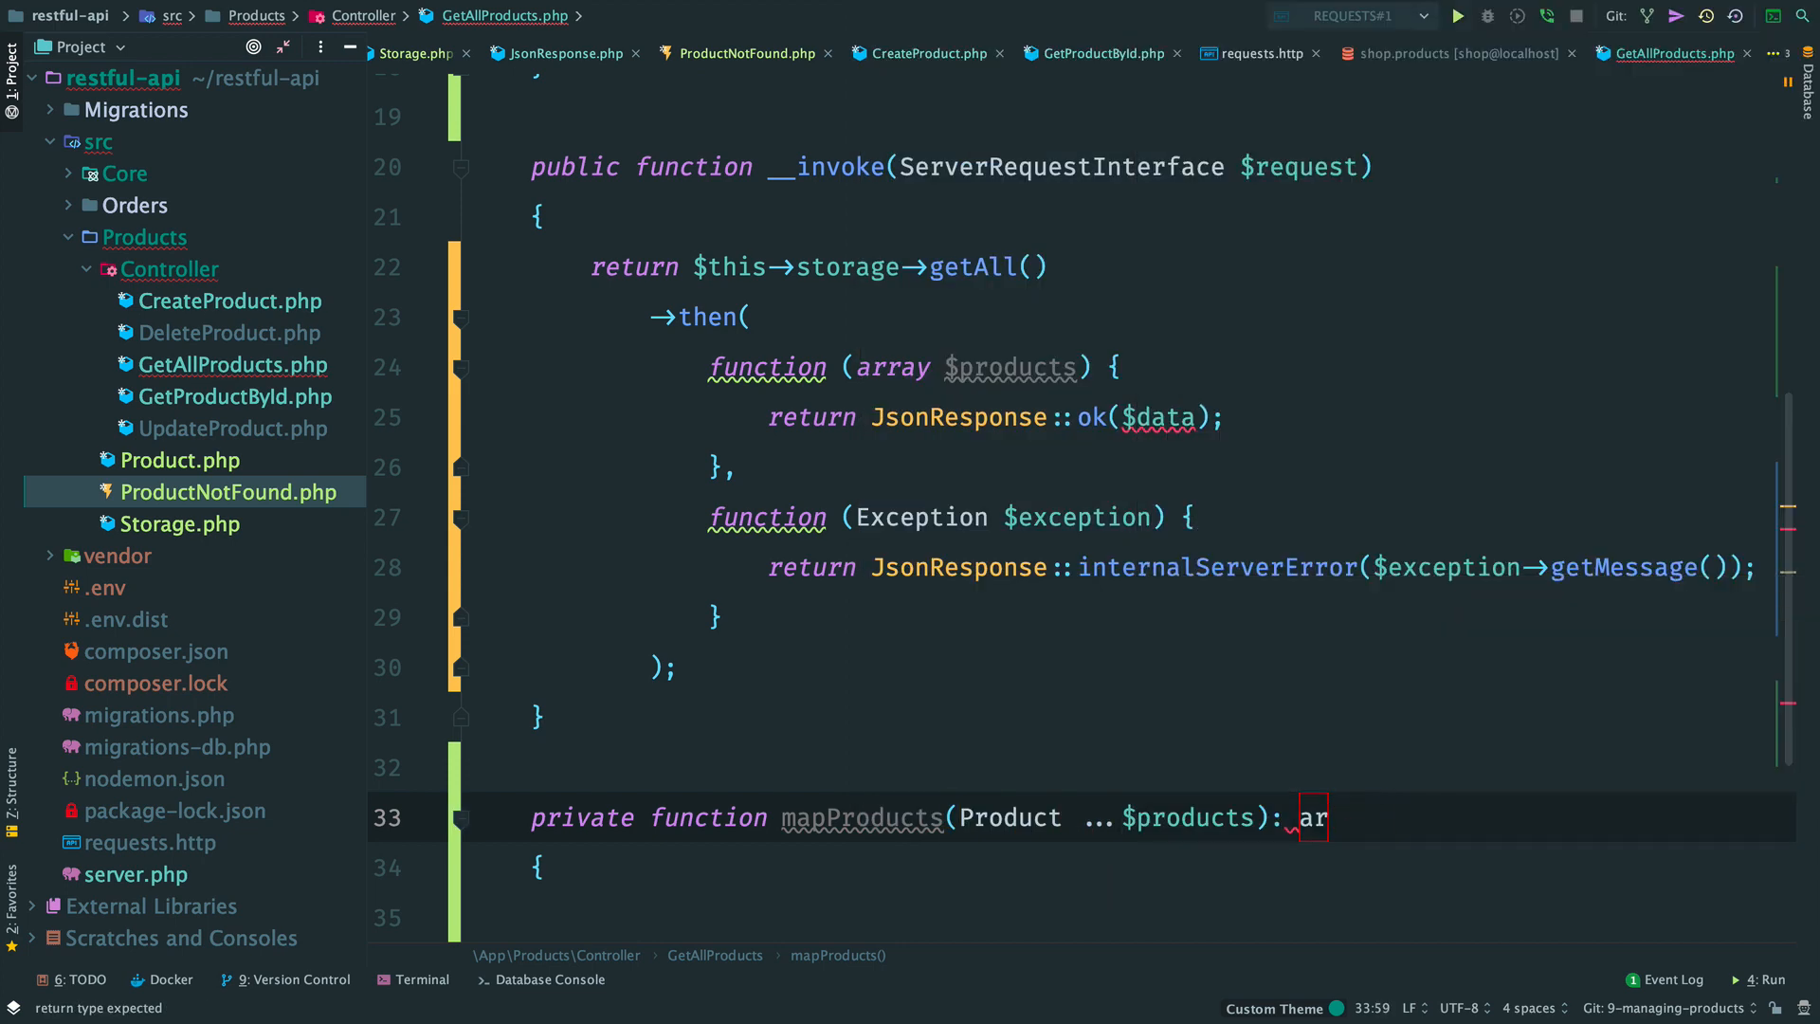
pyautogui.write('ray')
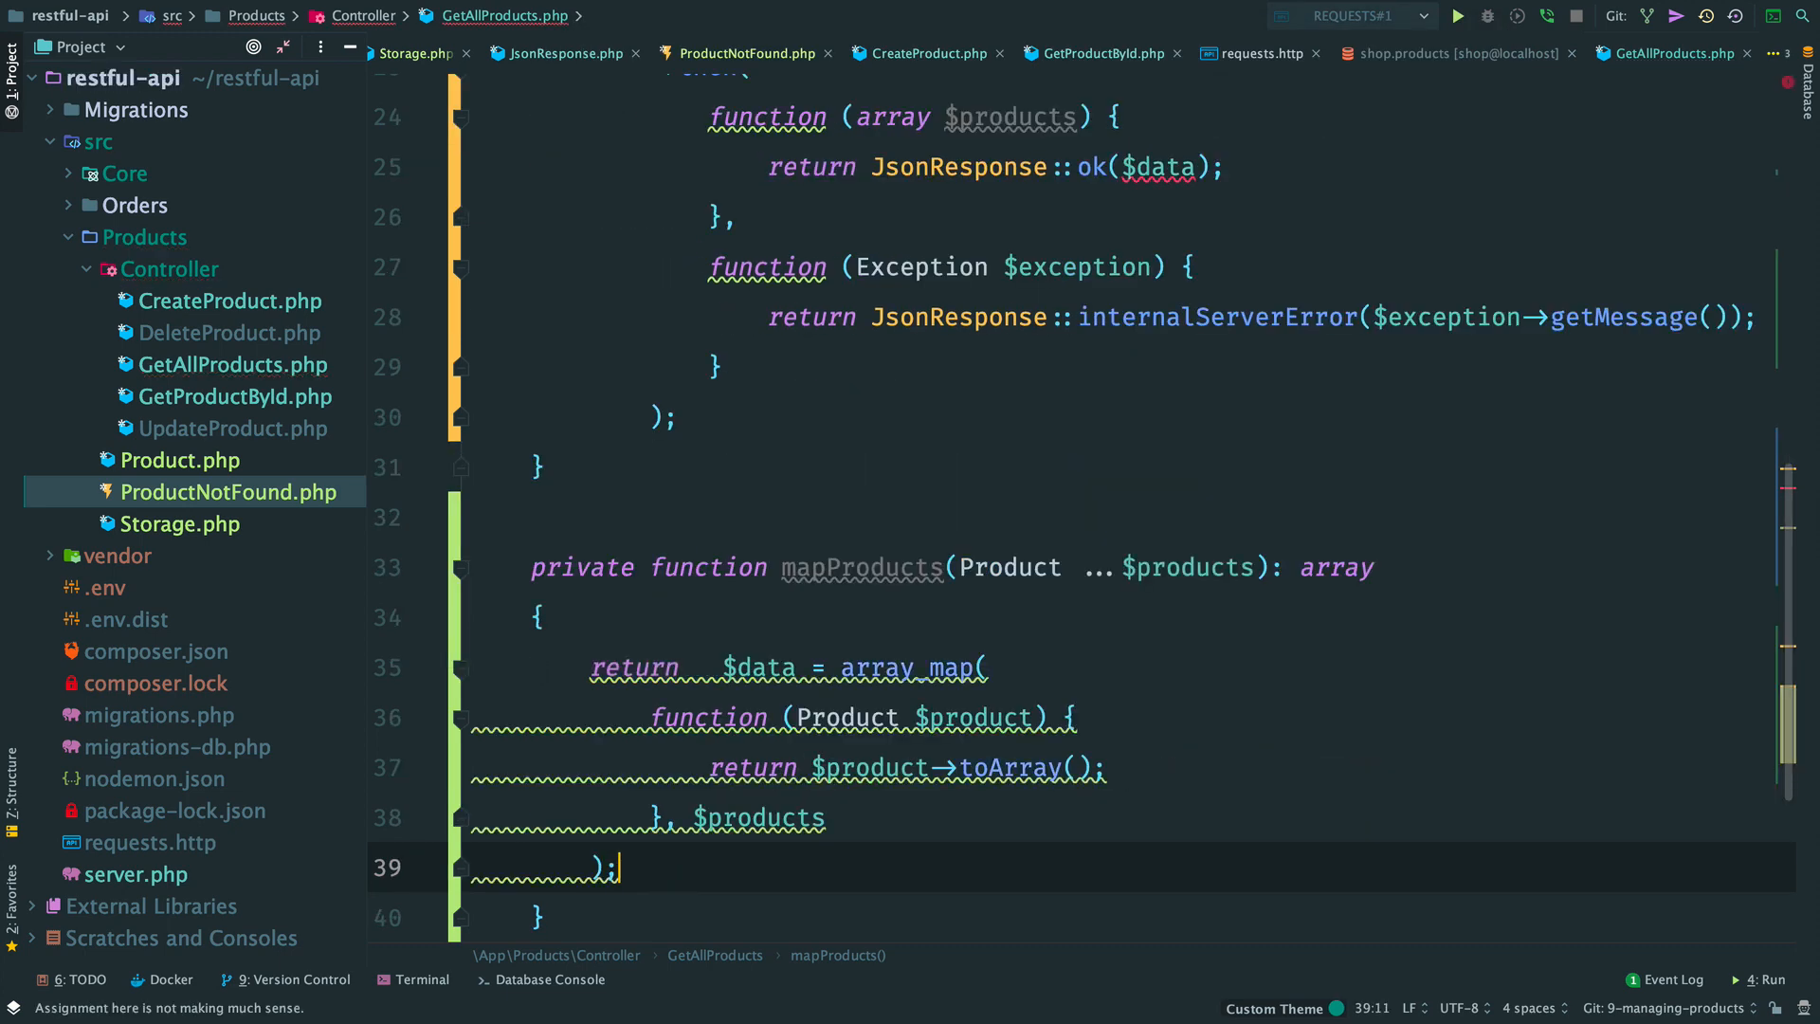
pyautogui.click(739, 667)
pyautogui.write('this→mapProducts(…$products)')
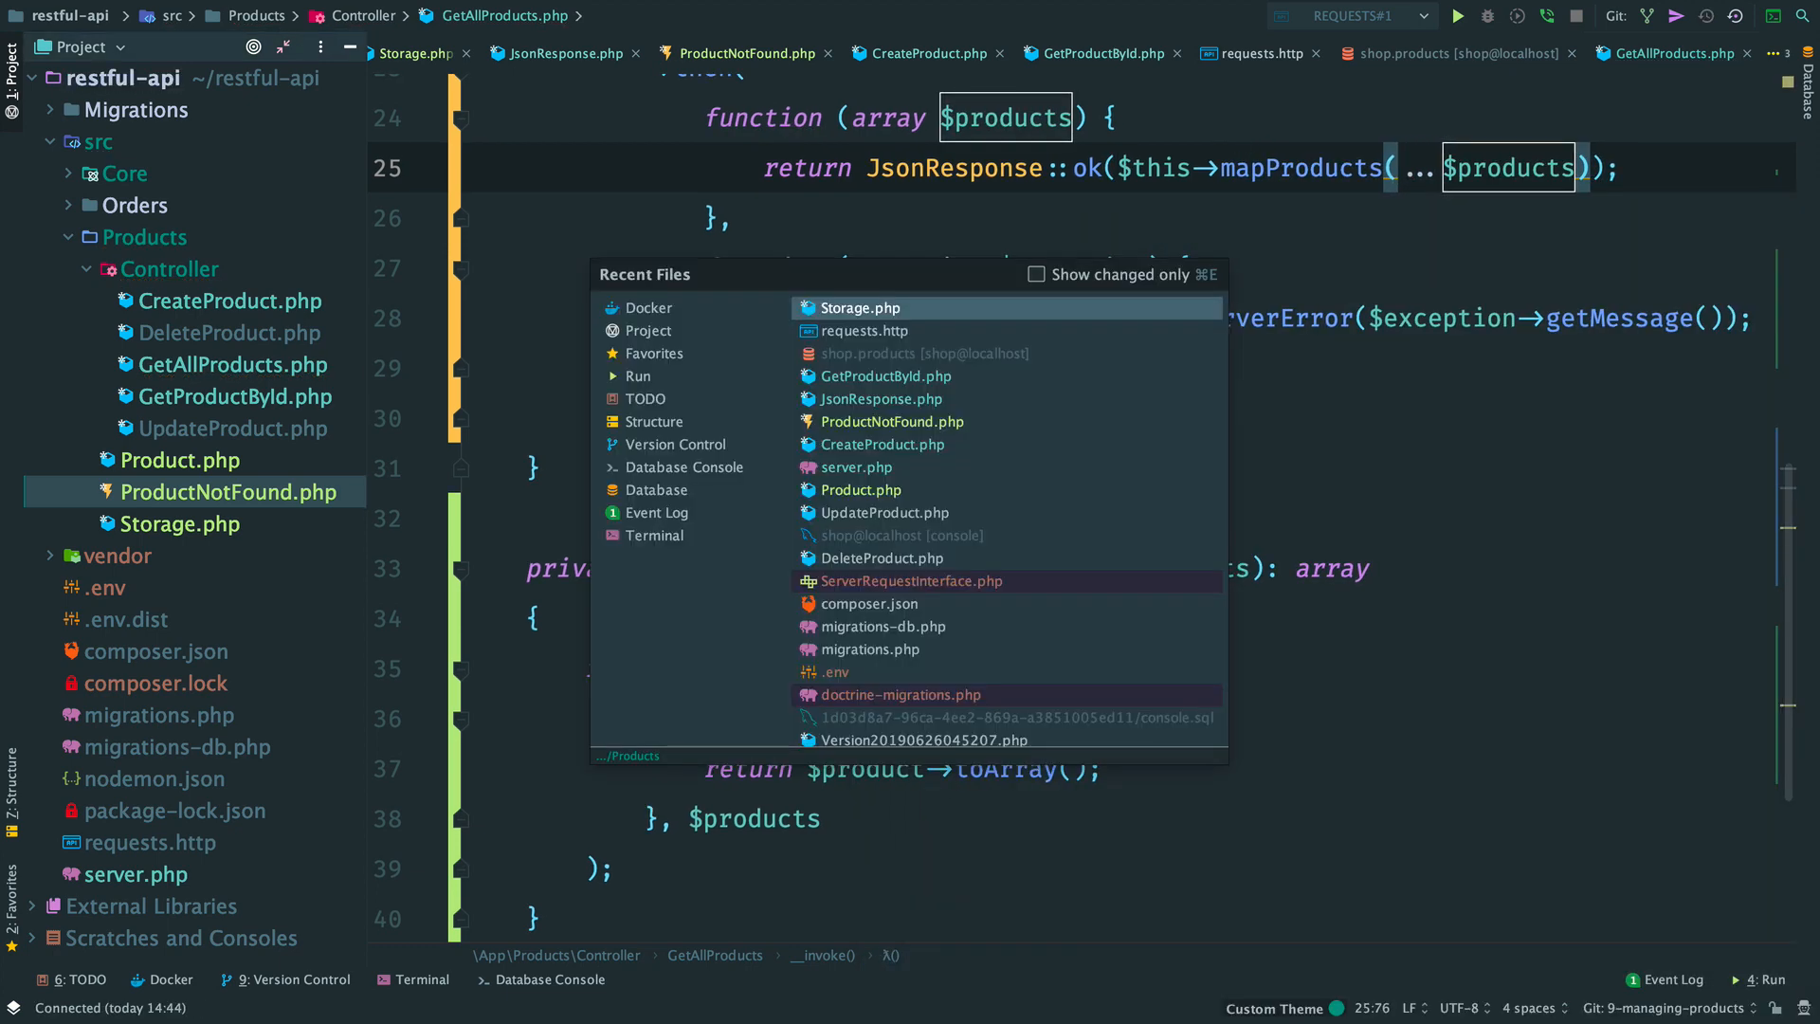
# Step: Run GET /products in requests.http and confirm 200 with MacBook Pro priced 2800
pyautogui.click(861, 331)
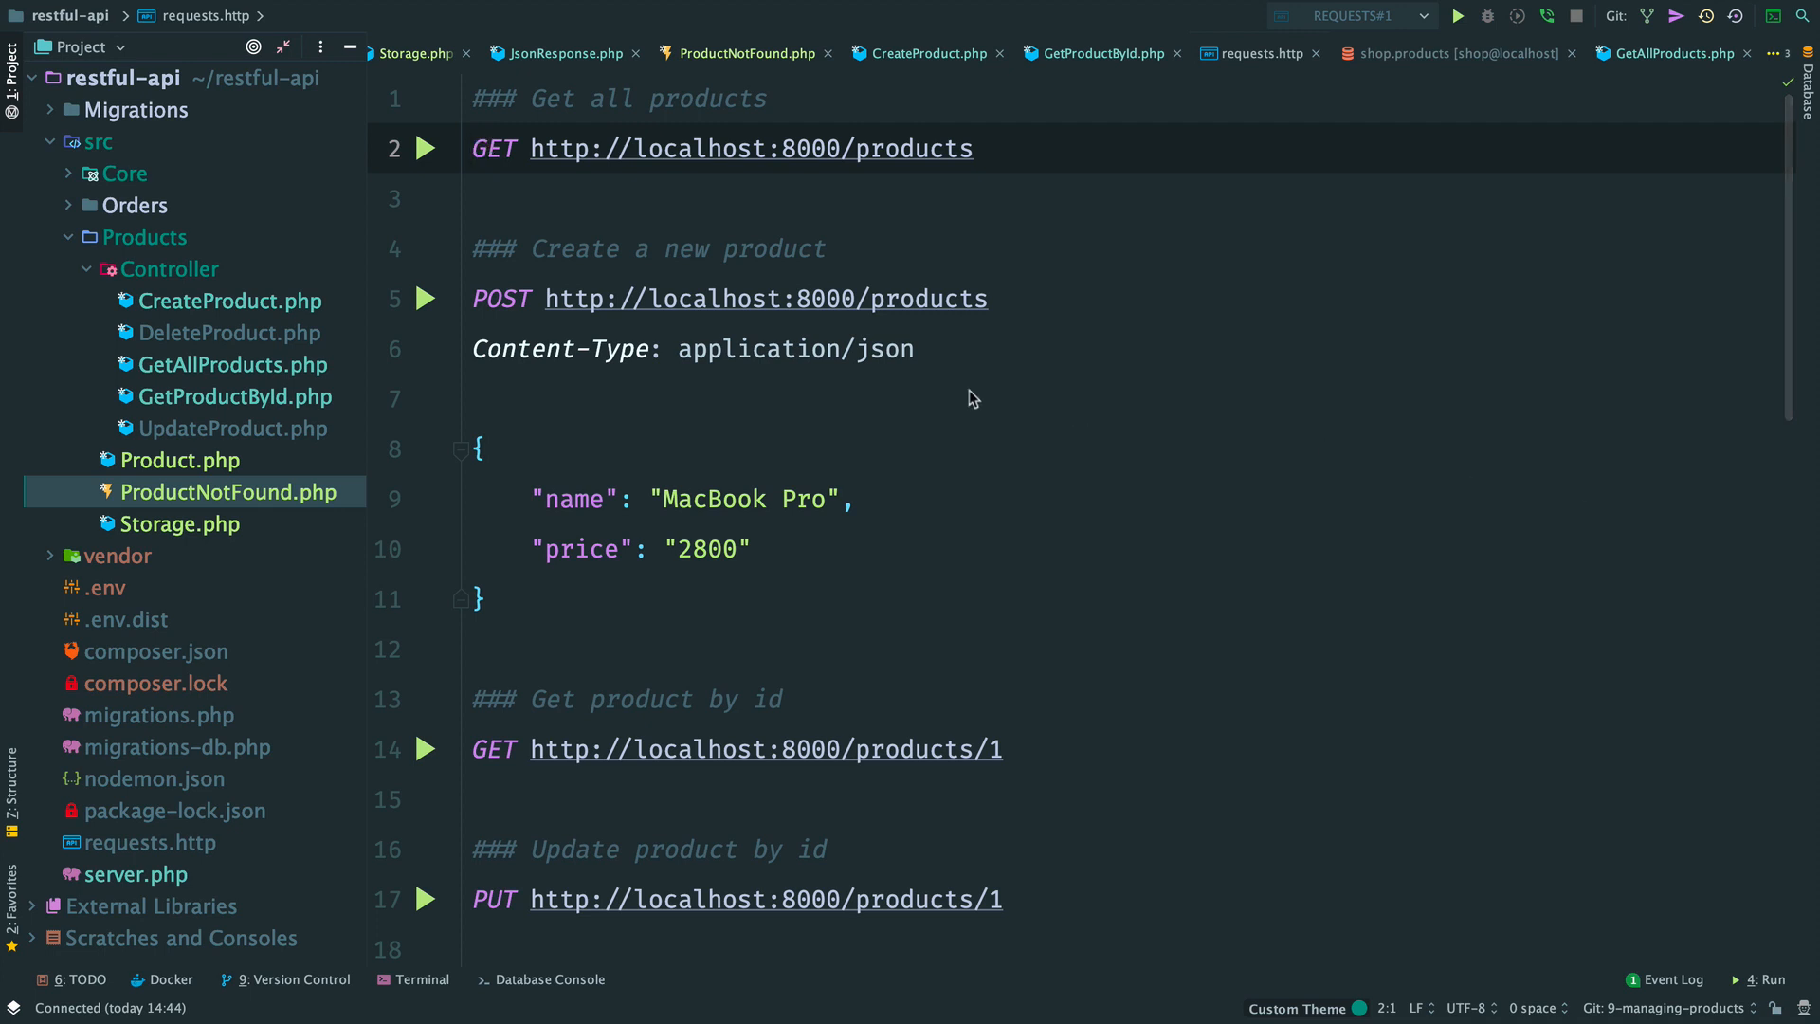
pyautogui.click(426, 148)
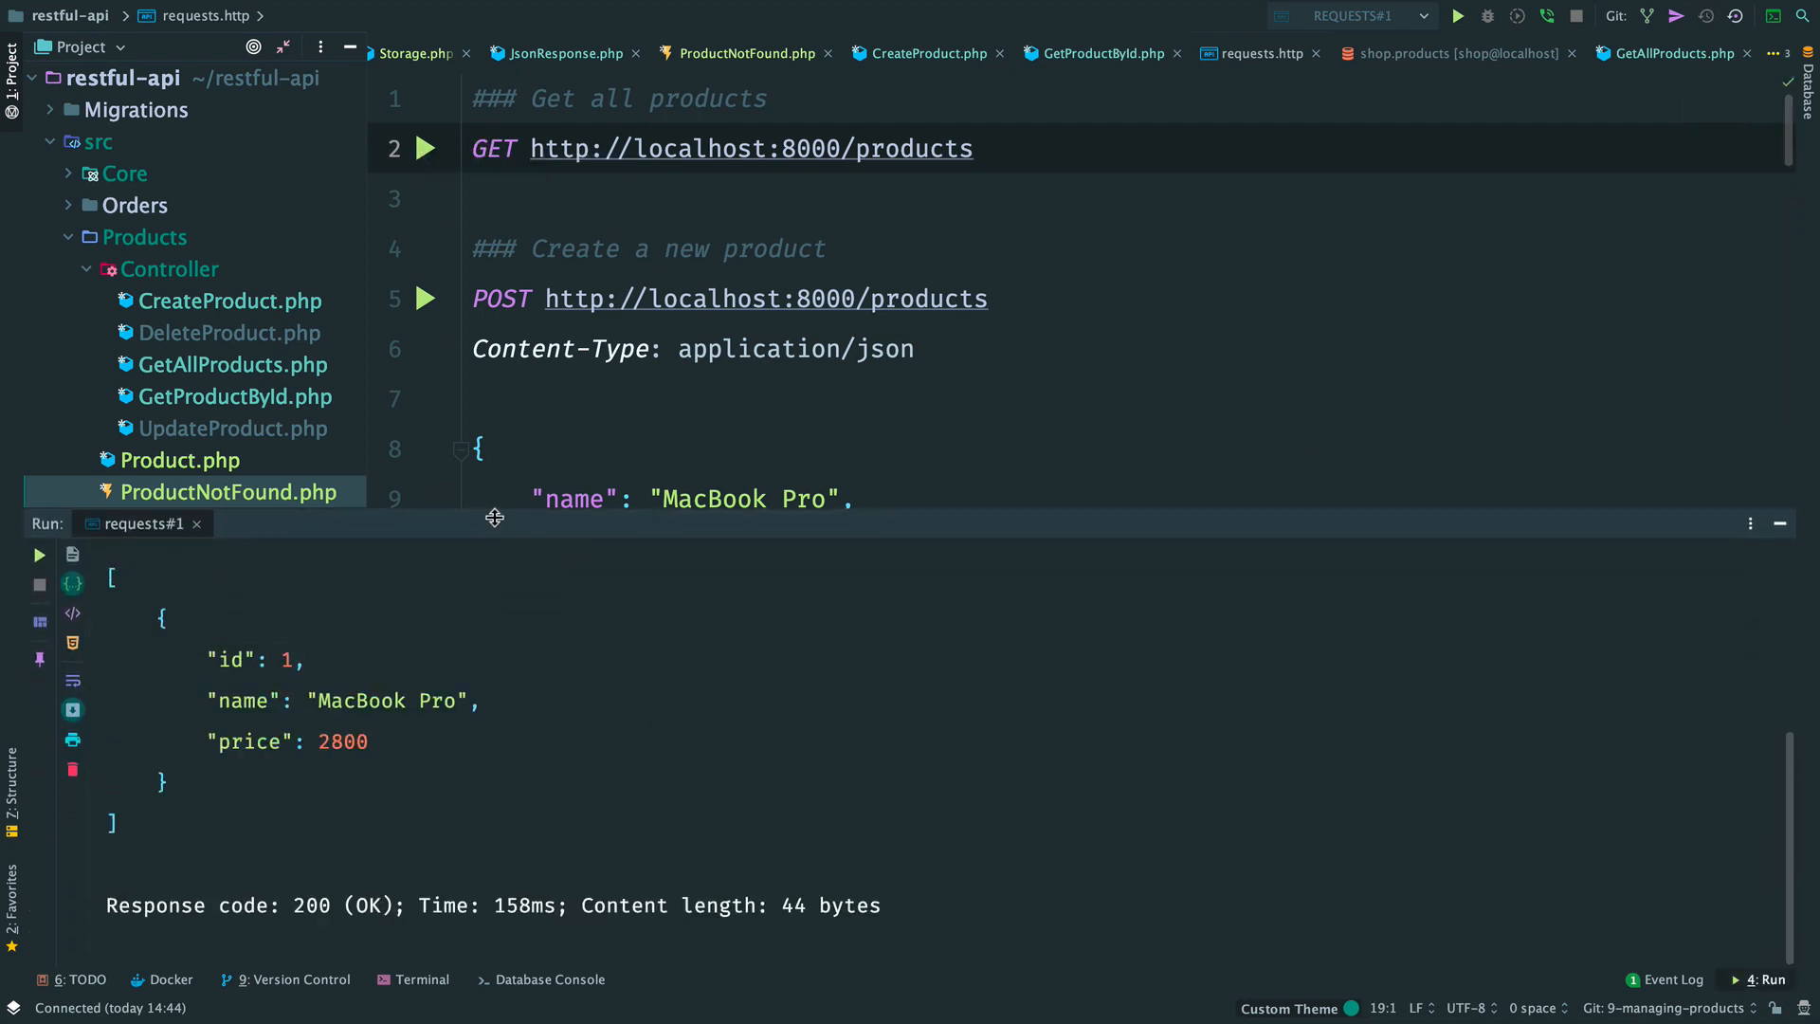
pyautogui.moveTo(454, 603)
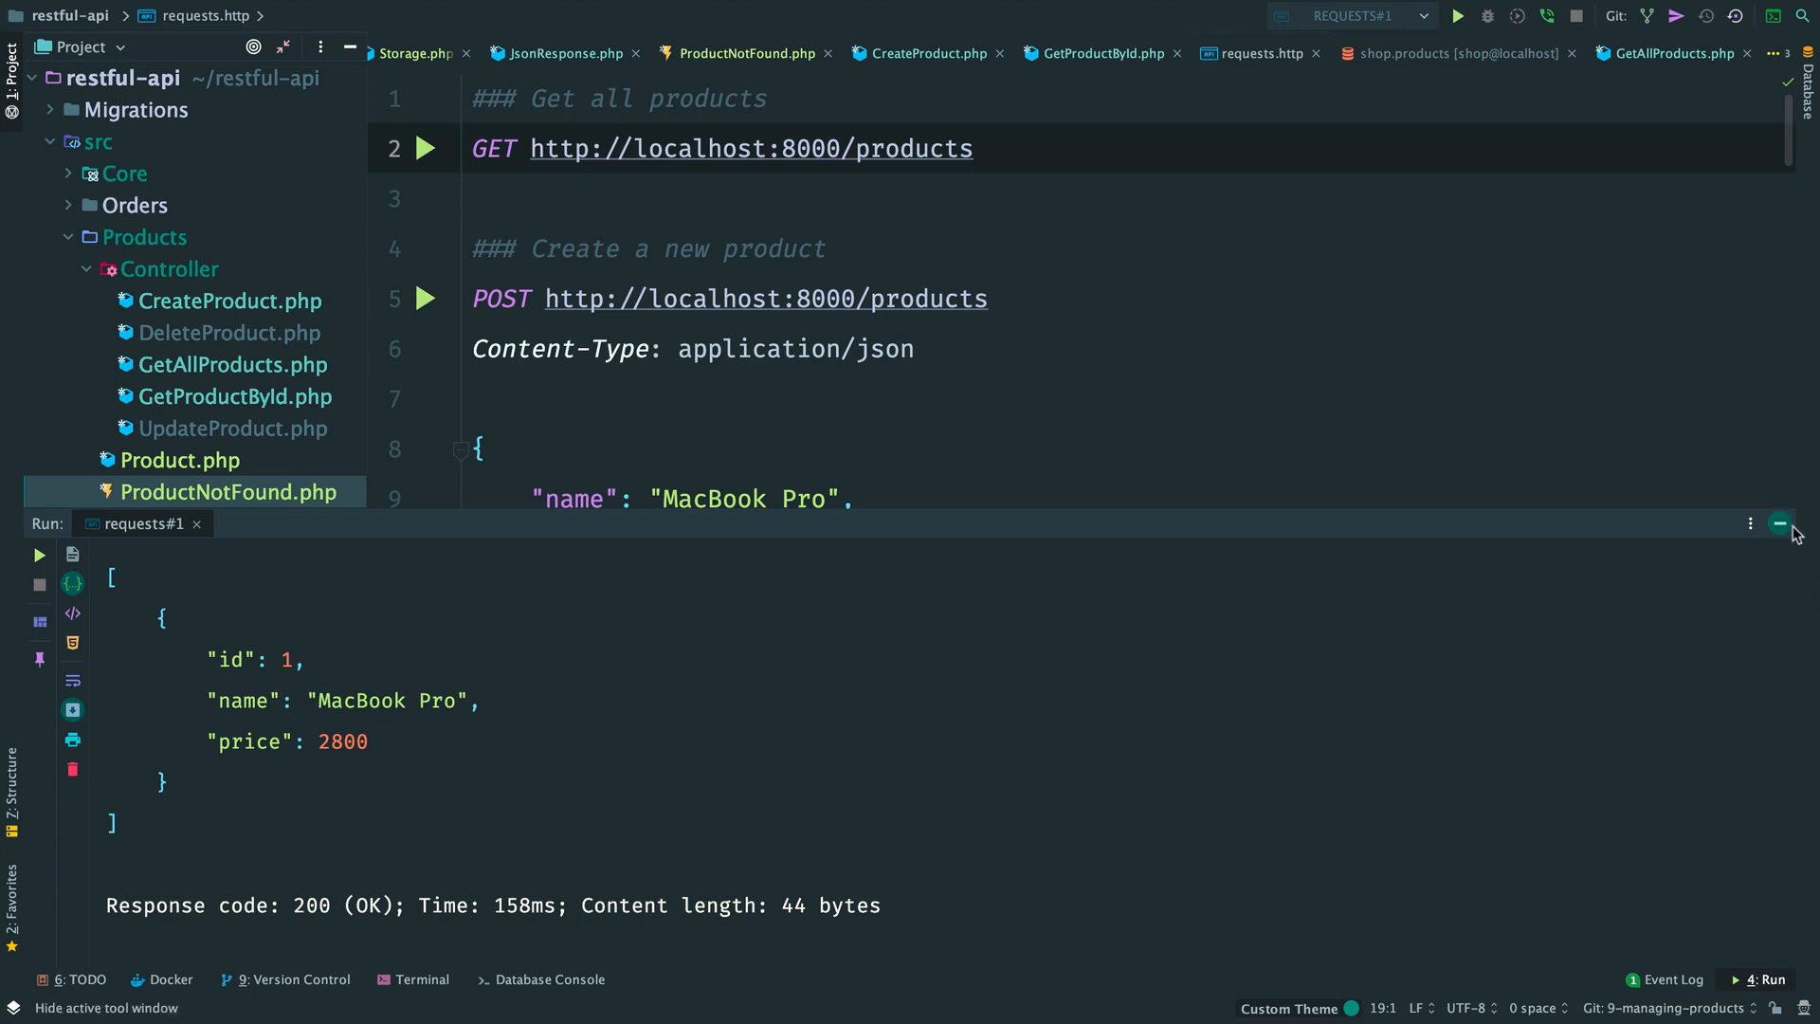
pyautogui.click(1780, 523)
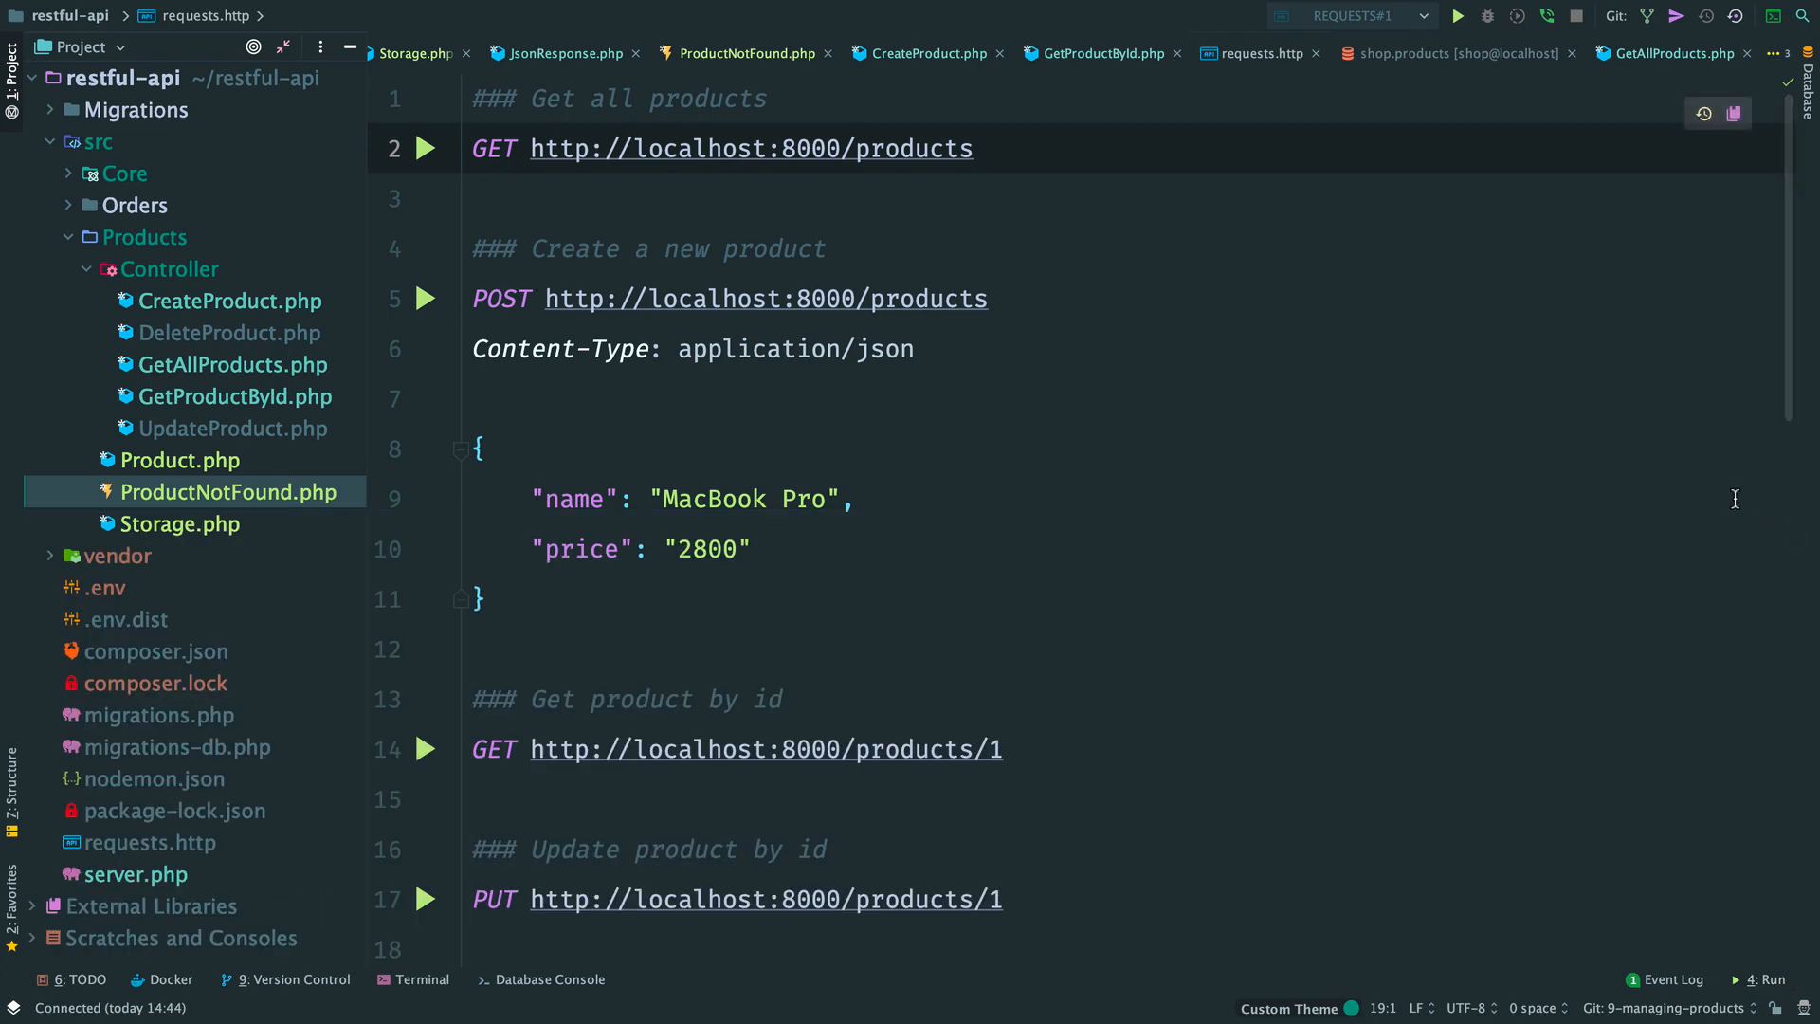
pyautogui.press('ctrl+e')
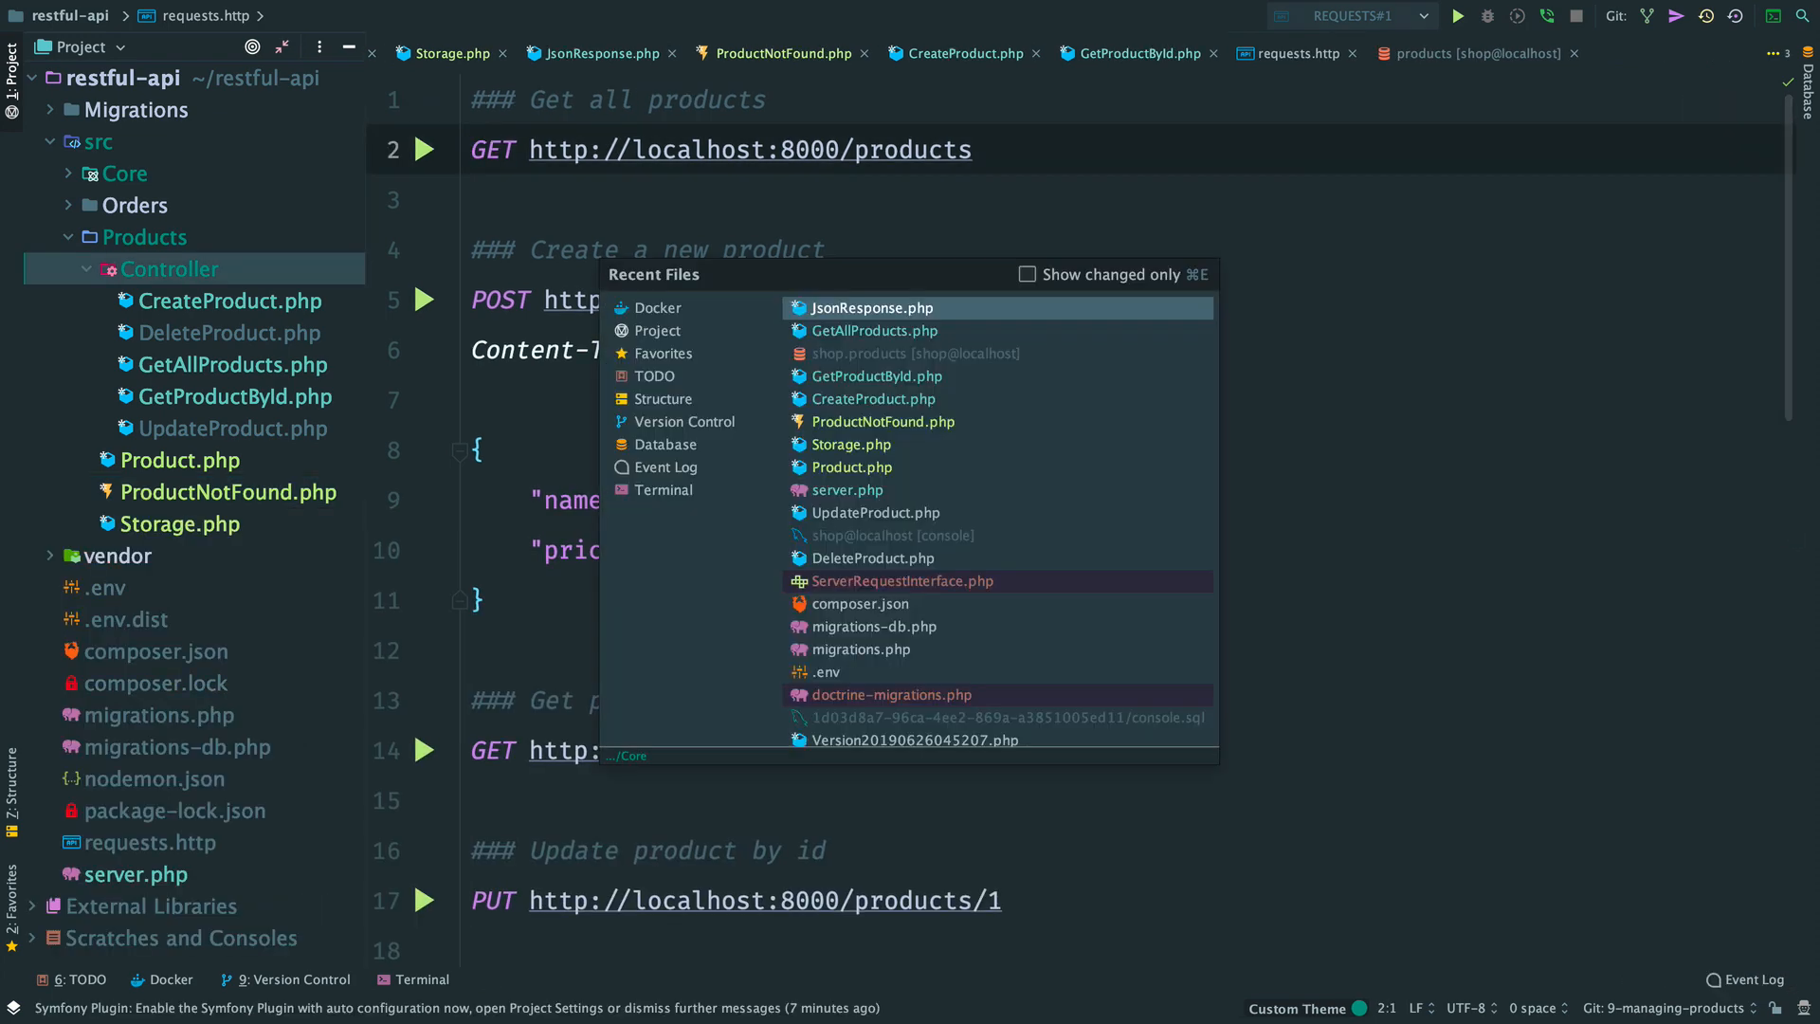
# Step: Write Storage::delete(int $id) running DELETE FROM products WHERE id = ?, throwing ProductNotFound when no rows are affected
pyautogui.click(851, 444)
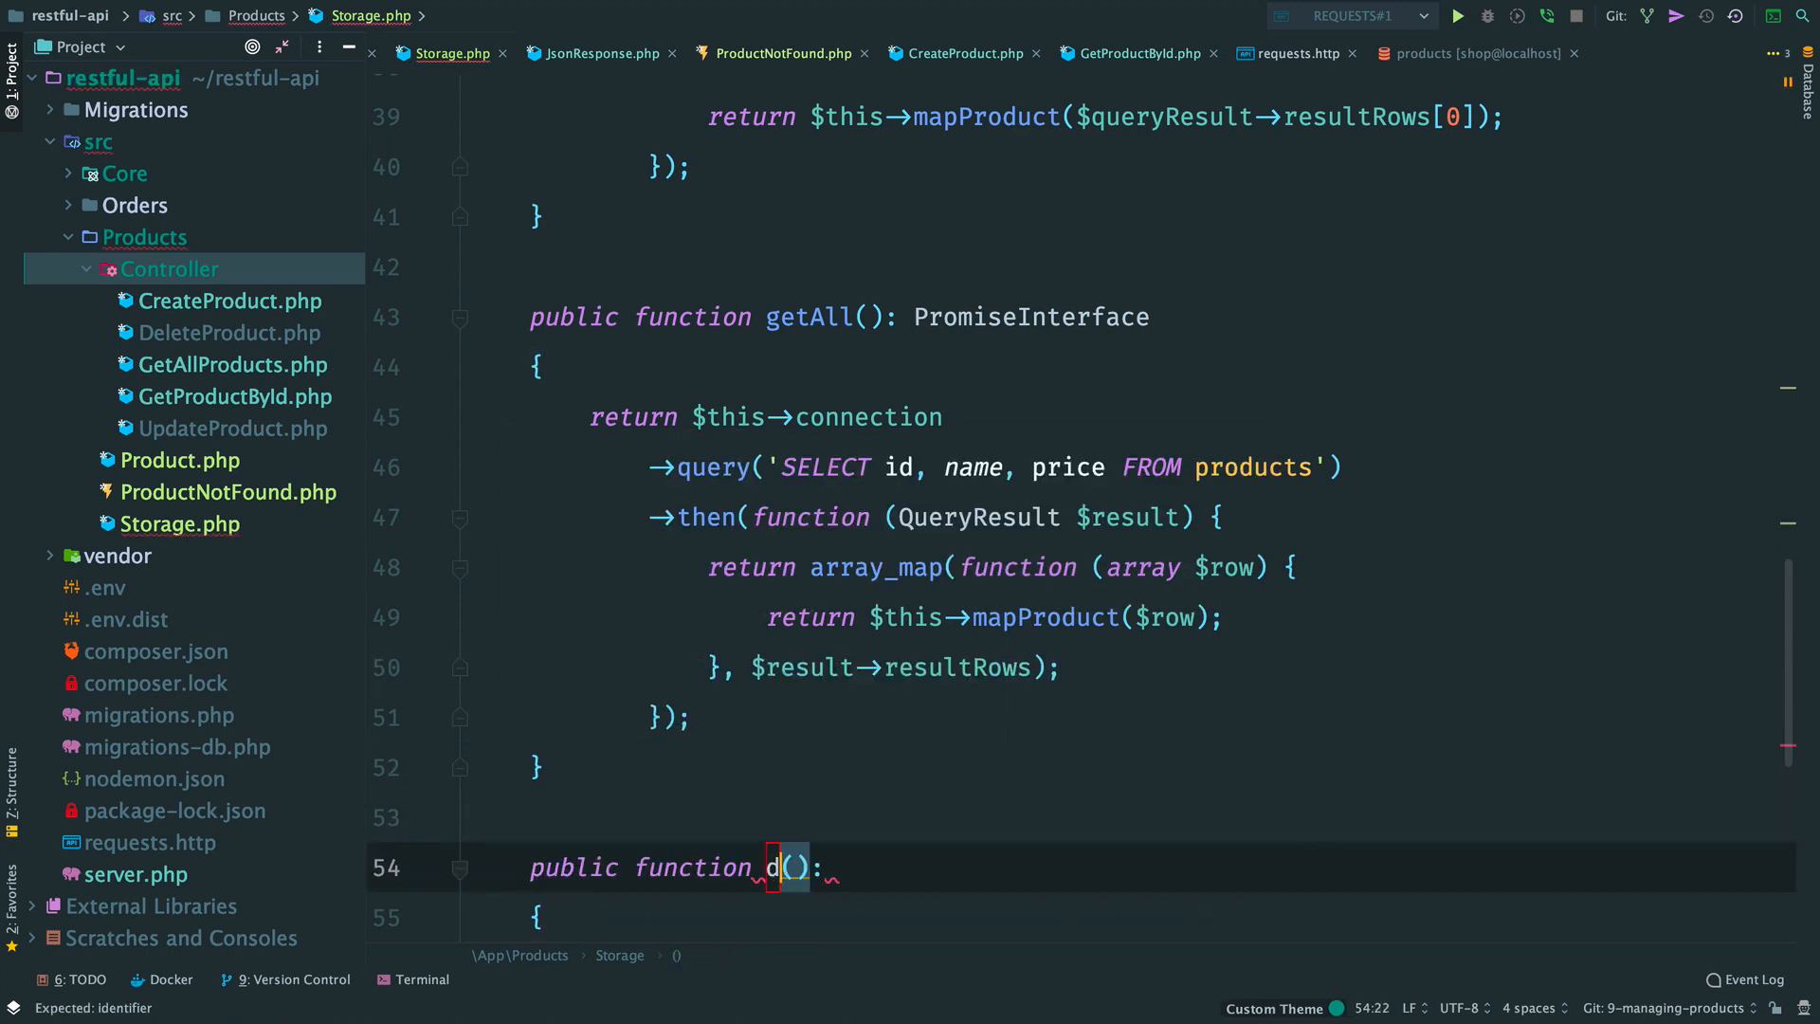
pyautogui.write('elete(int $')
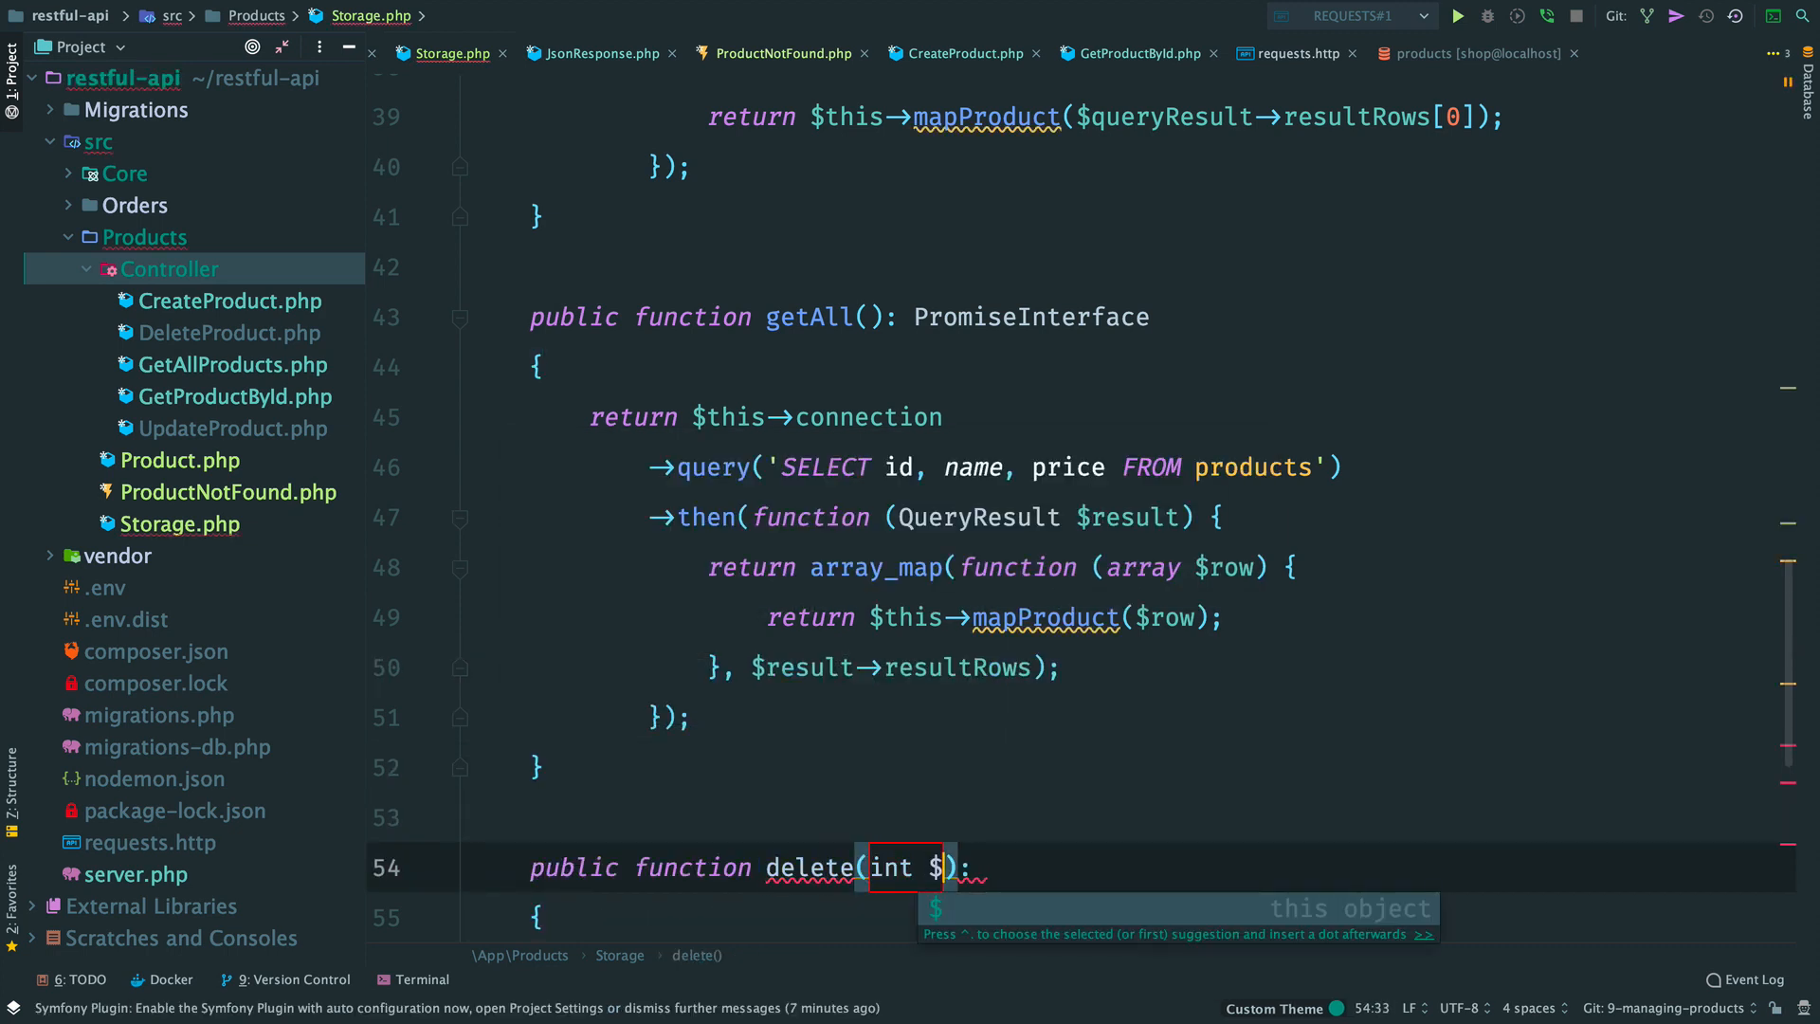
pyautogui.write('id): PromiseInterface')
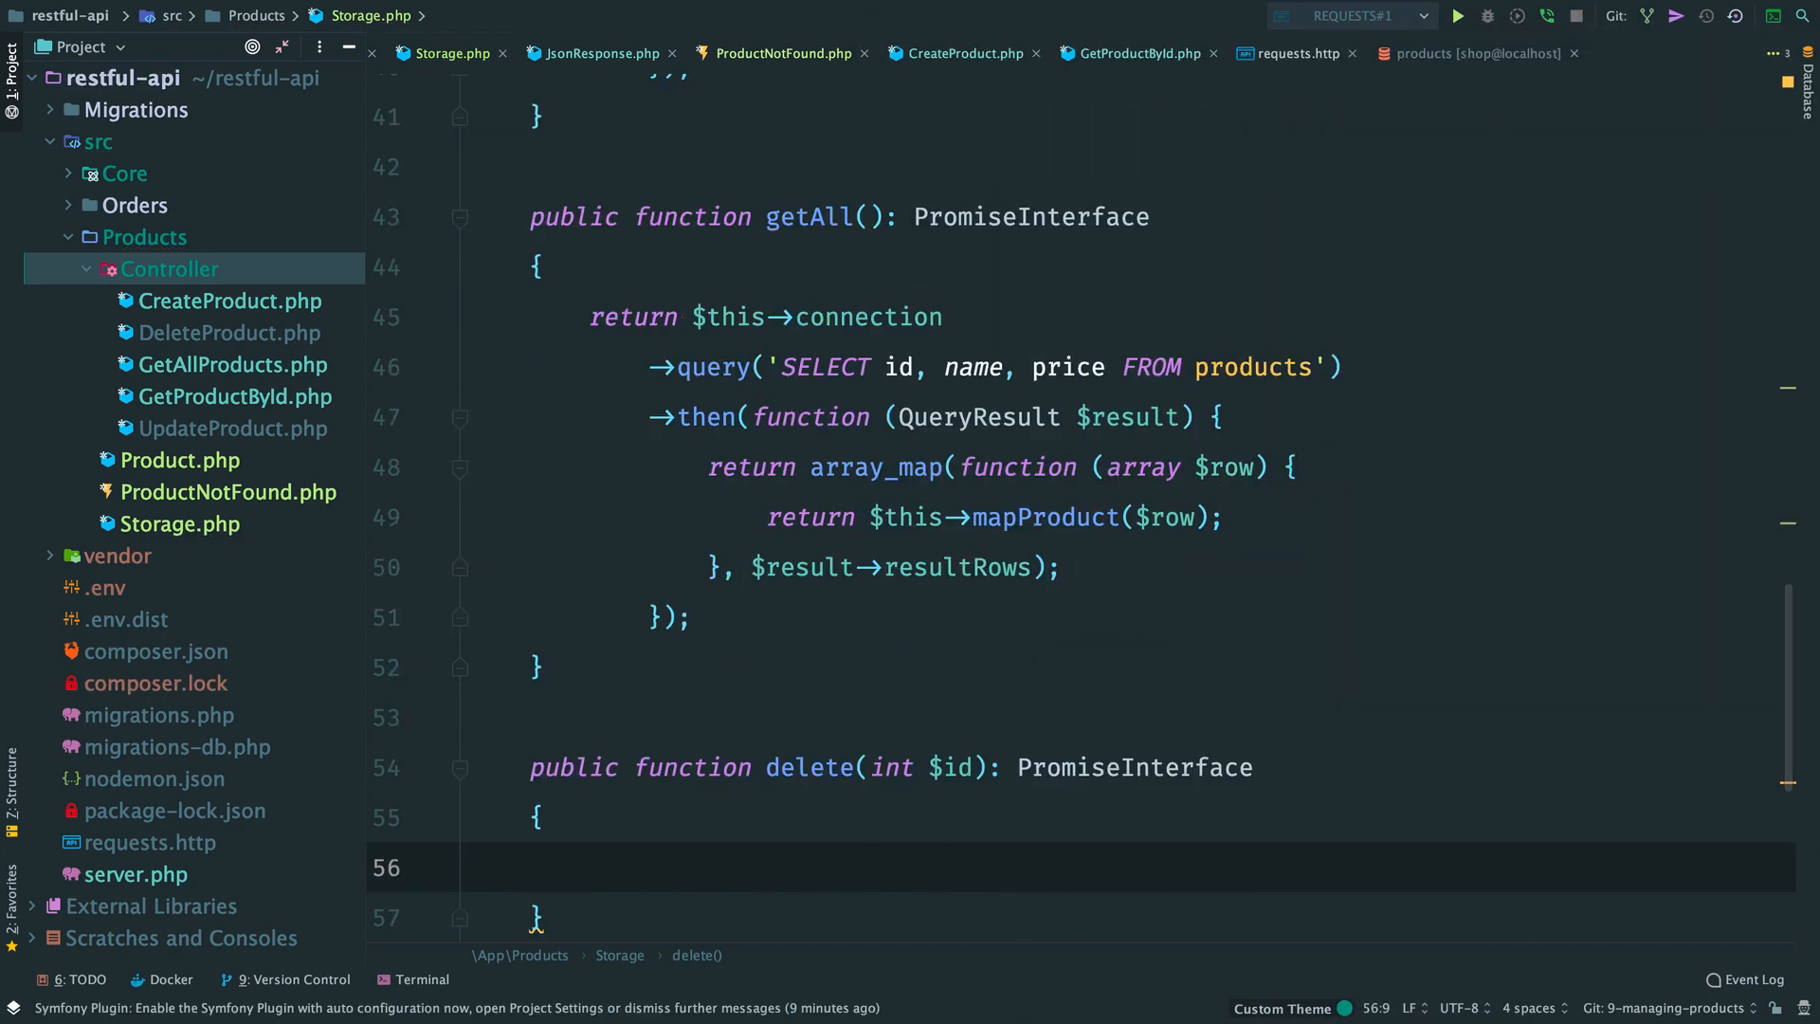
pyautogui.write('return $this->connection')
pyautogui.write("->query('")
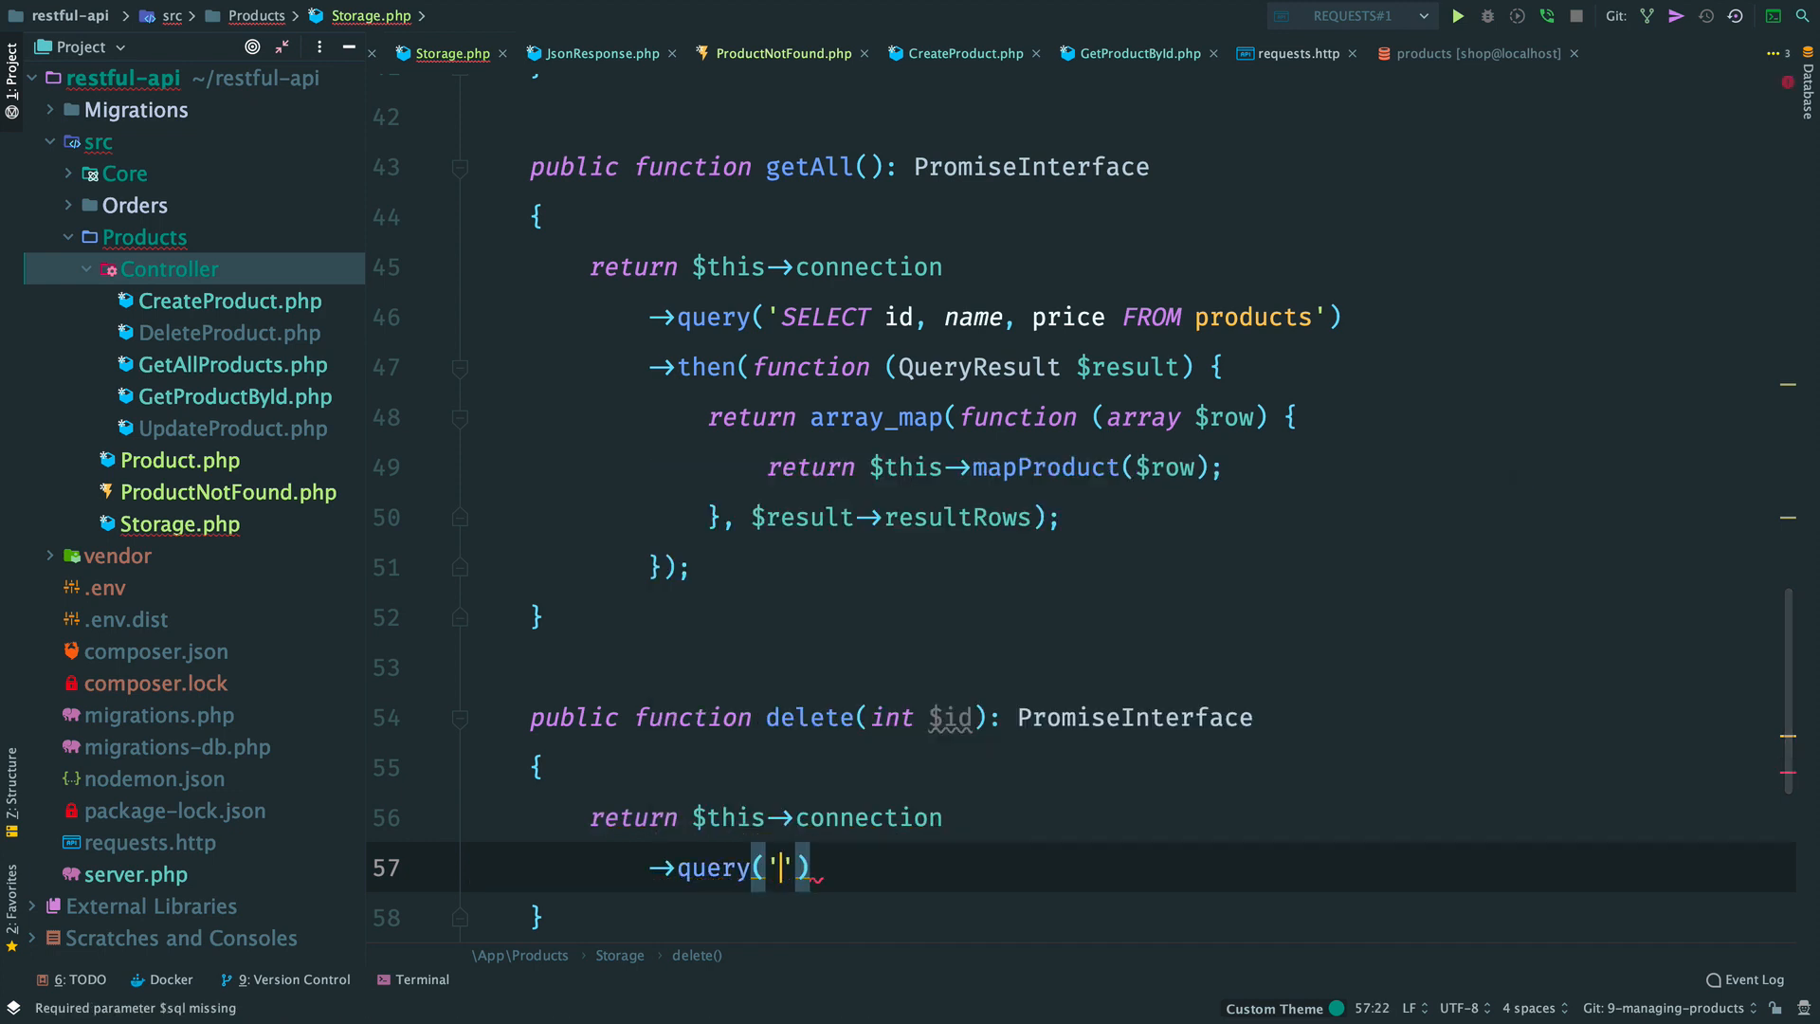
pyautogui.write('DELETE FROM products WHERE id = ?')
pyautogui.write('->then(function (')
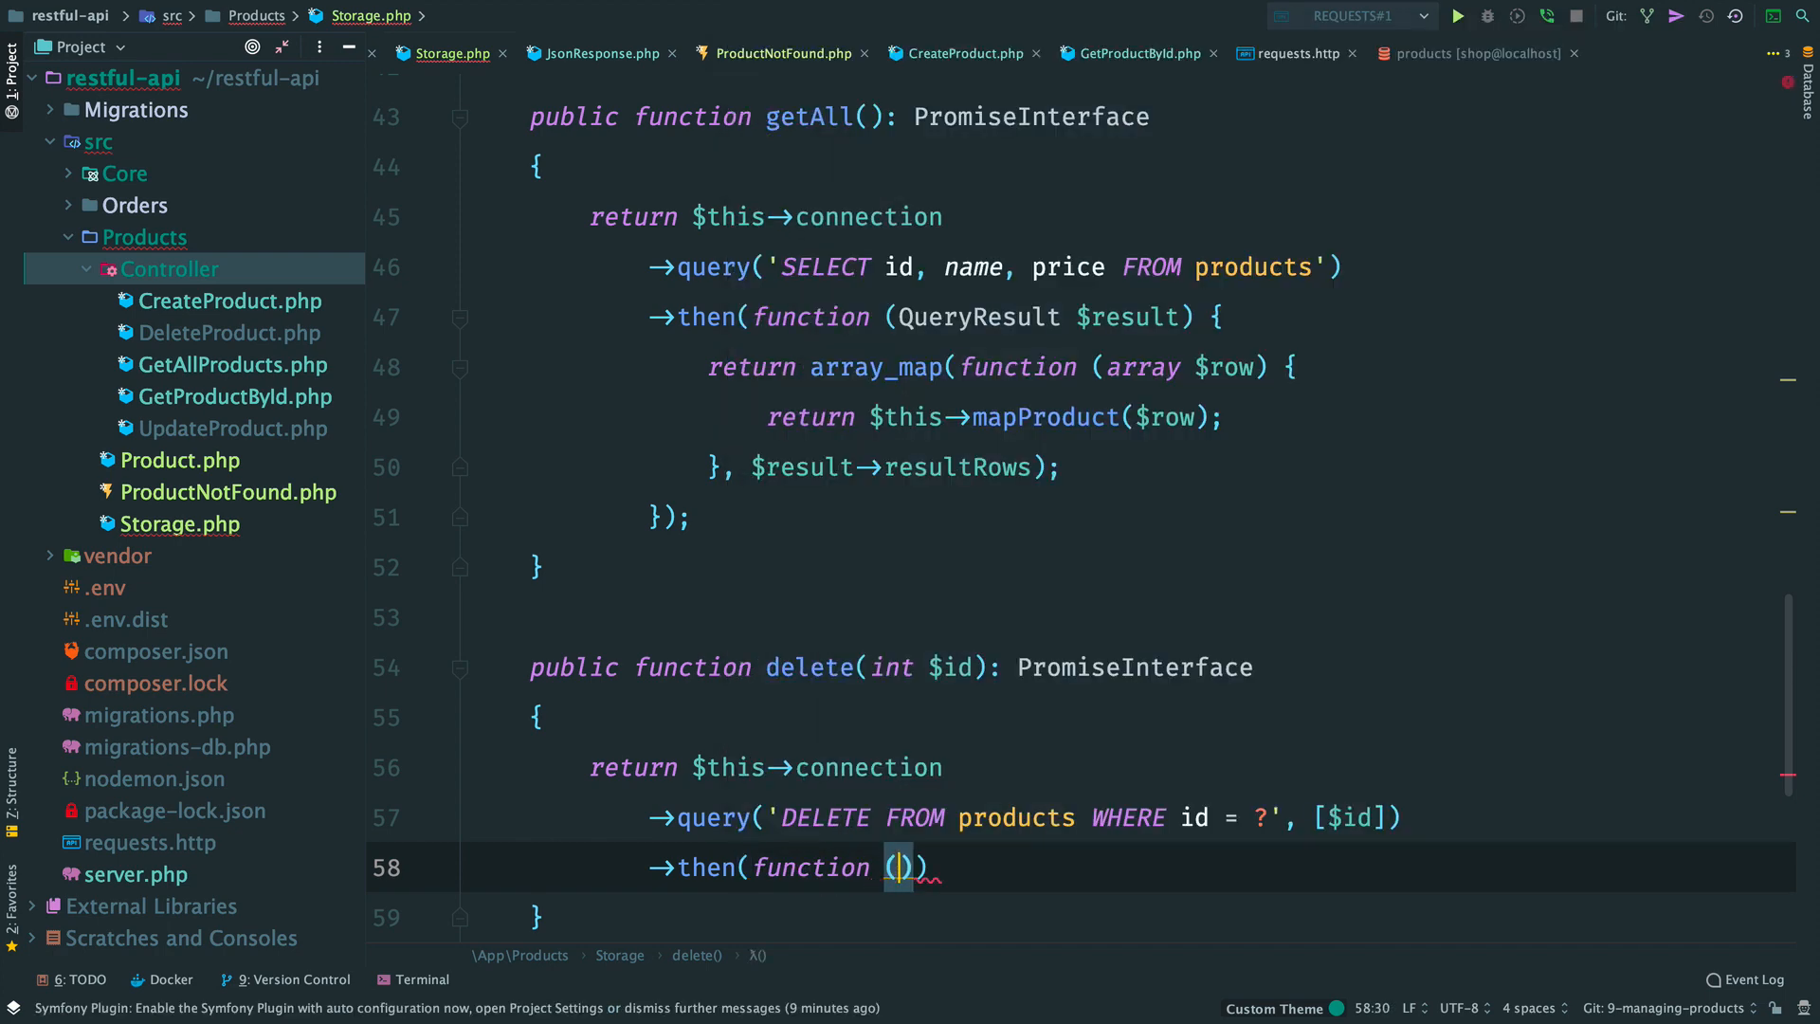
pyautogui.write('QueryResult $resul')
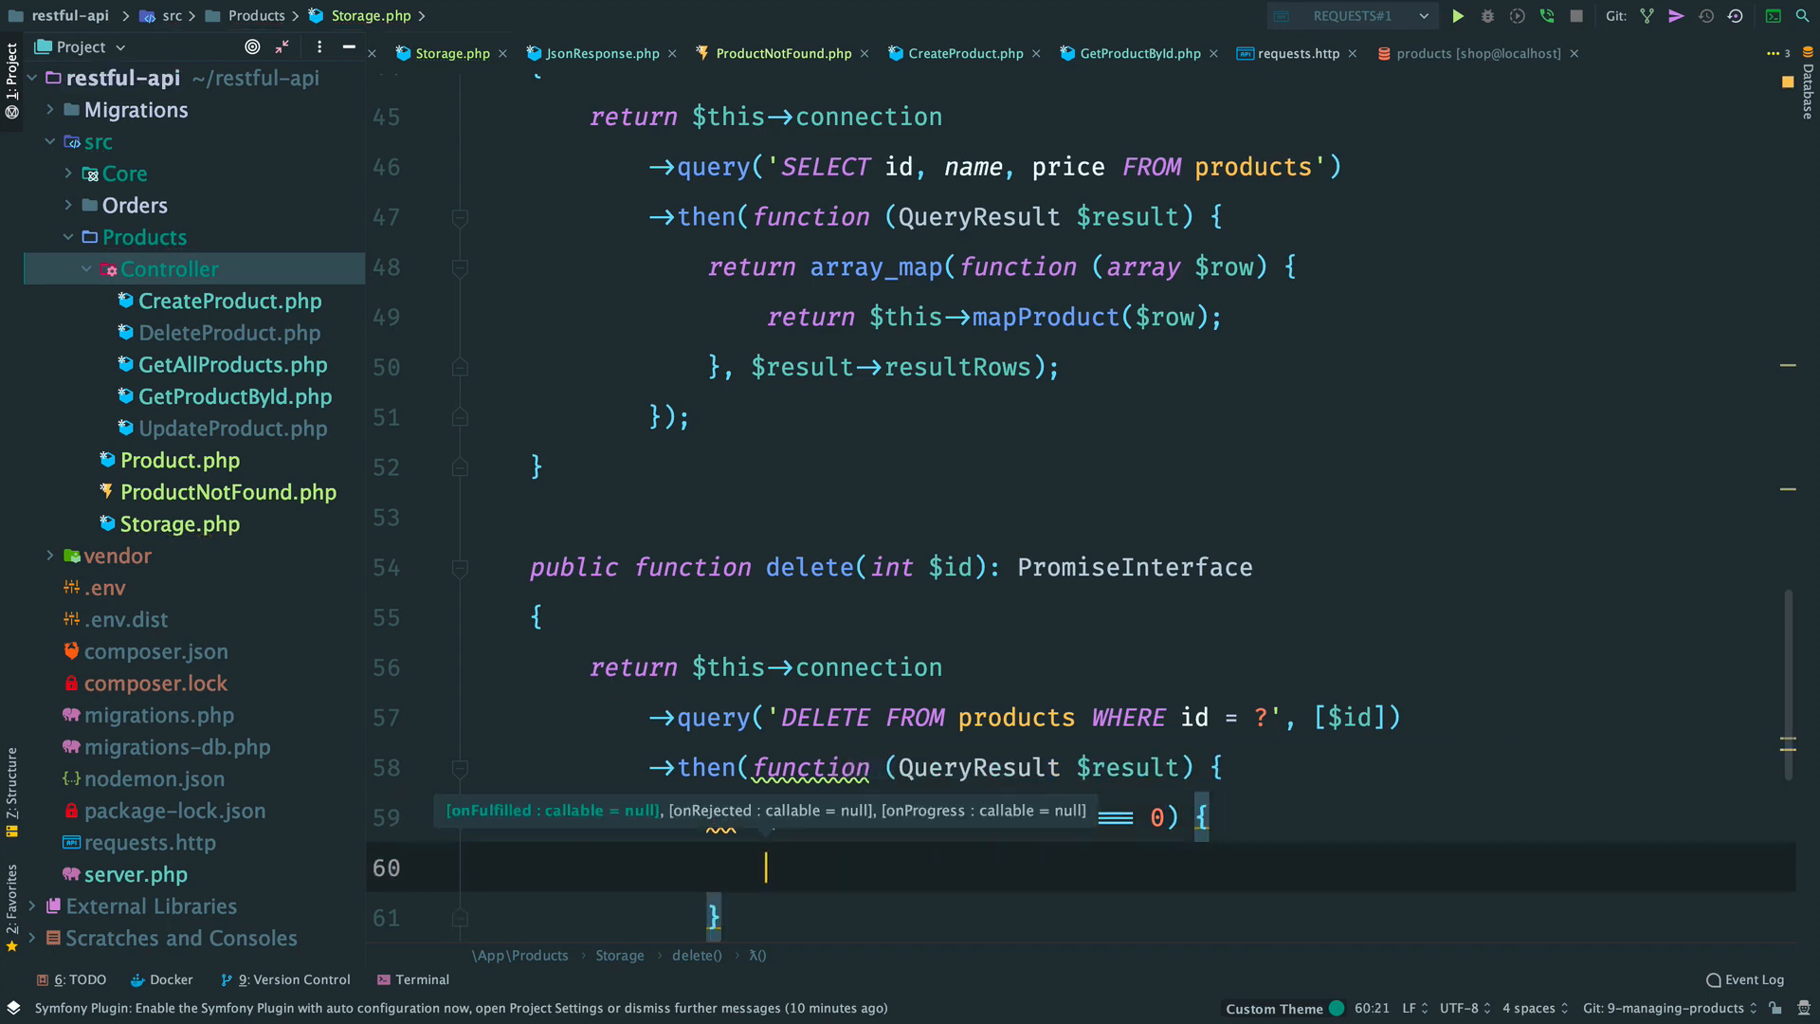
pyautogui.write('throw new ProductNotFound(')
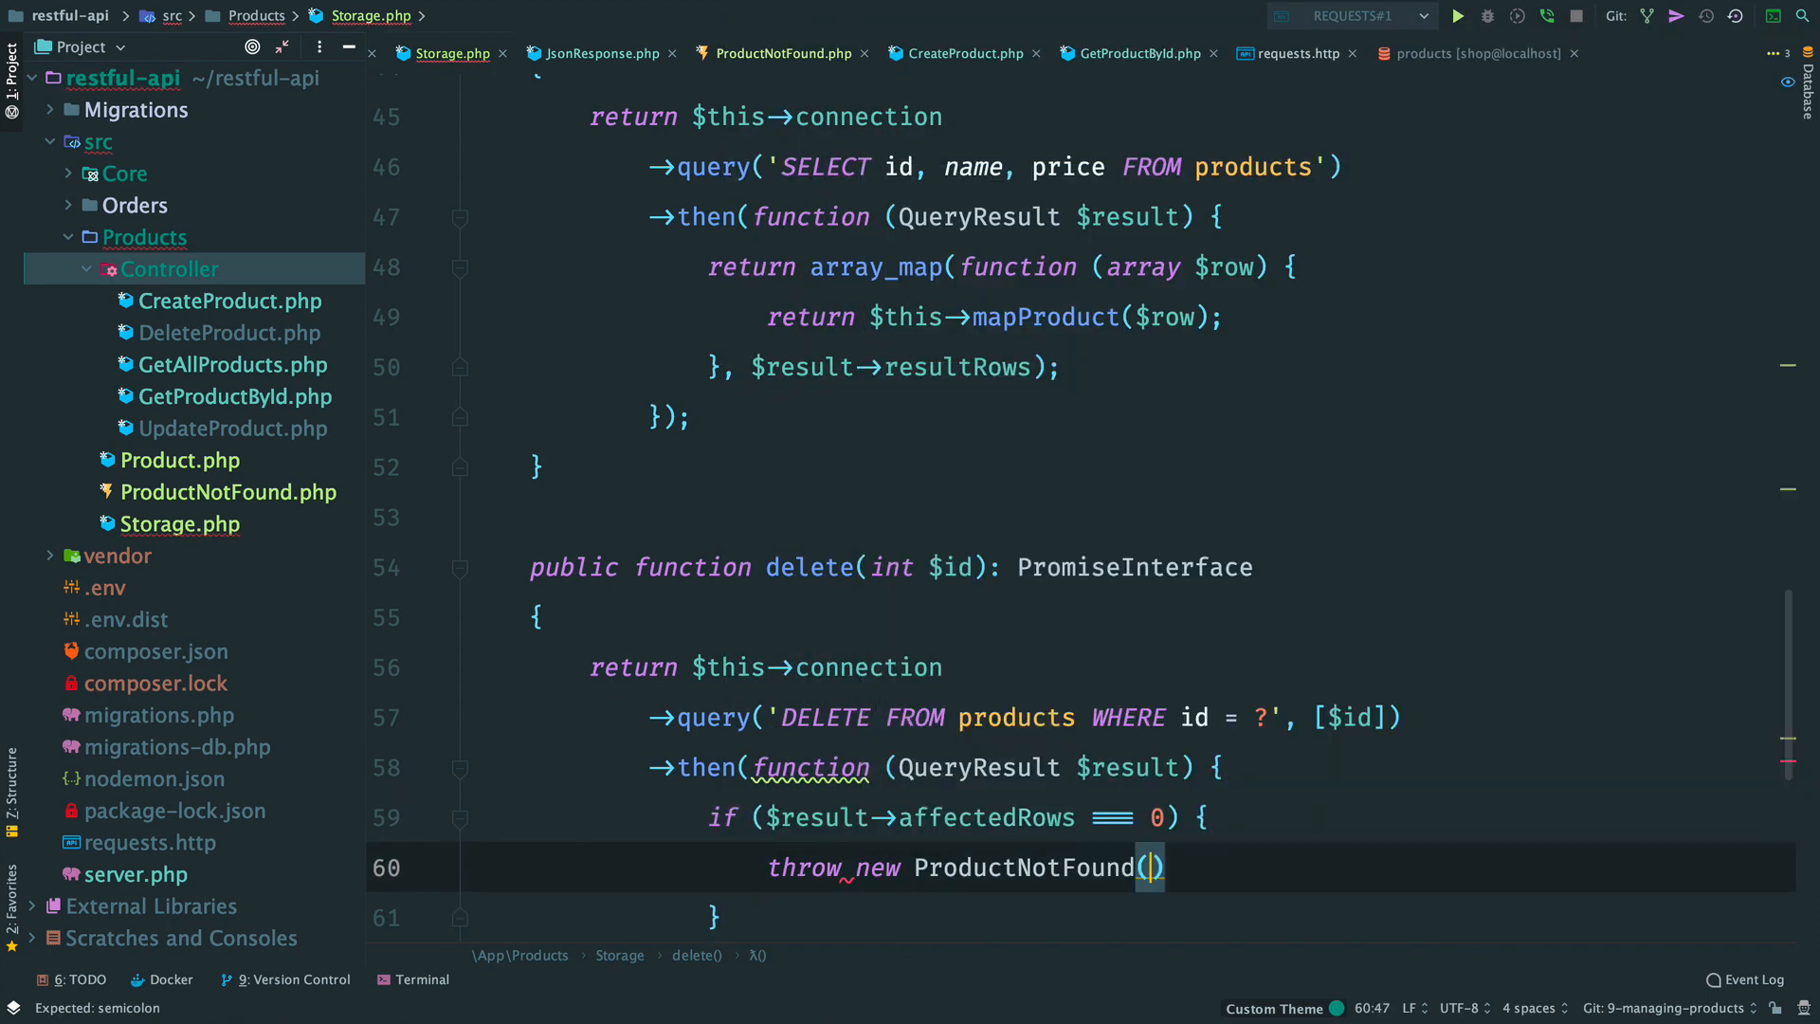
pyautogui.write(';')
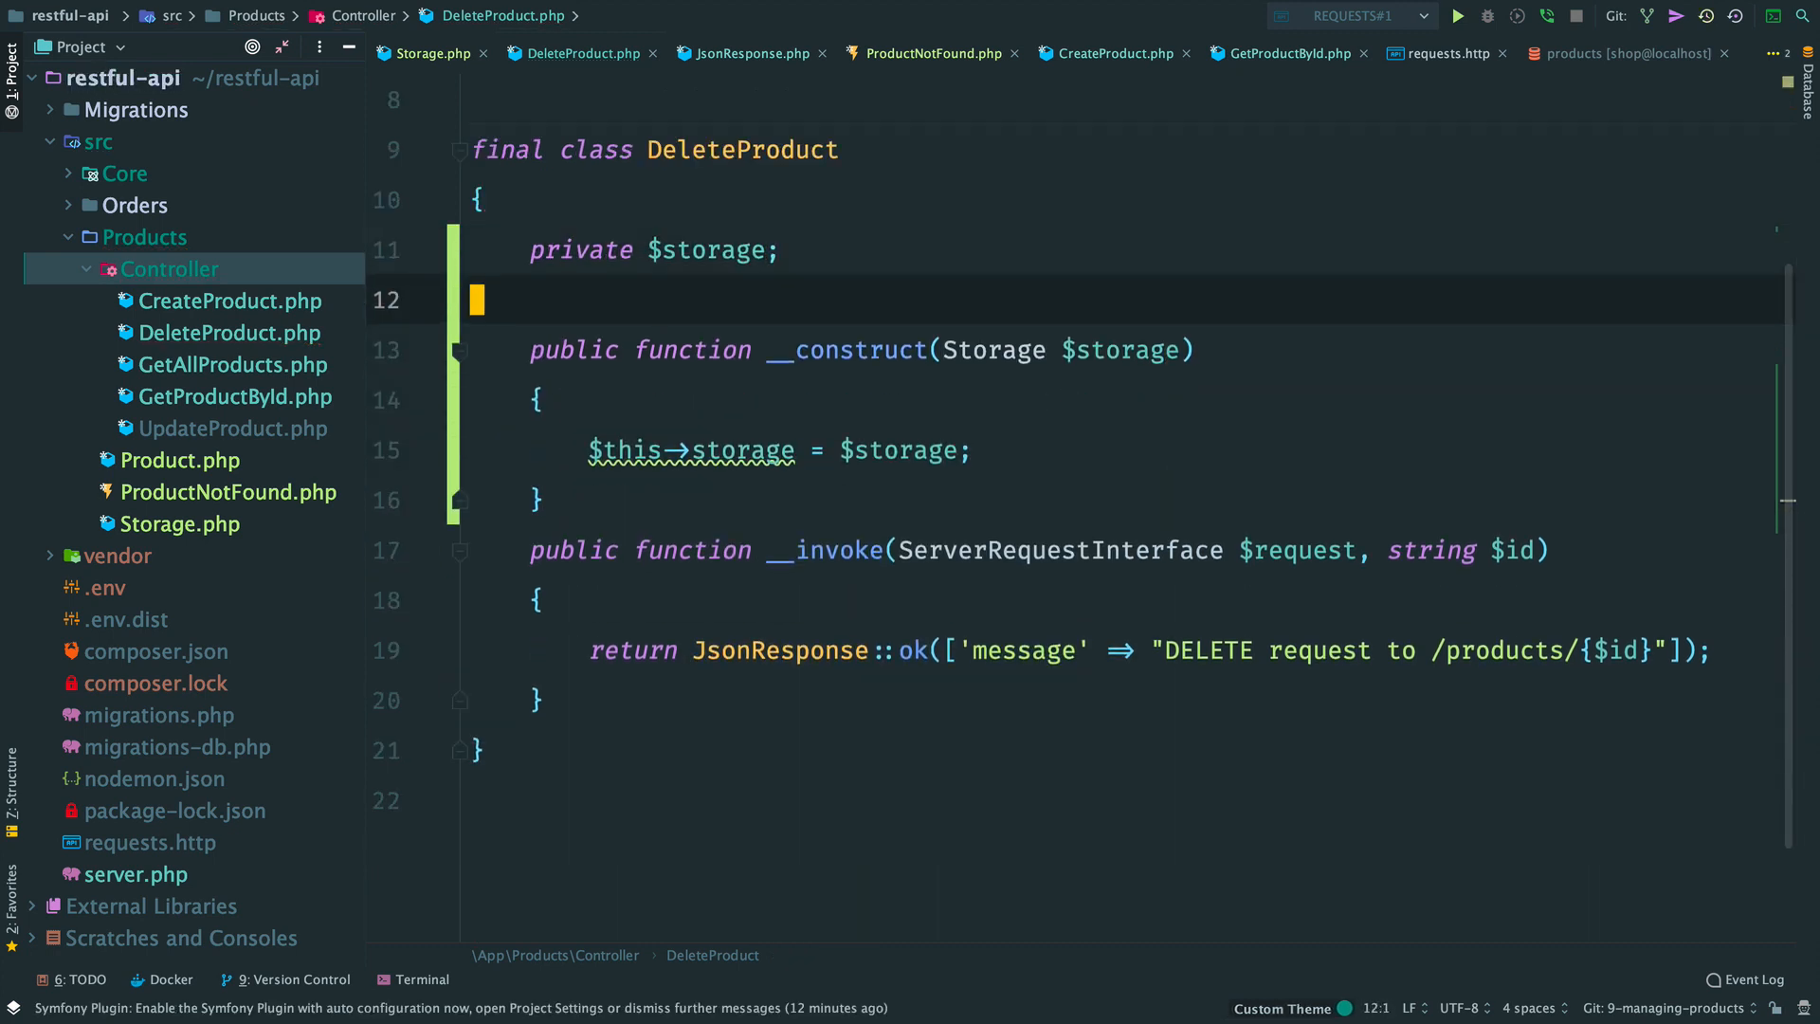
# Step: Return $this->storage->delete((int)$id) from DeleteProduct's invoke and begin a then() callback
pyautogui.write('return $this->st')
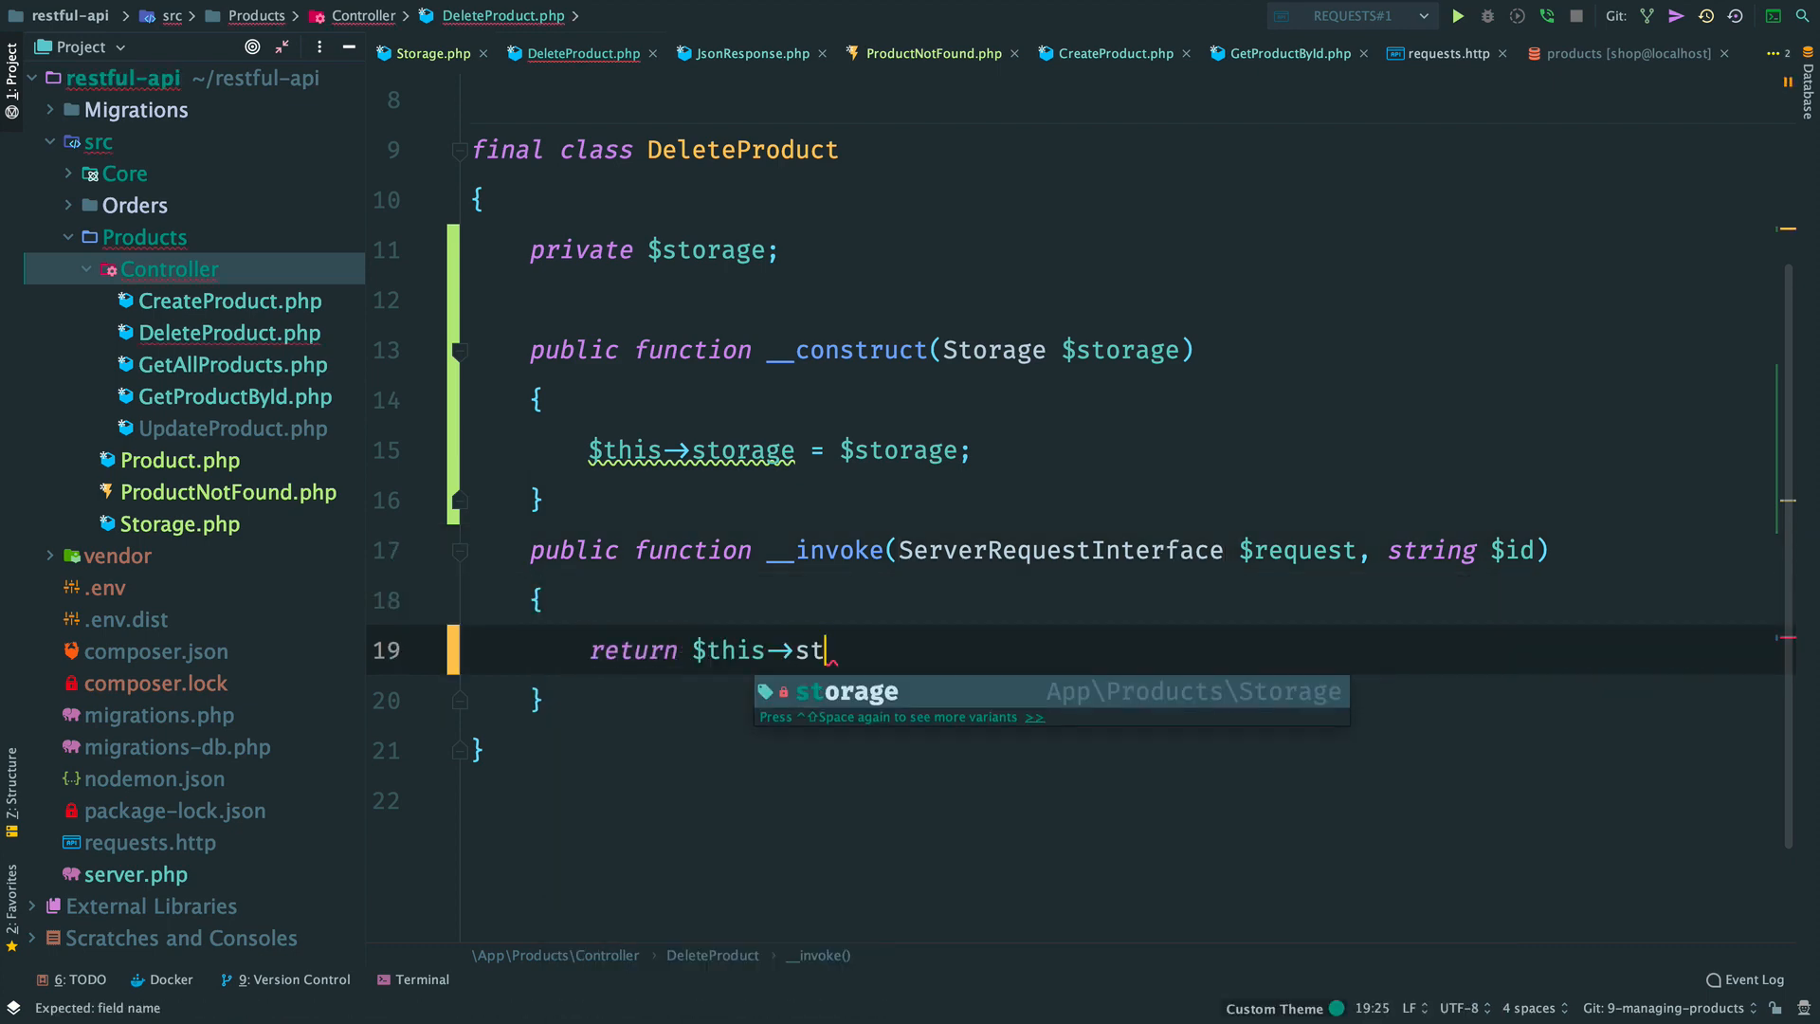
pyautogui.write('orage->delete(')
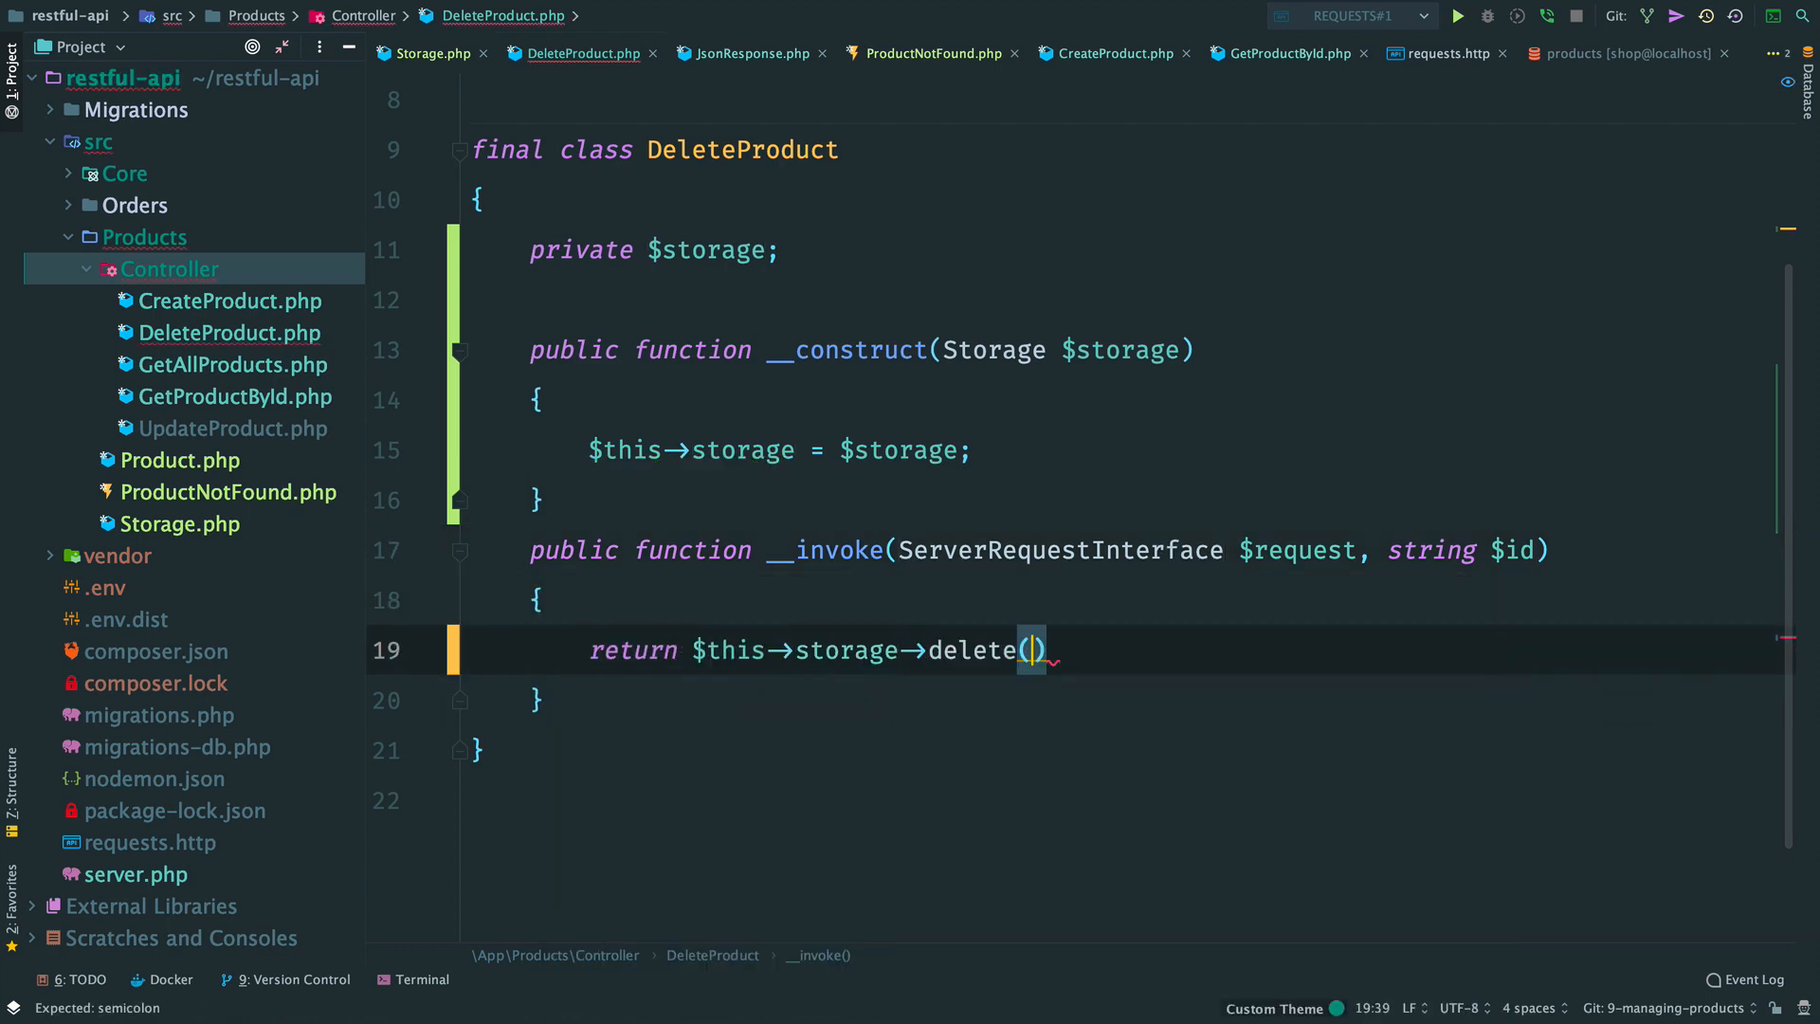
pyautogui.write('(int)')
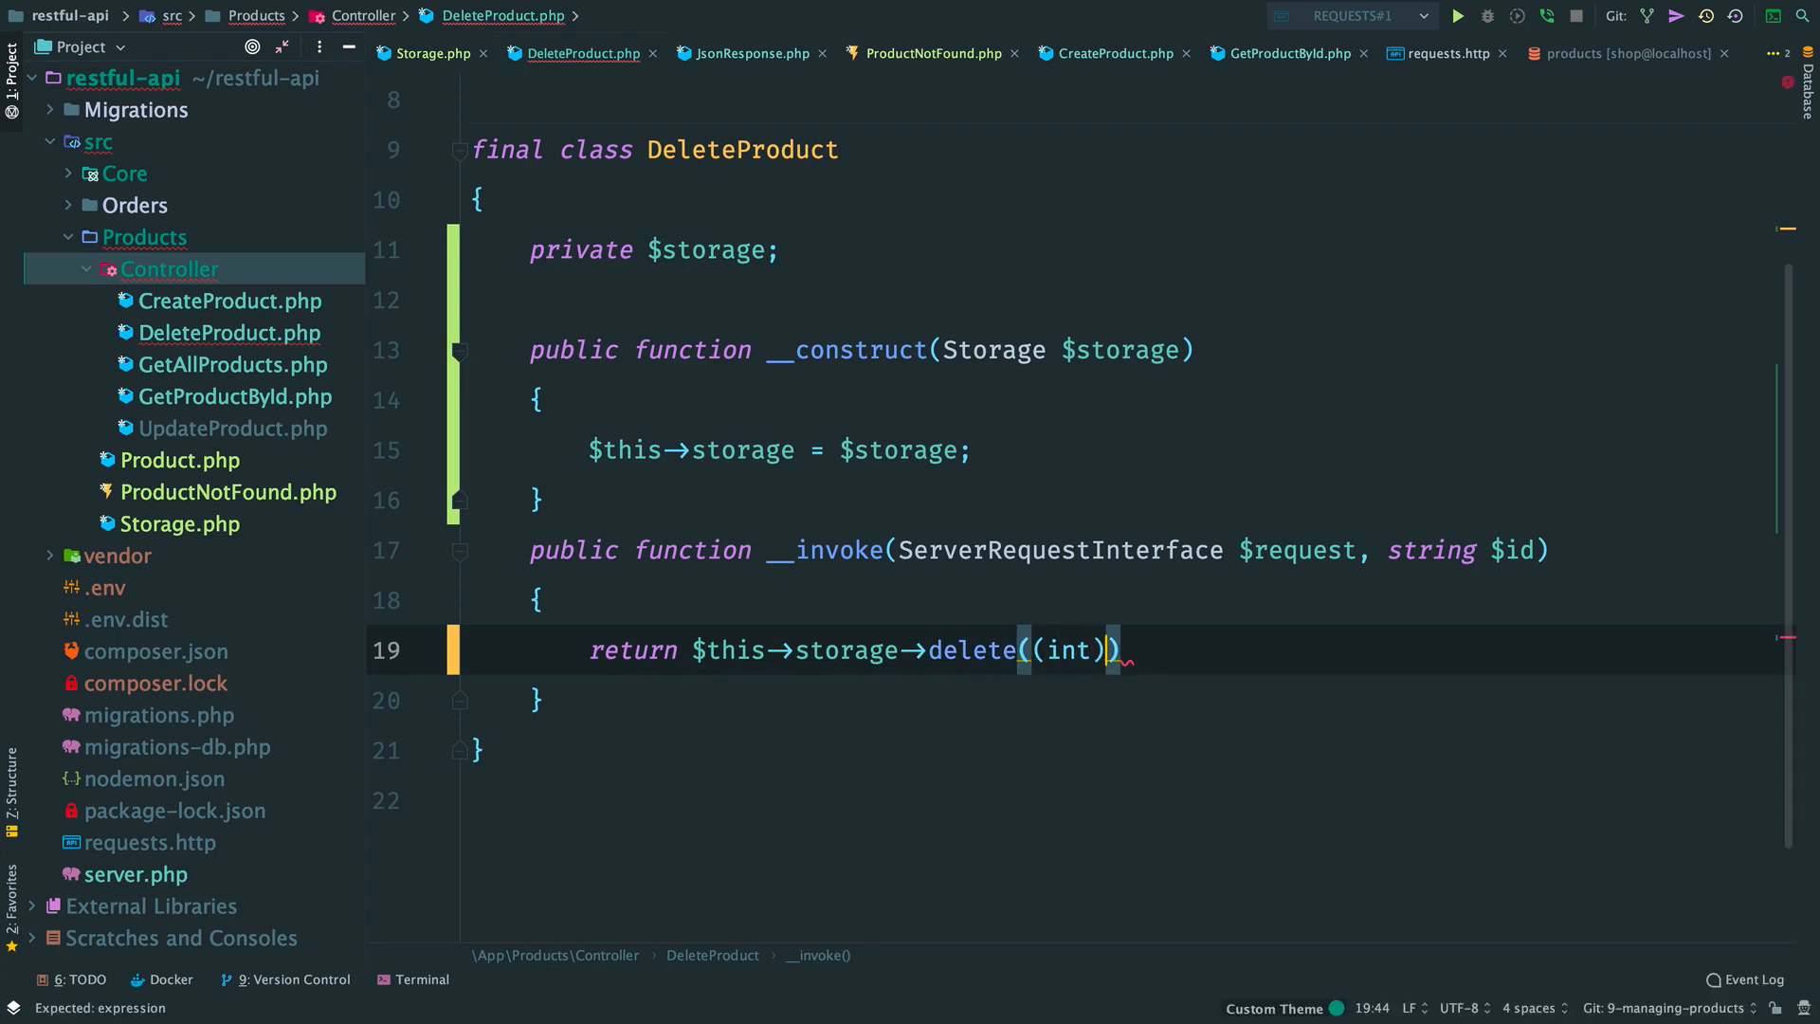
pyautogui.write('$id')
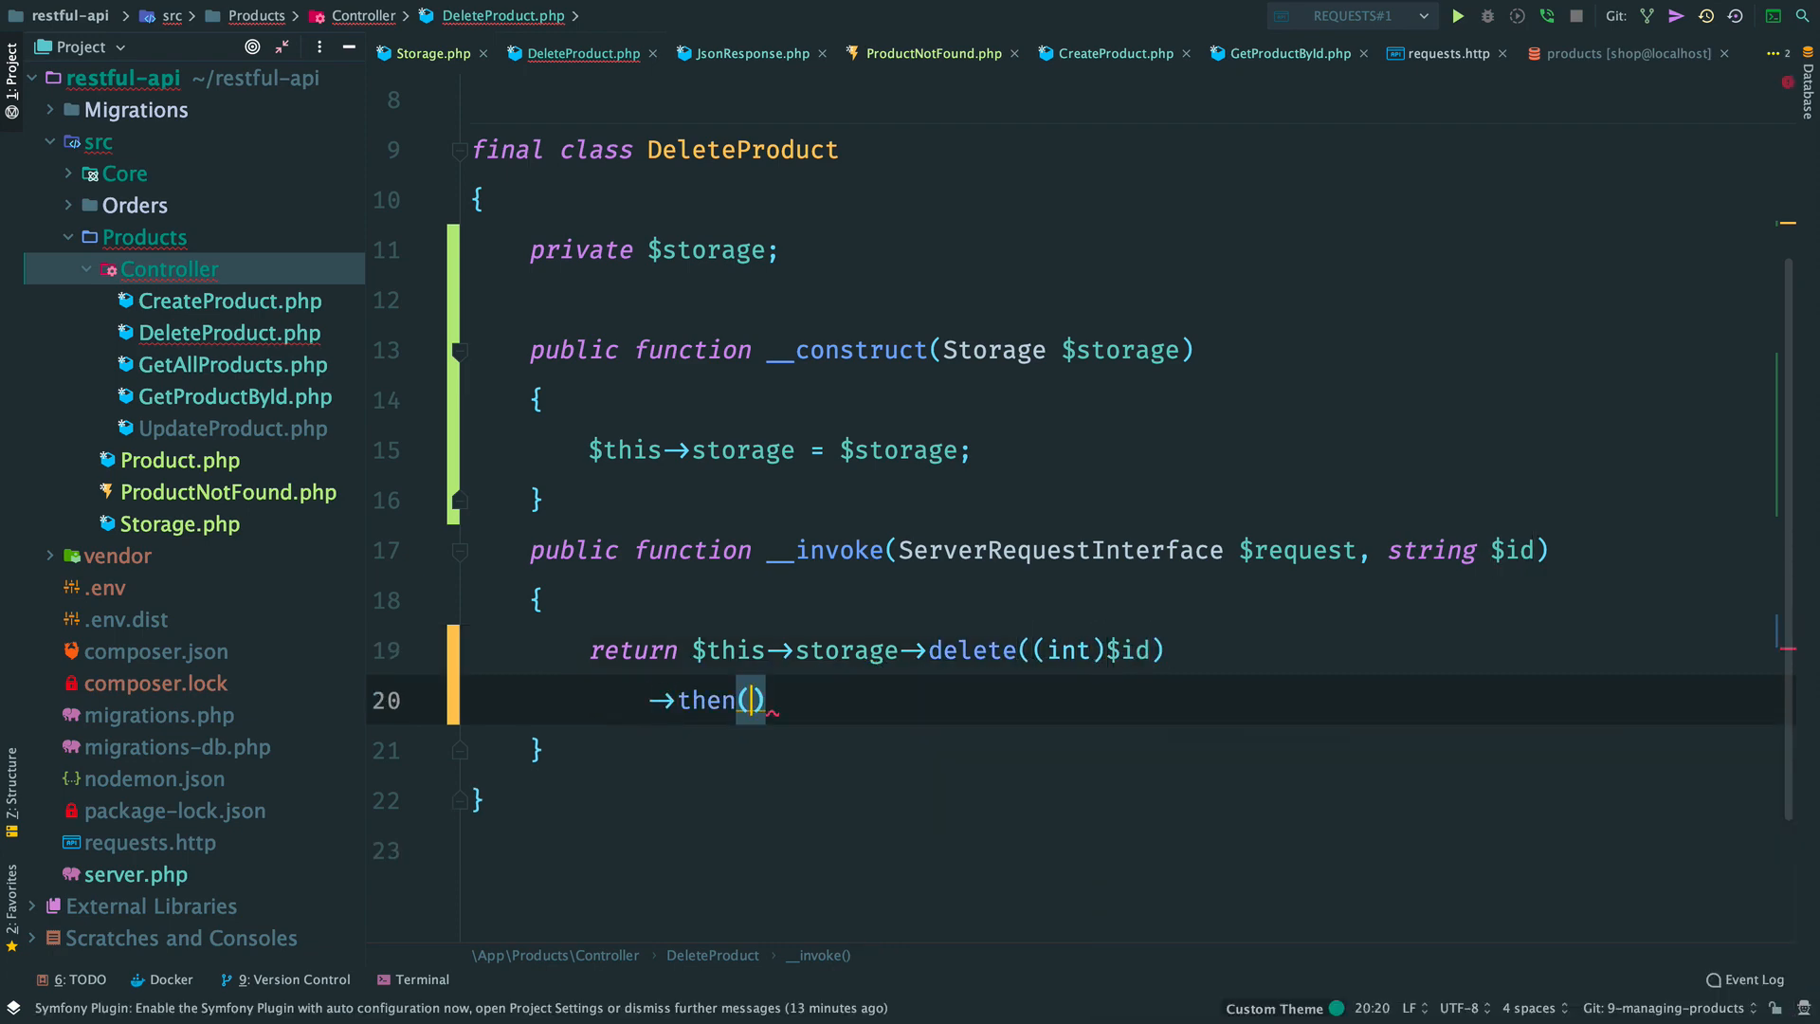
pyautogui.write('function notFound(): self')
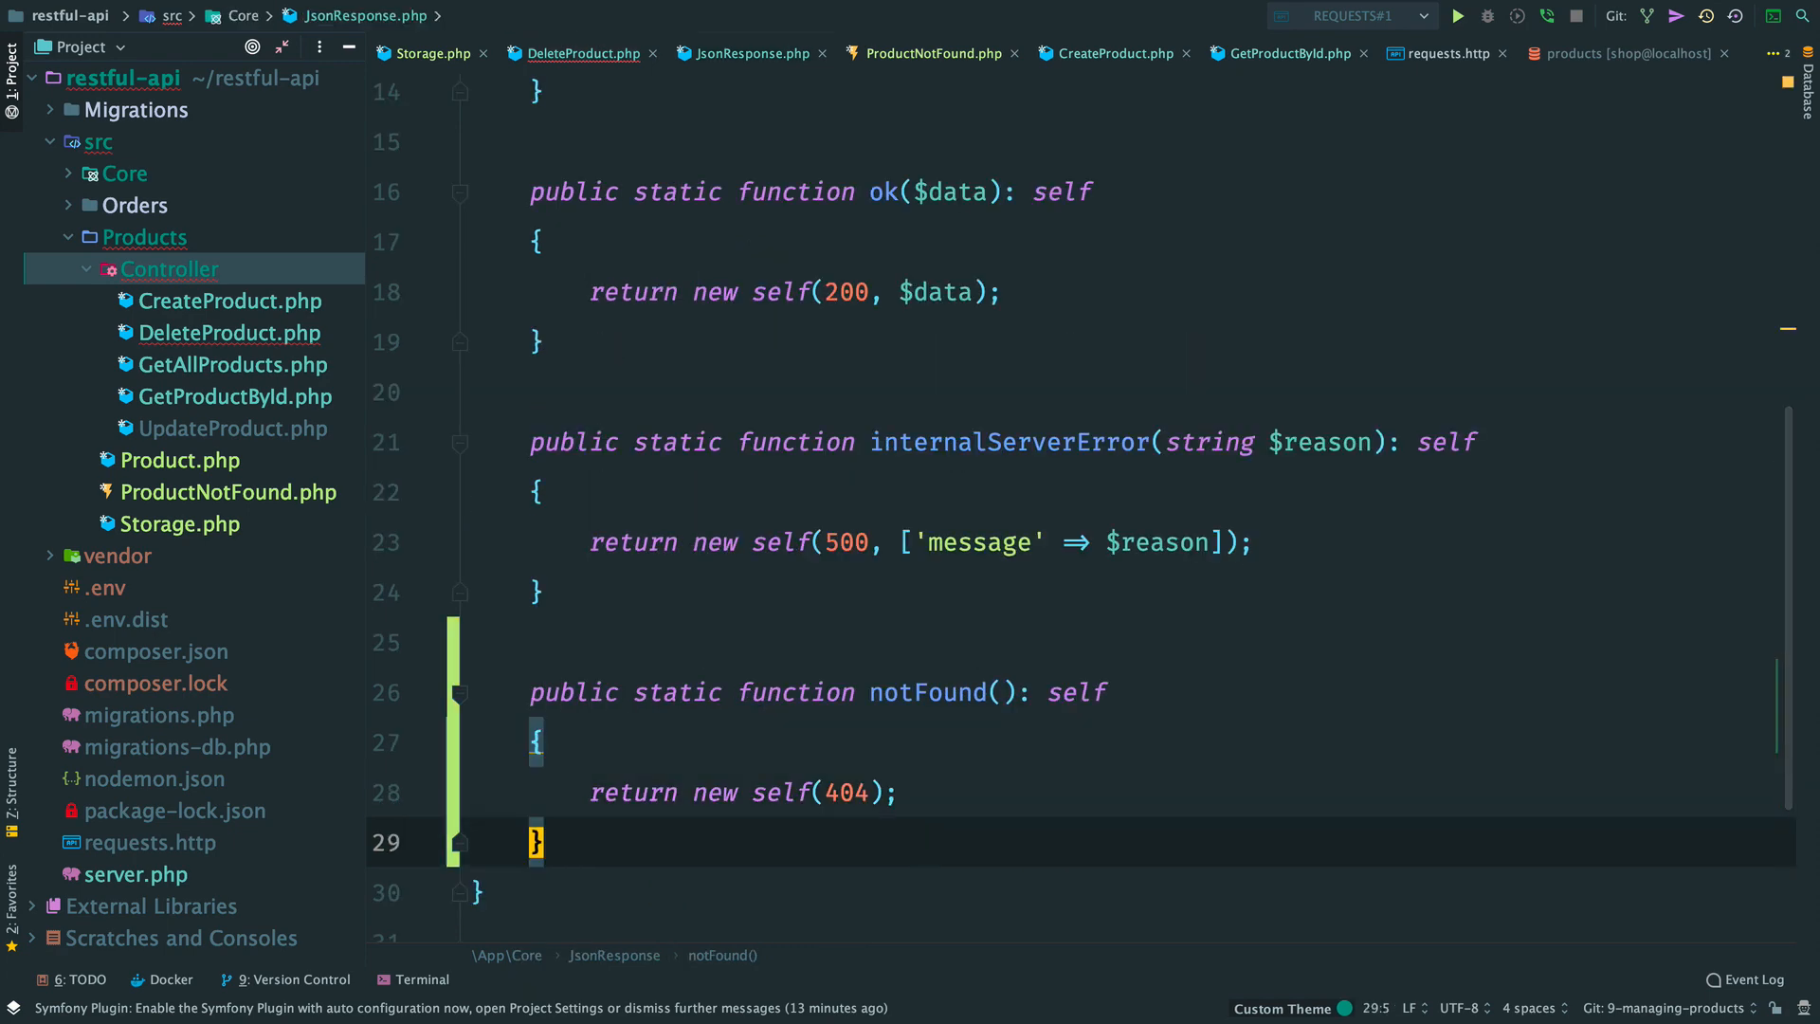
# Step: Add public static noContent(): self returning new self(204) to JsonResponse
pyautogui.write('public static function noC():')
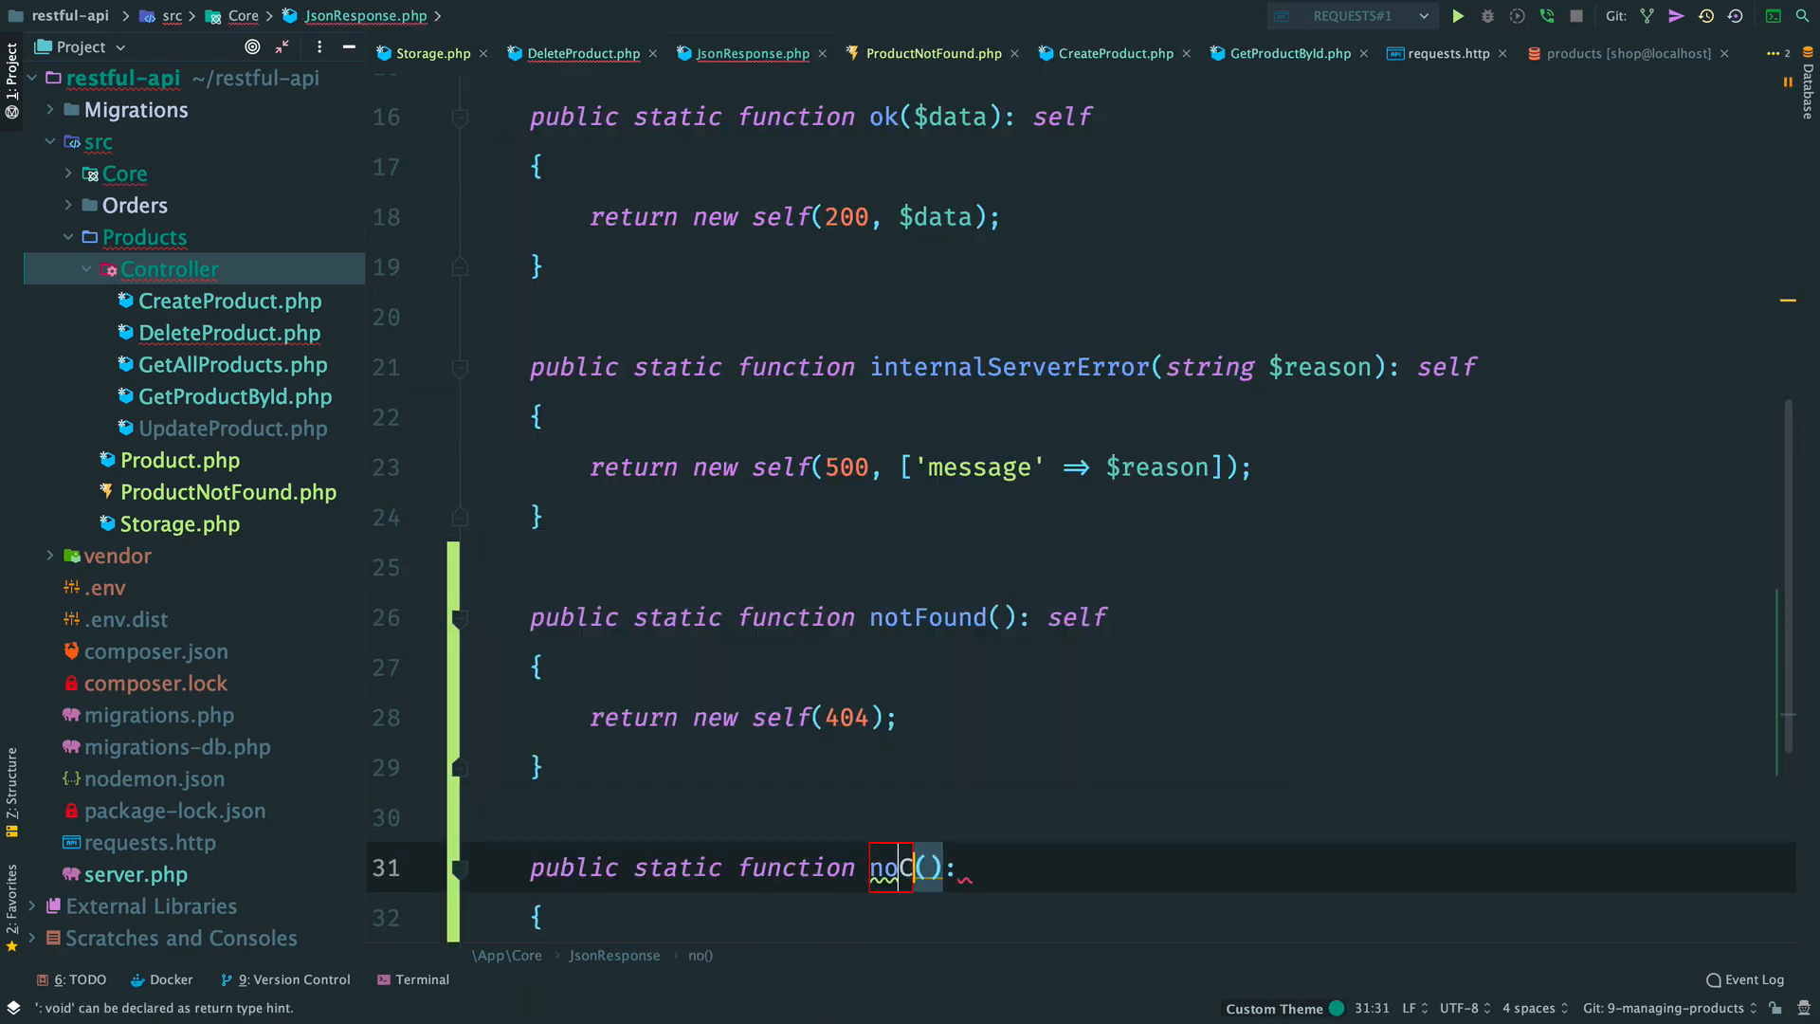
pyautogui.write('Content(): se')
pyautogui.write('return new')
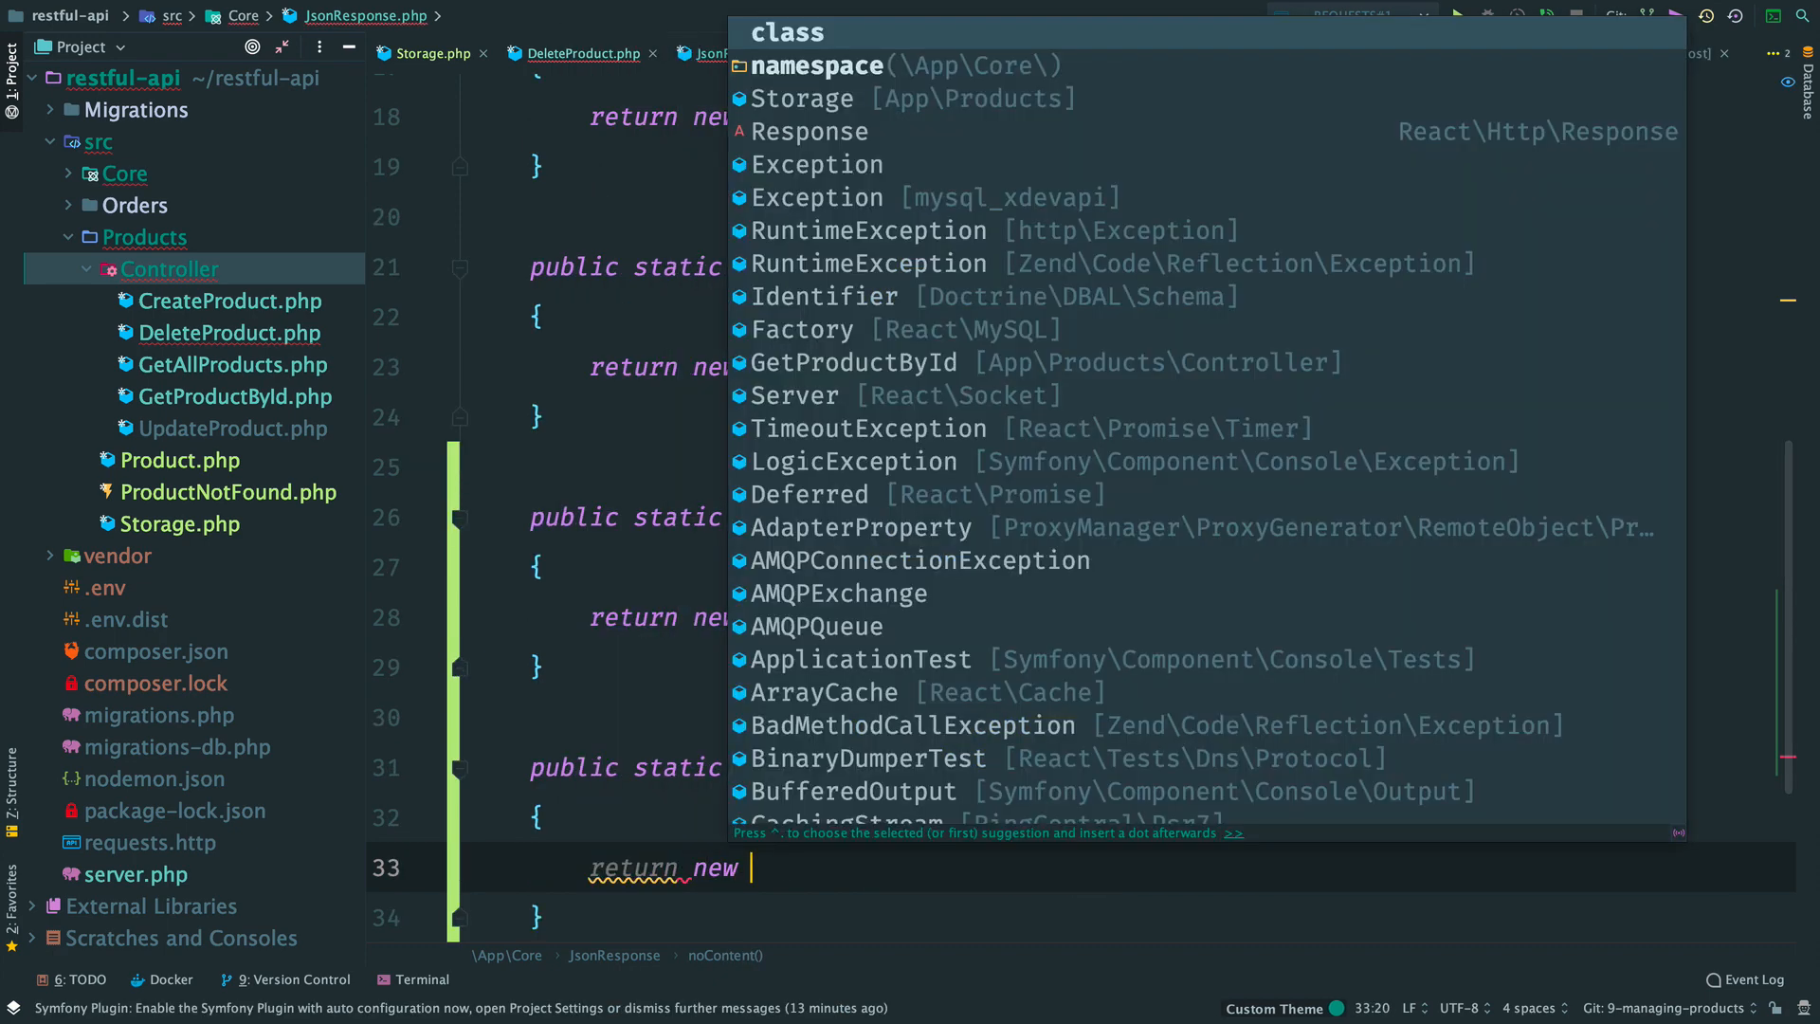
pyautogui.write('self(204)')
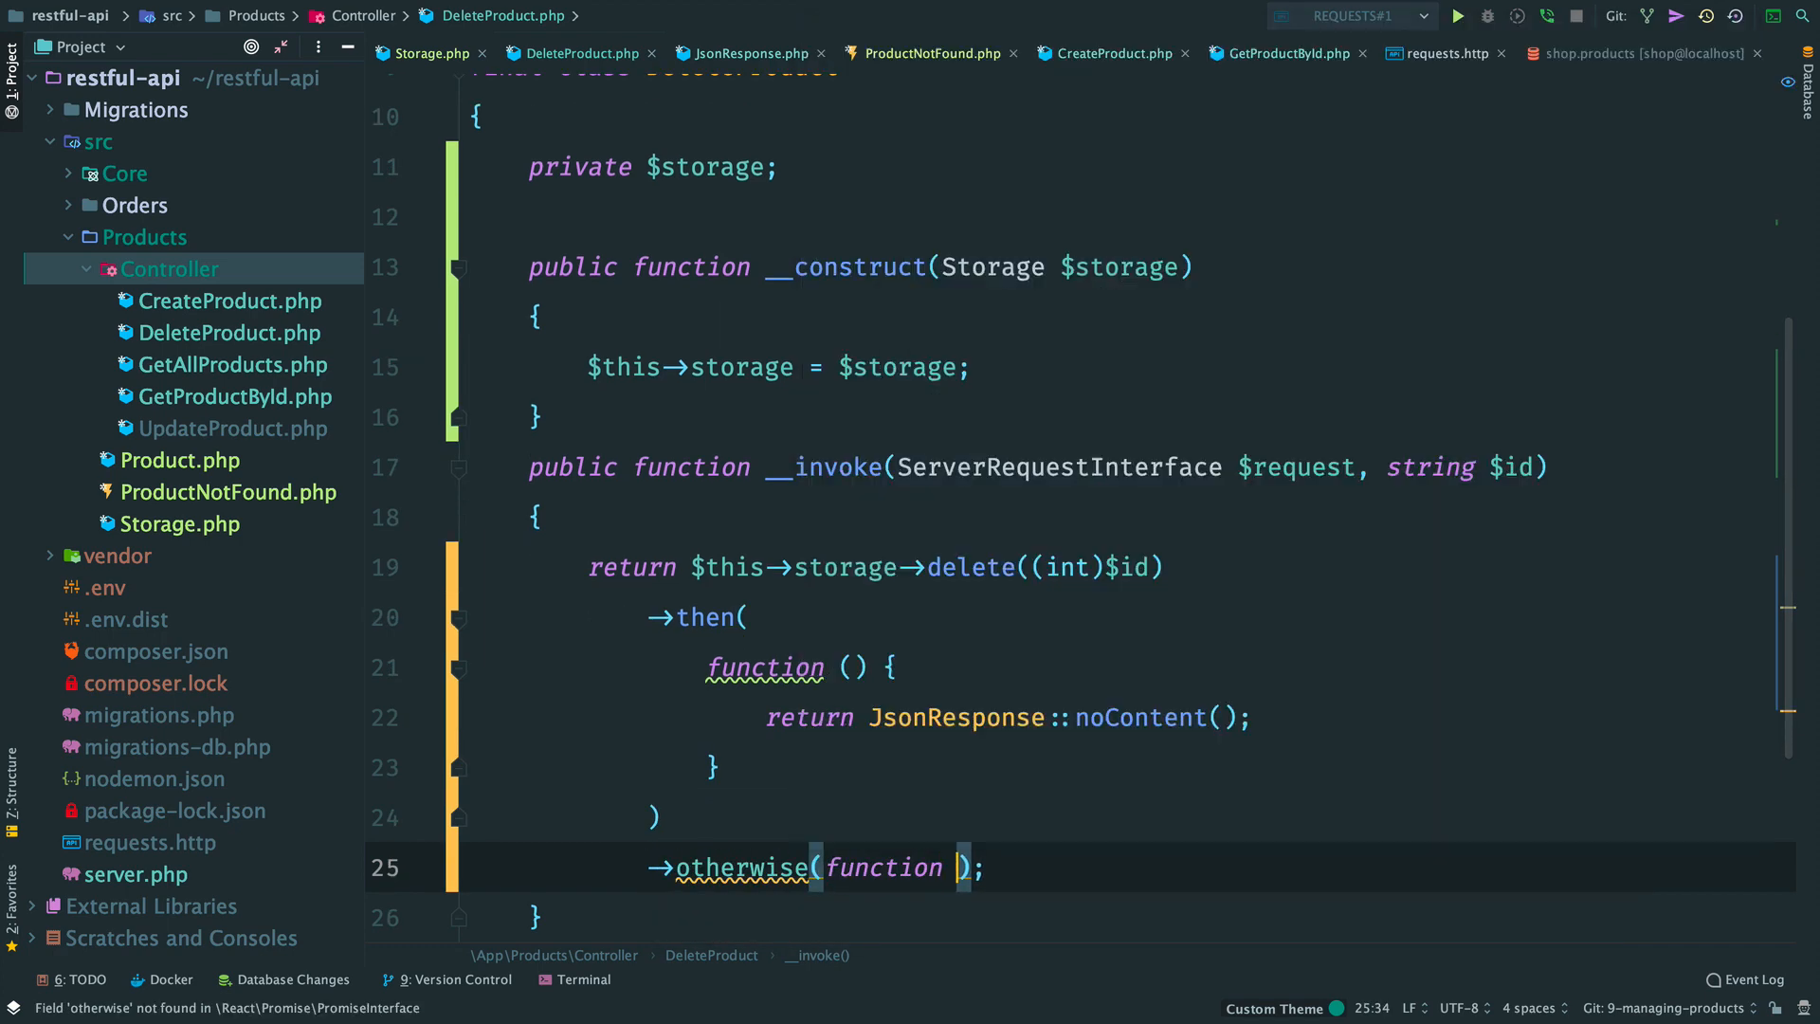
# Step: Make DeleteProduct return noContent(), notFound() for ProductNotFound, and internalServerError(message) for other exceptions
pyautogui.write('ProductNotFound $er')
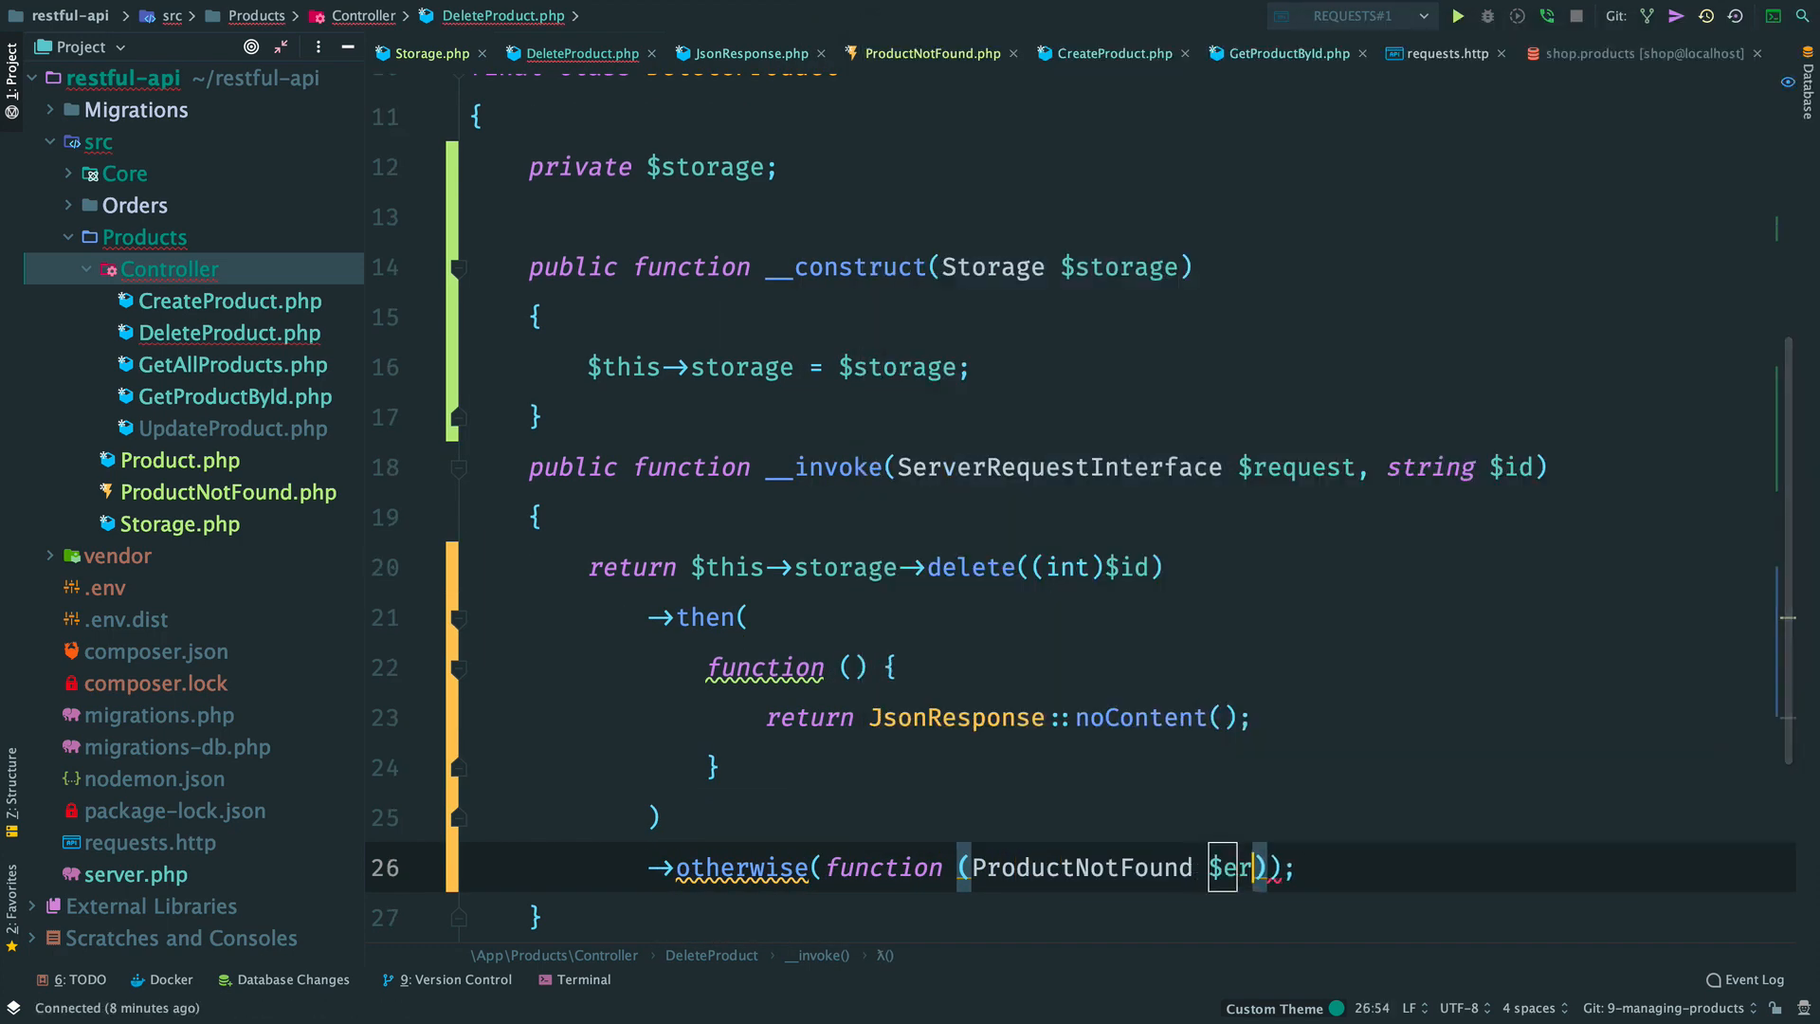
pyautogui.write('return JsonResponse::notFound();')
pyautogui.write('->otherwise(function (\\Exception));')
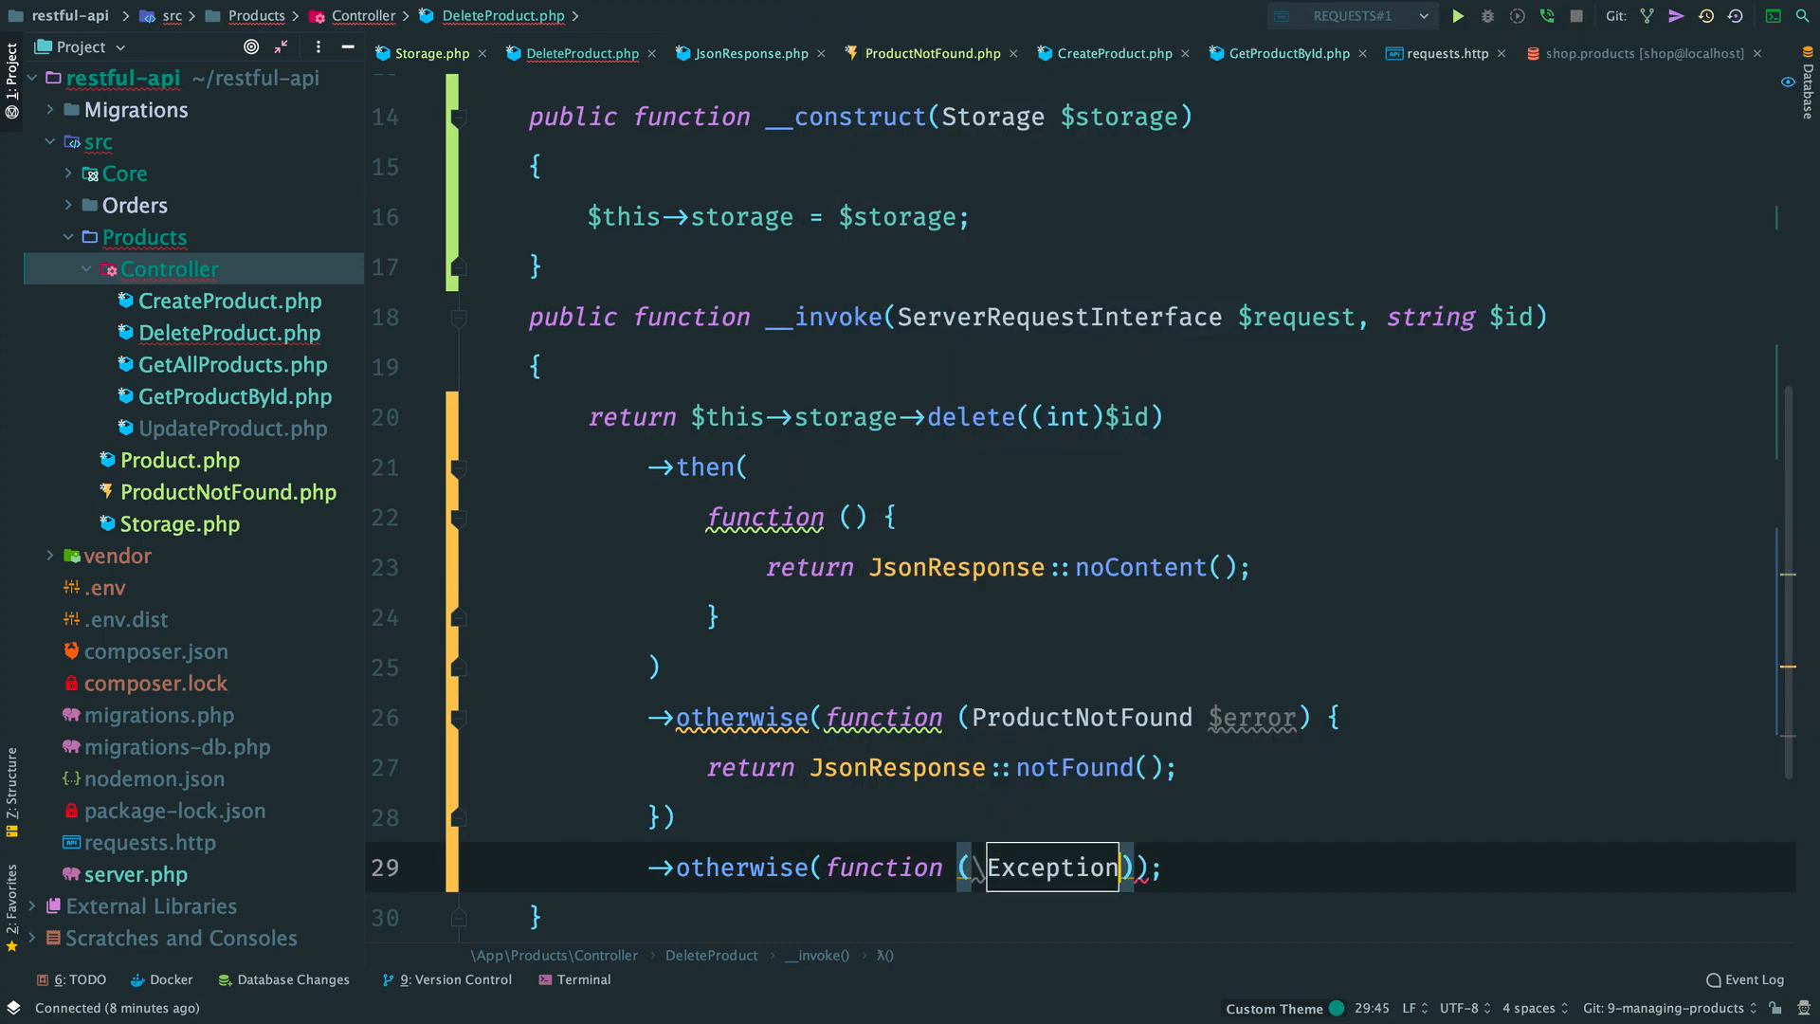
pyautogui.write('$')
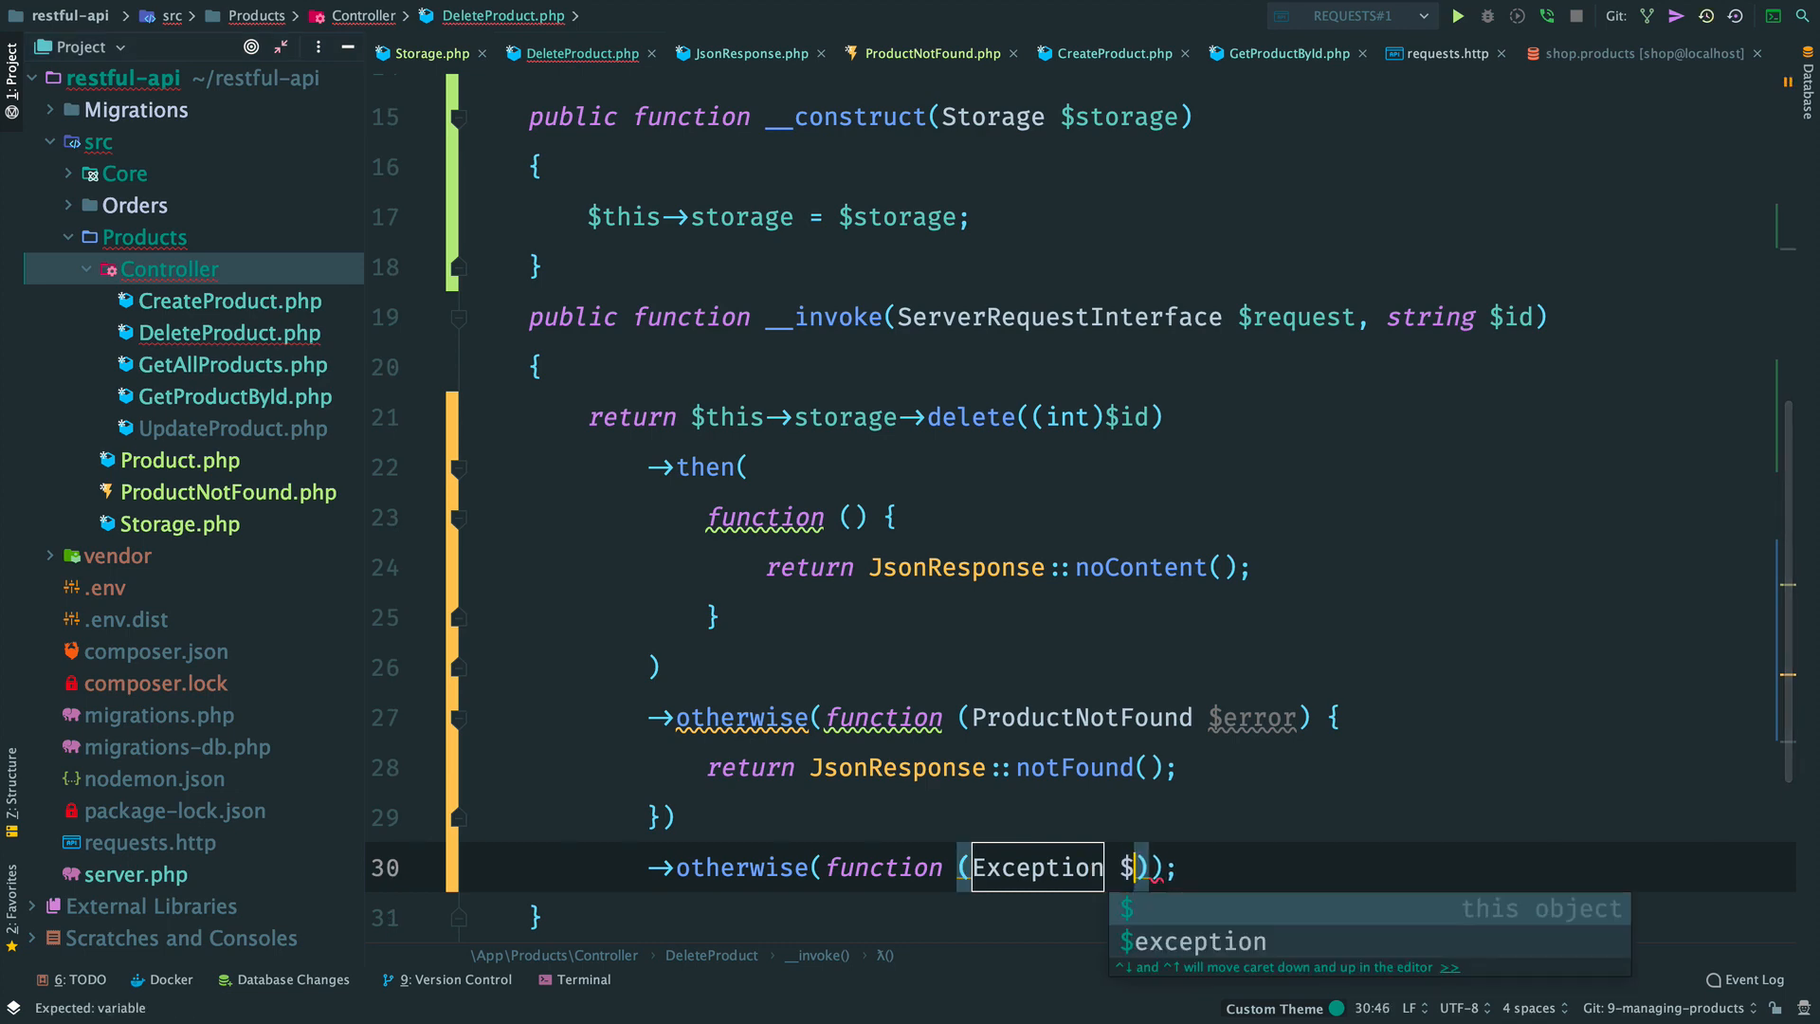
pyautogui.write('return JsonResponse::internalServerError($error->getMessage());')
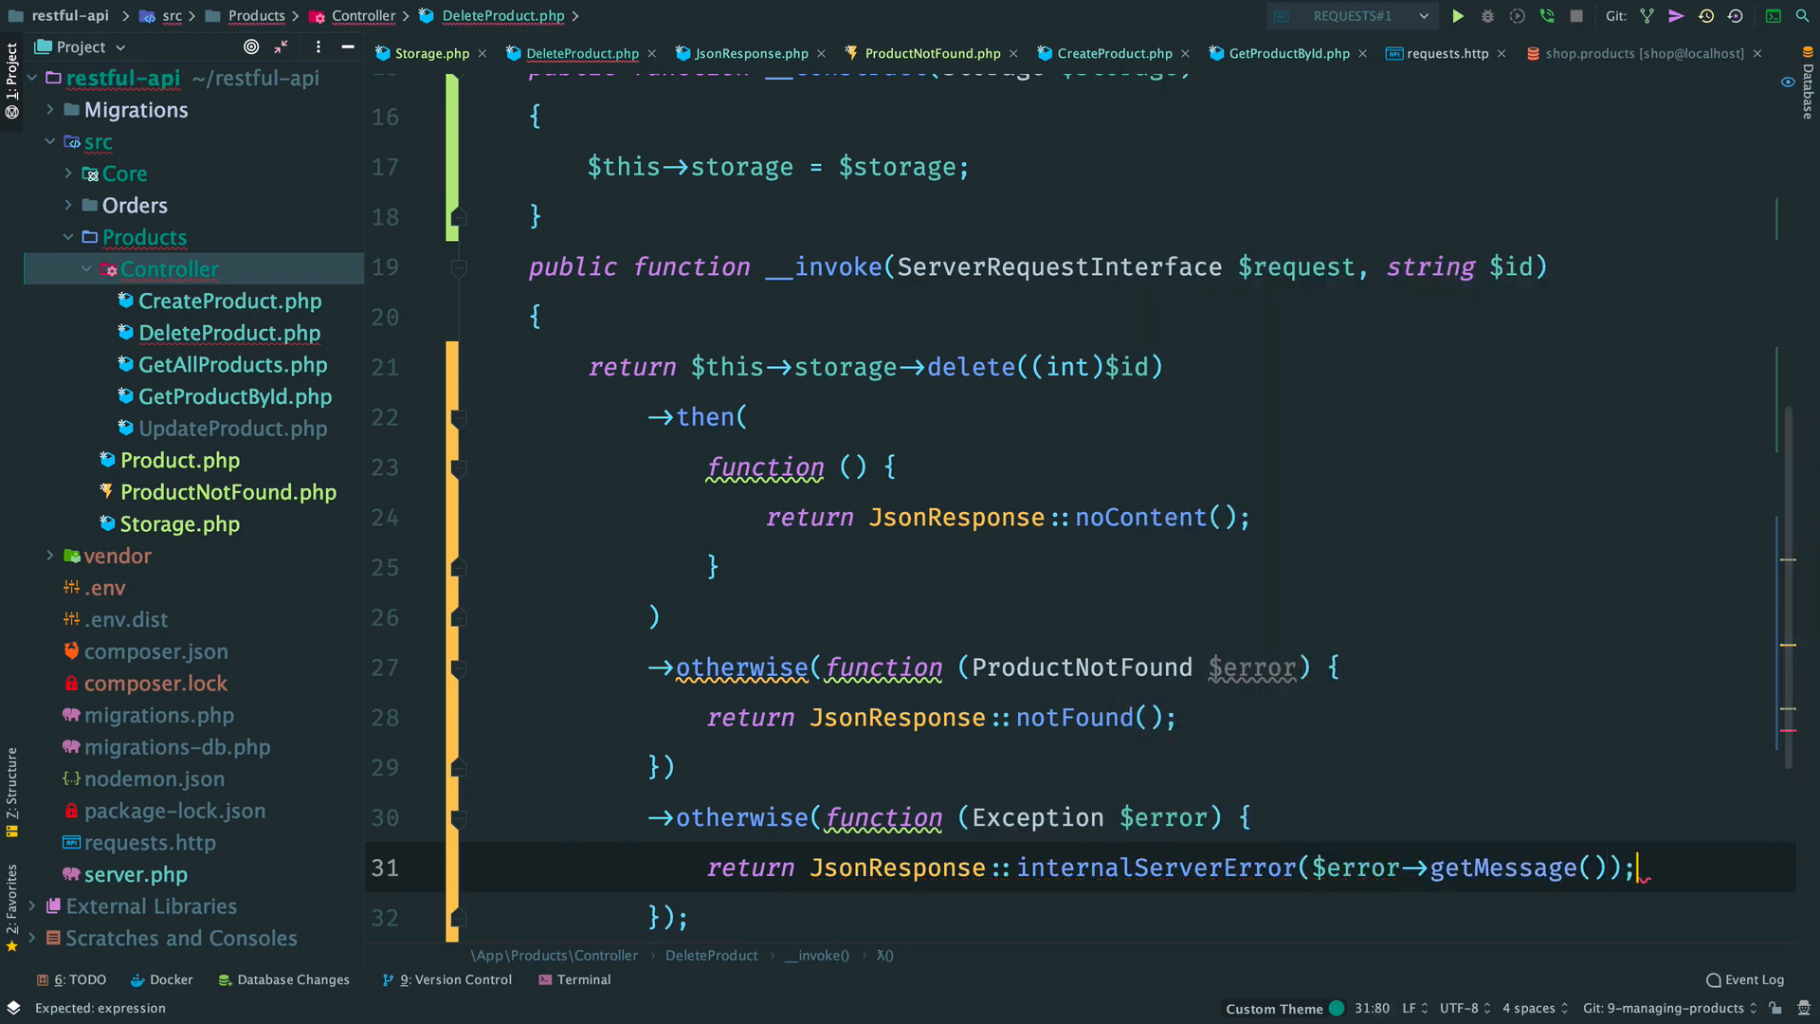
pyautogui.click(1439, 52)
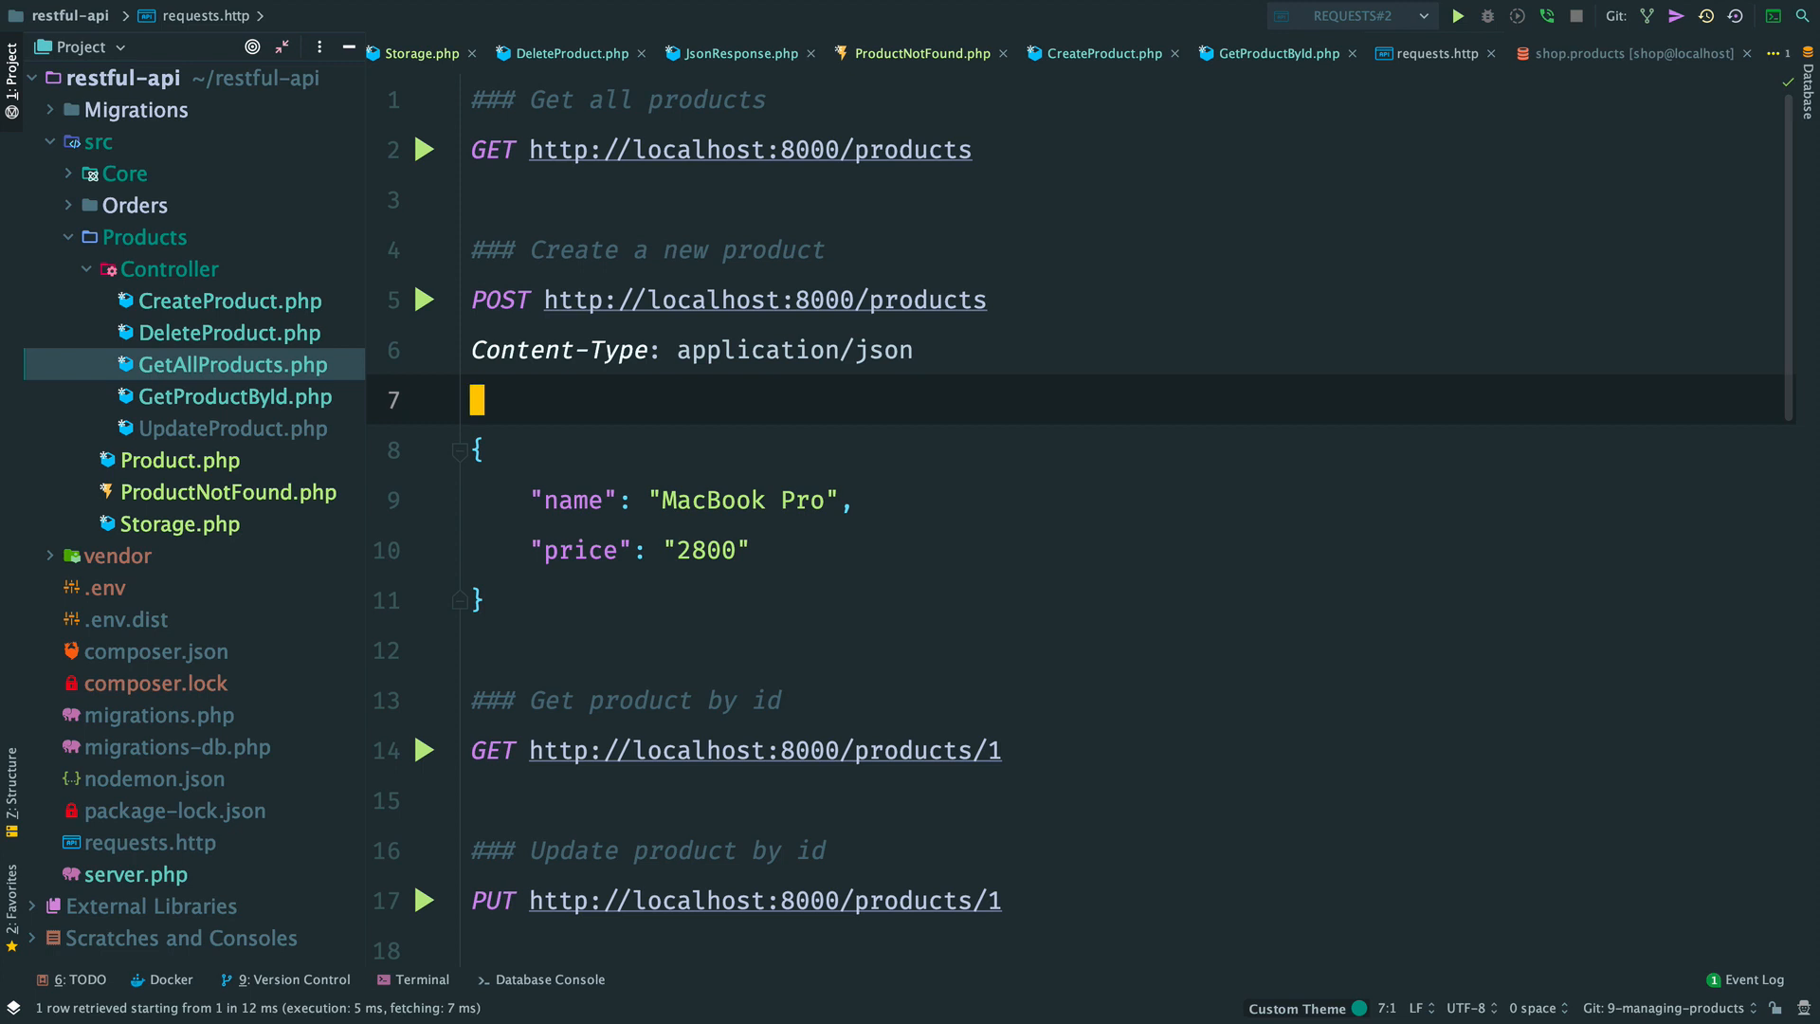
# Step: Send DELETE /products/1 (204 No Content), then rerun GET /products, which returns 200 with an empty body
pyautogui.scroll(-3)
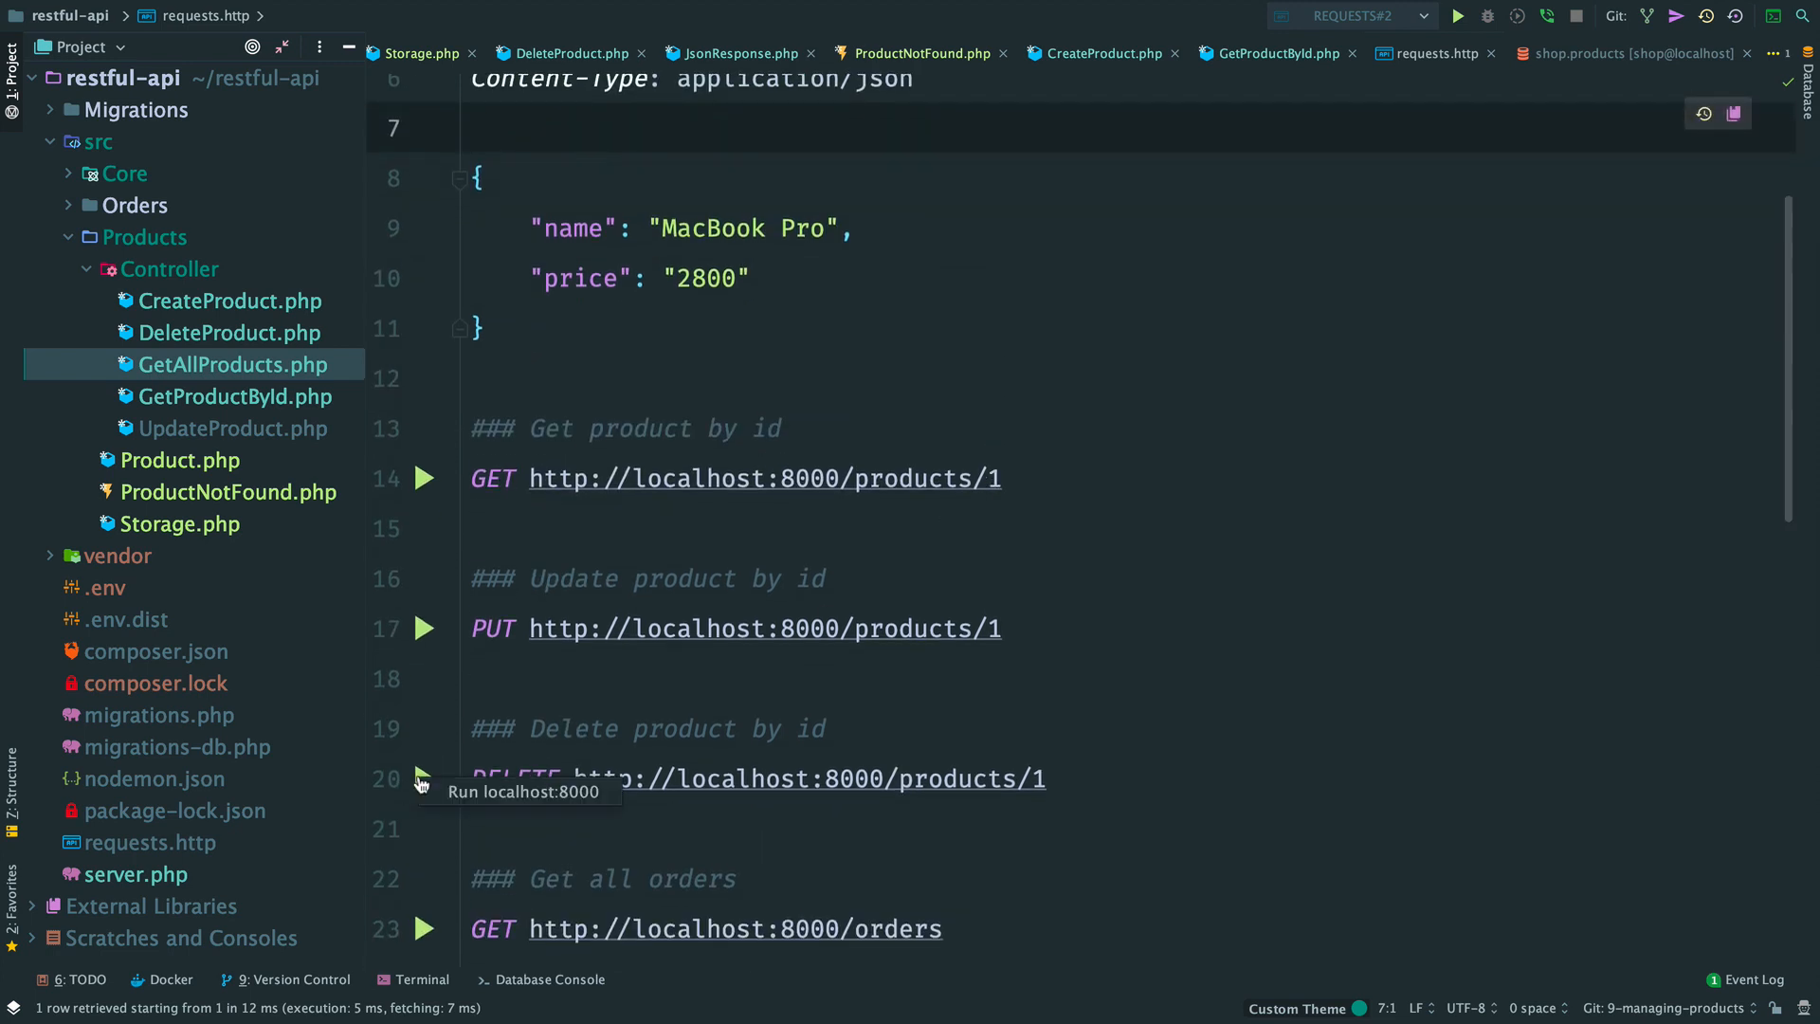
pyautogui.click(424, 779)
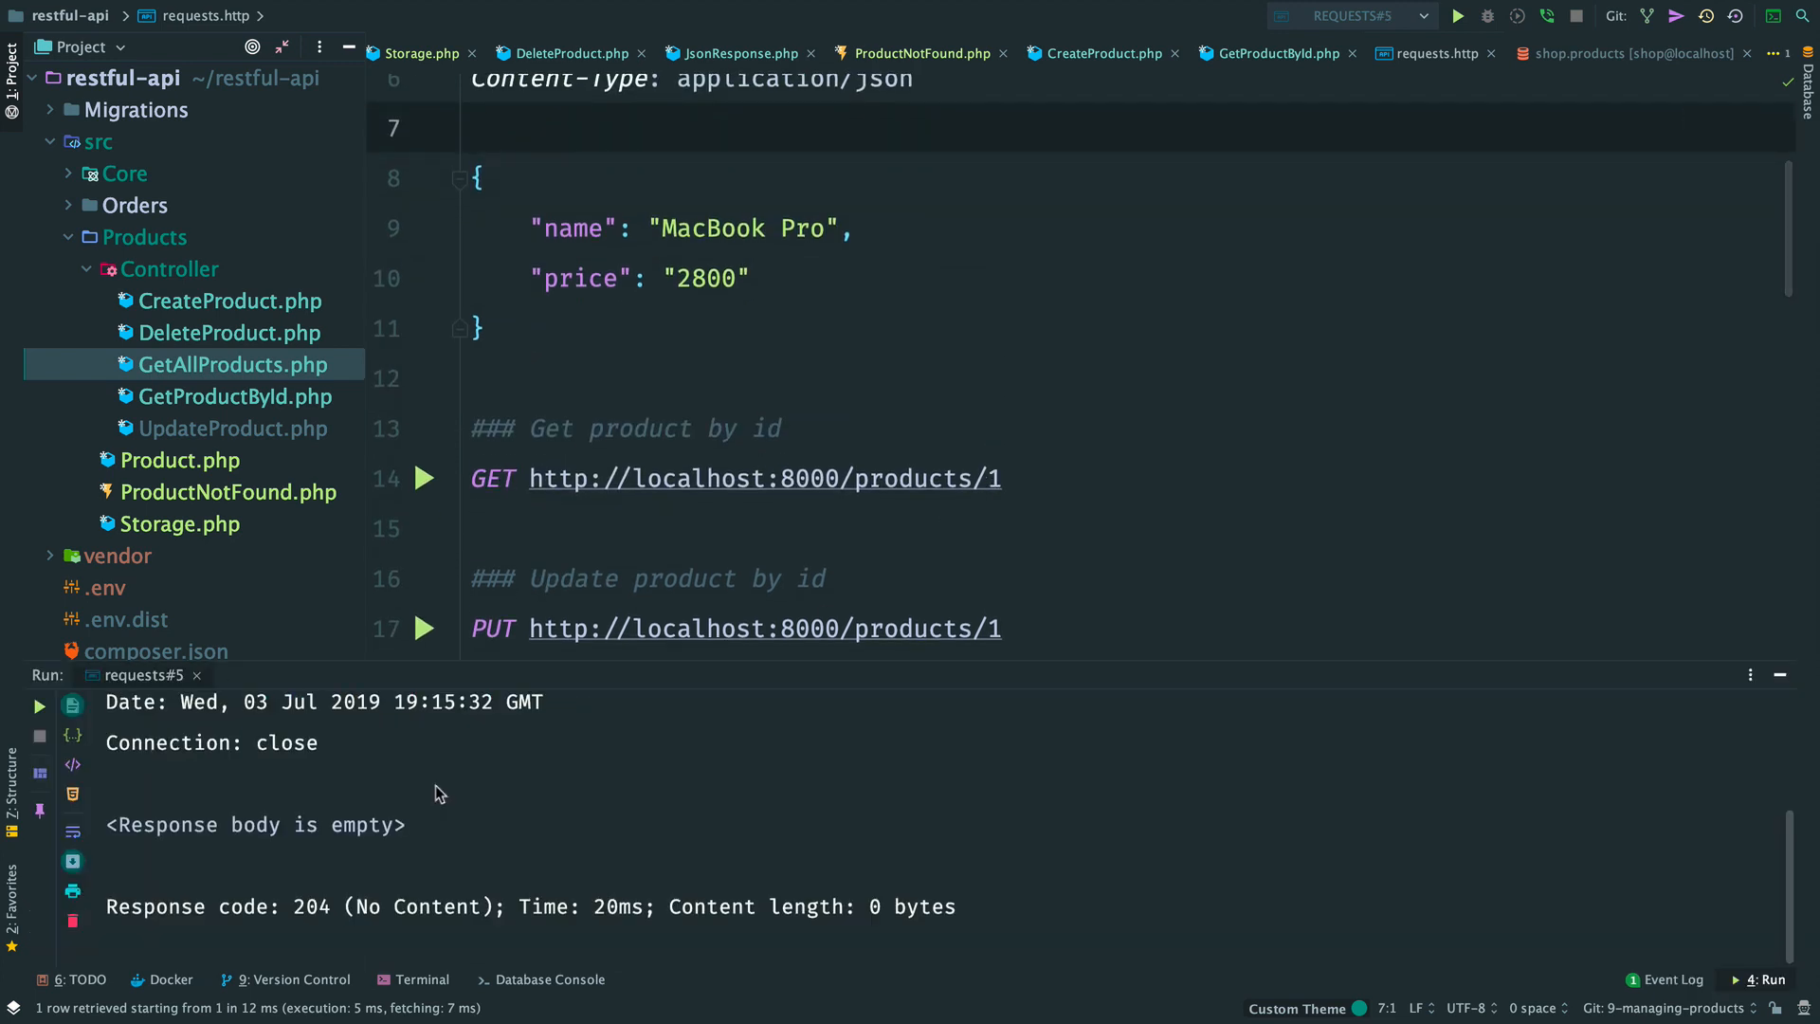
pyautogui.scroll(3)
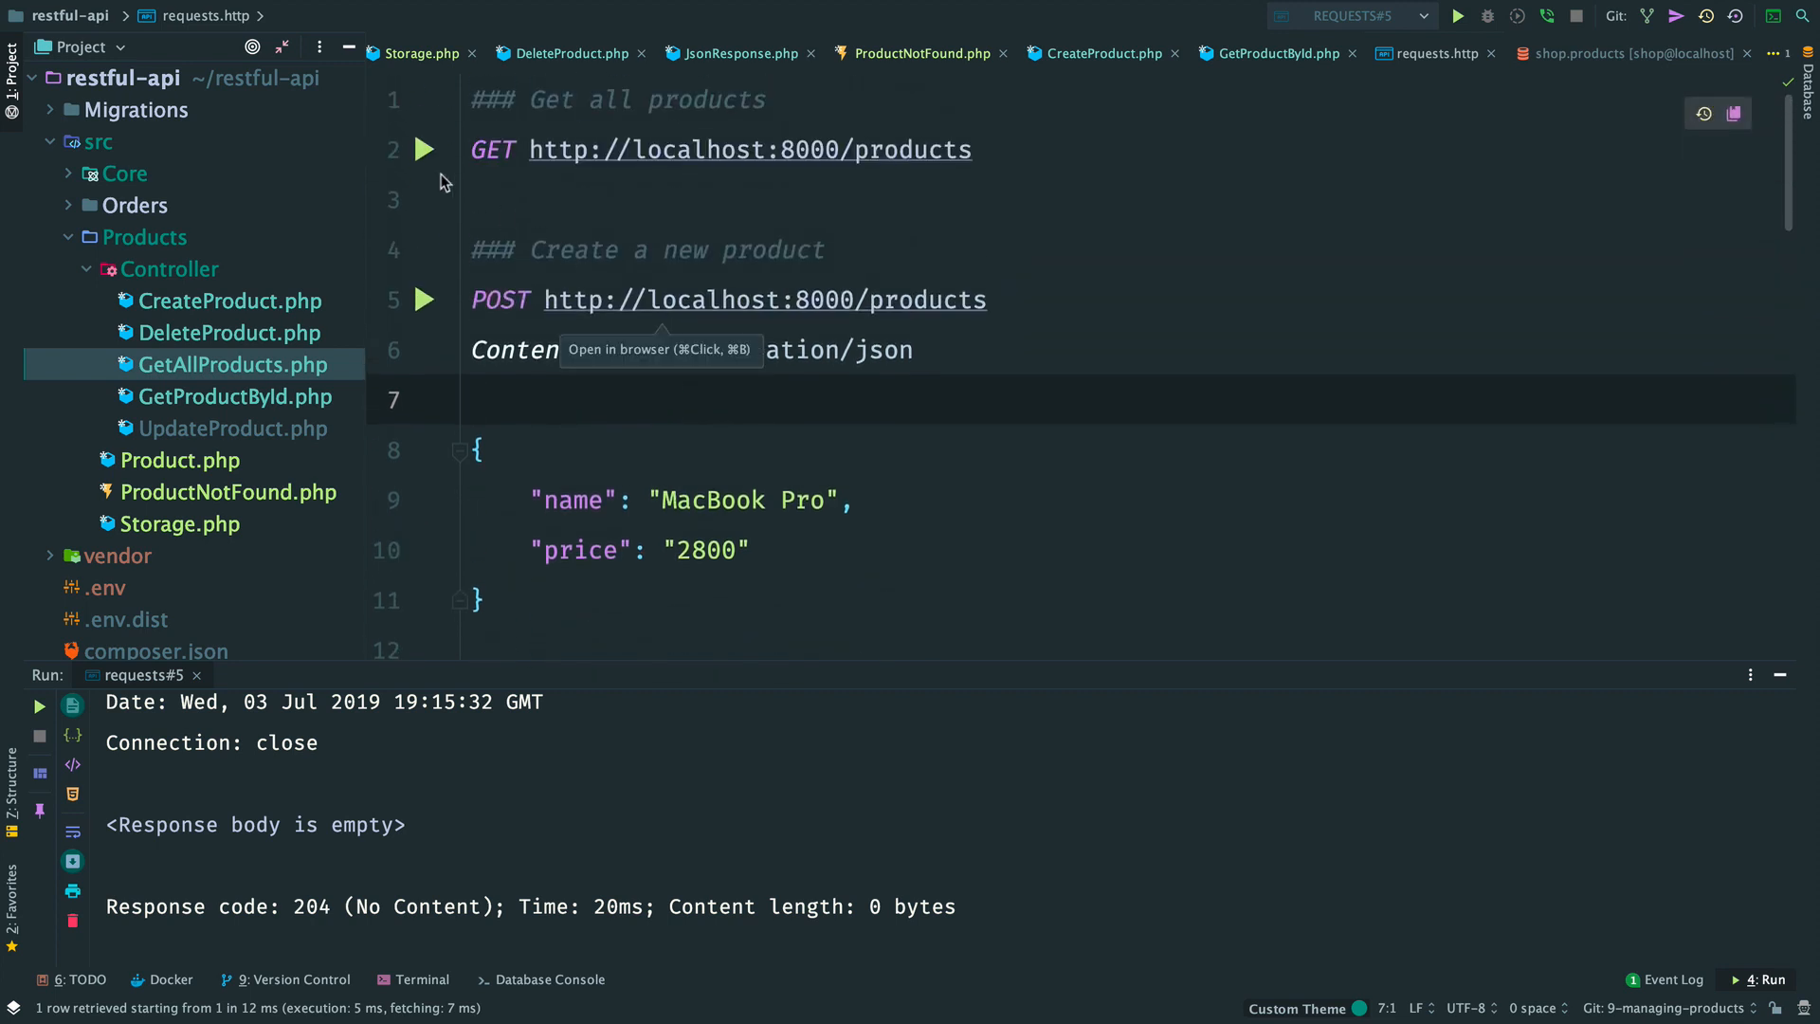
pyautogui.moveTo(423, 151)
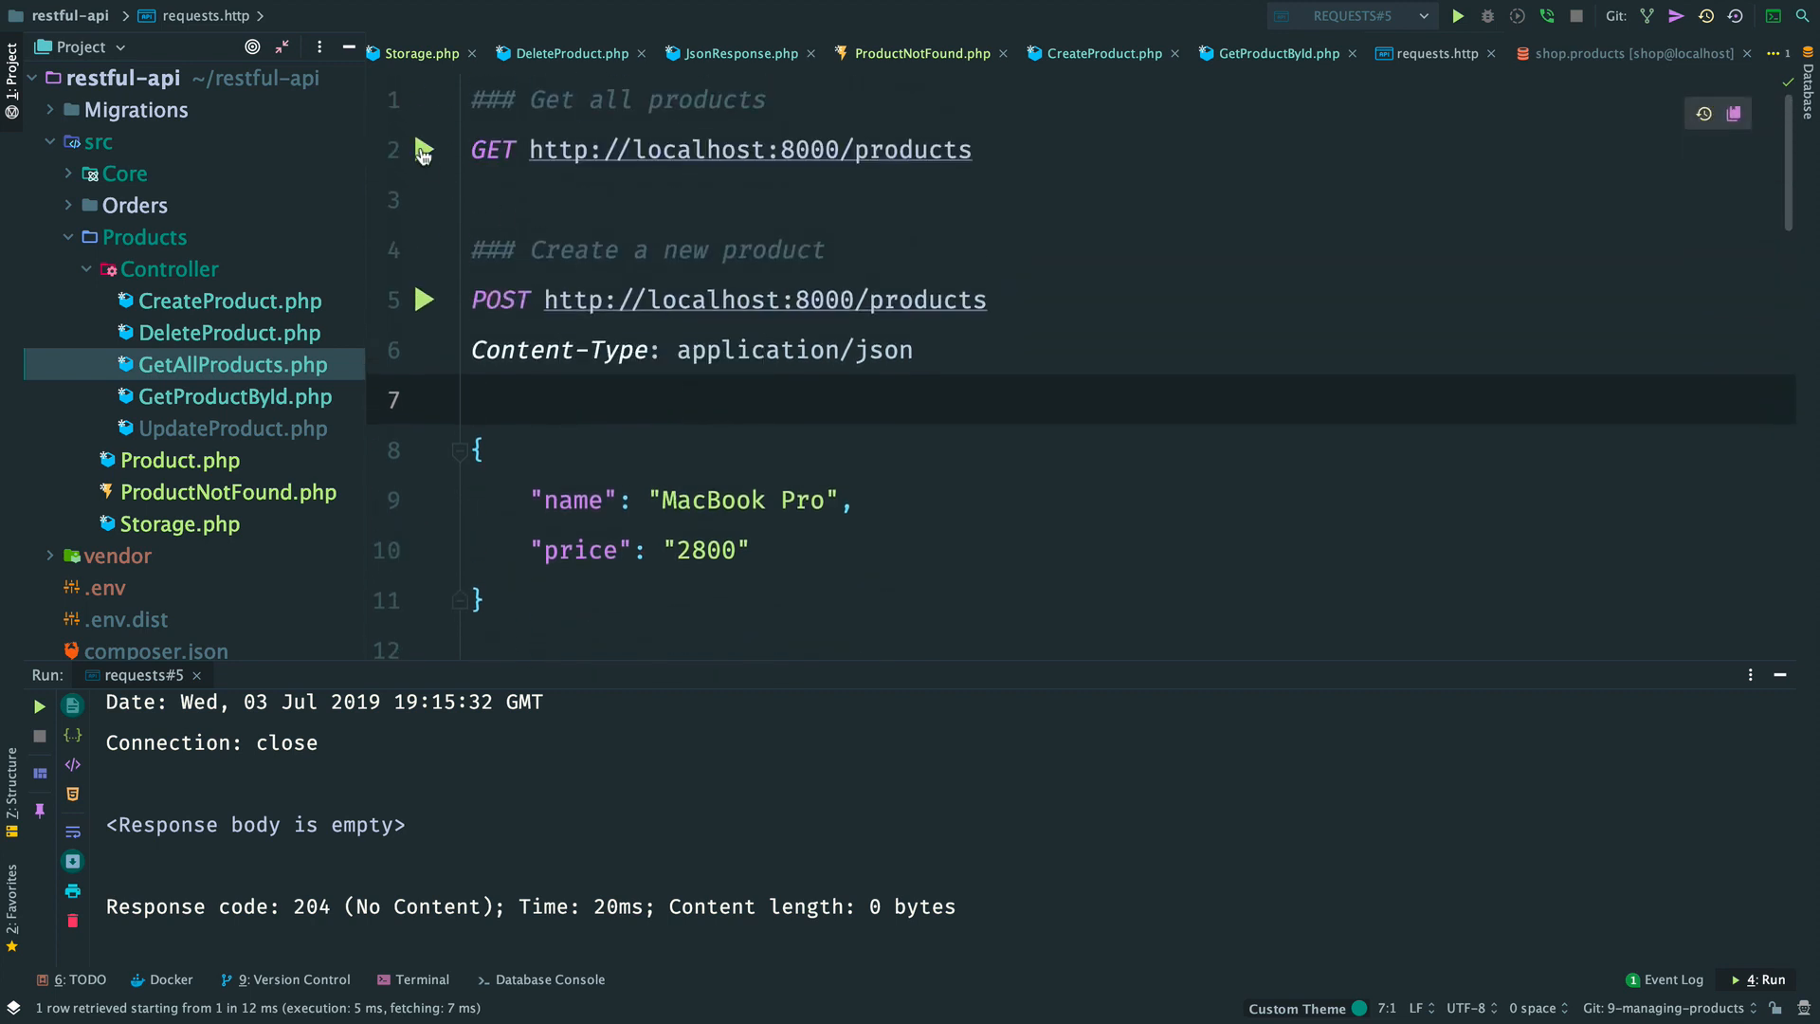
pyautogui.moveTo(424, 148)
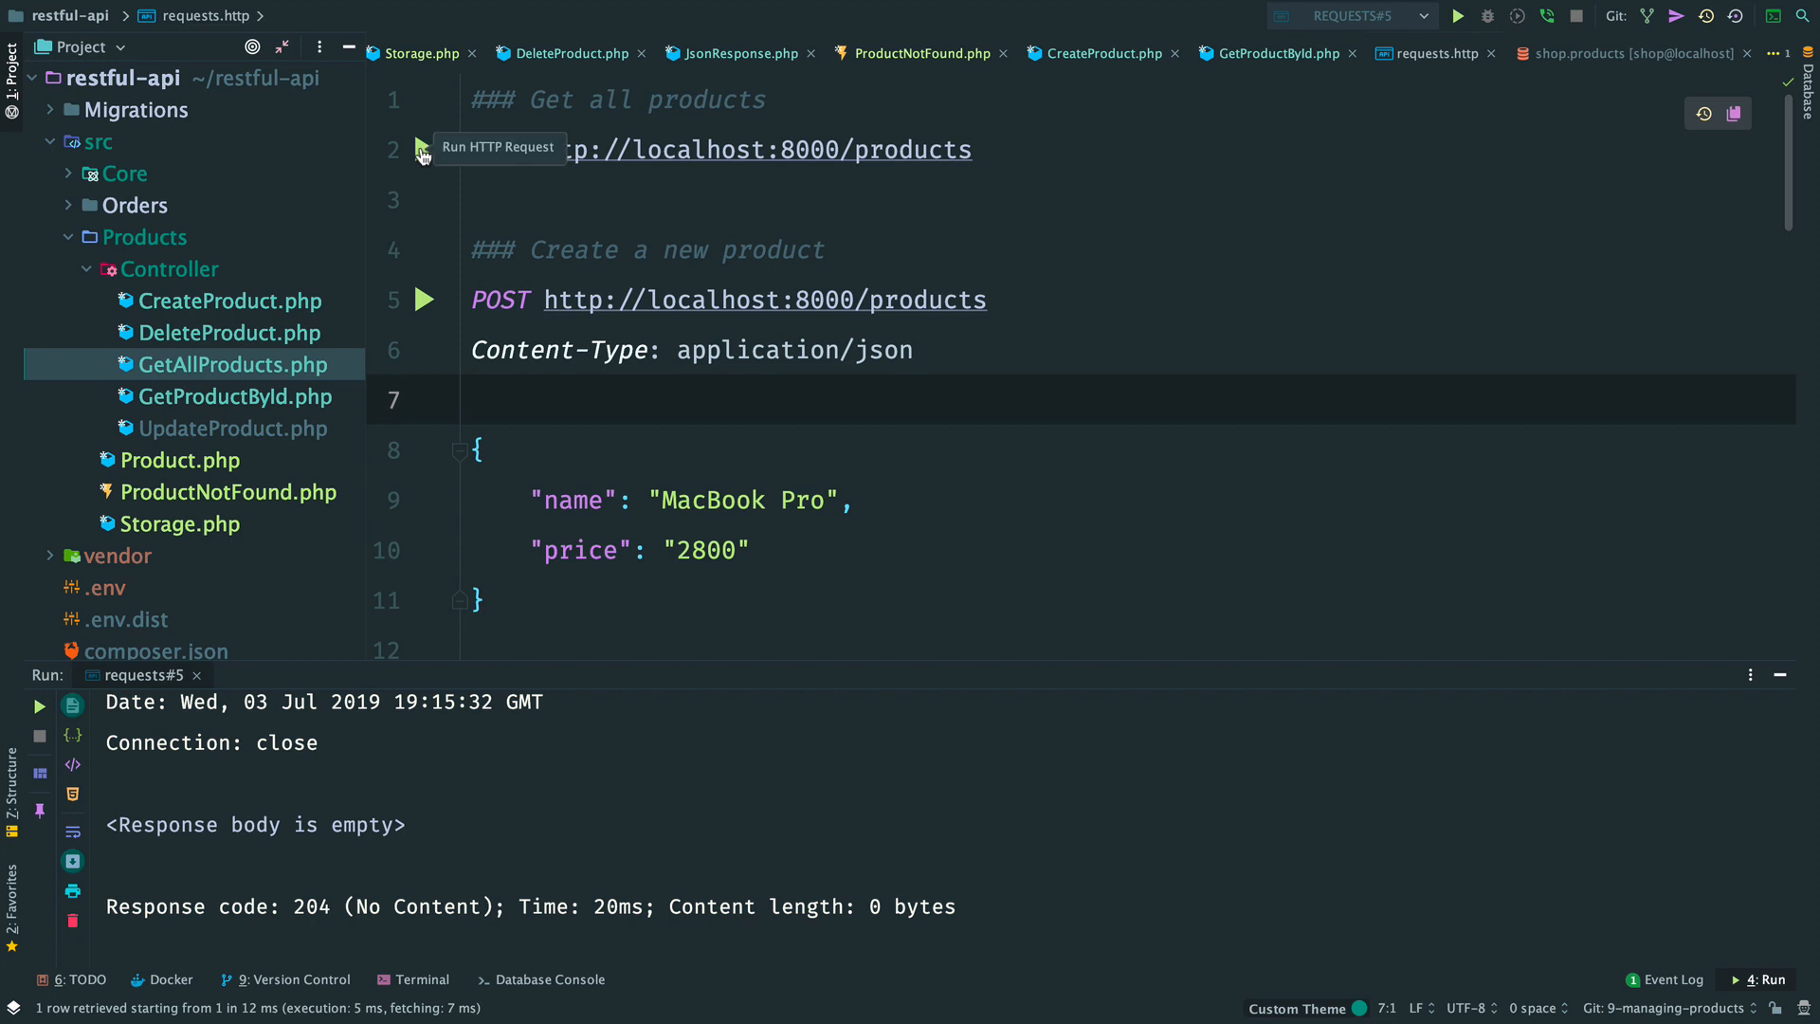
pyautogui.click(424, 149)
pyautogui.write('geta')
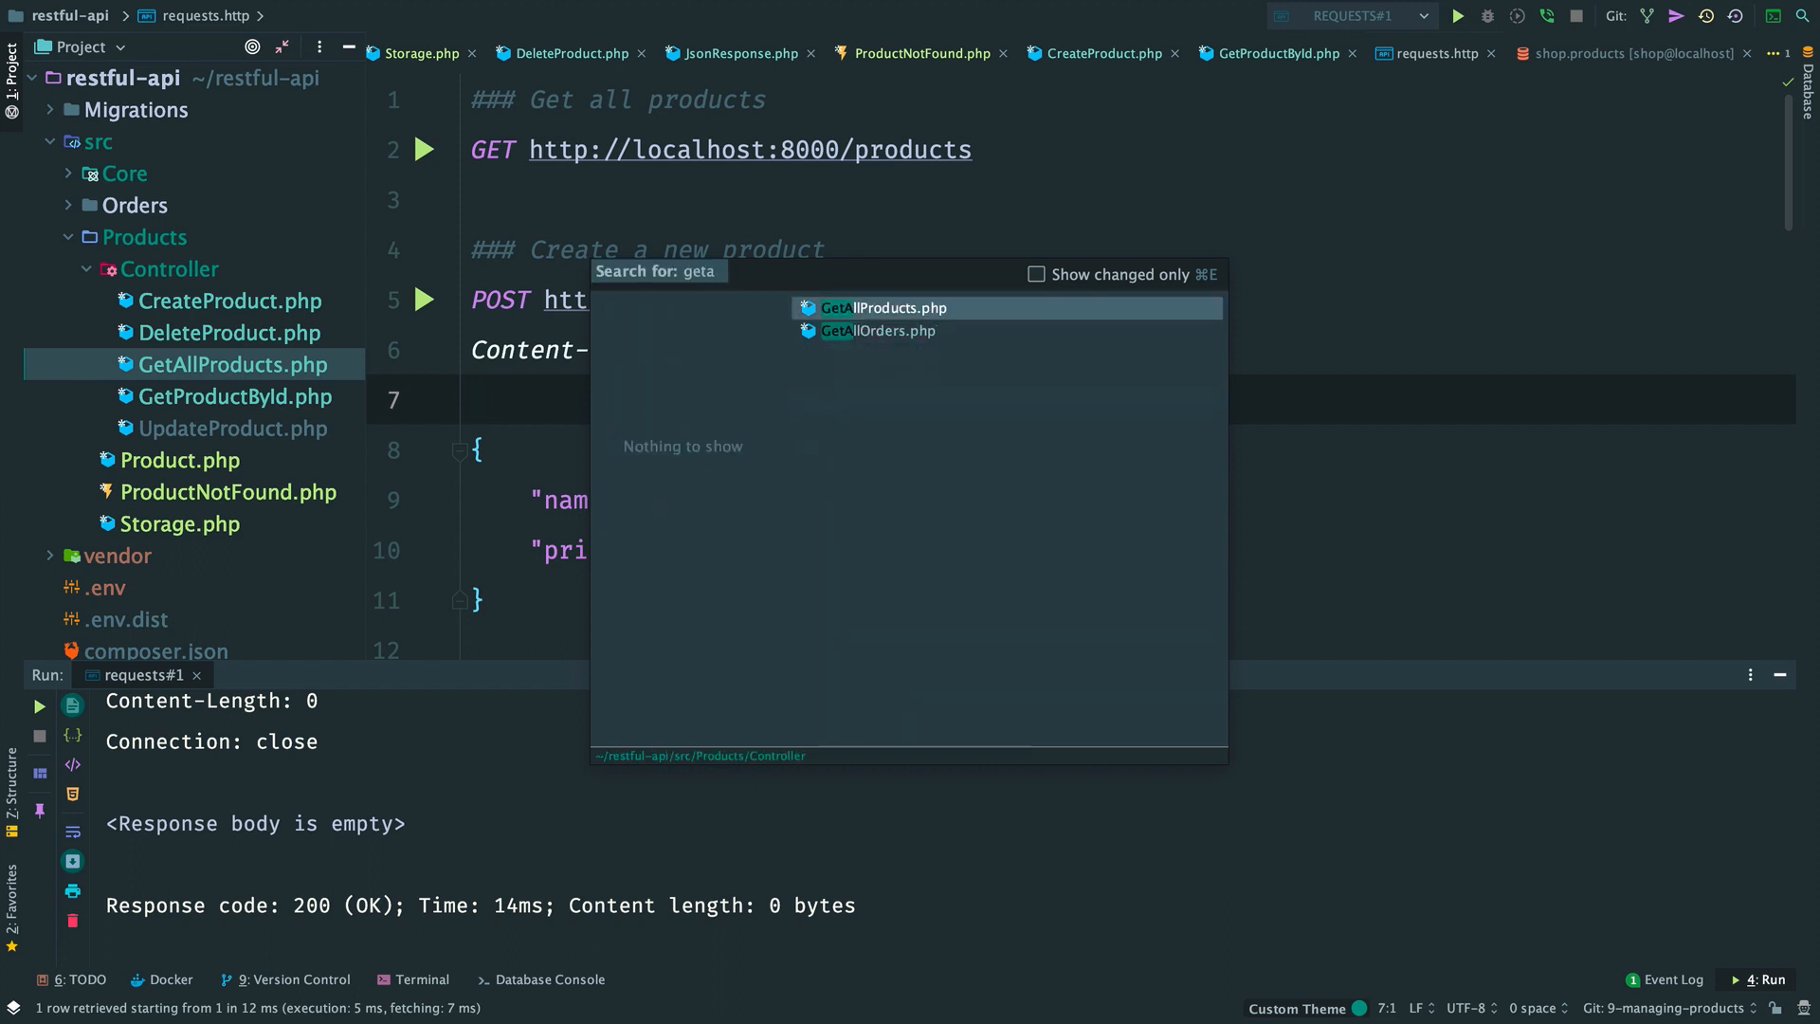
# Step: Change JsonResponse's ternary to encode data whenever $data !== null
pyautogui.click(892, 307)
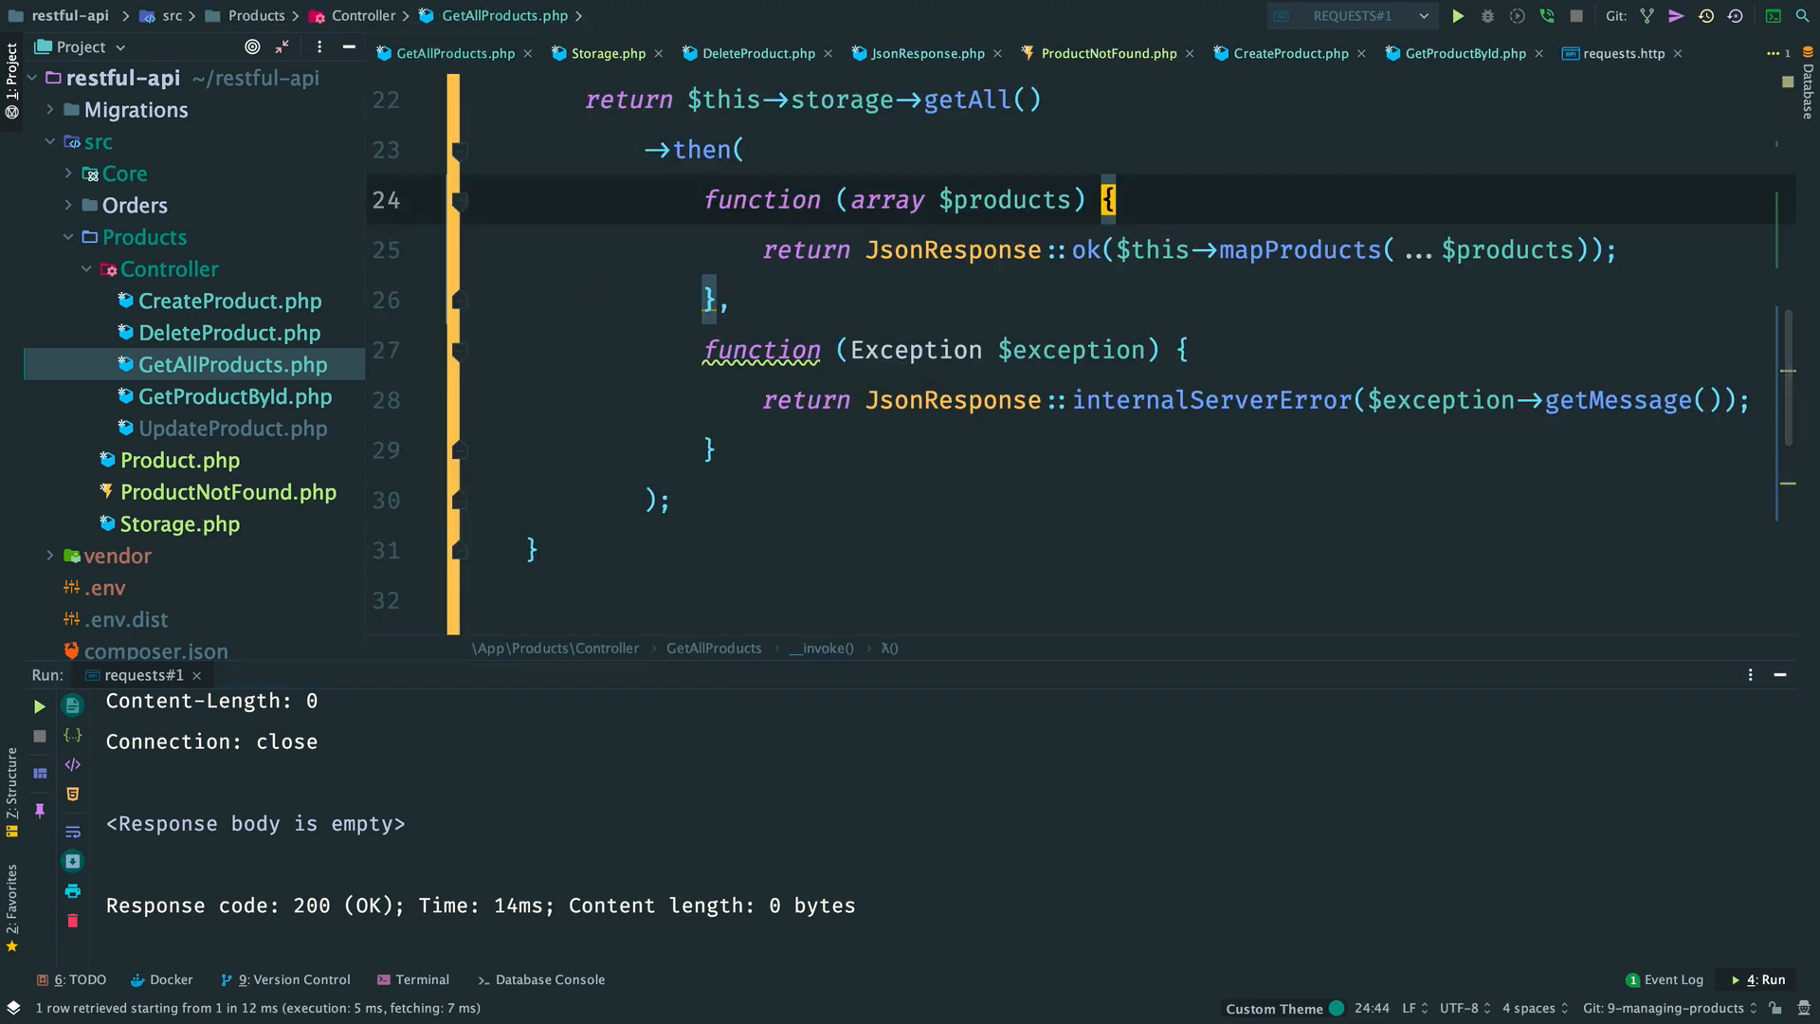
pyautogui.moveTo(1085, 250)
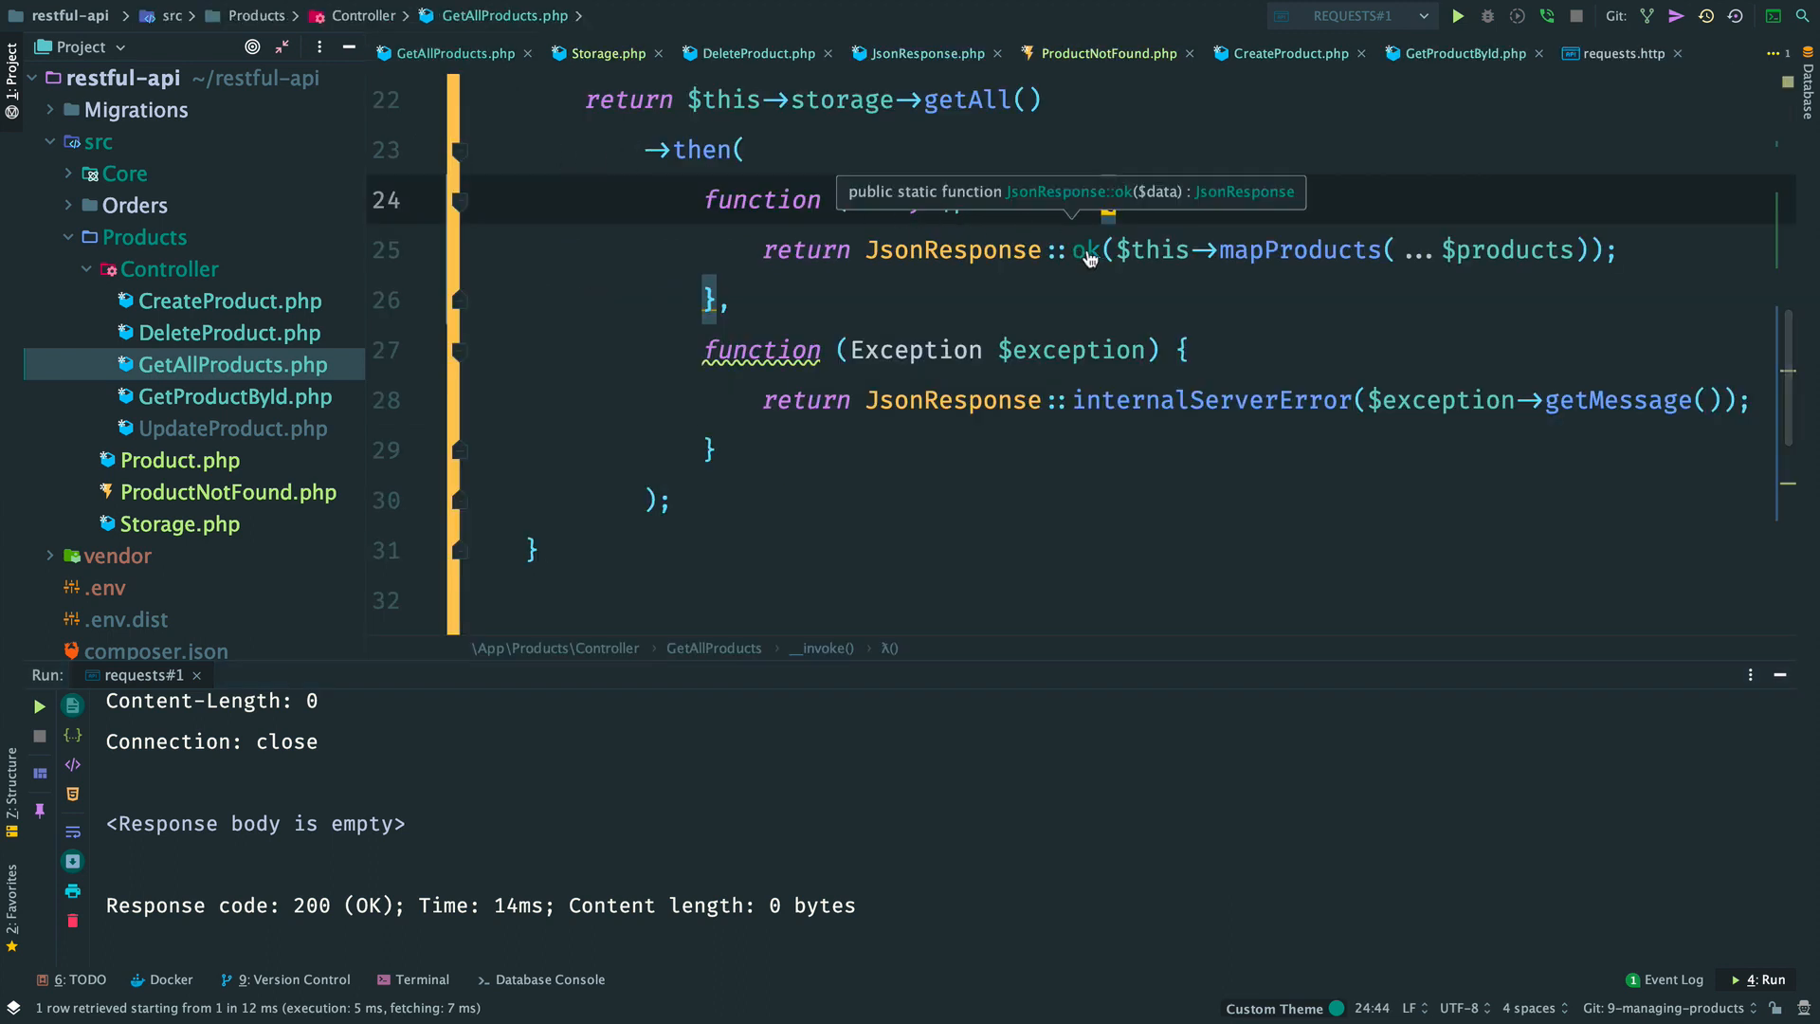
pyautogui.click(1087, 249)
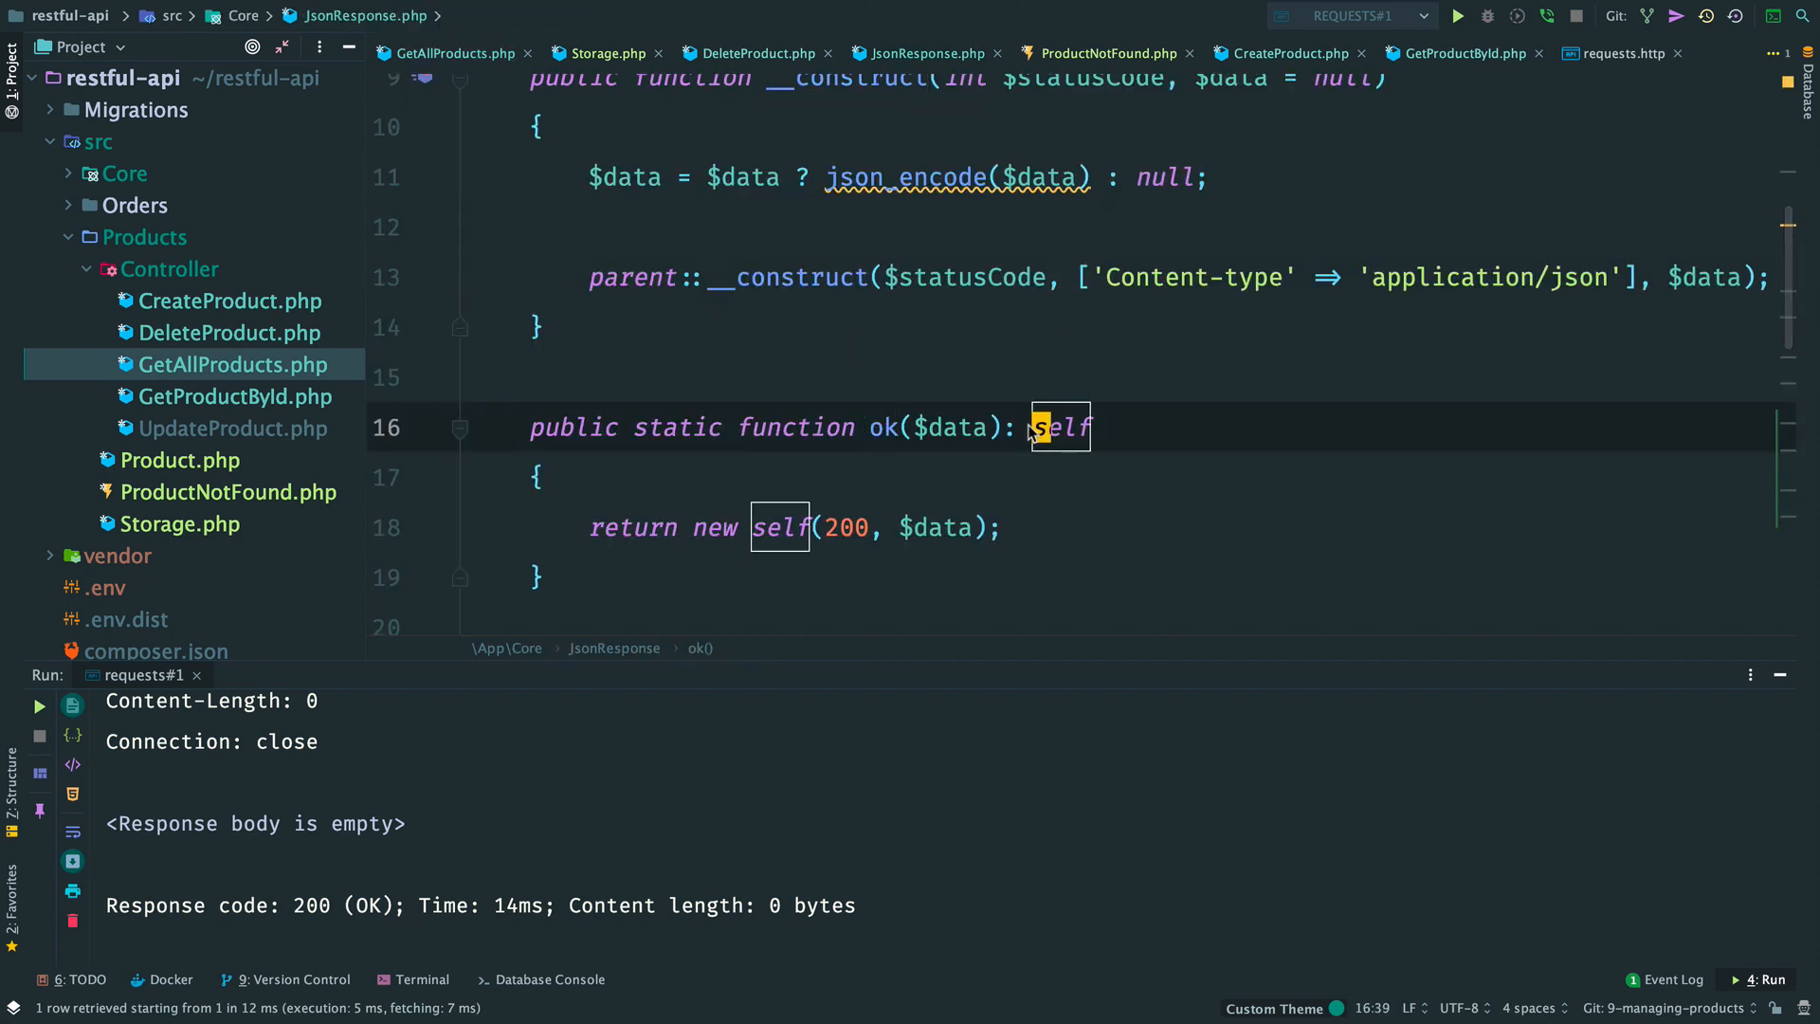
pyautogui.scroll(3)
pyautogui.write(' !=')
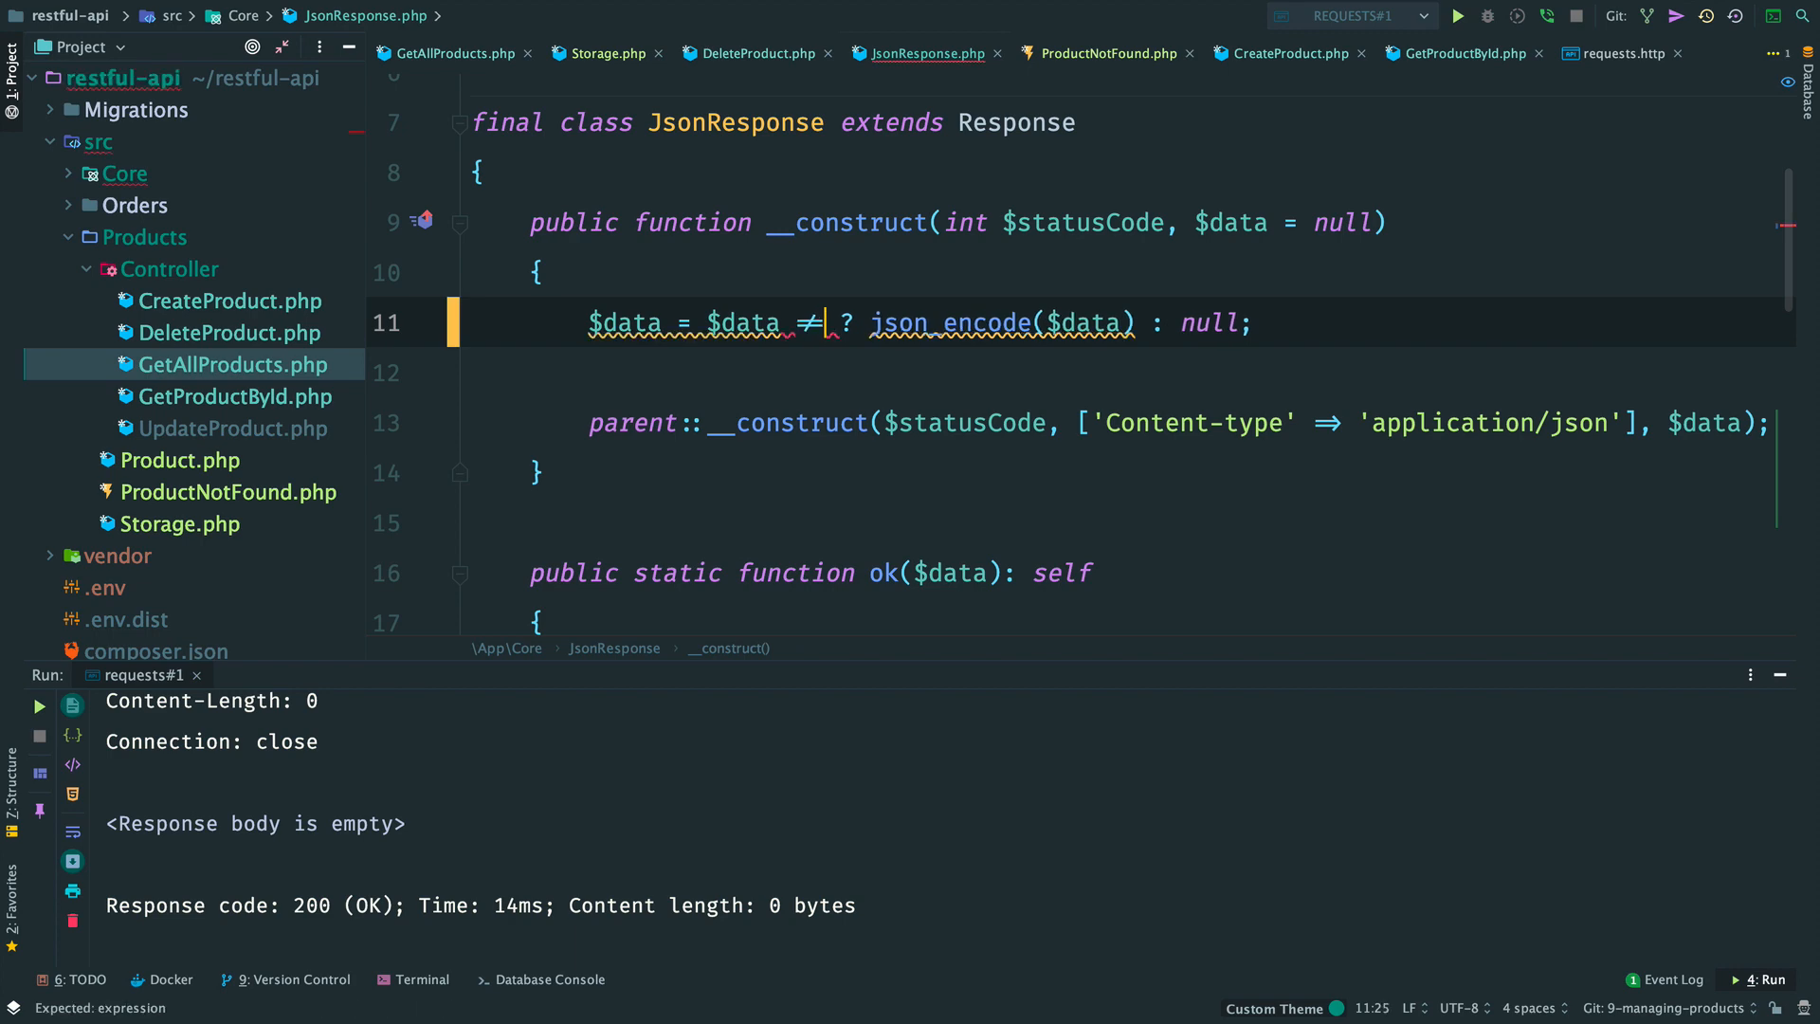
pyautogui.write('null')
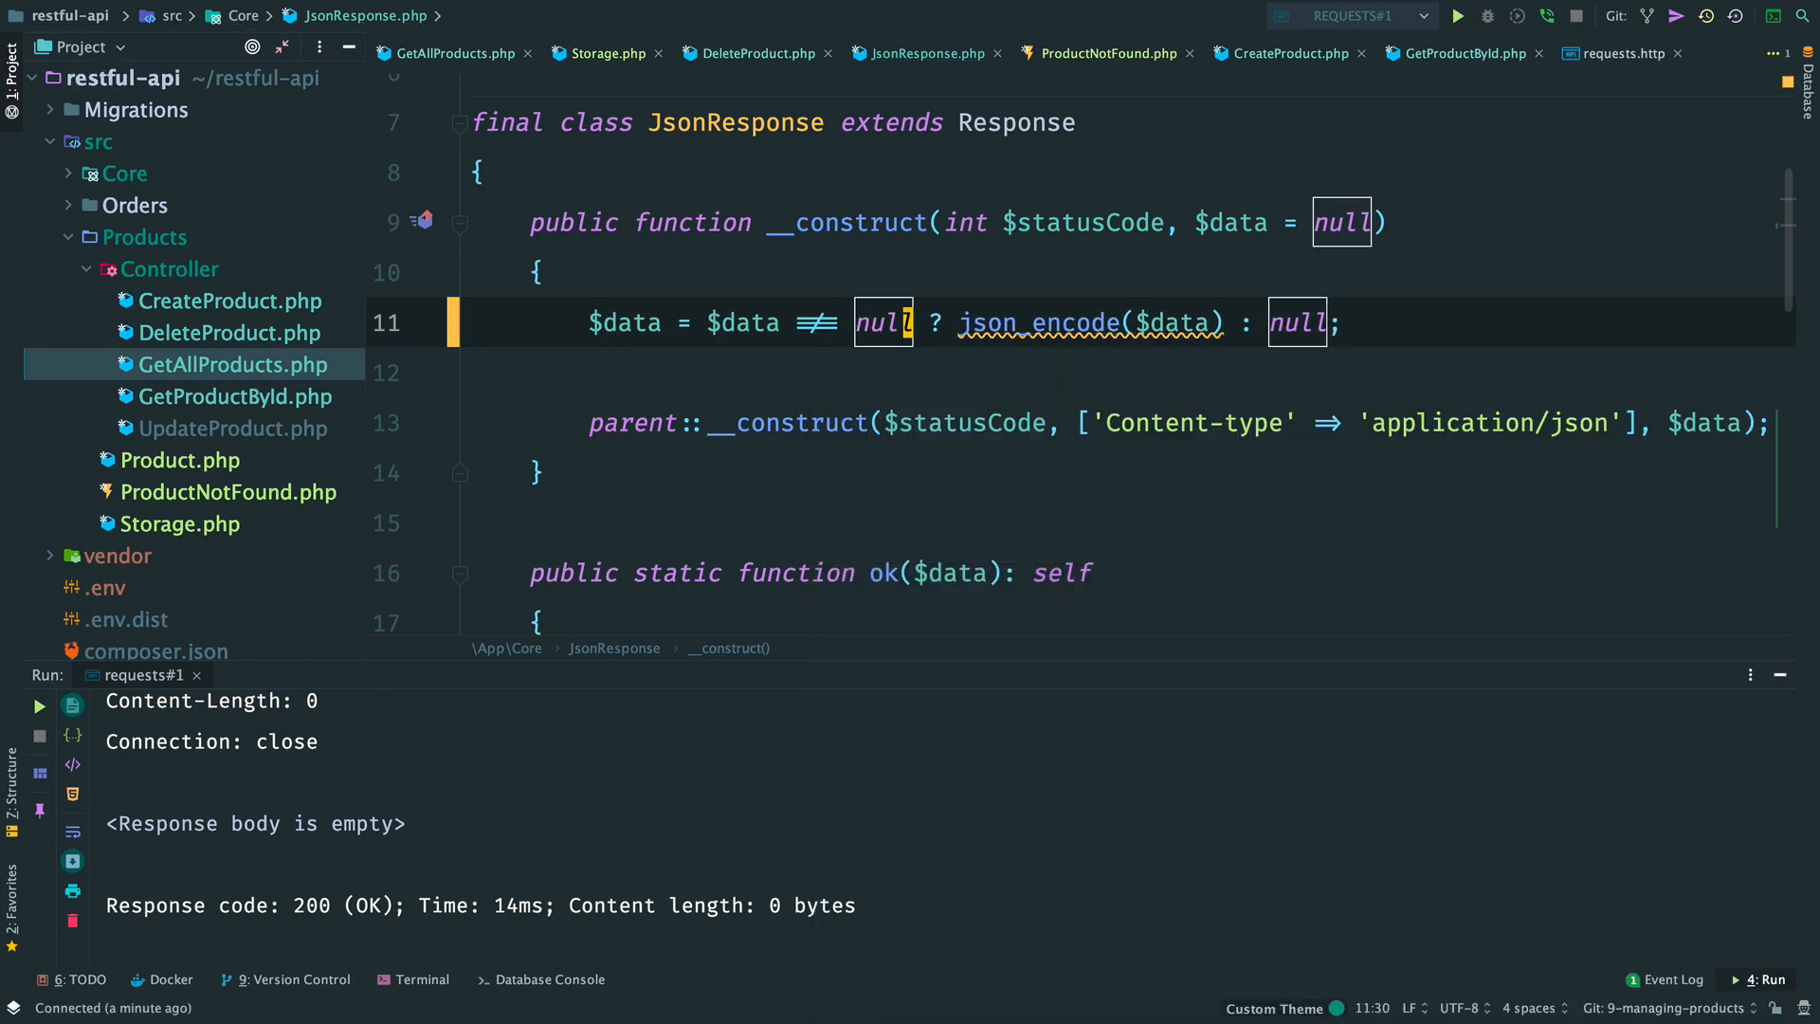
# Step: Rerun GET /products in requests.http, now getting 200 with an empty JSON array
pyautogui.click(1618, 53)
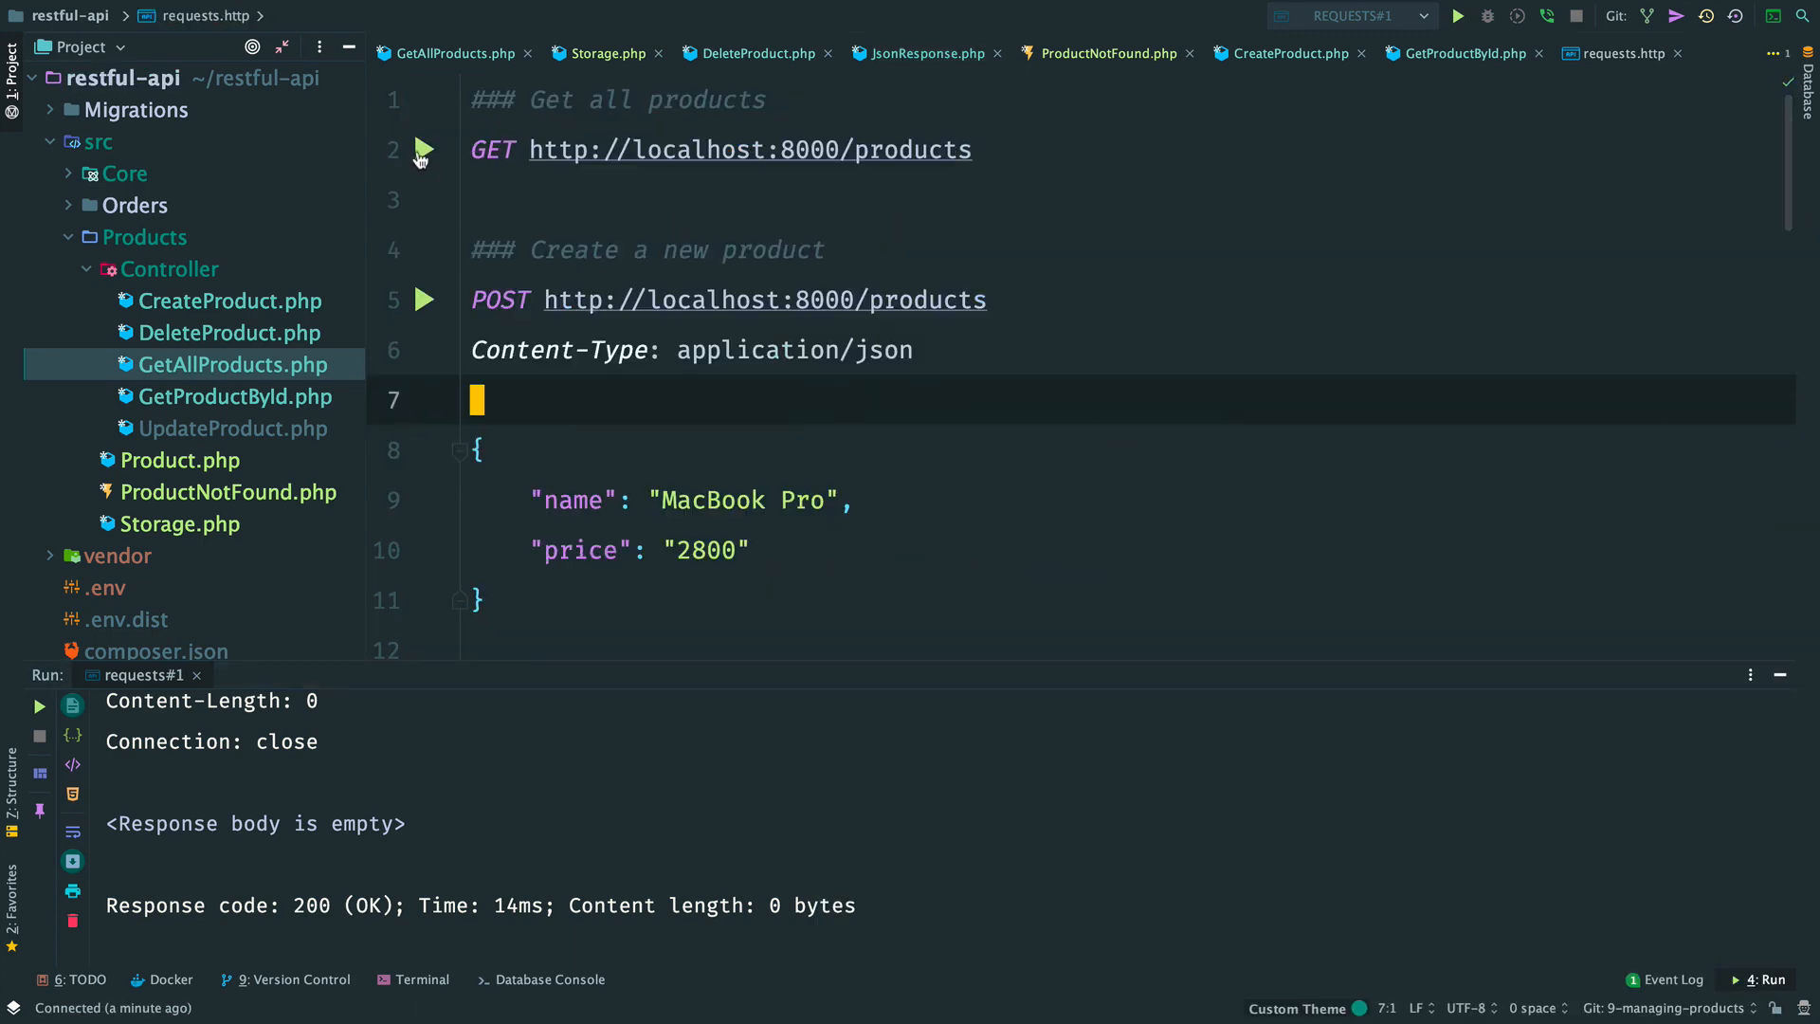
pyautogui.click(425, 149)
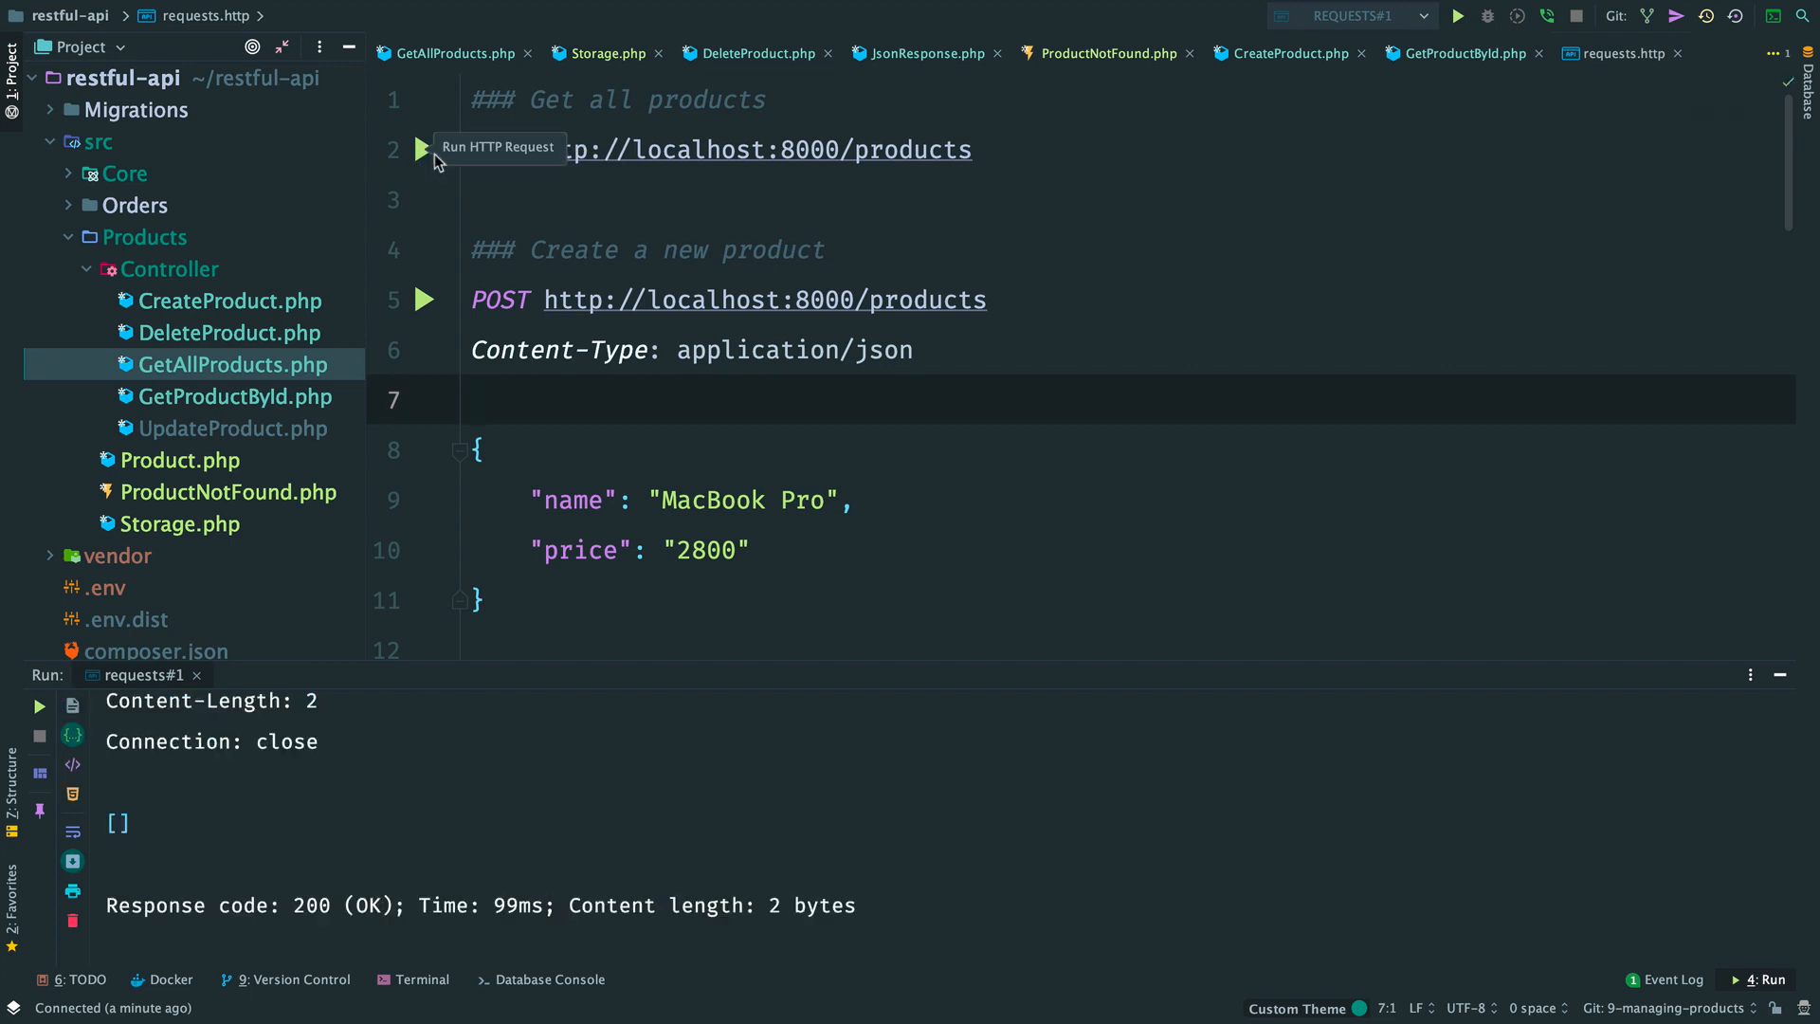
pyautogui.scroll(-3)
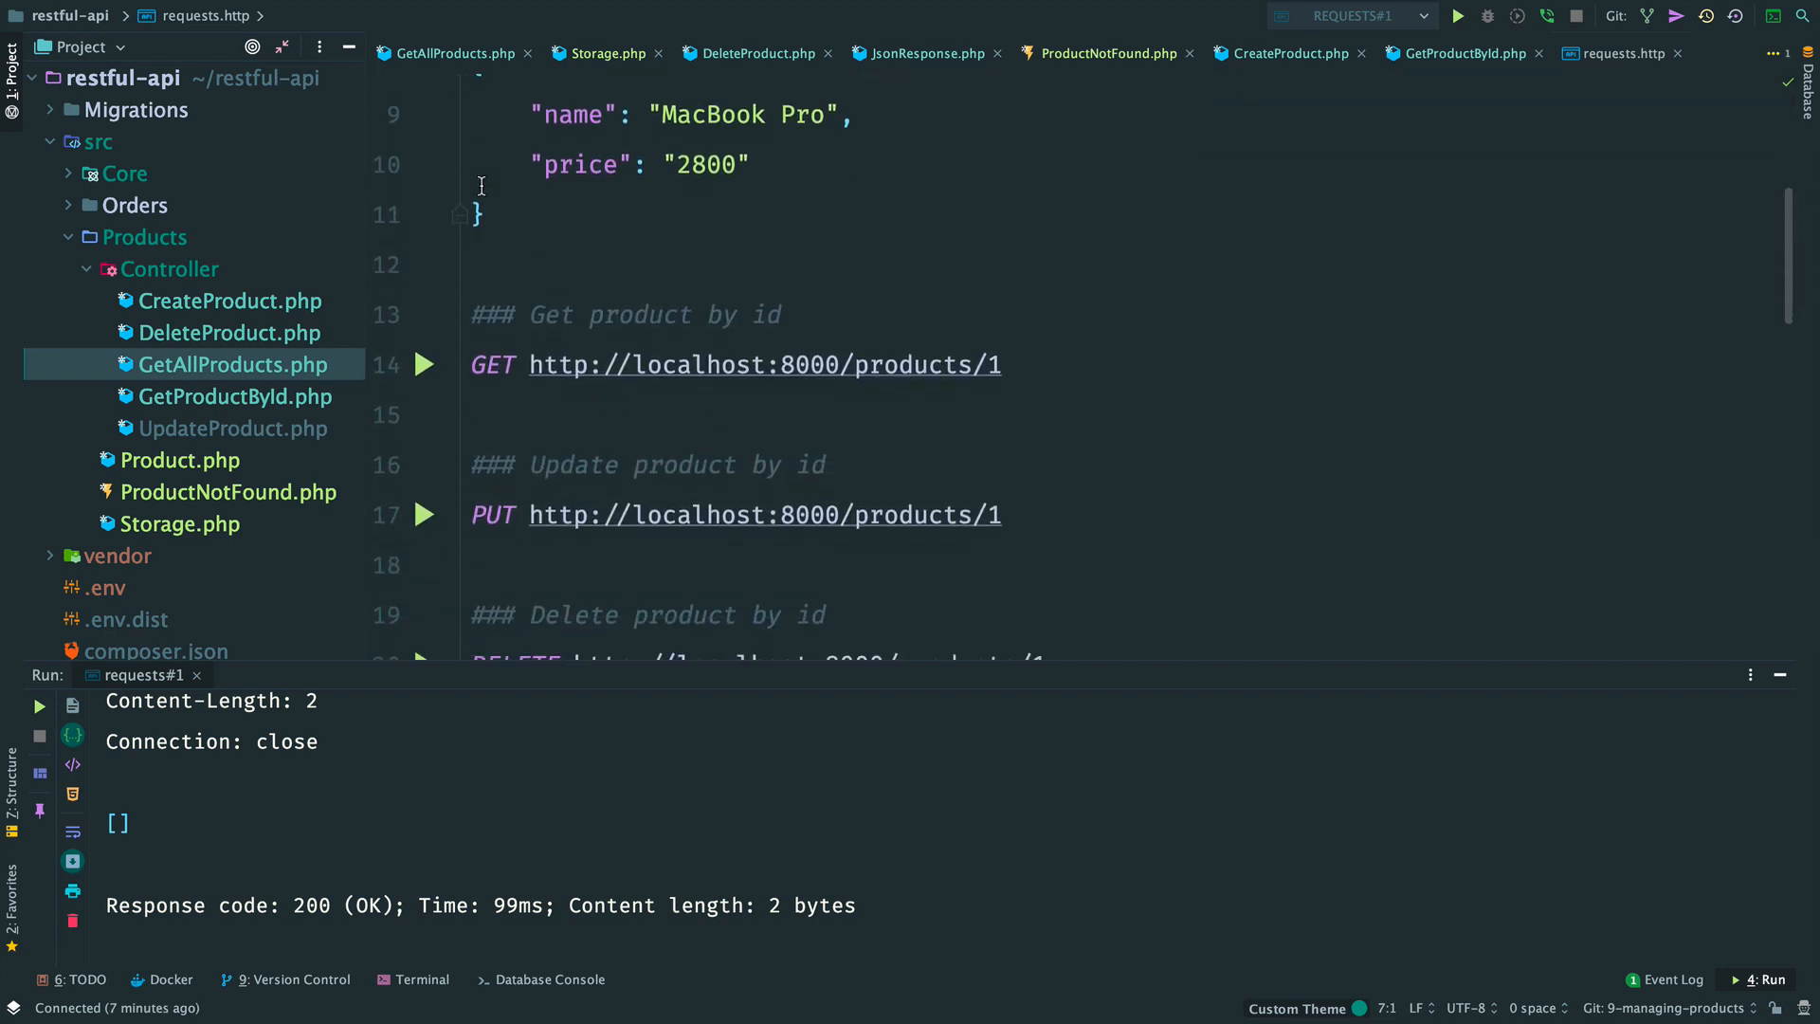
pyautogui.scroll(-3)
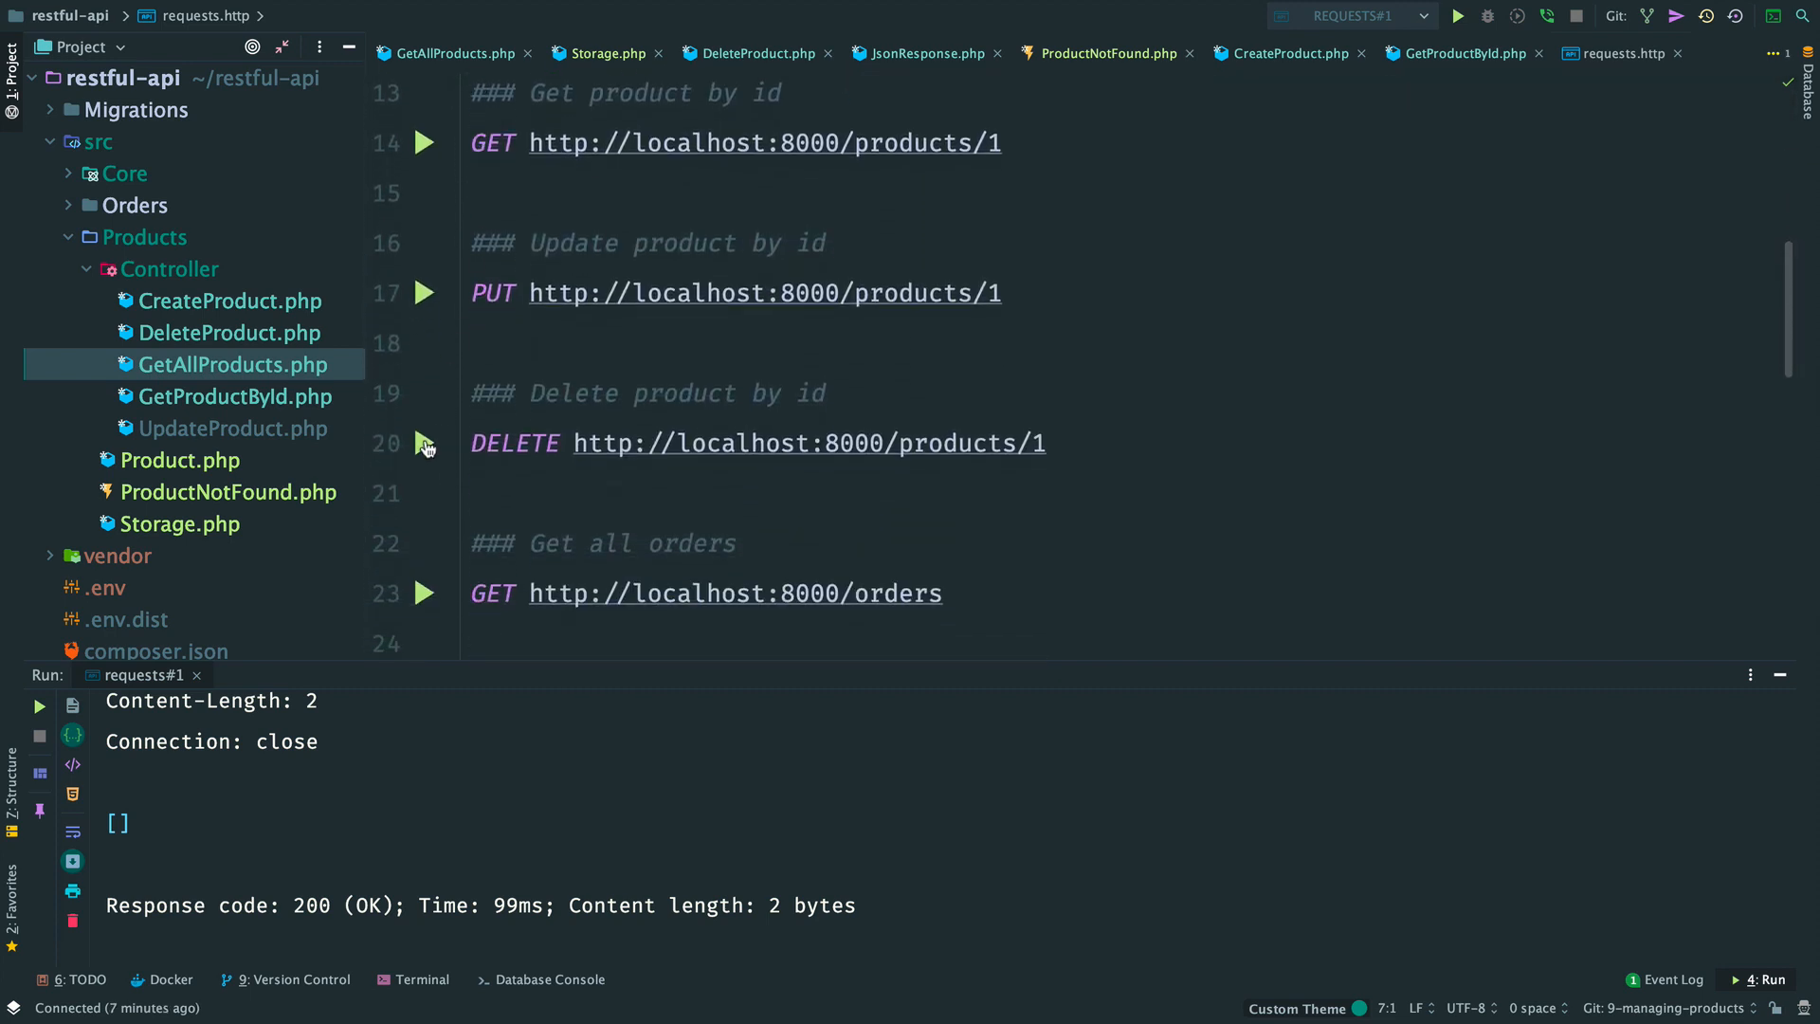
pyautogui.click(424, 444)
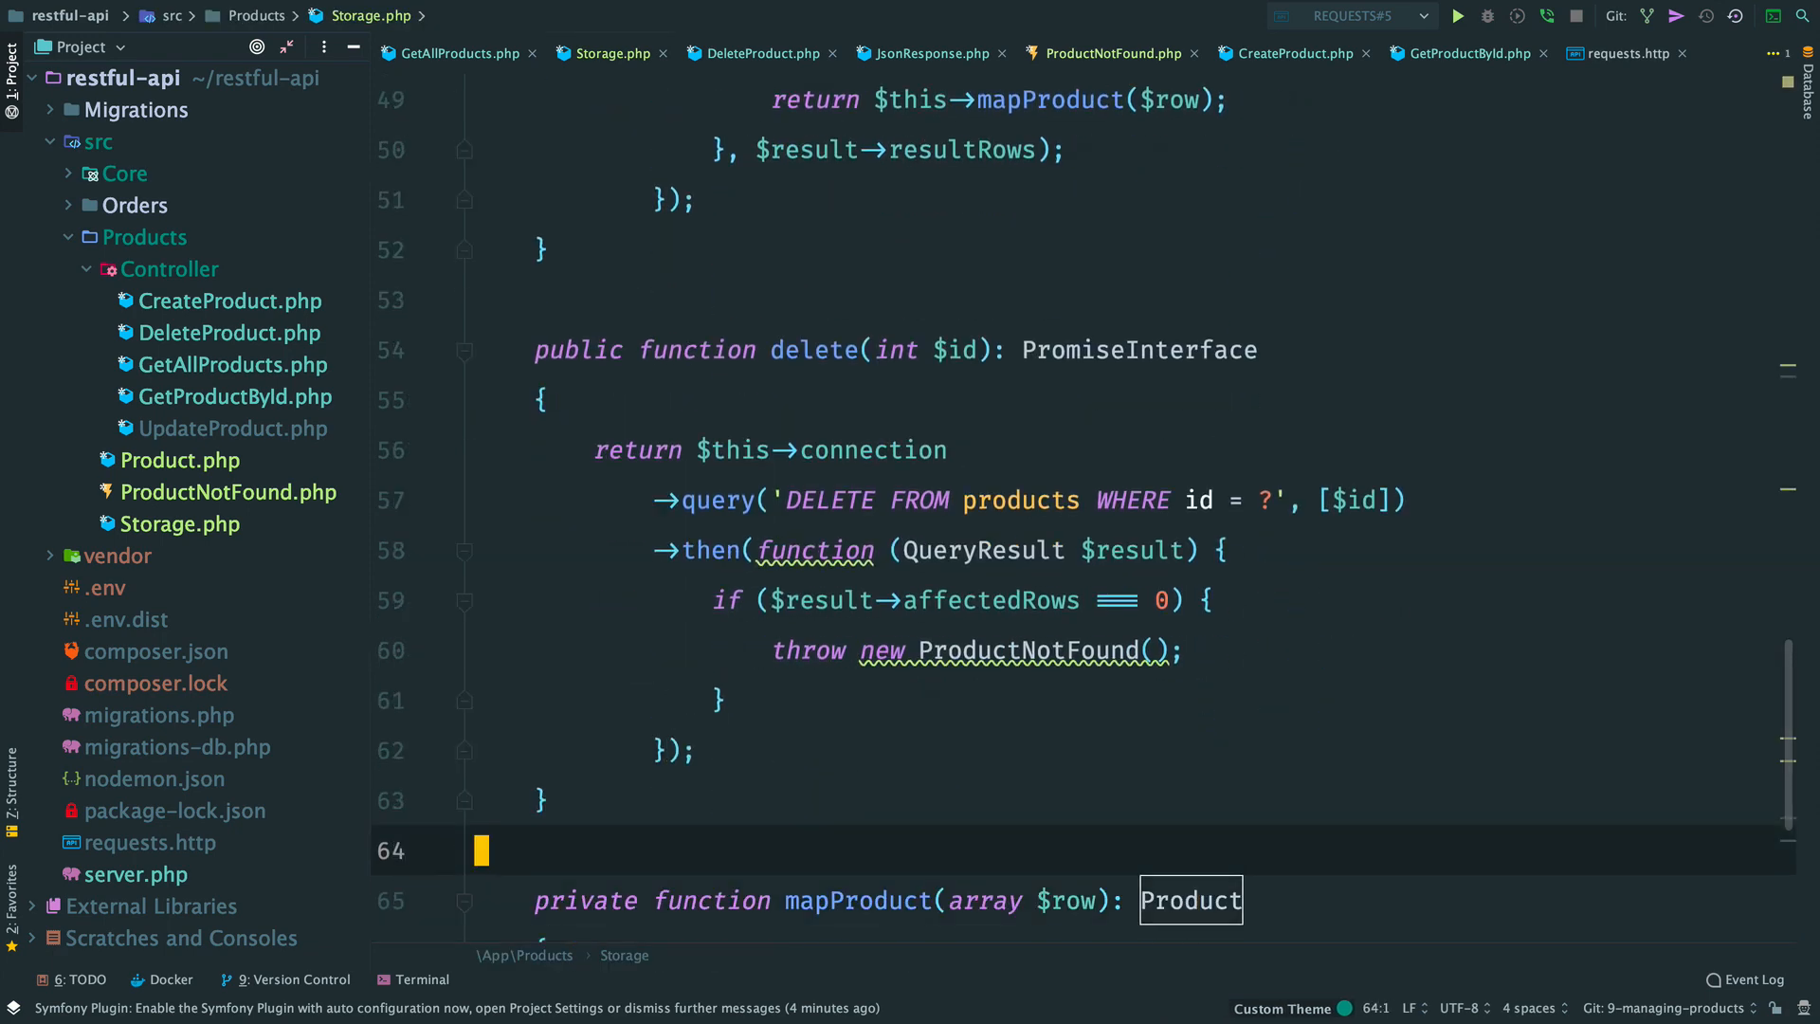
# Step: Declare public update(int $id, string $newName, float $newPrice) in Storage, fetching the product by id
pyautogui.write('pubf')
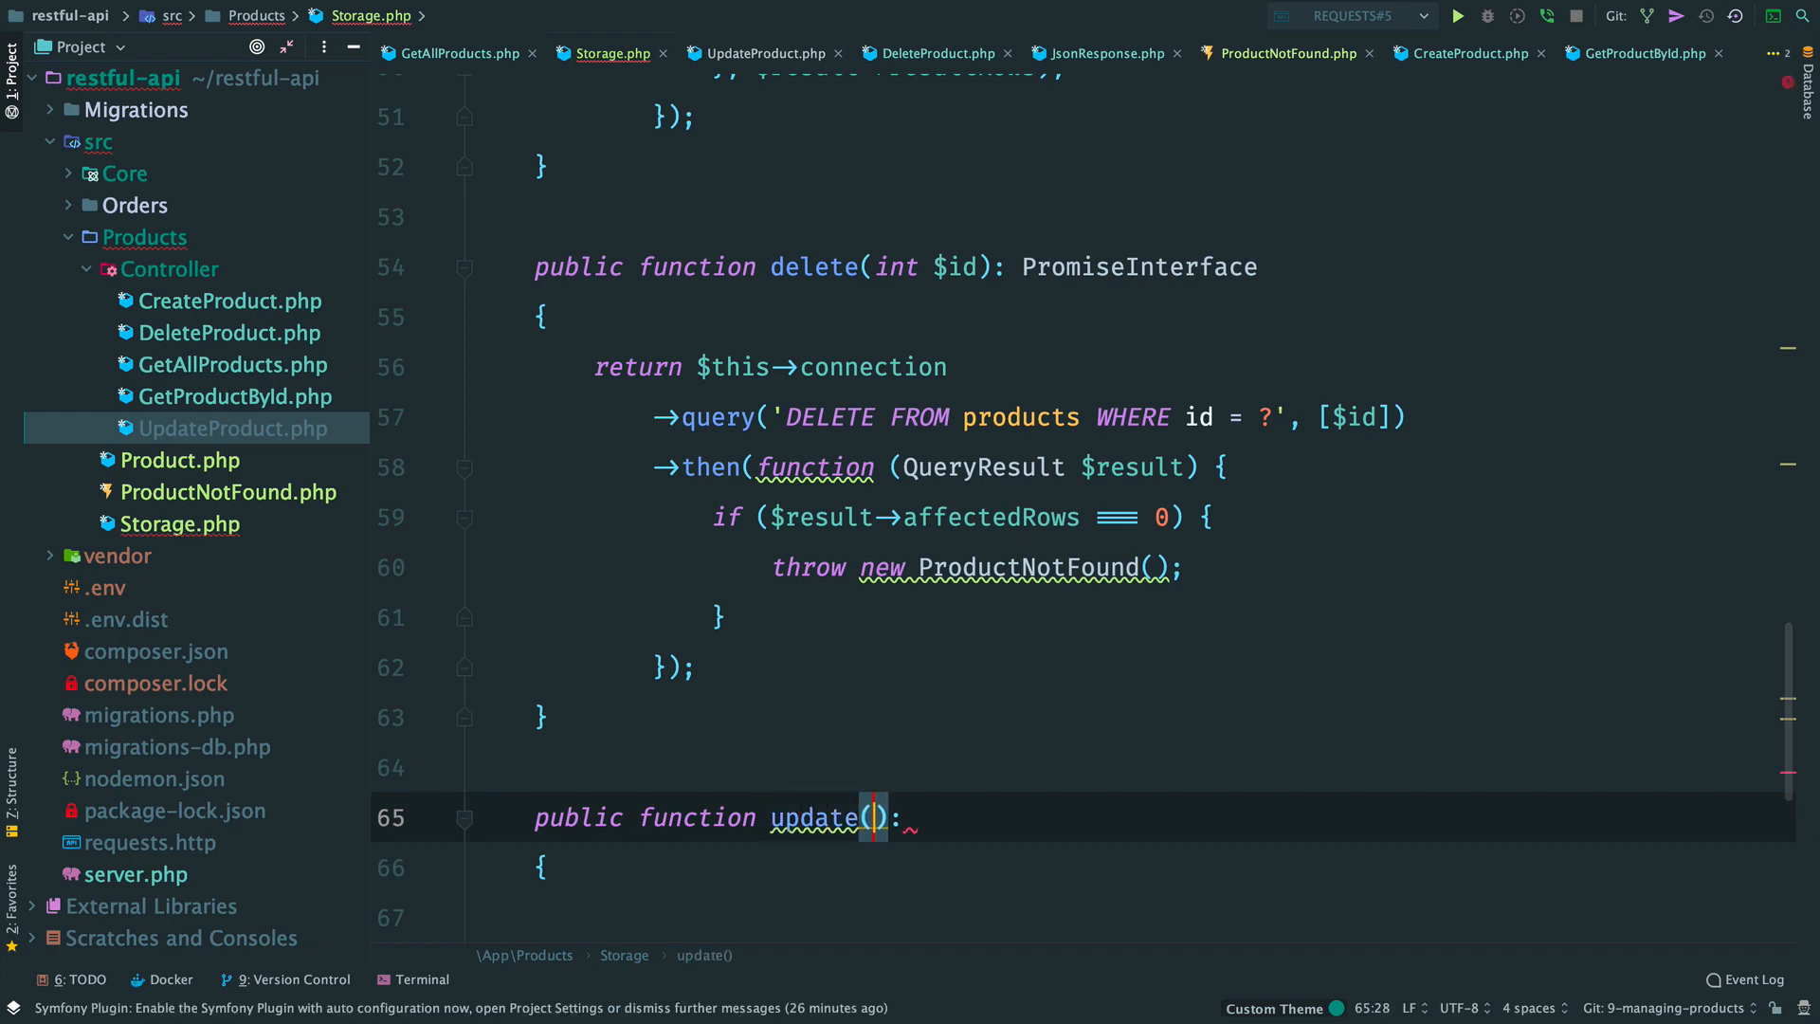
pyautogui.write('int $id, string $newName')
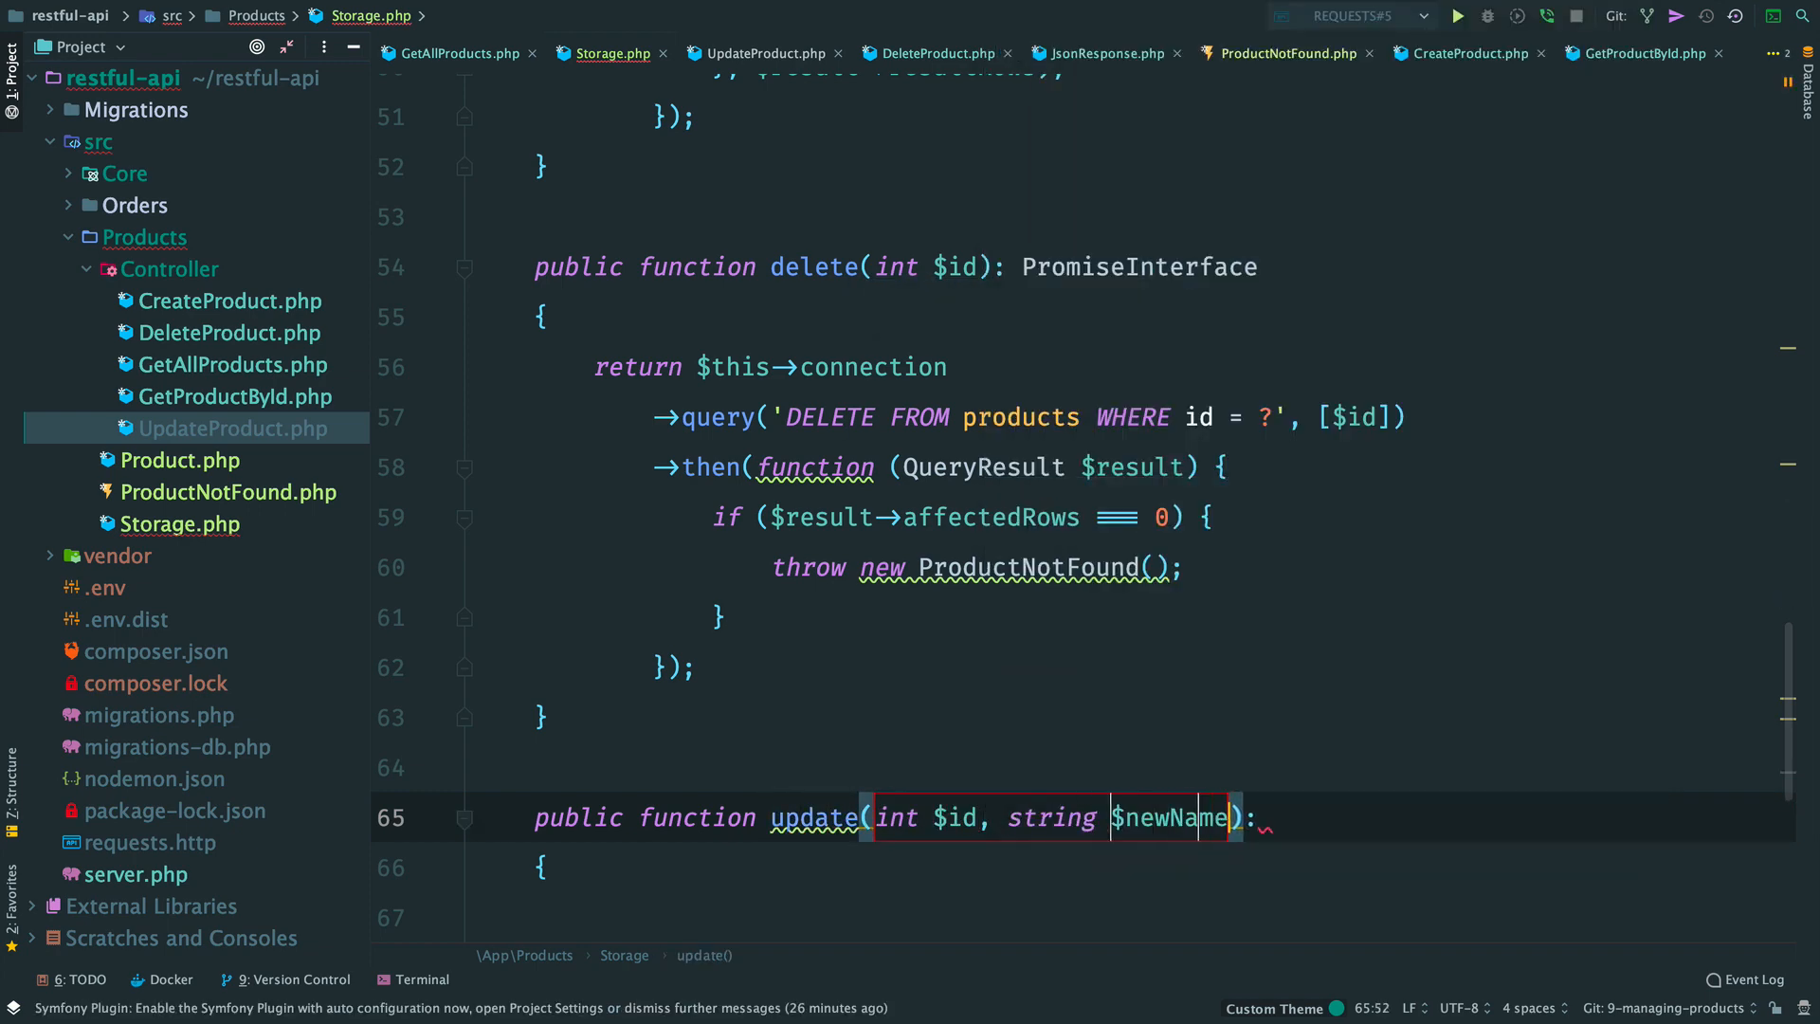
pyautogui.write(', float $ne')
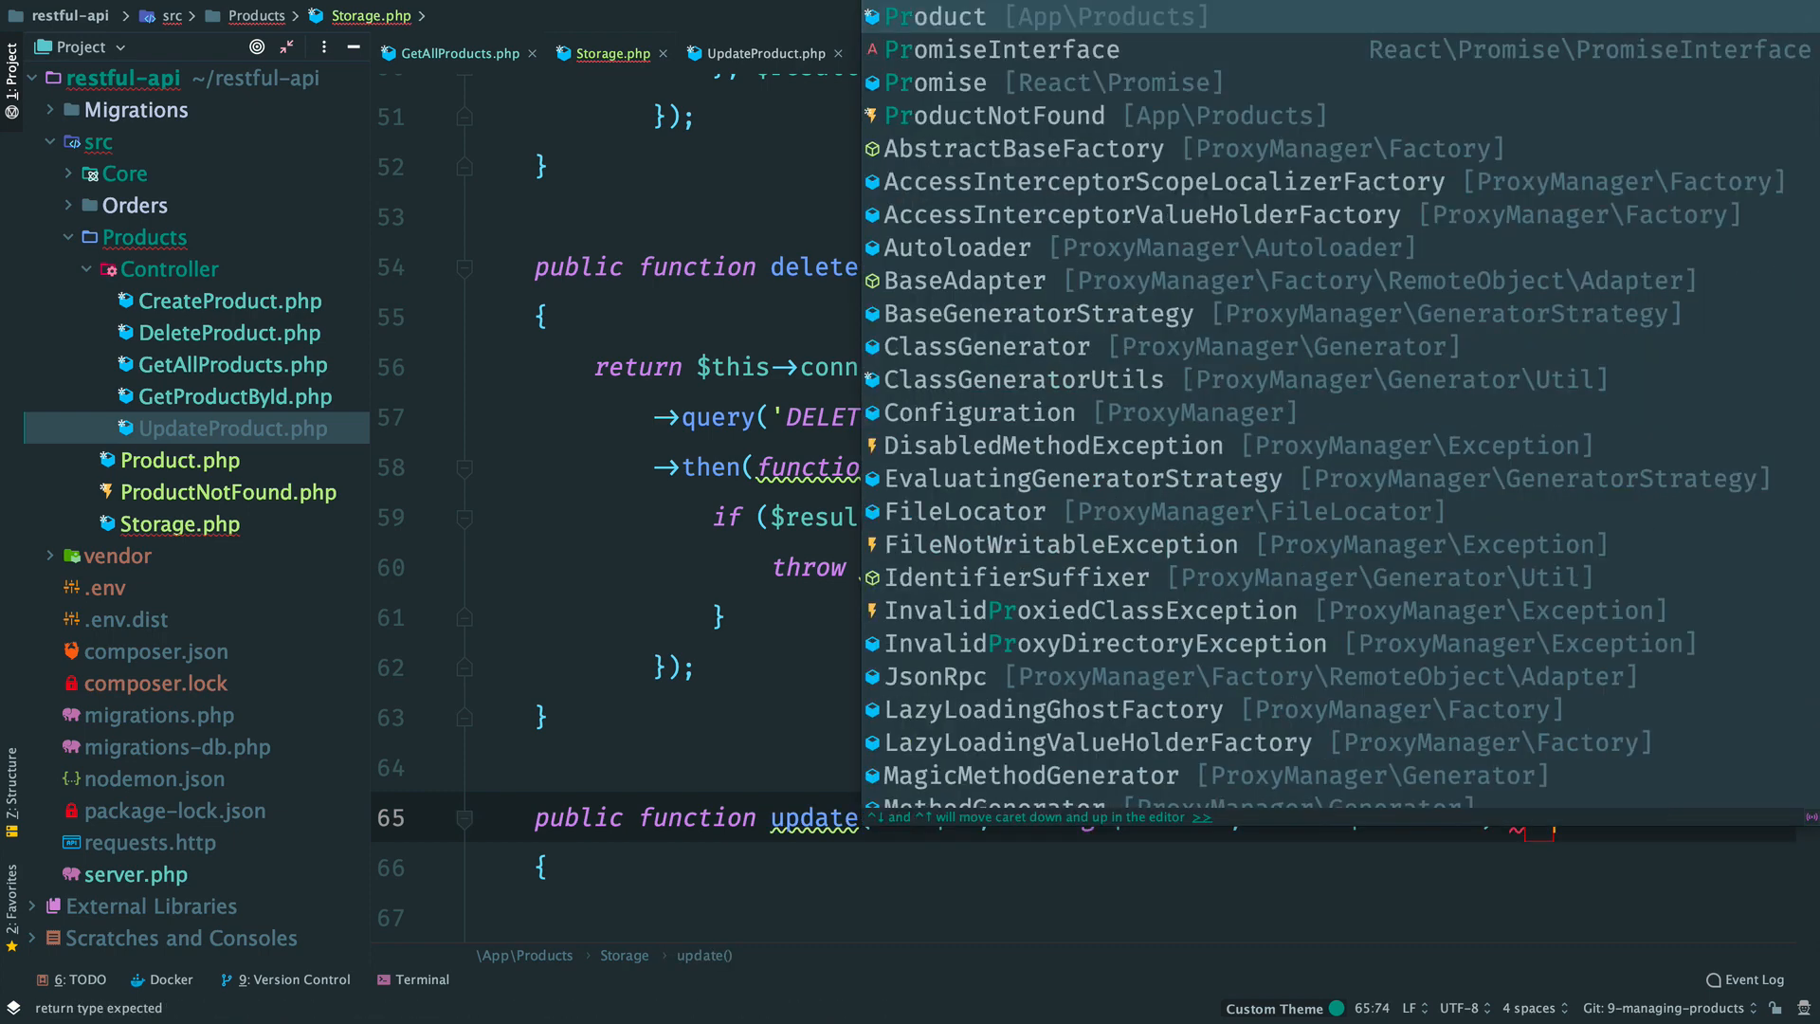
pyautogui.write('return')
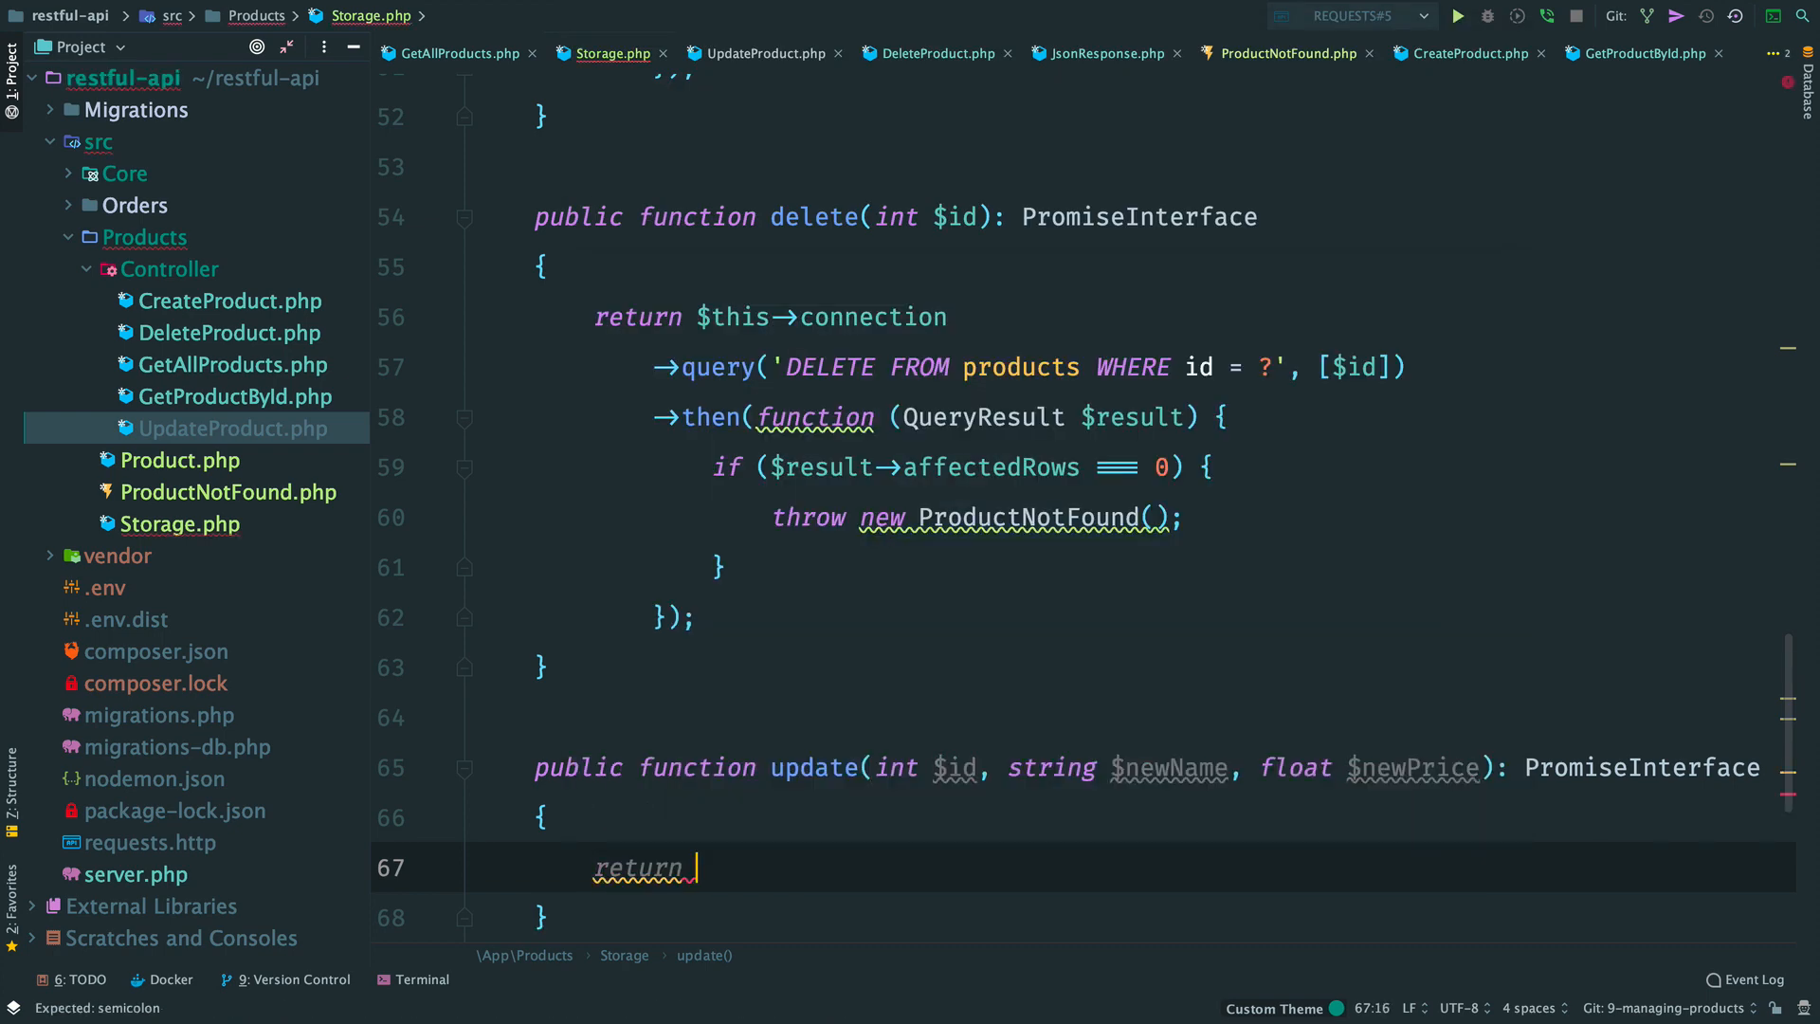
pyautogui.write('$')
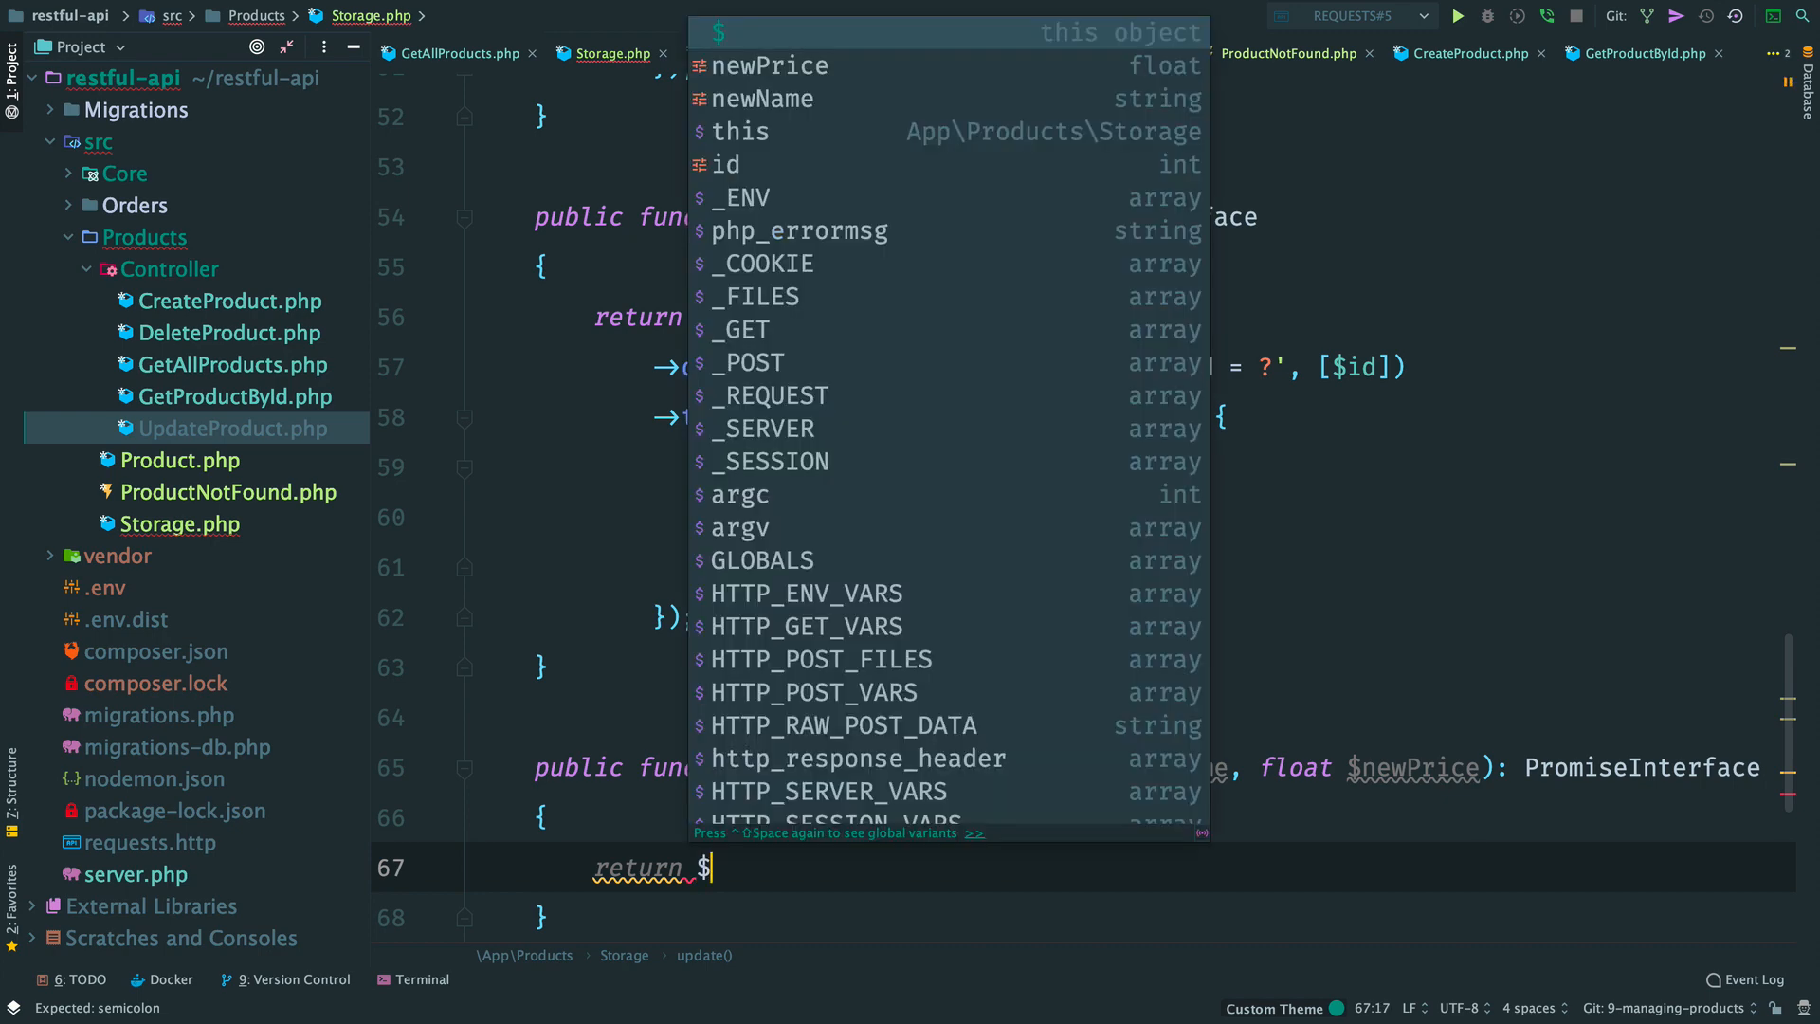
pyautogui.write('this->getById(')
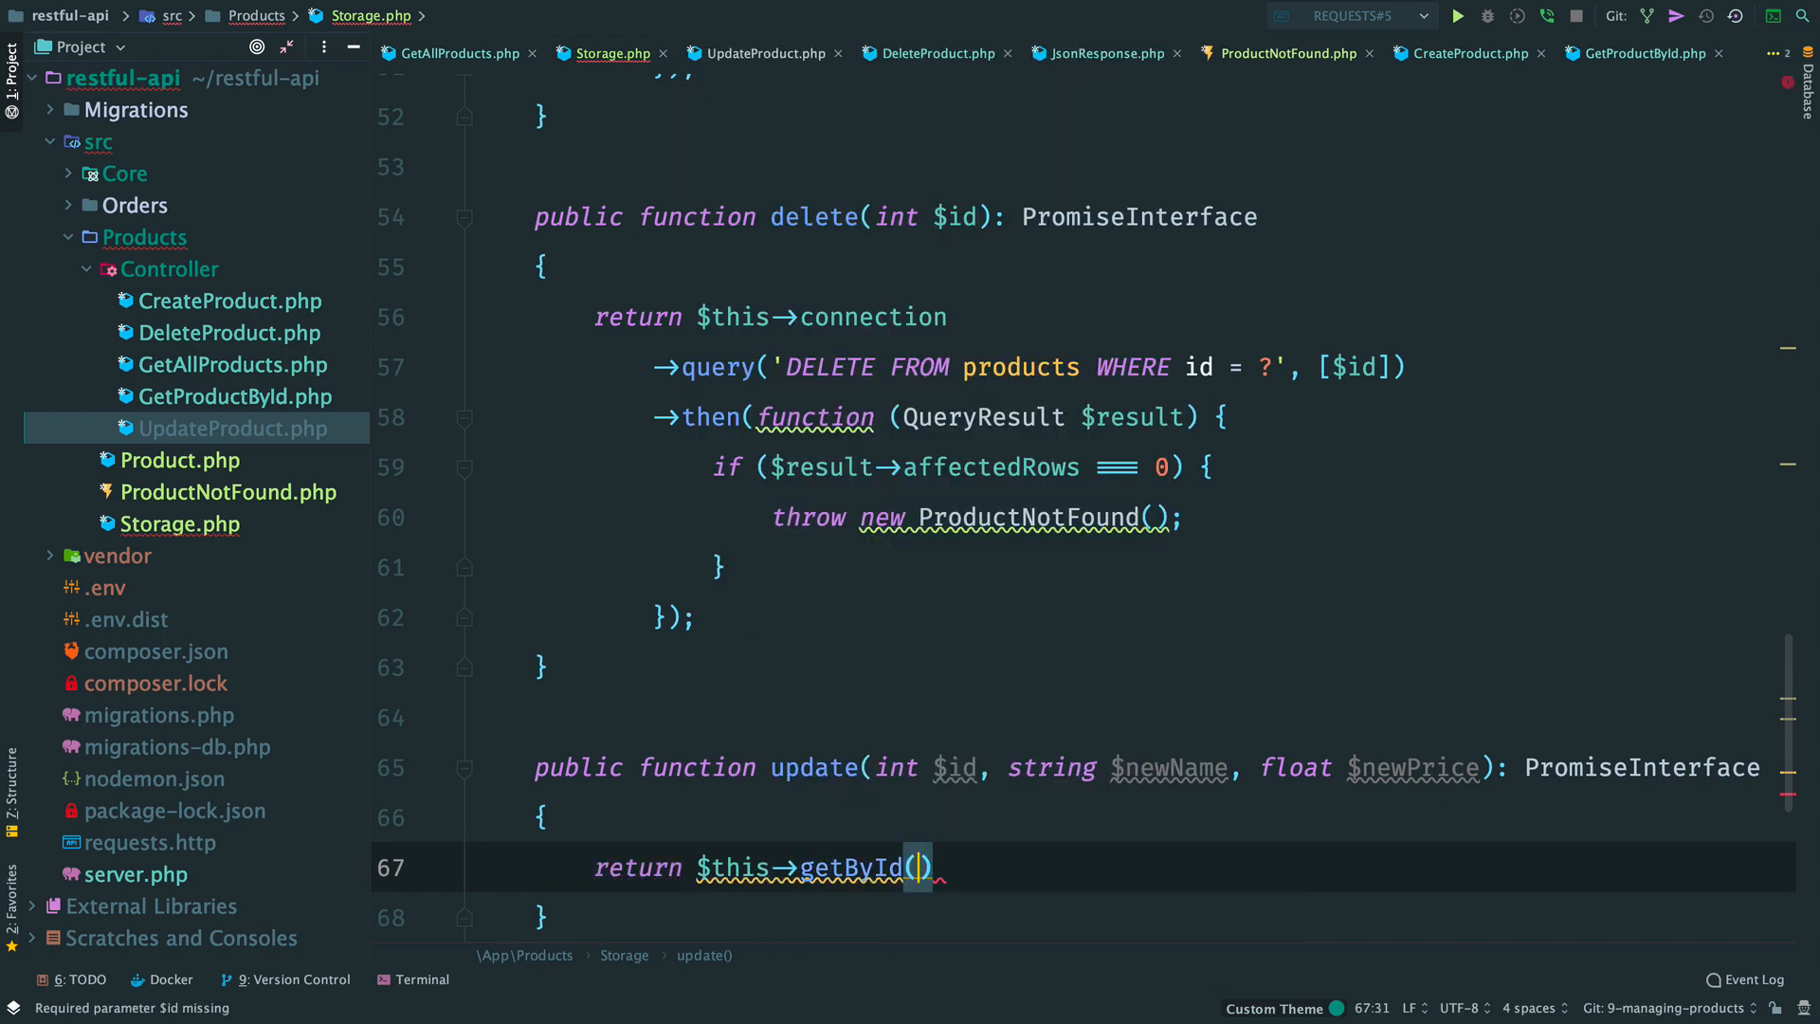
pyautogui.write('$id')
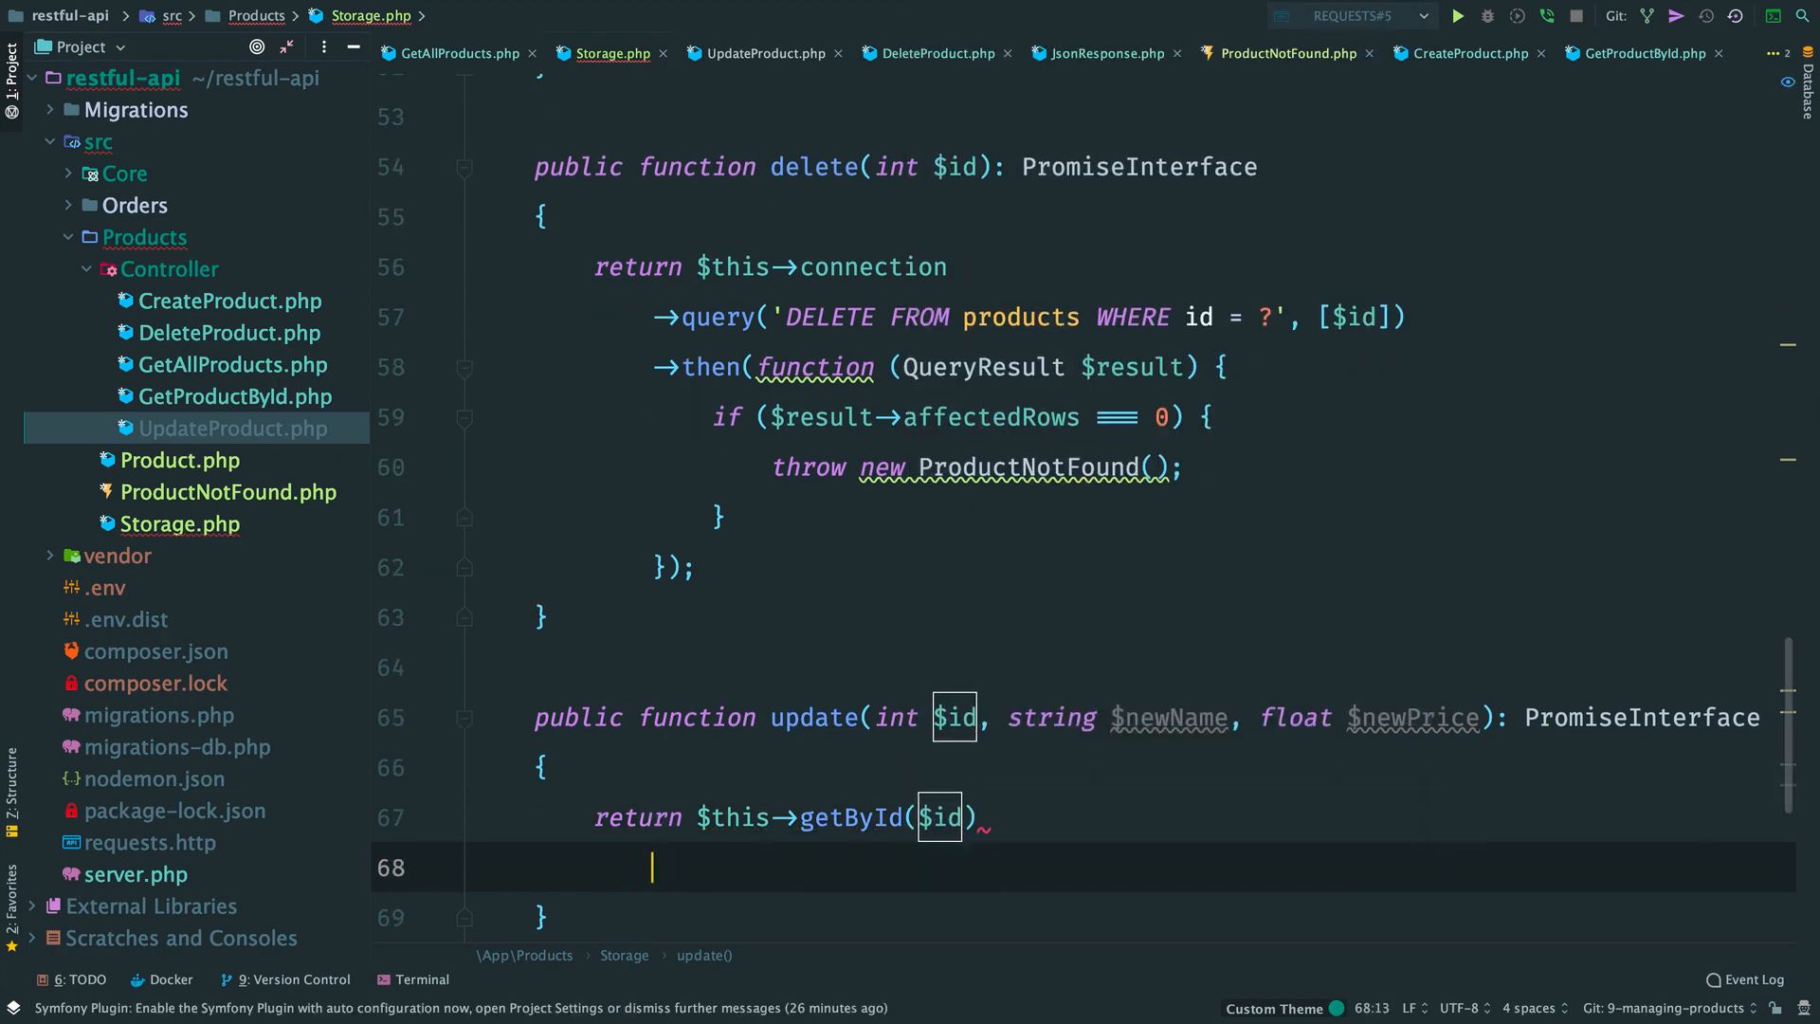
# Step: Chain a then(Product) callback running UPDATE products SET name = ?, price = ? with [$newName, $newPrice, id]
pyautogui.write('->then(')
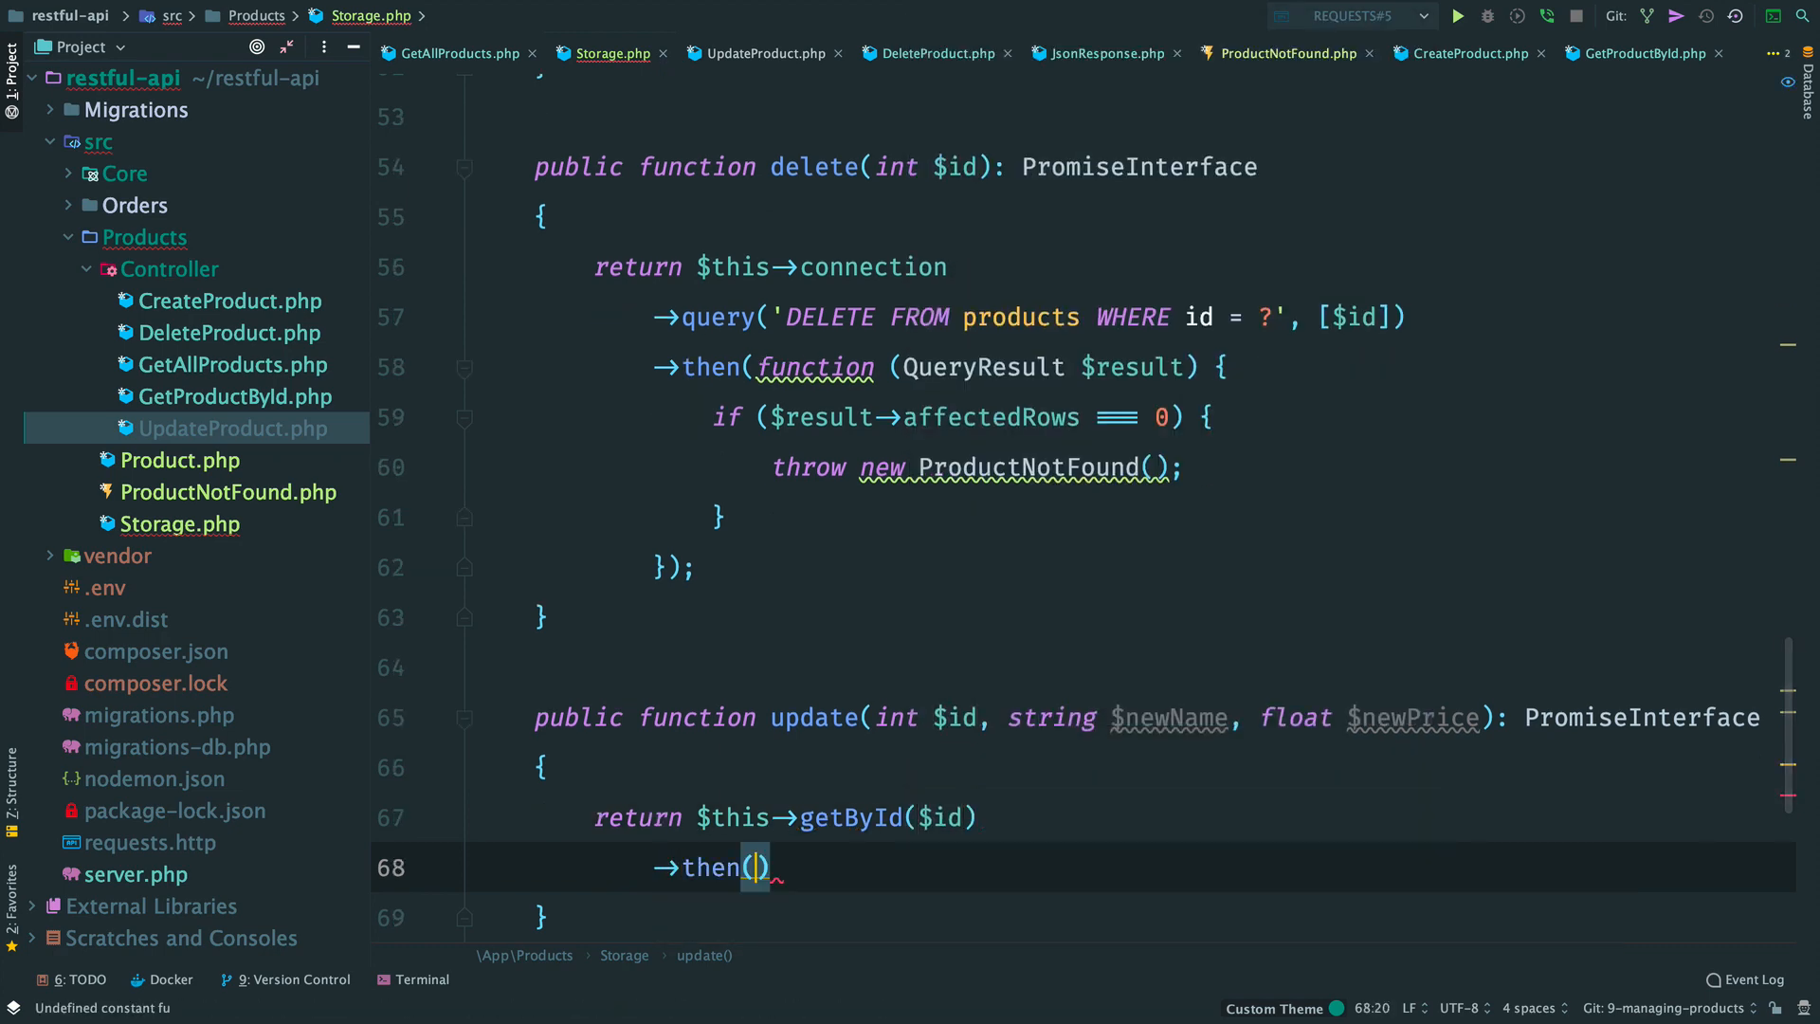
pyautogui.write('function (Prod')
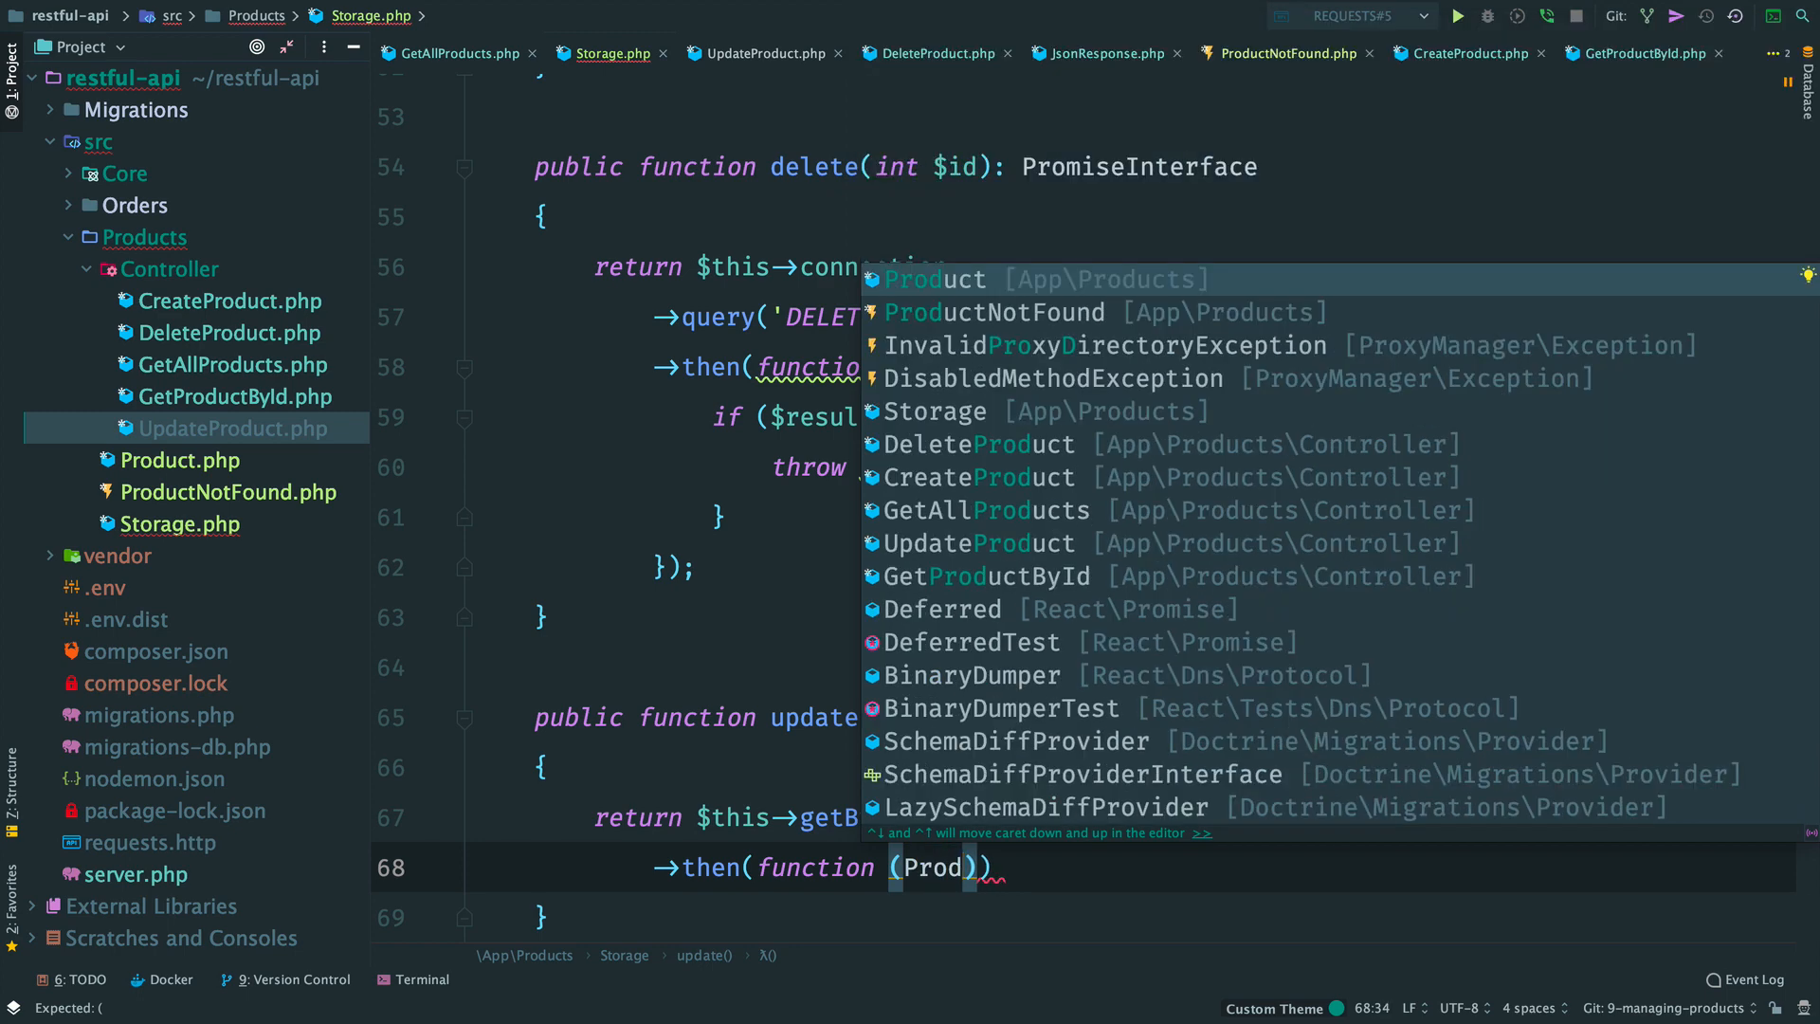
pyautogui.click(920, 279)
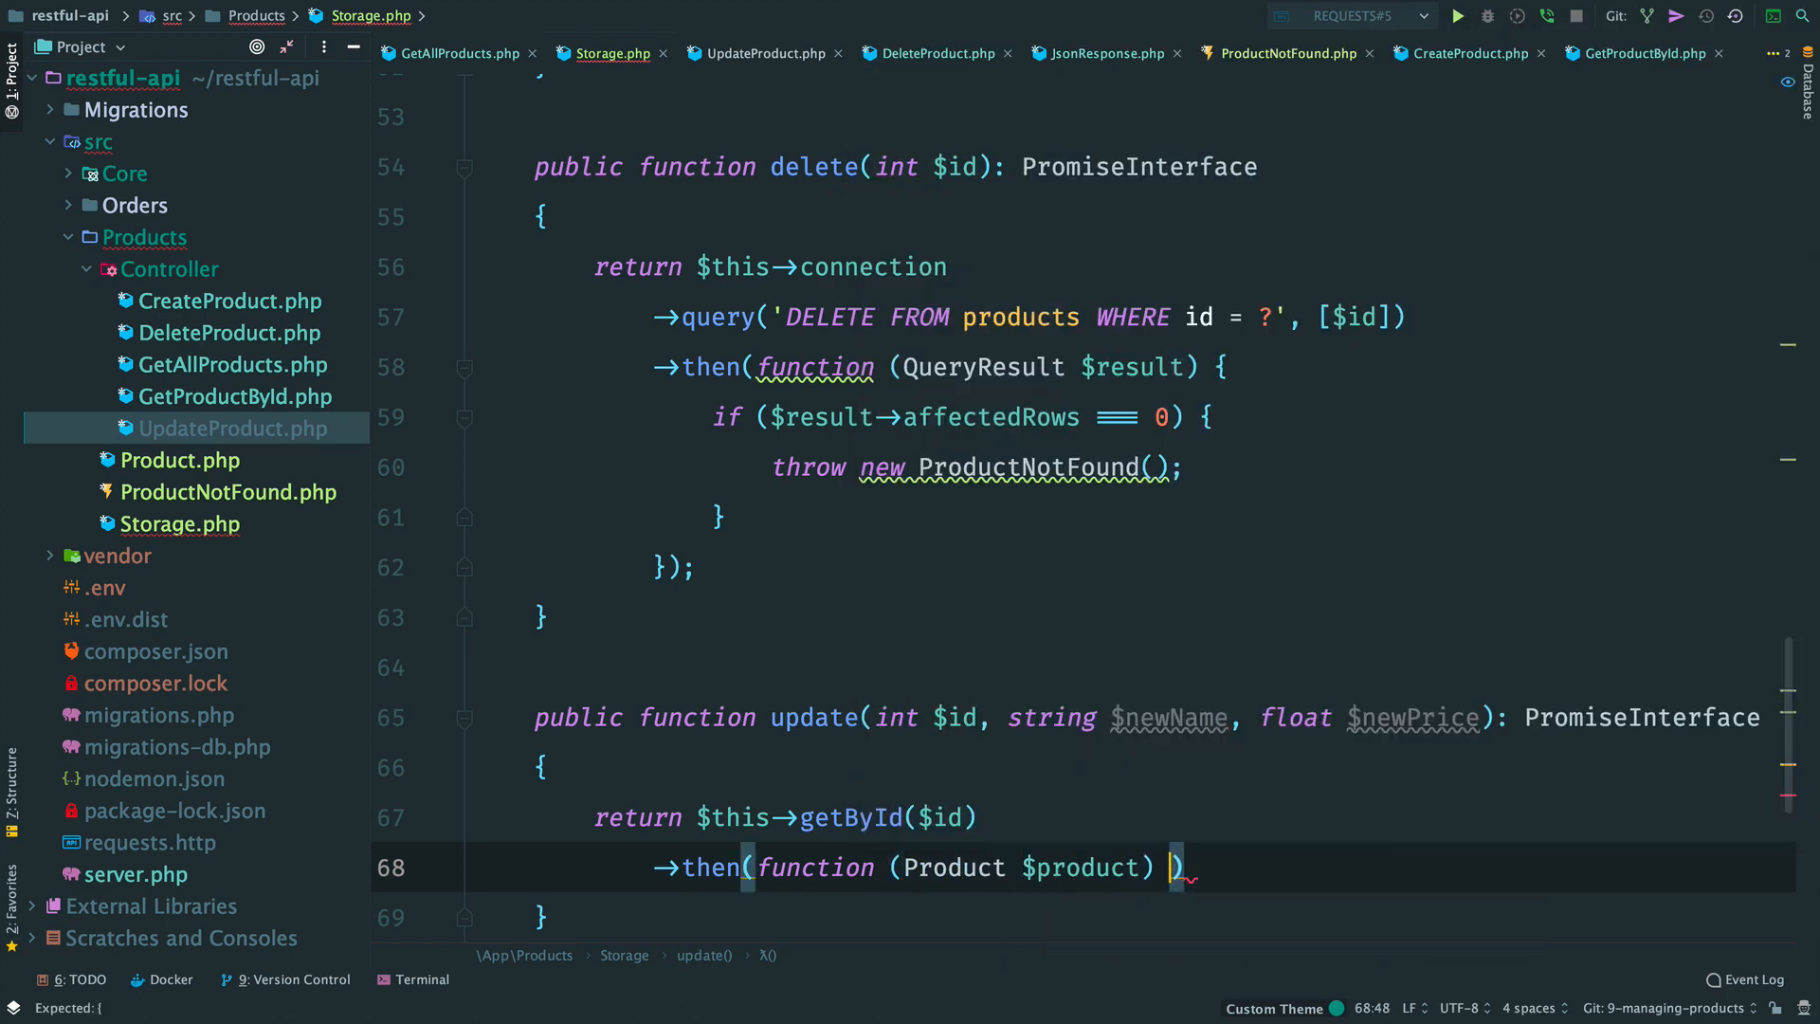
pyautogui.write('use ($newName,')
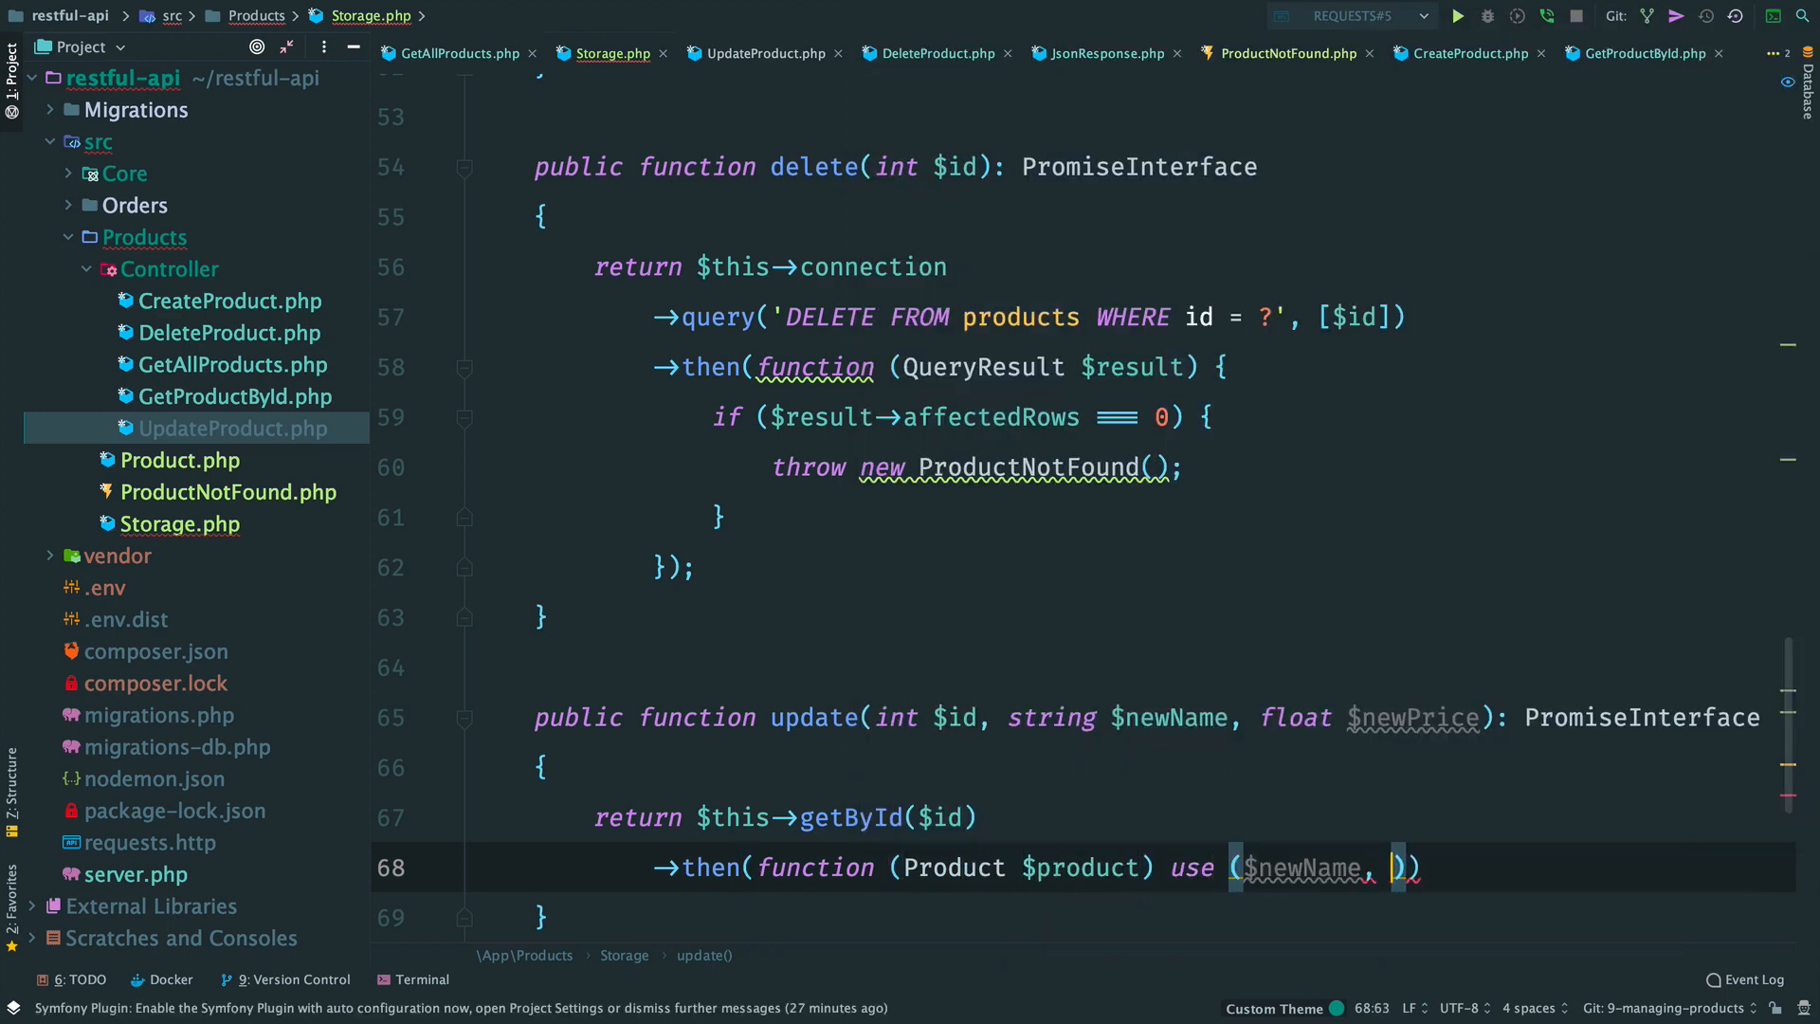
pyautogui.write('$newPrice) {}')
pyautogui.write("'UPDATE")
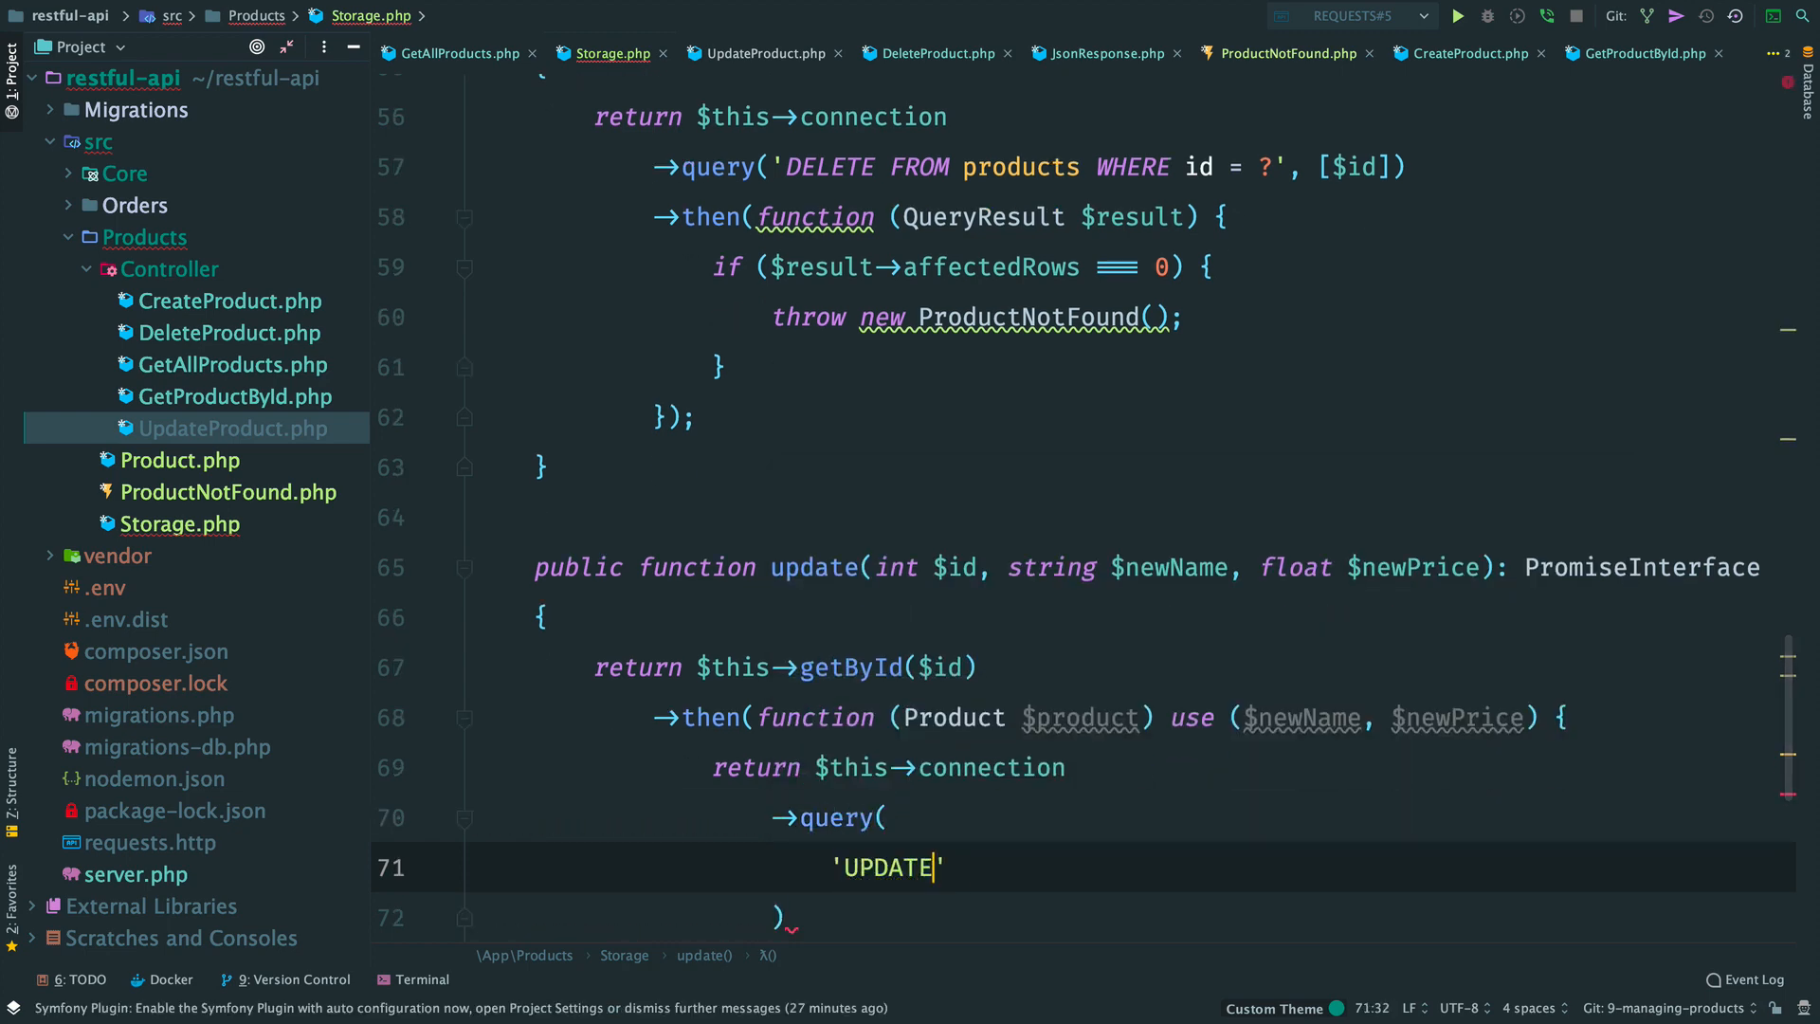
pyautogui.write('products SET')
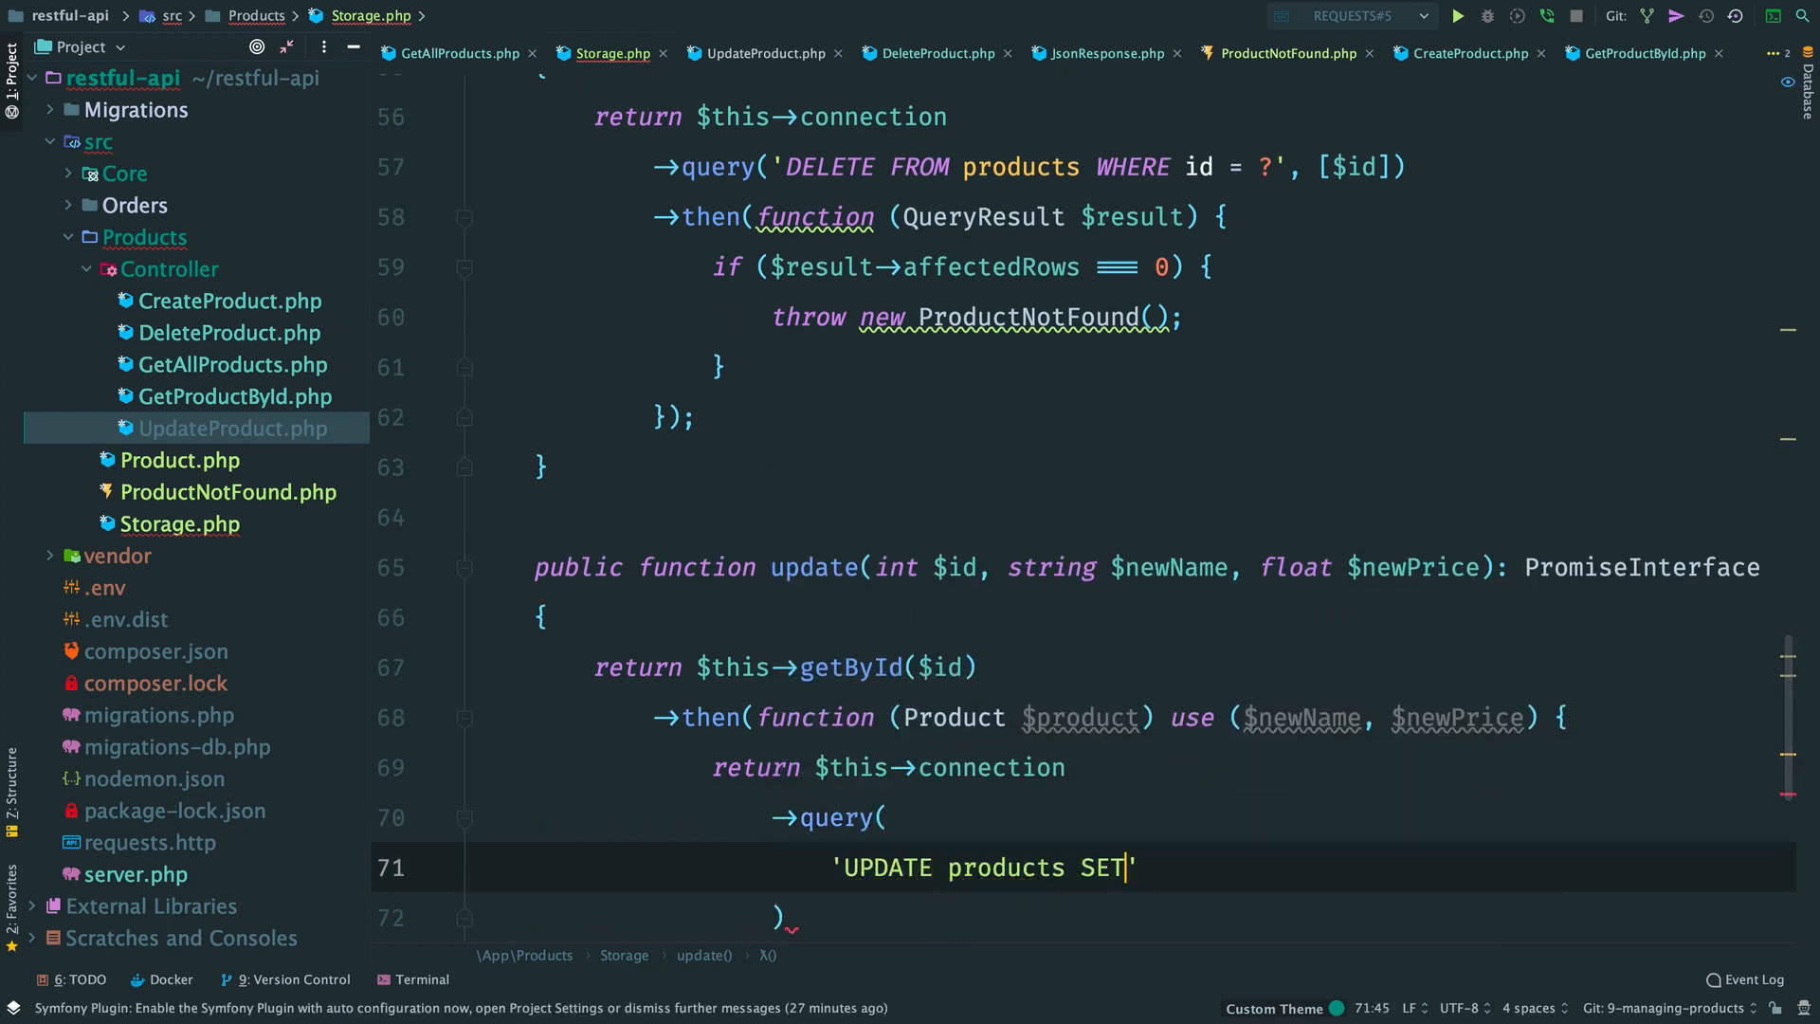
pyautogui.write('name = ?, price = ? WHERE')
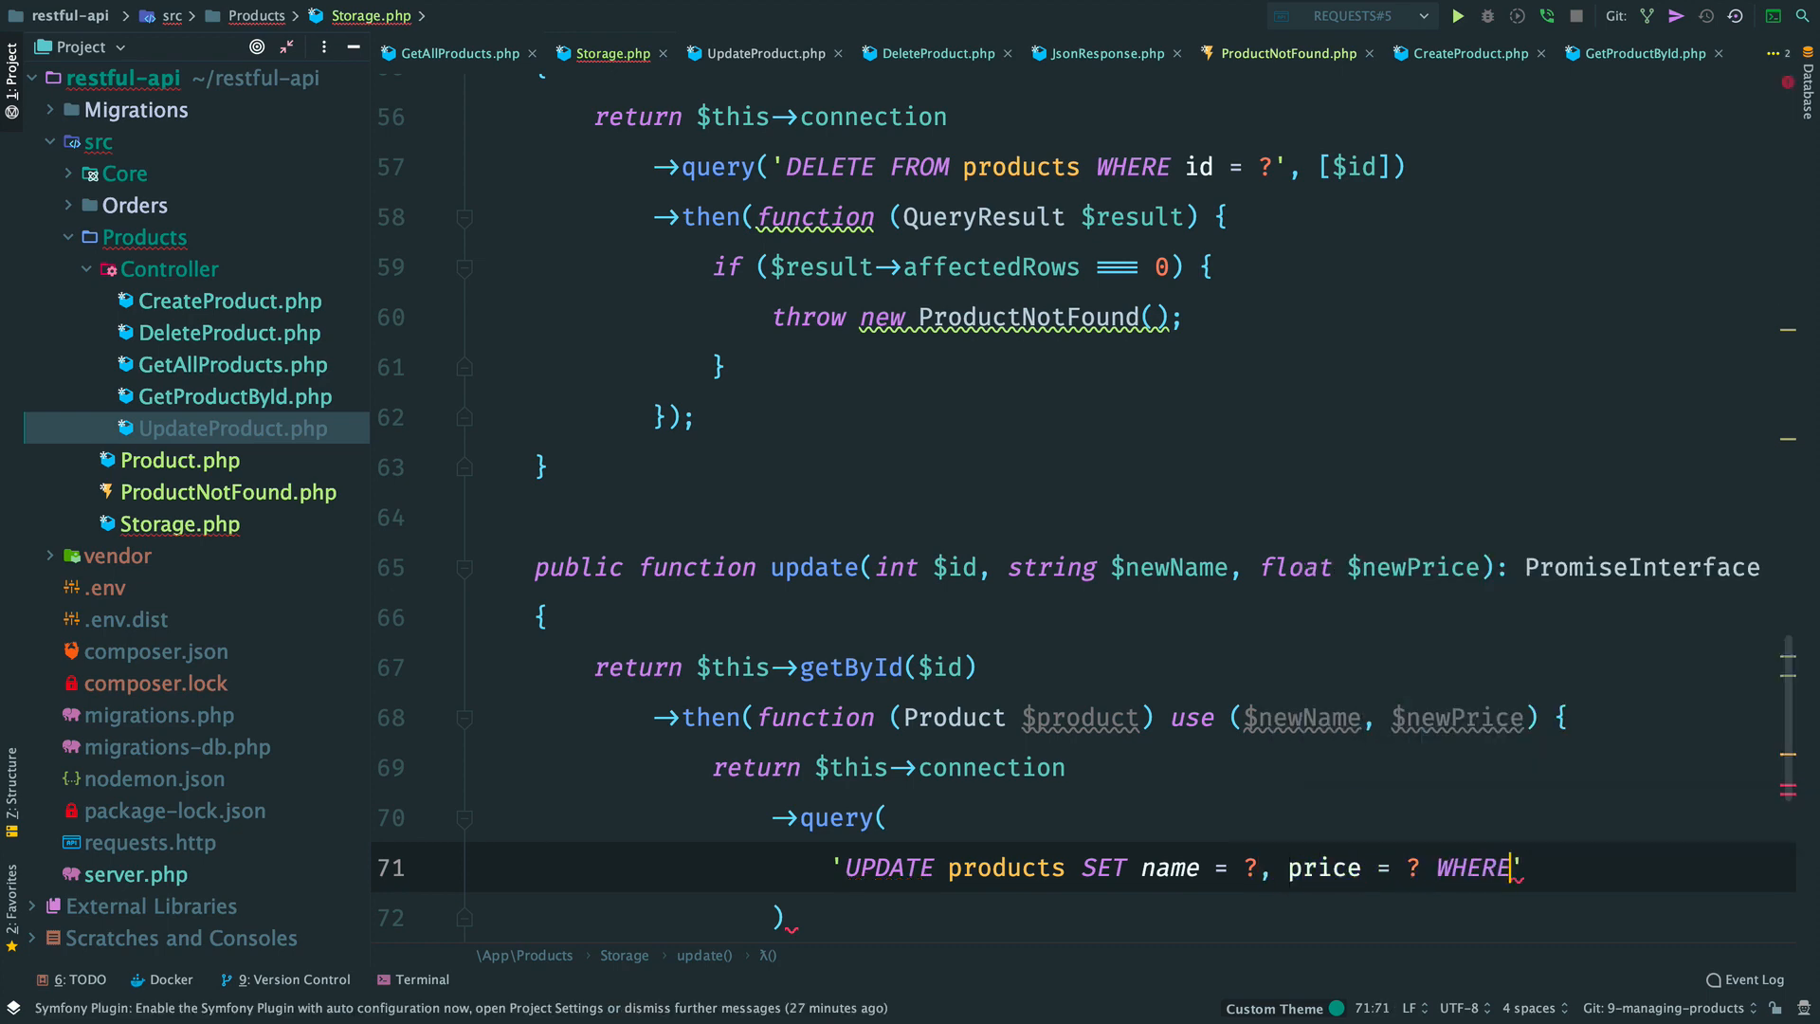
pyautogui.write('[$')
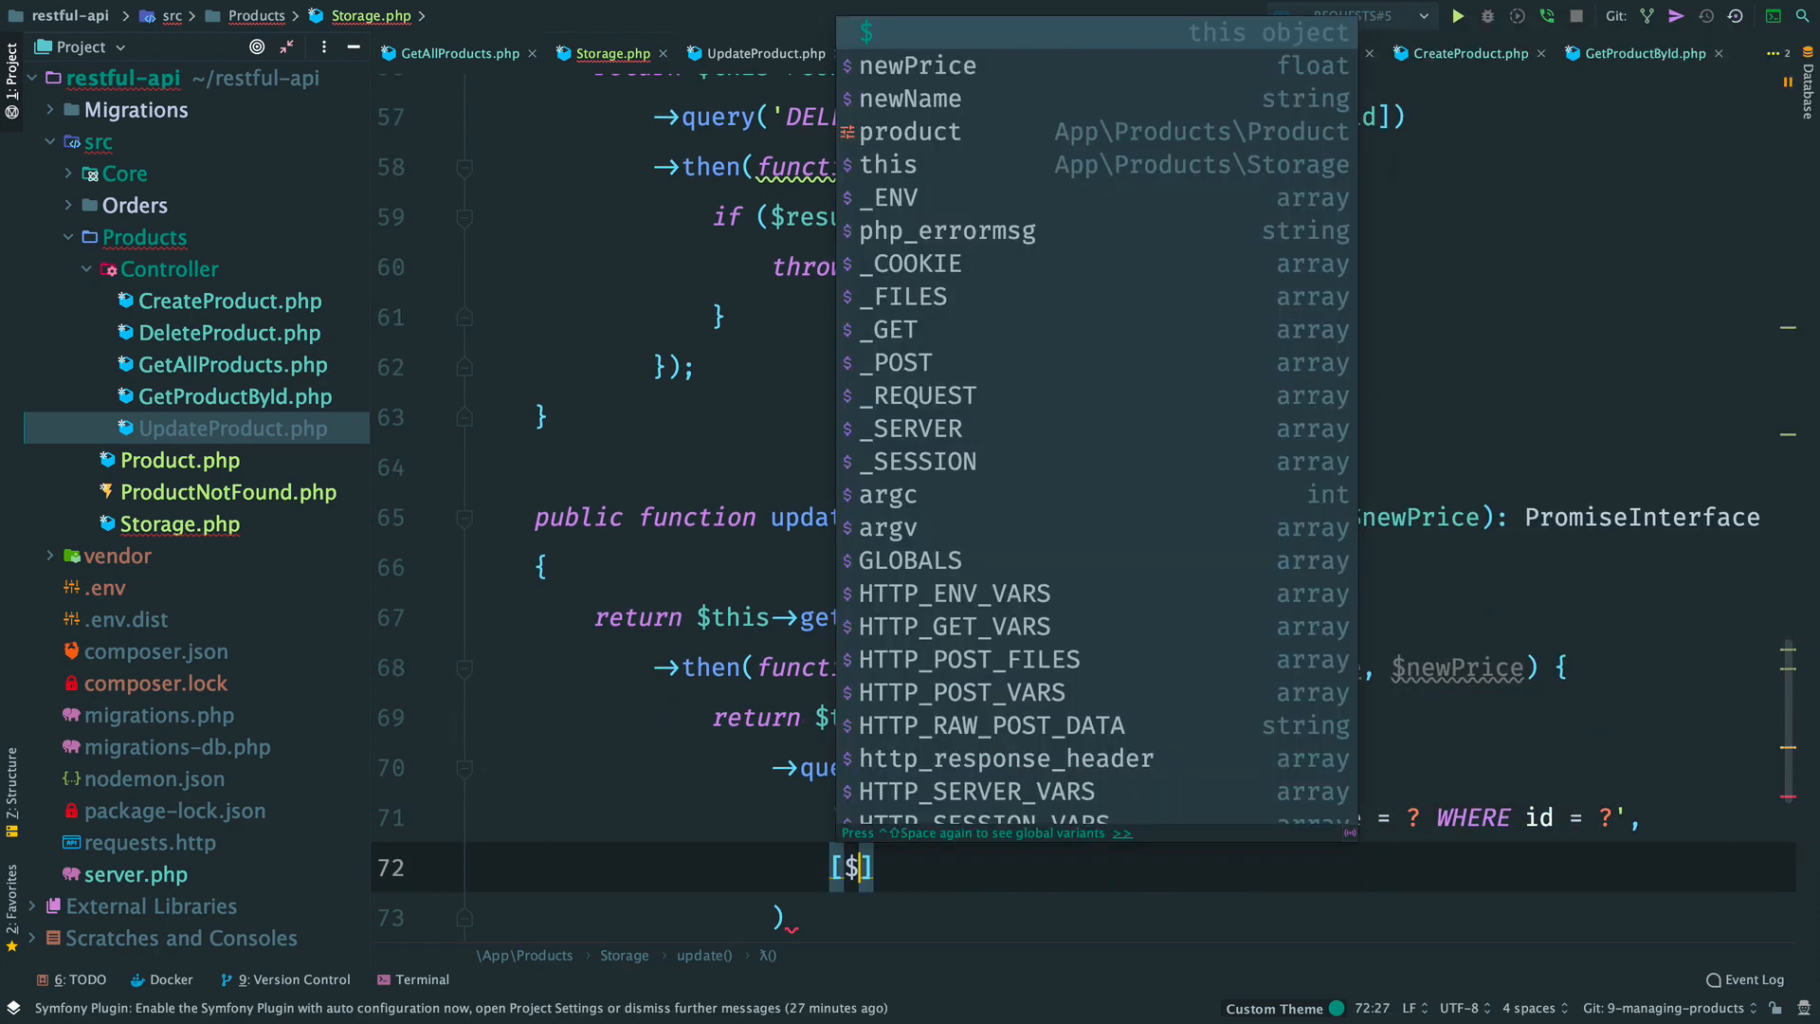
pyautogui.write('newName, $newPrice, $product->id')
pyautogui.click(1273, 918)
pyautogui.write(';')
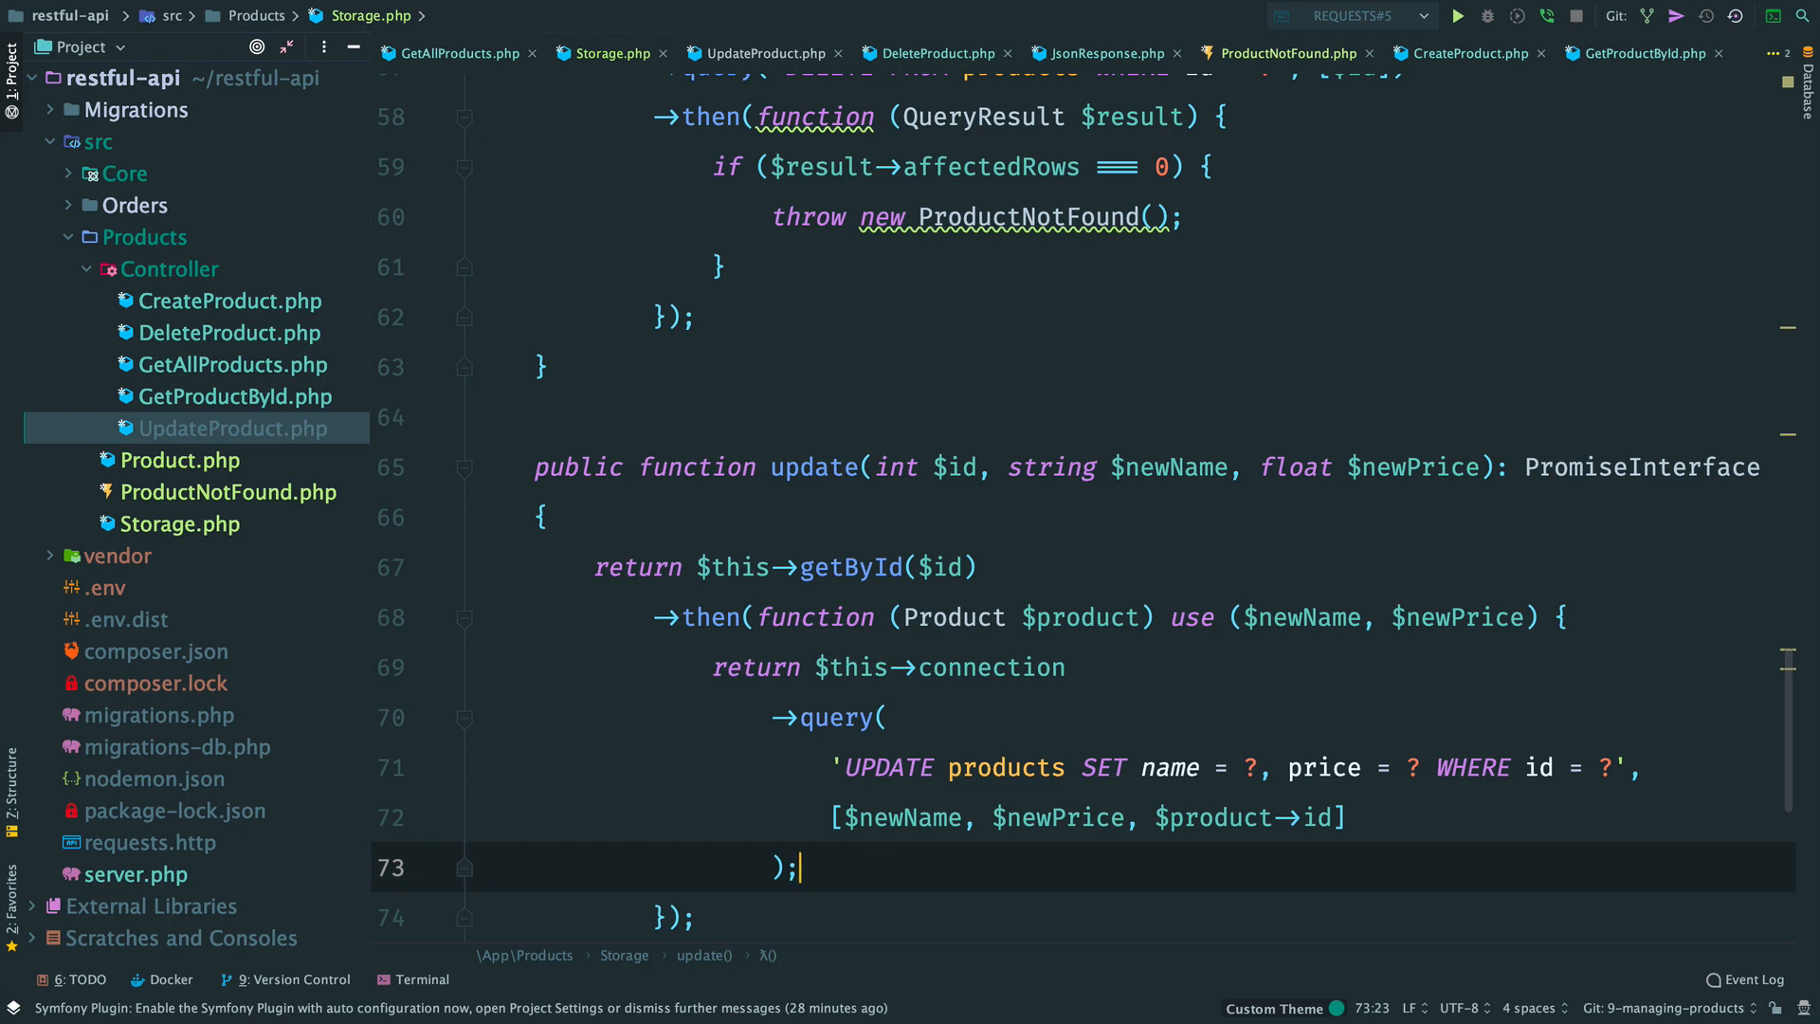
# Step: Add a constructor to UpdateProduct that injects Storage, following CreateProduct's pattern
pyautogui.click(755, 53)
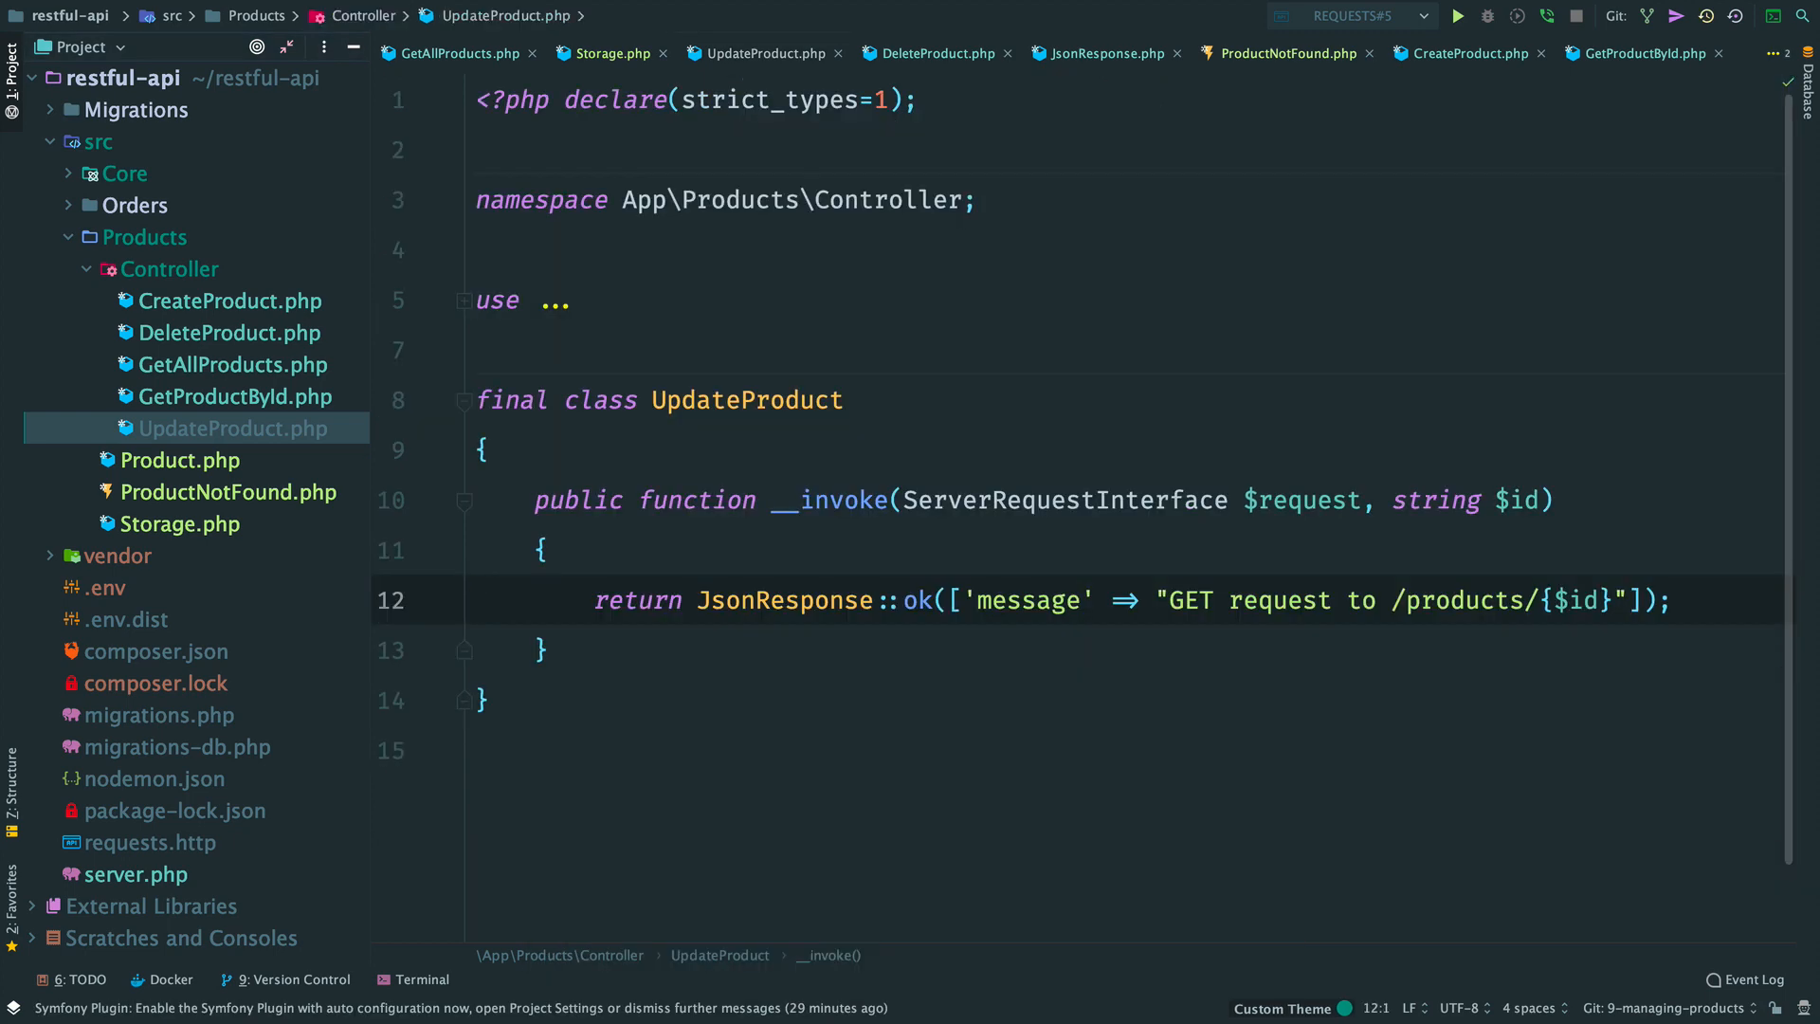
pyautogui.press('Enter')
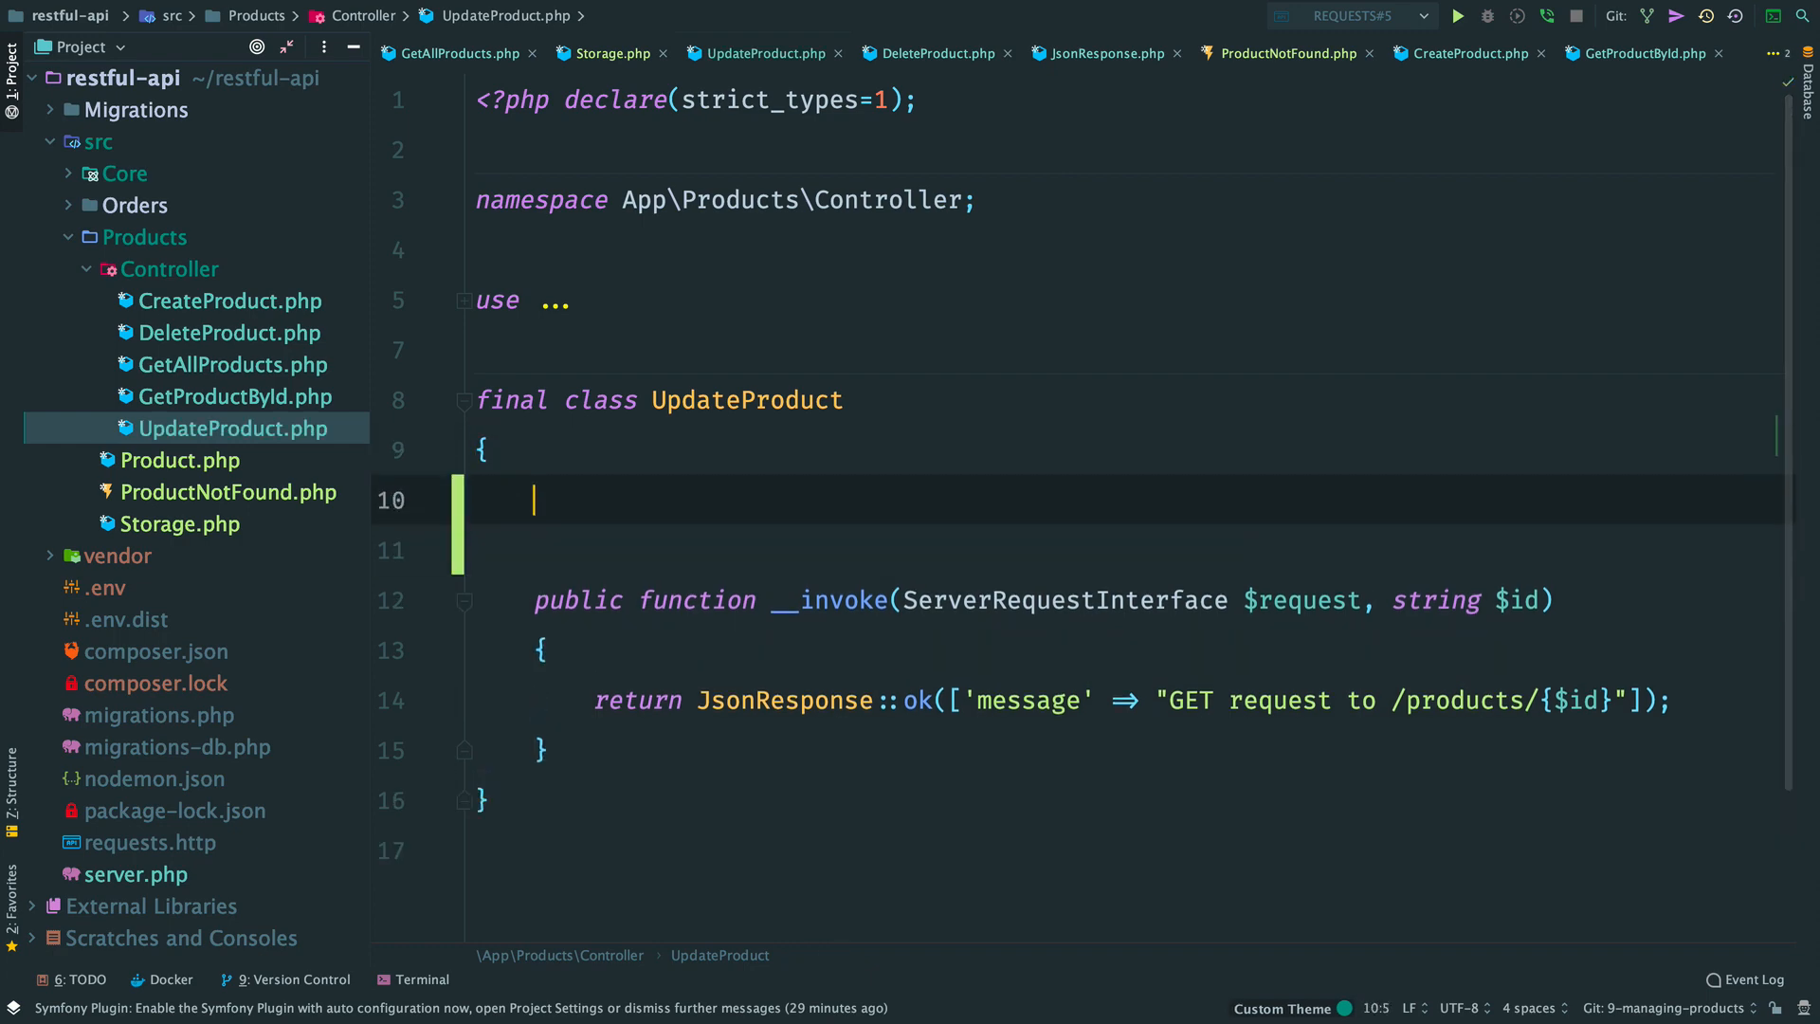
pyautogui.write('public function __construct(Storage $storage')
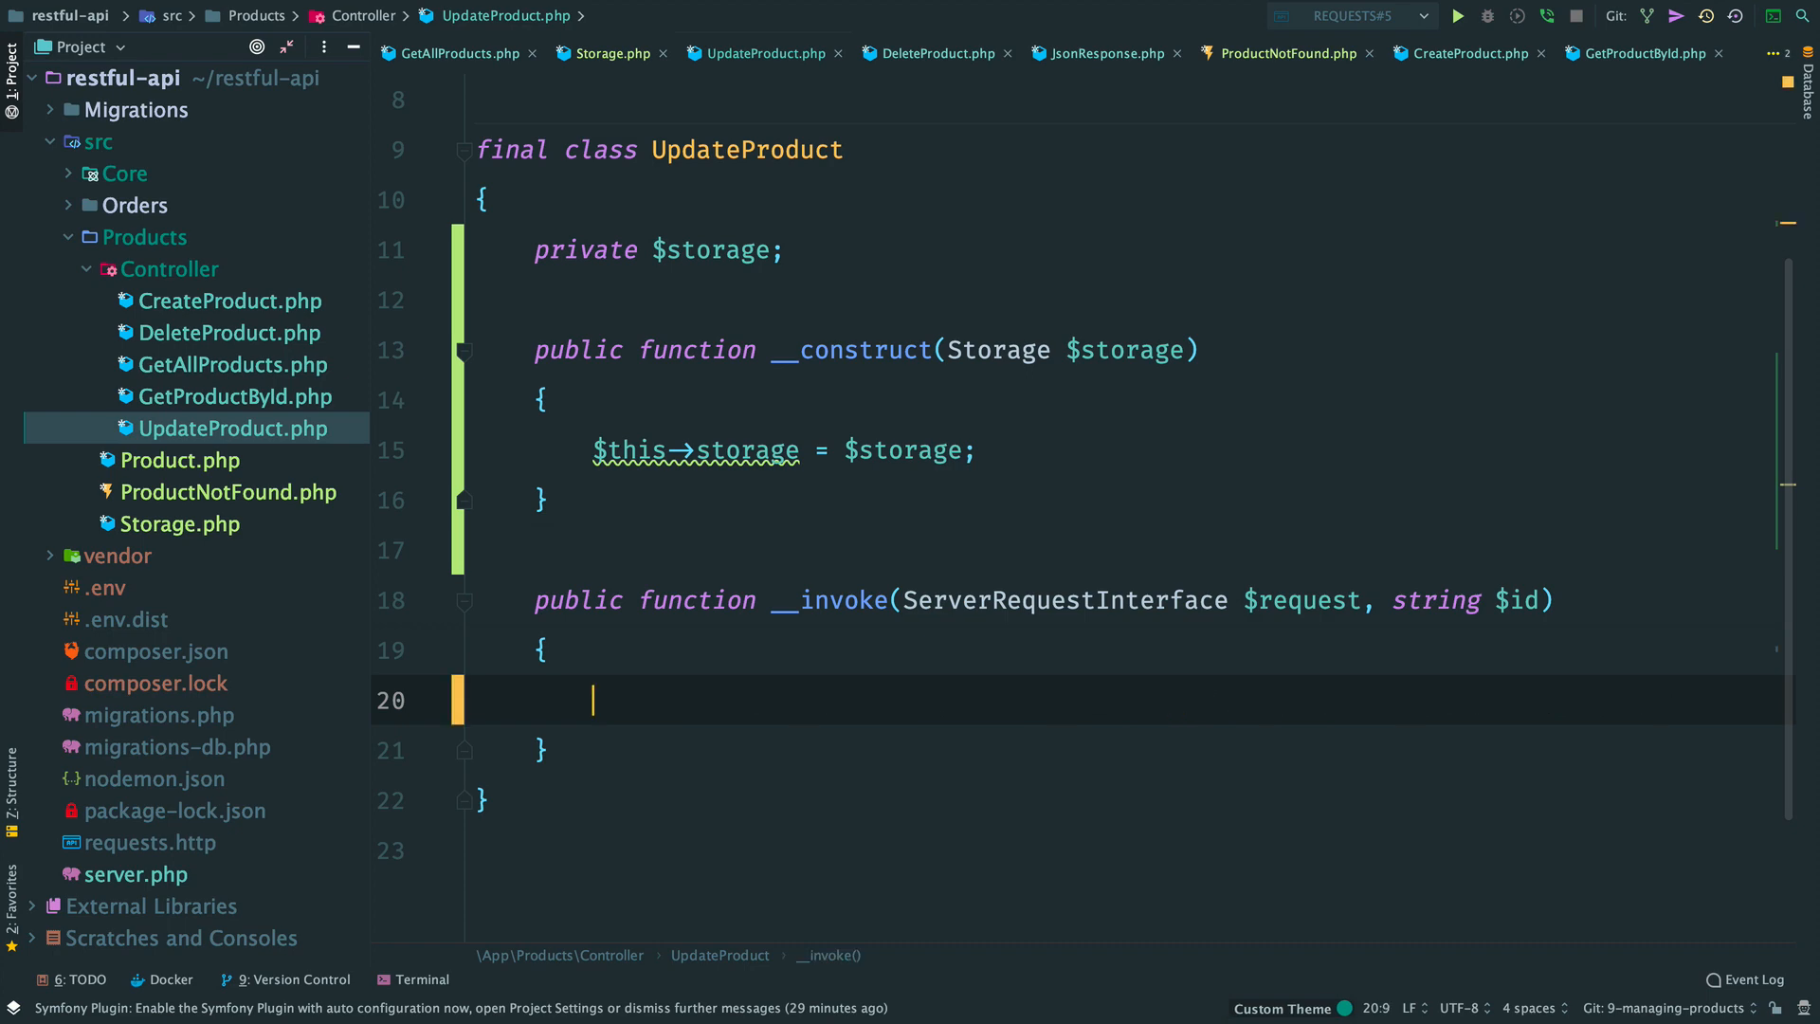
pyautogui.click(1466, 53)
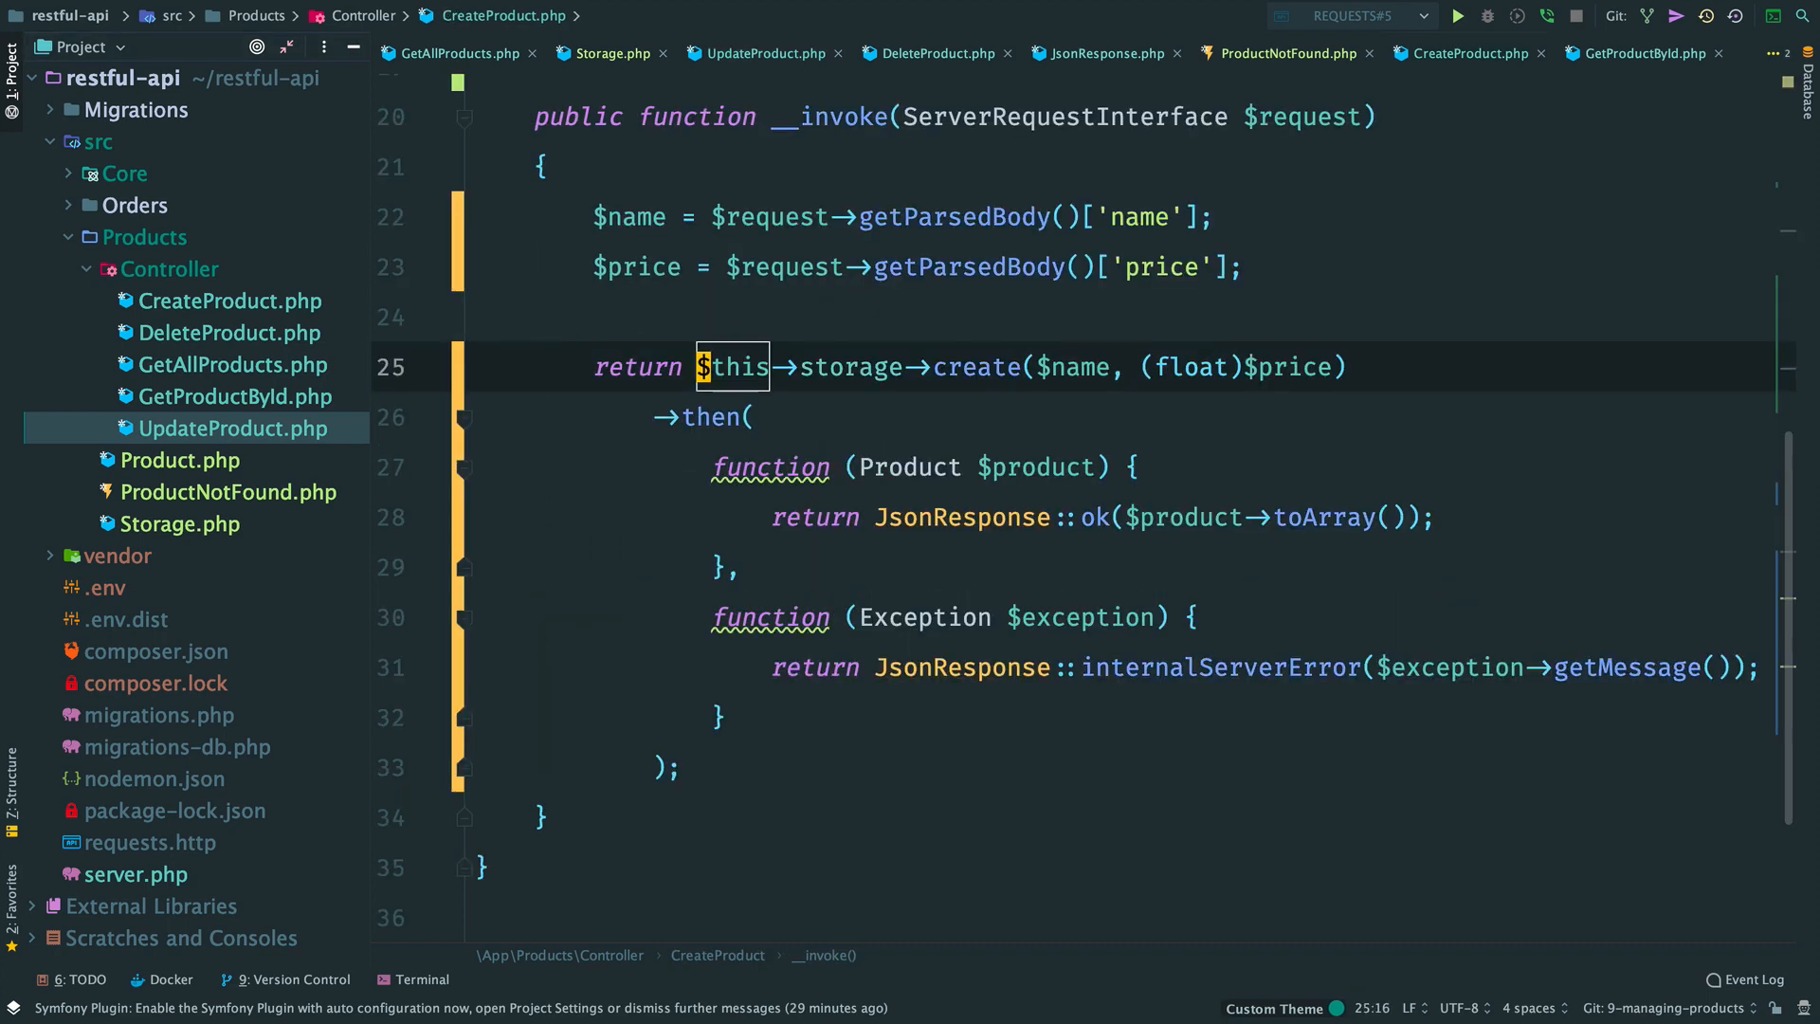
pyautogui.click(631, 217)
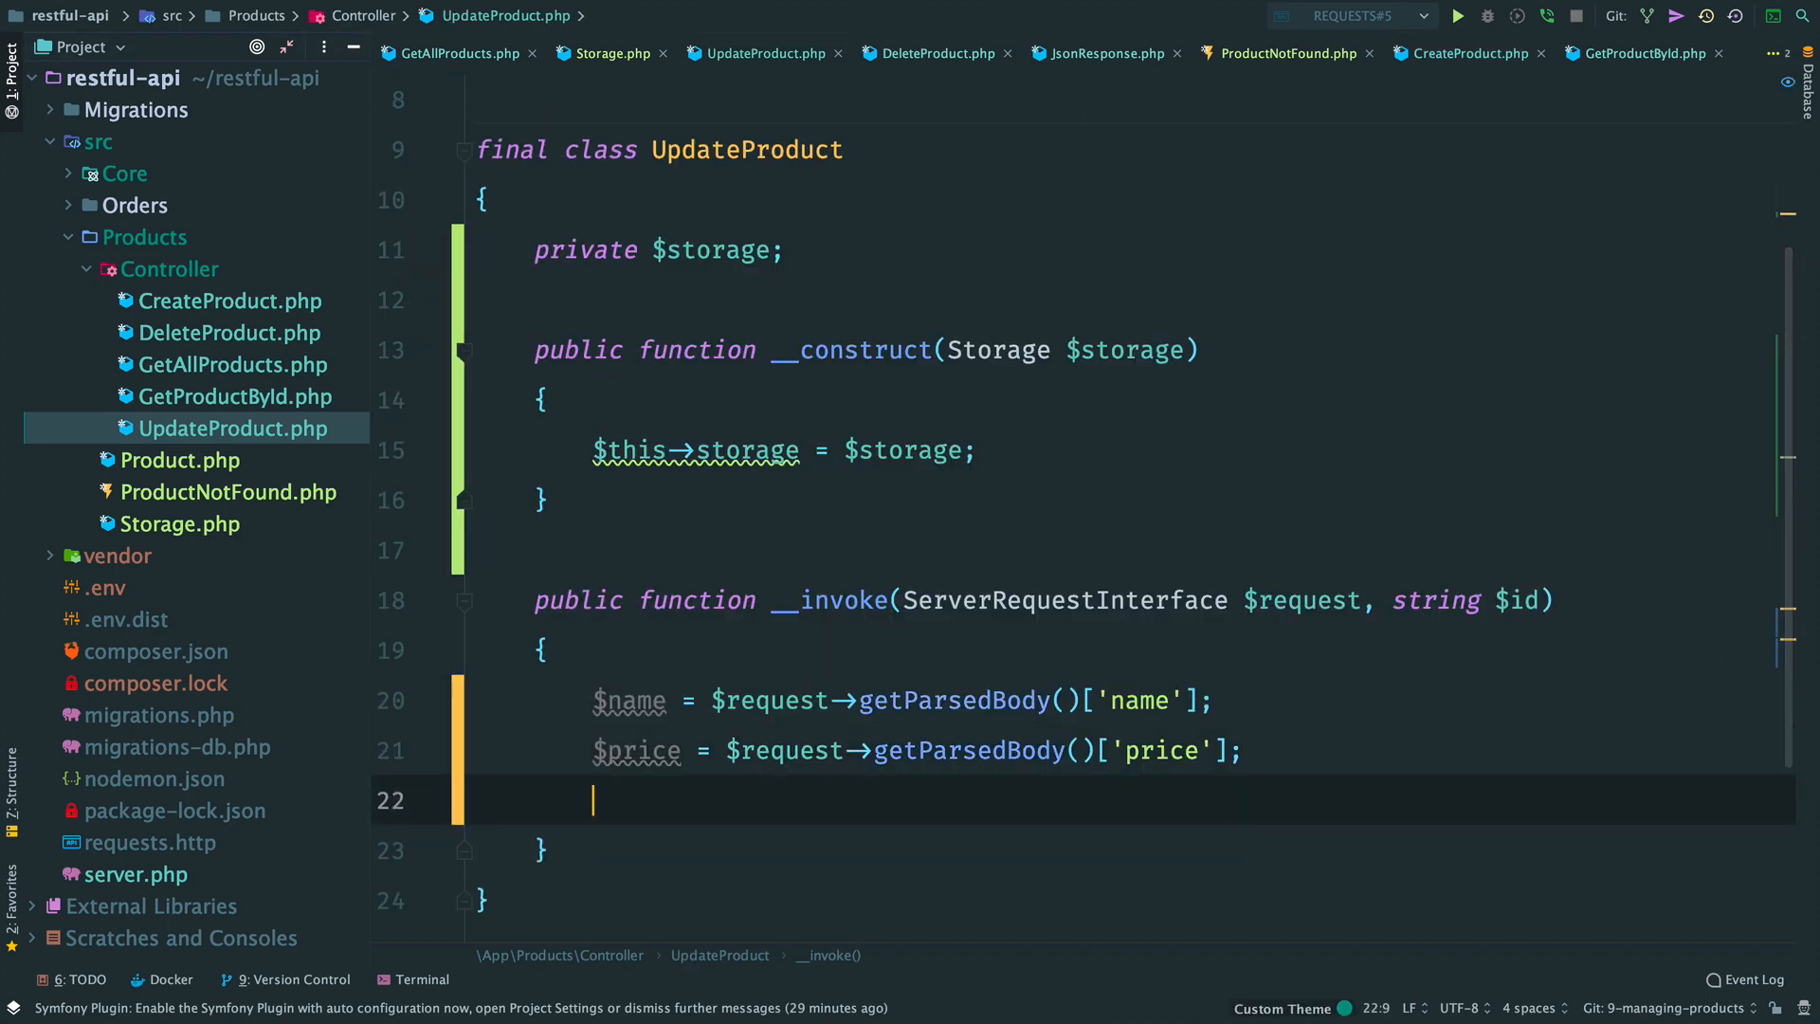
# Step: Call storage->update, returning noContent, notFound for ProductNotFound, and internalServerError otherwise
pyautogui.write('return $this->storage->update((int')
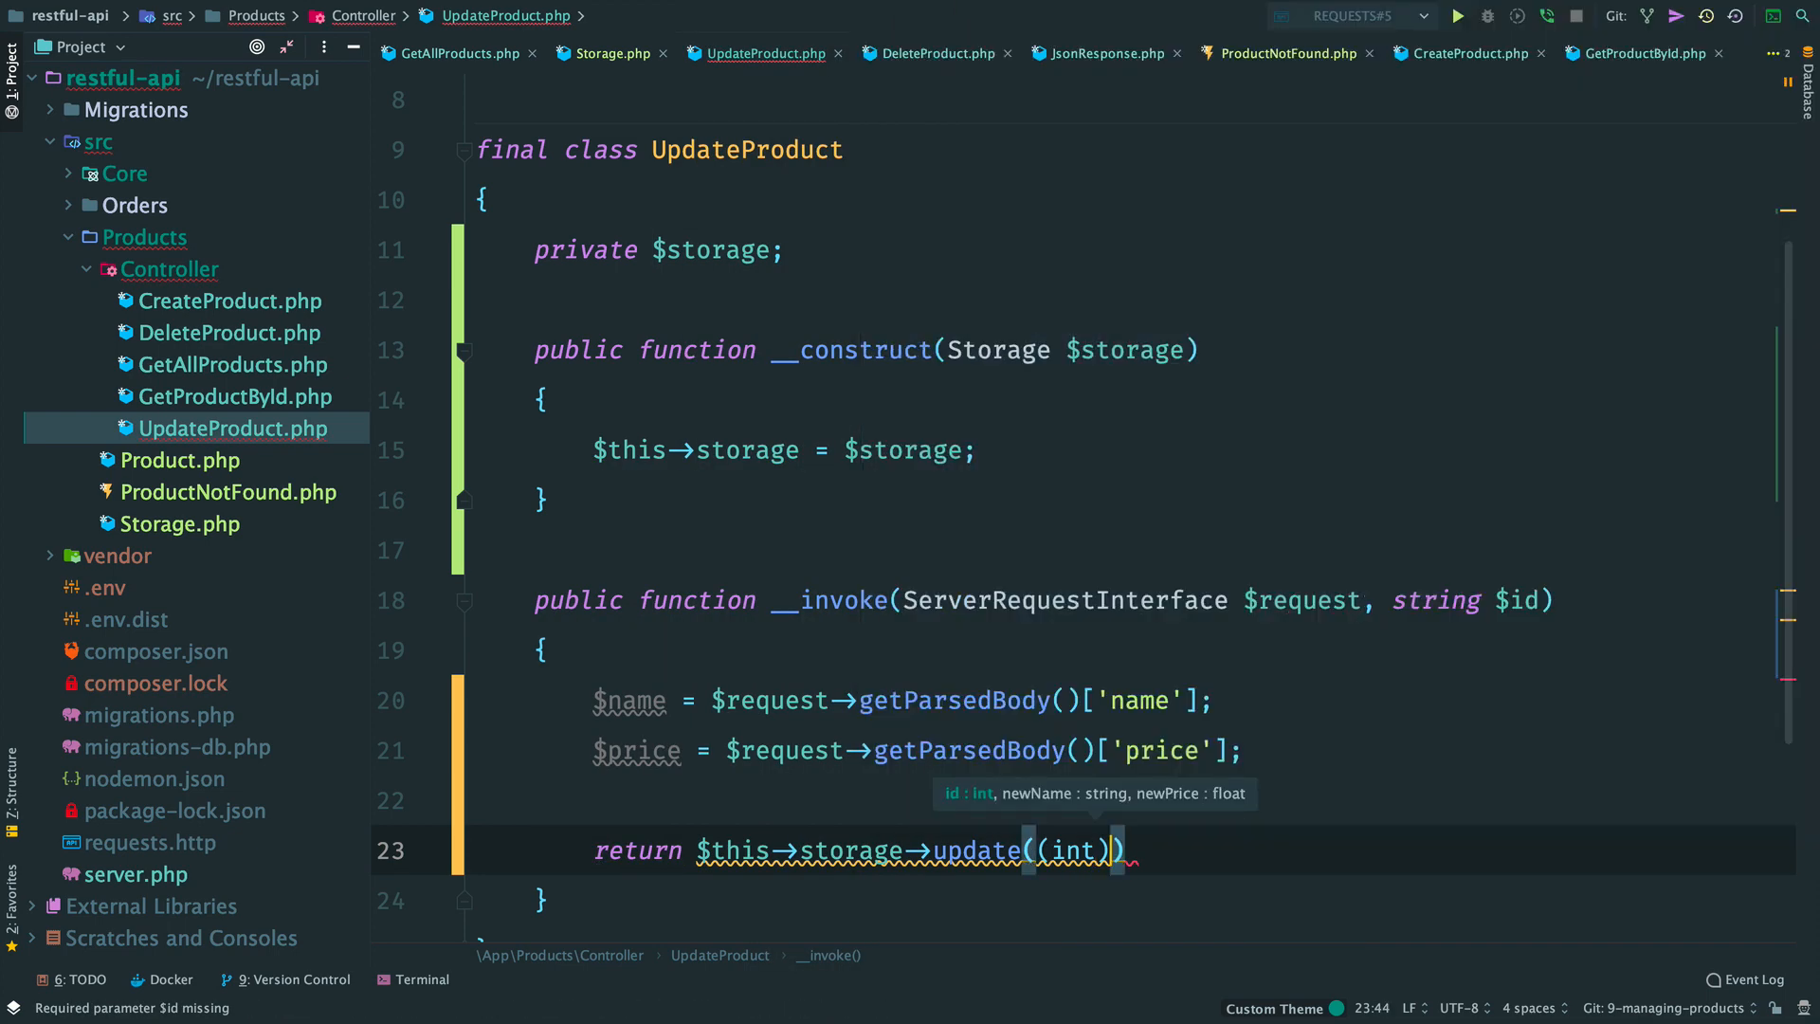
pyautogui.write('$id, $name, (float')
pyautogui.write('function () {')
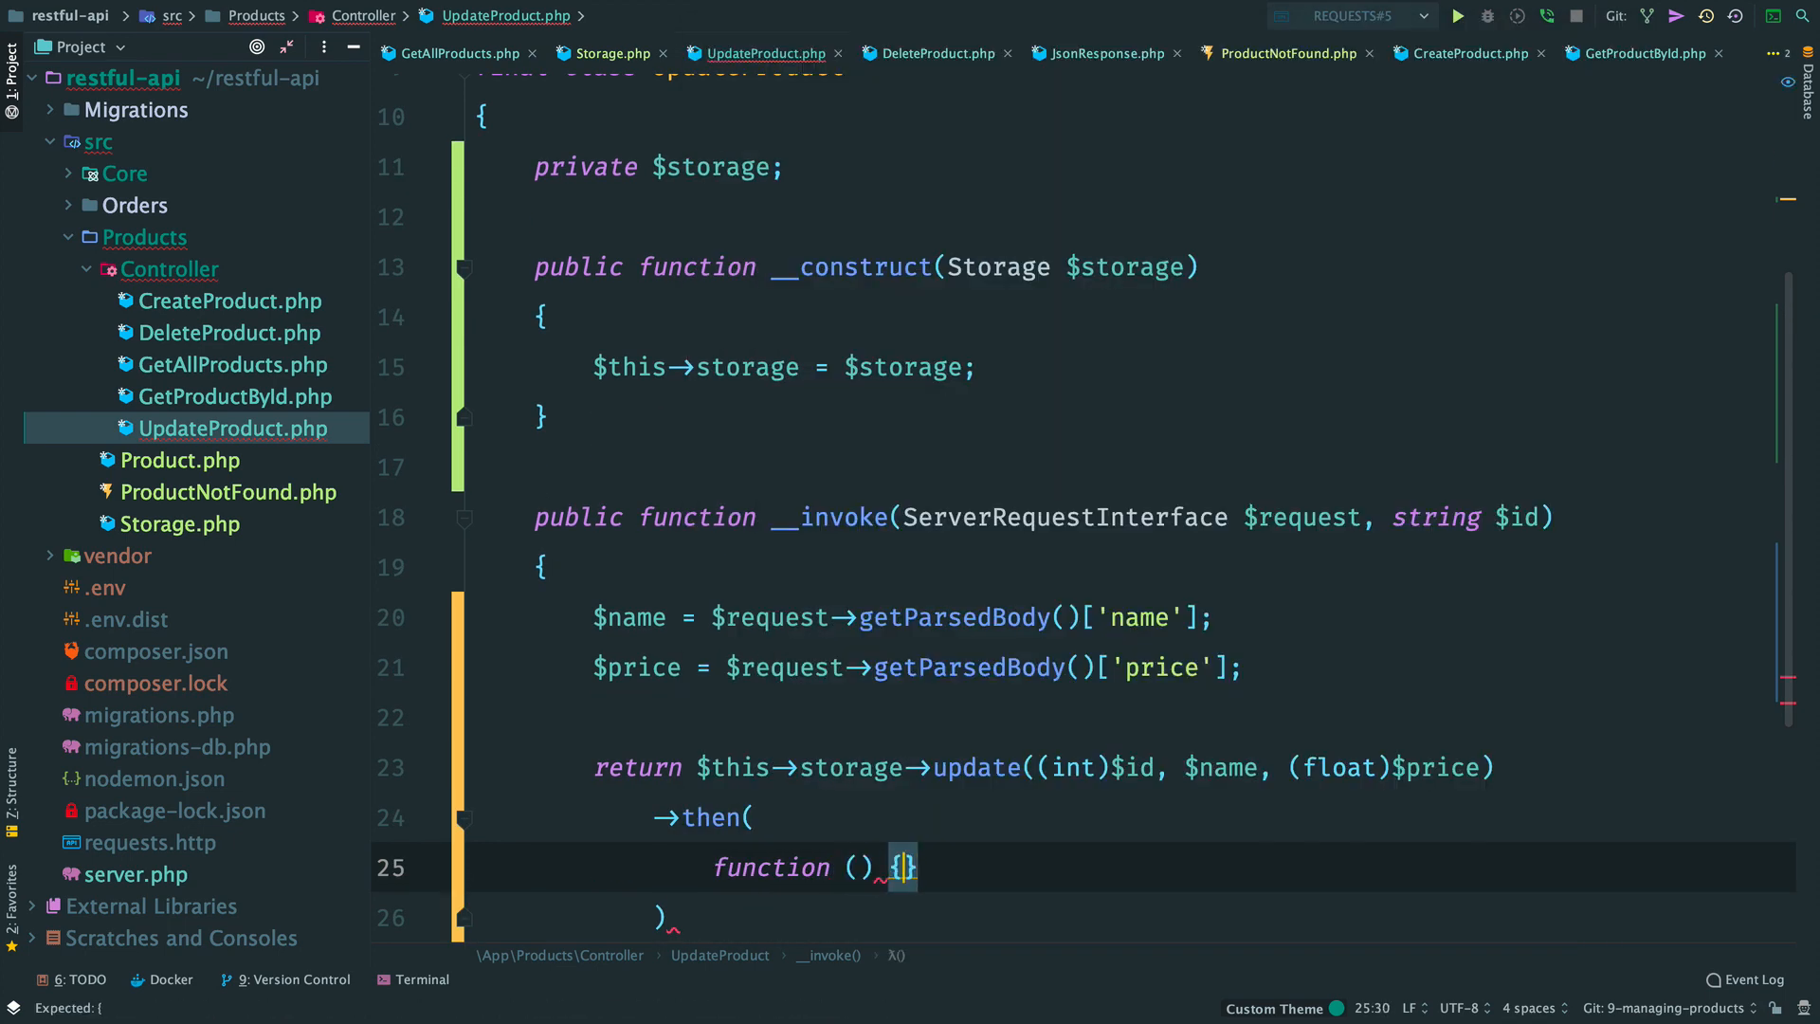
pyautogui.write('return')
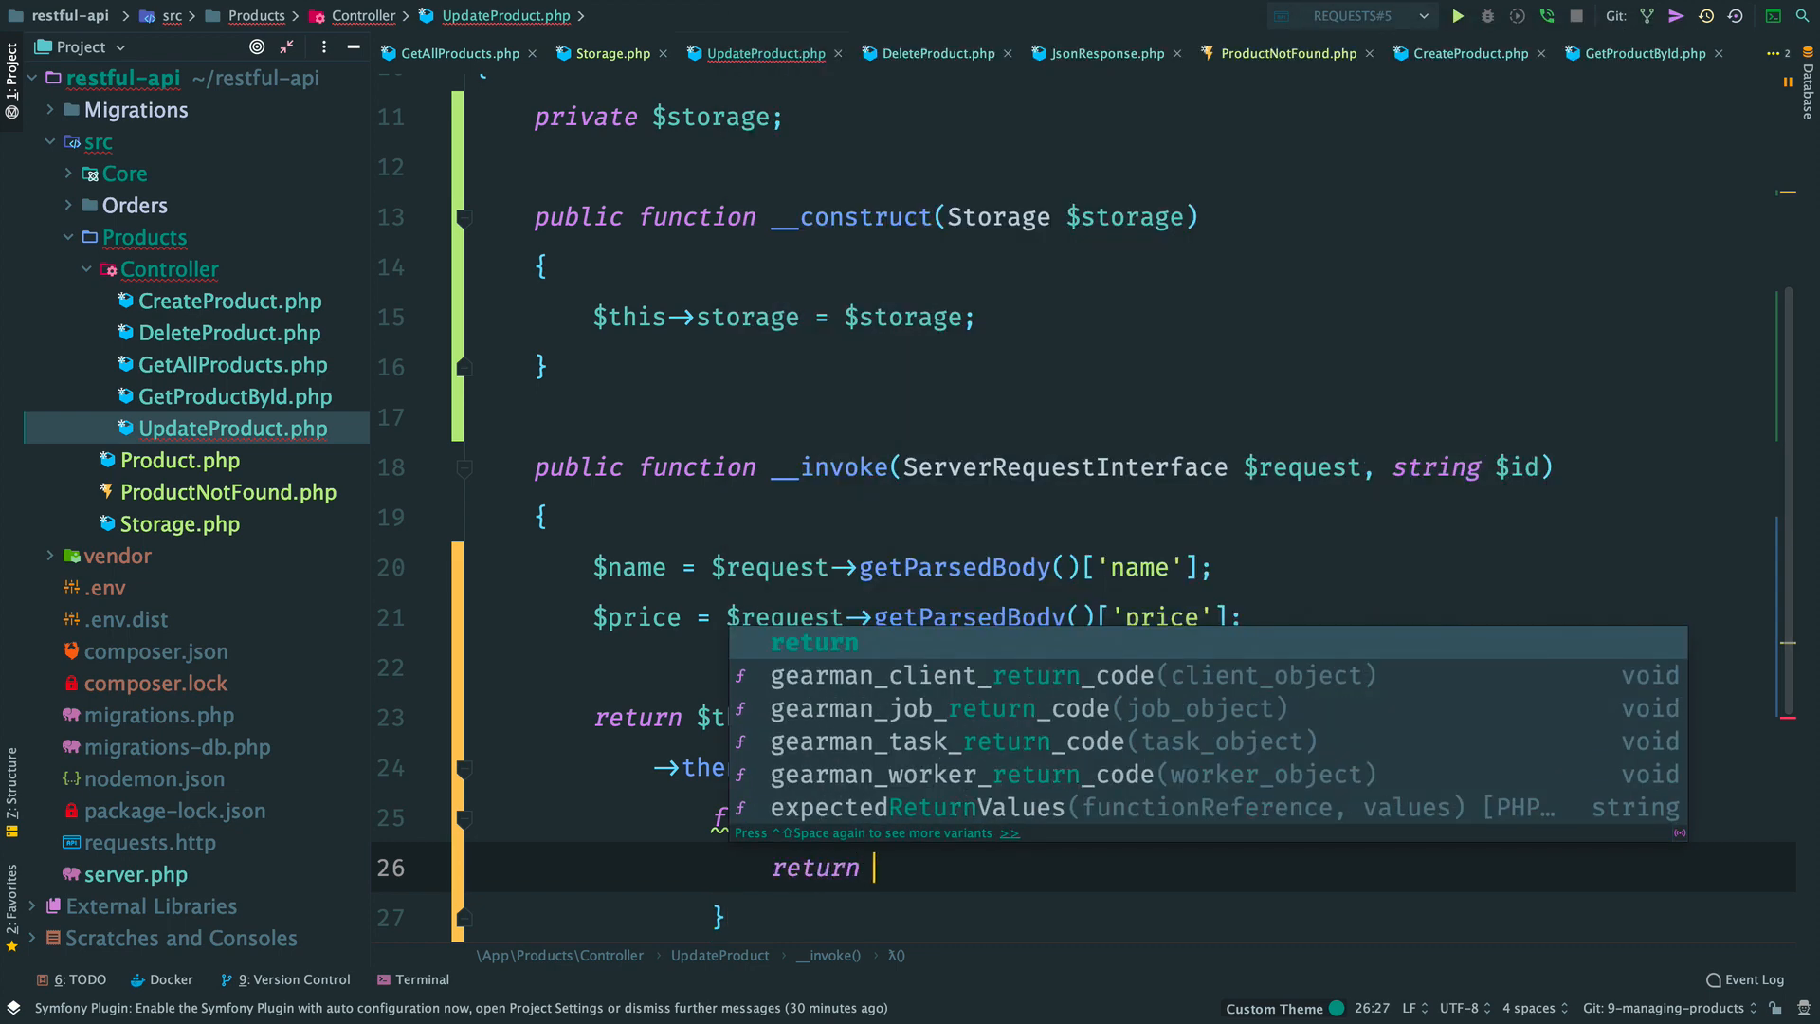
pyautogui.write('Jso')
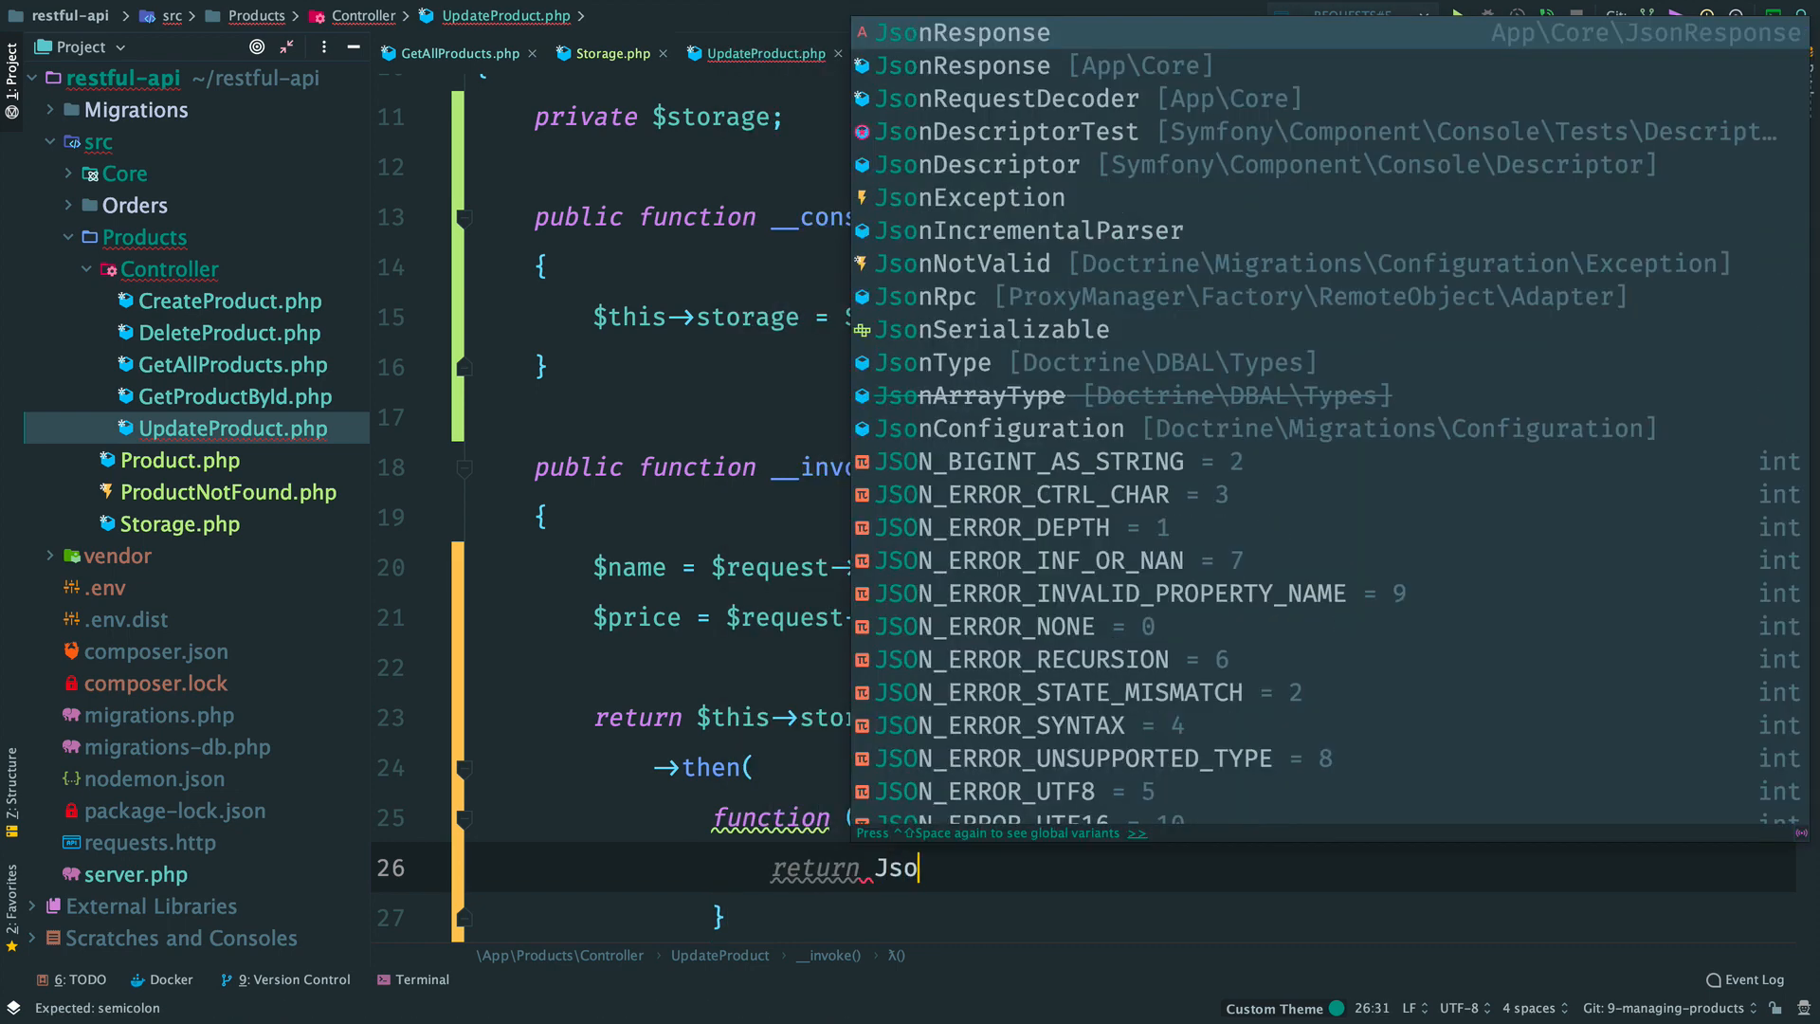
pyautogui.click(973, 31)
pyautogui.write('->otherwise(function (ProductNotFound $error')
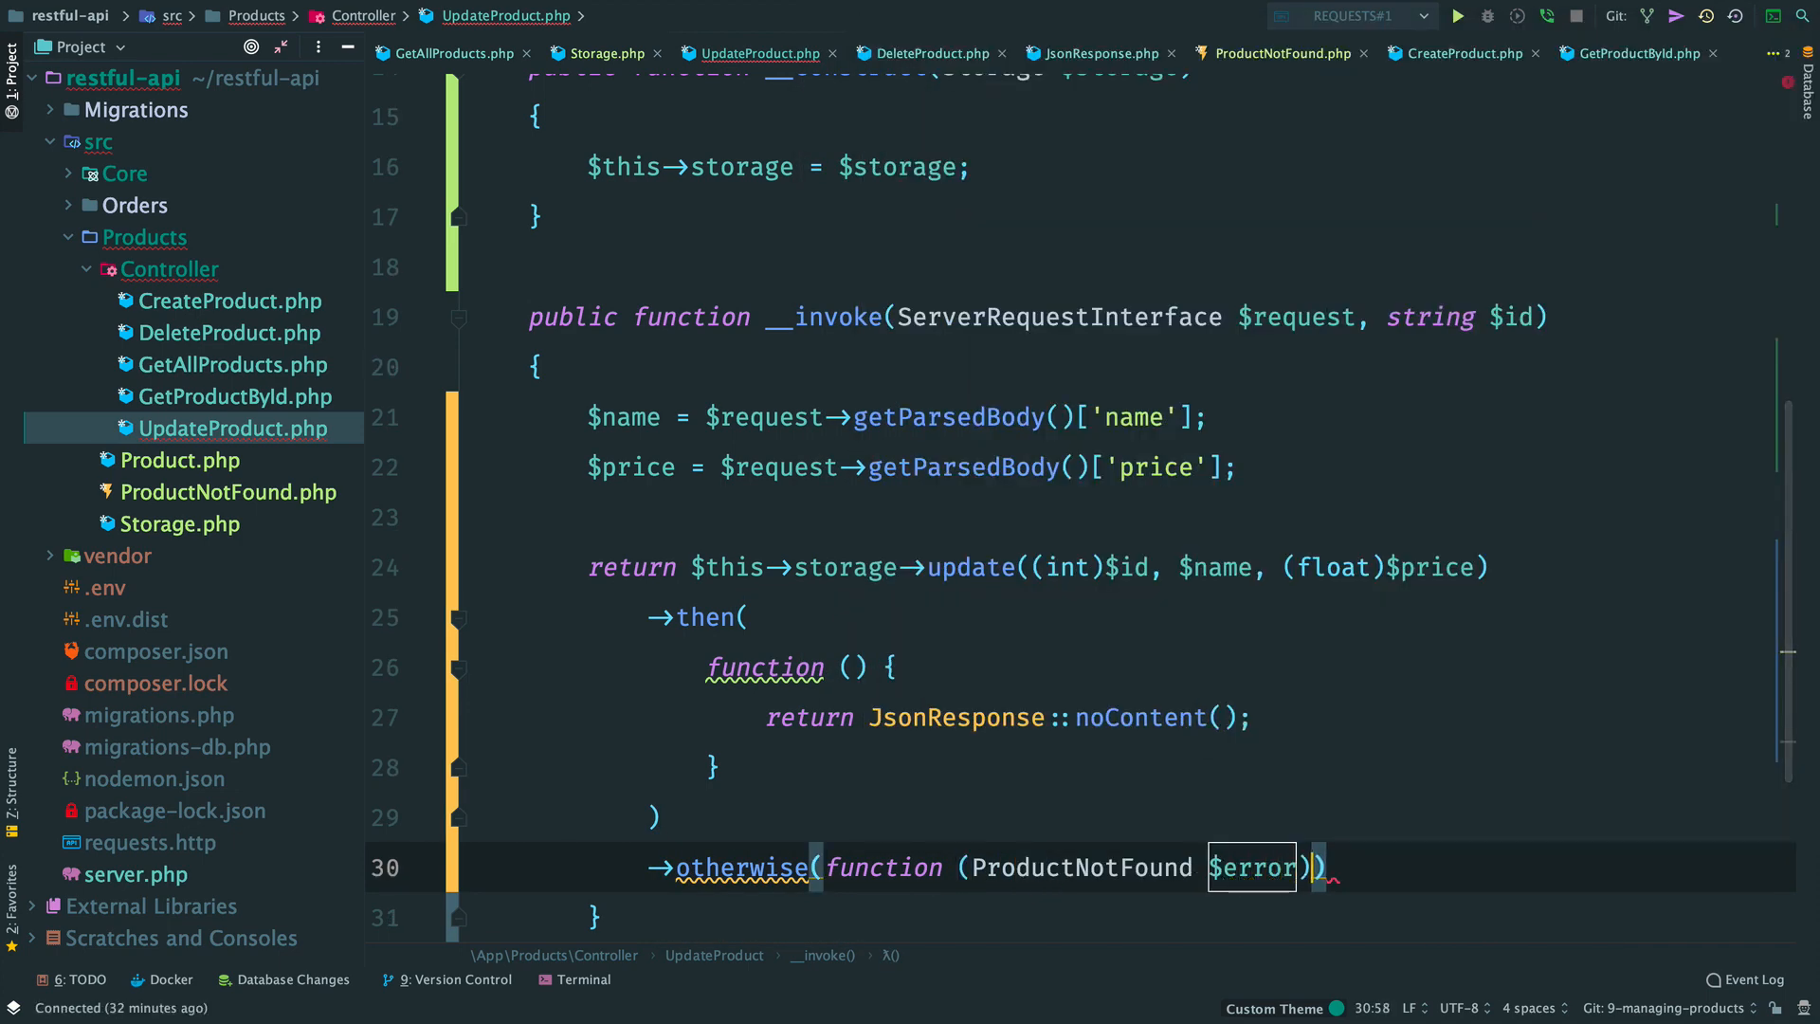
pyautogui.write('{')
pyautogui.write('->')
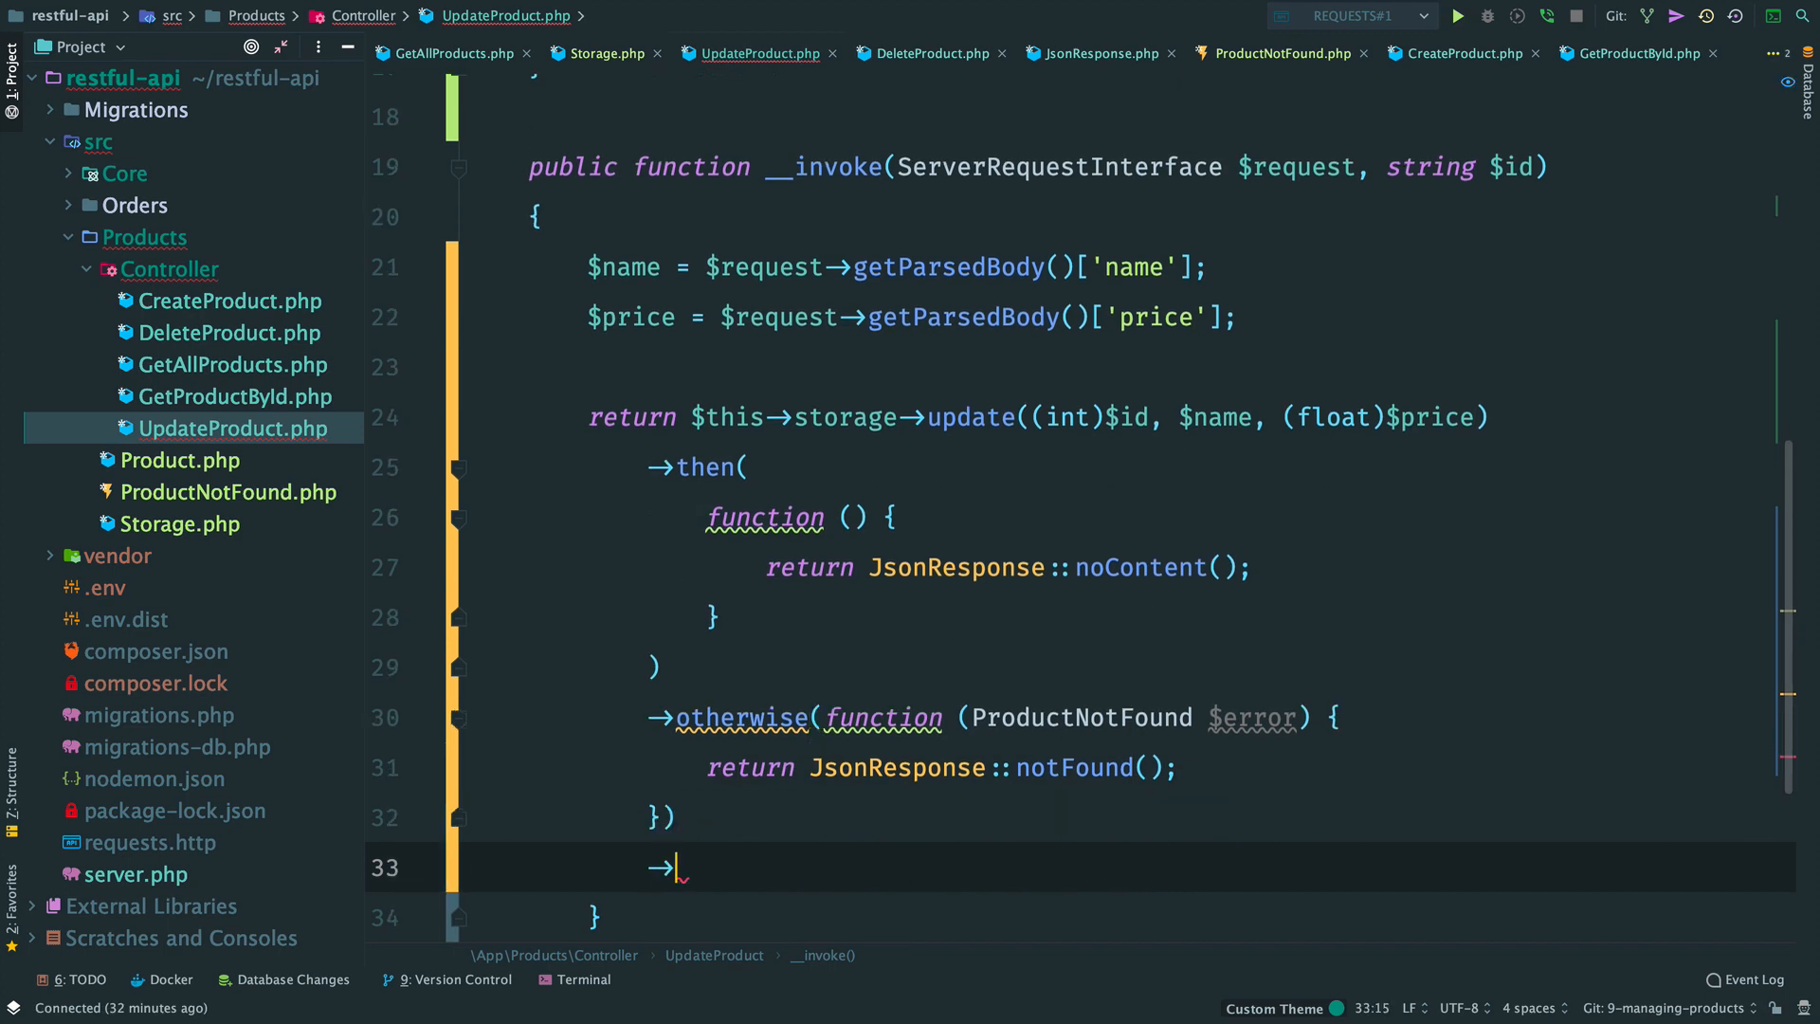
pyautogui.write('otherwise(function (Exception')
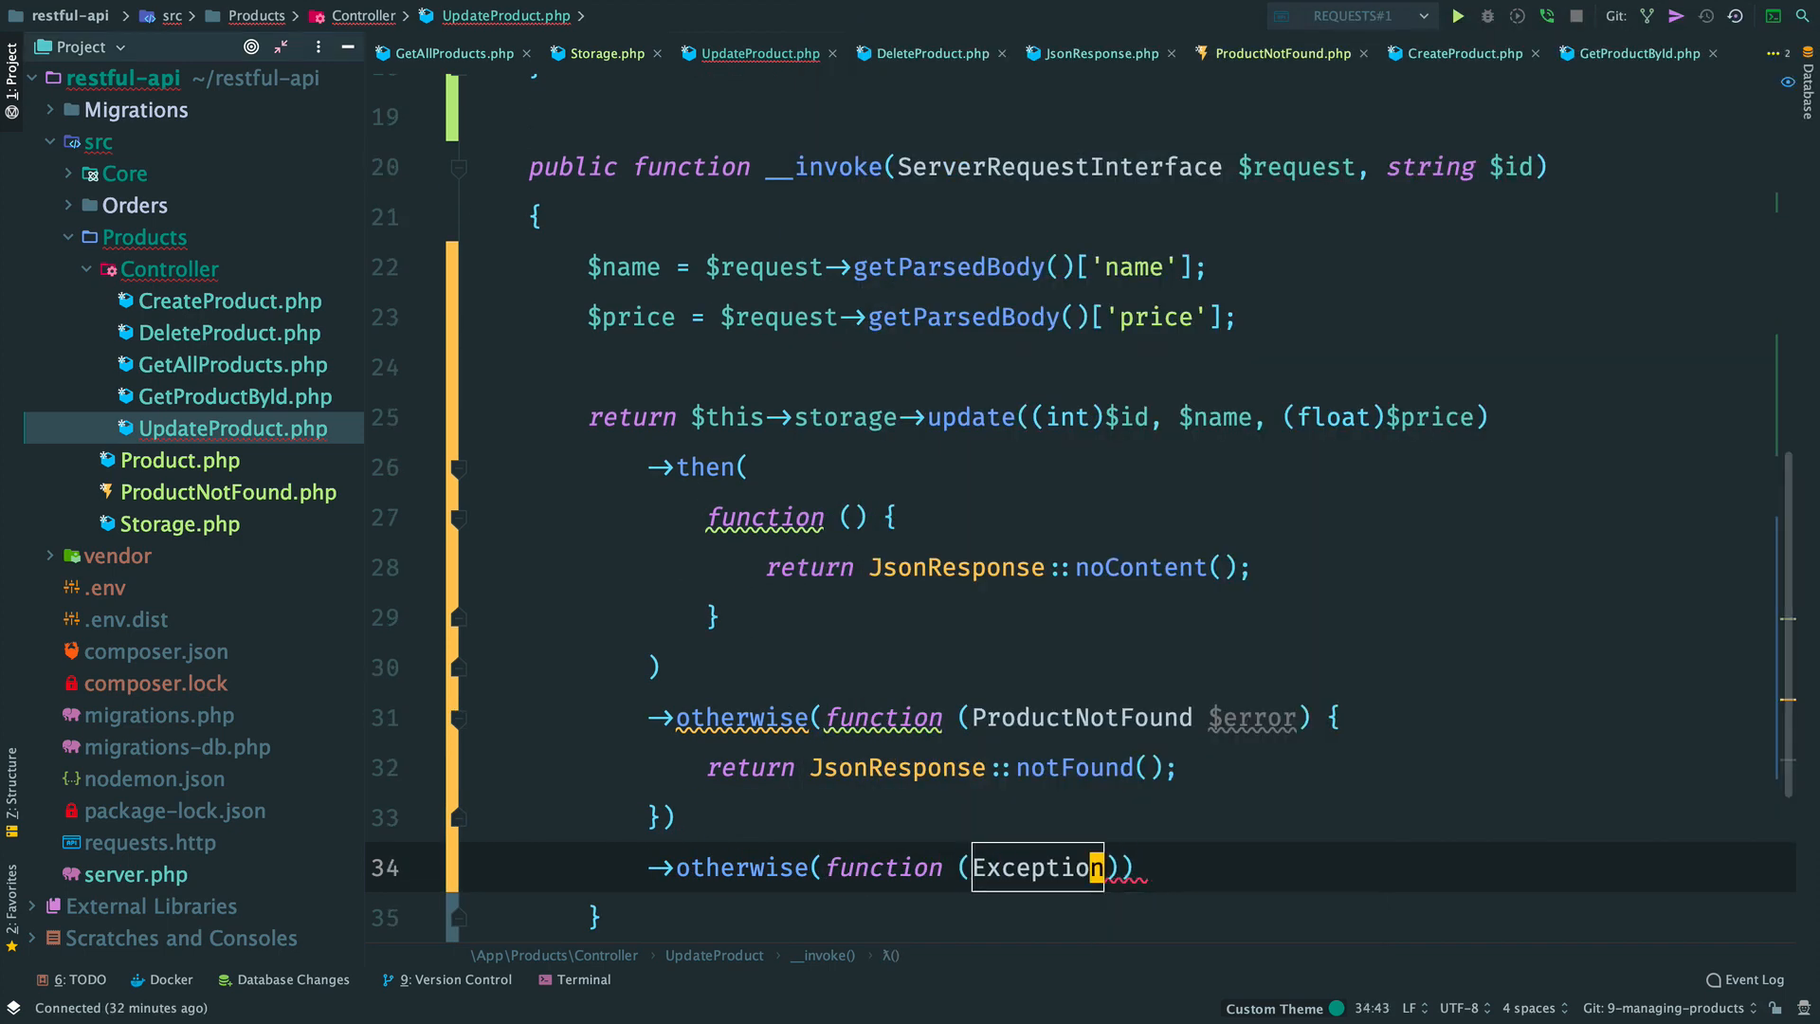
pyautogui.write('$error')
pyautogui.write('return J')
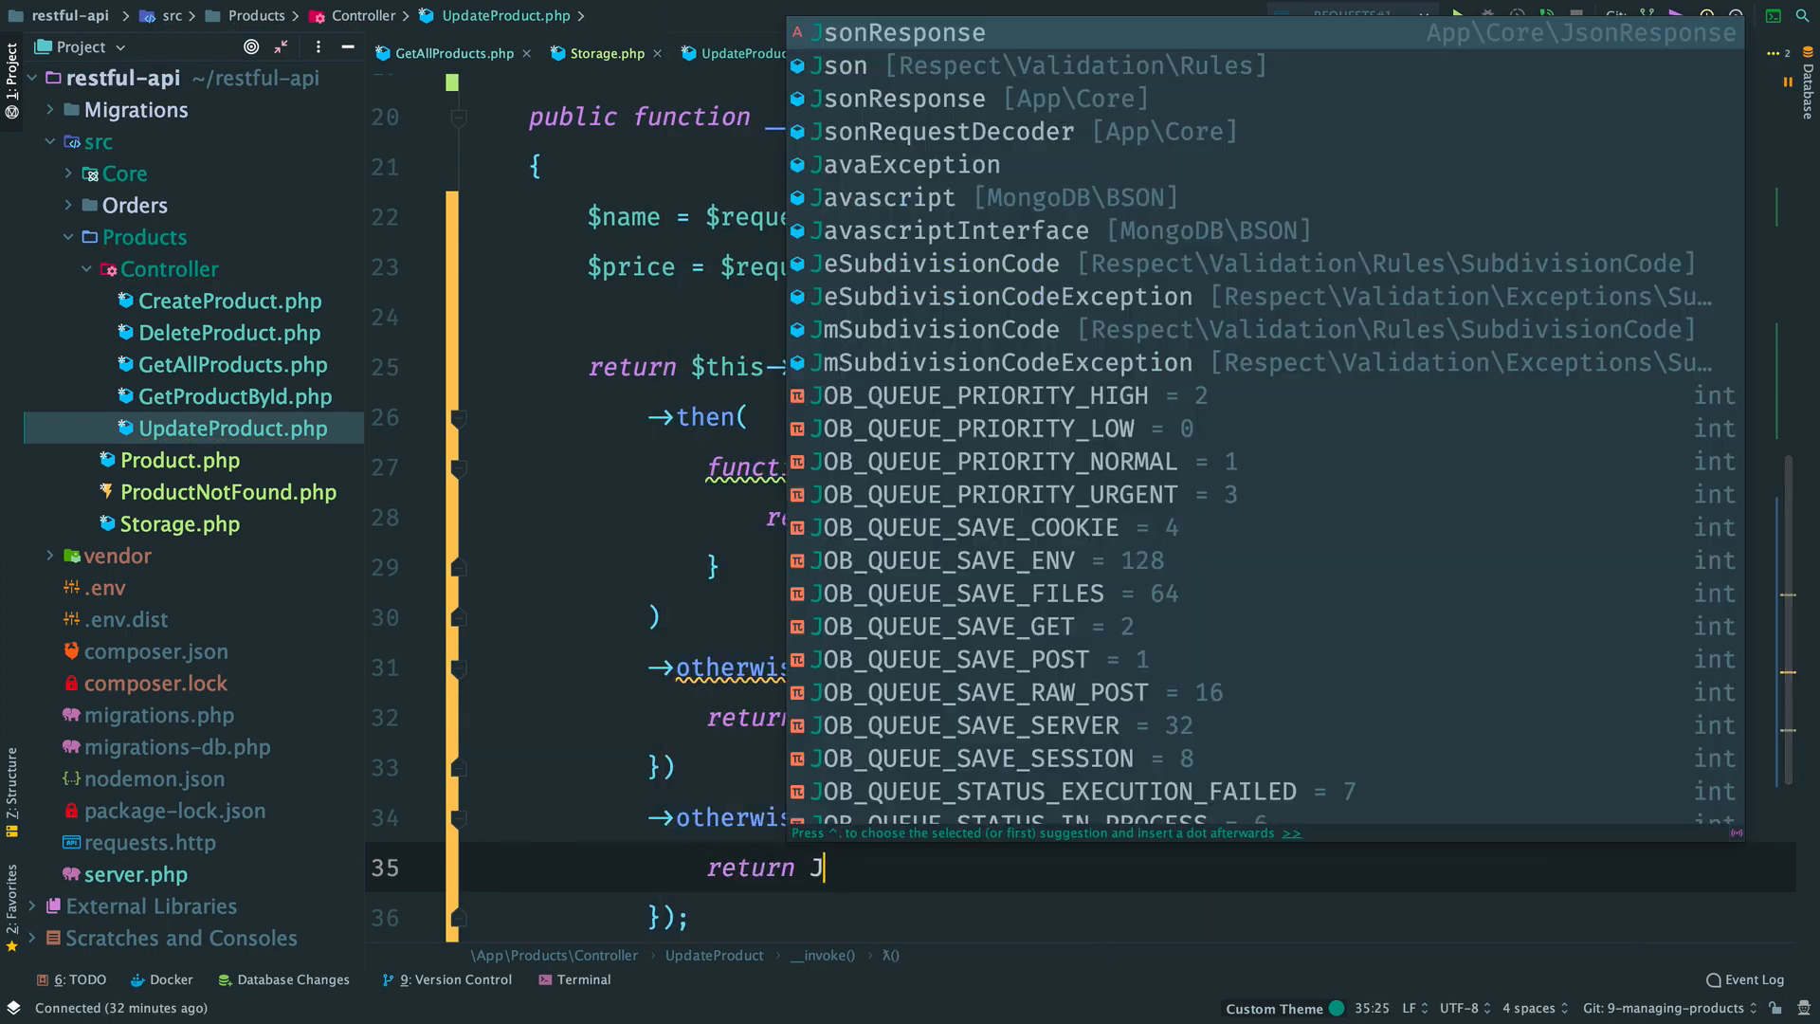
pyautogui.write('sonResponse::internalServerError($error->getMessage());')
pyautogui.write('req')
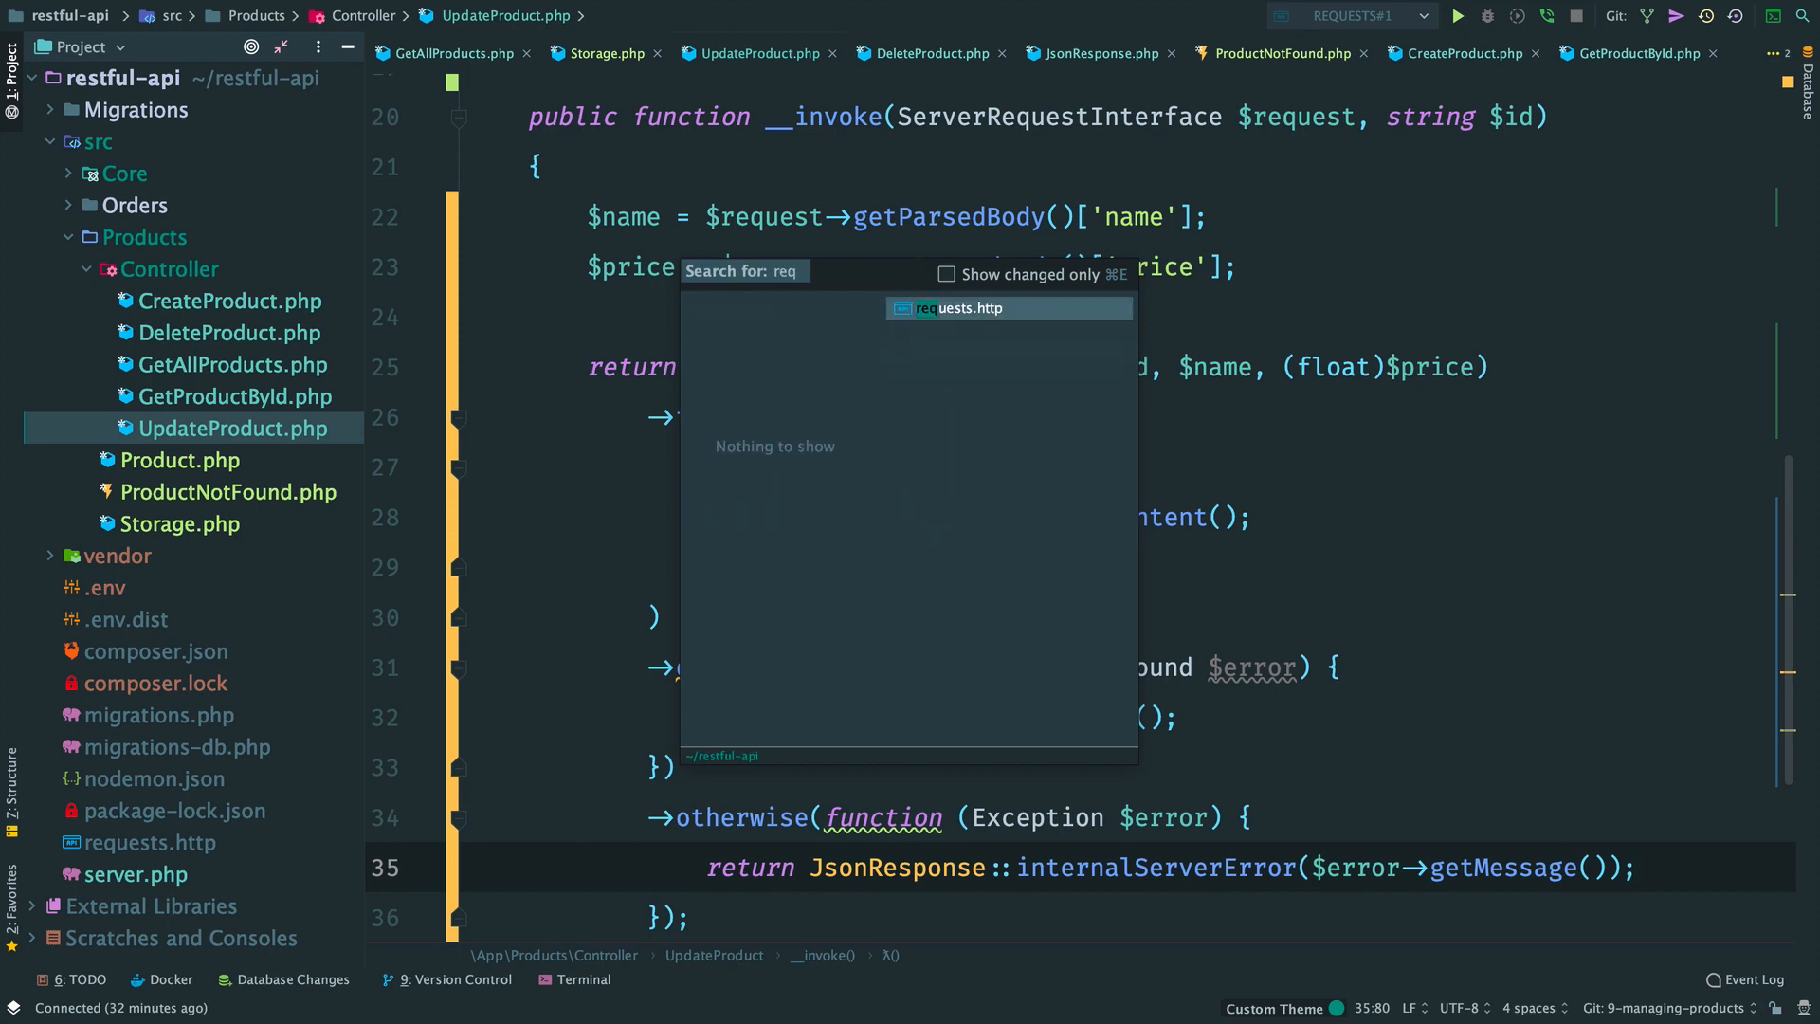
# Step: Run GET /products from requests.http and confirm product 2 is listed at 2800
pyautogui.click(976, 307)
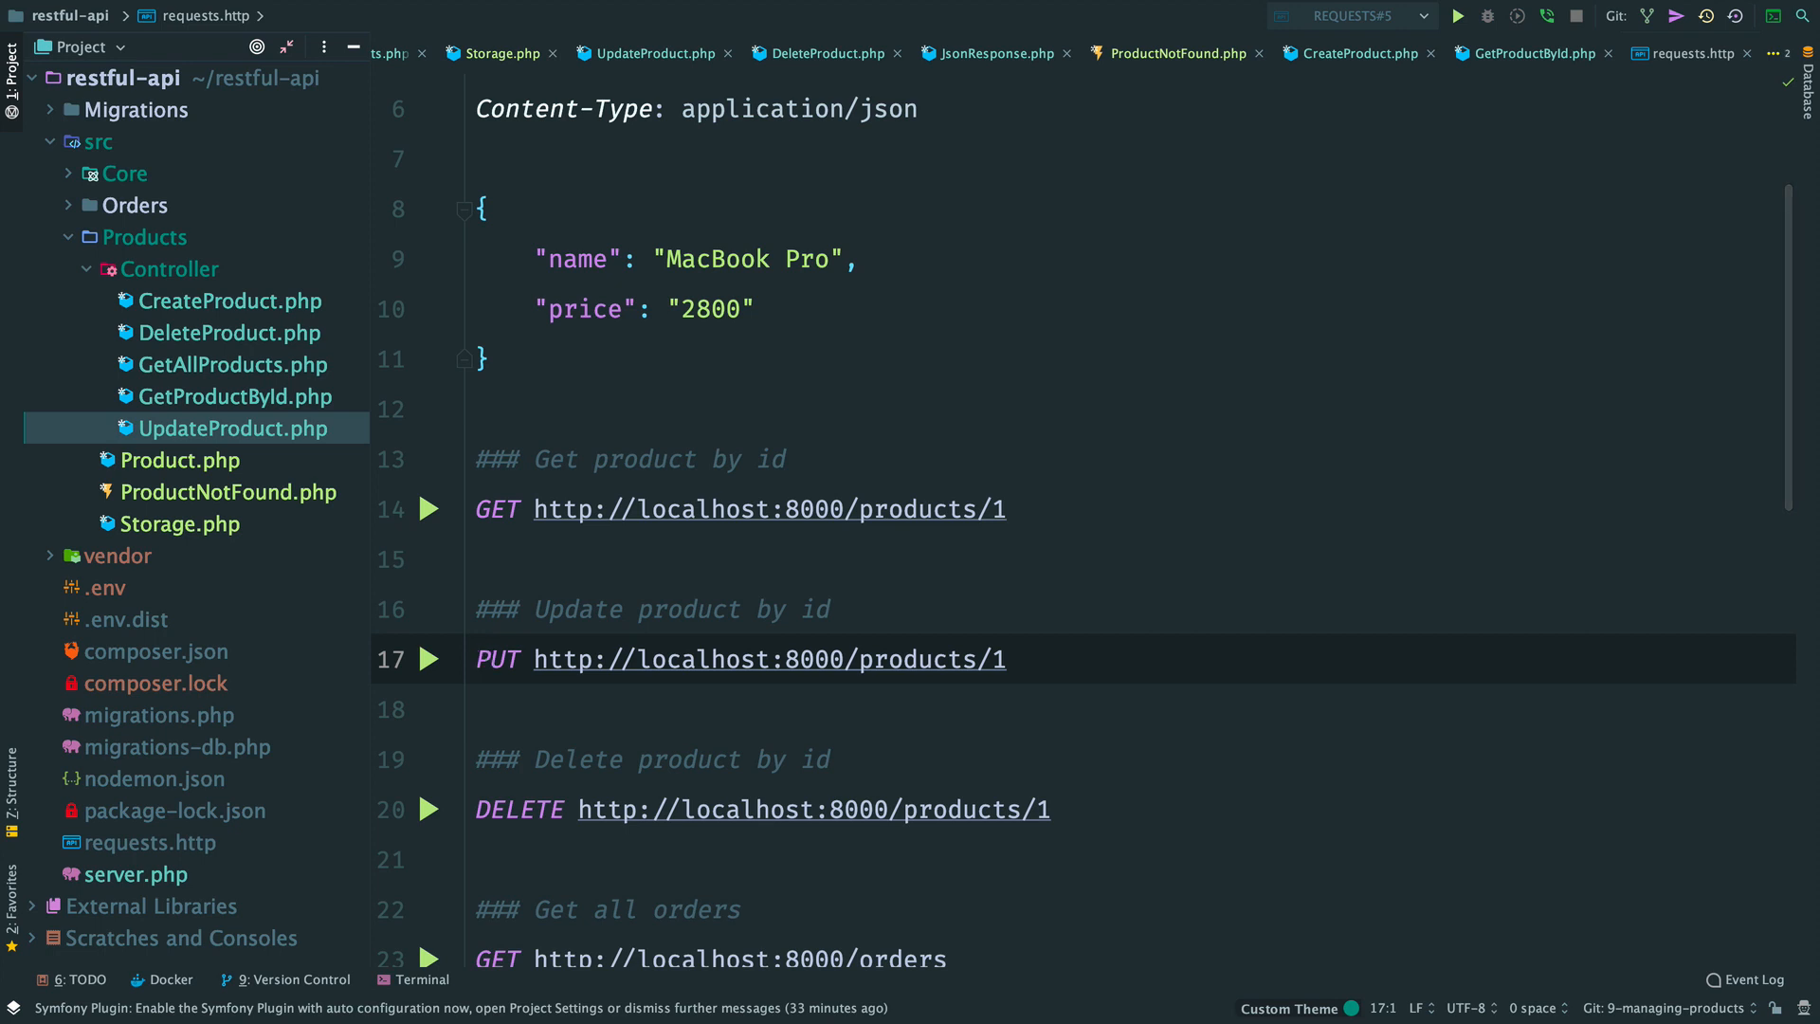
pyautogui.scroll(3)
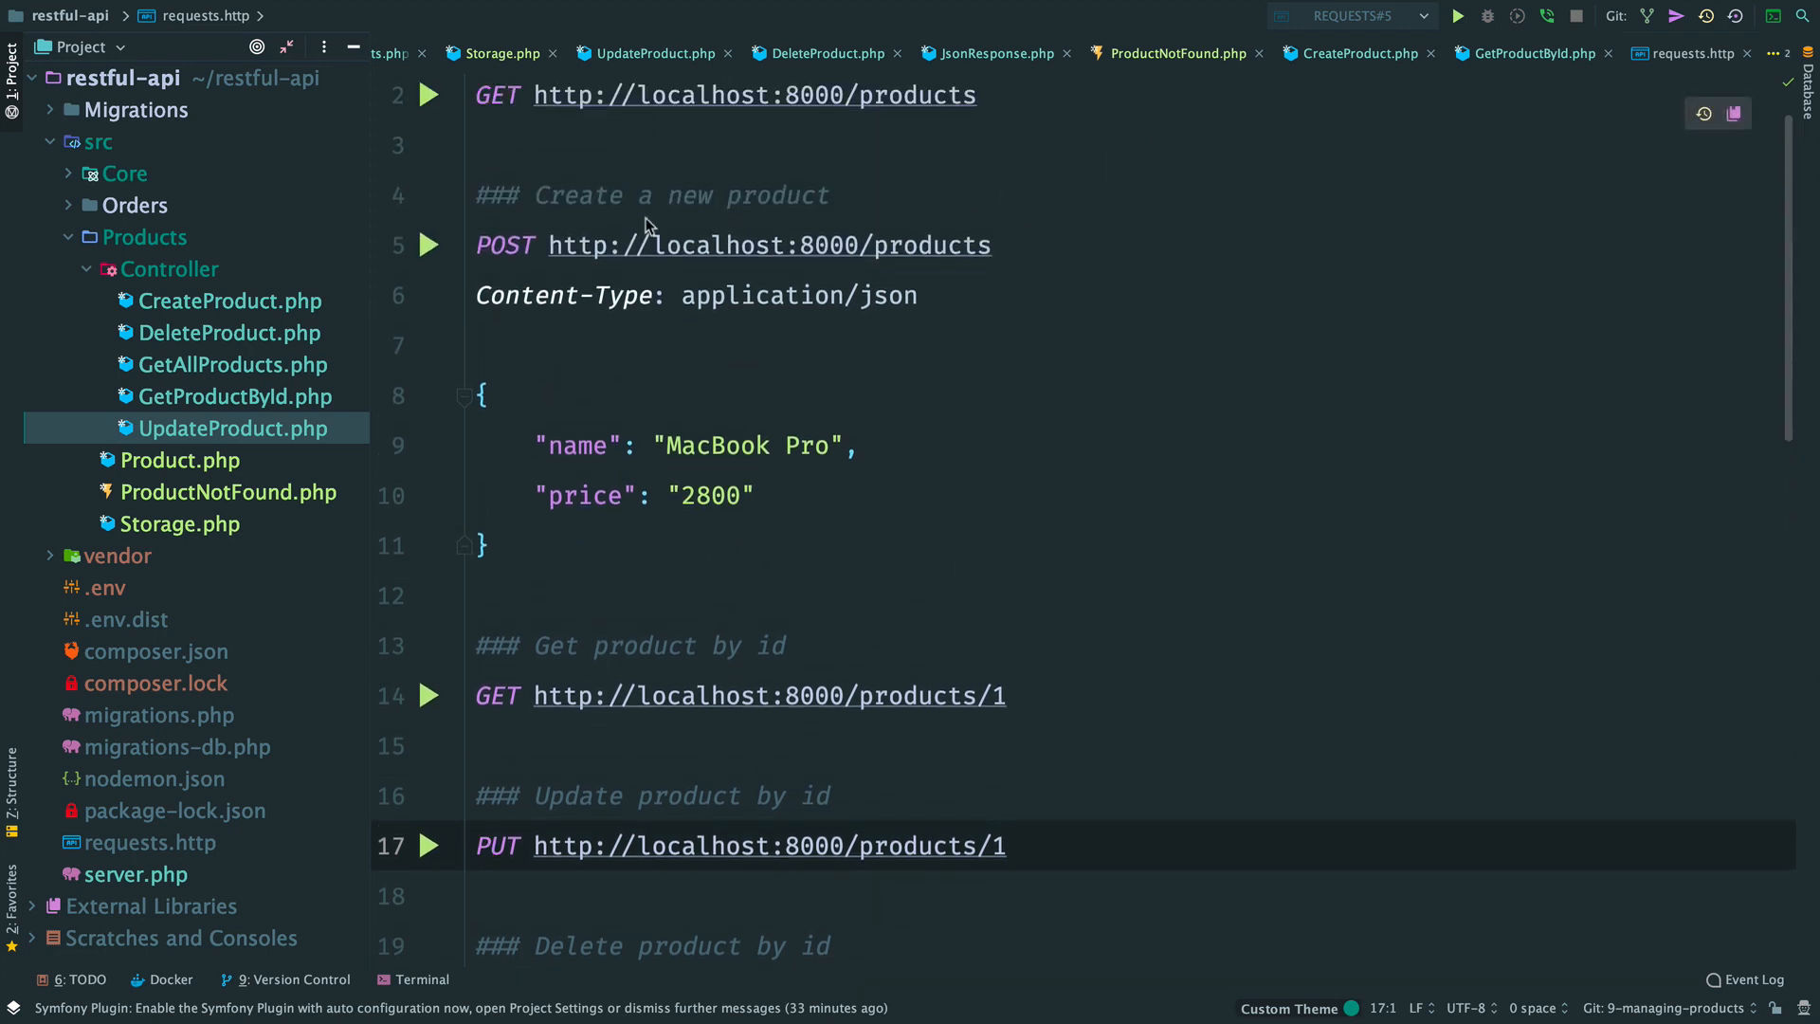
pyautogui.click(428, 243)
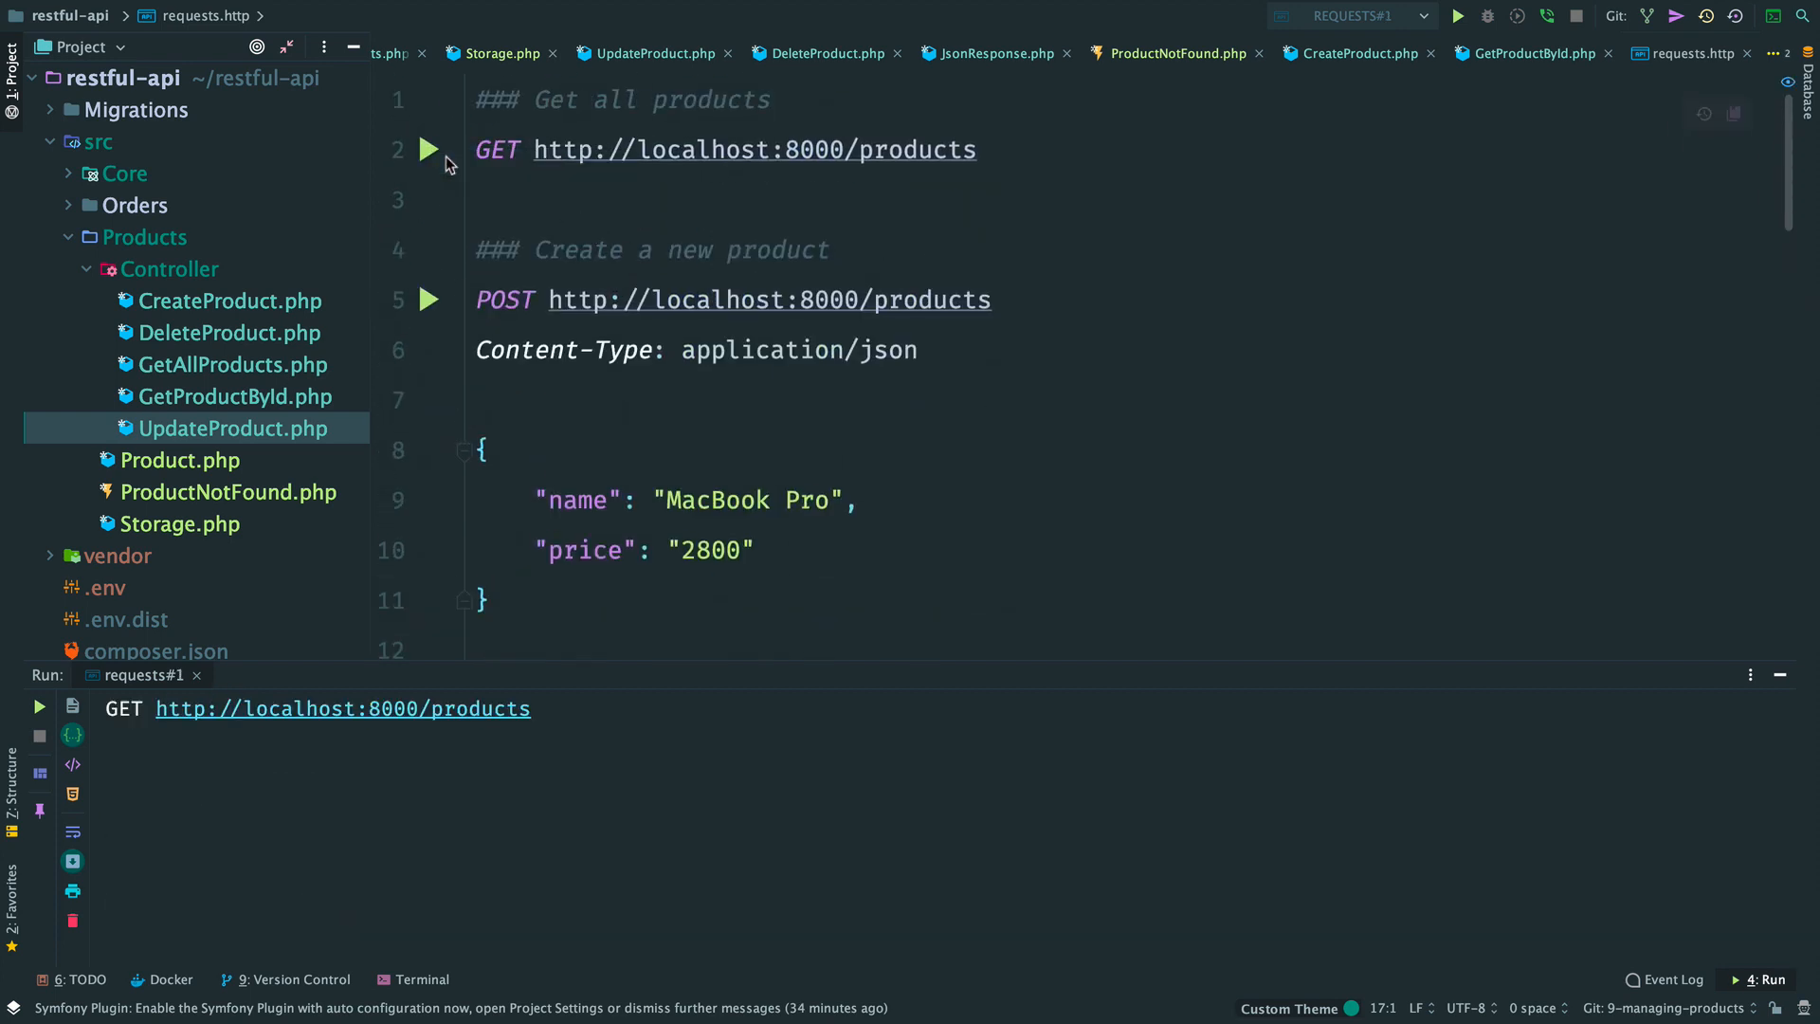
pyautogui.click(428, 149)
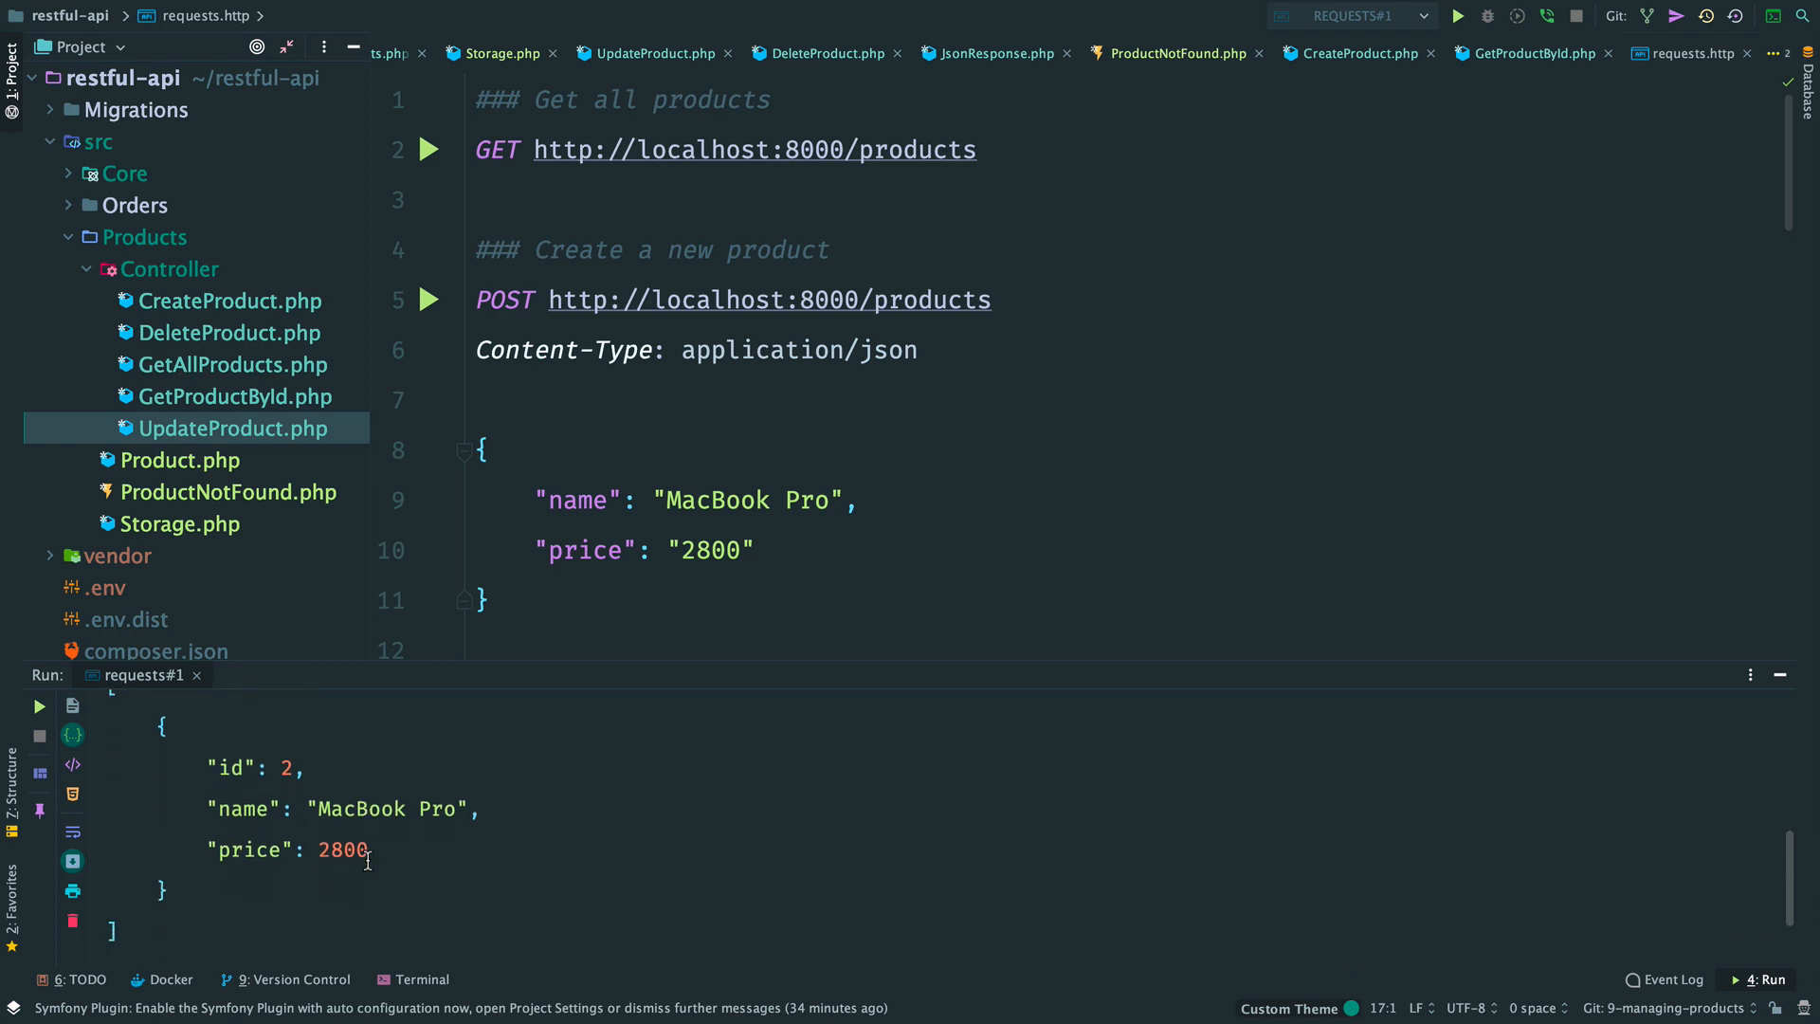
# Step: Send the PUT update for product 2 with price 2900, receiving 204 No Content
pyautogui.scroll(-3)
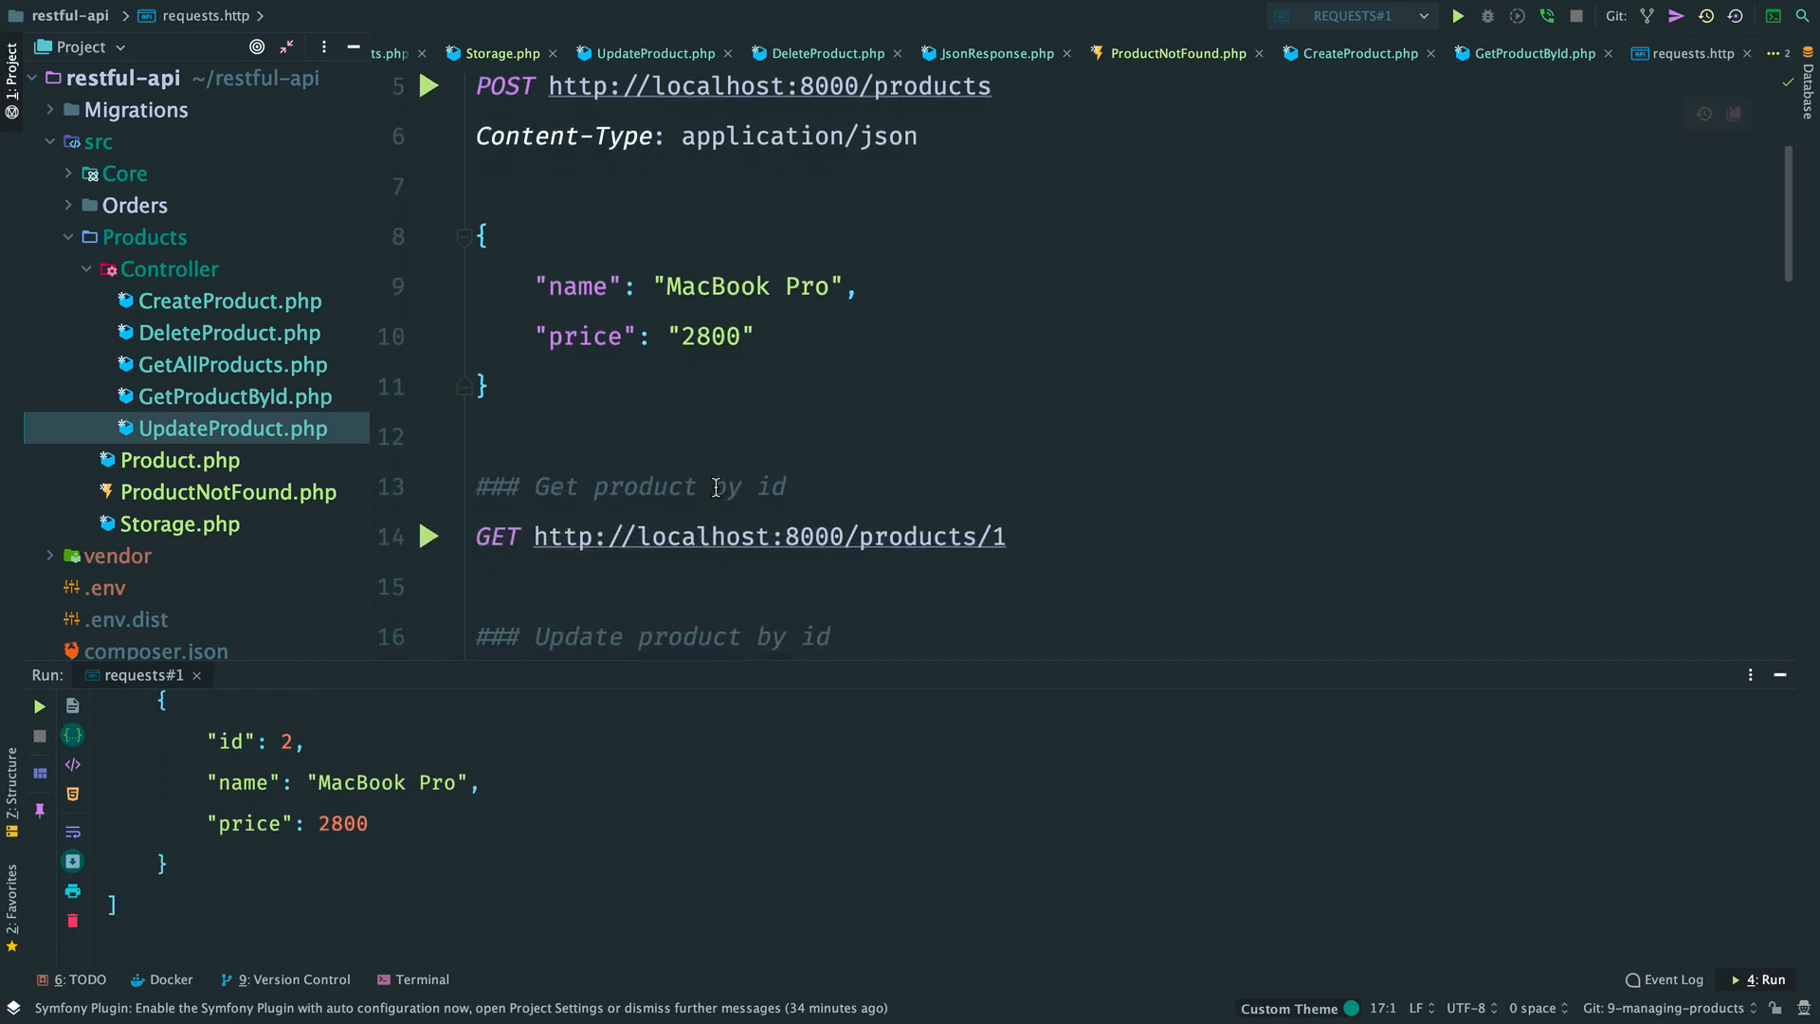
pyautogui.scroll(-3)
pyautogui.write('PUT http://localhost:8000/products/1')
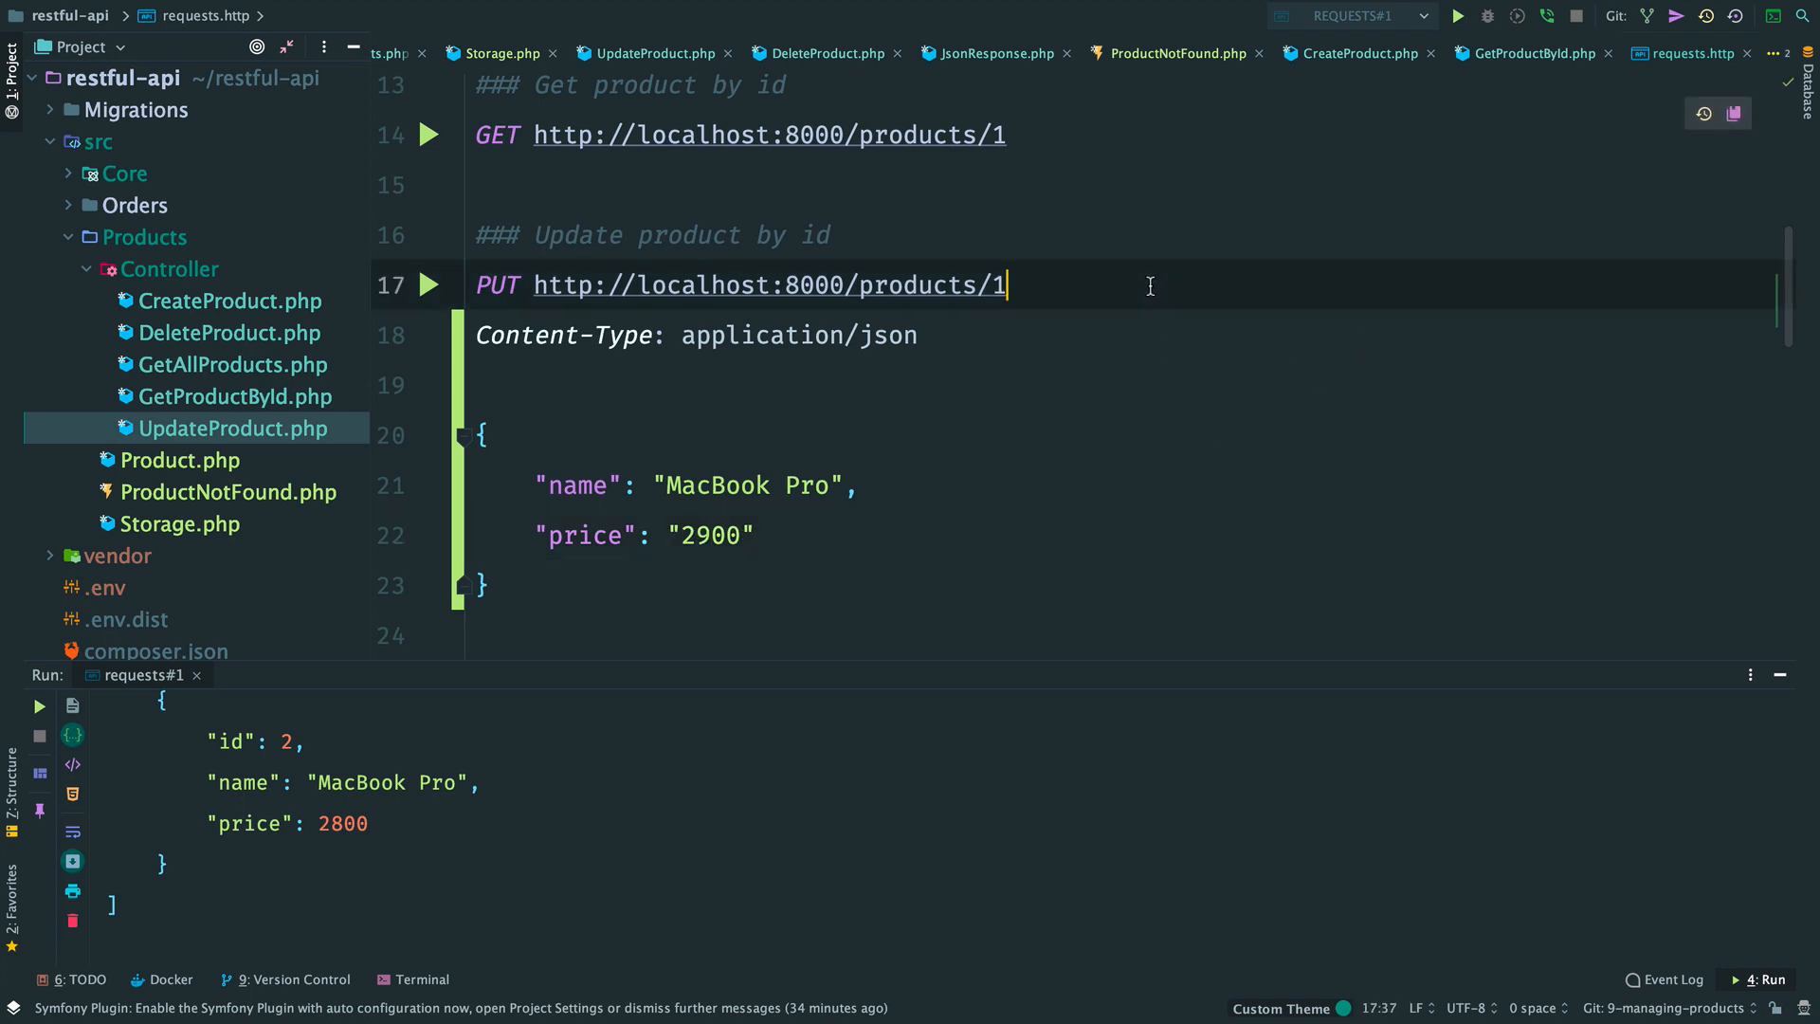
pyautogui.write('2')
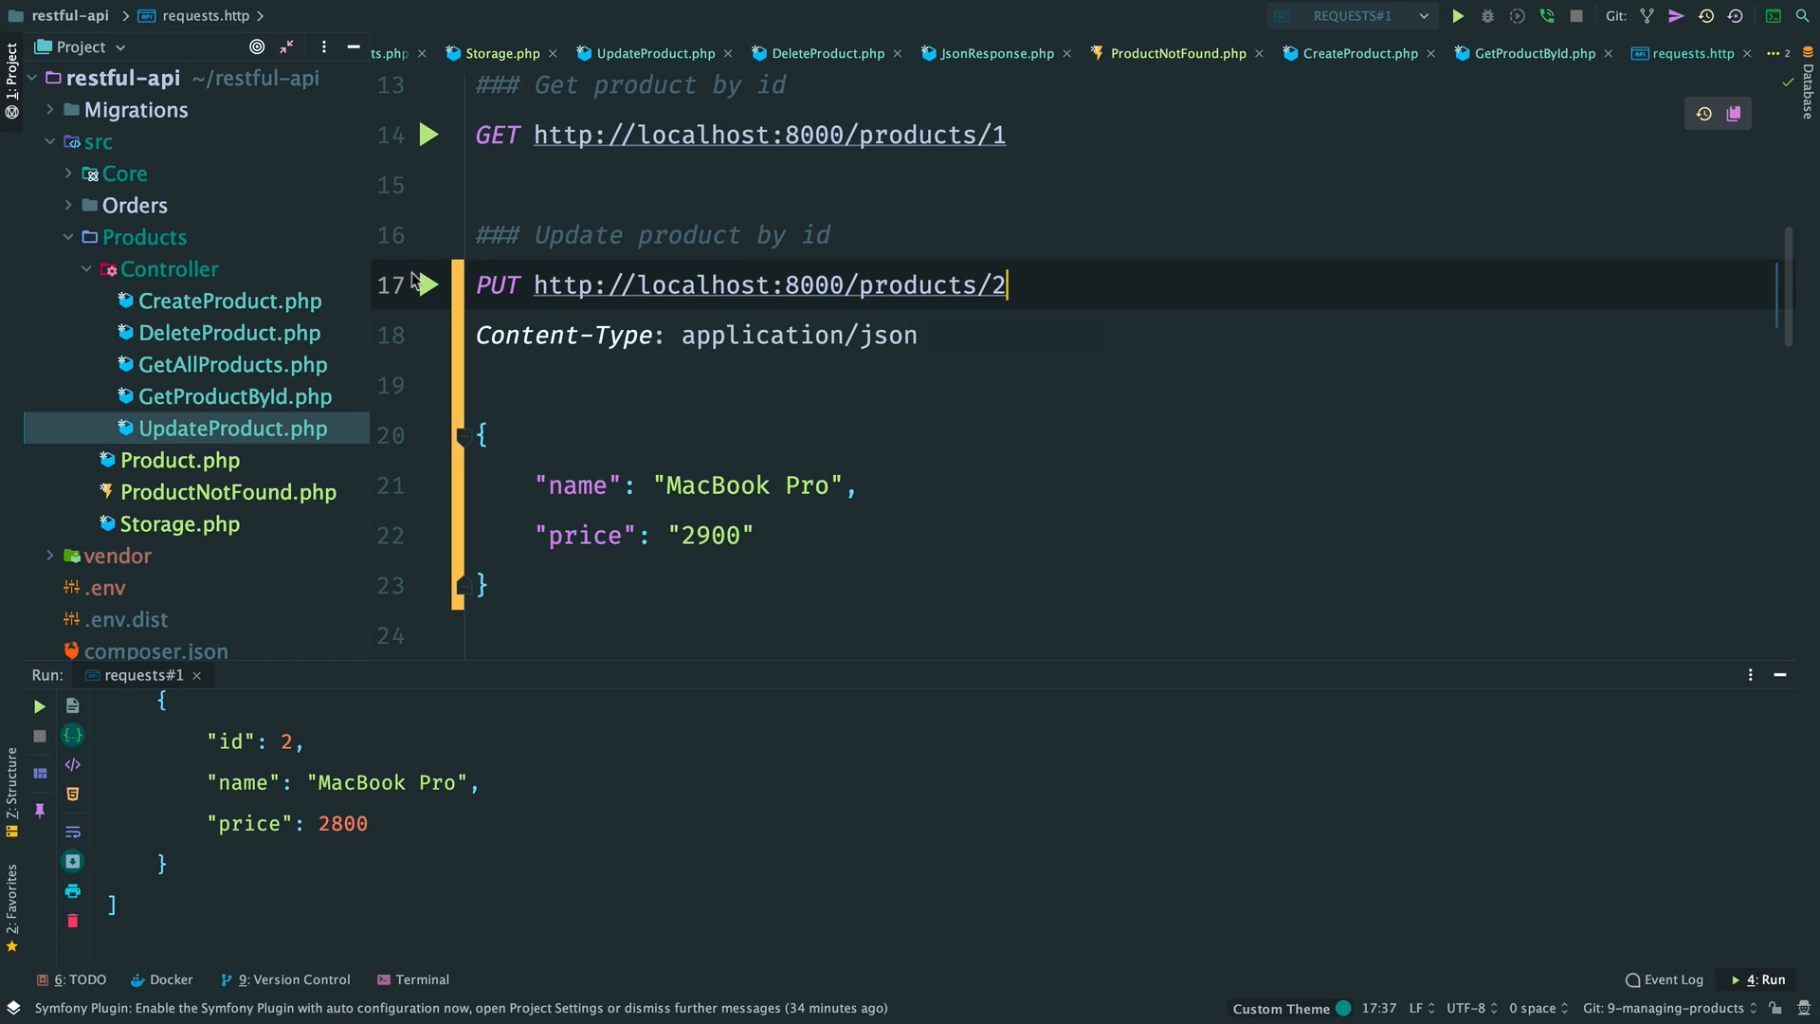
pyautogui.click(430, 284)
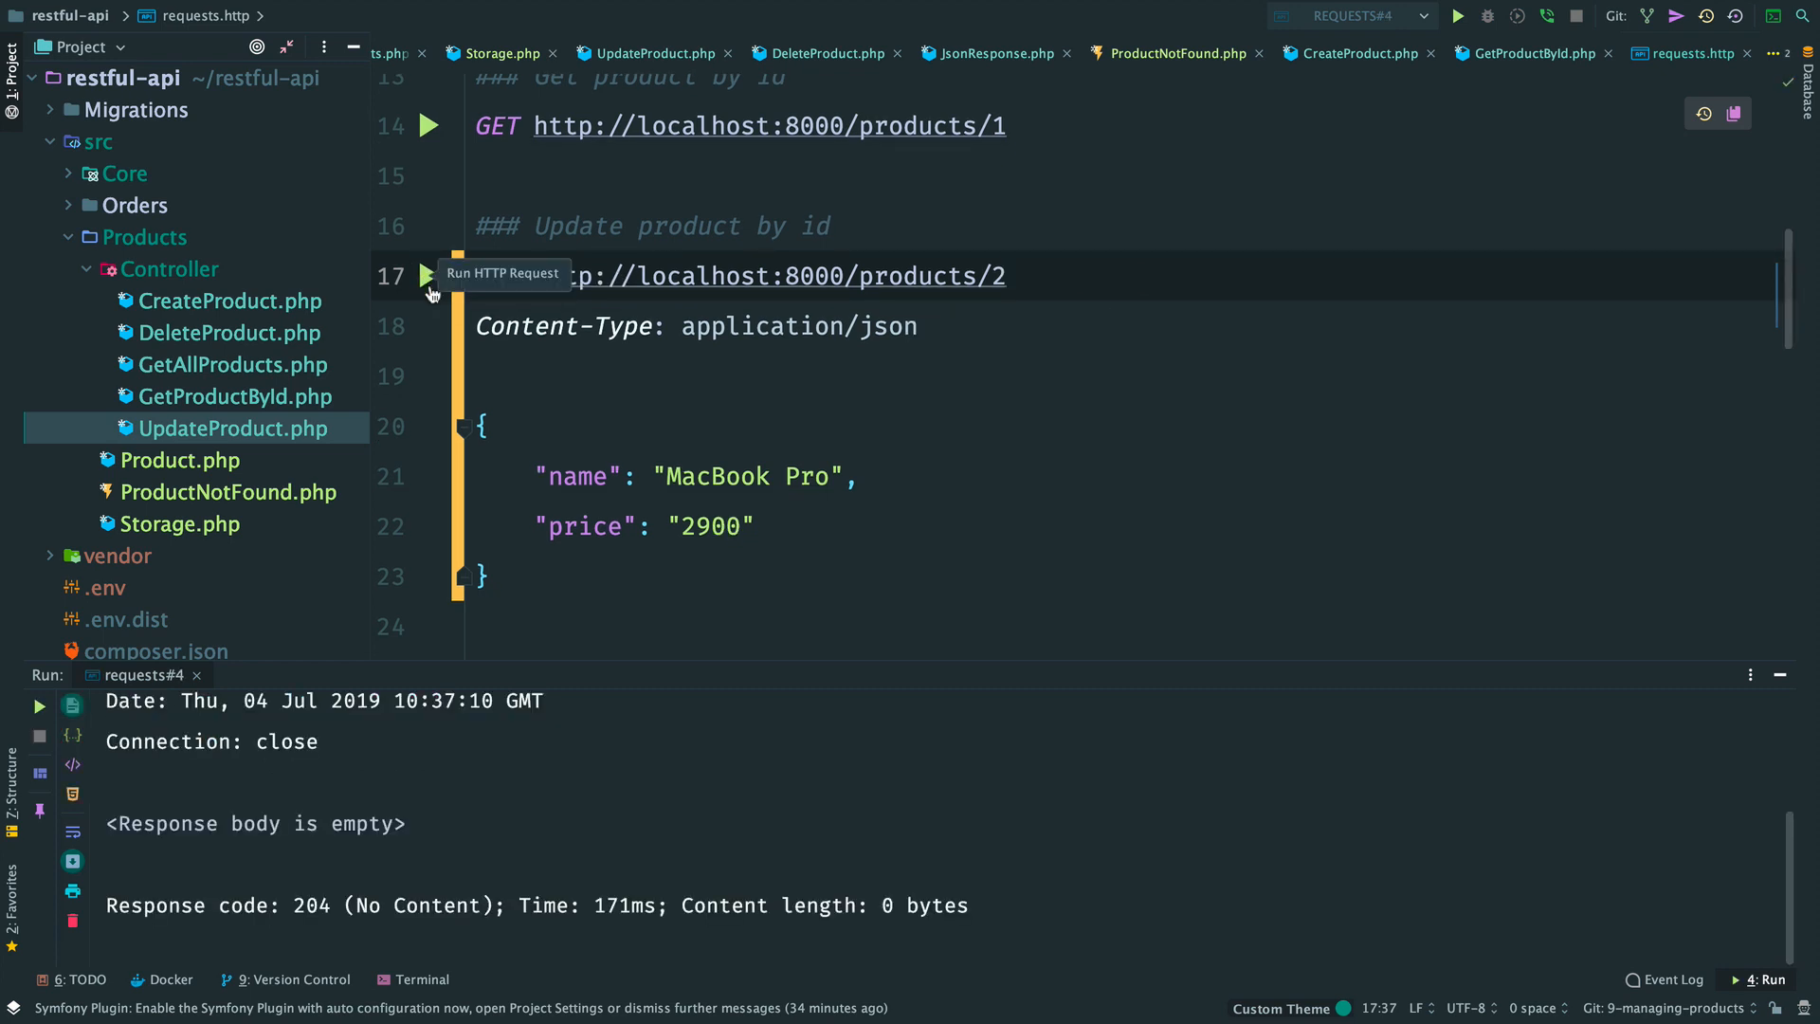
pyautogui.scroll(3)
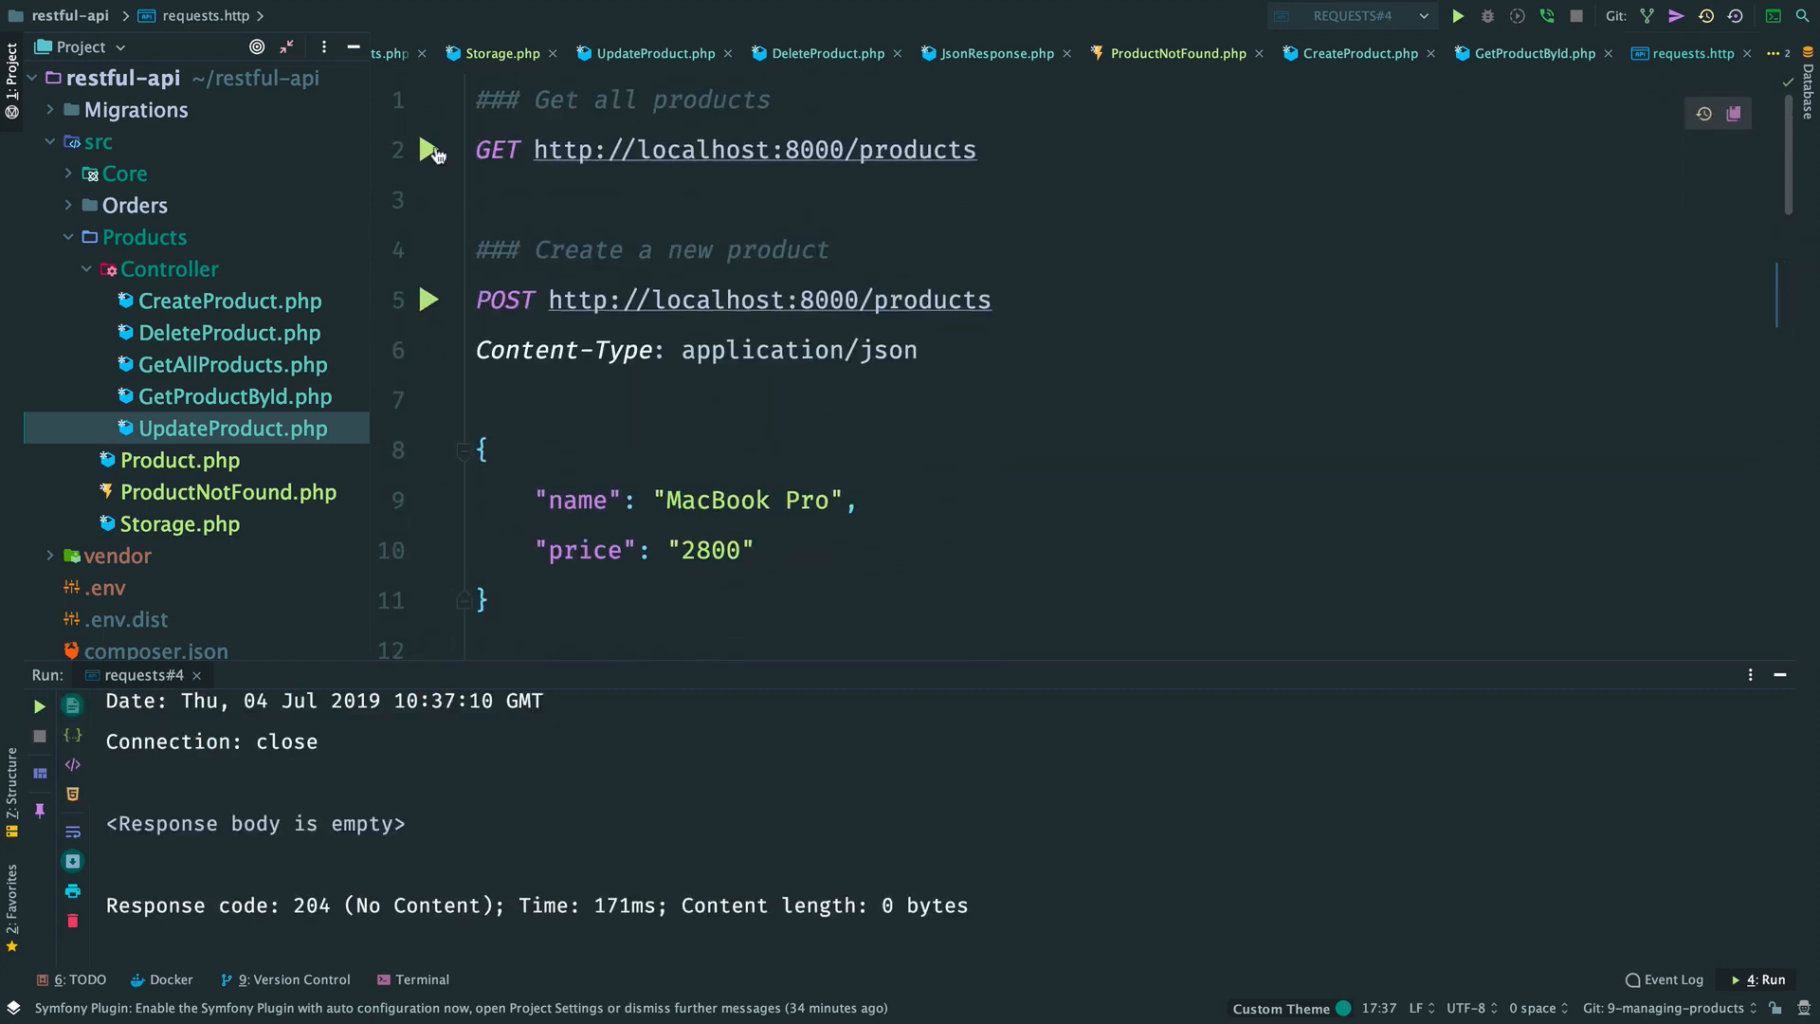